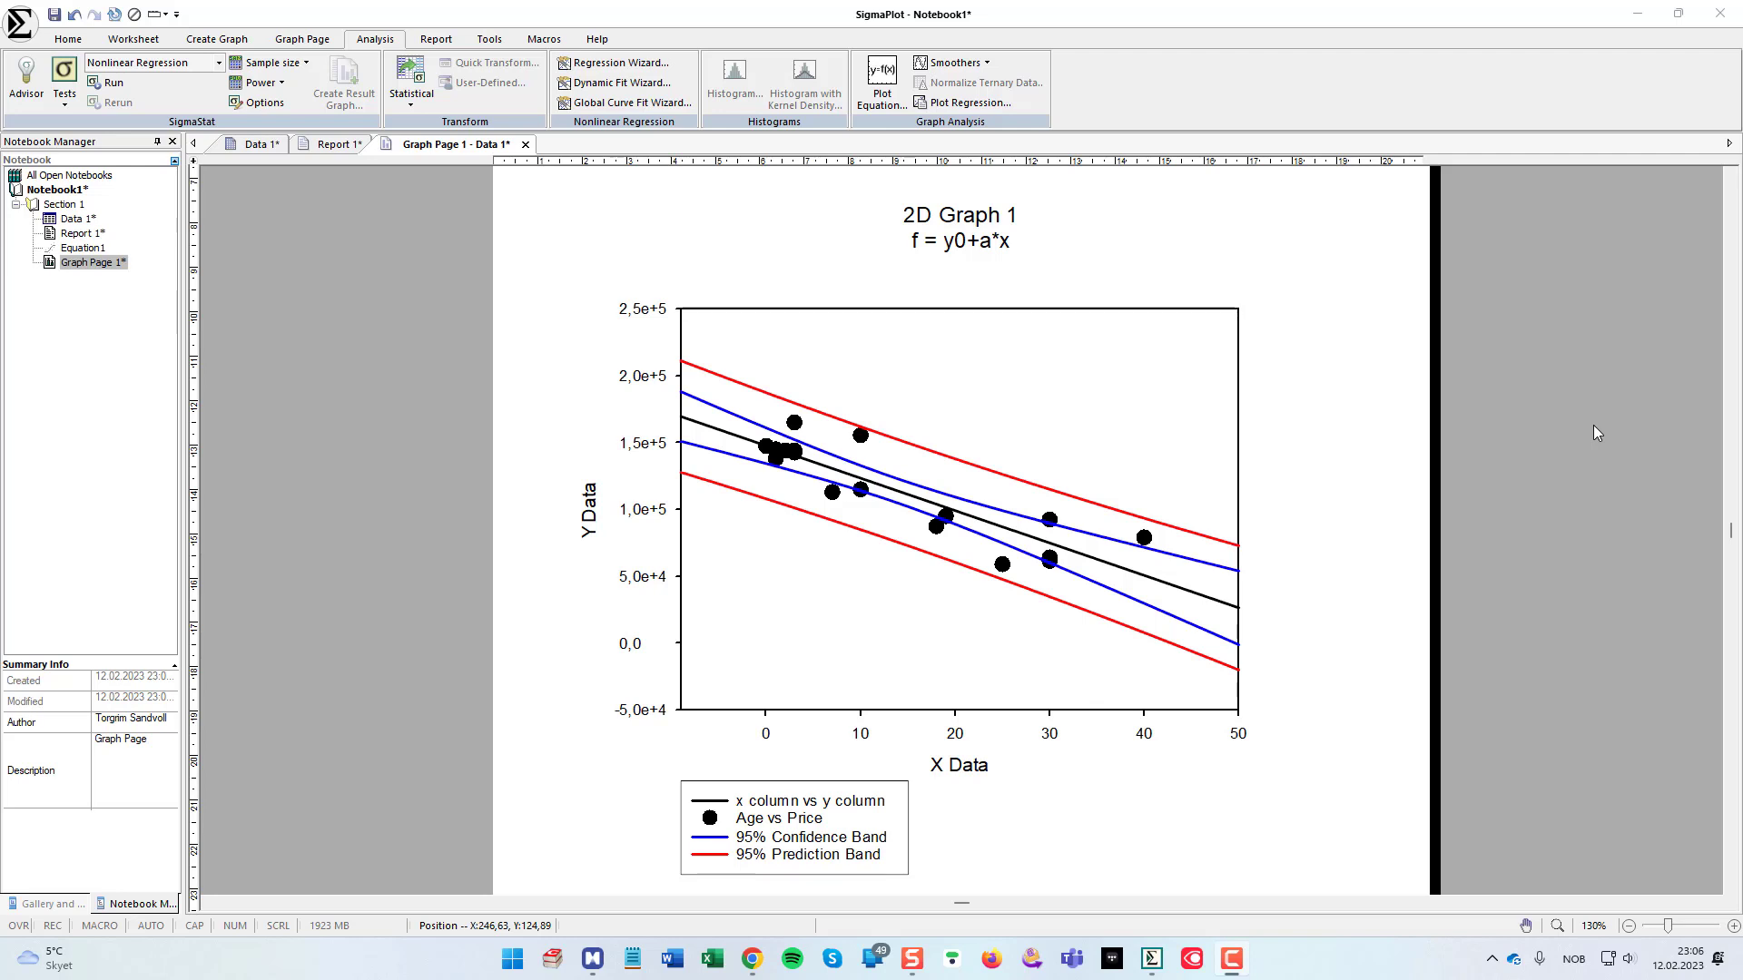
{"action": "mouse_move", "coordinate": [1508, 392]}
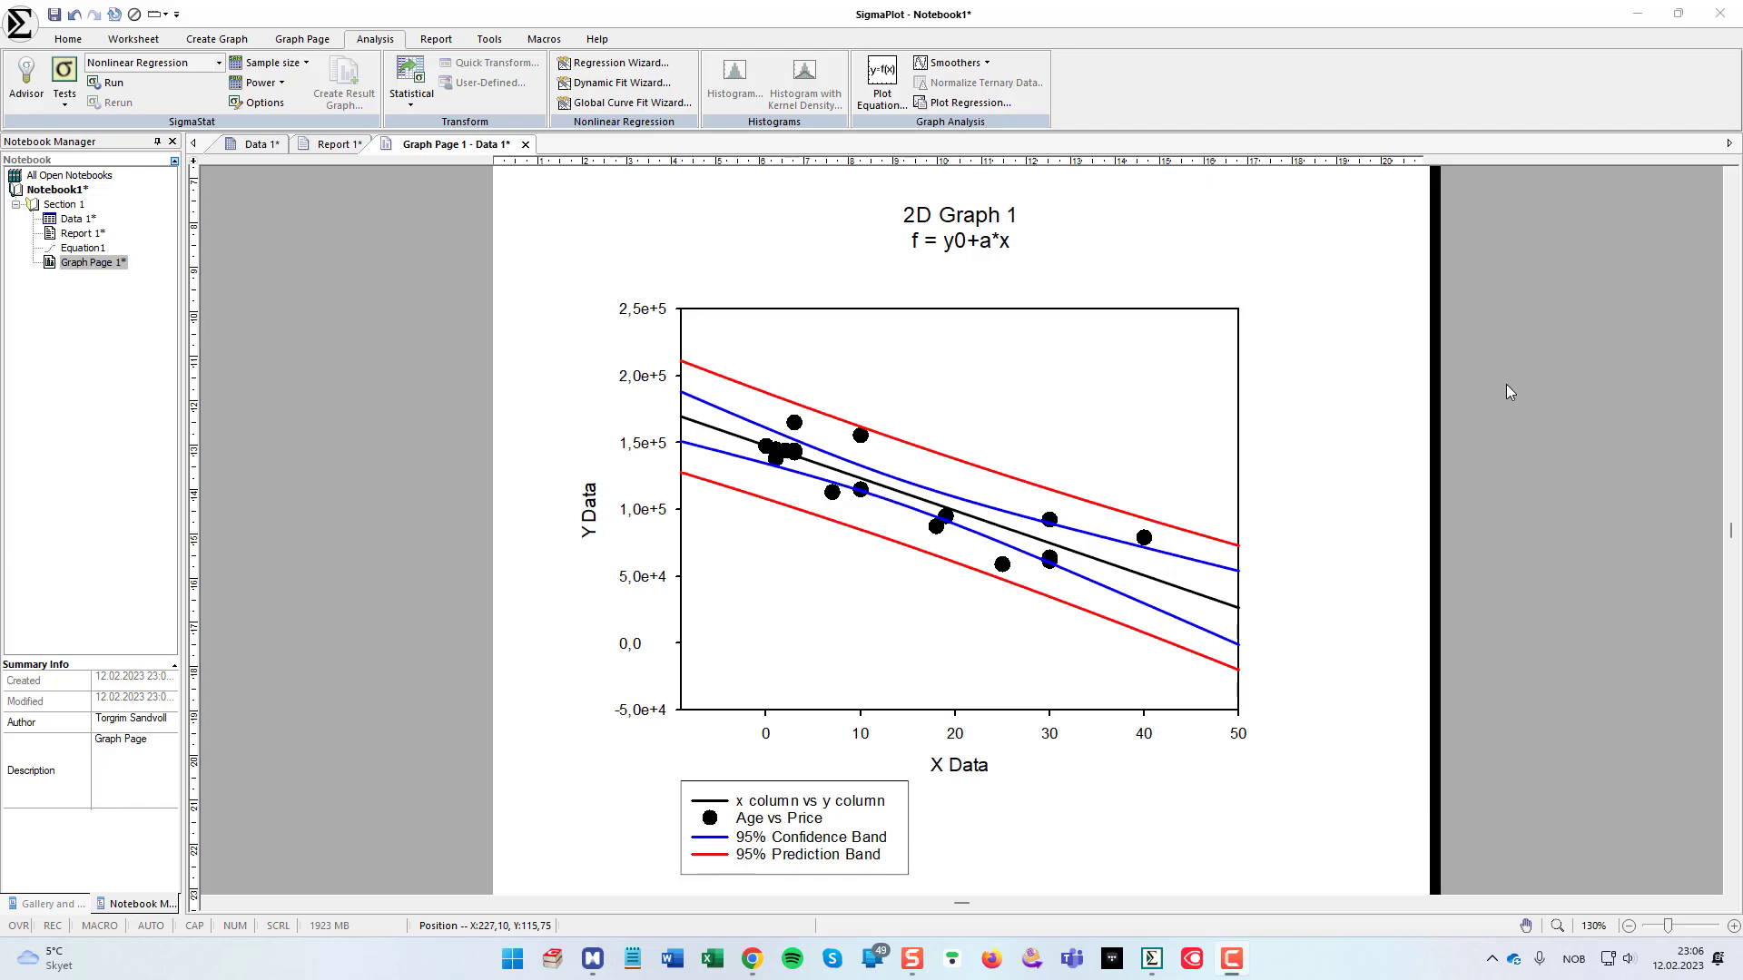
{"action": "mouse_move", "coordinate": [993, 739]}
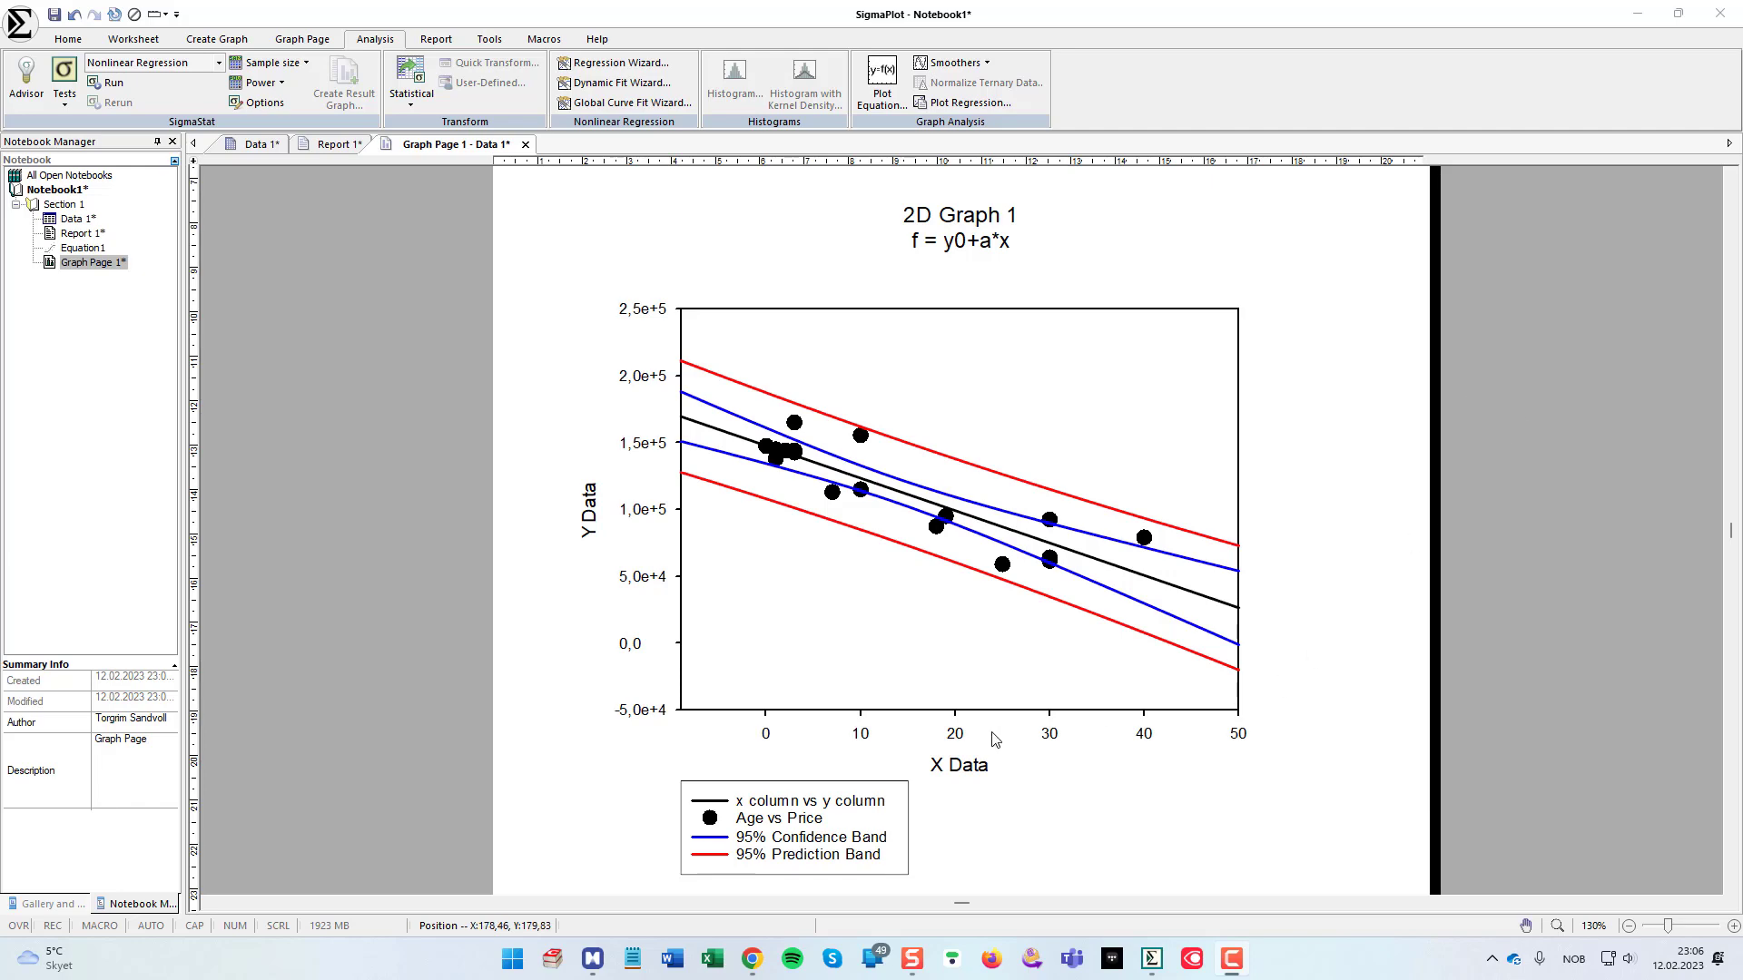
Step: Bring up the overview of open windows over the regression graph
{"action": "key", "text": "alt+tab"}
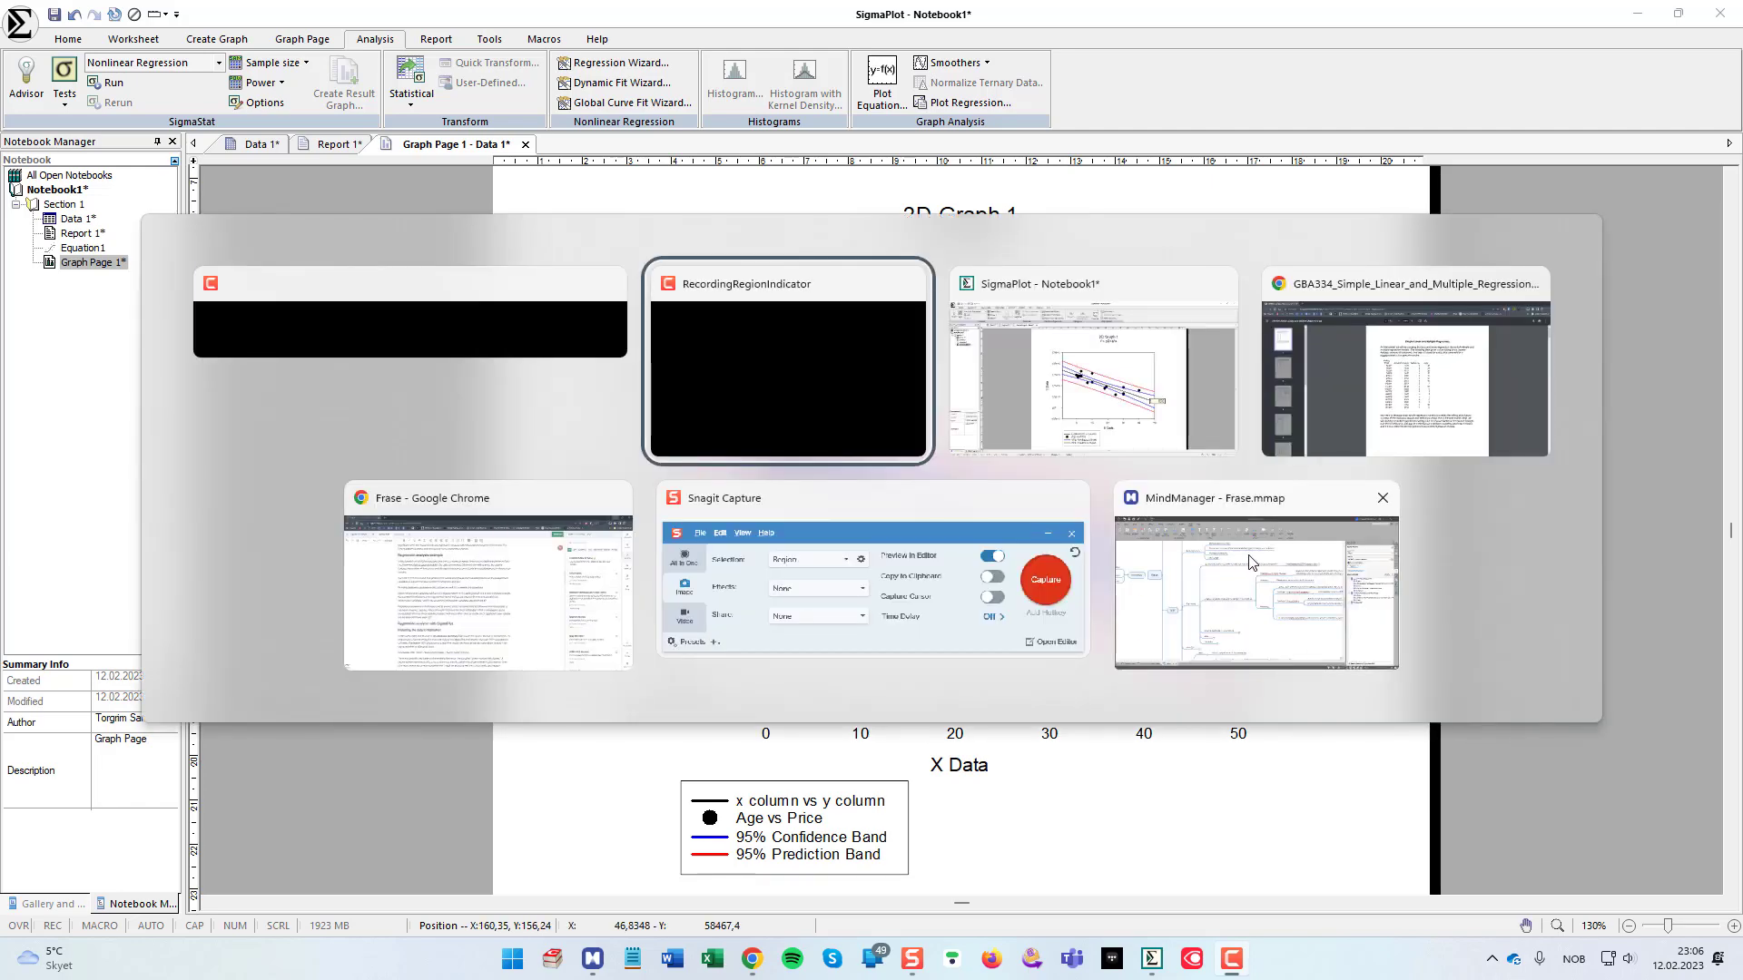
Step: Bring the regression tutorial PDF forward in Chrome and review the selling price data table
{"action": "left_click", "coordinate": [1405, 372]}
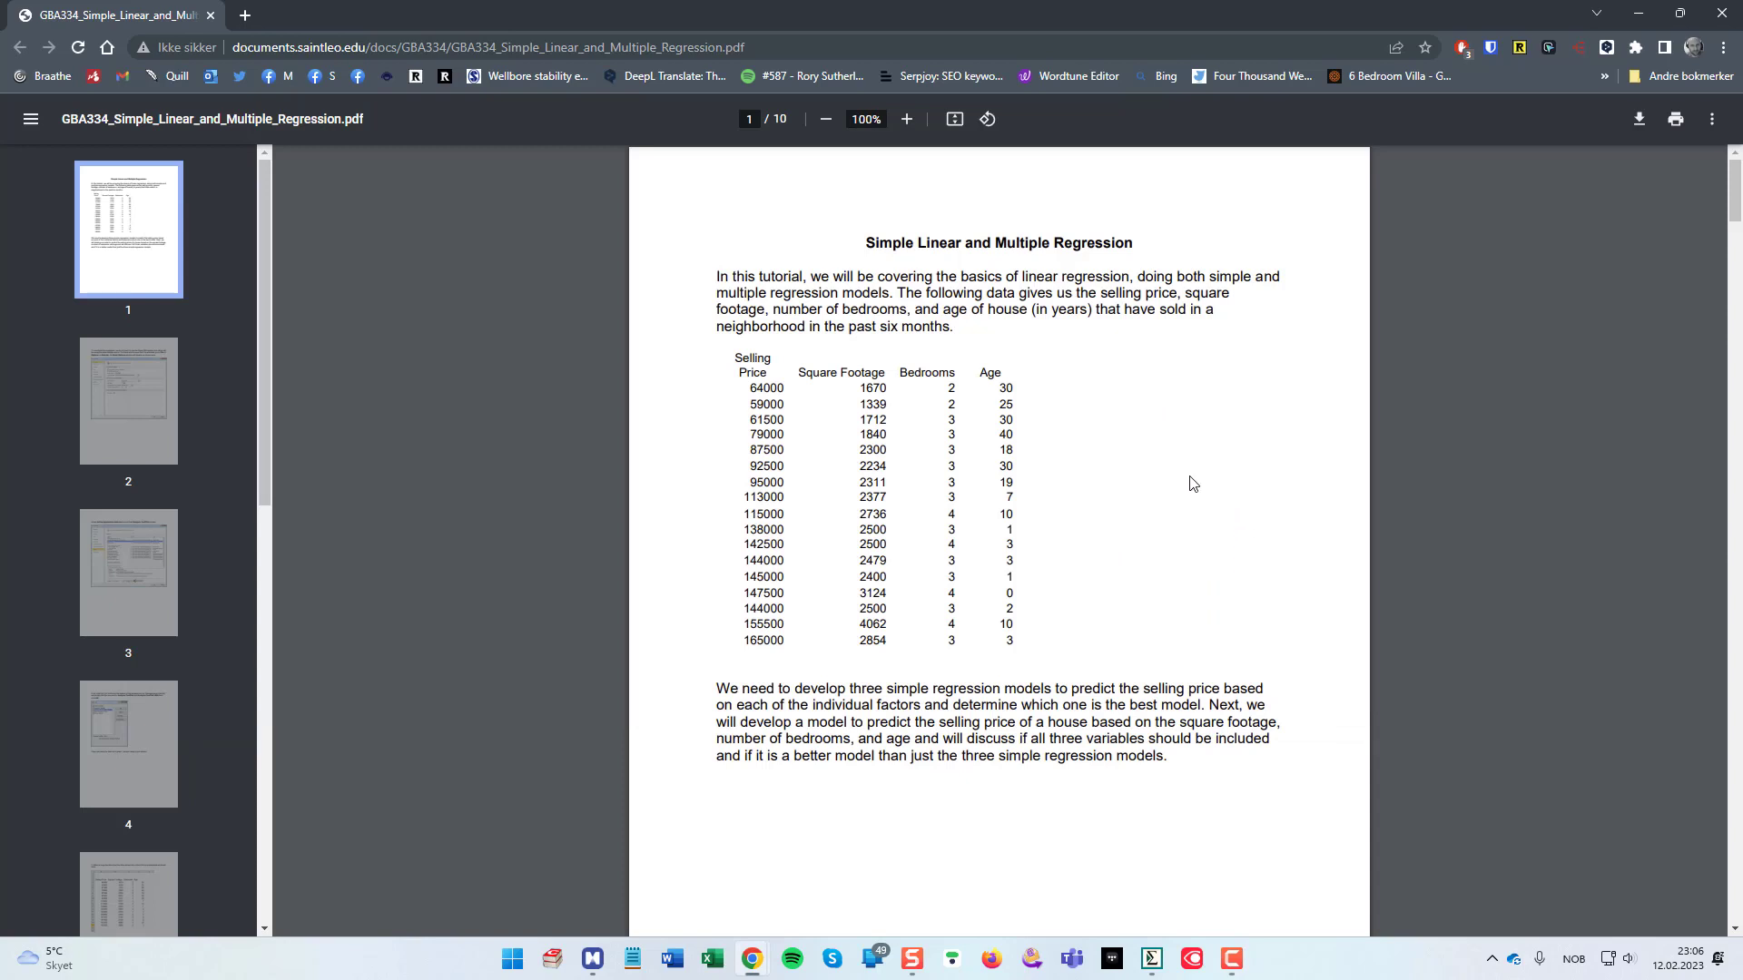
{"action": "mouse_move", "coordinate": [1186, 479]}
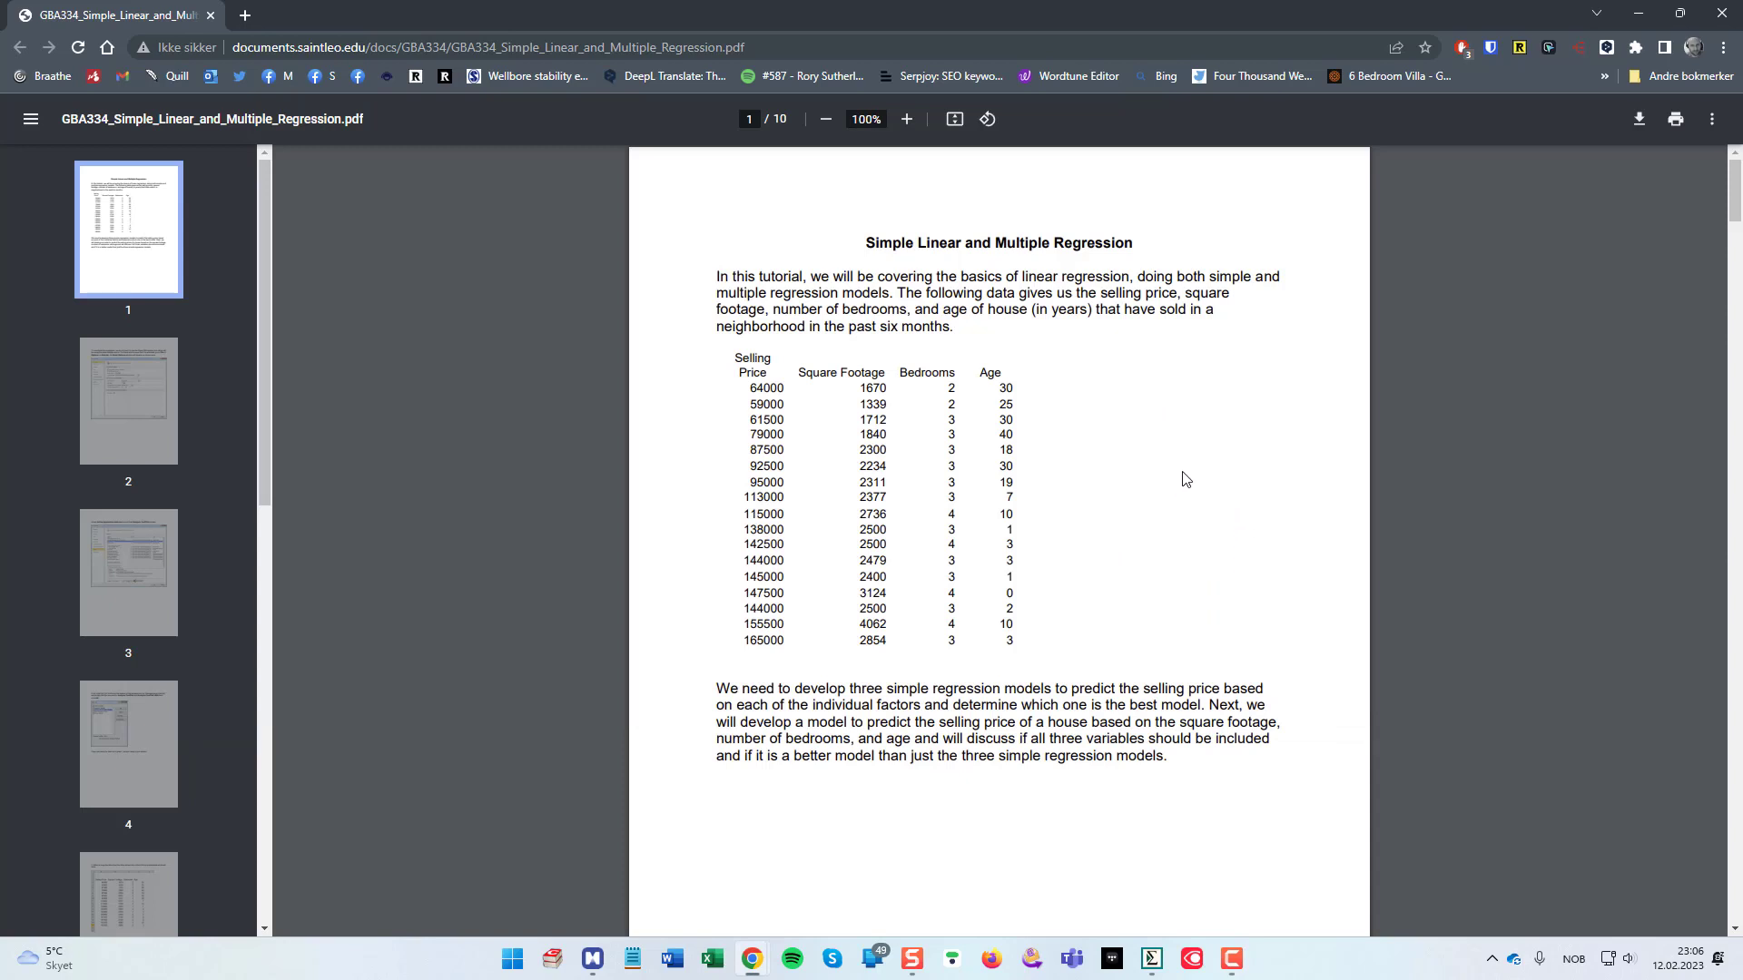
{"action": "mouse_move", "coordinate": [1237, 494]}
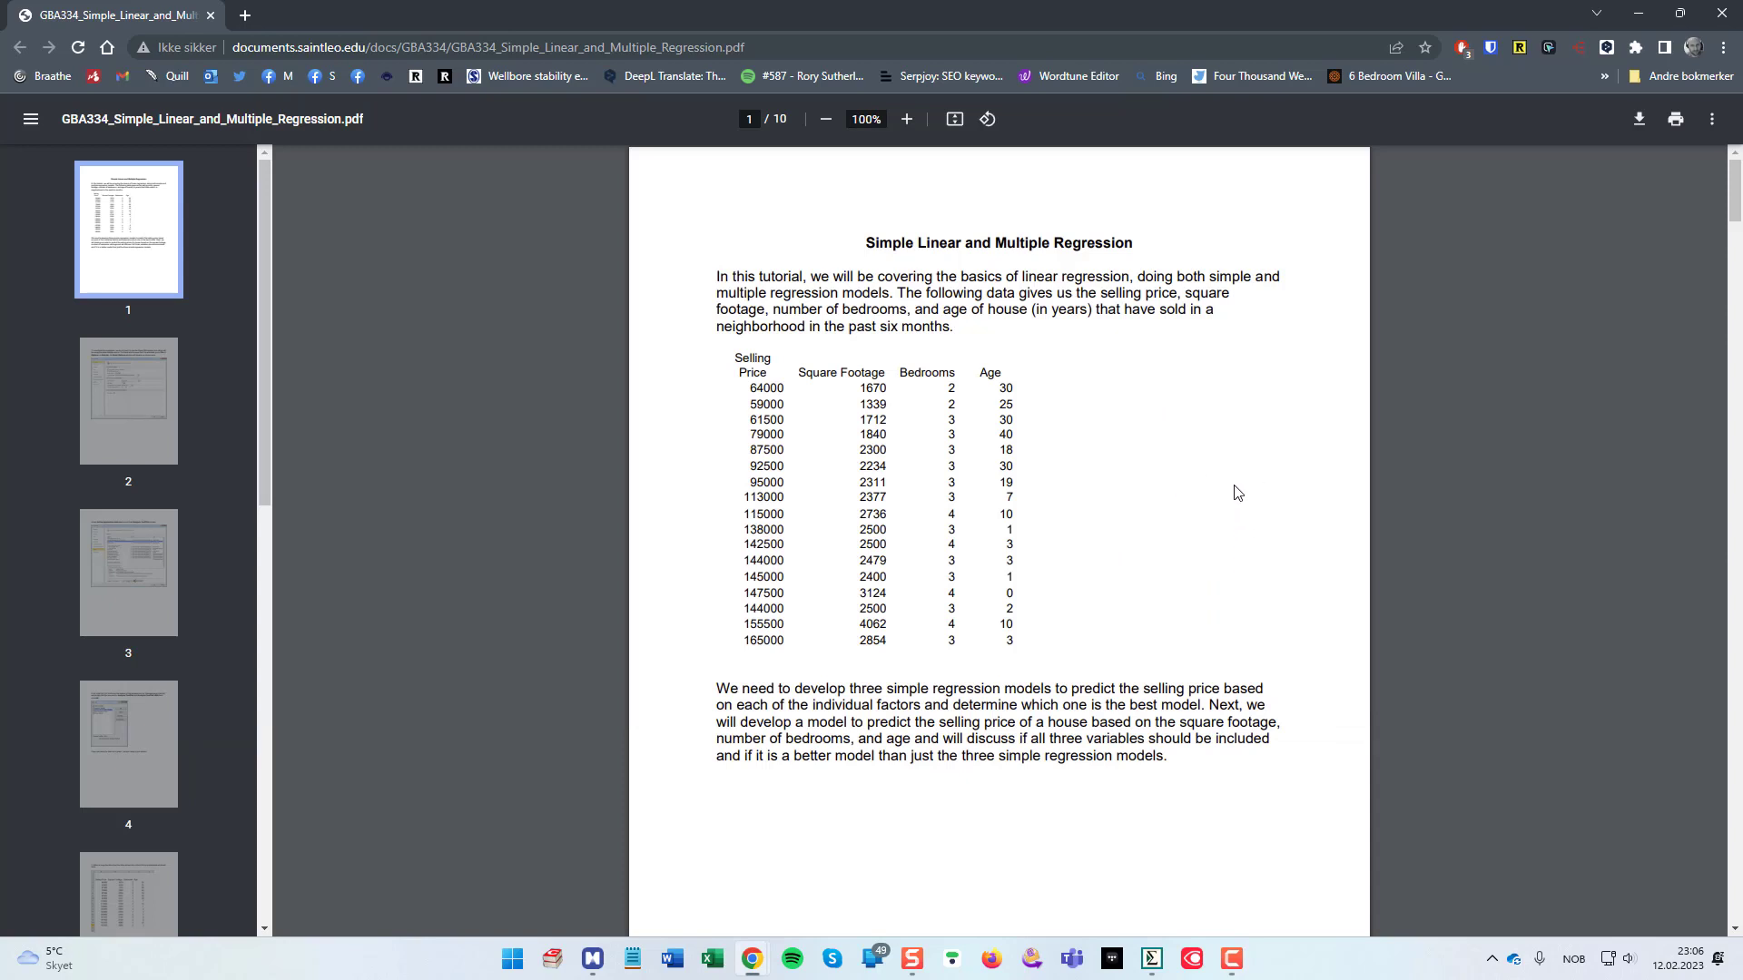
{"action": "mouse_move", "coordinate": [1151, 440]}
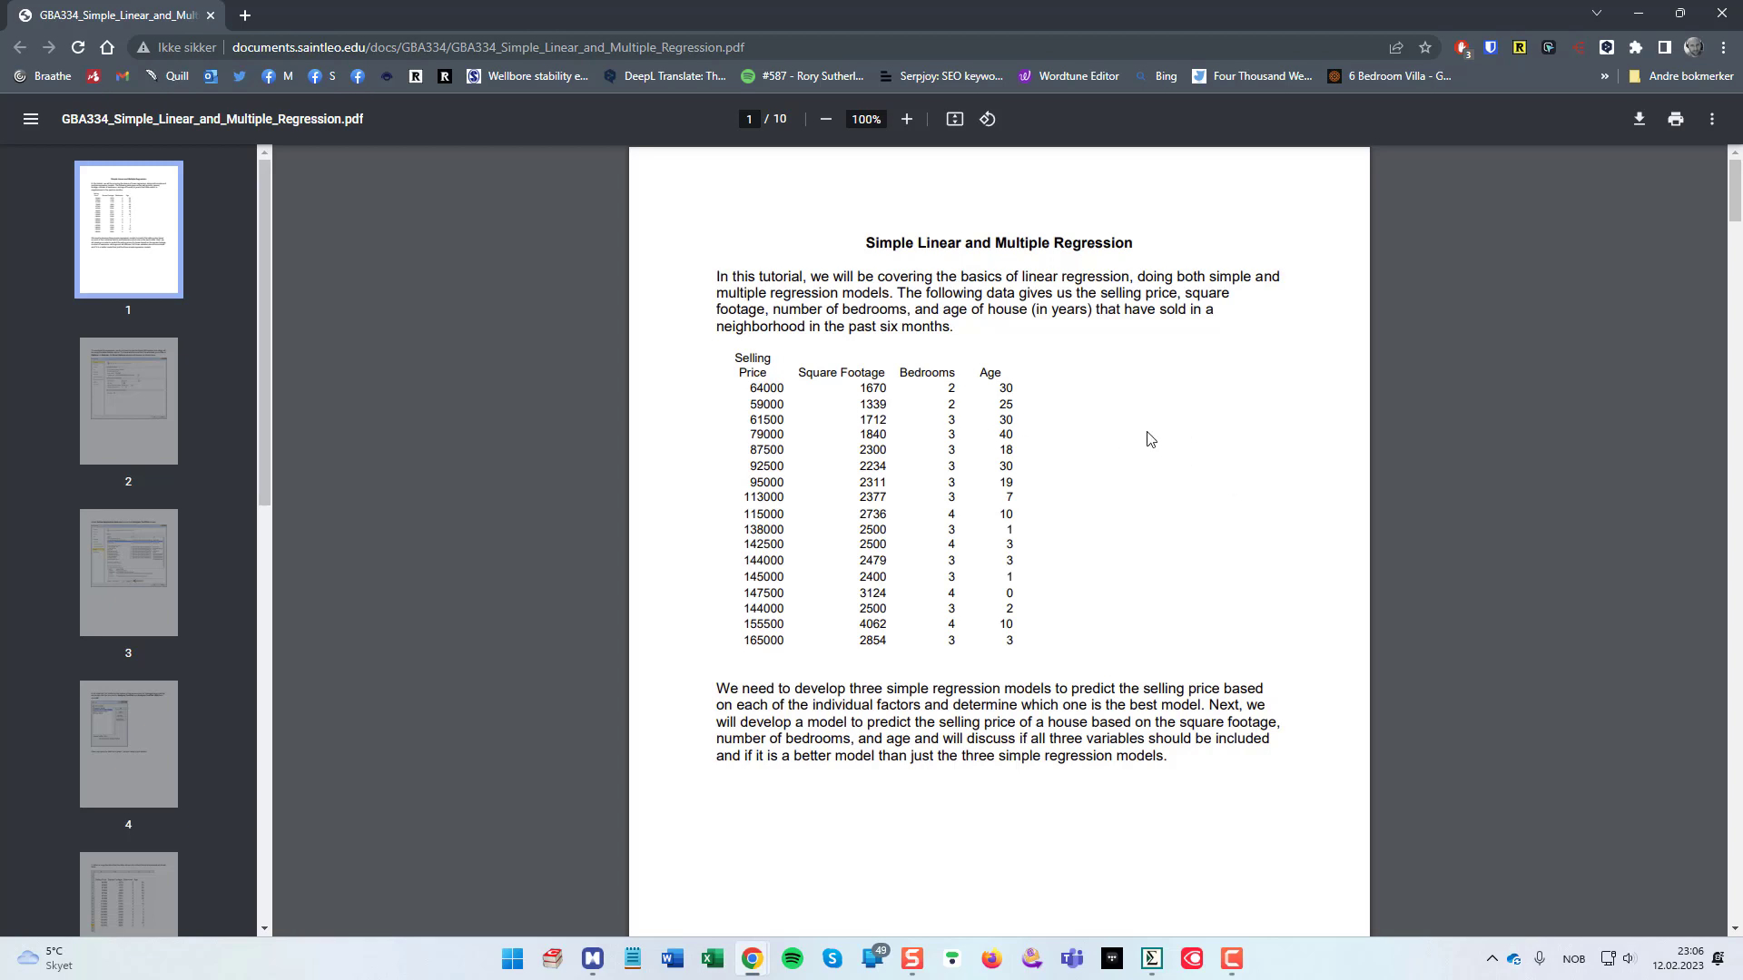
{"action": "mouse_move", "coordinate": [1164, 401]}
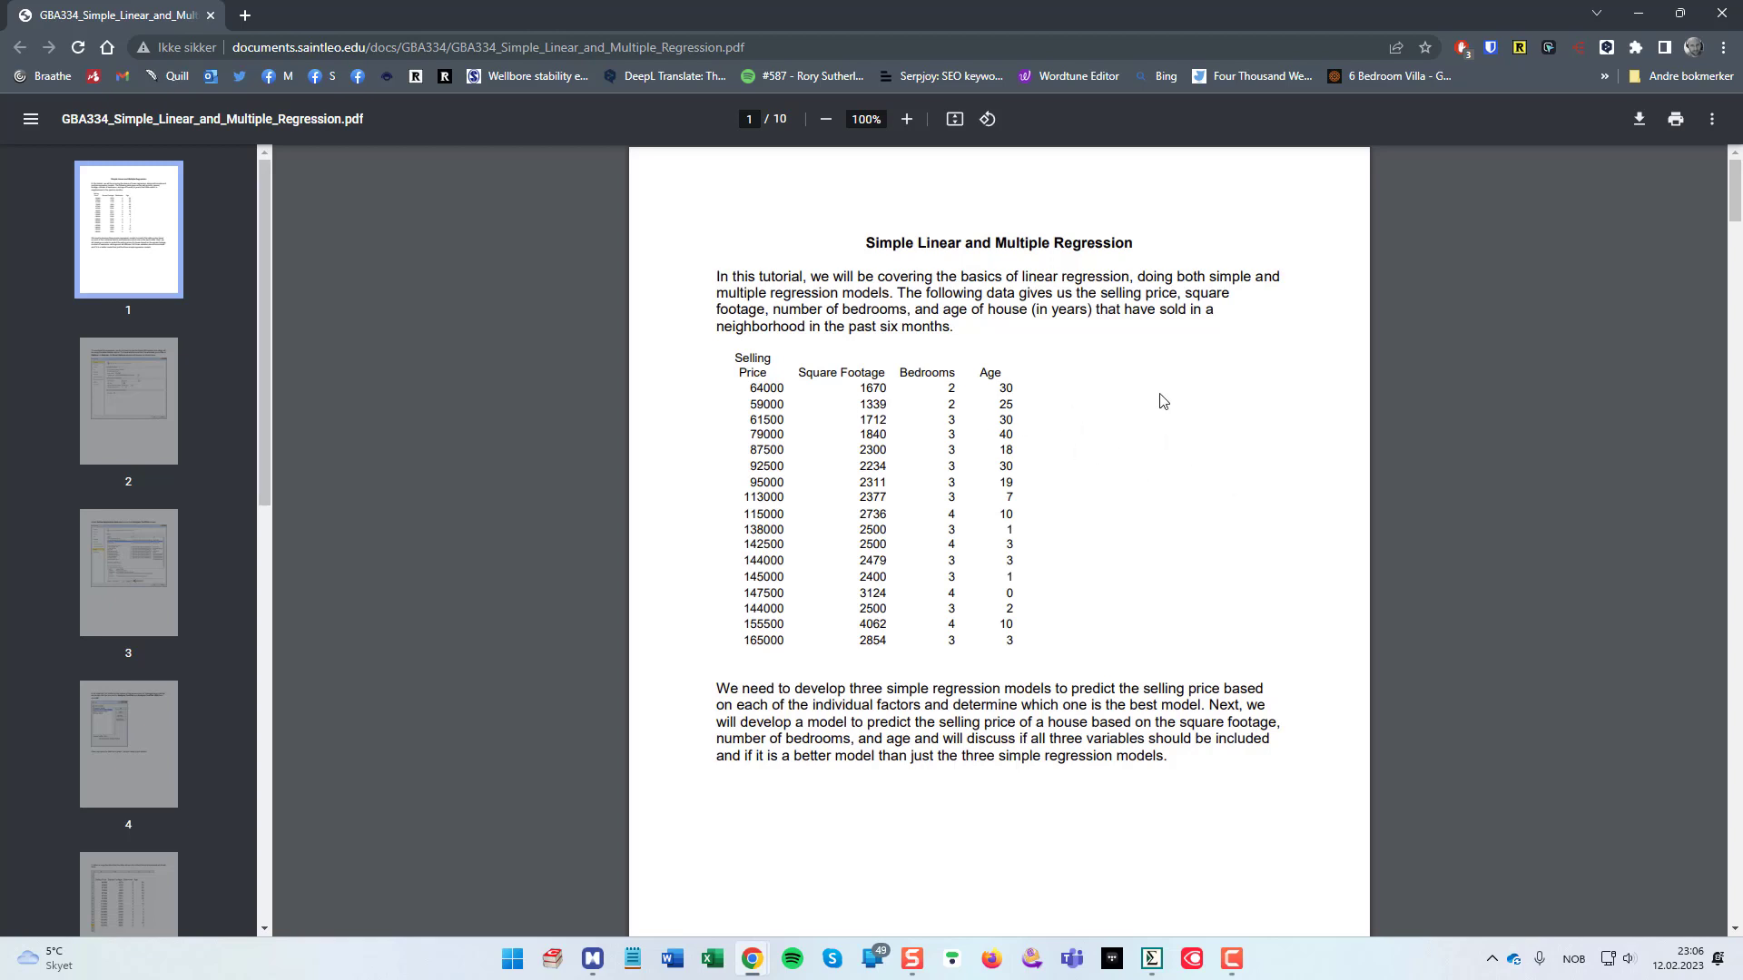
{"action": "scroll", "scroll_direction": "down", "scroll_amount": 3}
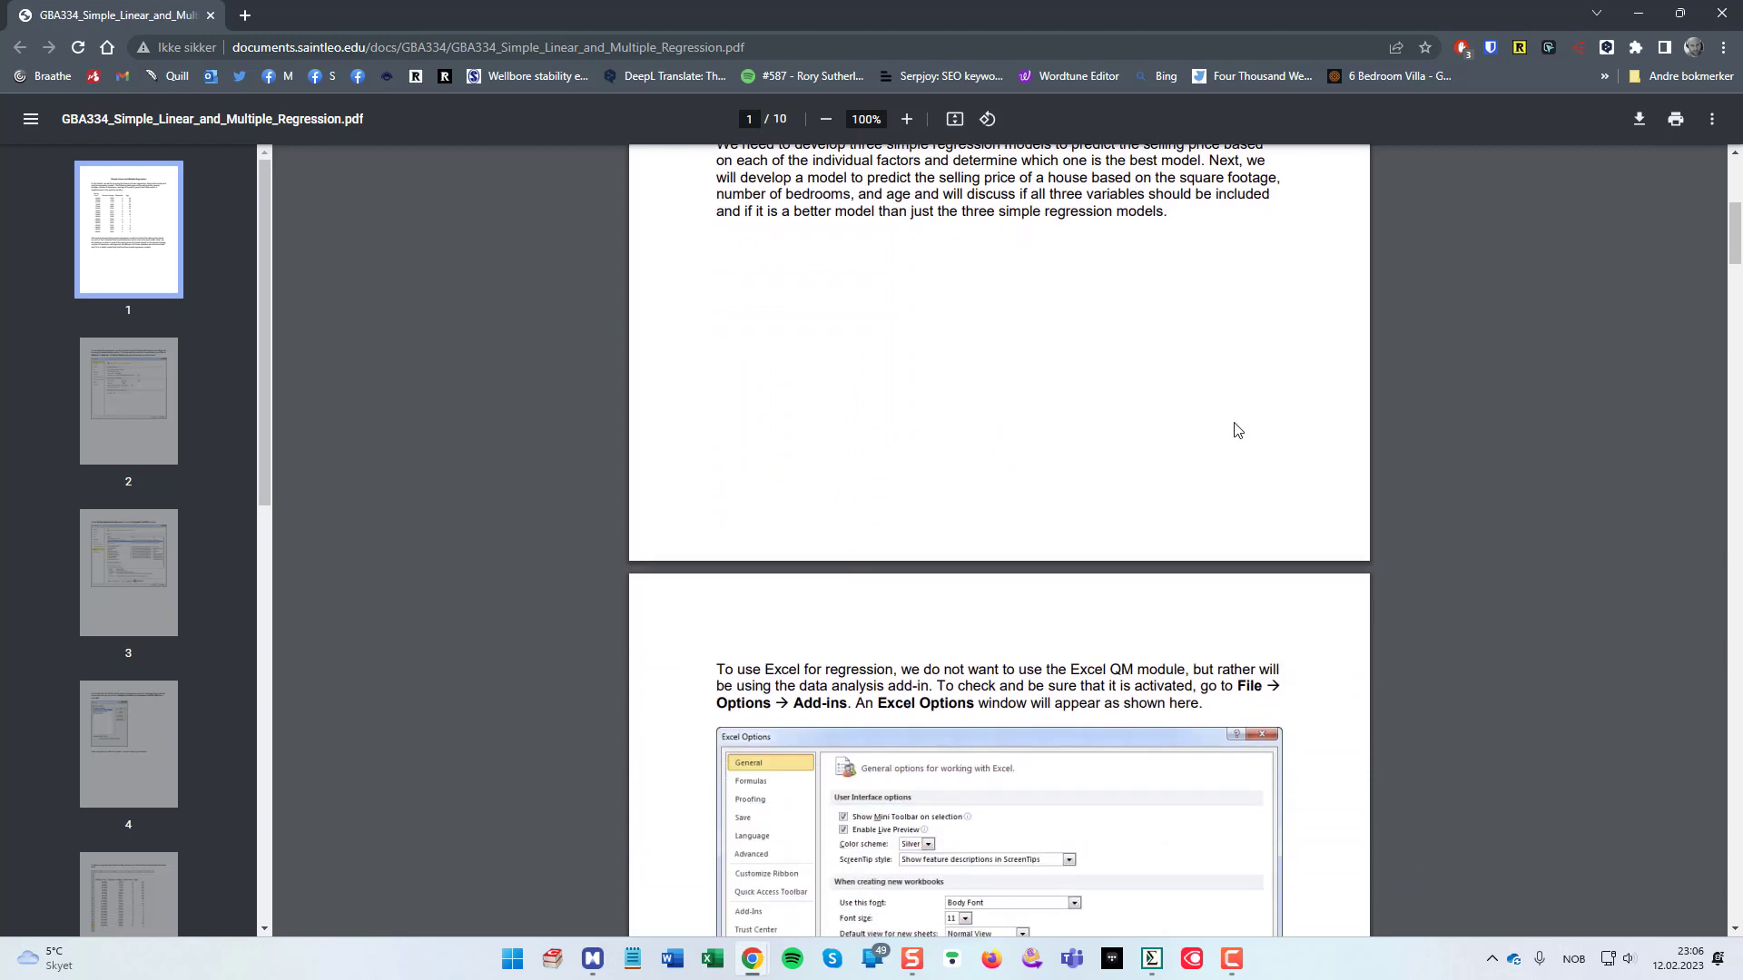
{"action": "scroll", "scroll_direction": "down", "scroll_amount": 3}
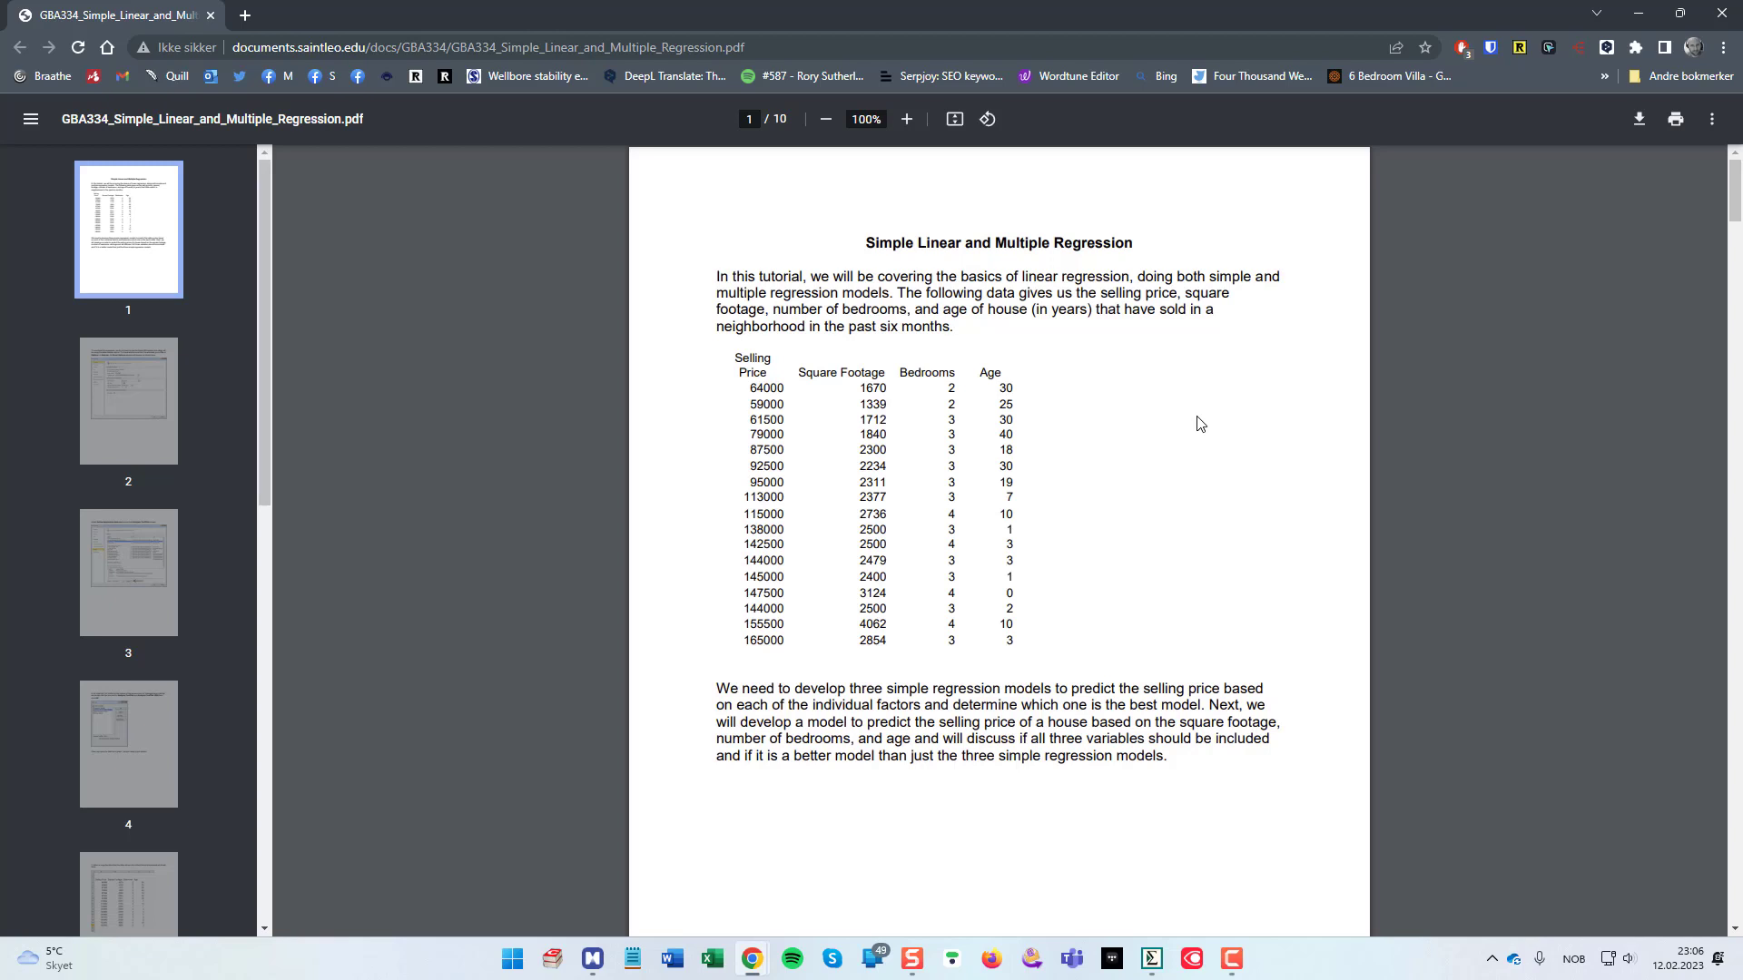
{"action": "mouse_move", "coordinate": [1262, 518]}
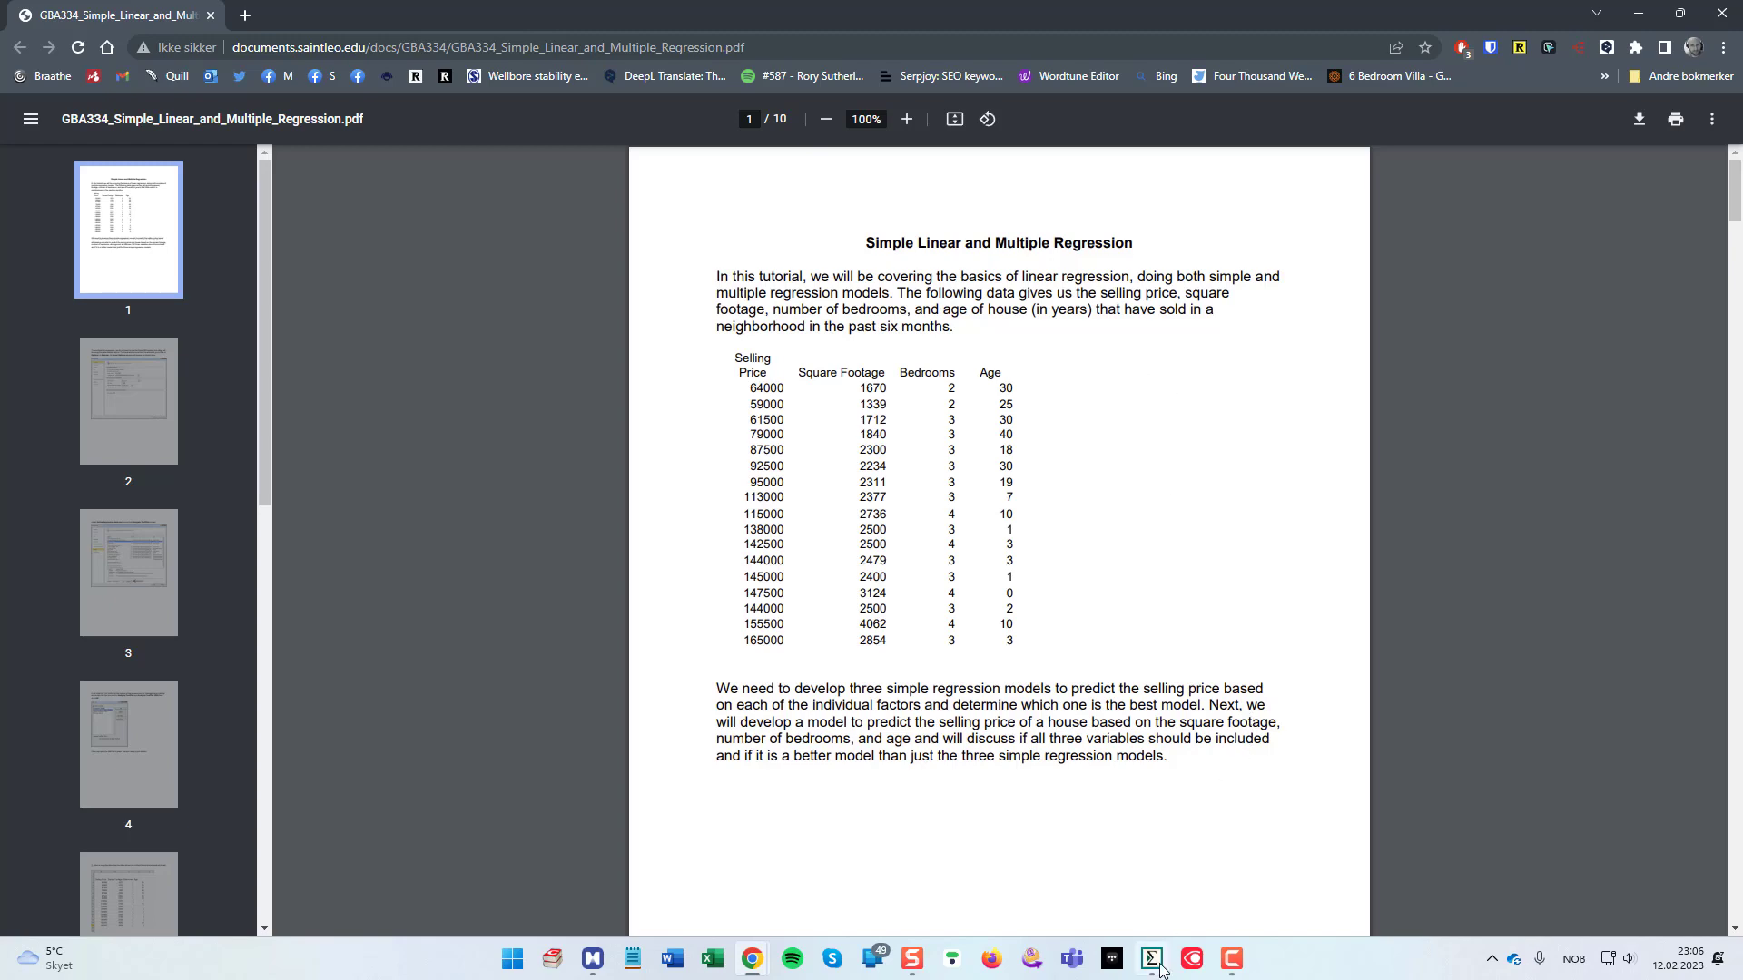
{"action": "left_click", "coordinate": [1149, 958]}
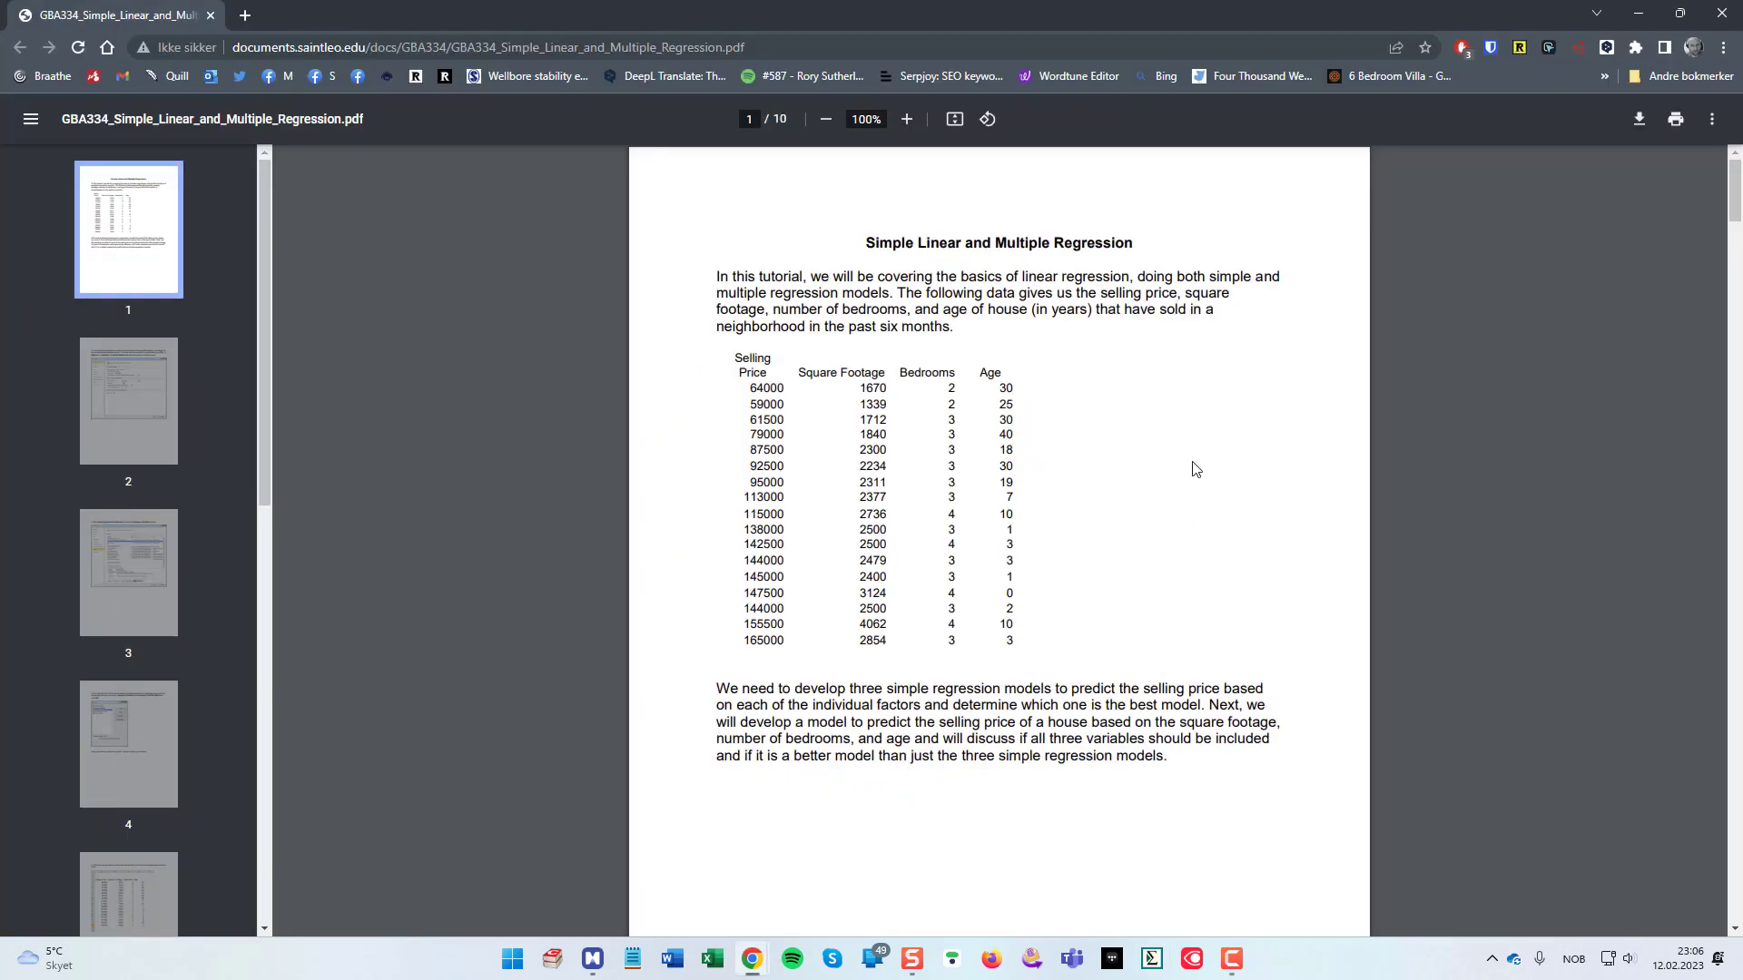
{"action": "mouse_move", "coordinate": [709, 350]}
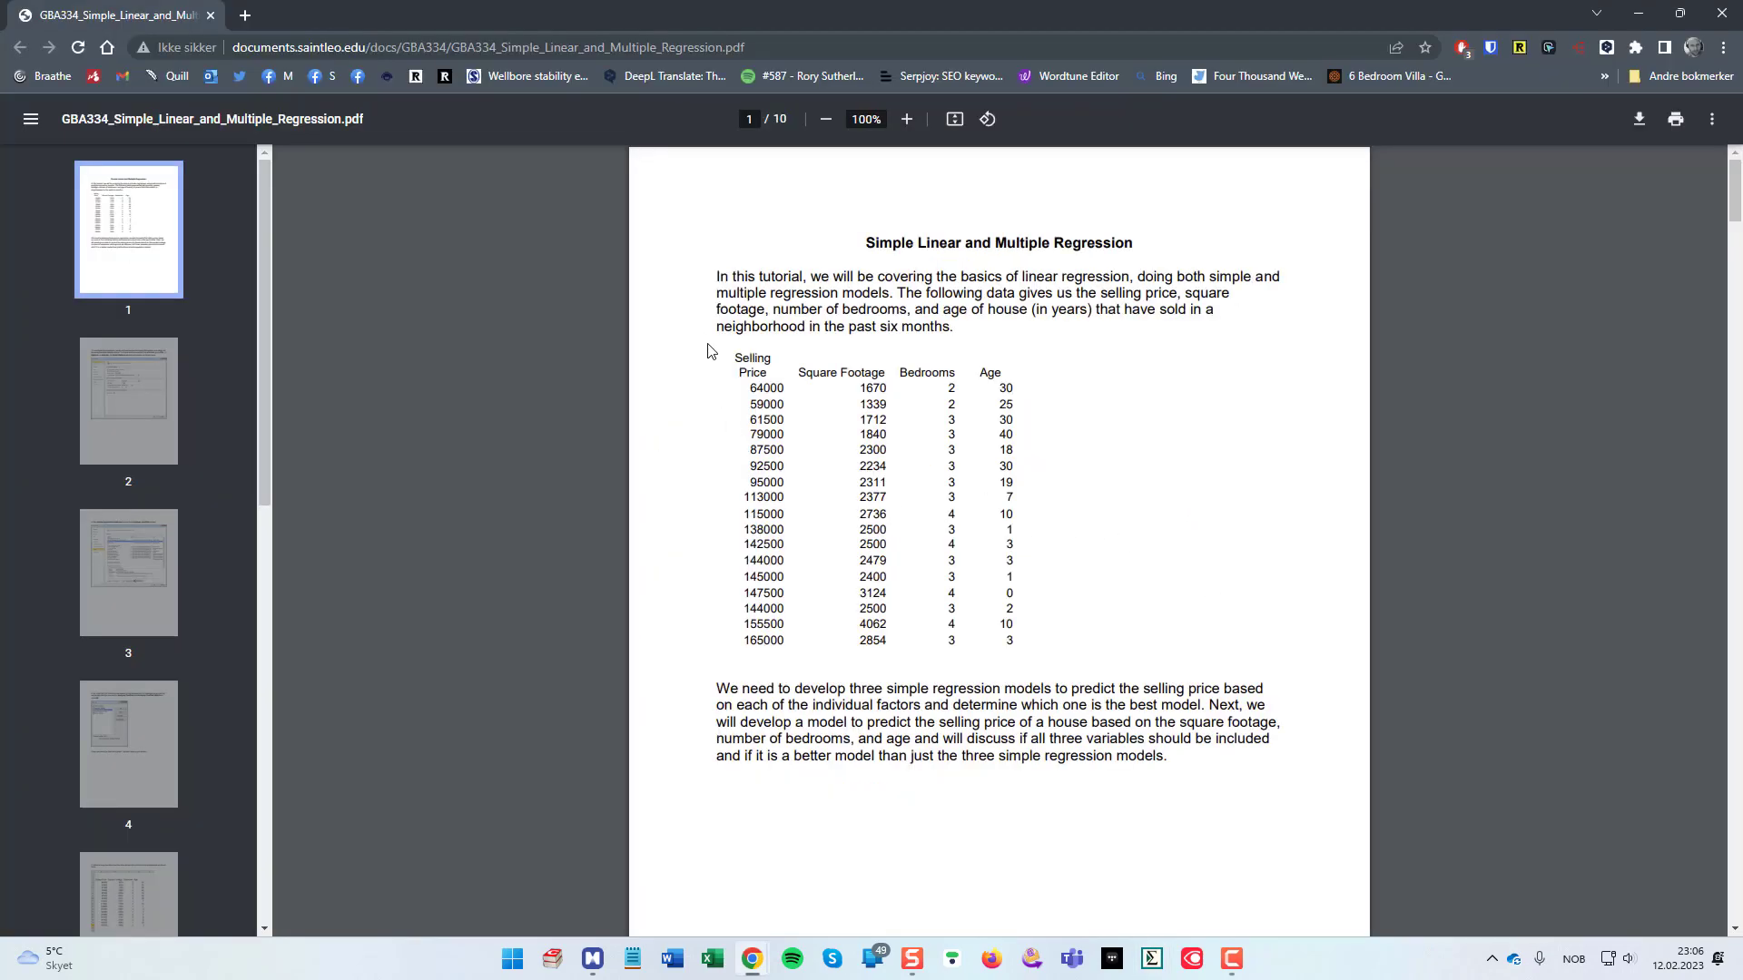
{"action": "mouse_move", "coordinate": [1048, 646]}
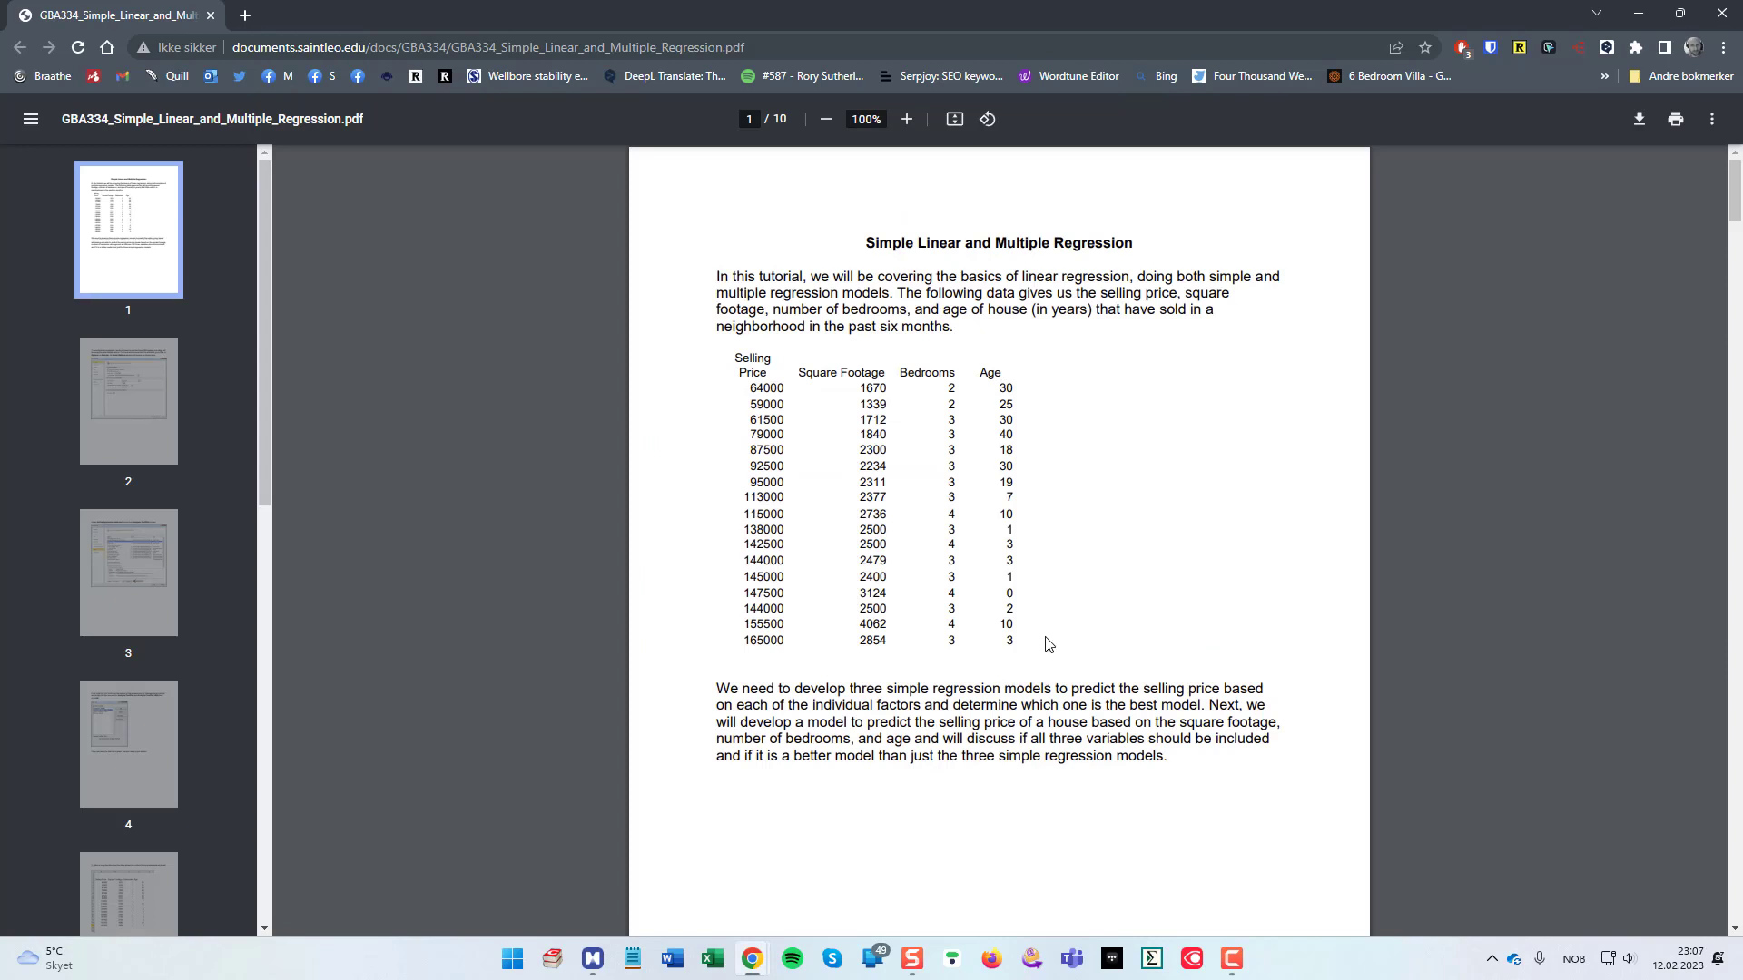
{"action": "mouse_move", "coordinate": [1124, 595]}
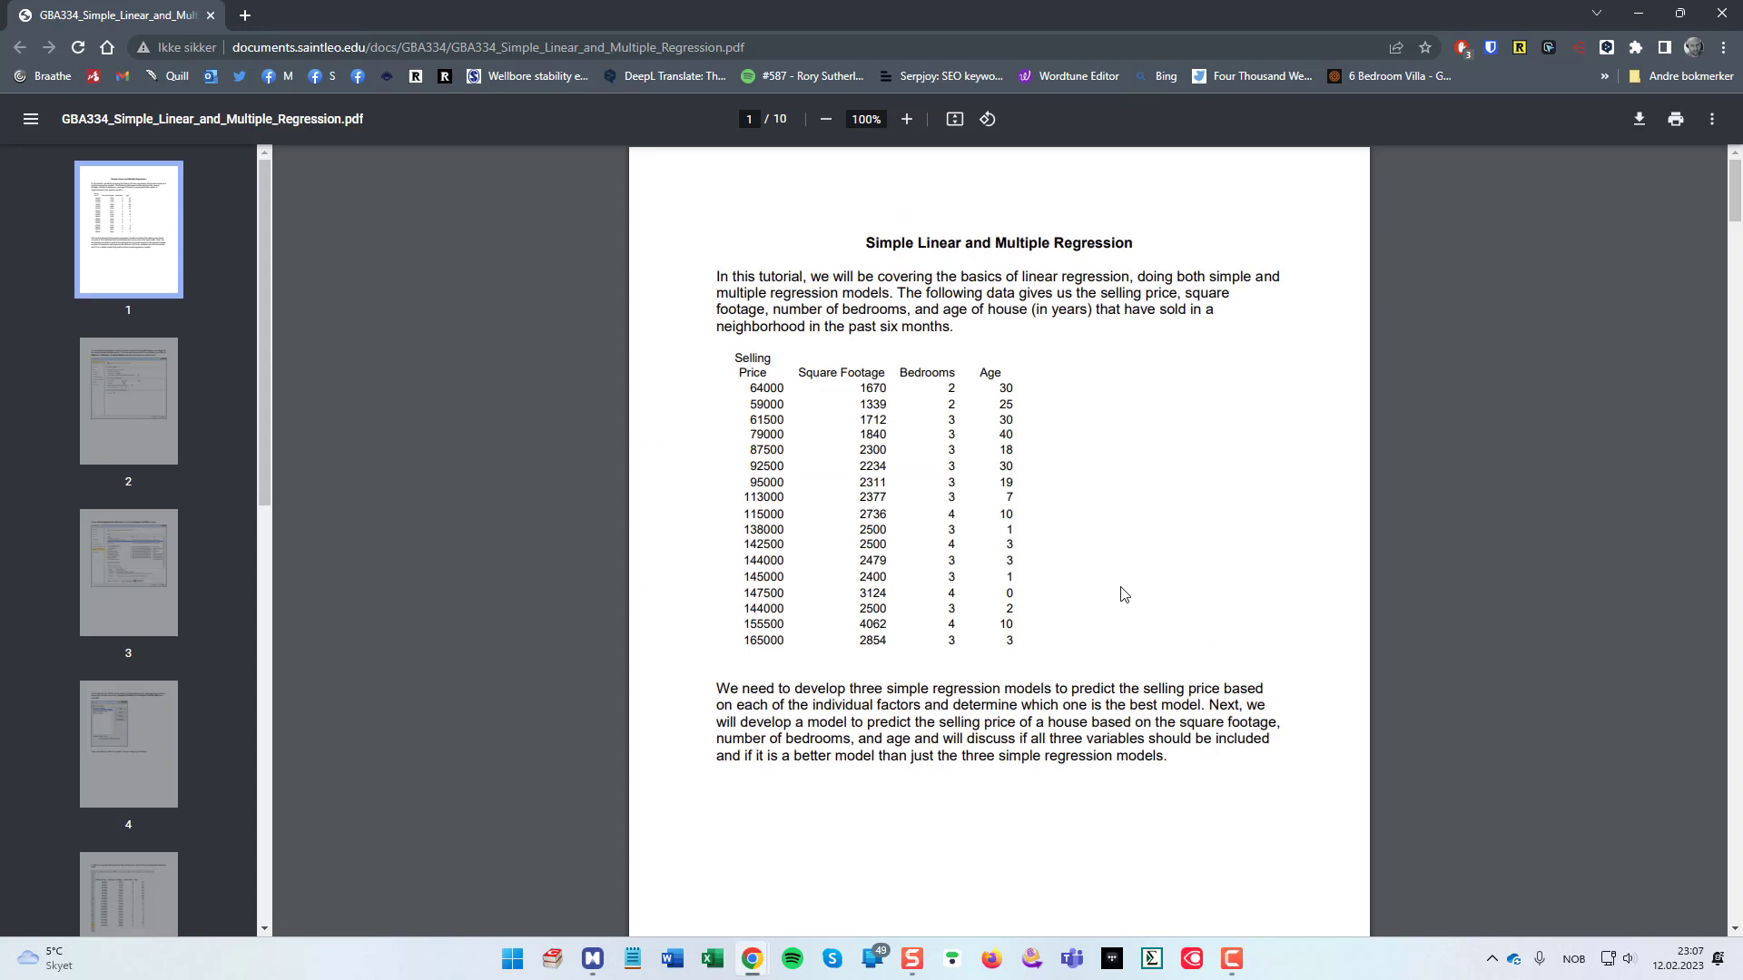
{"action": "mouse_move", "coordinate": [1122, 558]}
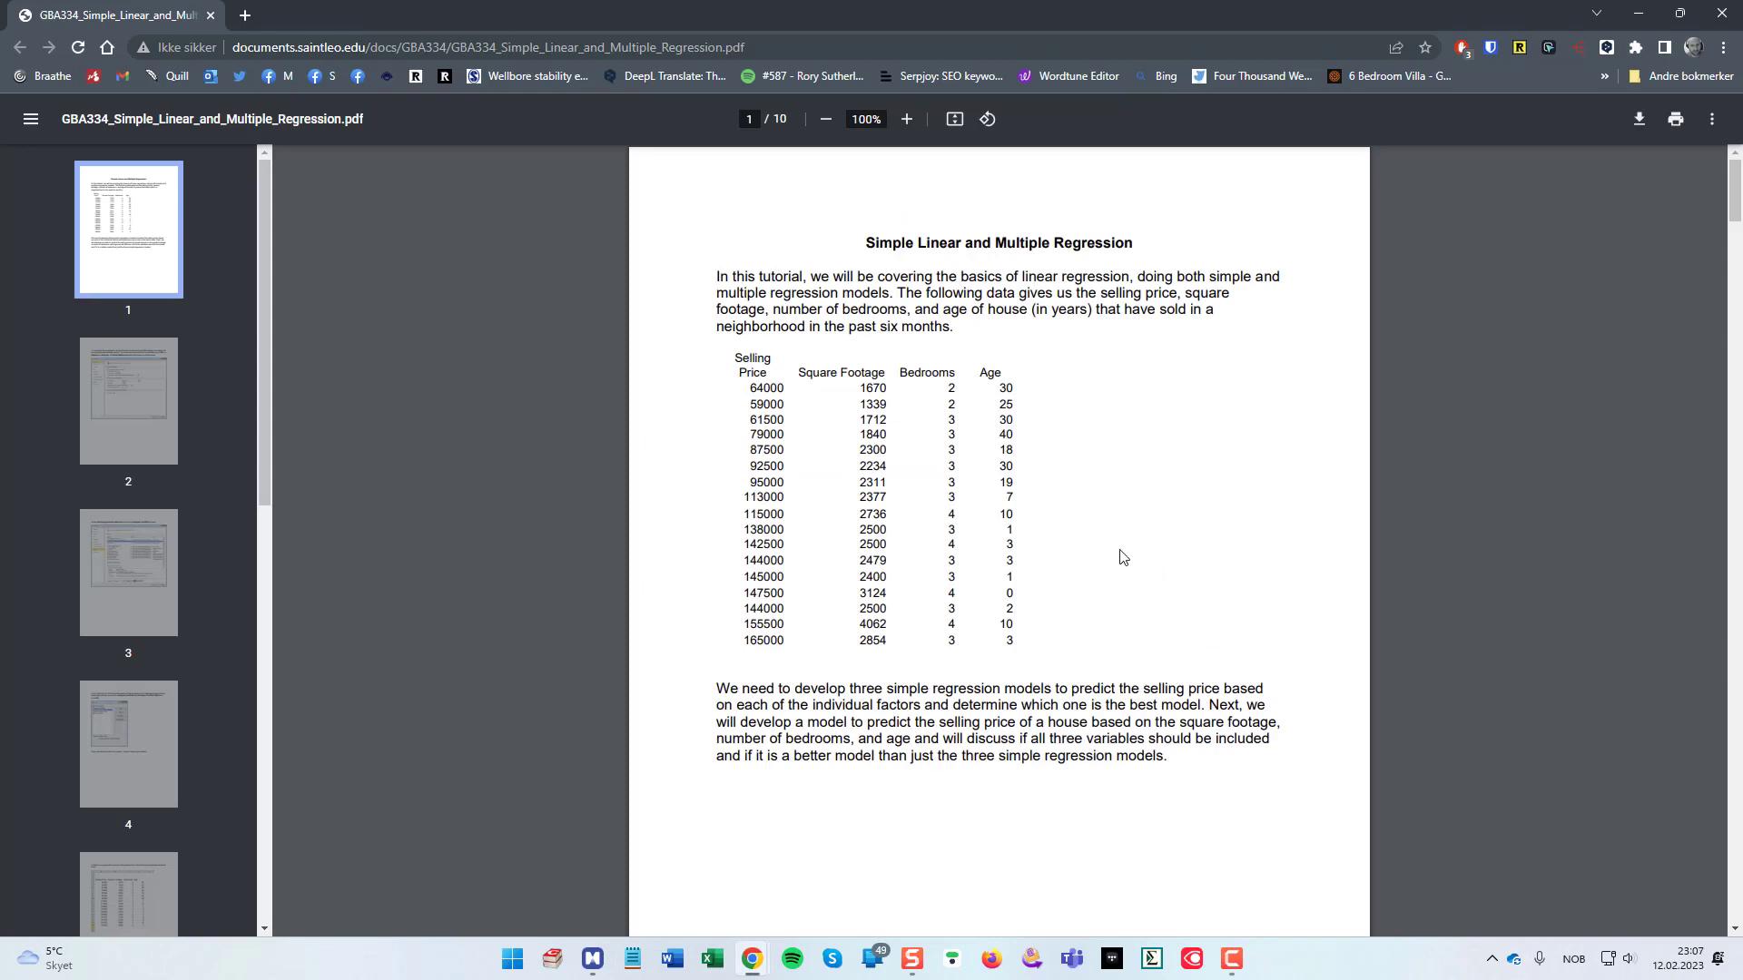
{"action": "mouse_move", "coordinate": [1079, 562]}
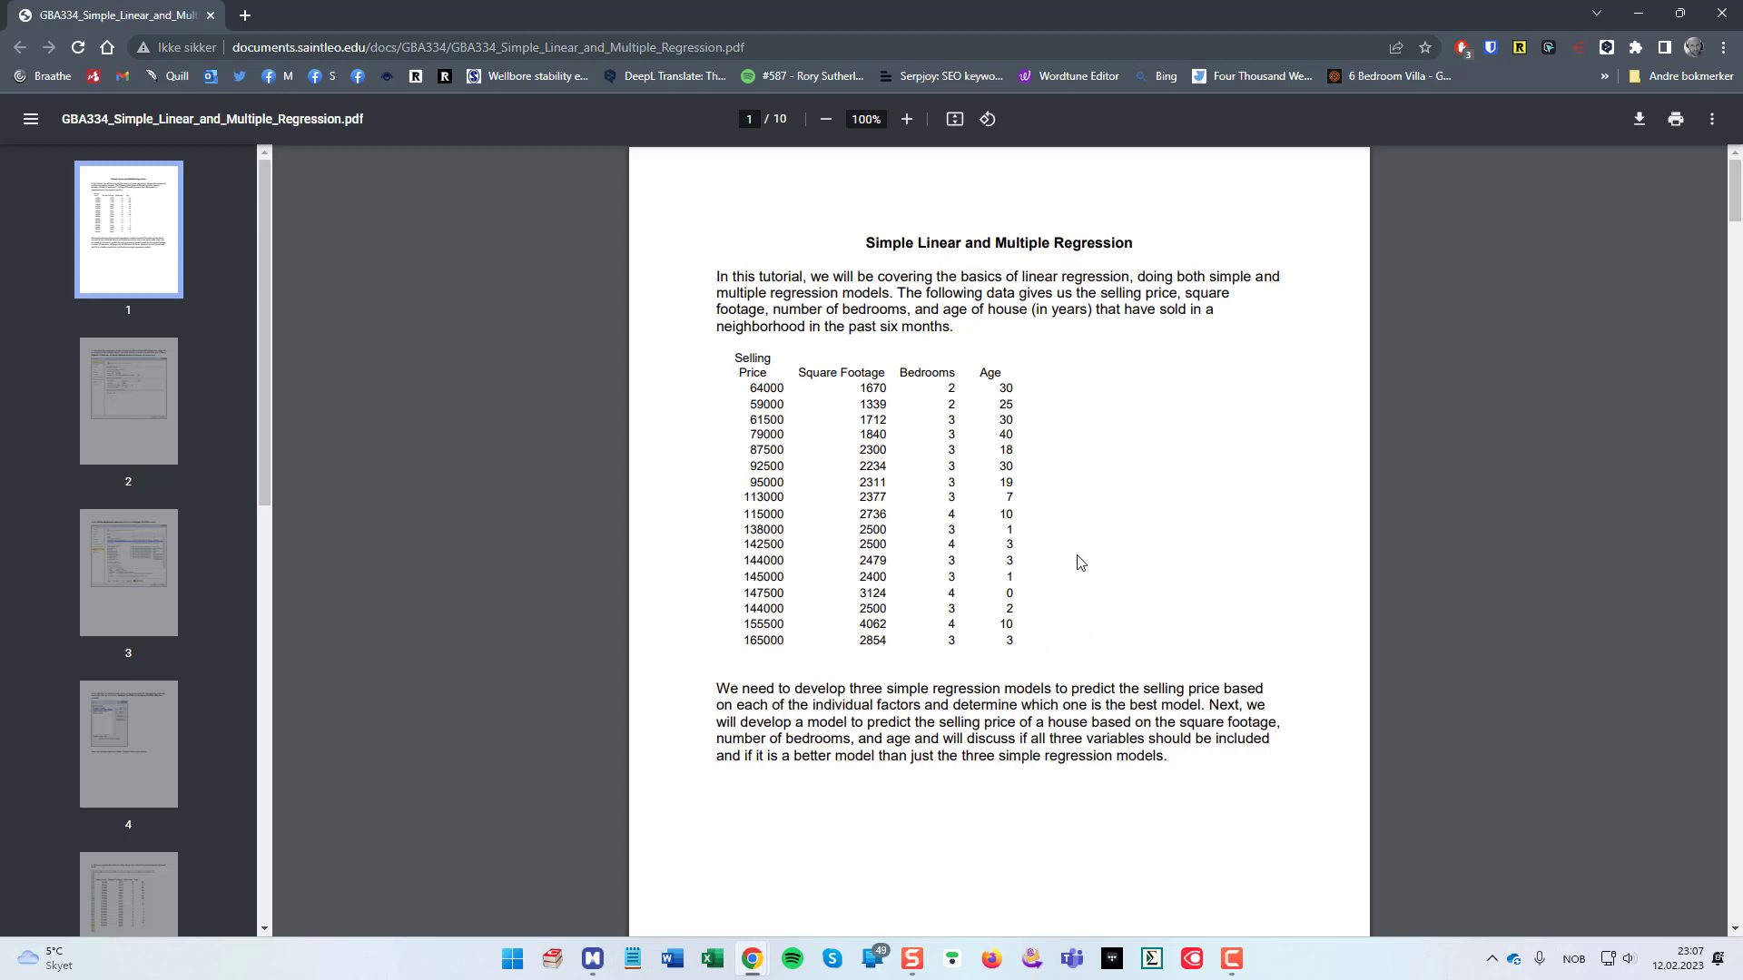
{"action": "mouse_move", "coordinate": [806, 526]}
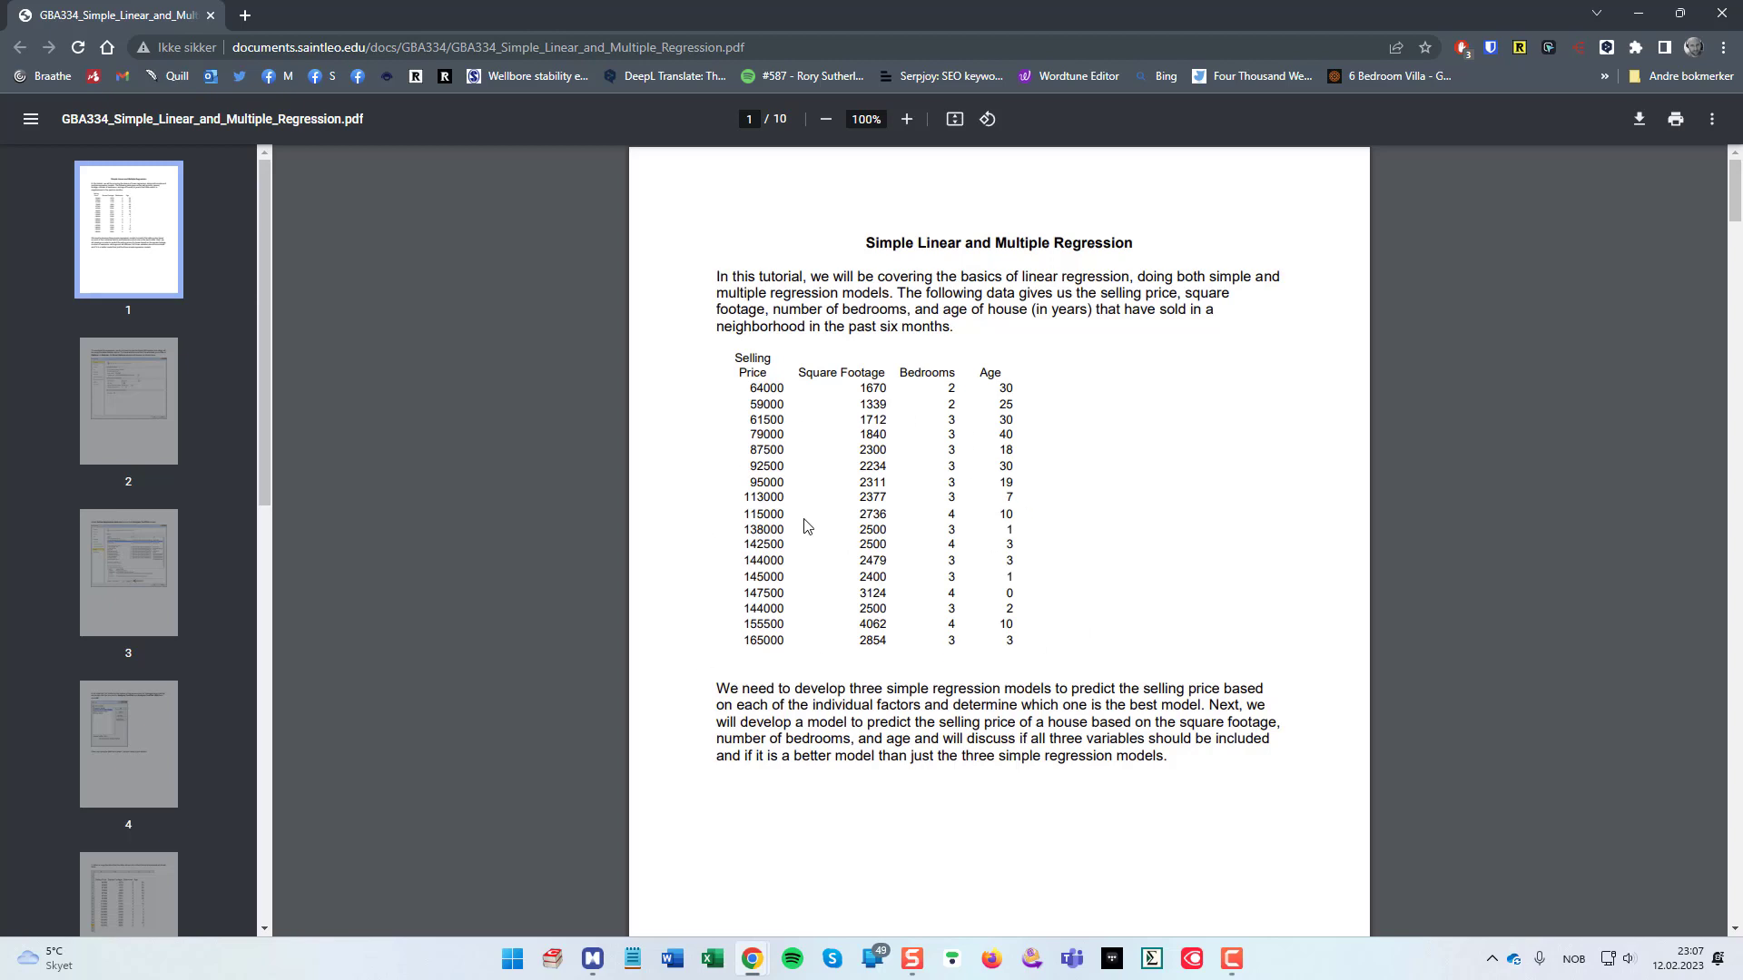
{"action": "mouse_move", "coordinate": [1084, 593]}
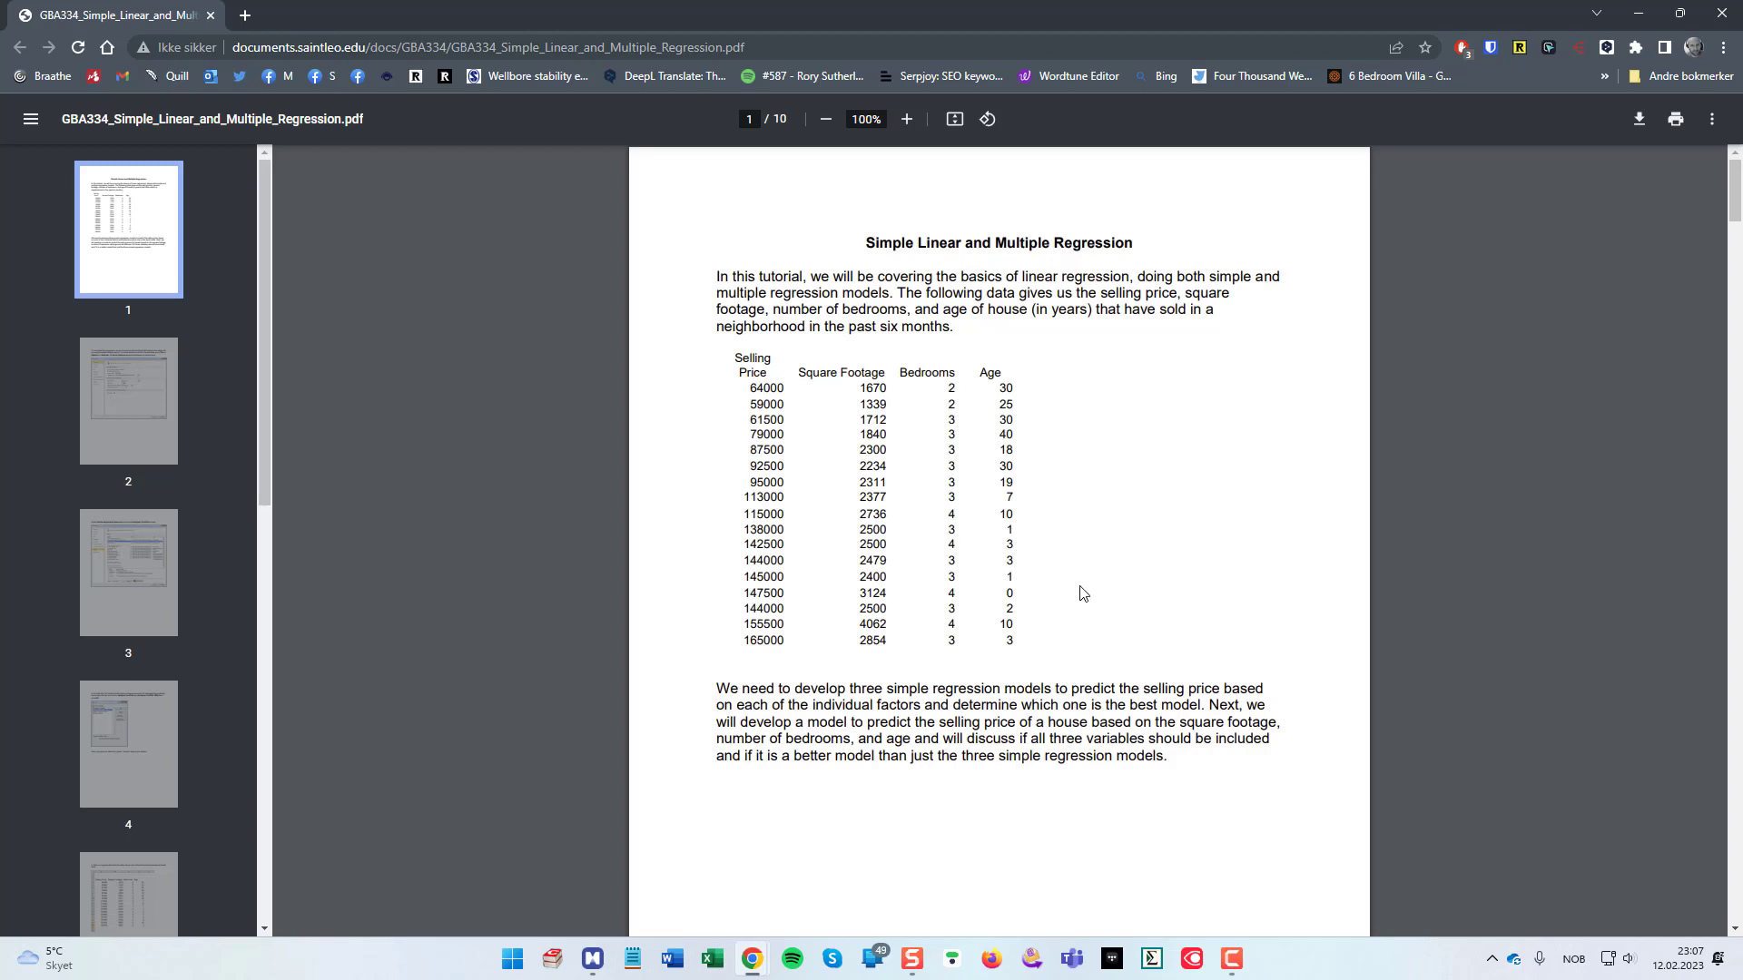
{"action": "mouse_move", "coordinate": [1117, 579]}
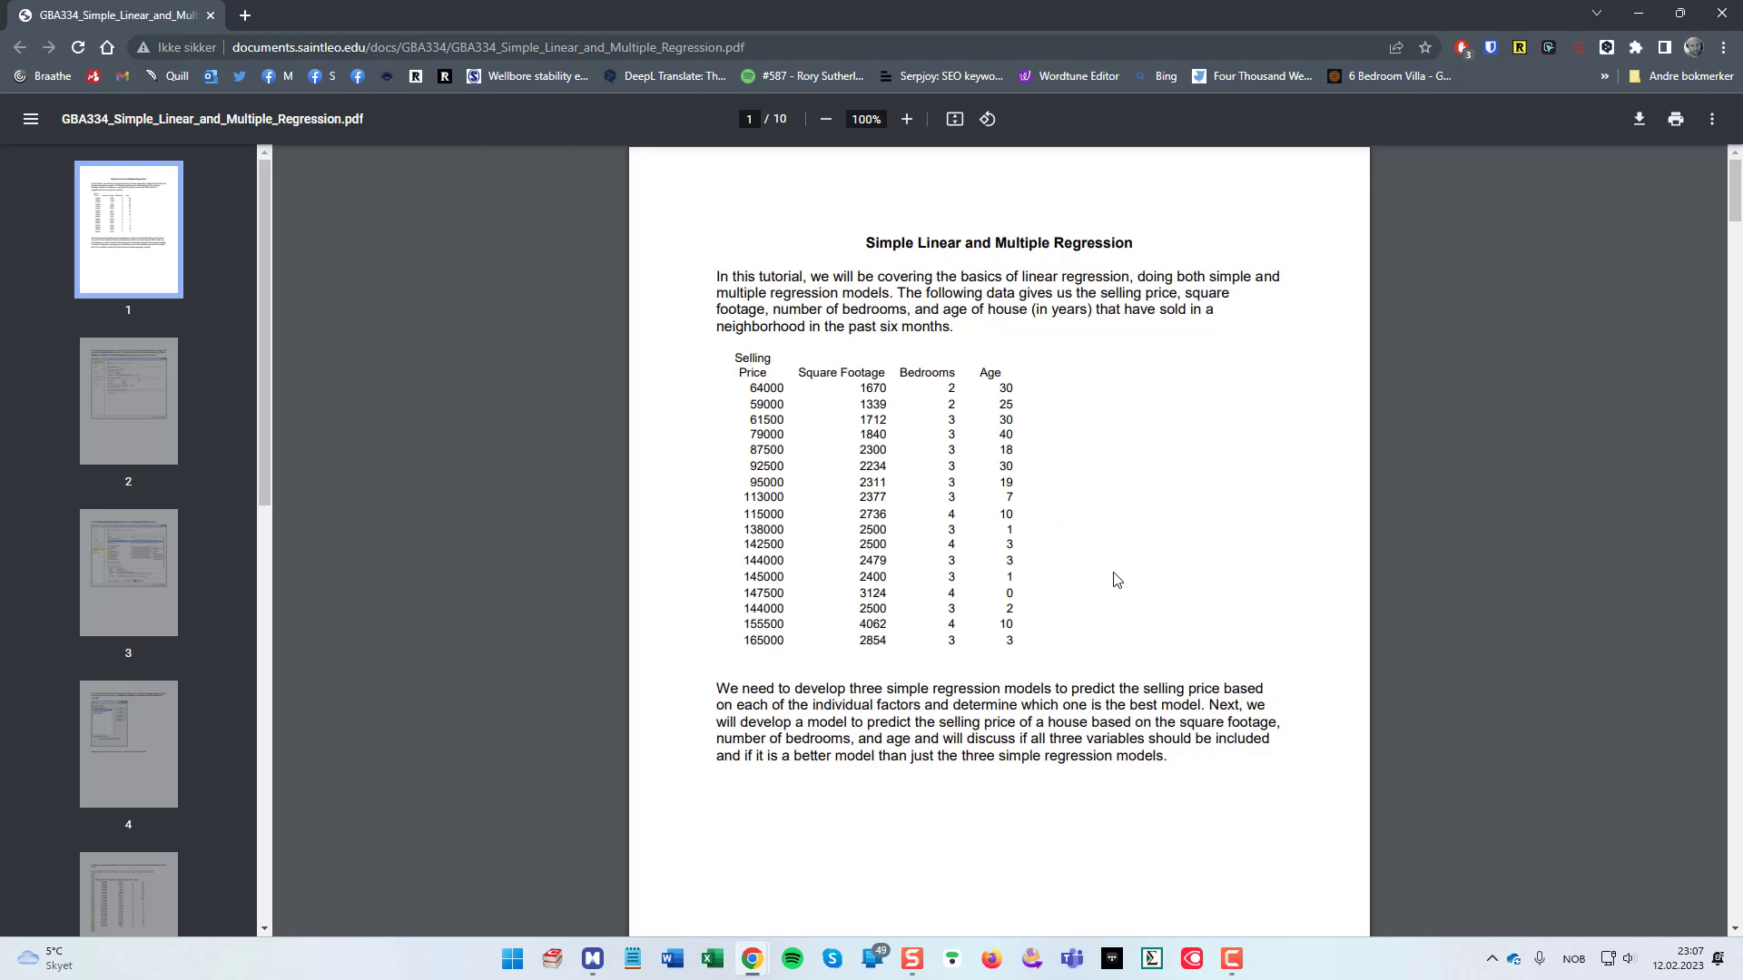
{"action": "mouse_move", "coordinate": [1111, 621]}
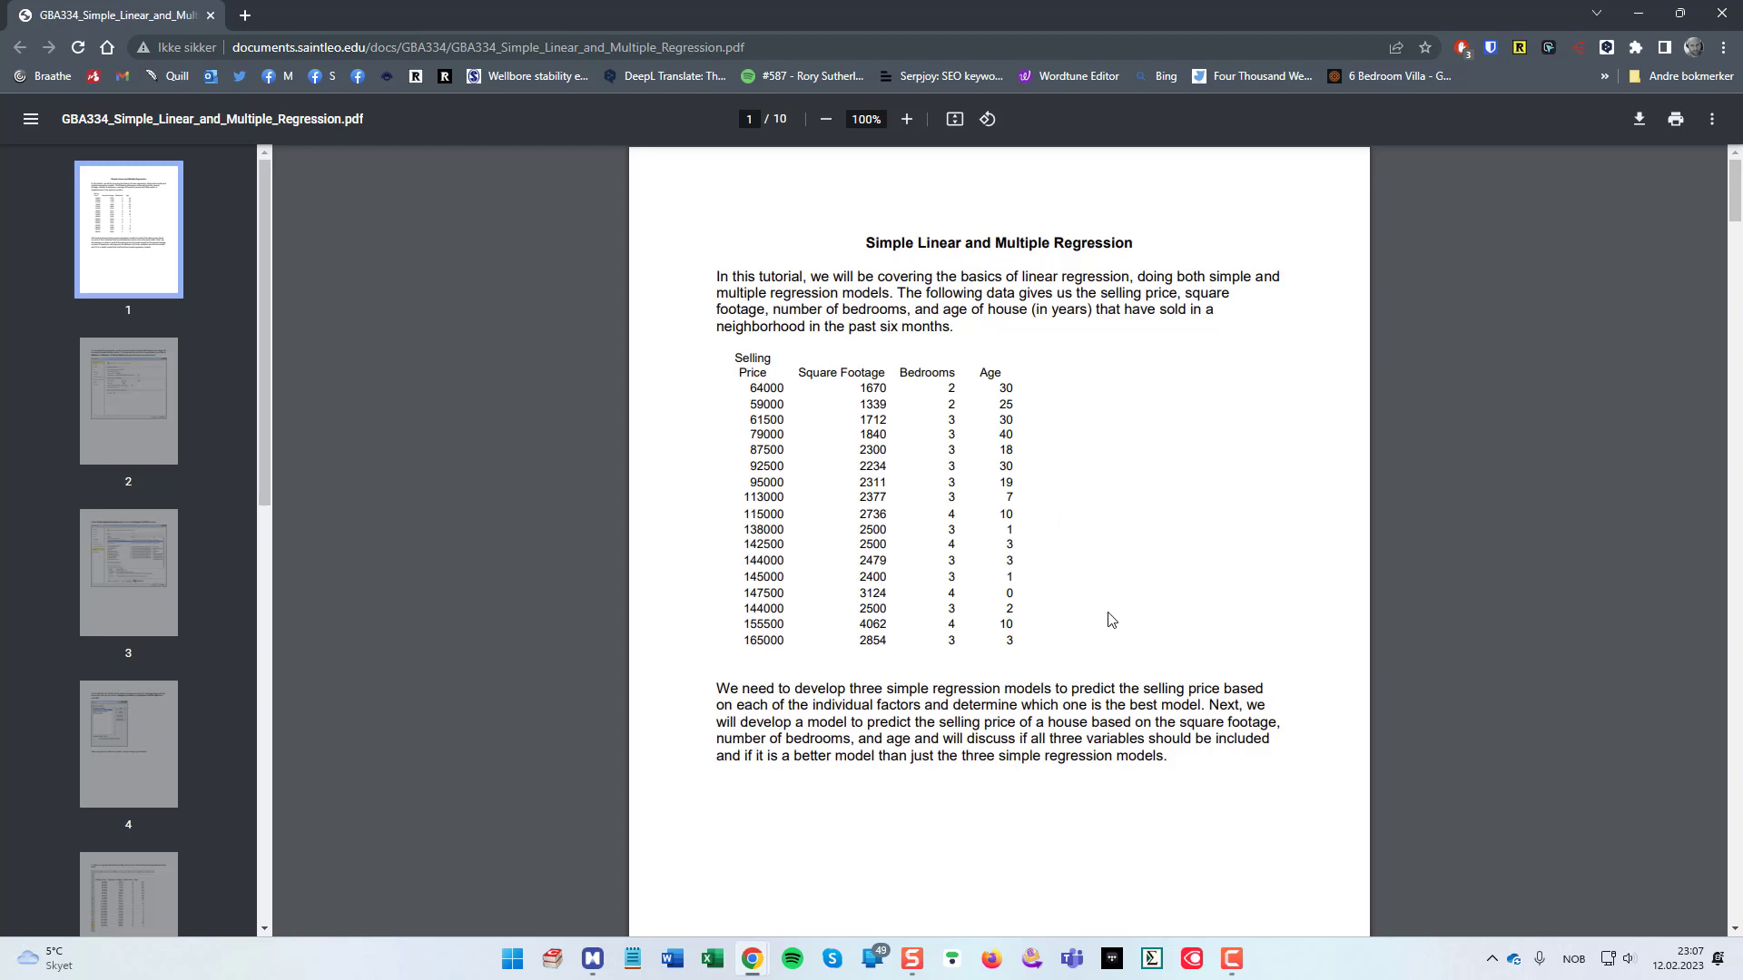
{"action": "mouse_move", "coordinate": [1149, 575]}
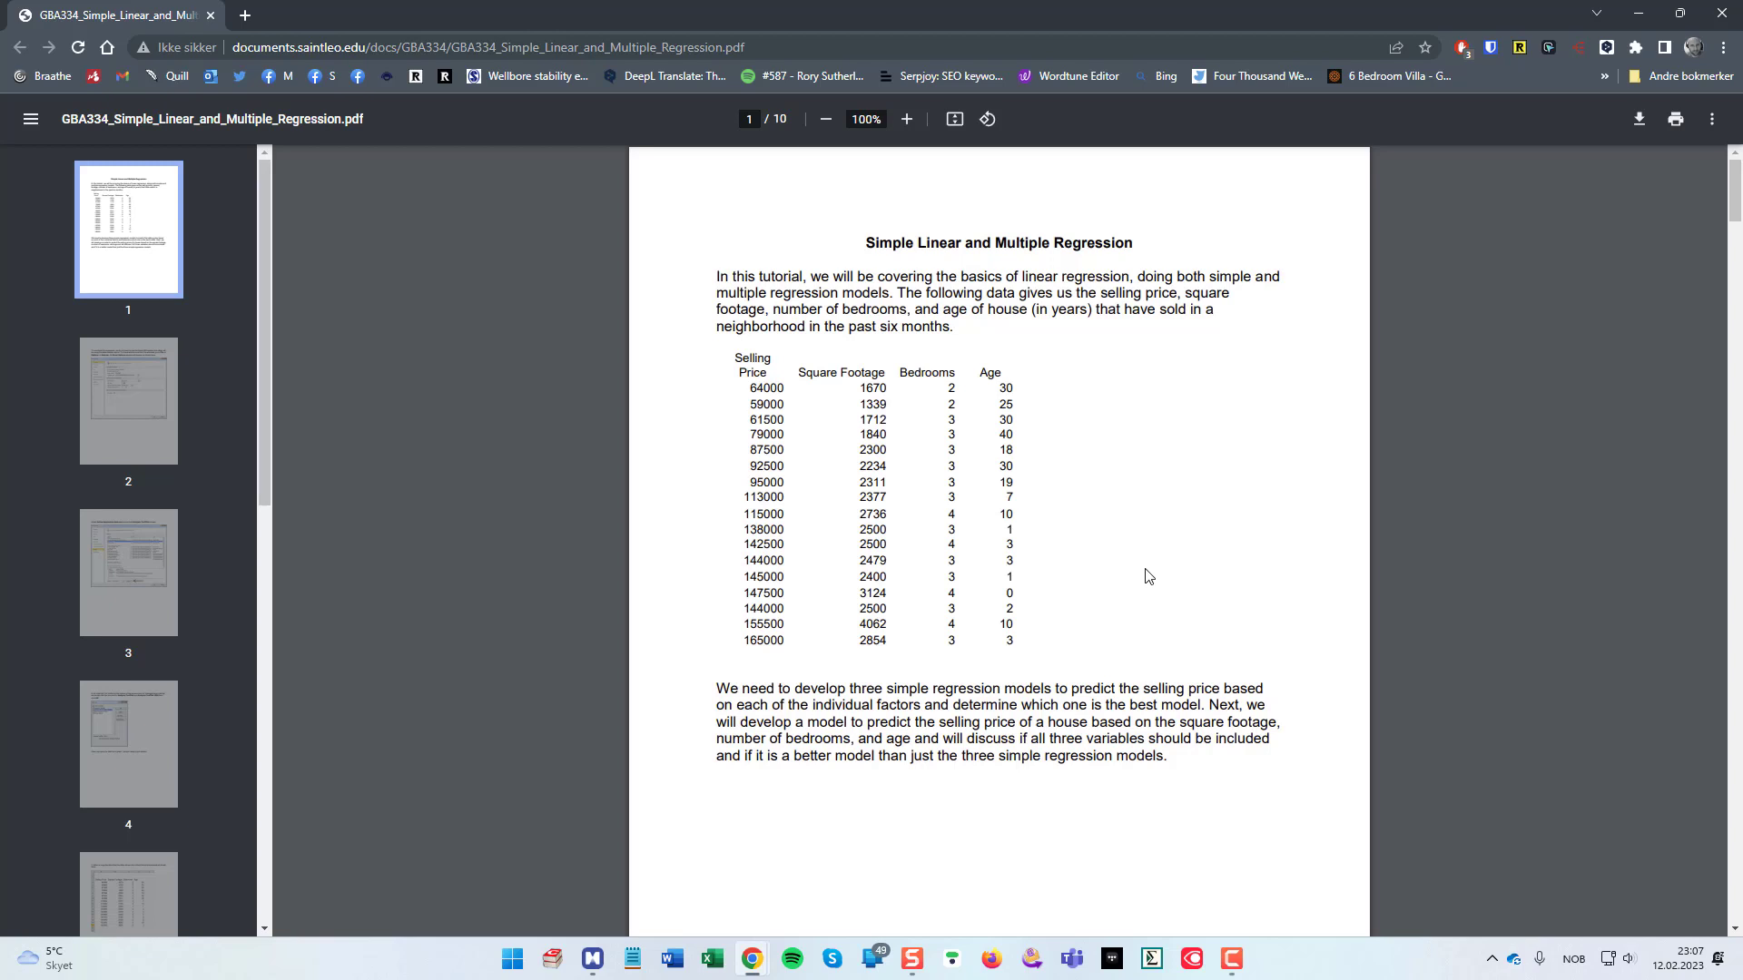
{"action": "mouse_move", "coordinate": [1249, 779]}
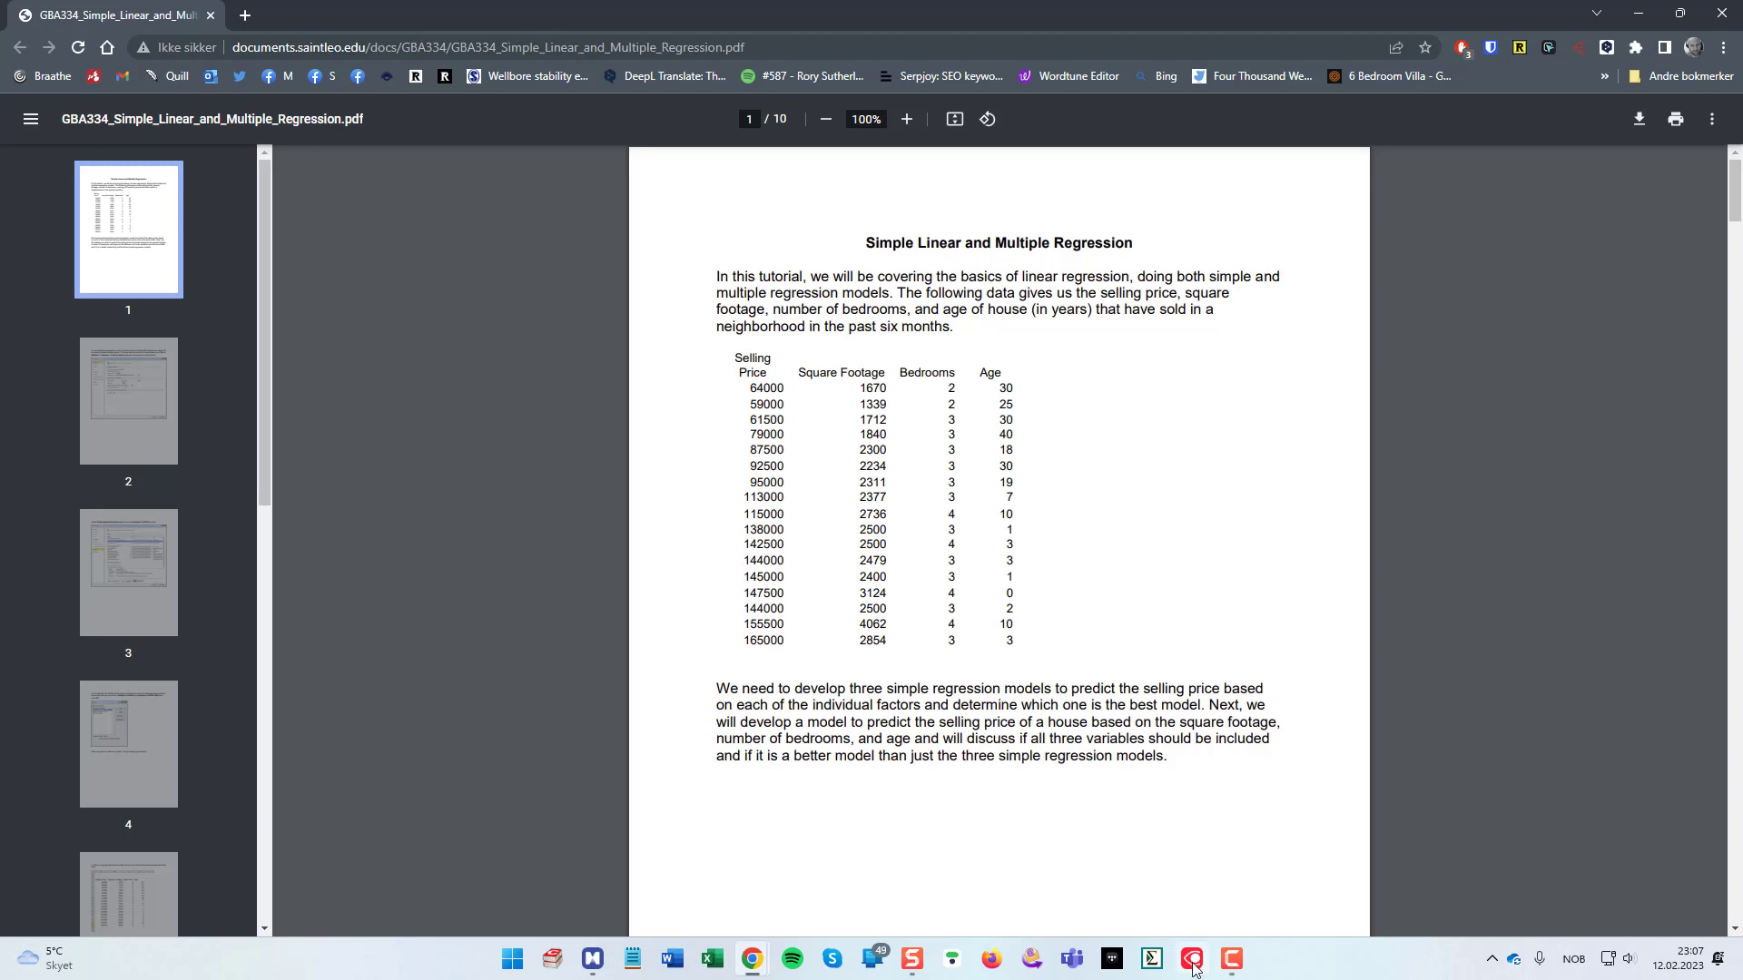
Step: Launch the Screenshot Reader from ABBYY FineReader's extra tools
{"action": "left_click", "coordinate": [1191, 959]}
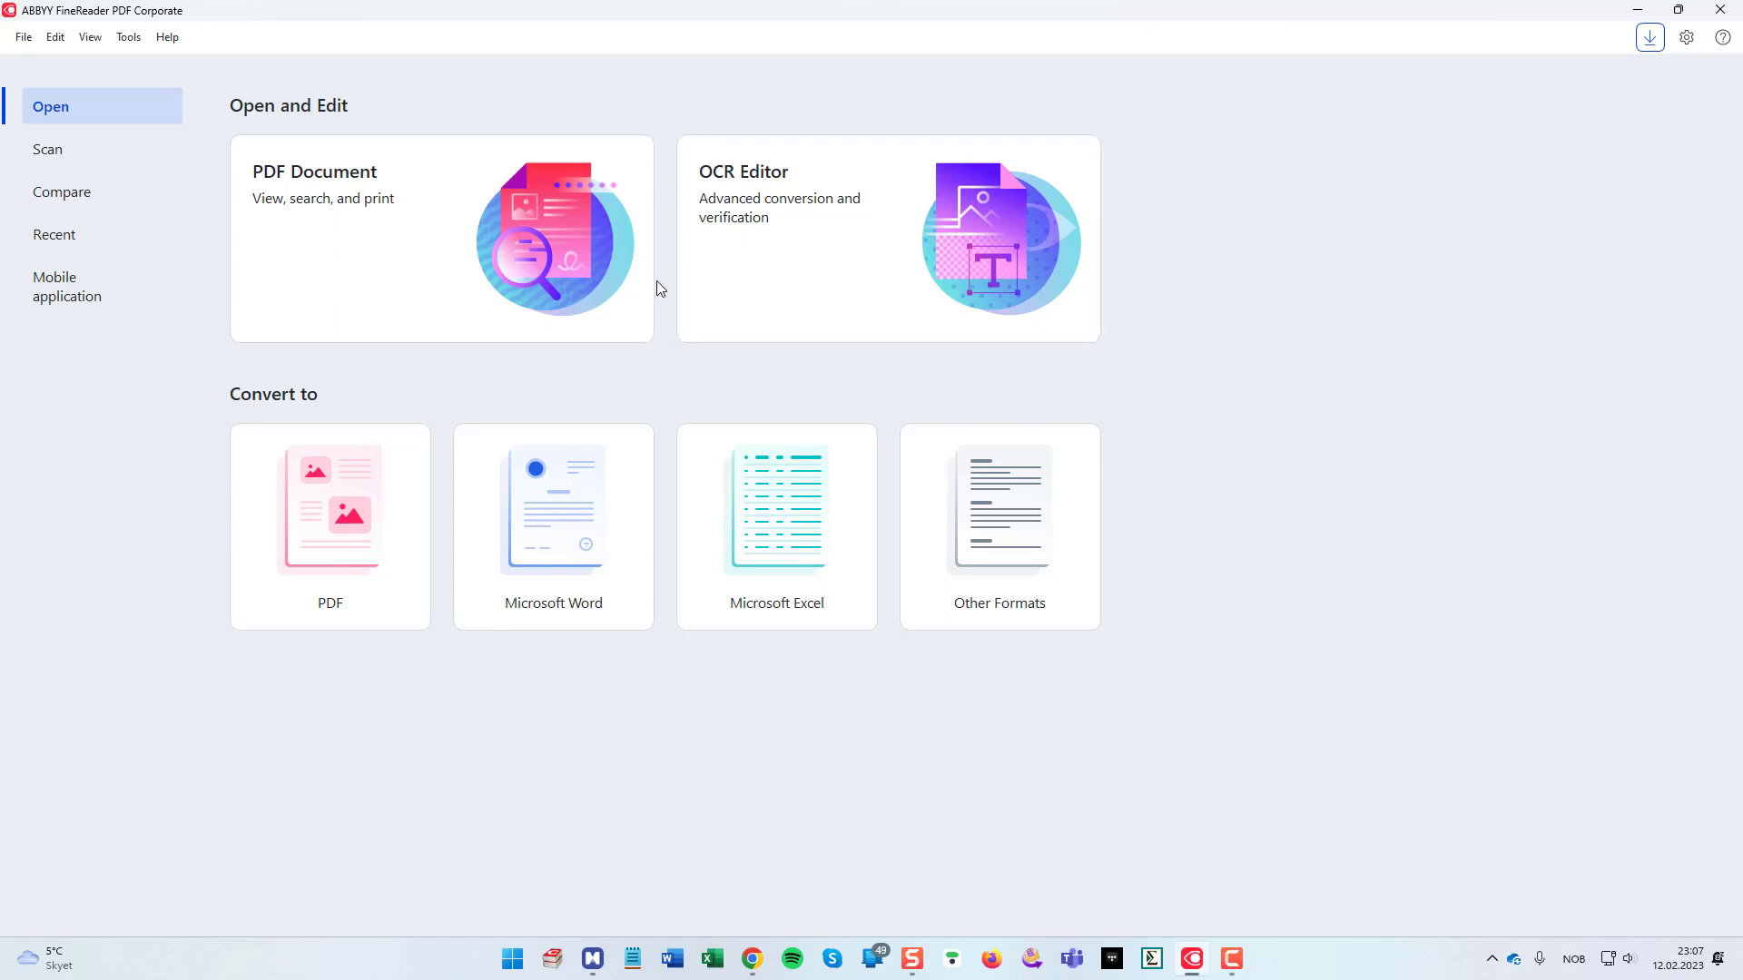
{"action": "mouse_move", "coordinate": [764, 269]}
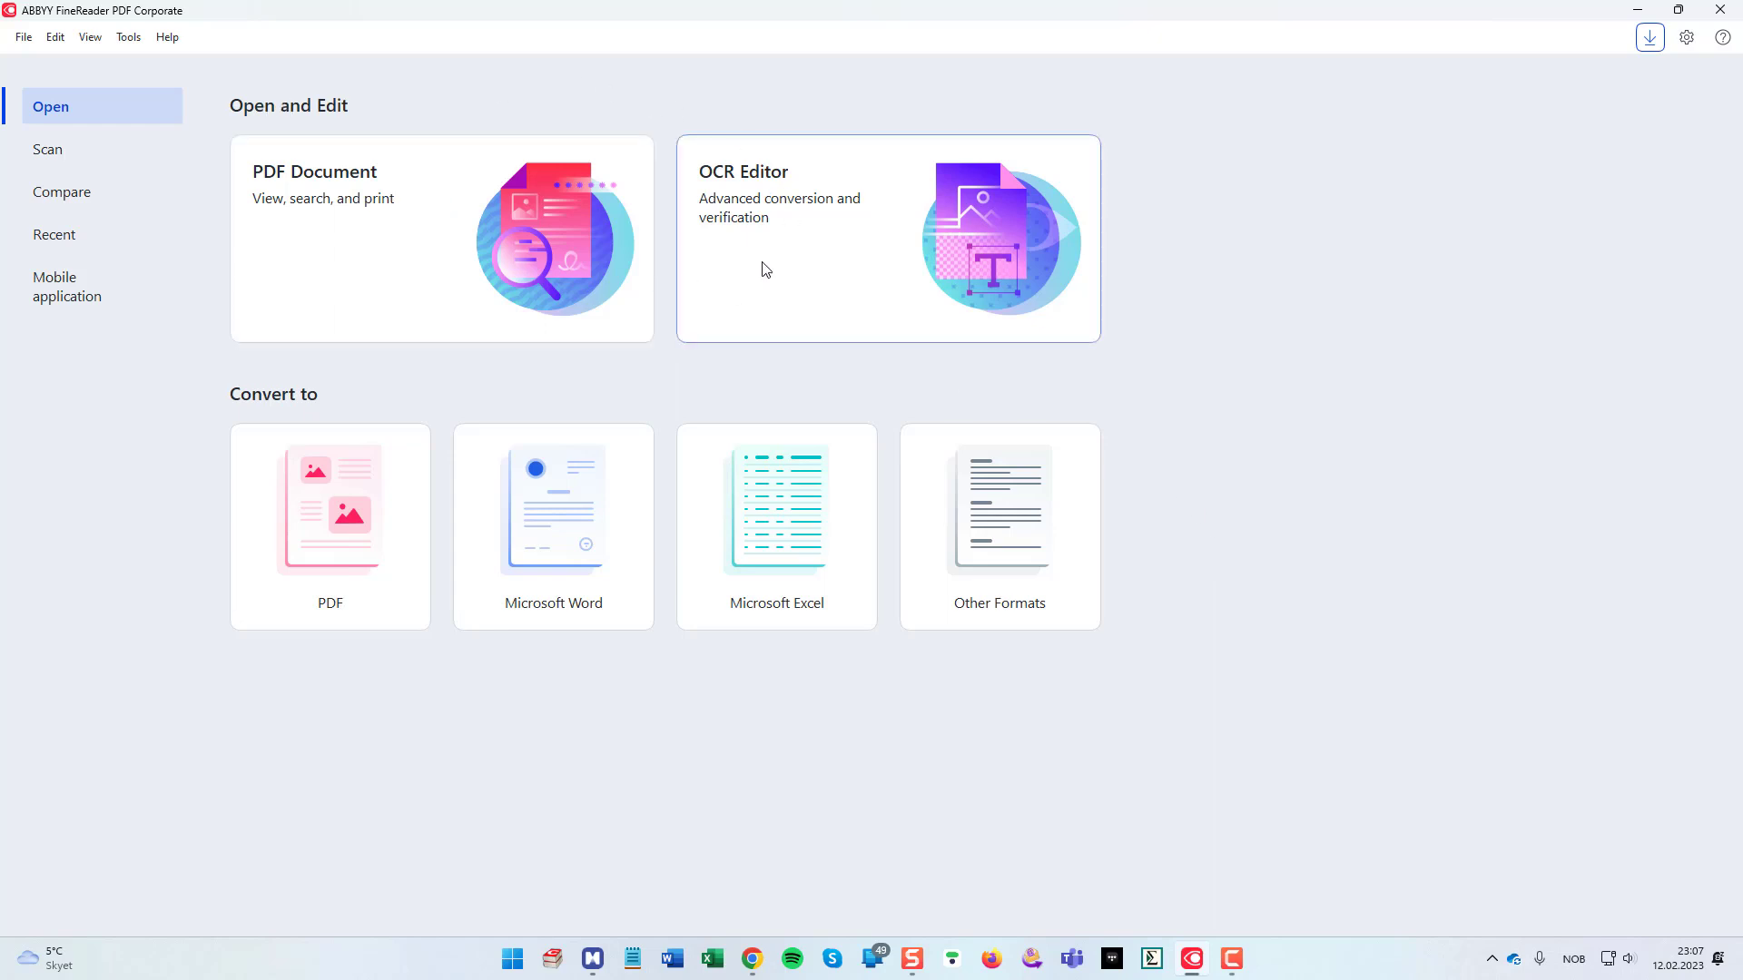
{"action": "left_click", "coordinate": [127, 36]}
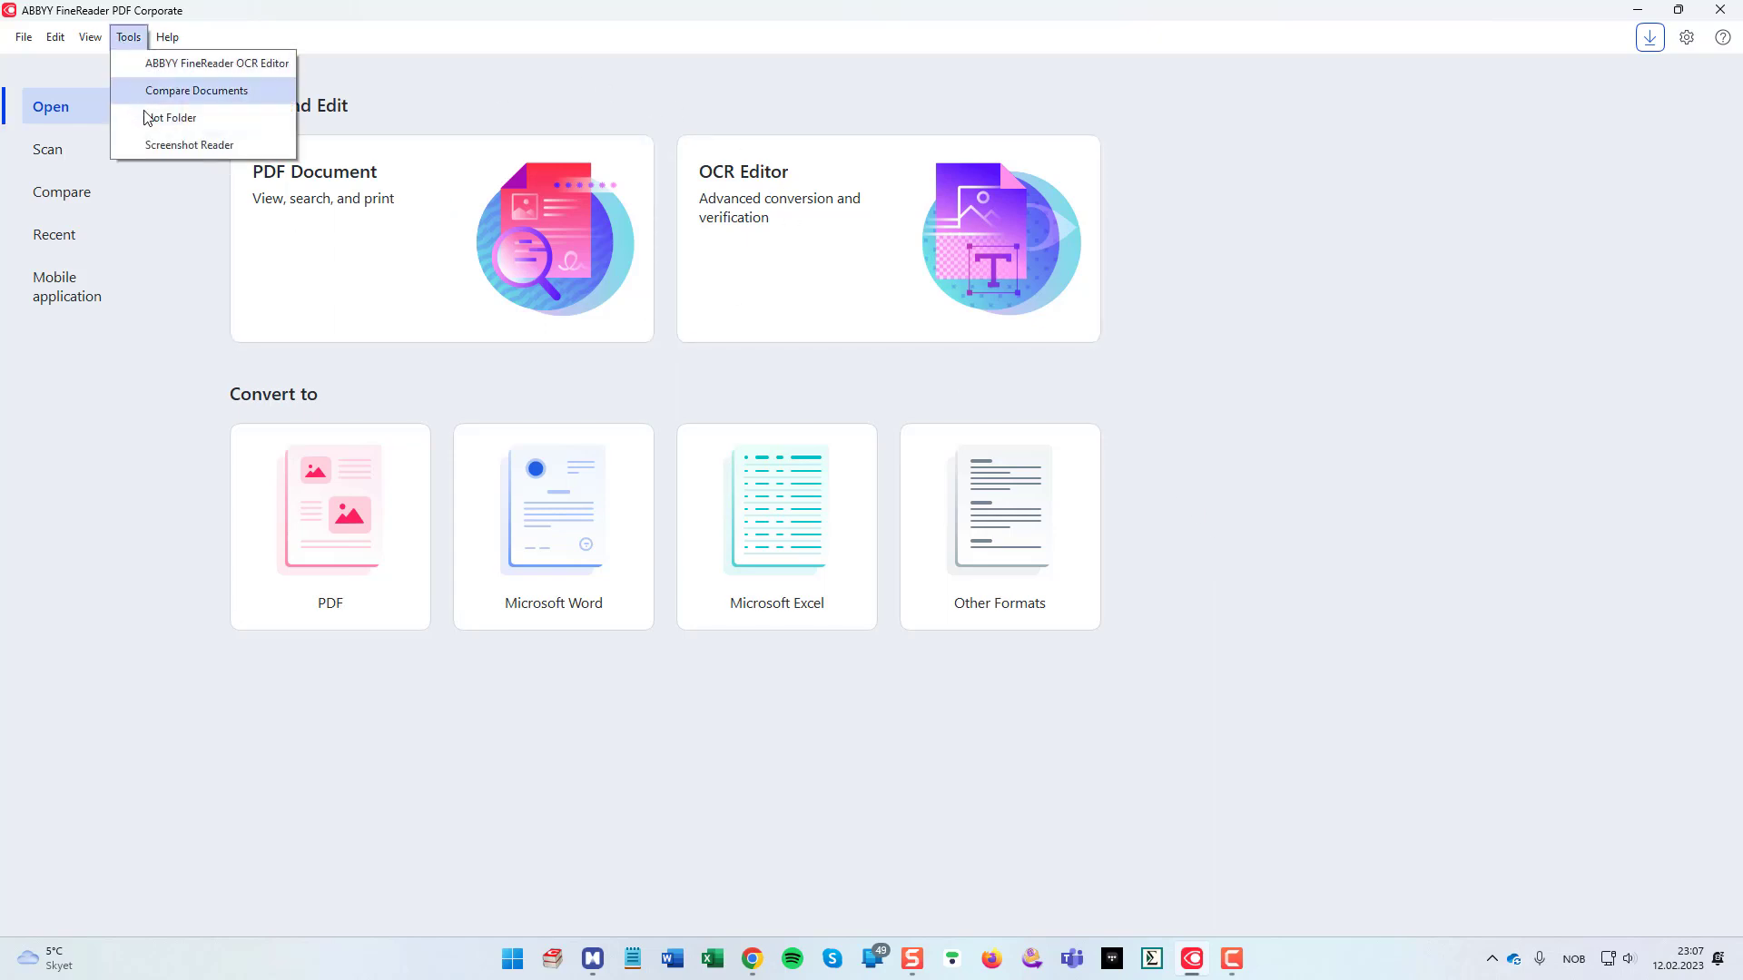
{"action": "left_click", "coordinate": [191, 145]}
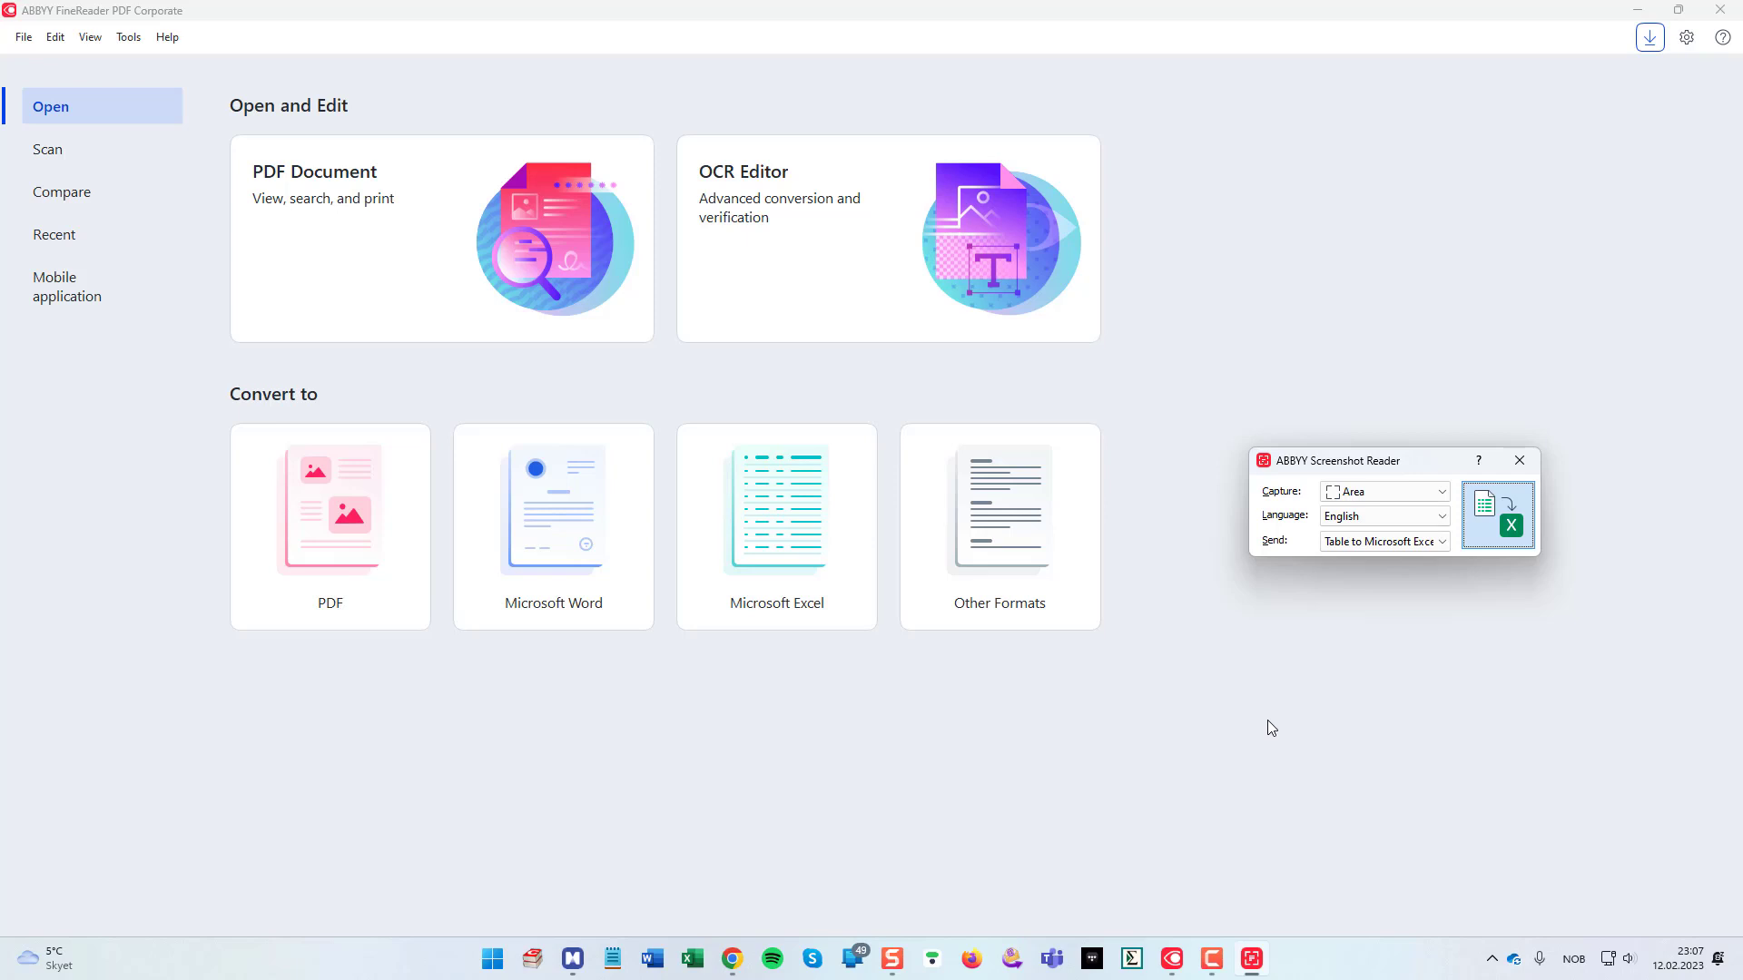
{"action": "mouse_move", "coordinate": [1476, 577]}
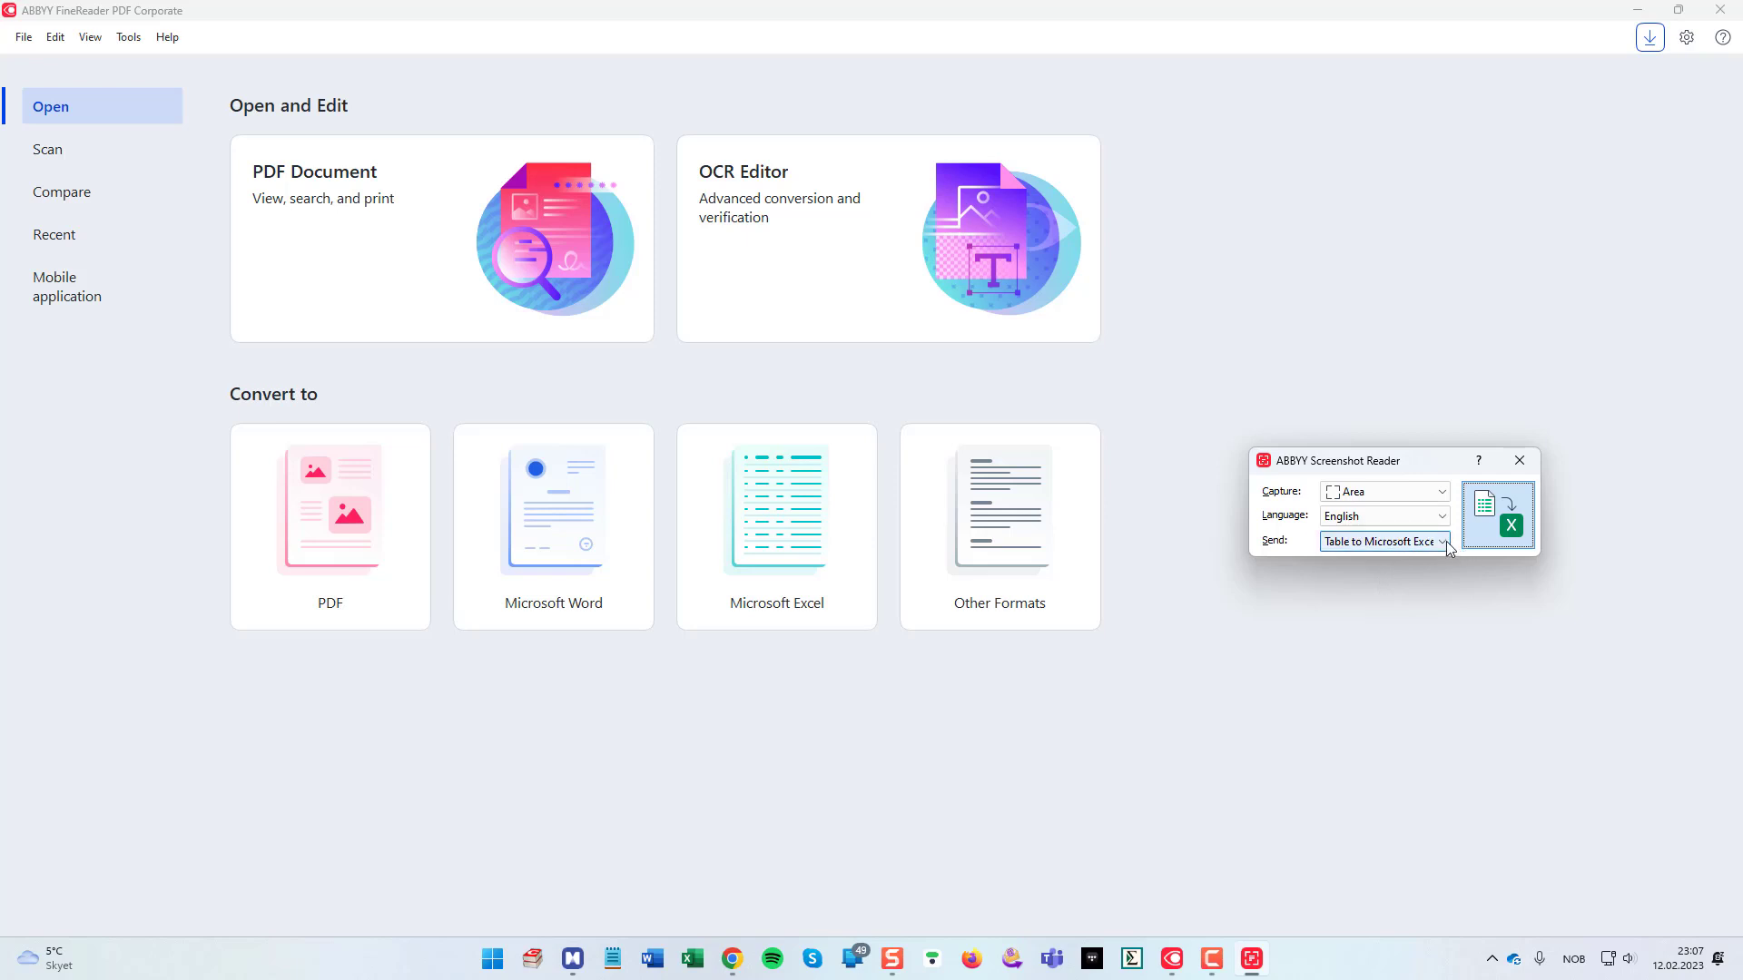
Step: Set Send to 'Table to Microsoft Excel' and place the reader over the PDF
{"action": "left_click", "coordinate": [1441, 541]}
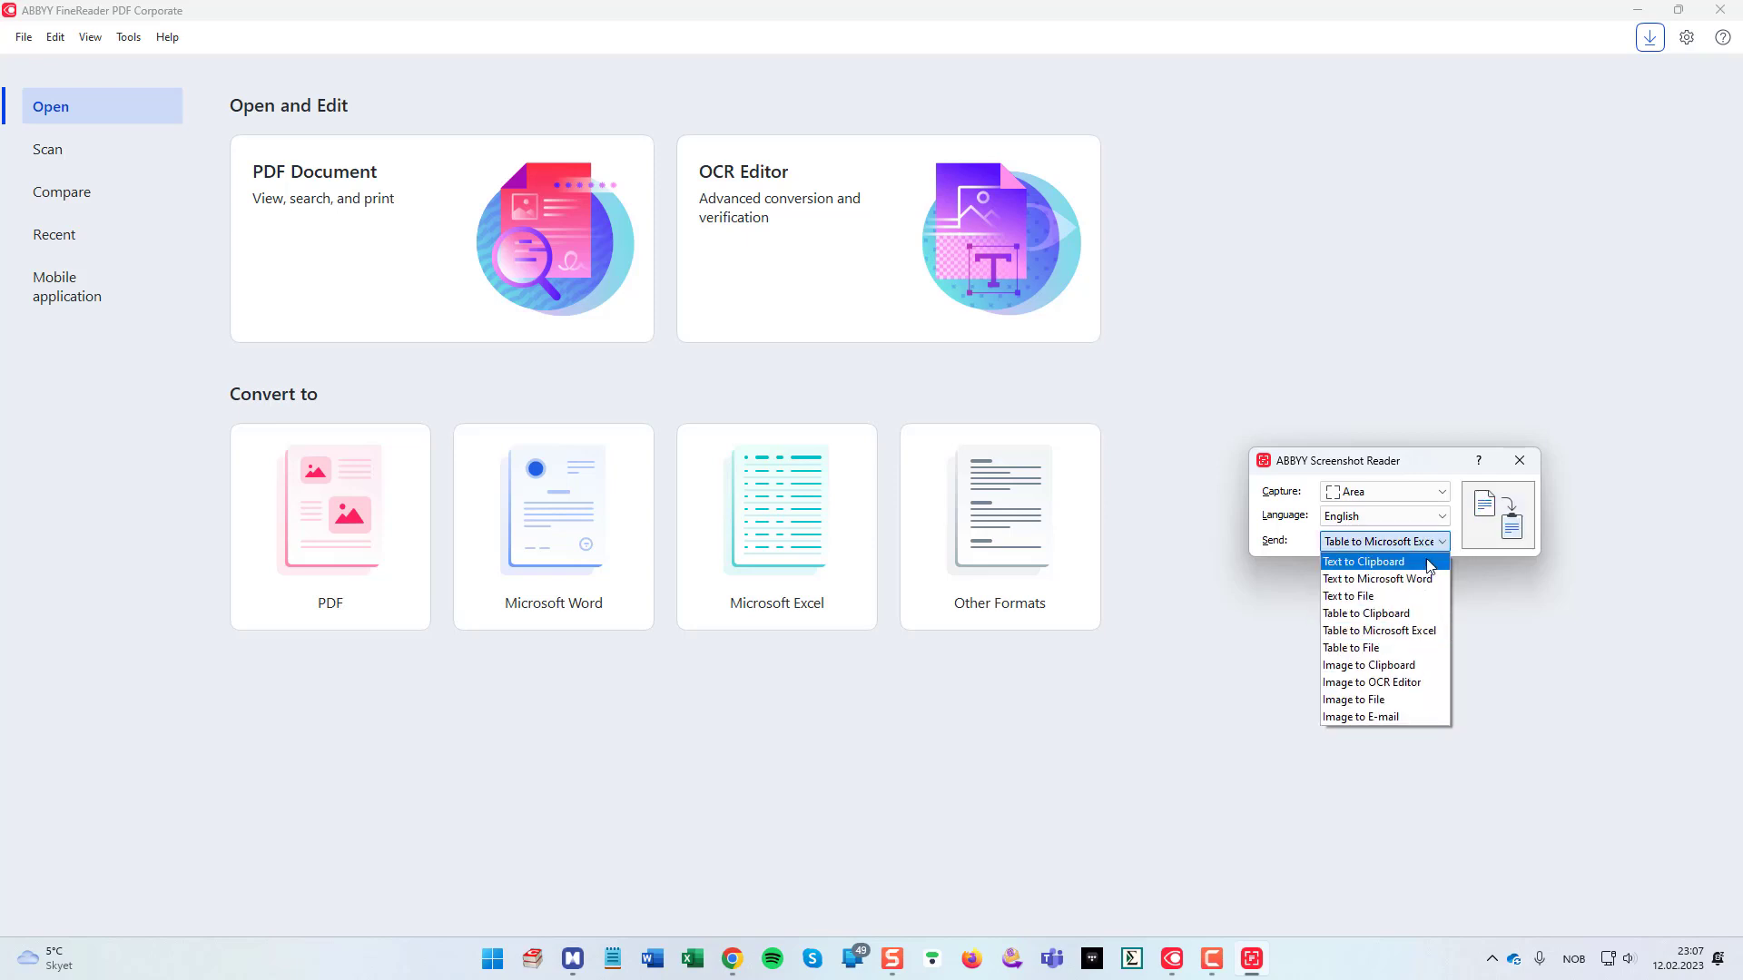
{"action": "mouse_move", "coordinate": [1376, 579]}
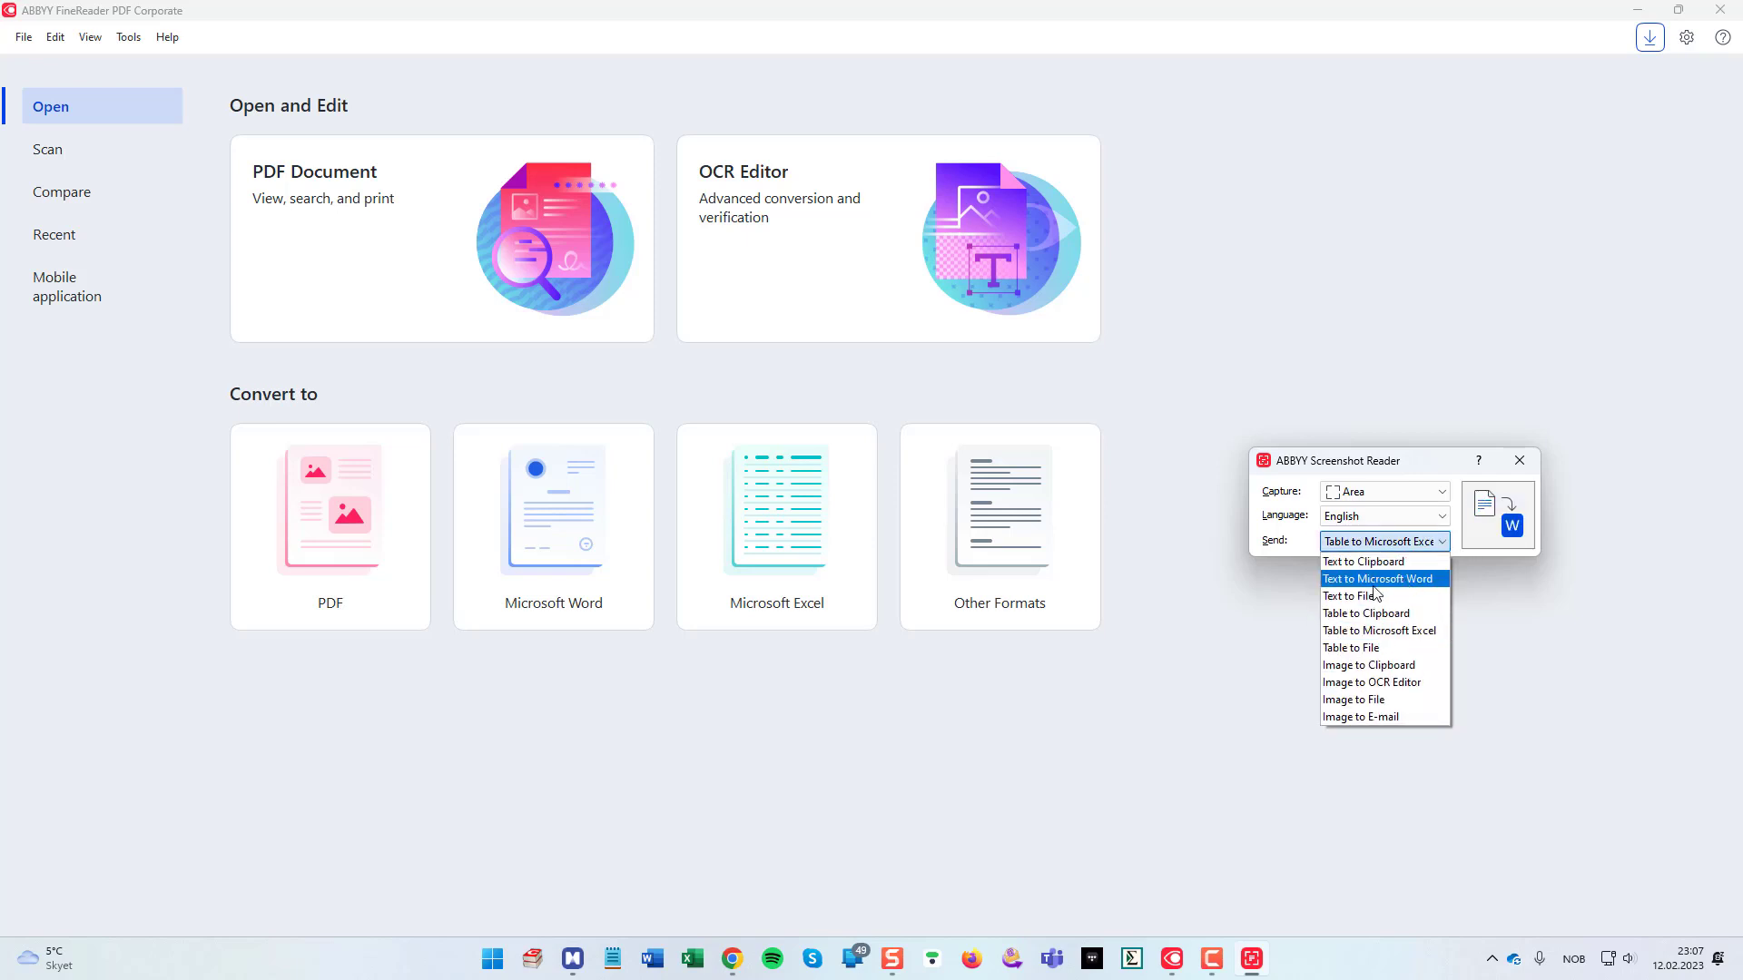
{"action": "mouse_move", "coordinate": [1363, 561]}
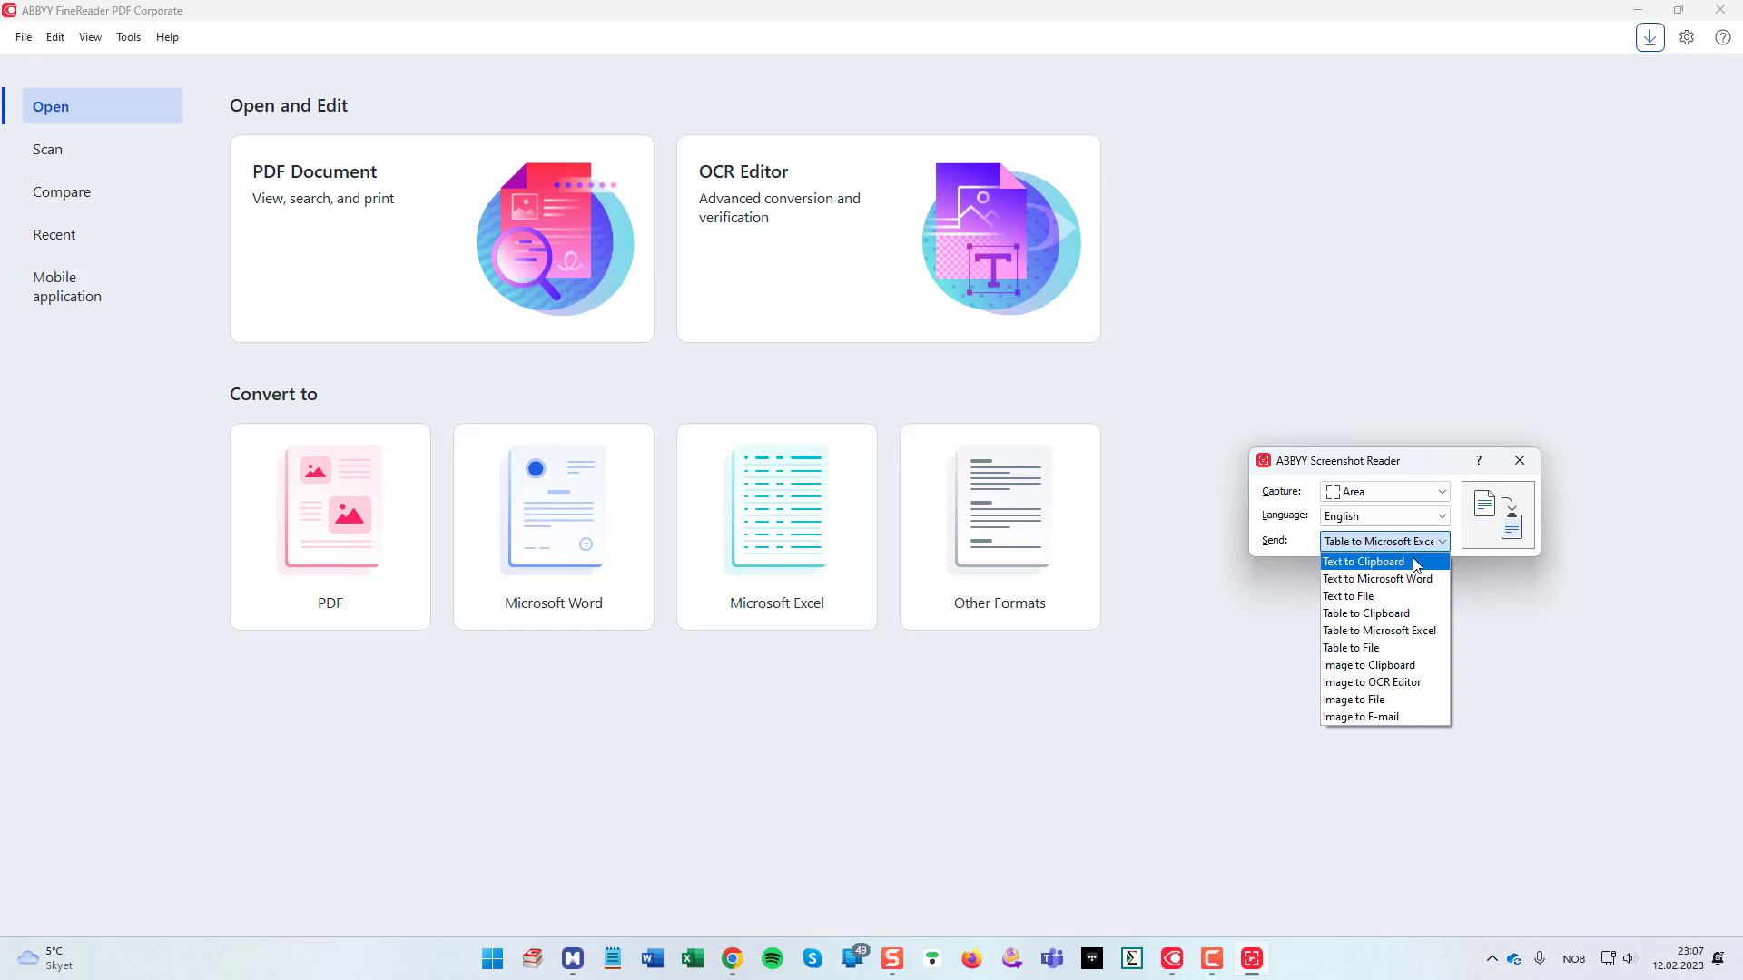
{"action": "mouse_move", "coordinate": [1420, 566]}
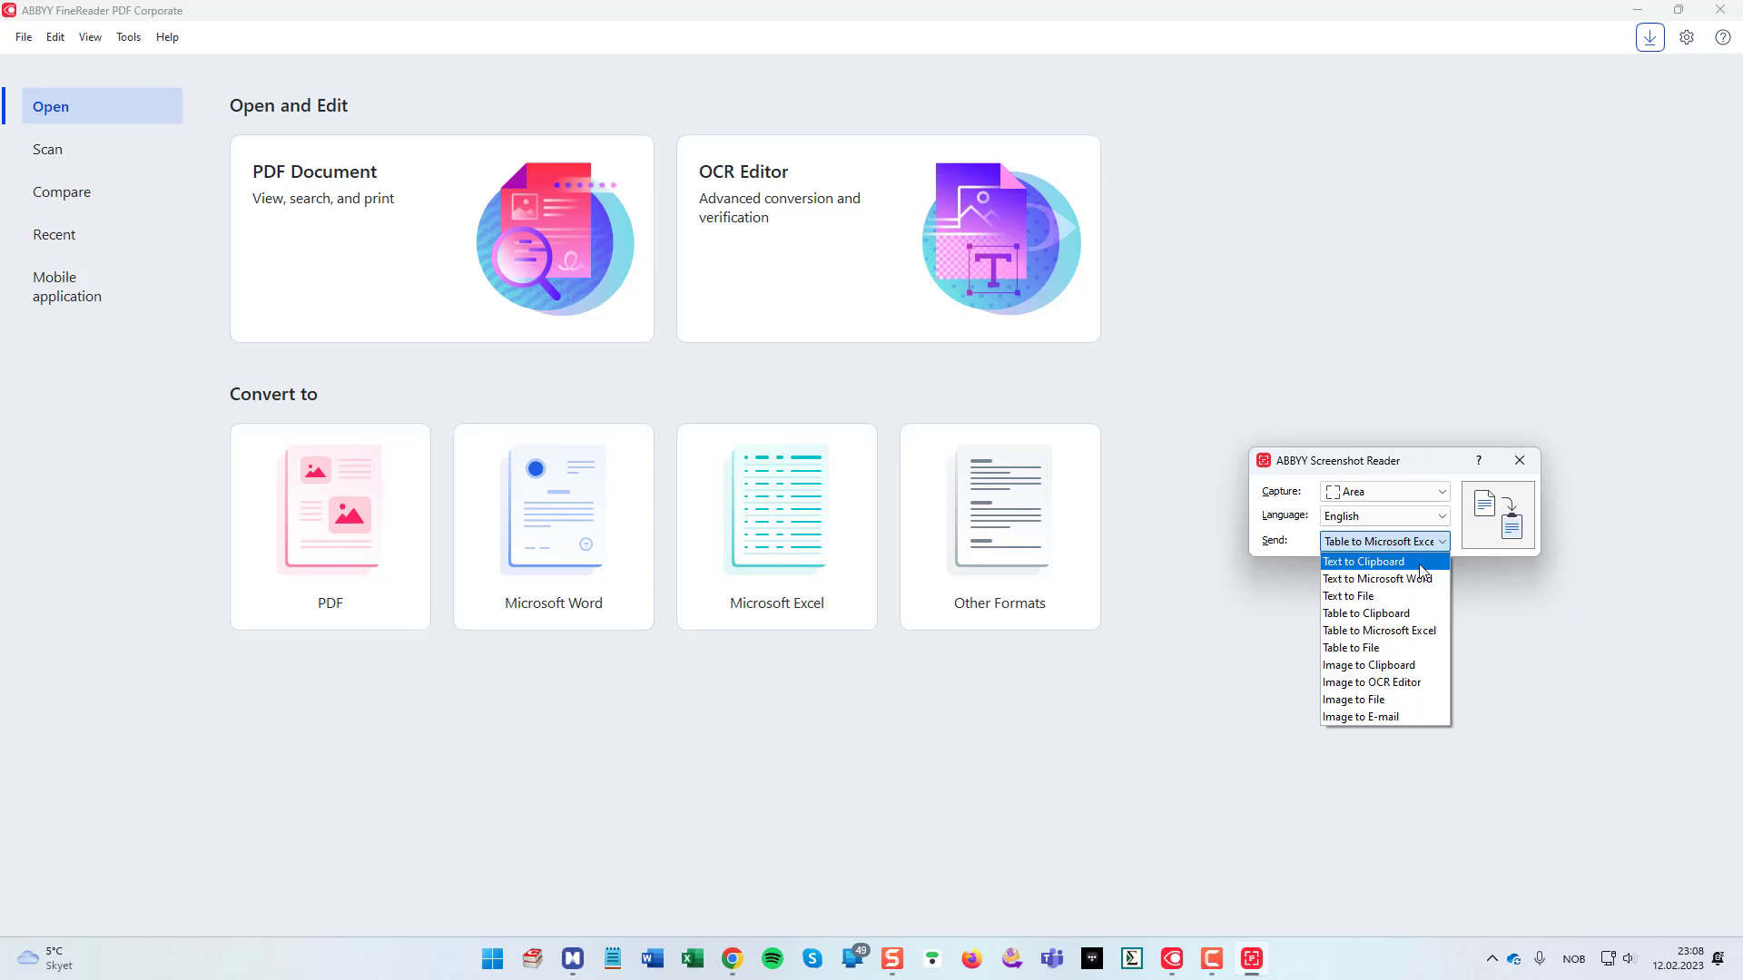
{"action": "mouse_move", "coordinate": [1423, 572]}
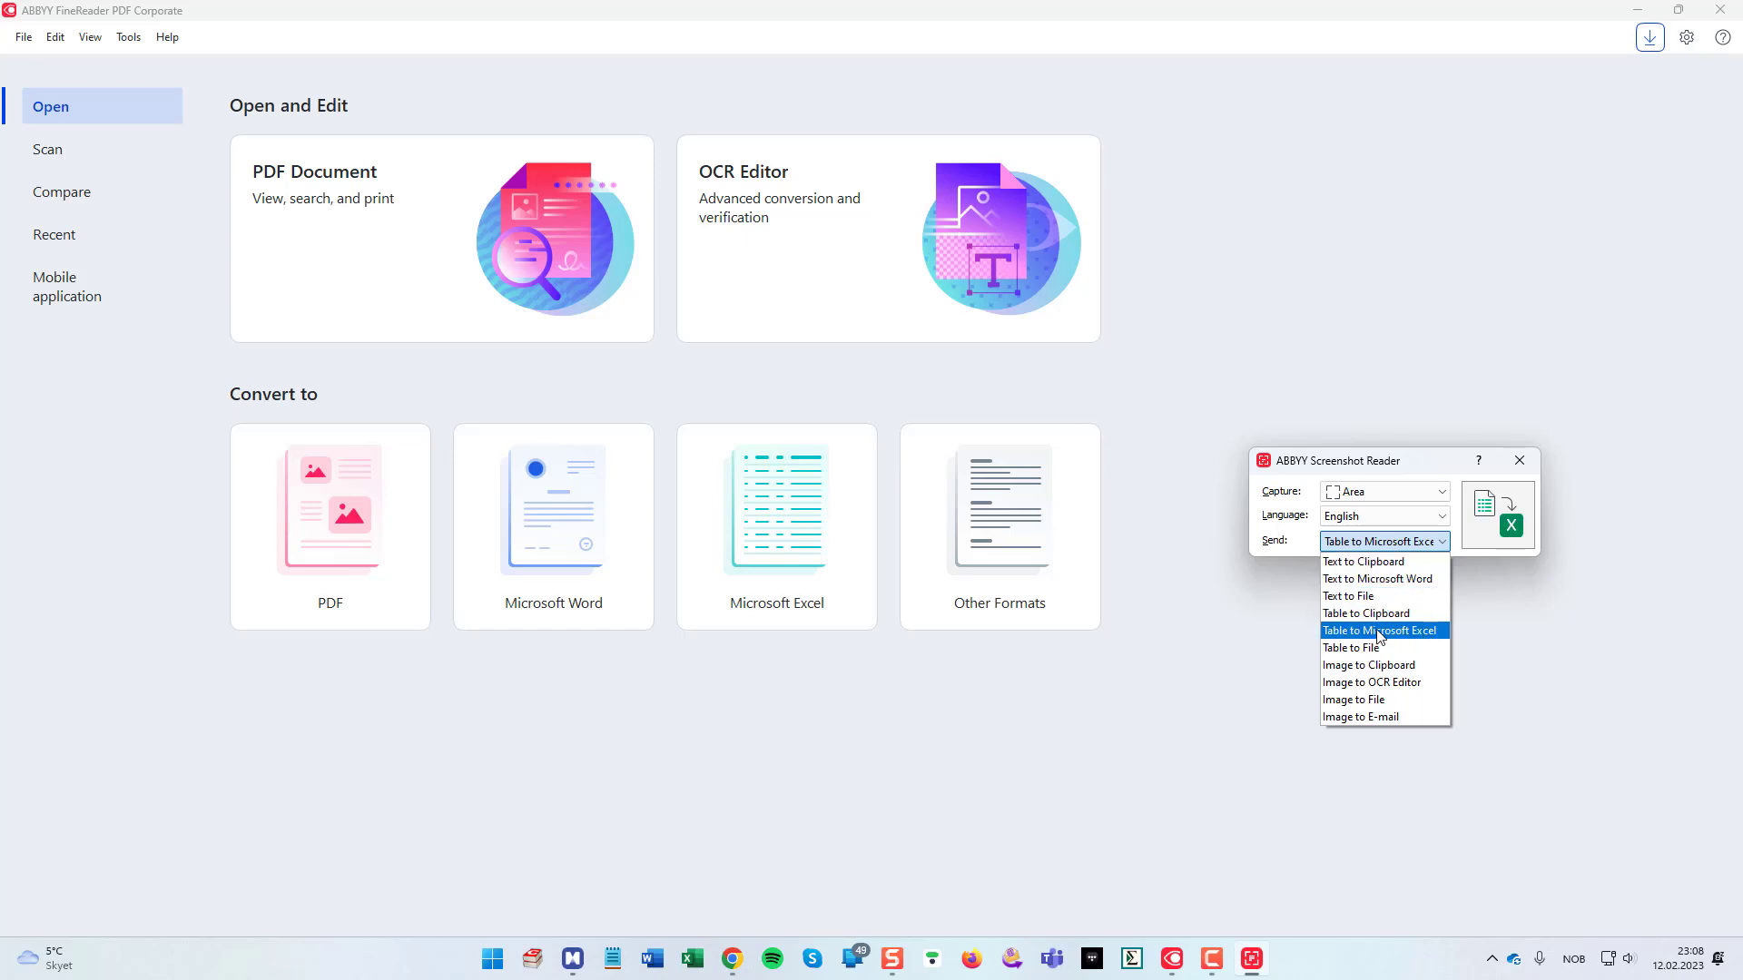
{"action": "left_click", "coordinate": [1382, 630]}
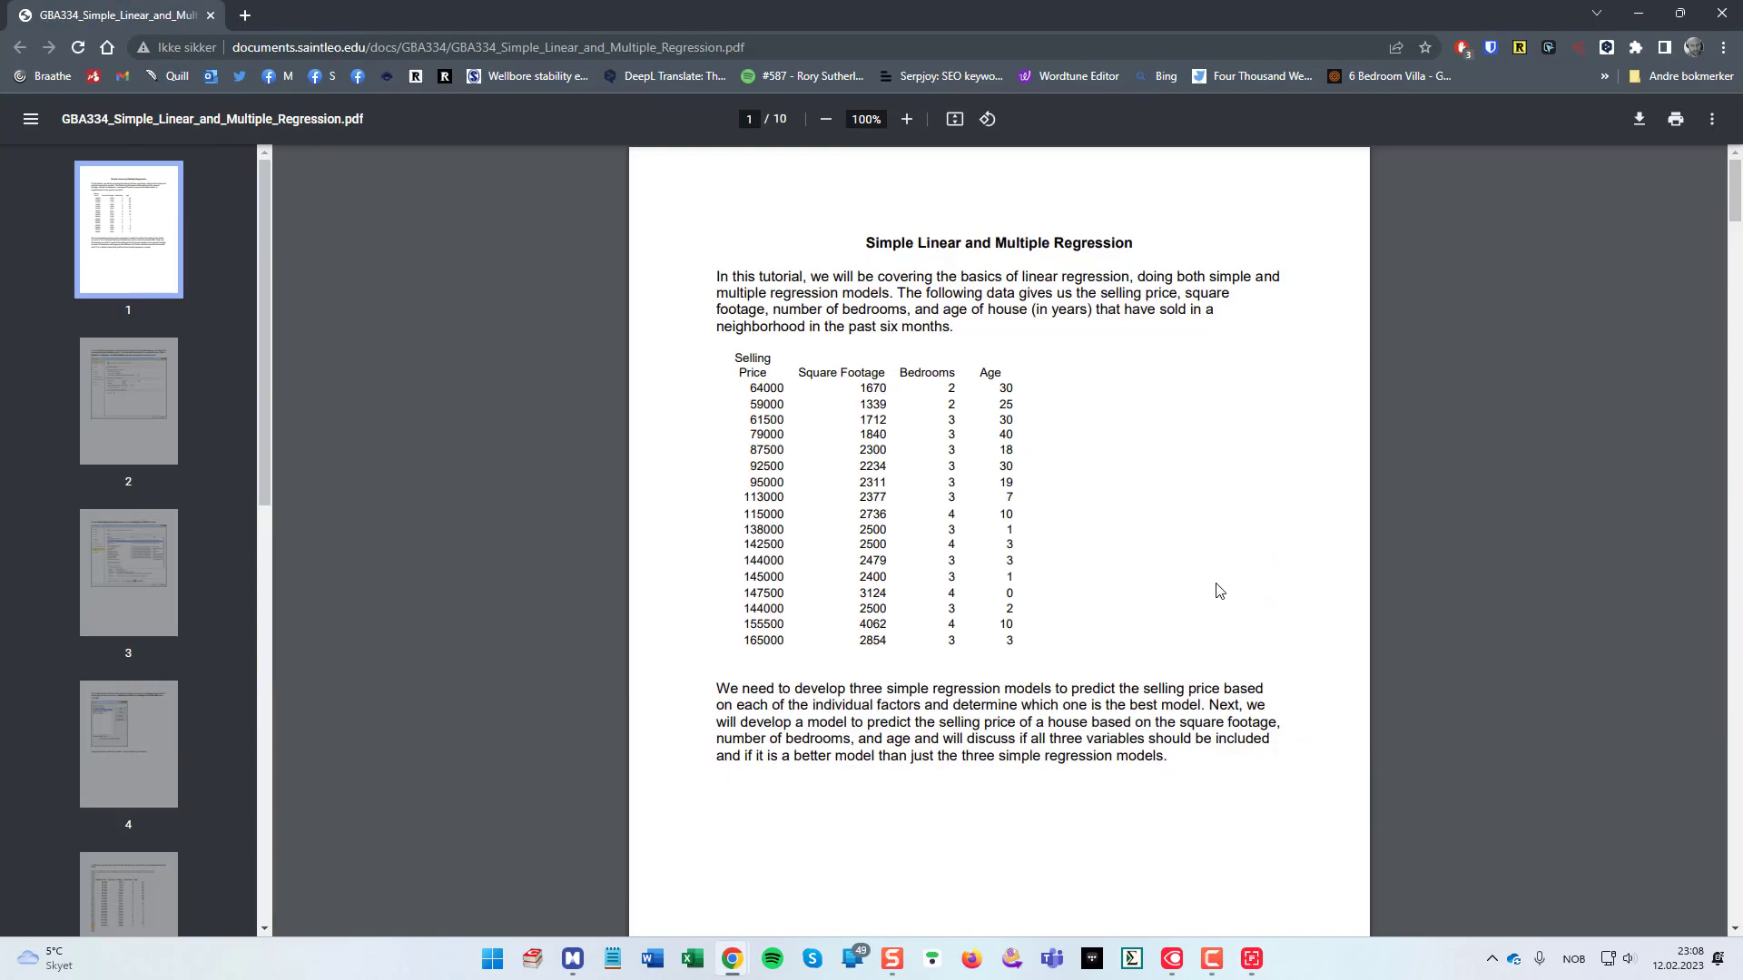
{"action": "key", "text": "alt+tab"}
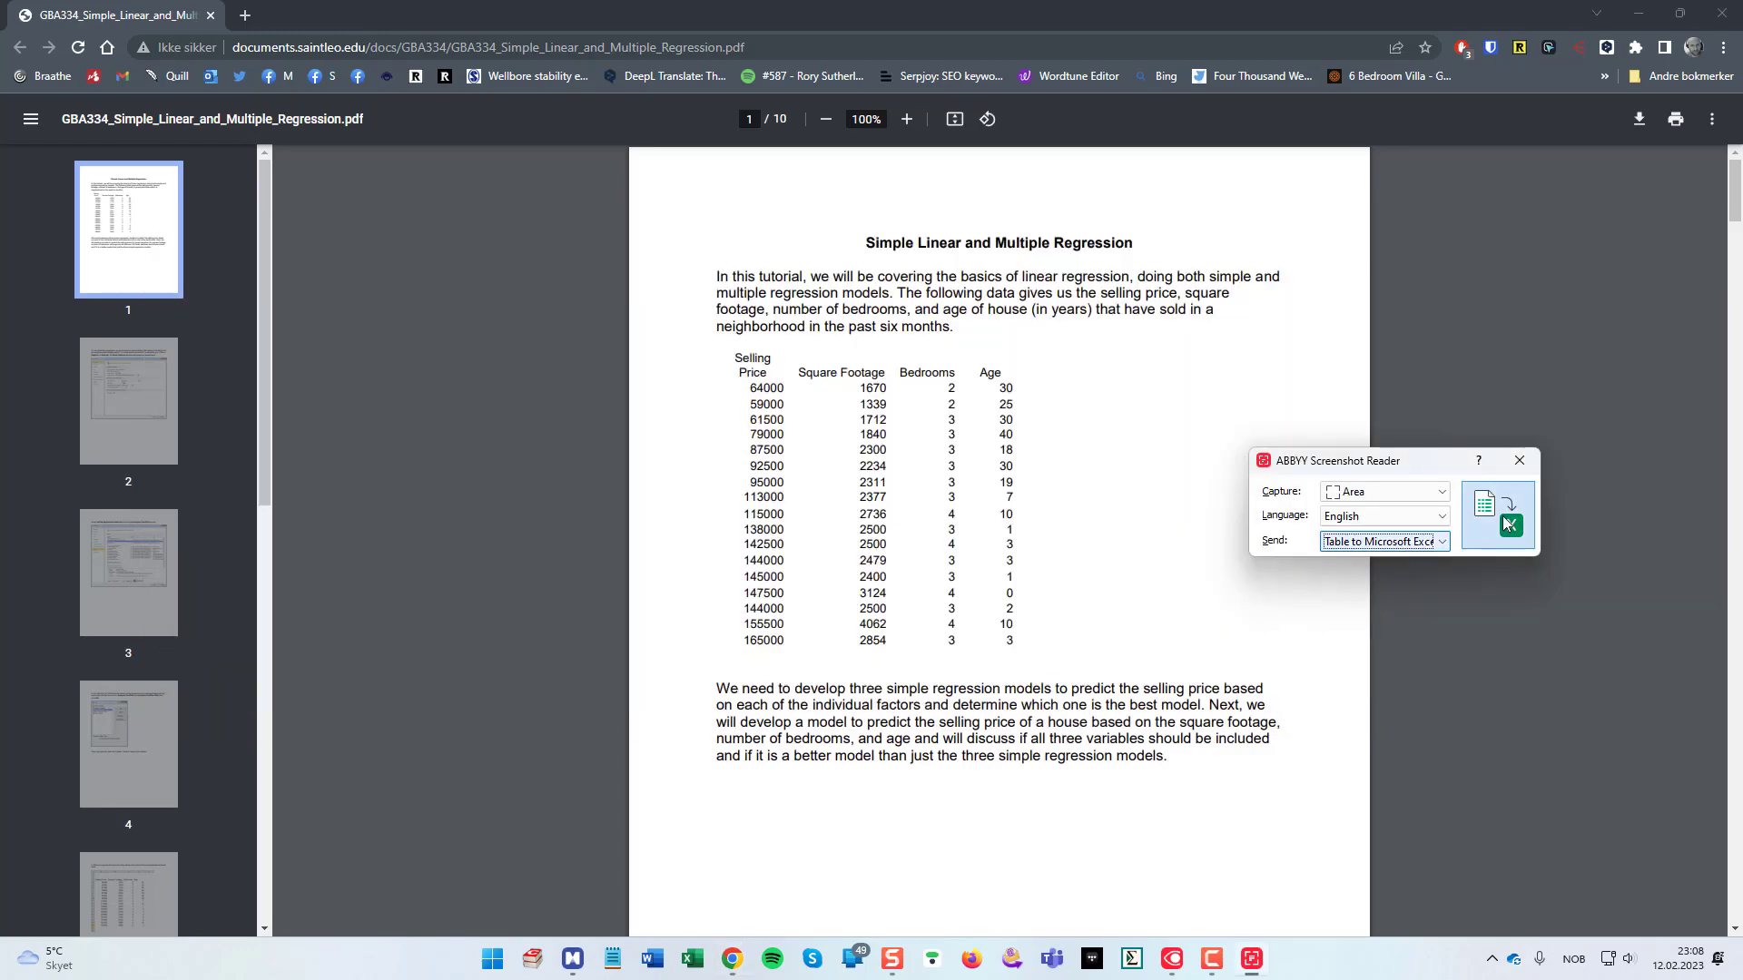
Step: Capture the house price data table in the PDF by framing it with a rectangle
{"action": "left_click", "coordinate": [1494, 505]}
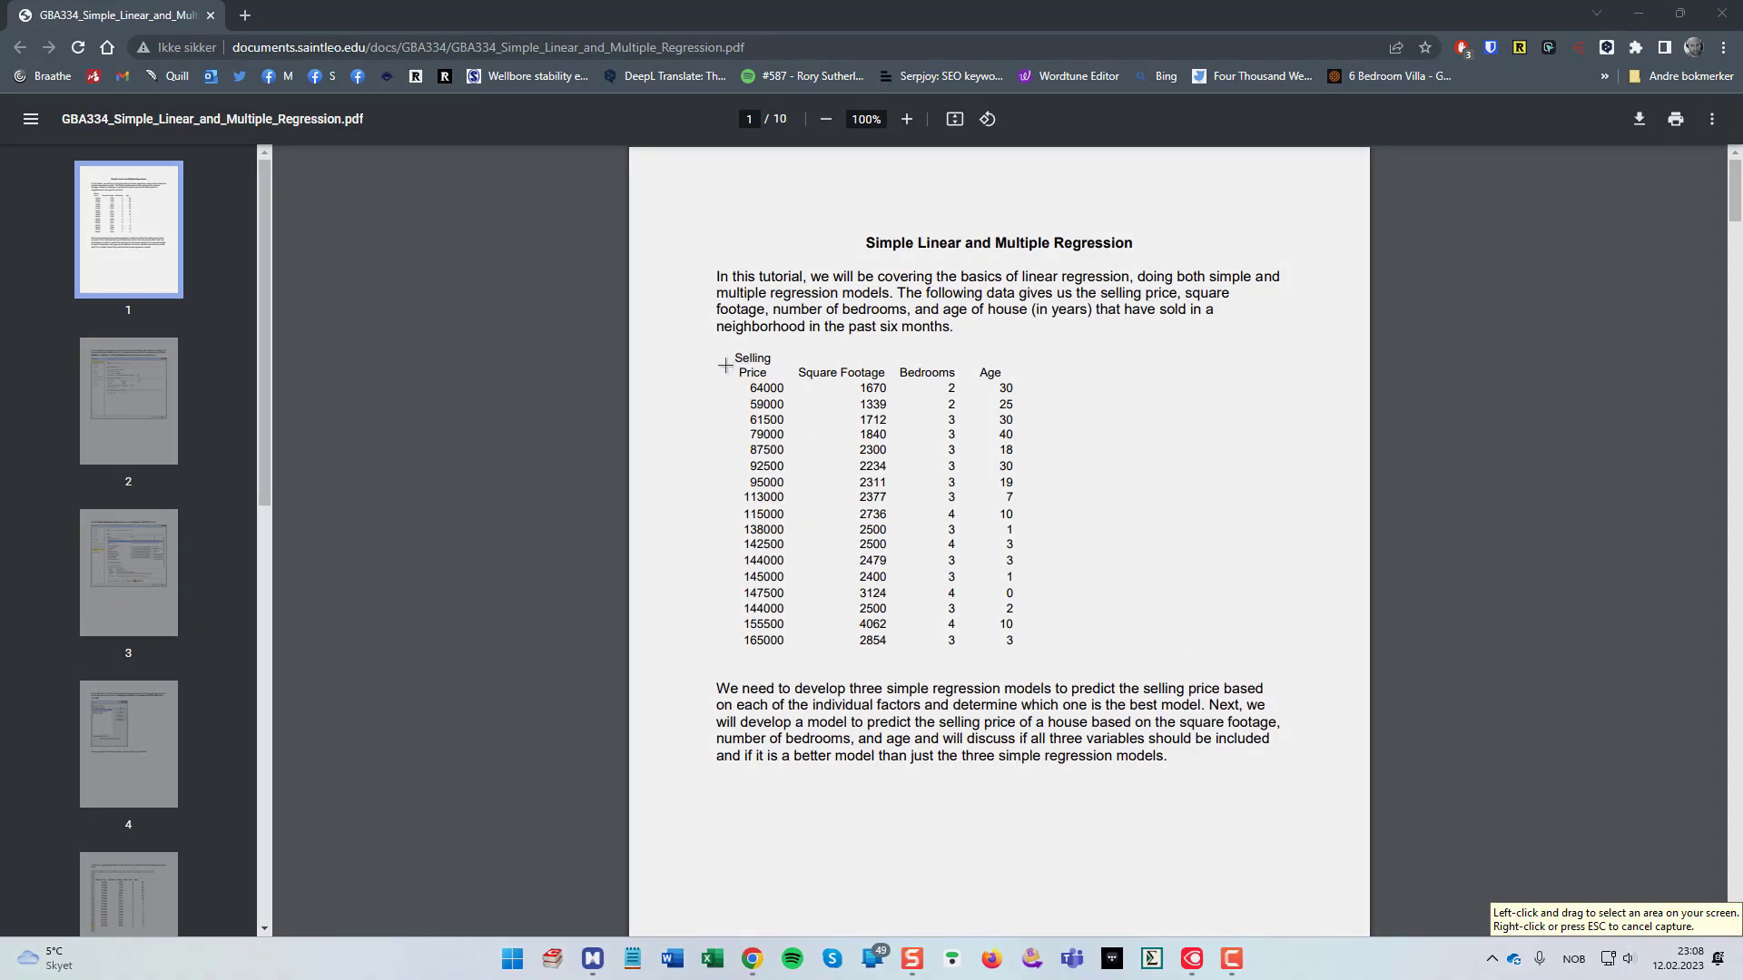
{"action": "left_click_drag", "start_coordinate": [725, 366], "coordinate": [1042, 659]}
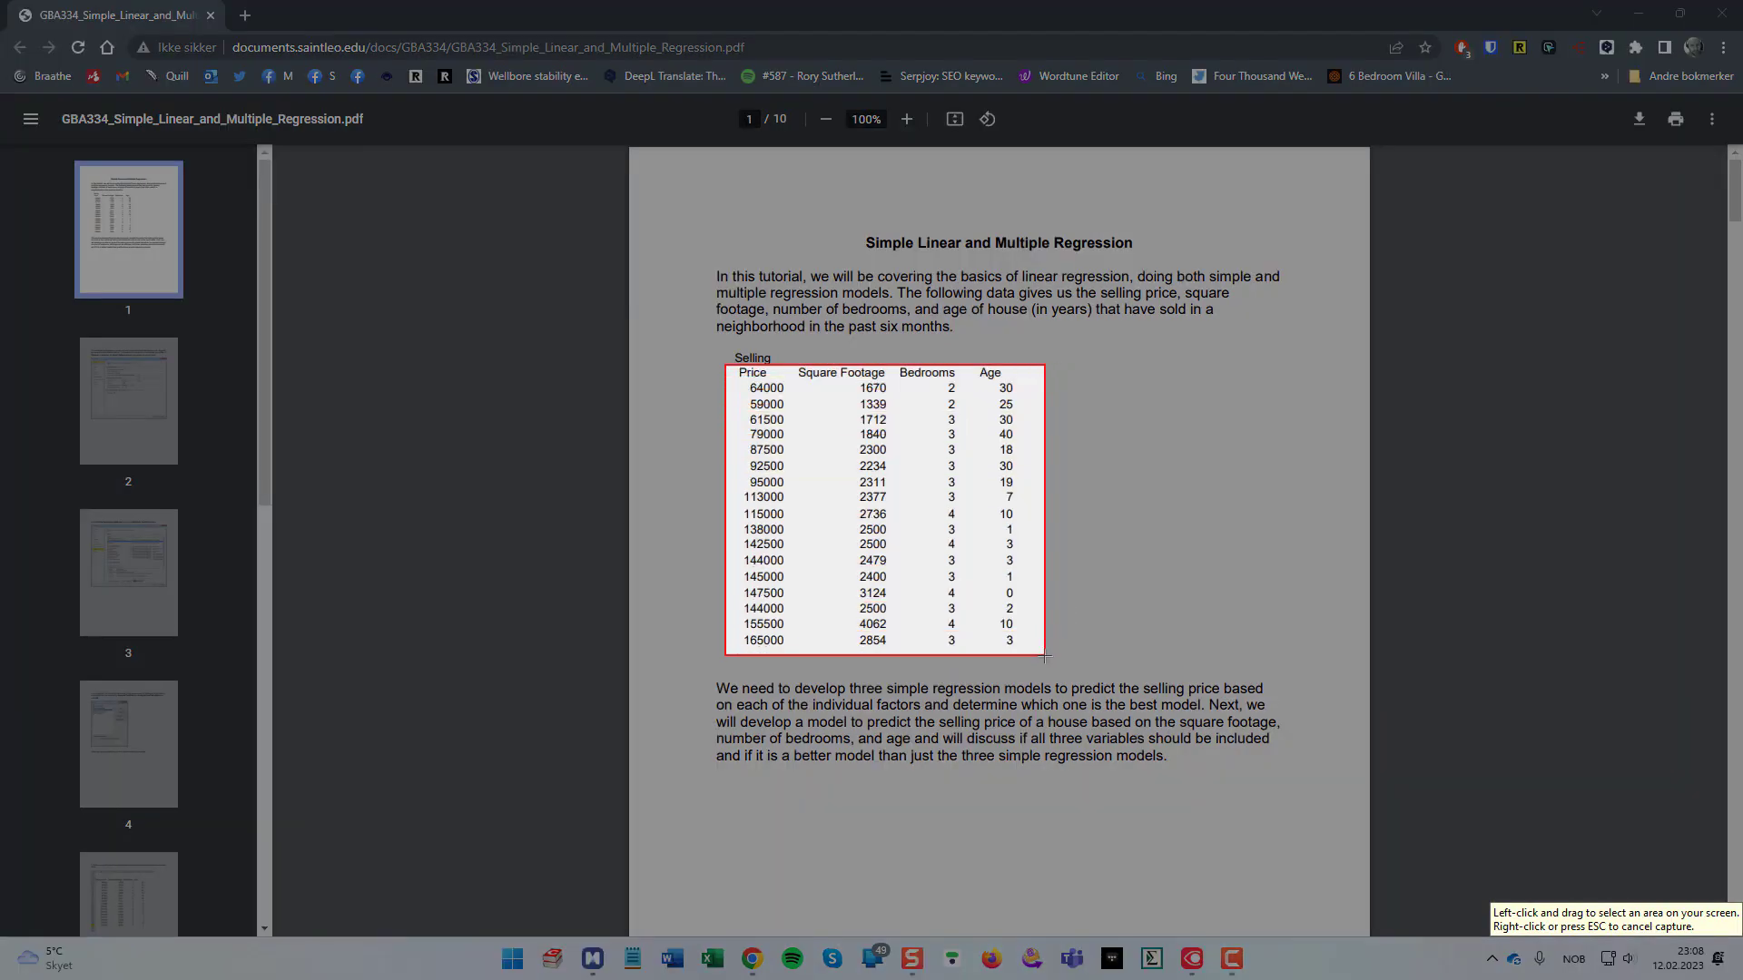
{"action": "left_click_drag", "start_coordinate": [722, 367], "coordinate": [1042, 655]}
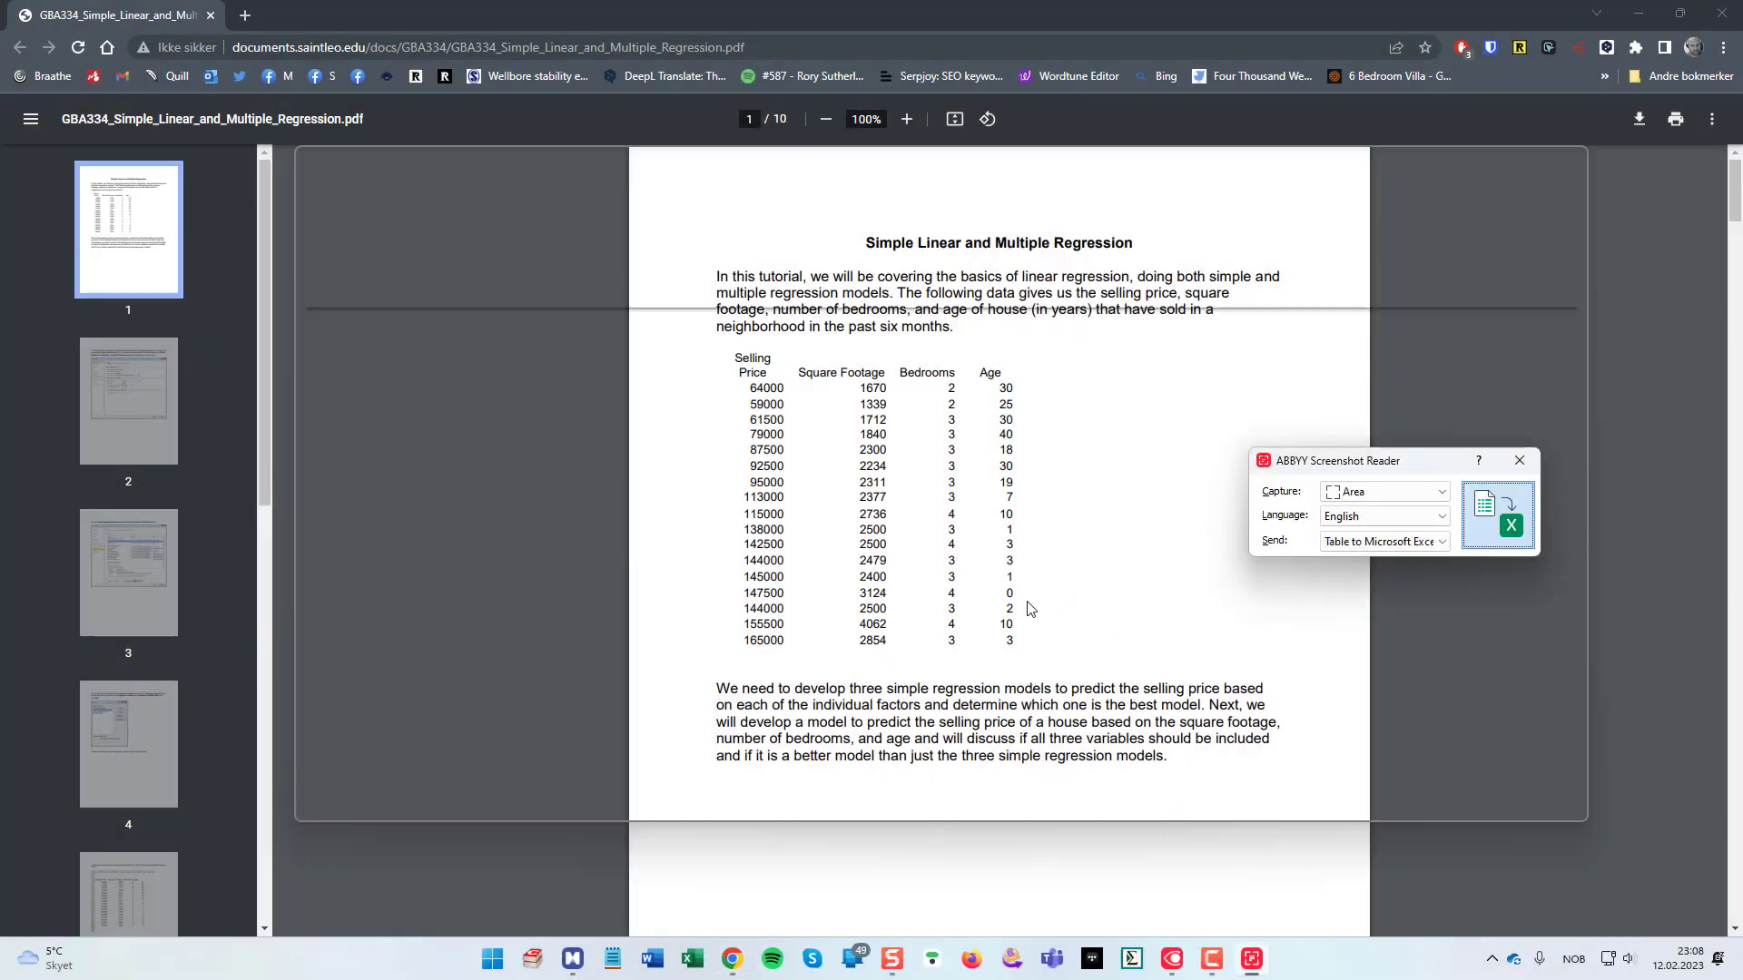
Step: Convert the captured table into Excel, copy the Price-to-Age range A1:D18, and launch SigmaPlot
{"action": "left_click", "coordinate": [1508, 507]}
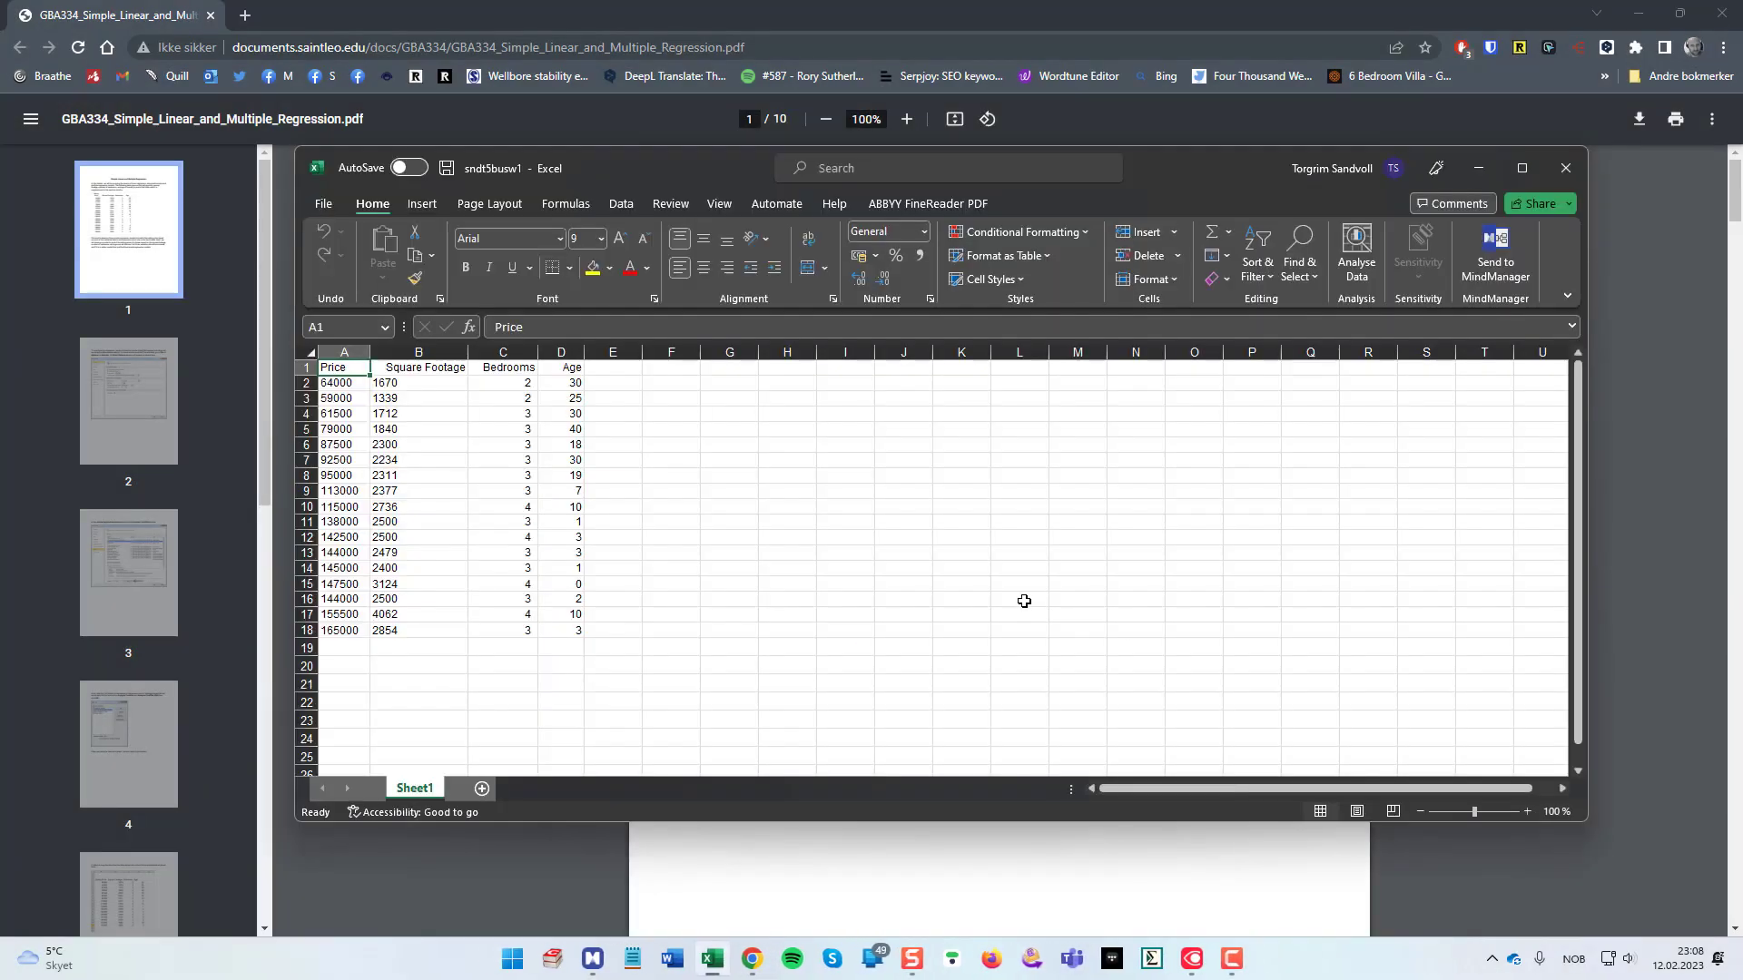
{"action": "mouse_move", "coordinate": [860, 530]}
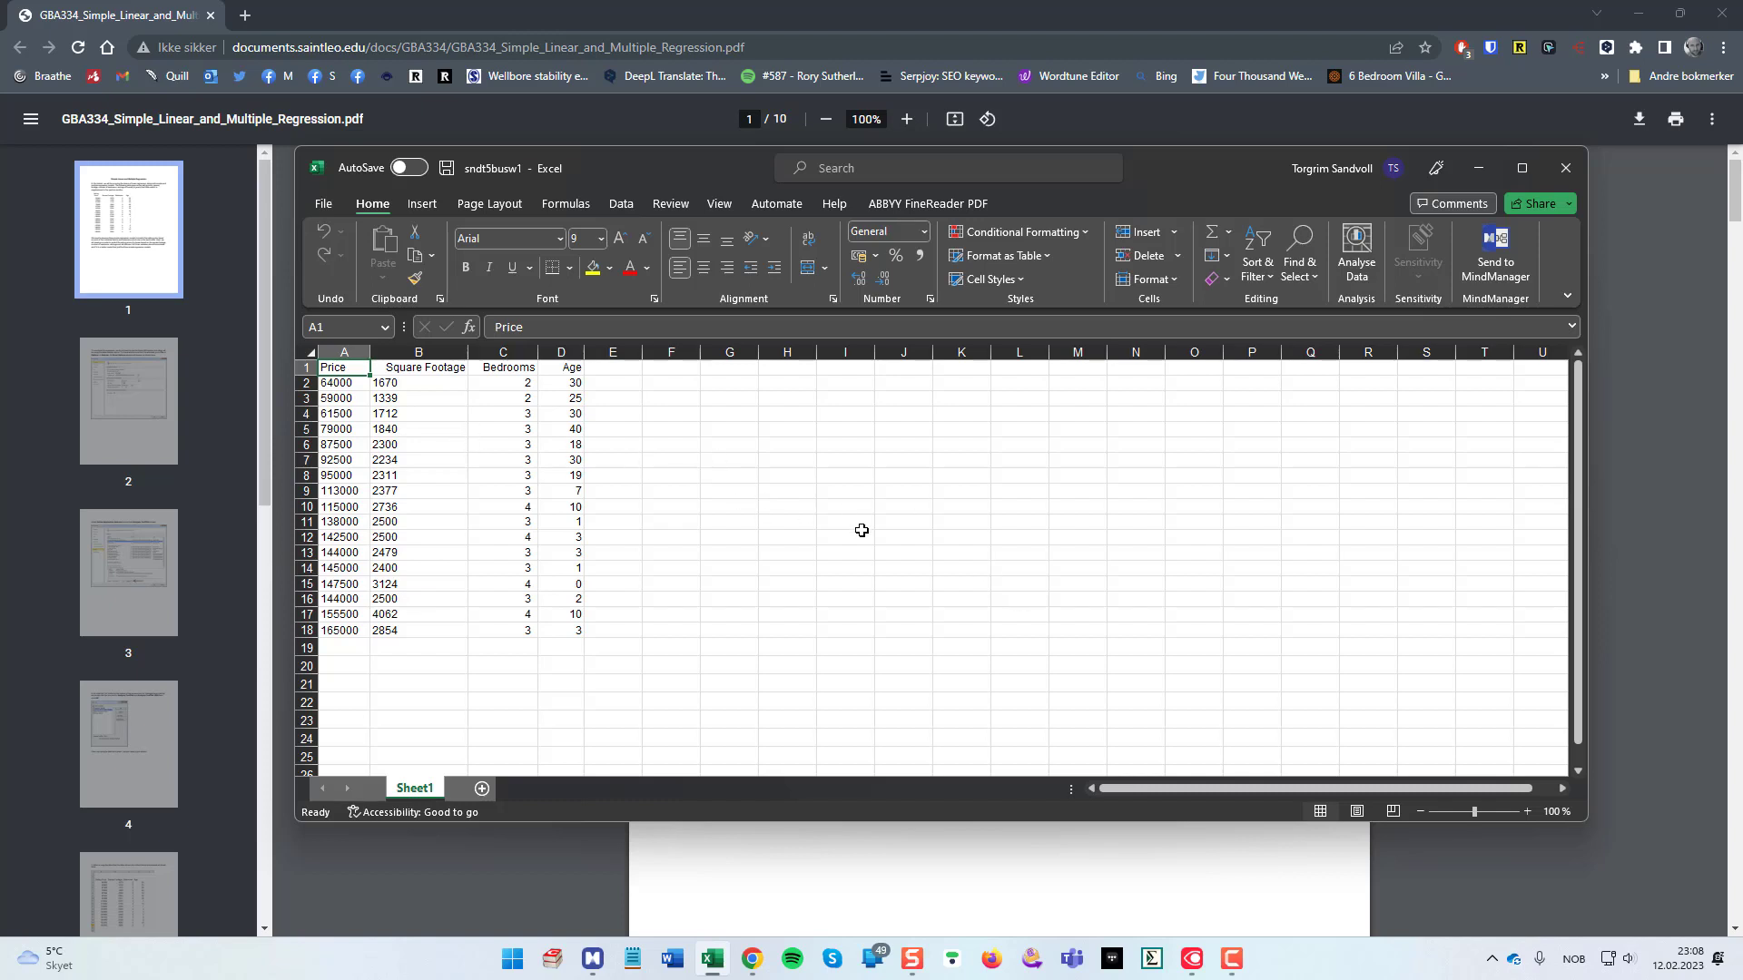
{"action": "mouse_move", "coordinate": [746, 526]}
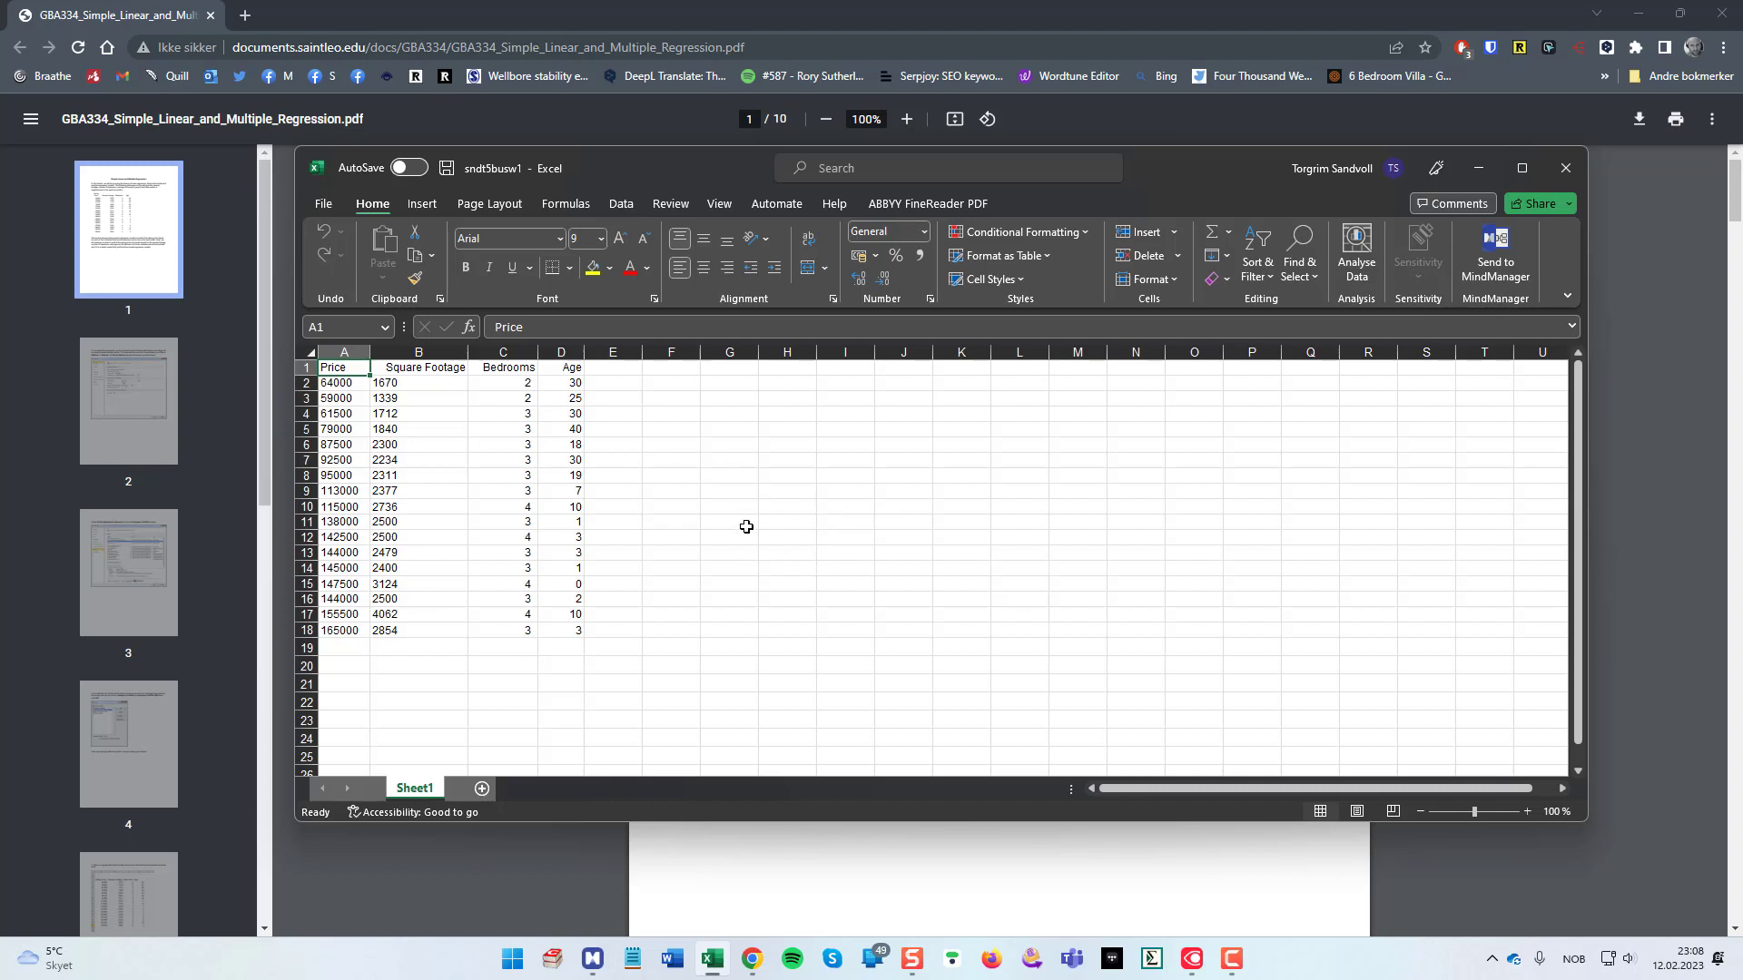
{"action": "mouse_move", "coordinate": [733, 537]}
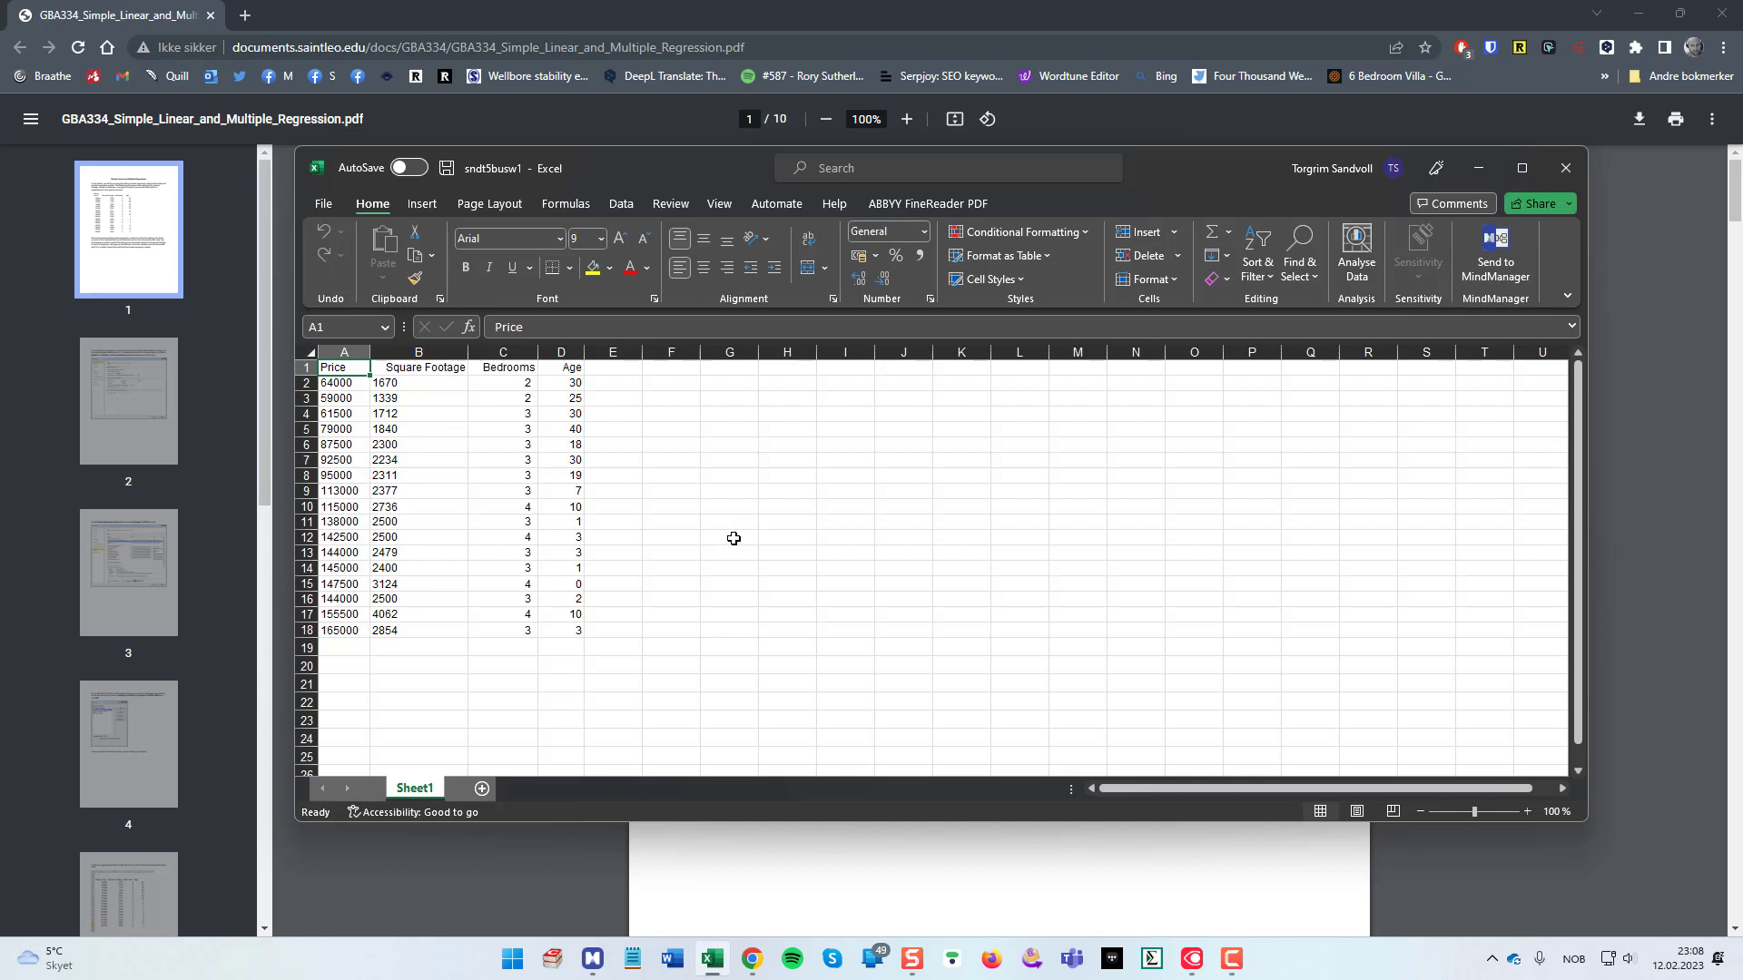
{"action": "mouse_move", "coordinate": [744, 544]}
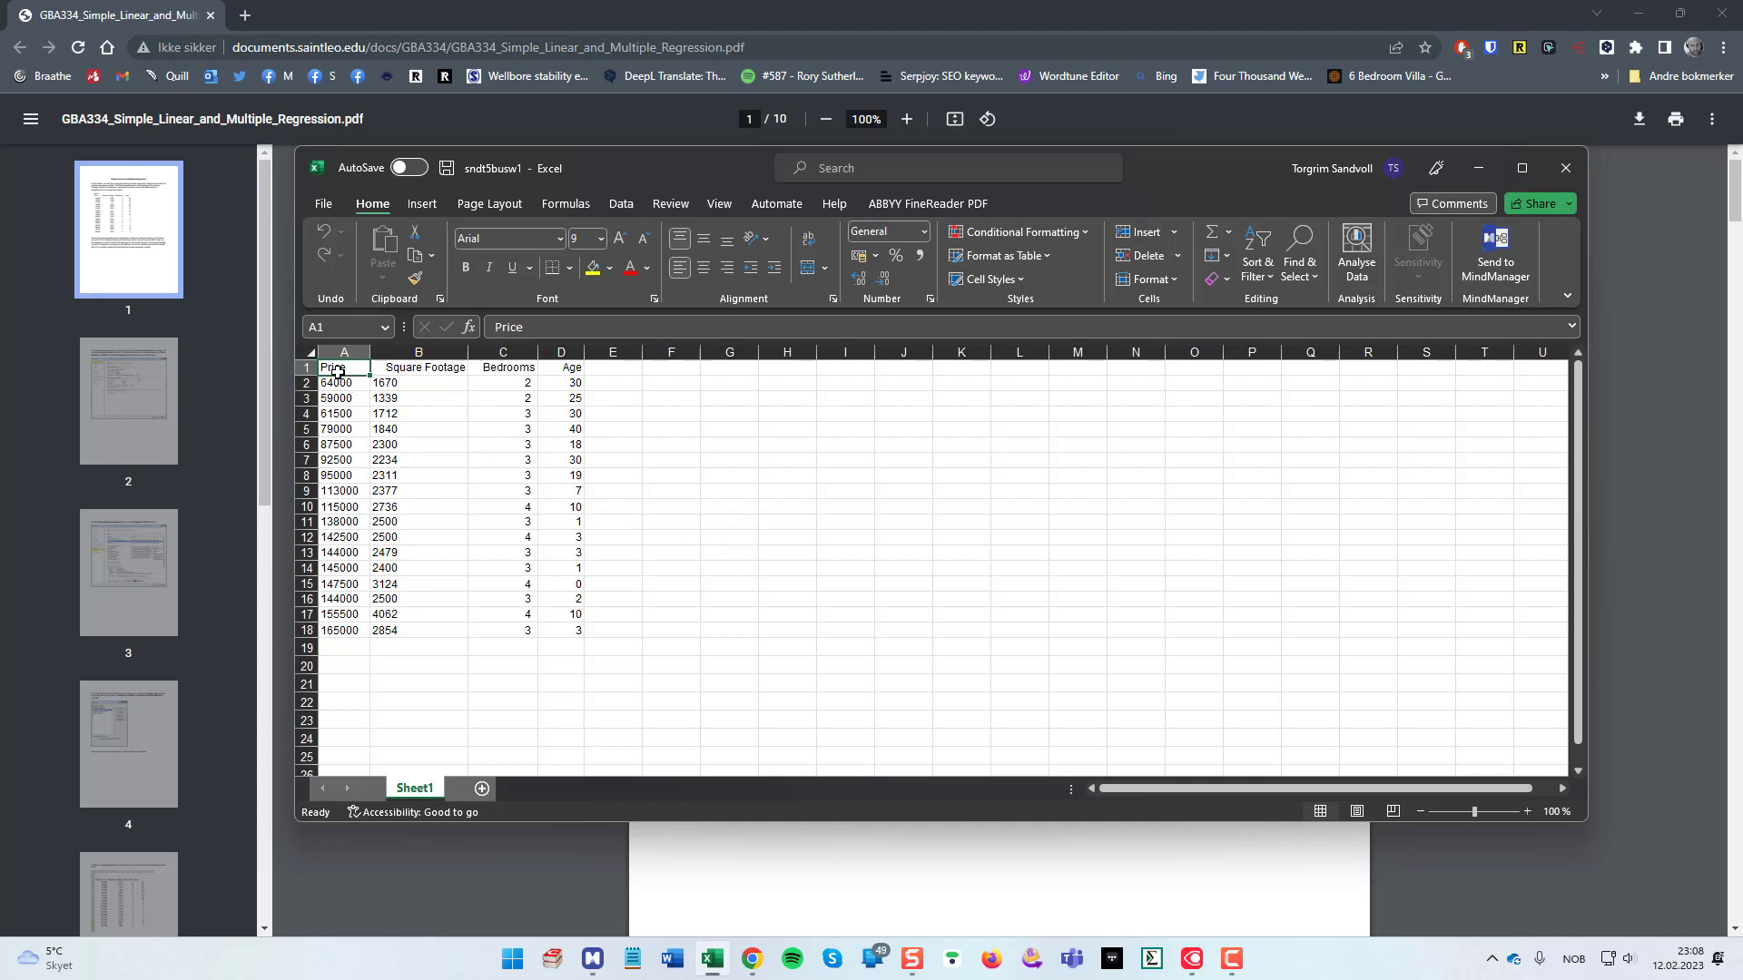
{"action": "left_click_drag", "start_coordinate": [335, 367], "coordinate": [561, 630]}
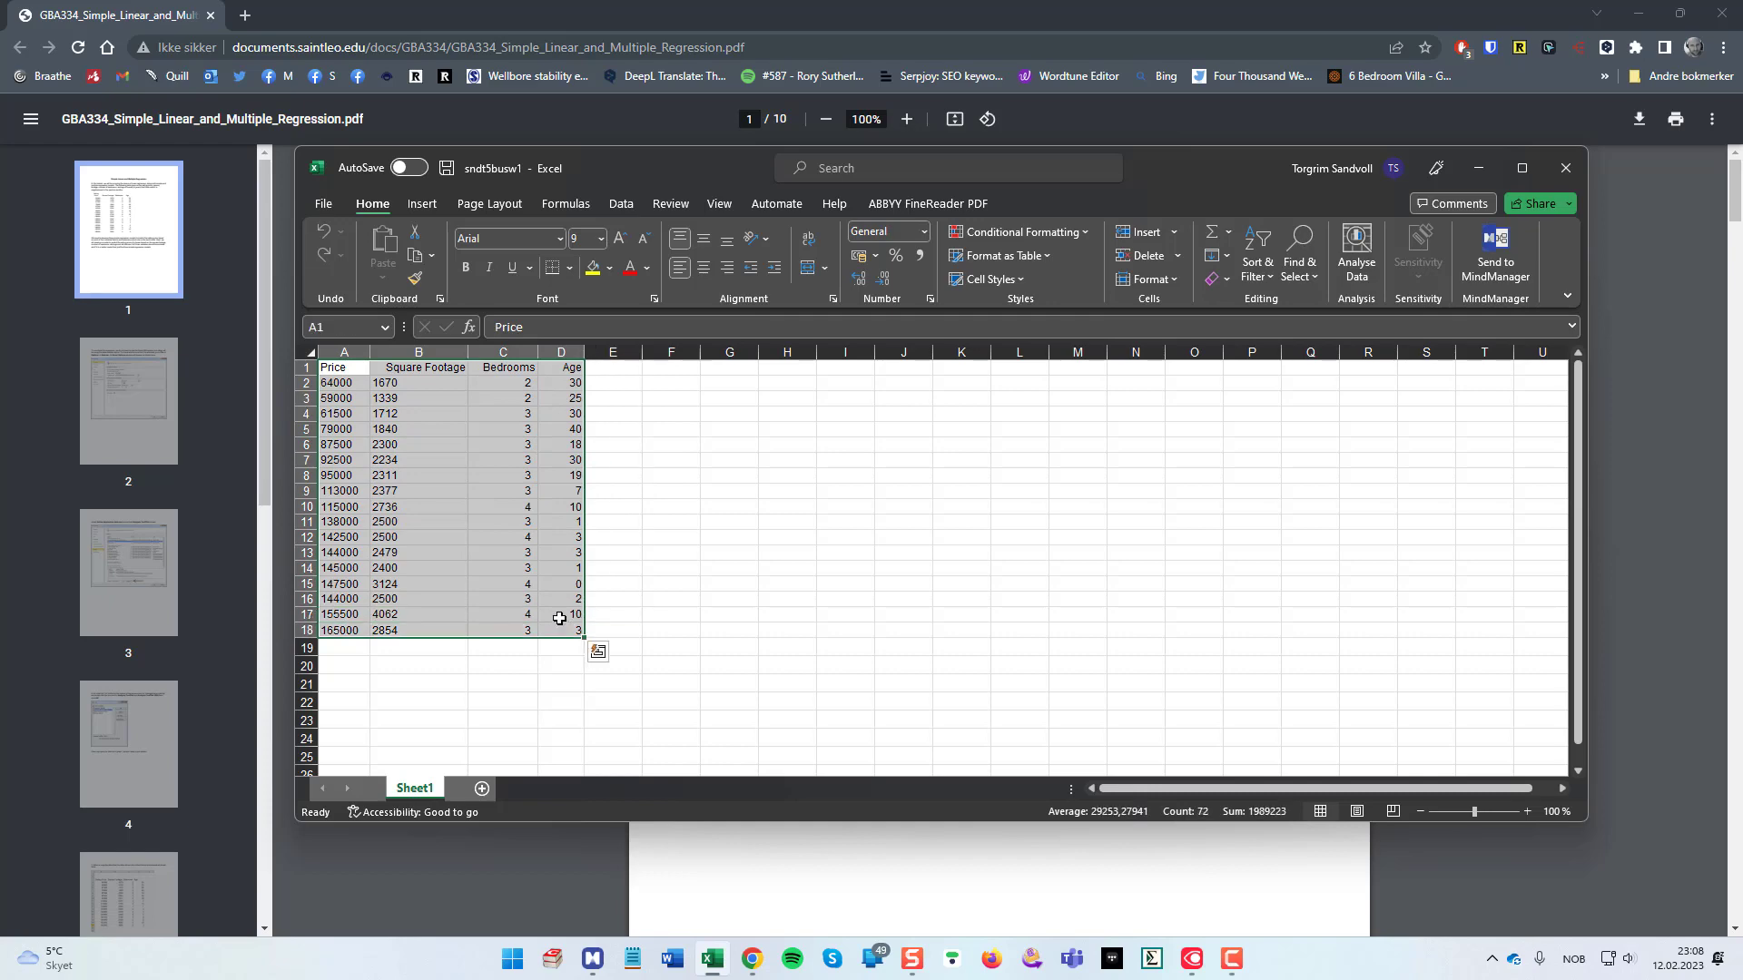
{"action": "key", "text": "alt+tab"}
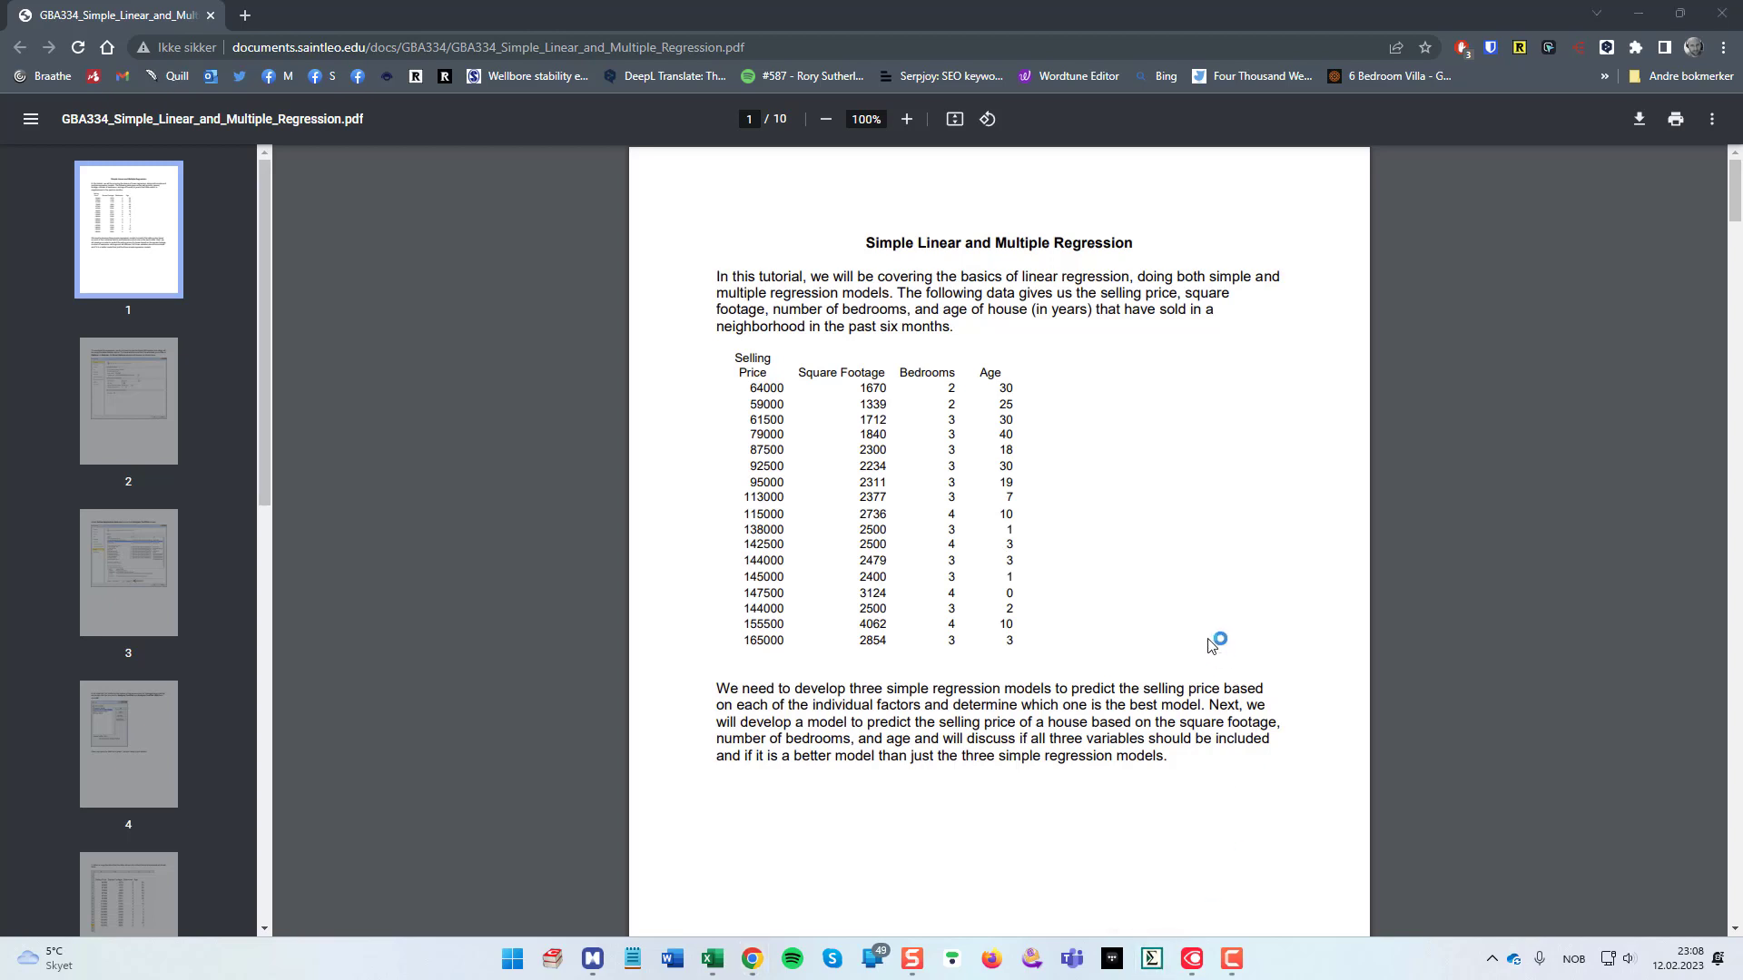
{"action": "mouse_move", "coordinate": [1169, 664]}
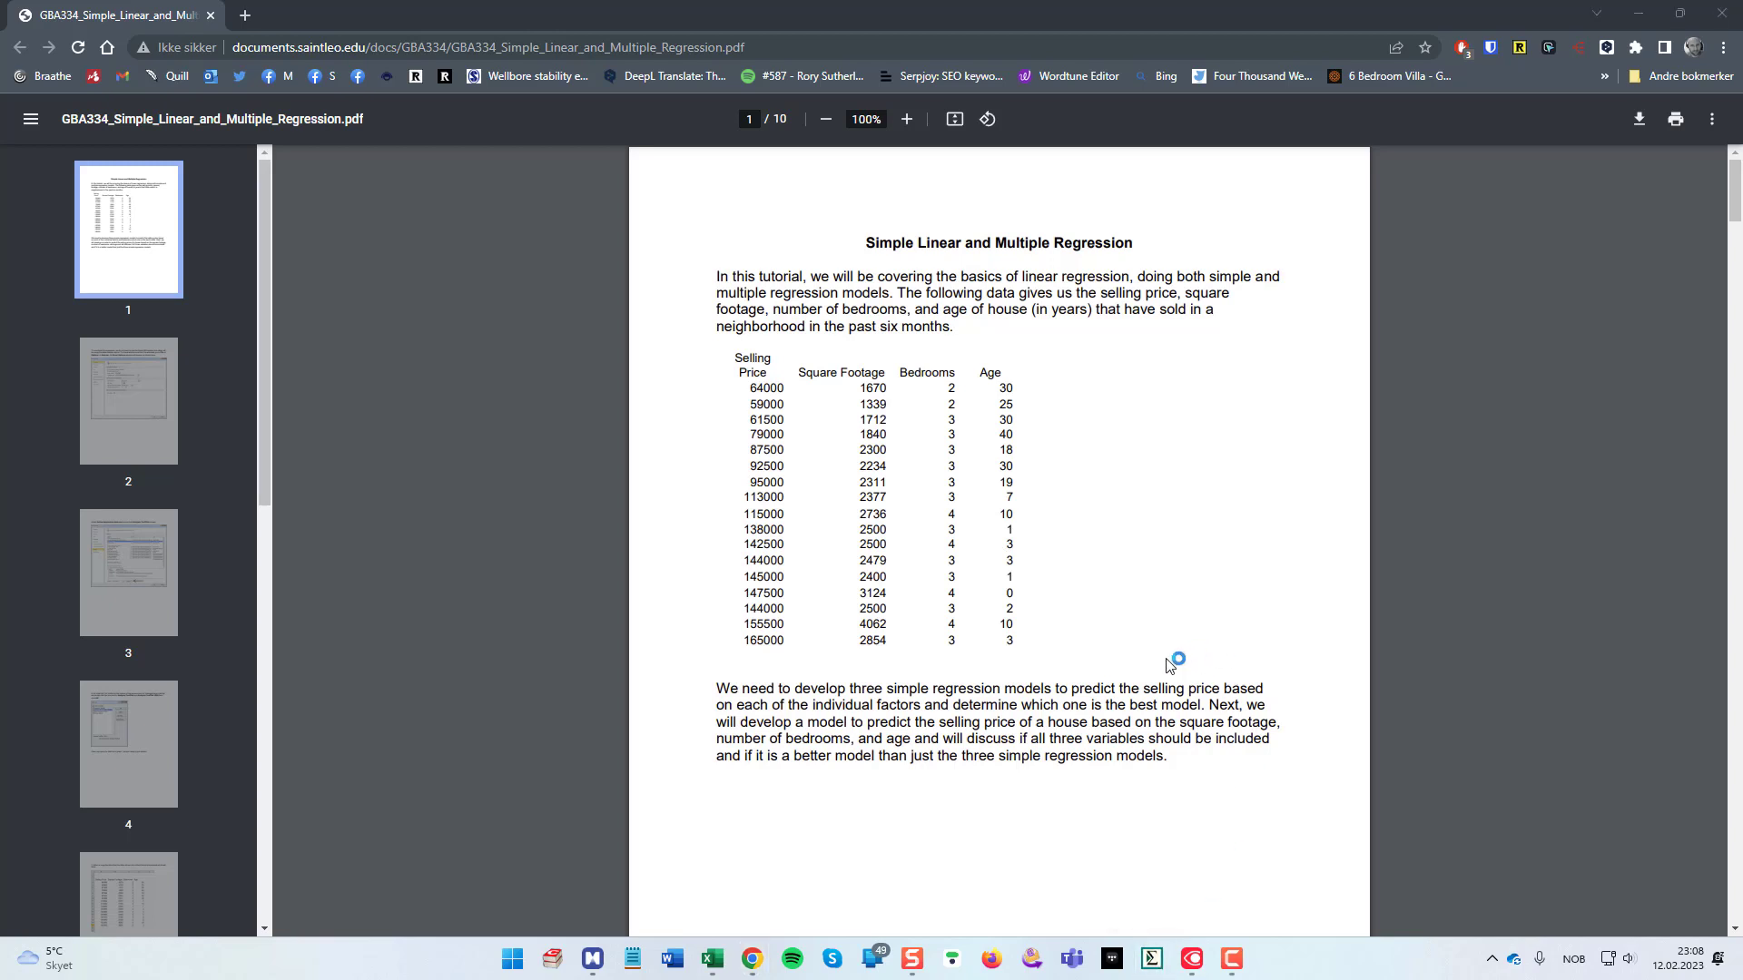
{"action": "left_click", "coordinate": [1151, 959]}
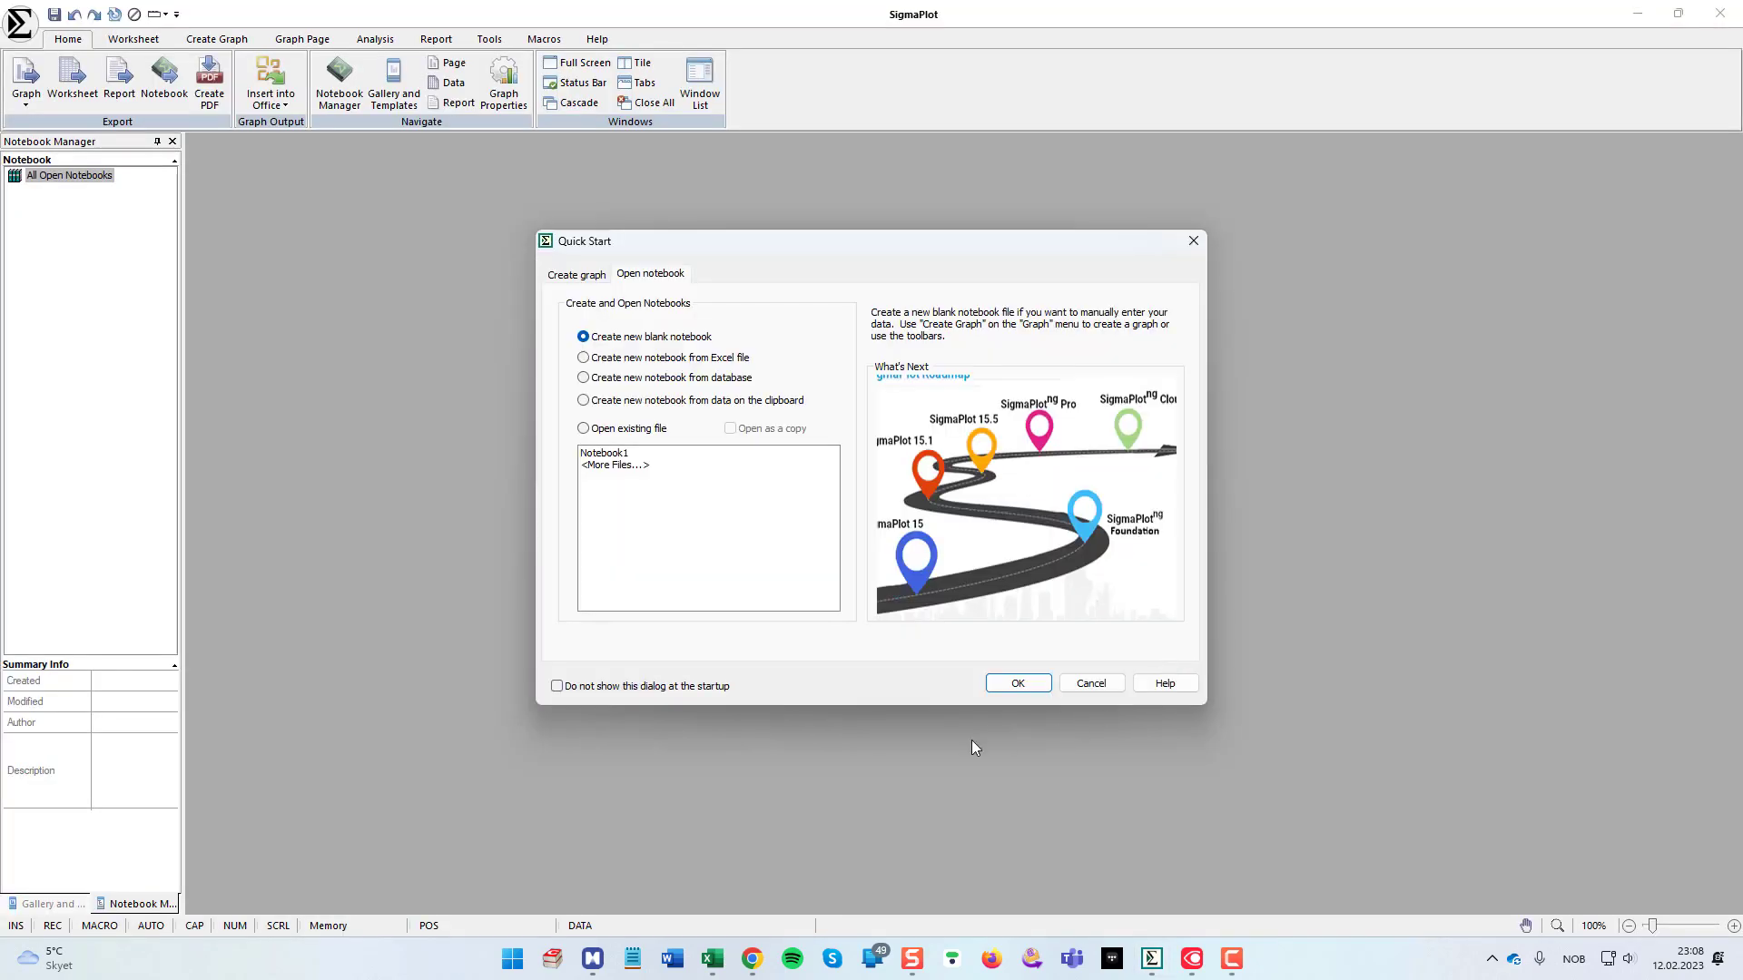
Step: Create a new blank notebook and dismiss the Tip of the Day
{"action": "left_click", "coordinate": [1015, 683]}
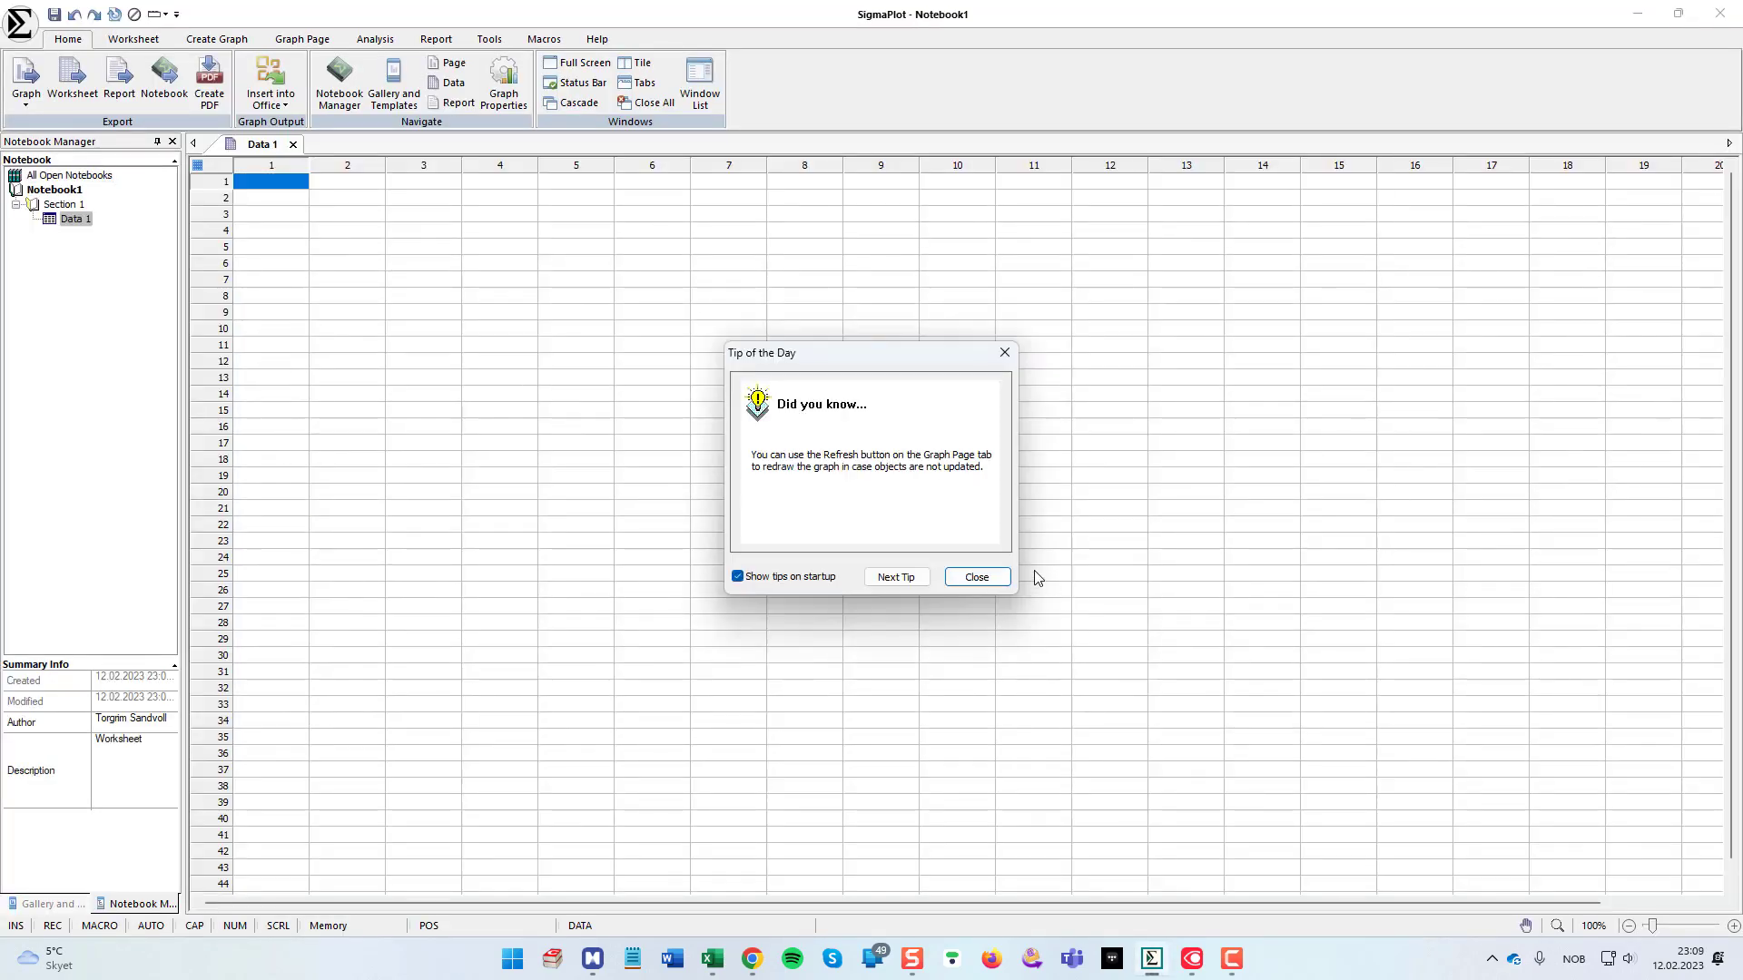
{"action": "left_click", "coordinate": [975, 577]}
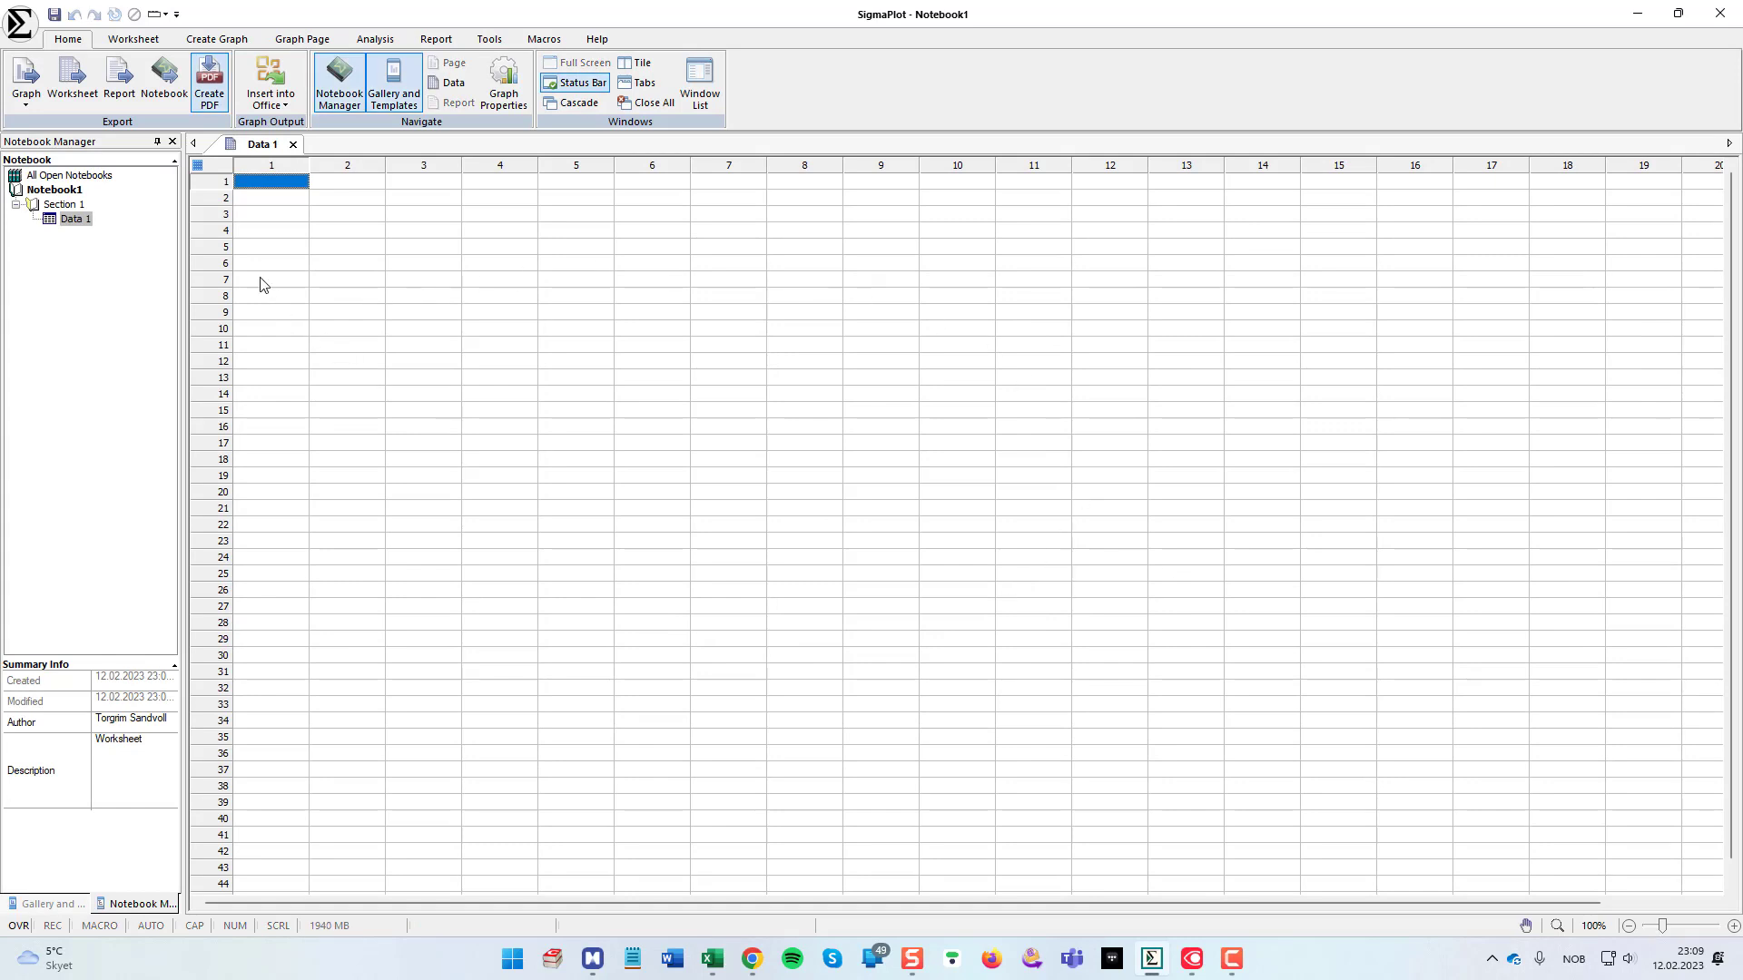
{"action": "mouse_move", "coordinate": [1014, 309]}
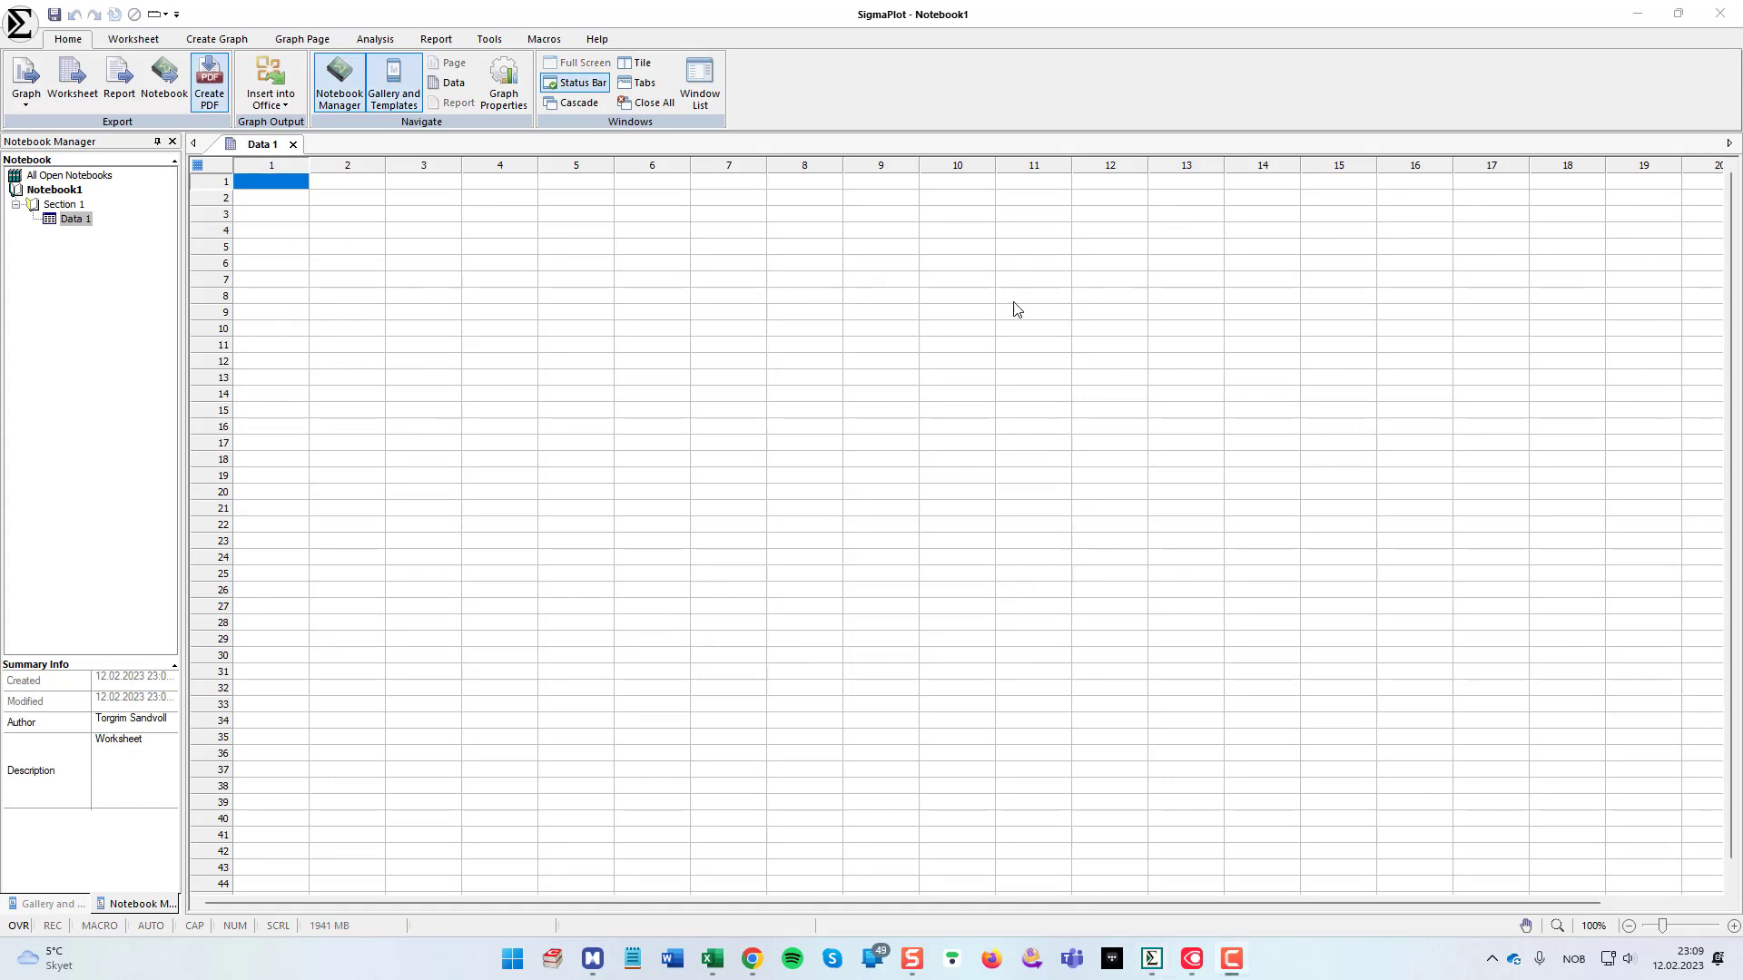
{"action": "mouse_move", "coordinate": [409, 340]}
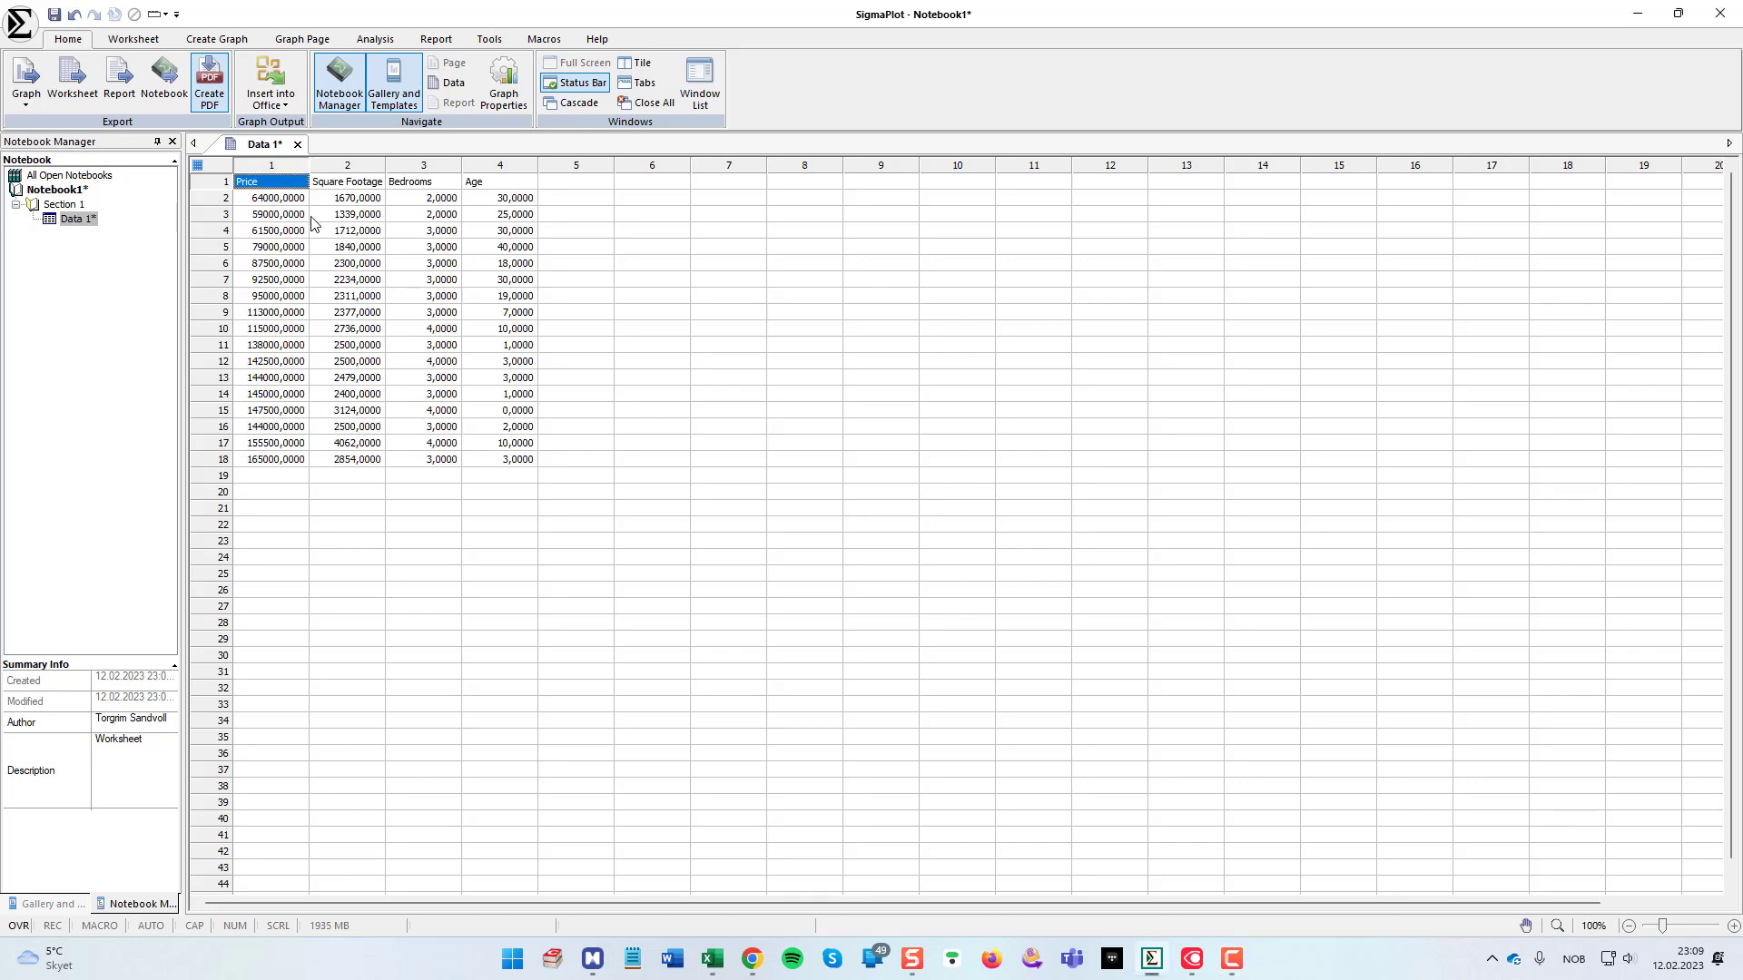
Step: Paste the house data into the worksheet and select row 1 holding the column names
{"action": "left_click", "coordinate": [652, 345]}
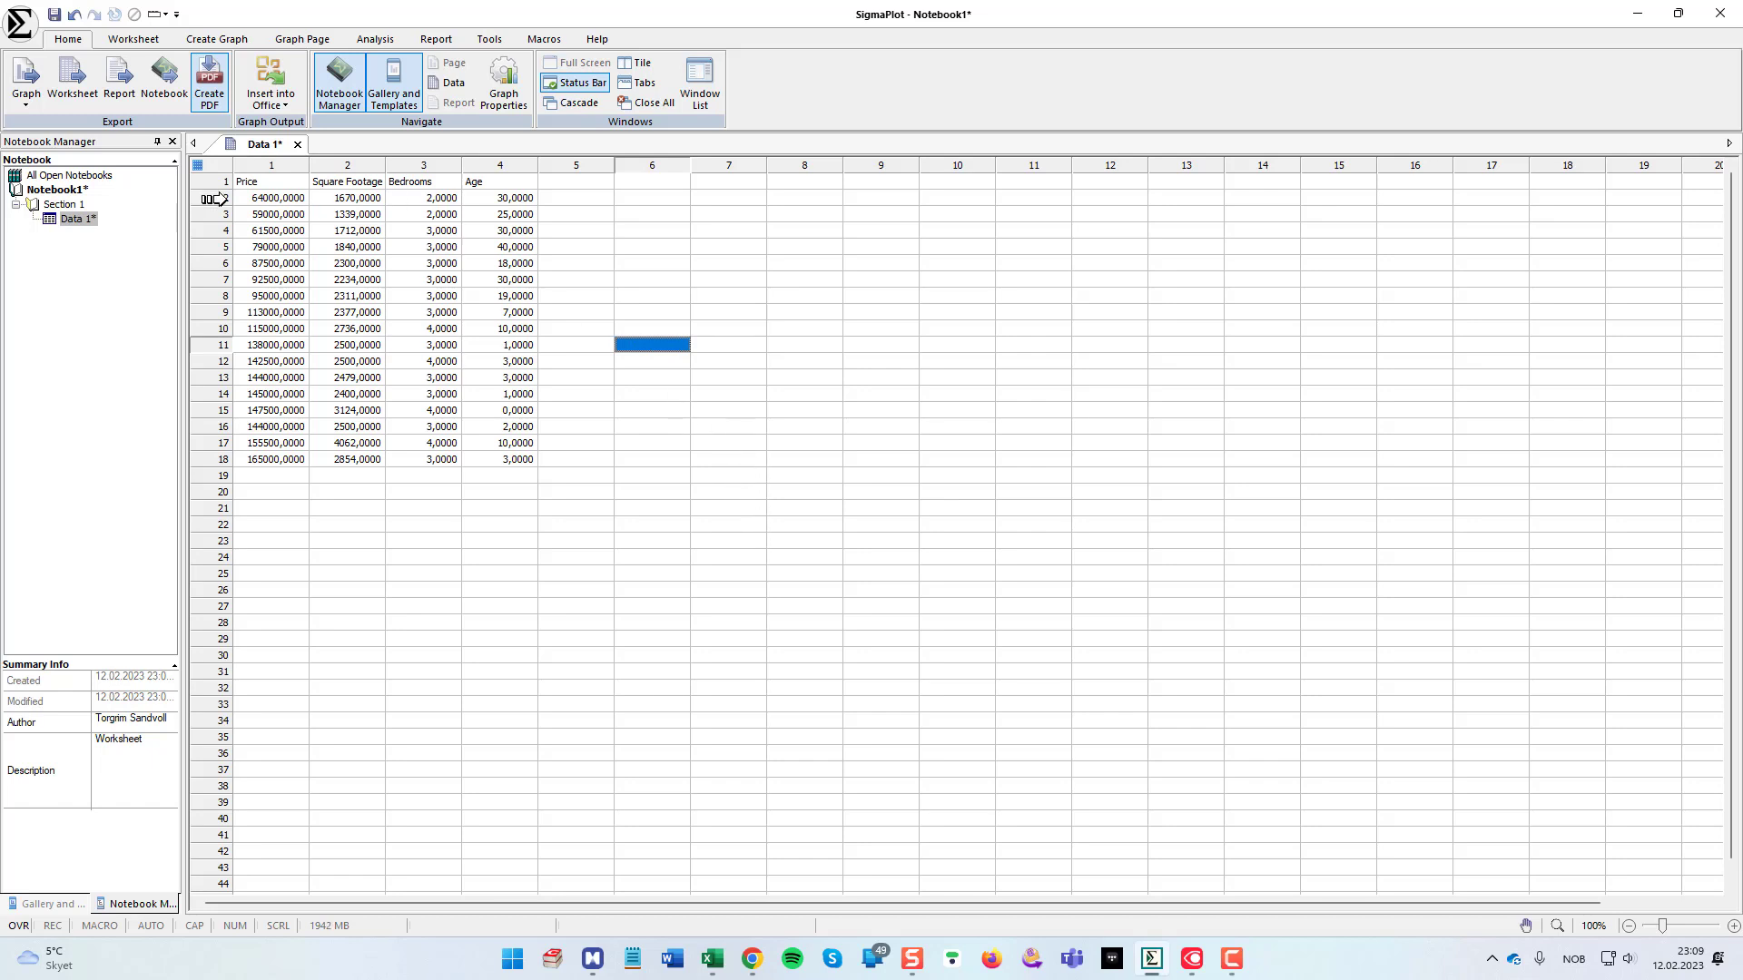
{"action": "left_click", "coordinate": [225, 182]}
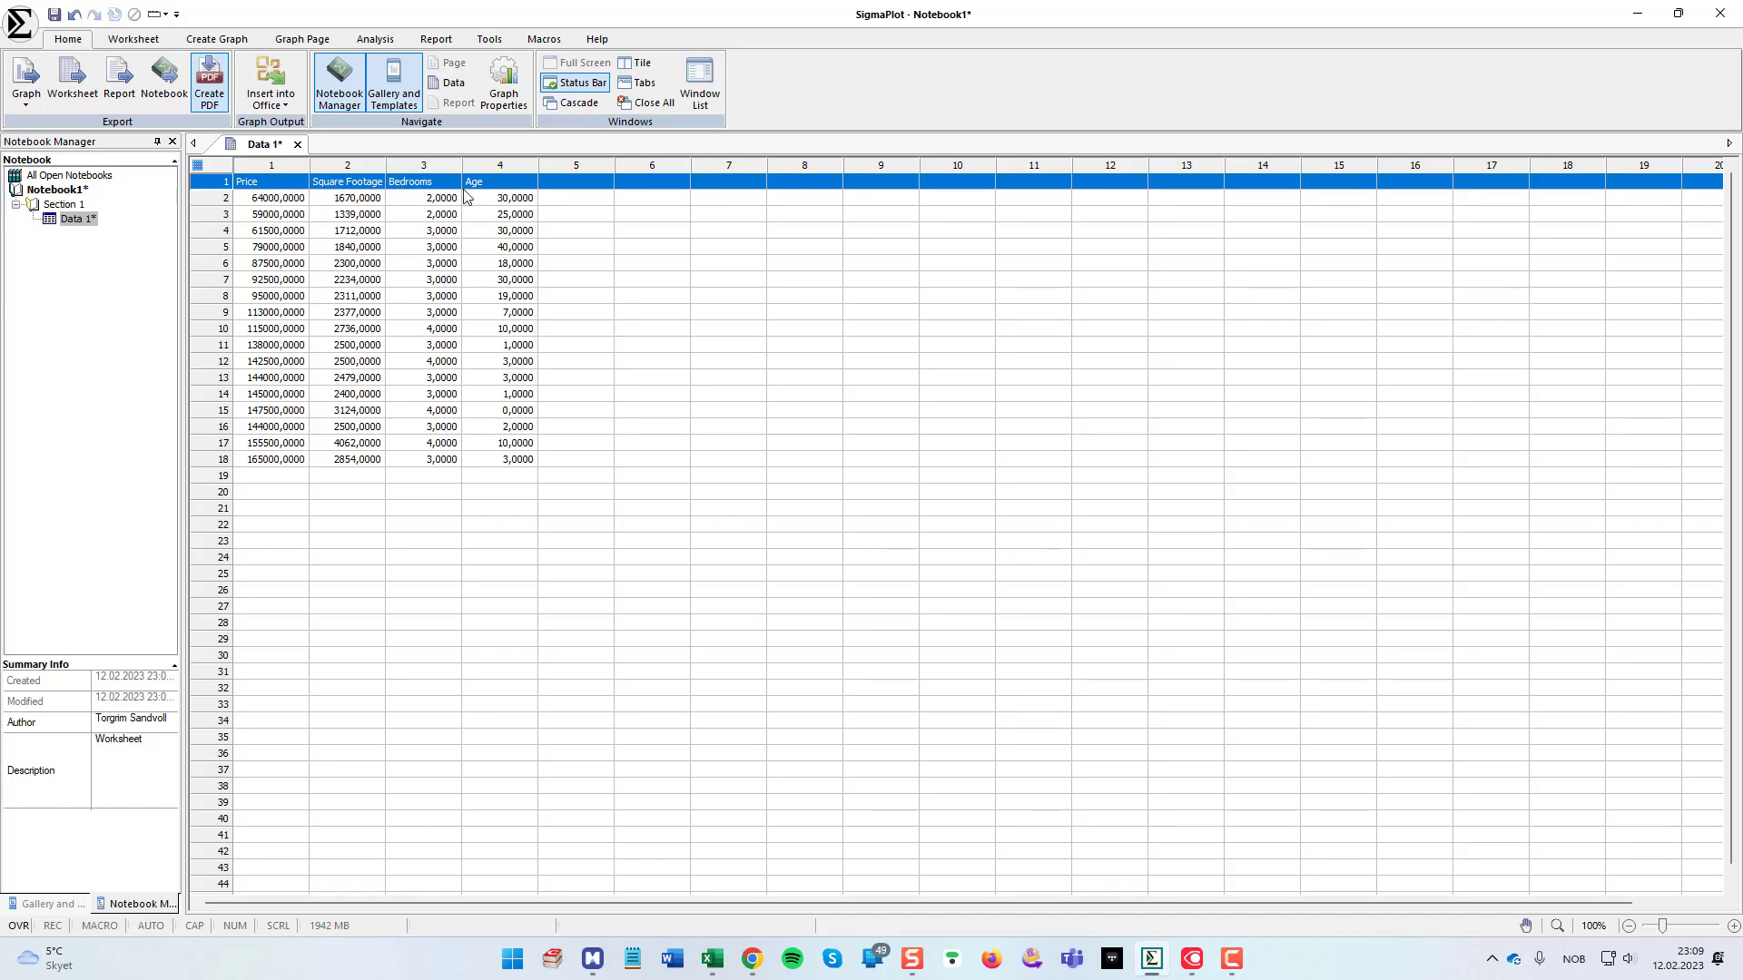
{"action": "mouse_move", "coordinate": [563, 245]}
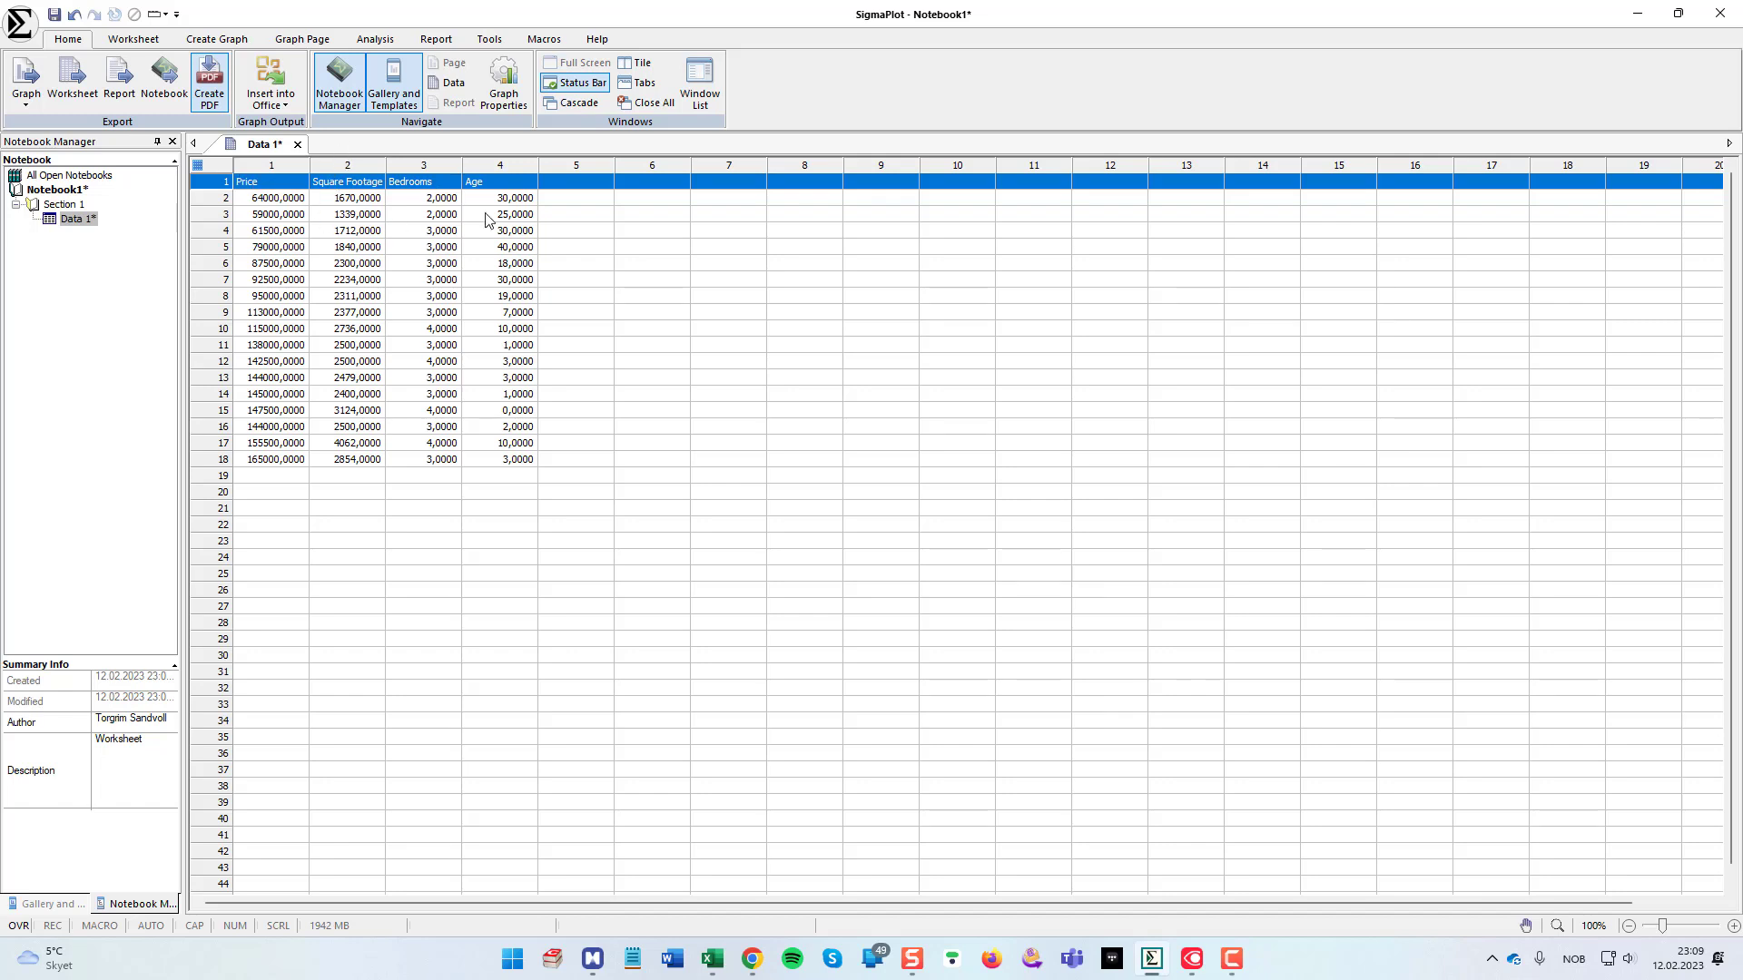
{"action": "mouse_move", "coordinate": [621, 281]}
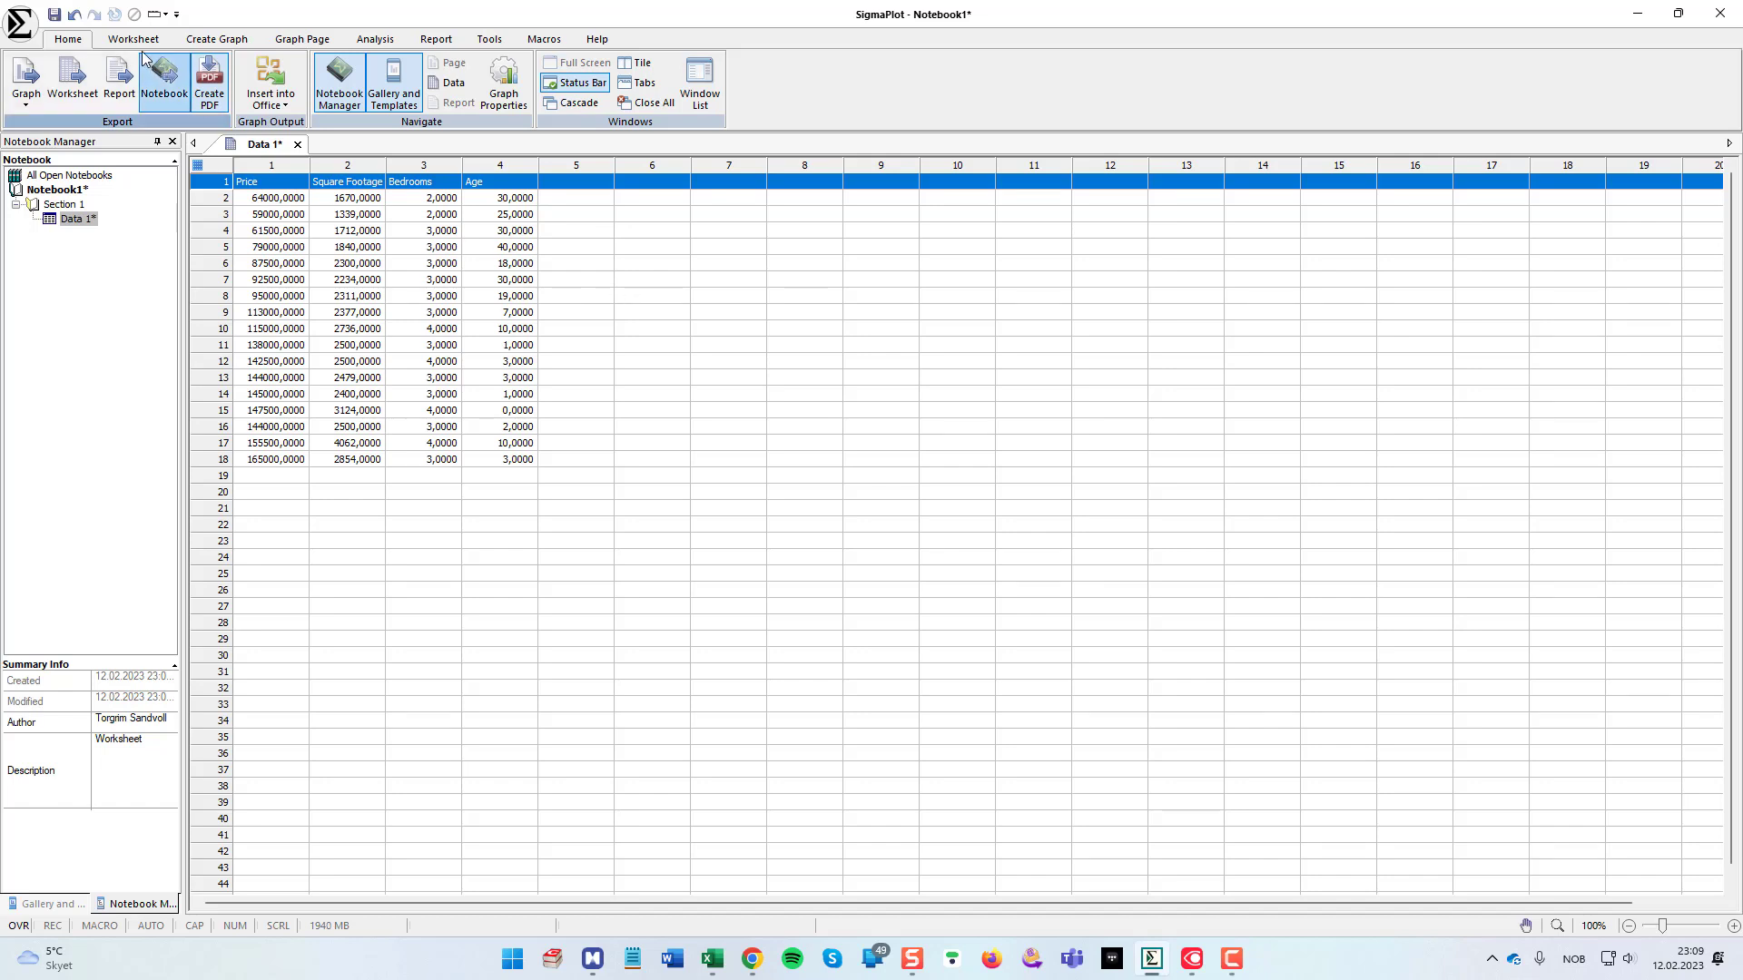
Step: Promote row 1 to column titles Price, Square Footage, Bedrooms and Age, deleting the header row
{"action": "left_click", "coordinate": [131, 38]}
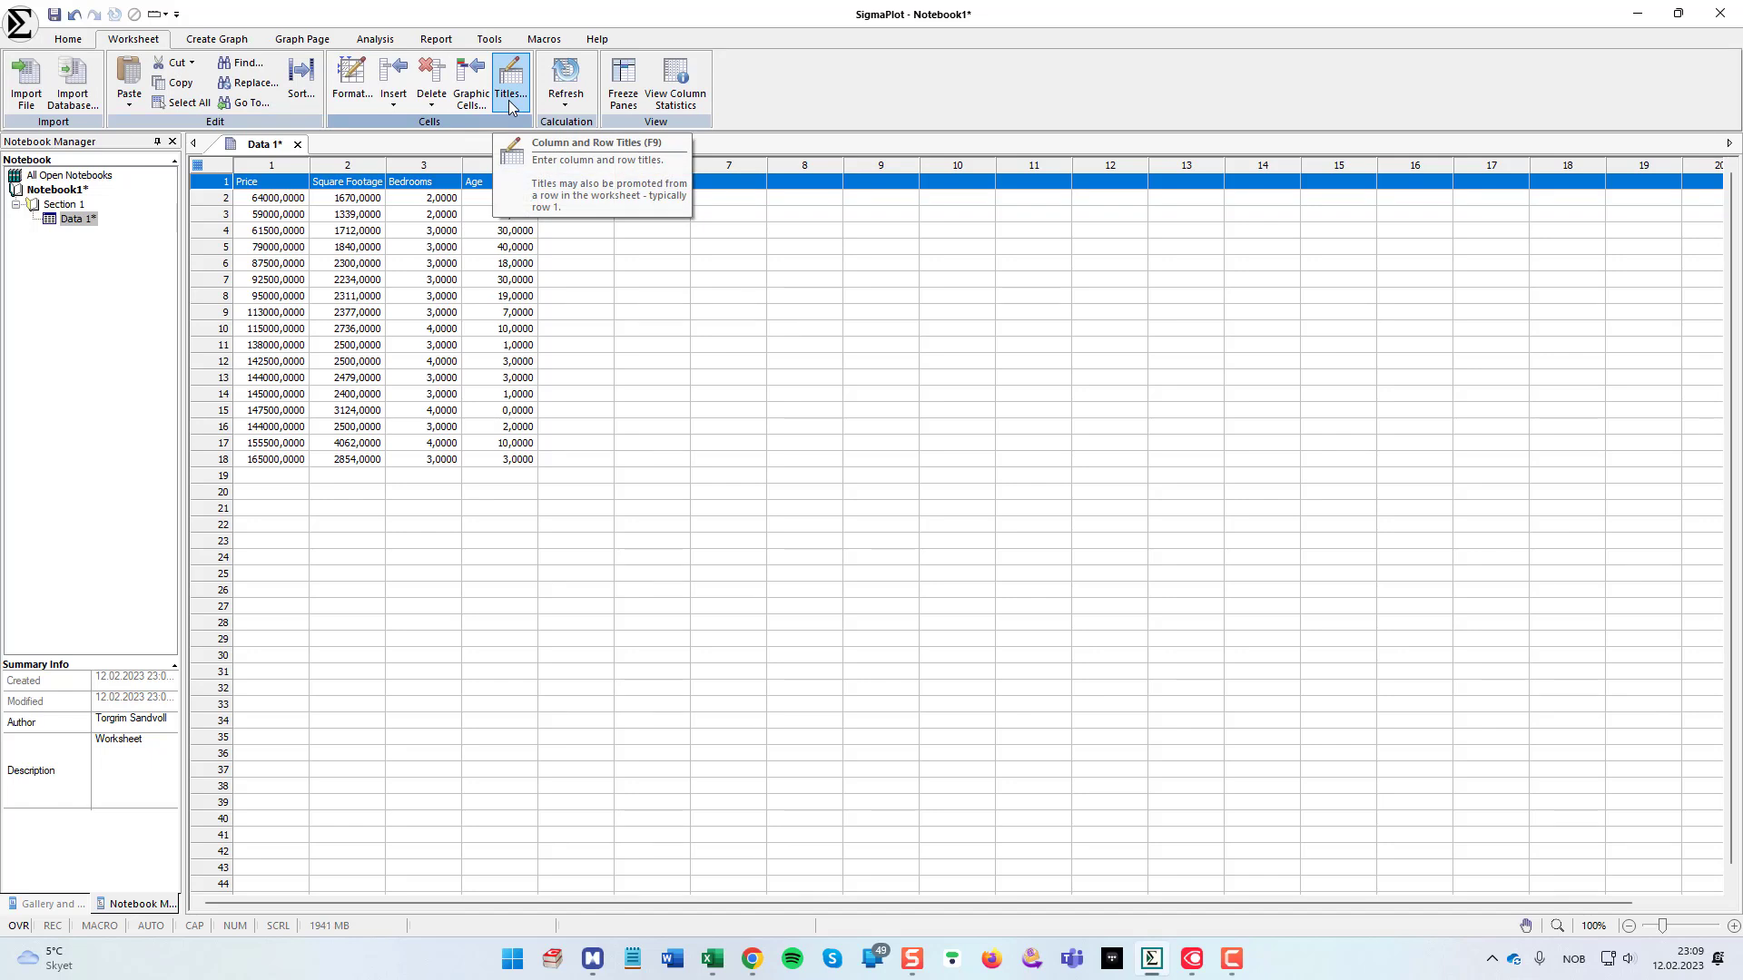
{"action": "left_click", "coordinate": [508, 78]}
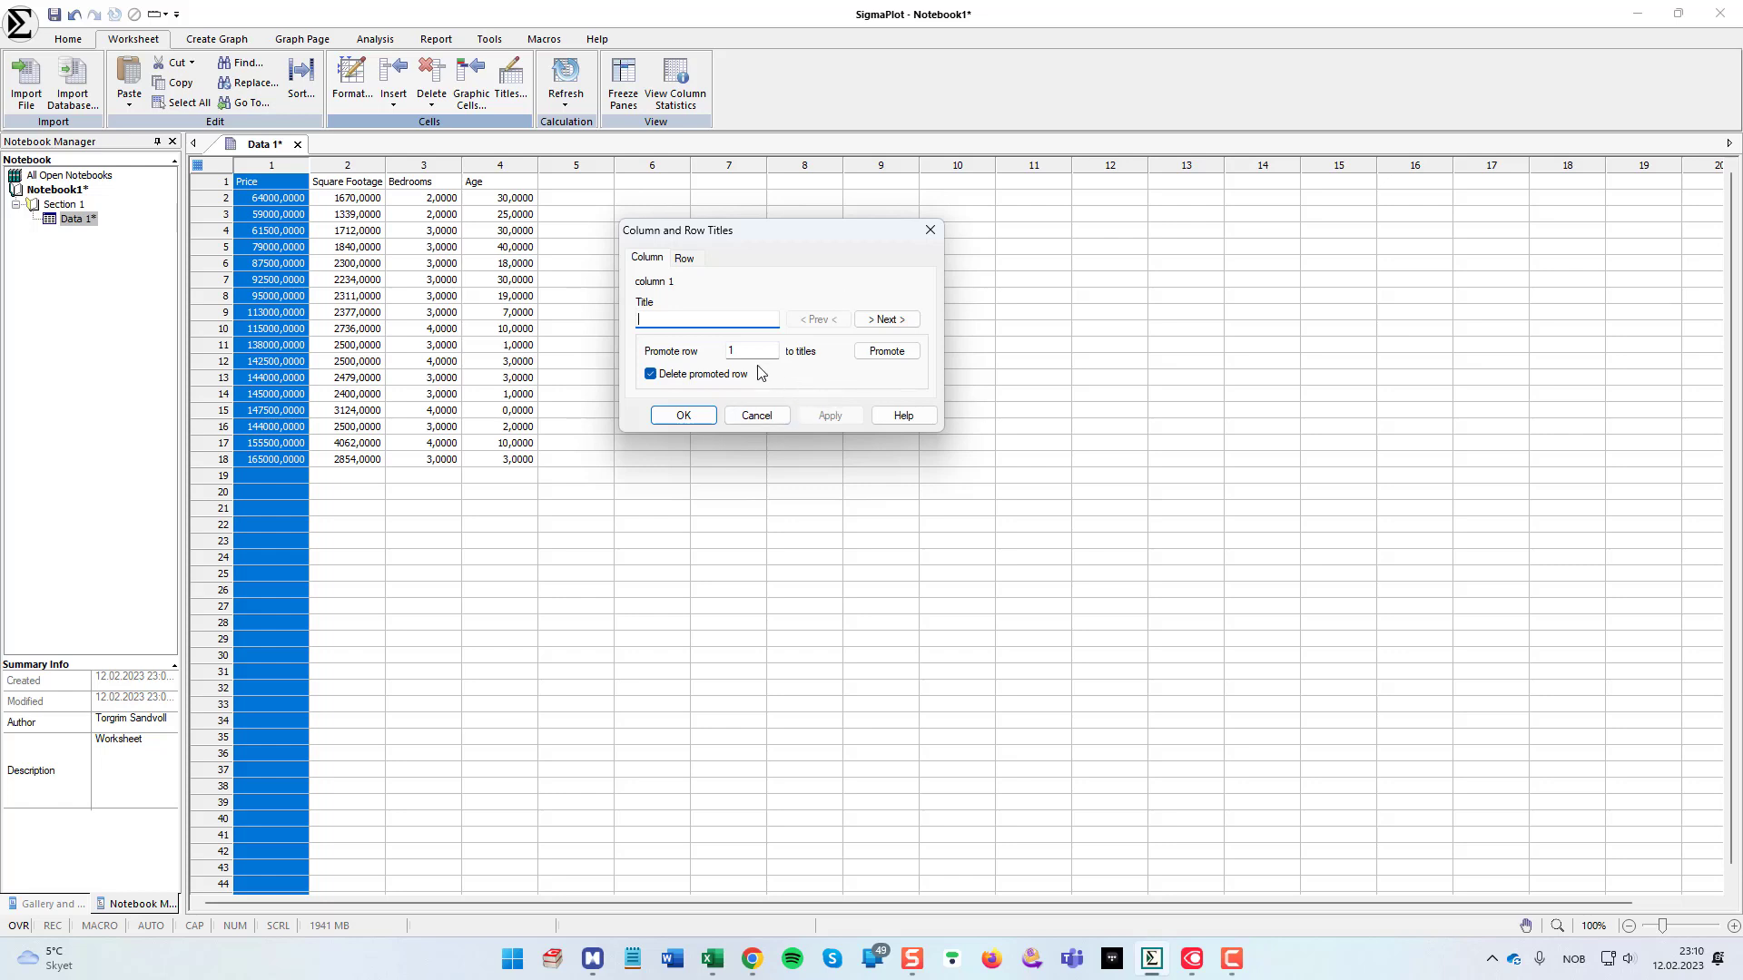
{"action": "mouse_move", "coordinate": [679, 359]}
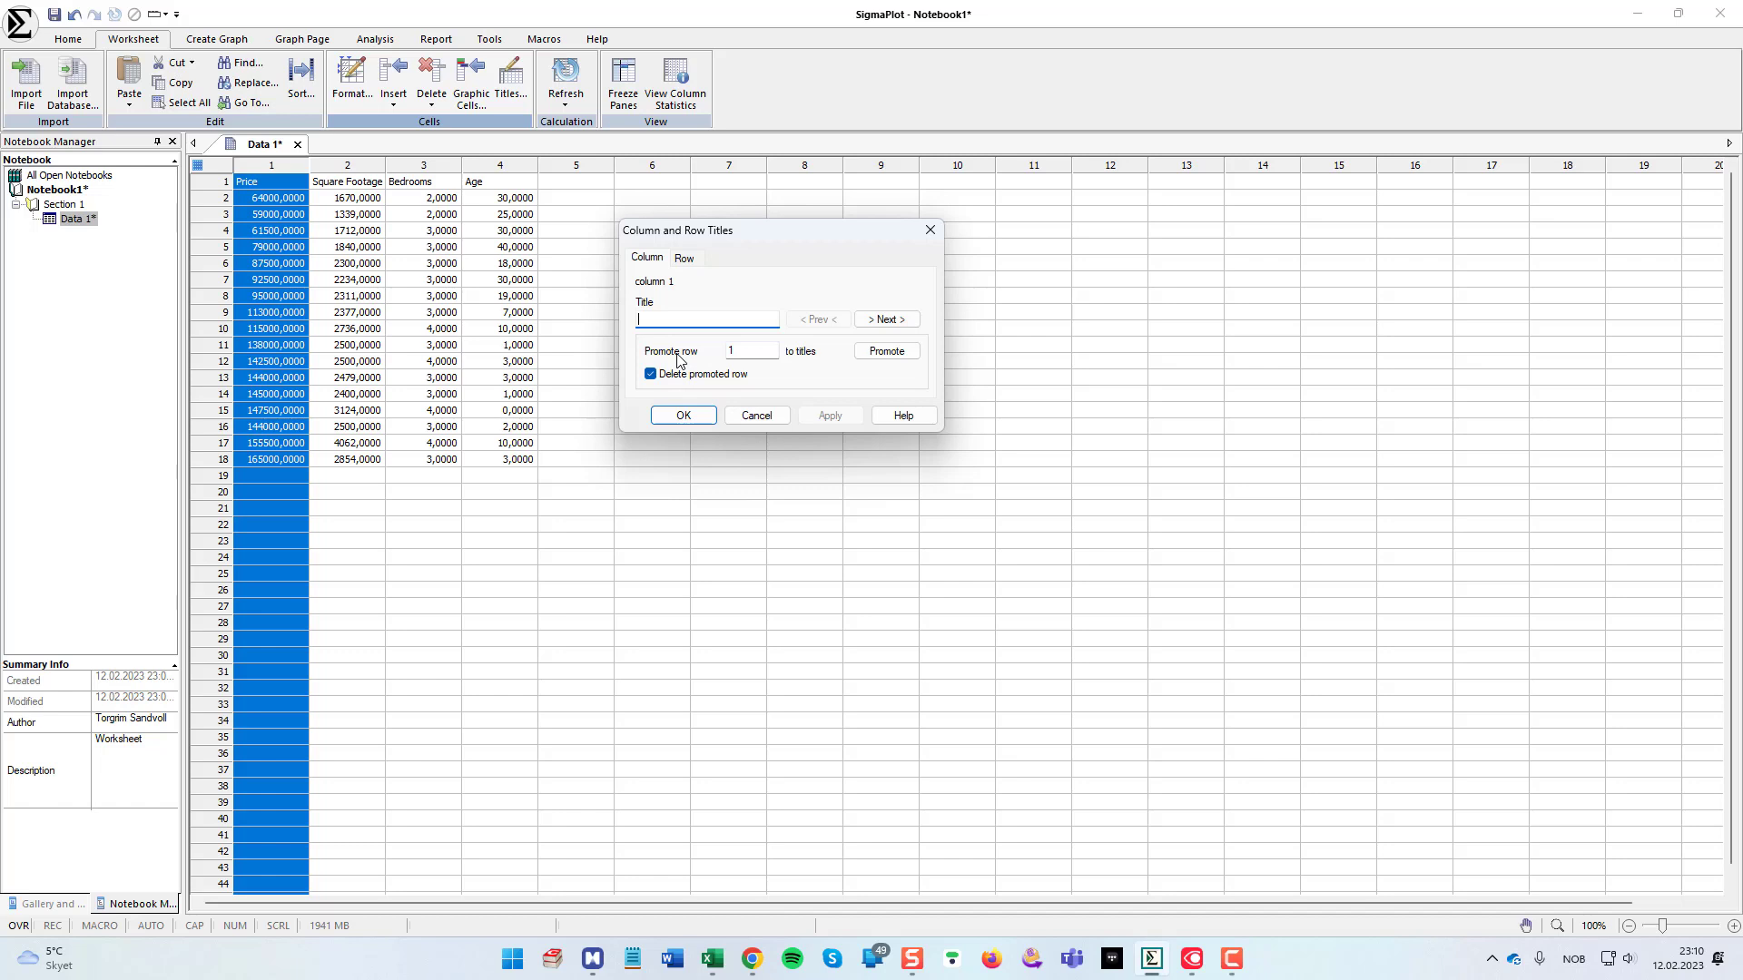
{"action": "mouse_move", "coordinate": [822, 374]}
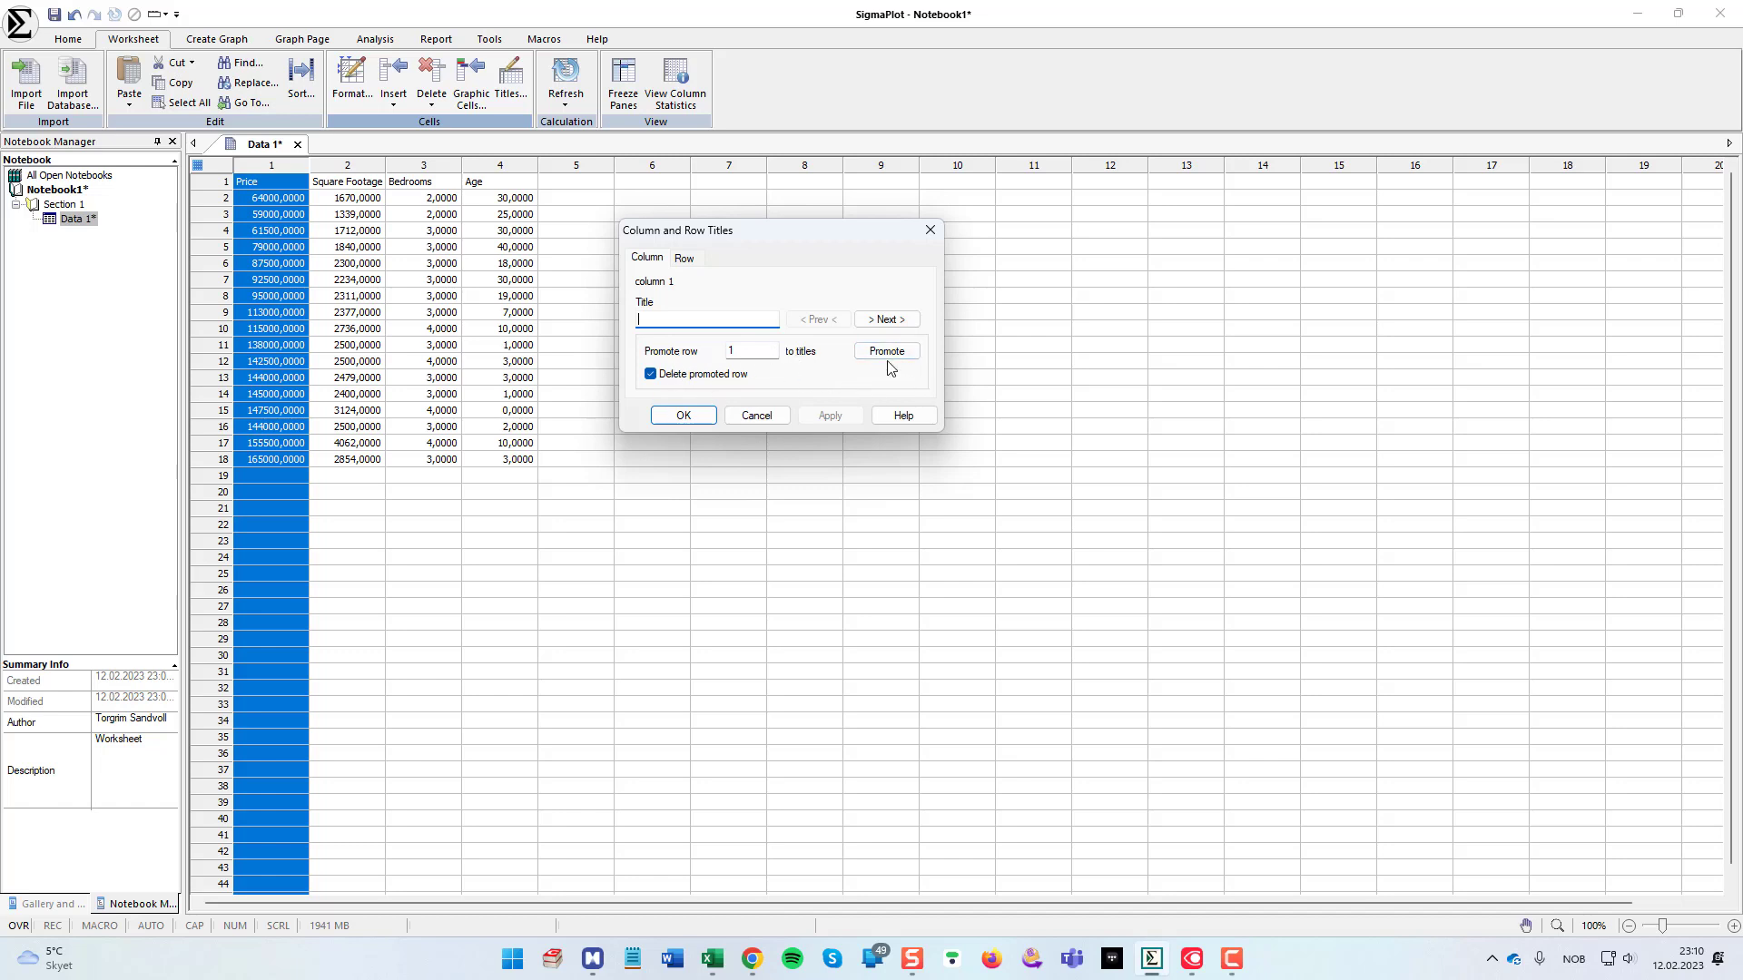
{"action": "left_click", "coordinate": [886, 351]}
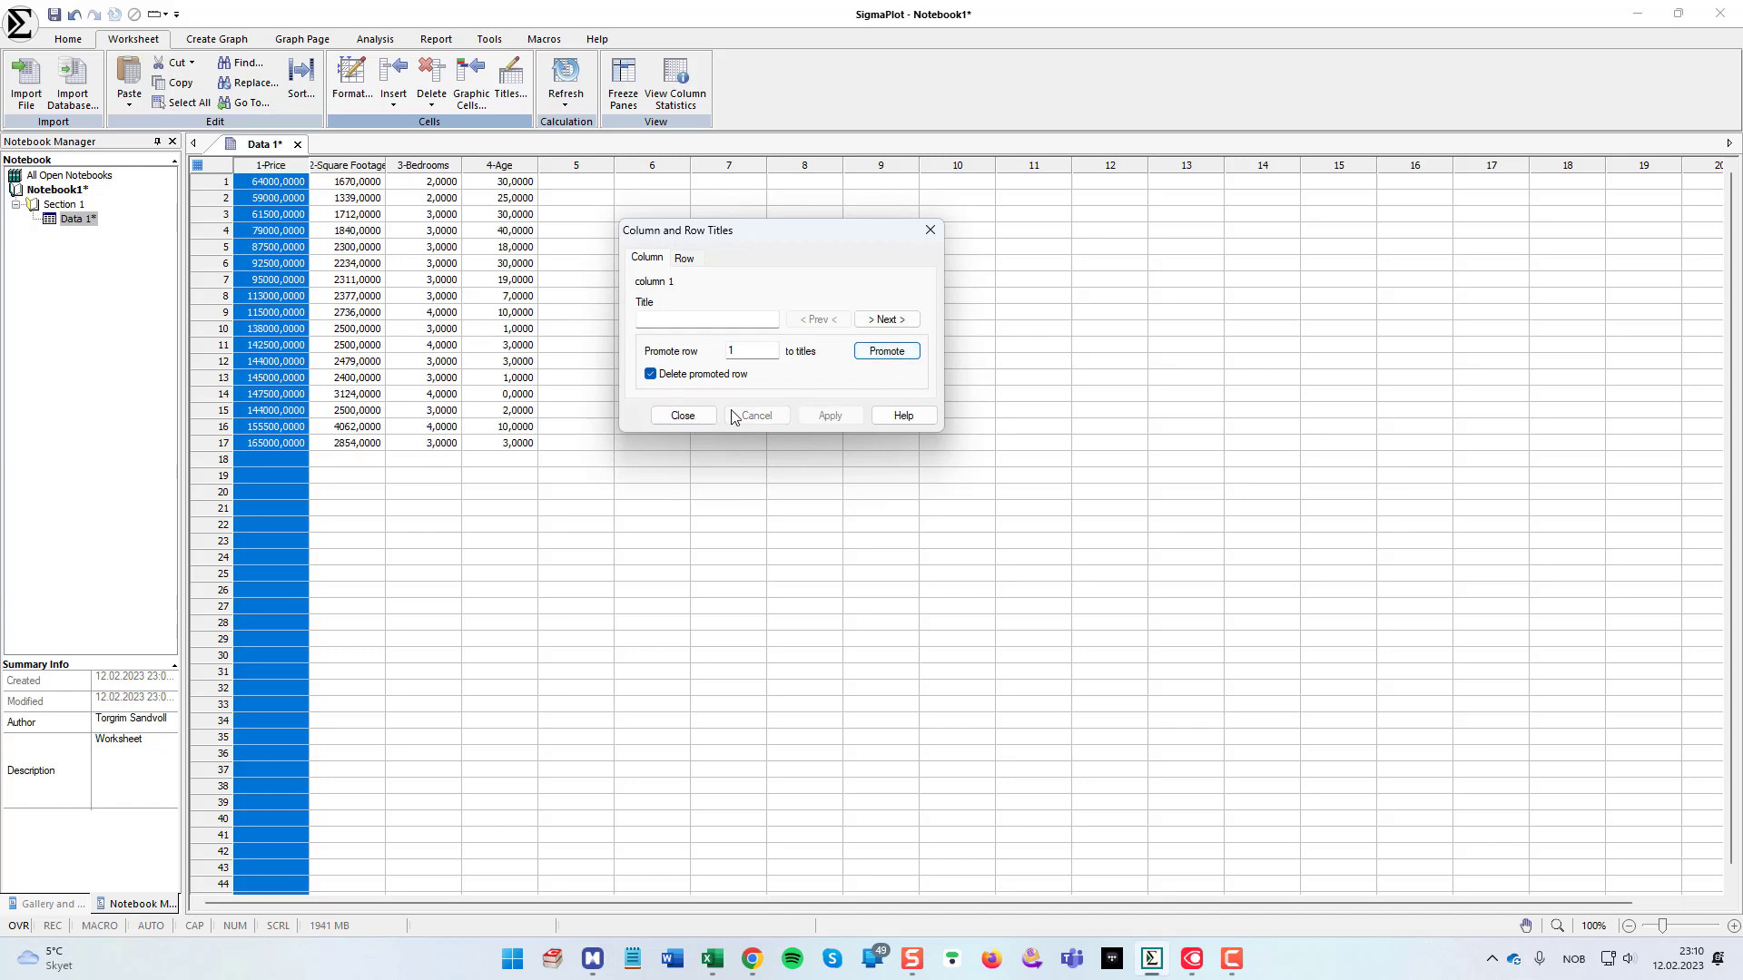
{"action": "left_click", "coordinate": [682, 414]}
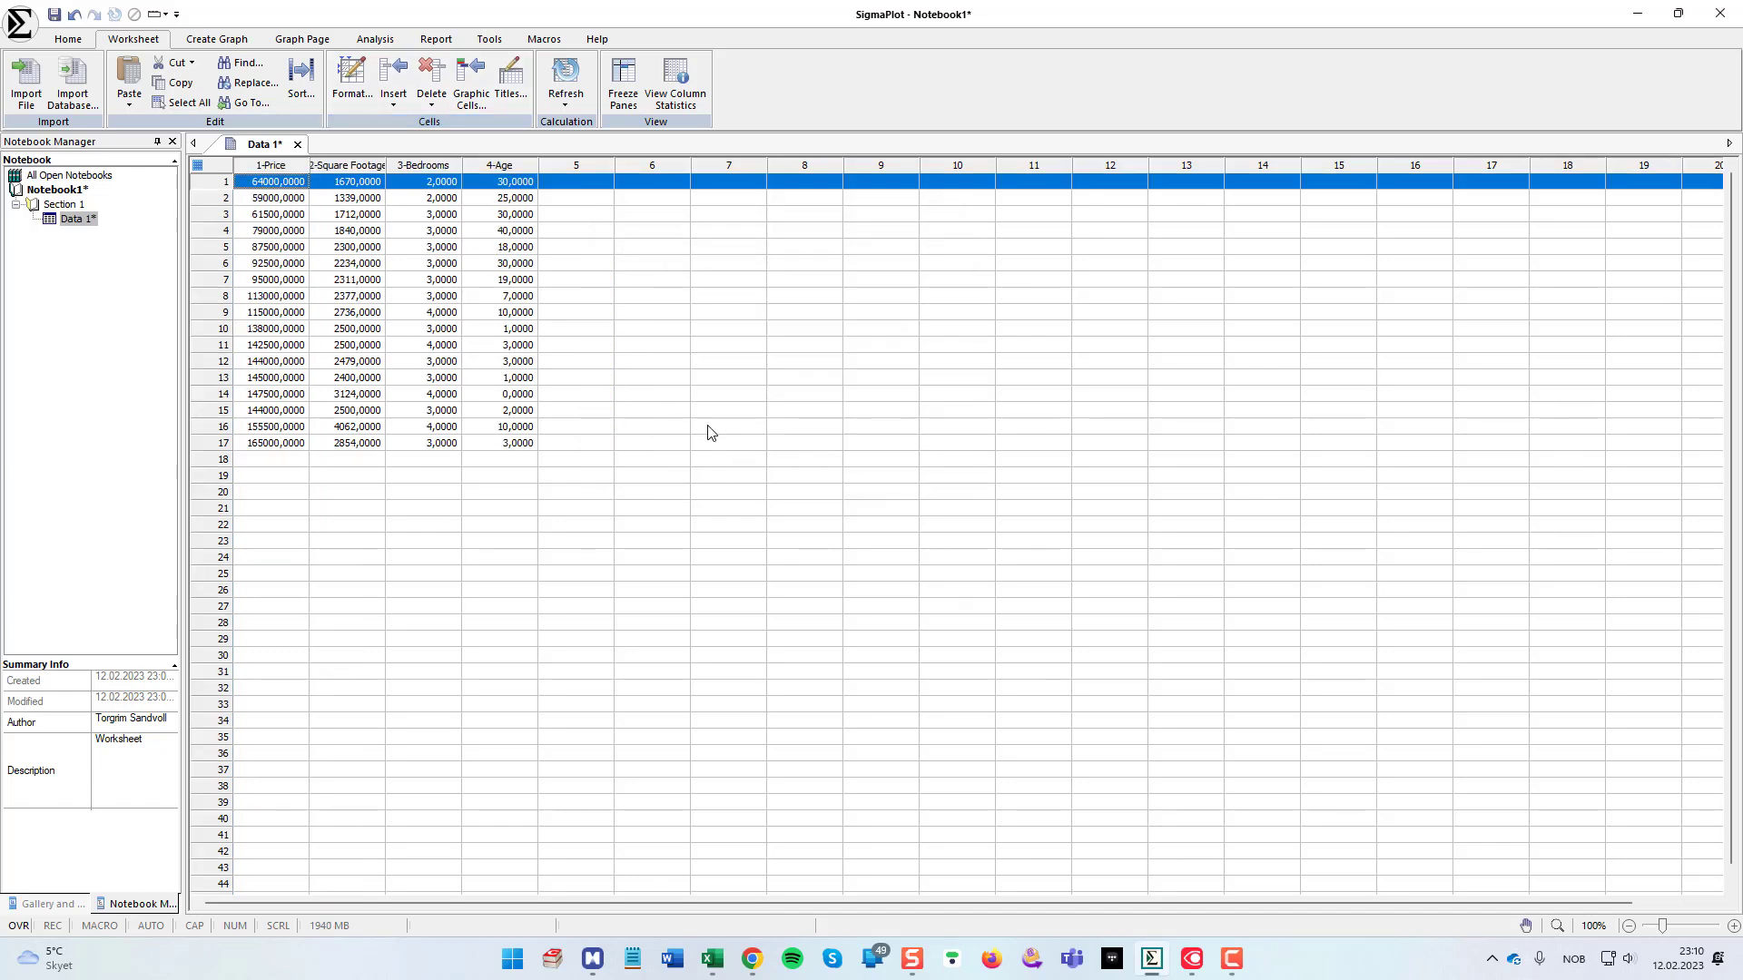
{"action": "left_click", "coordinate": [652, 377]}
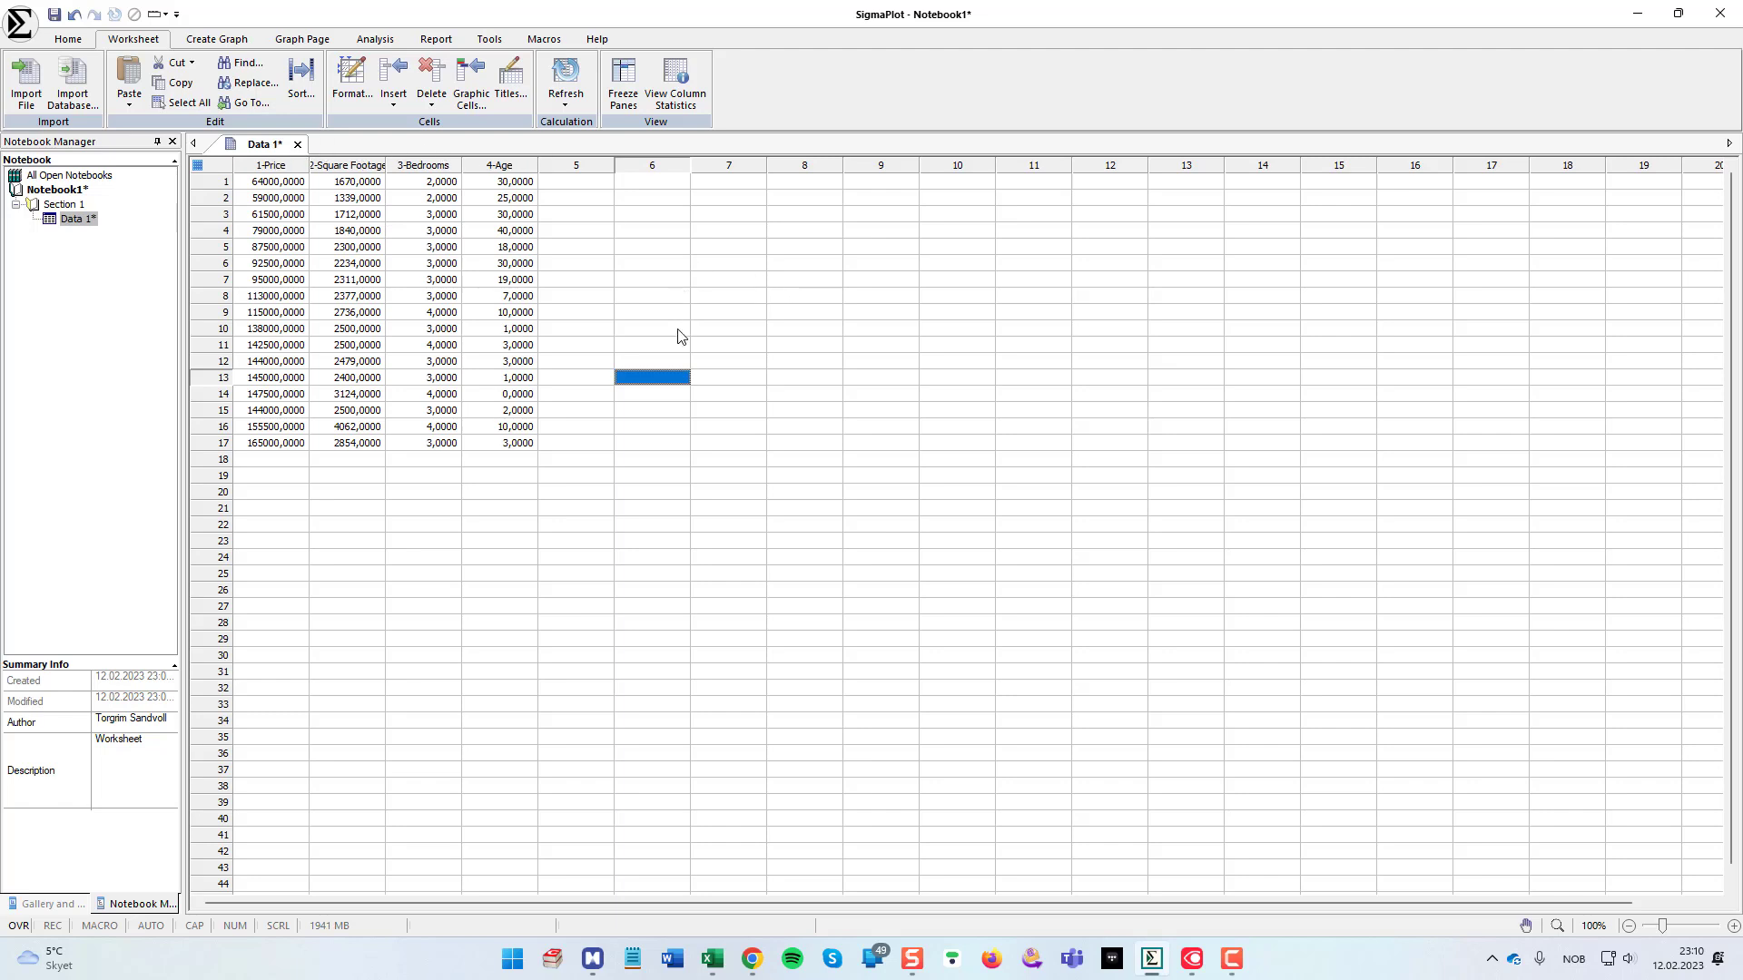
{"action": "mouse_move", "coordinate": [659, 348]}
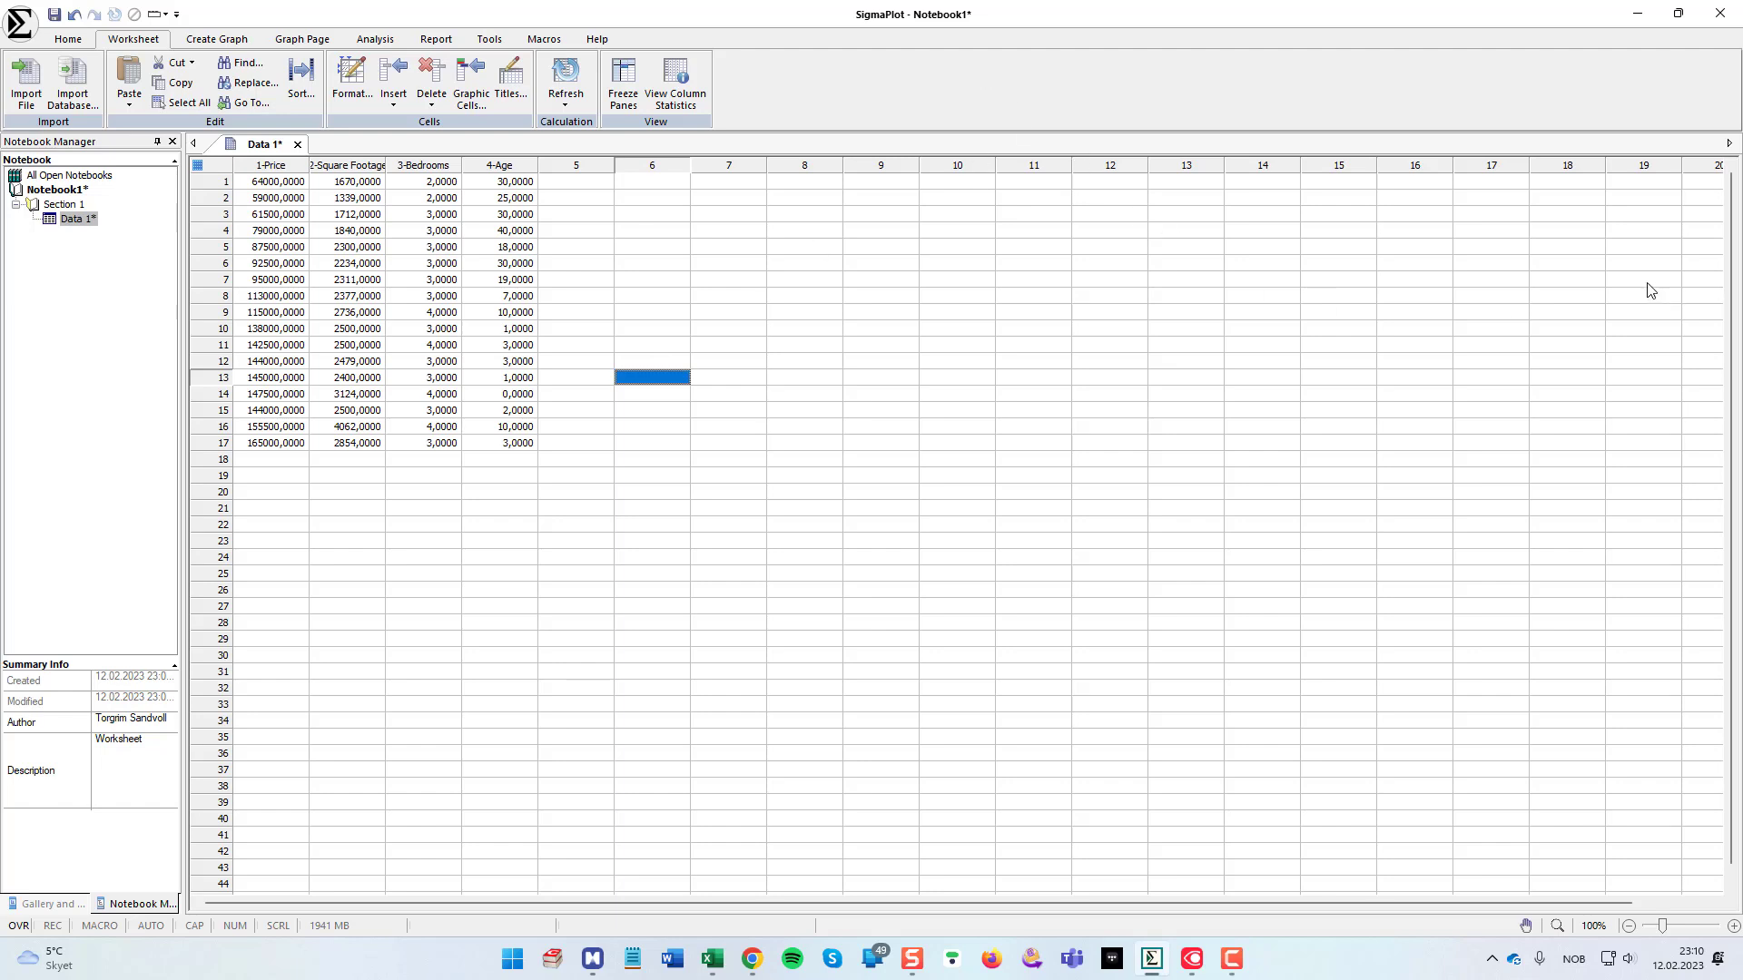
{"action": "left_click", "coordinate": [1721, 12]}
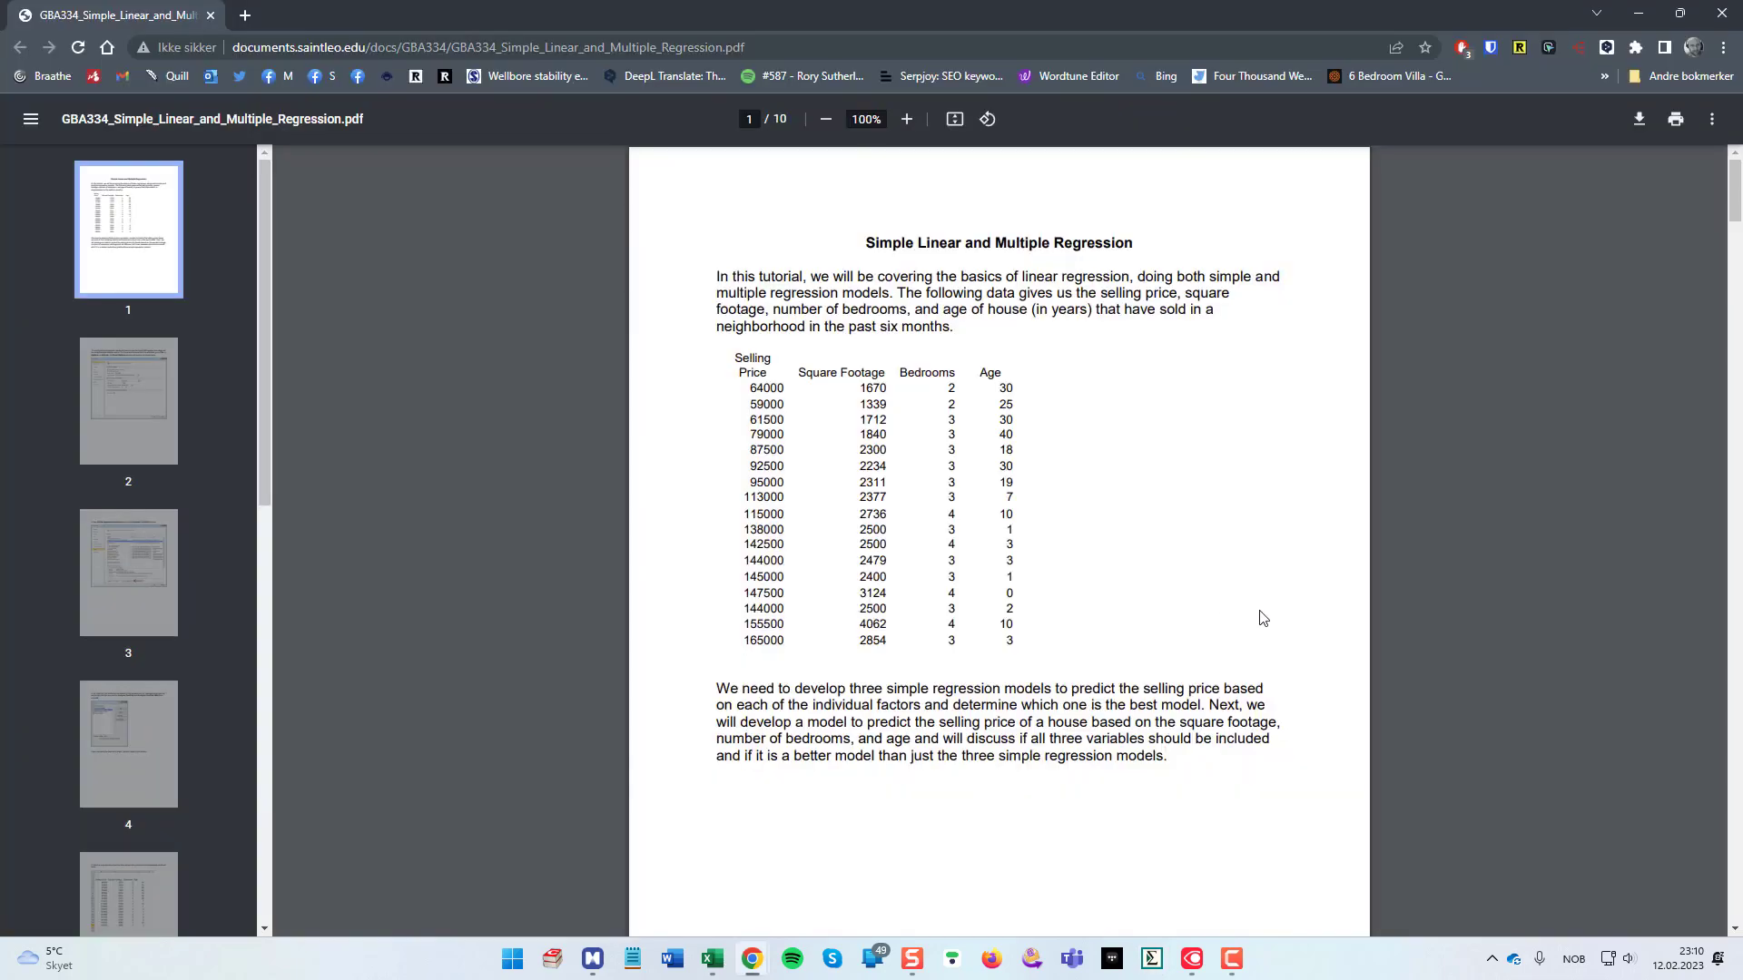
{"action": "mouse_move", "coordinate": [846, 874]}
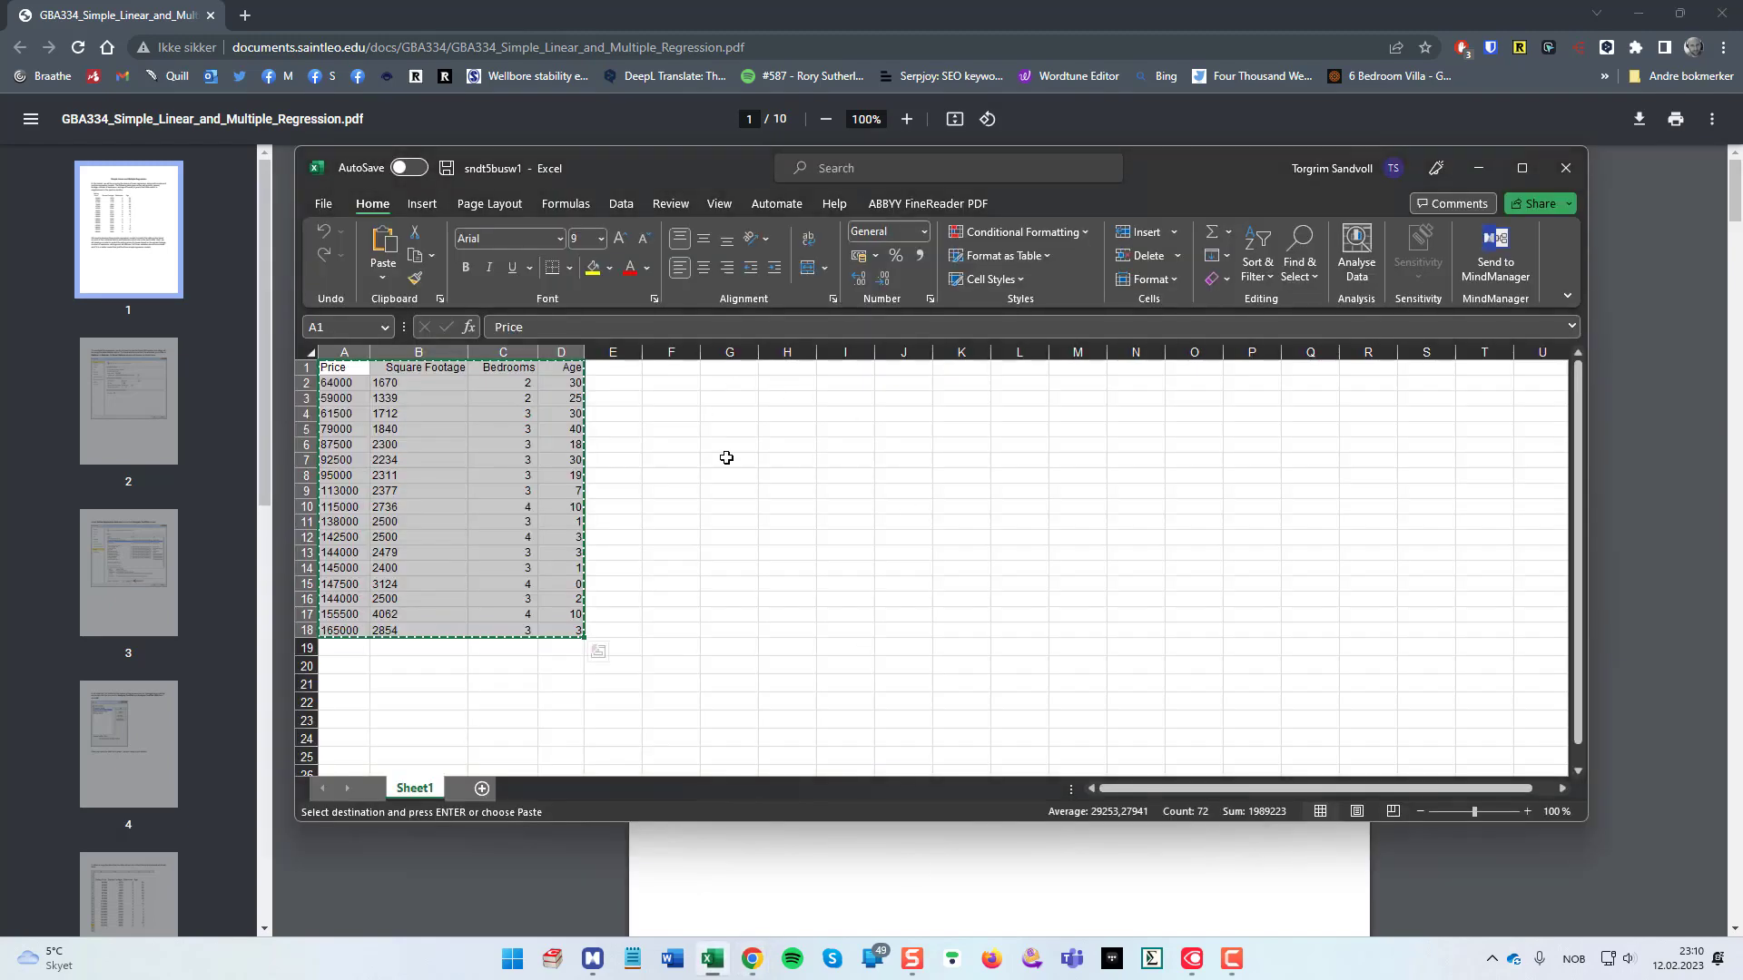
Step: Save the workbook as data.xlsx in Downloads and close Excel
{"action": "left_click", "coordinate": [729, 459]}
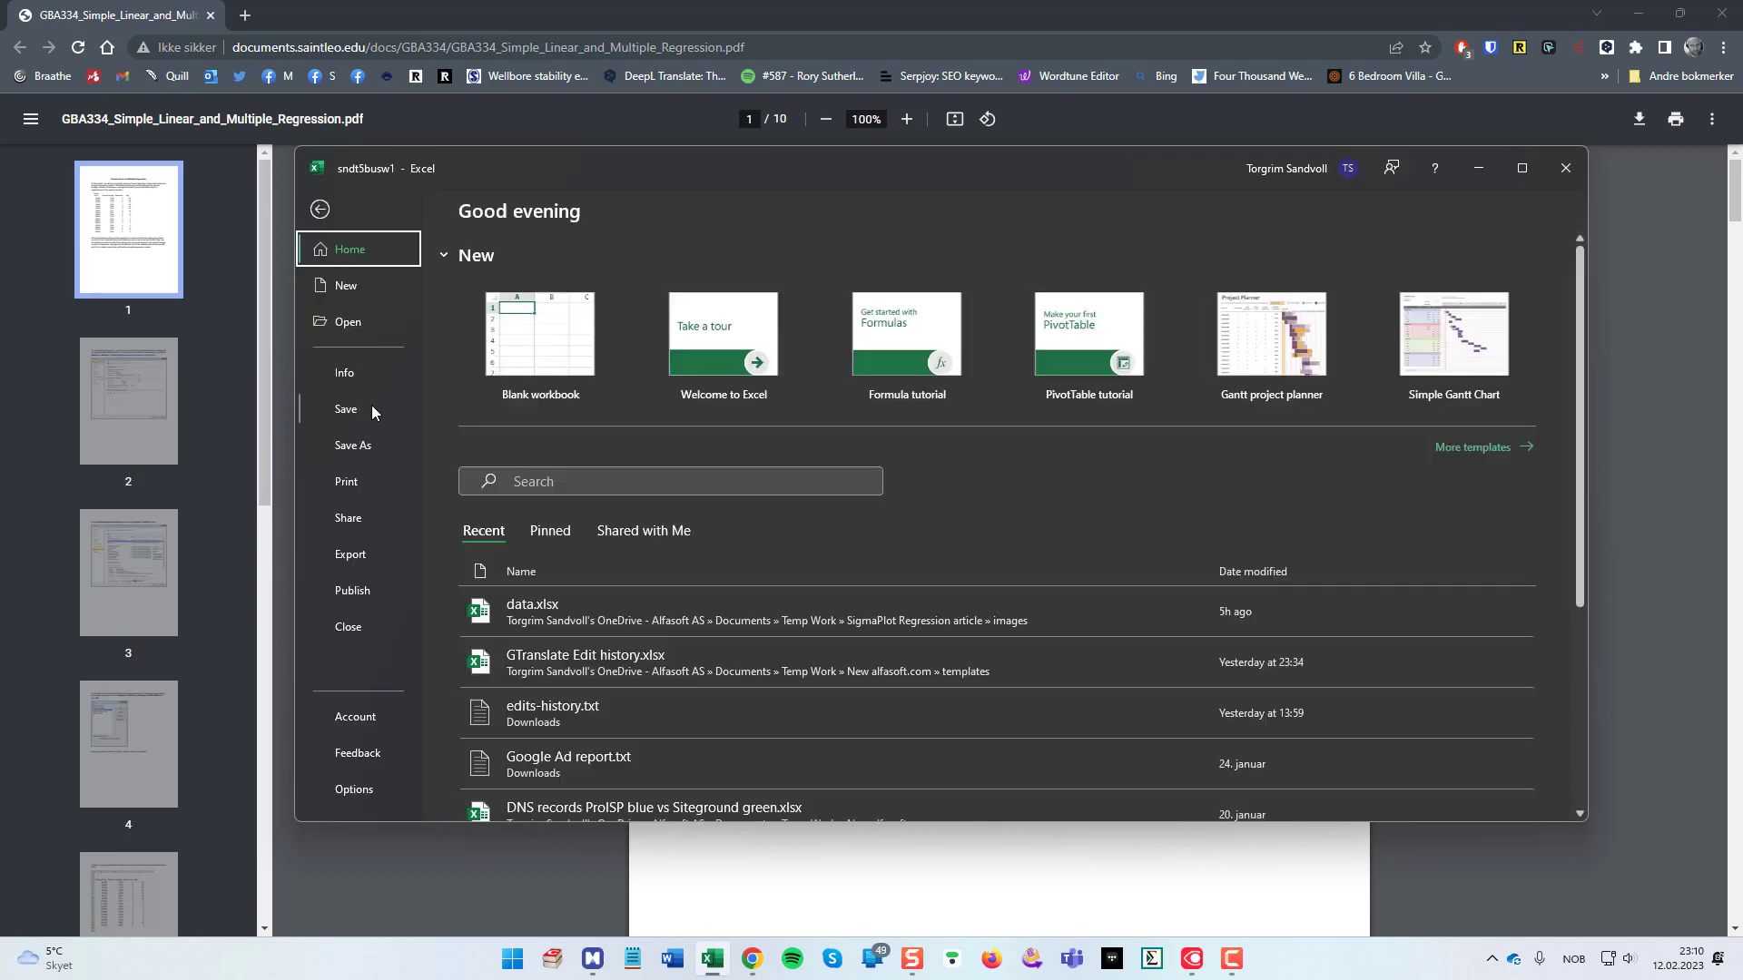
{"action": "left_click", "coordinate": [353, 445]}
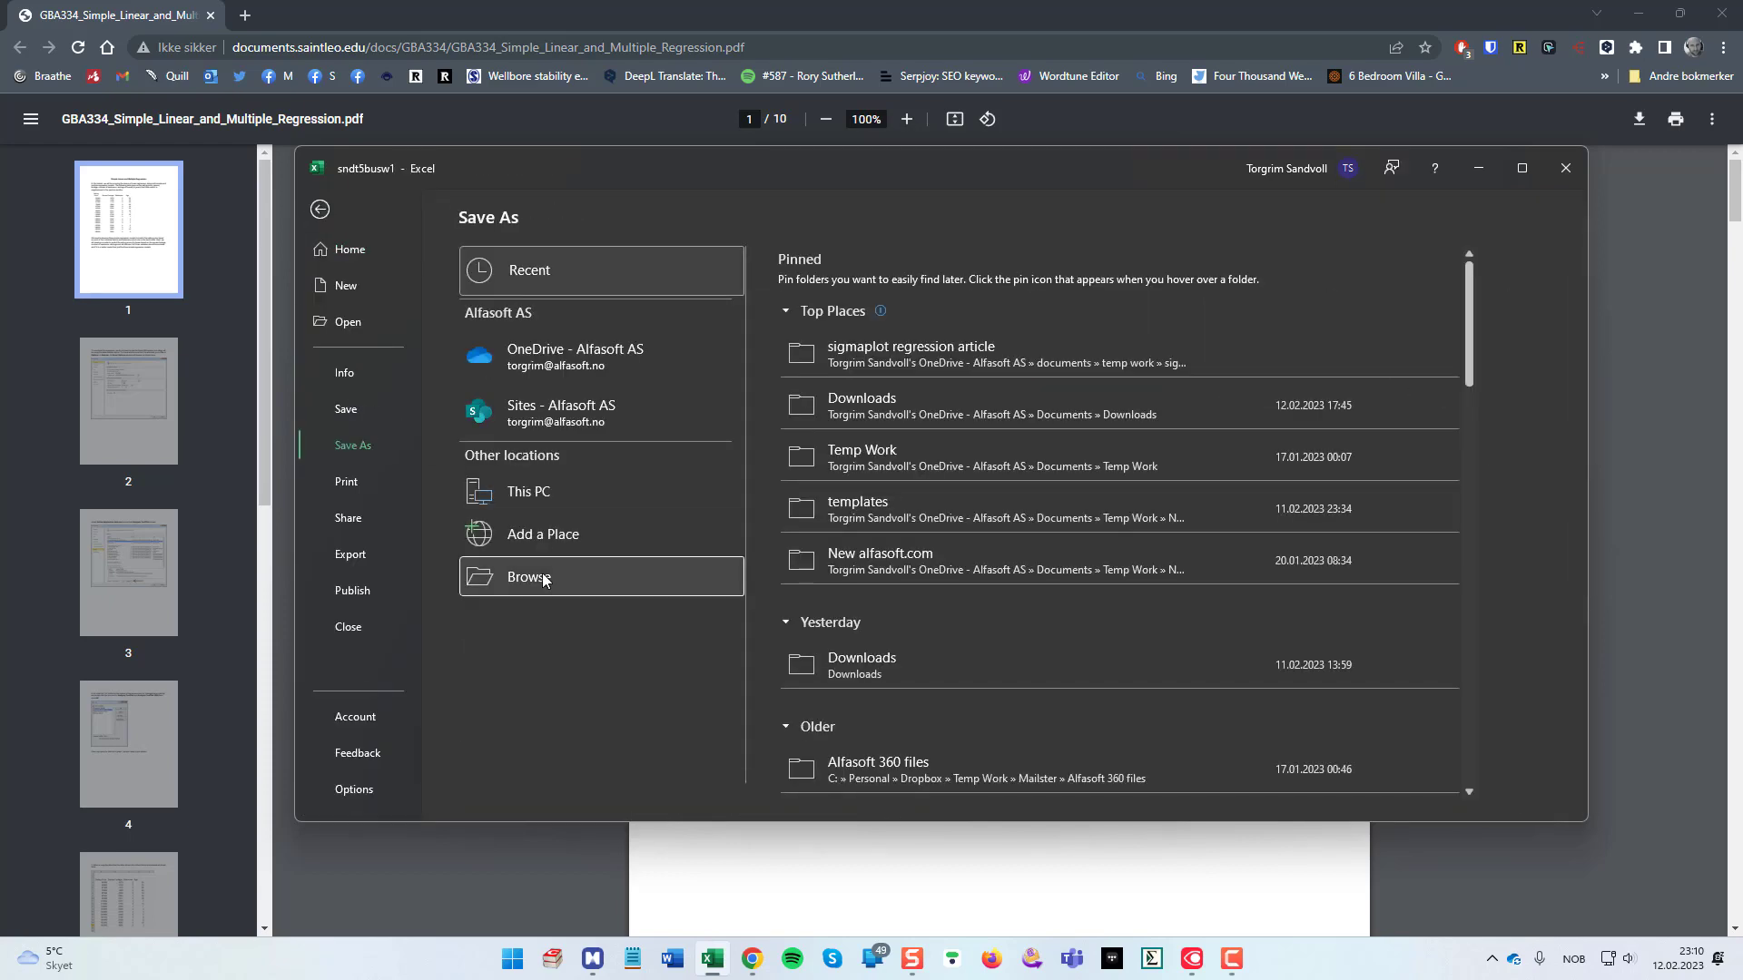
{"action": "left_click", "coordinate": [528, 577]}
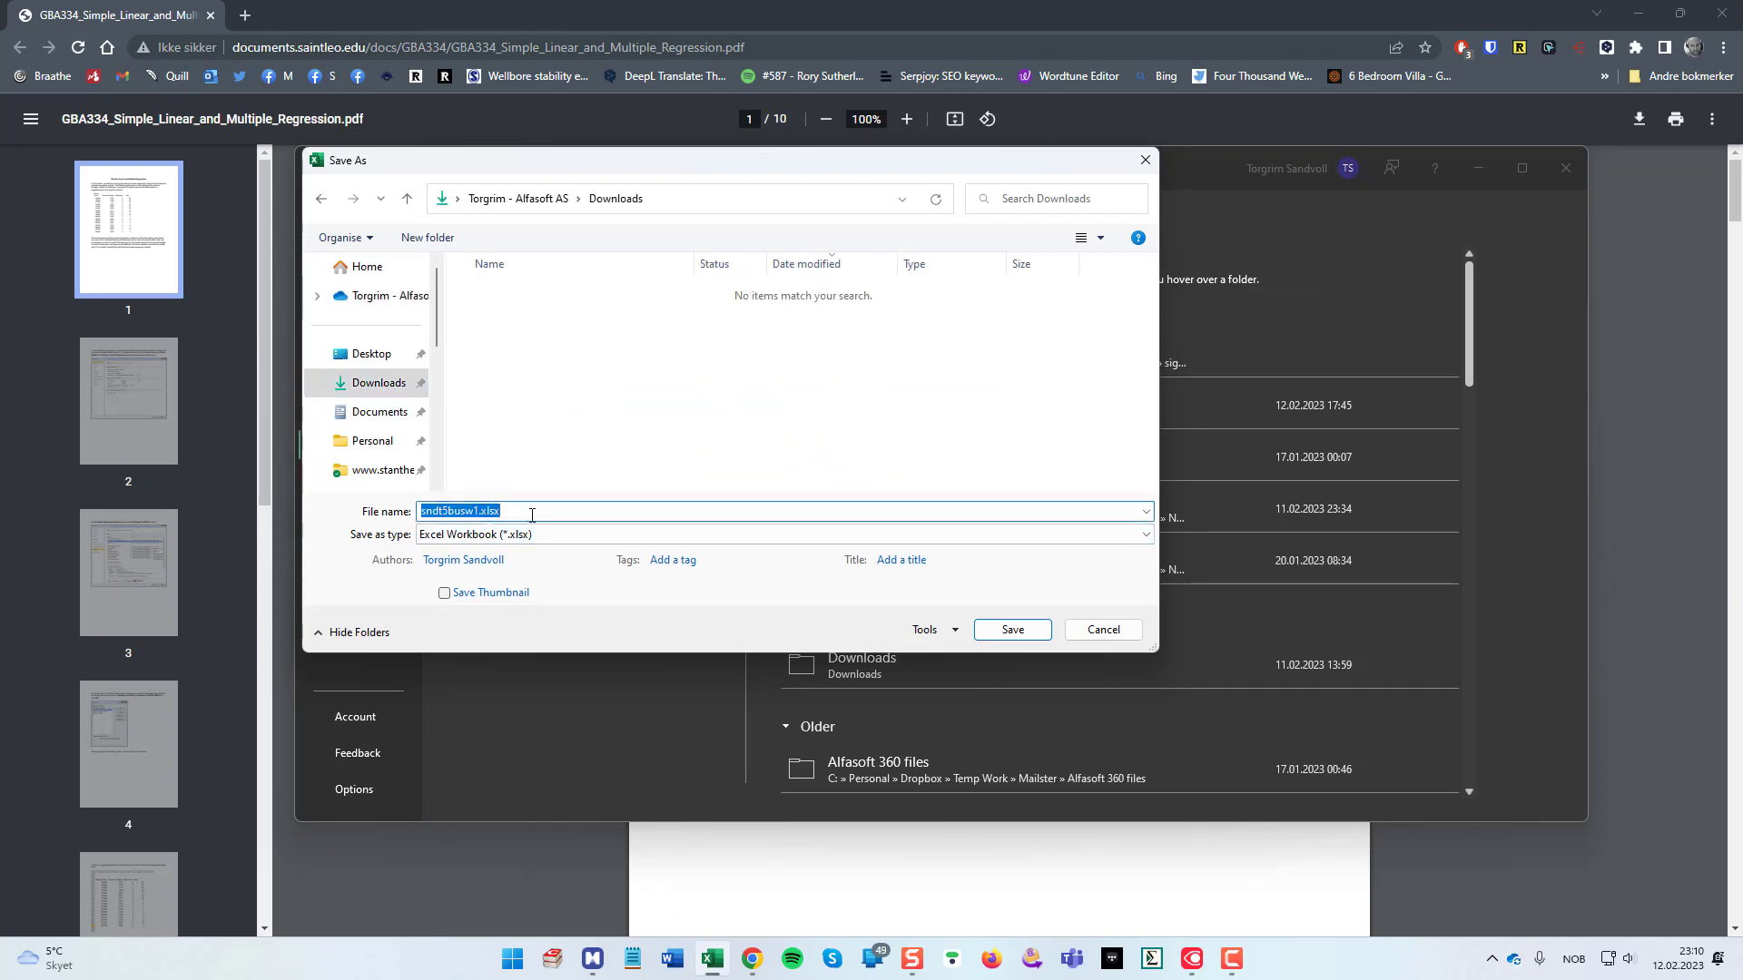
{"action": "type", "text": "data"}
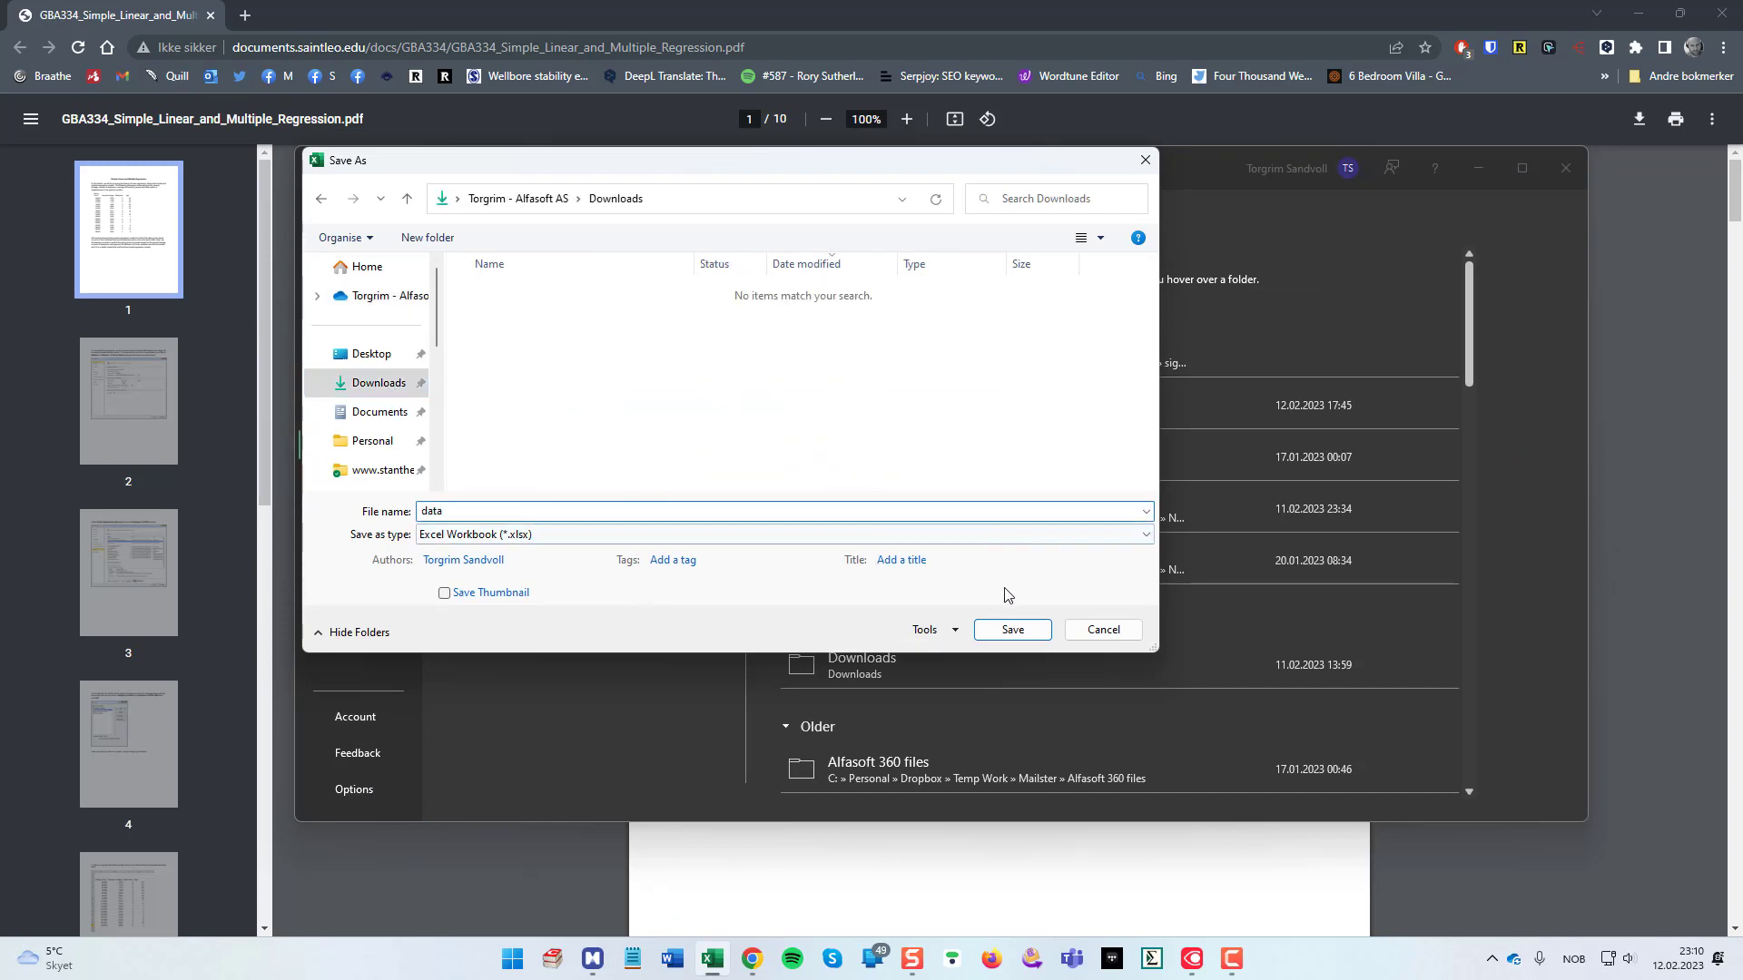
{"action": "left_click", "coordinate": [1011, 630]}
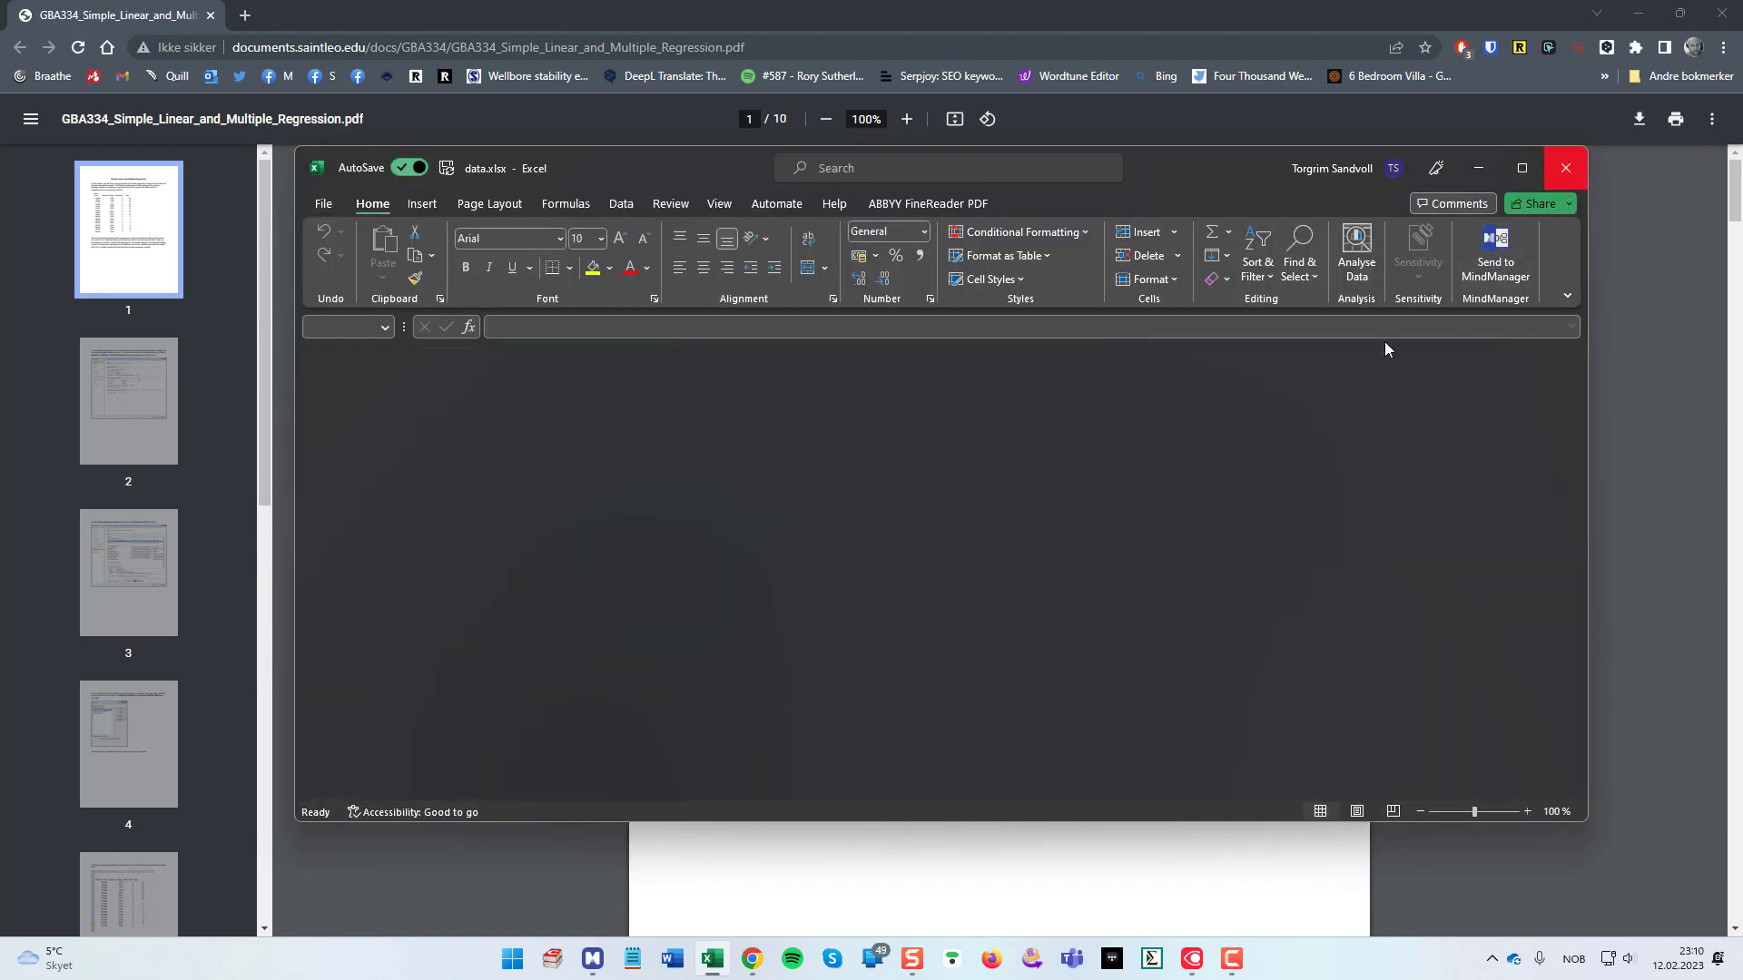
{"action": "left_click", "coordinate": [1565, 167]}
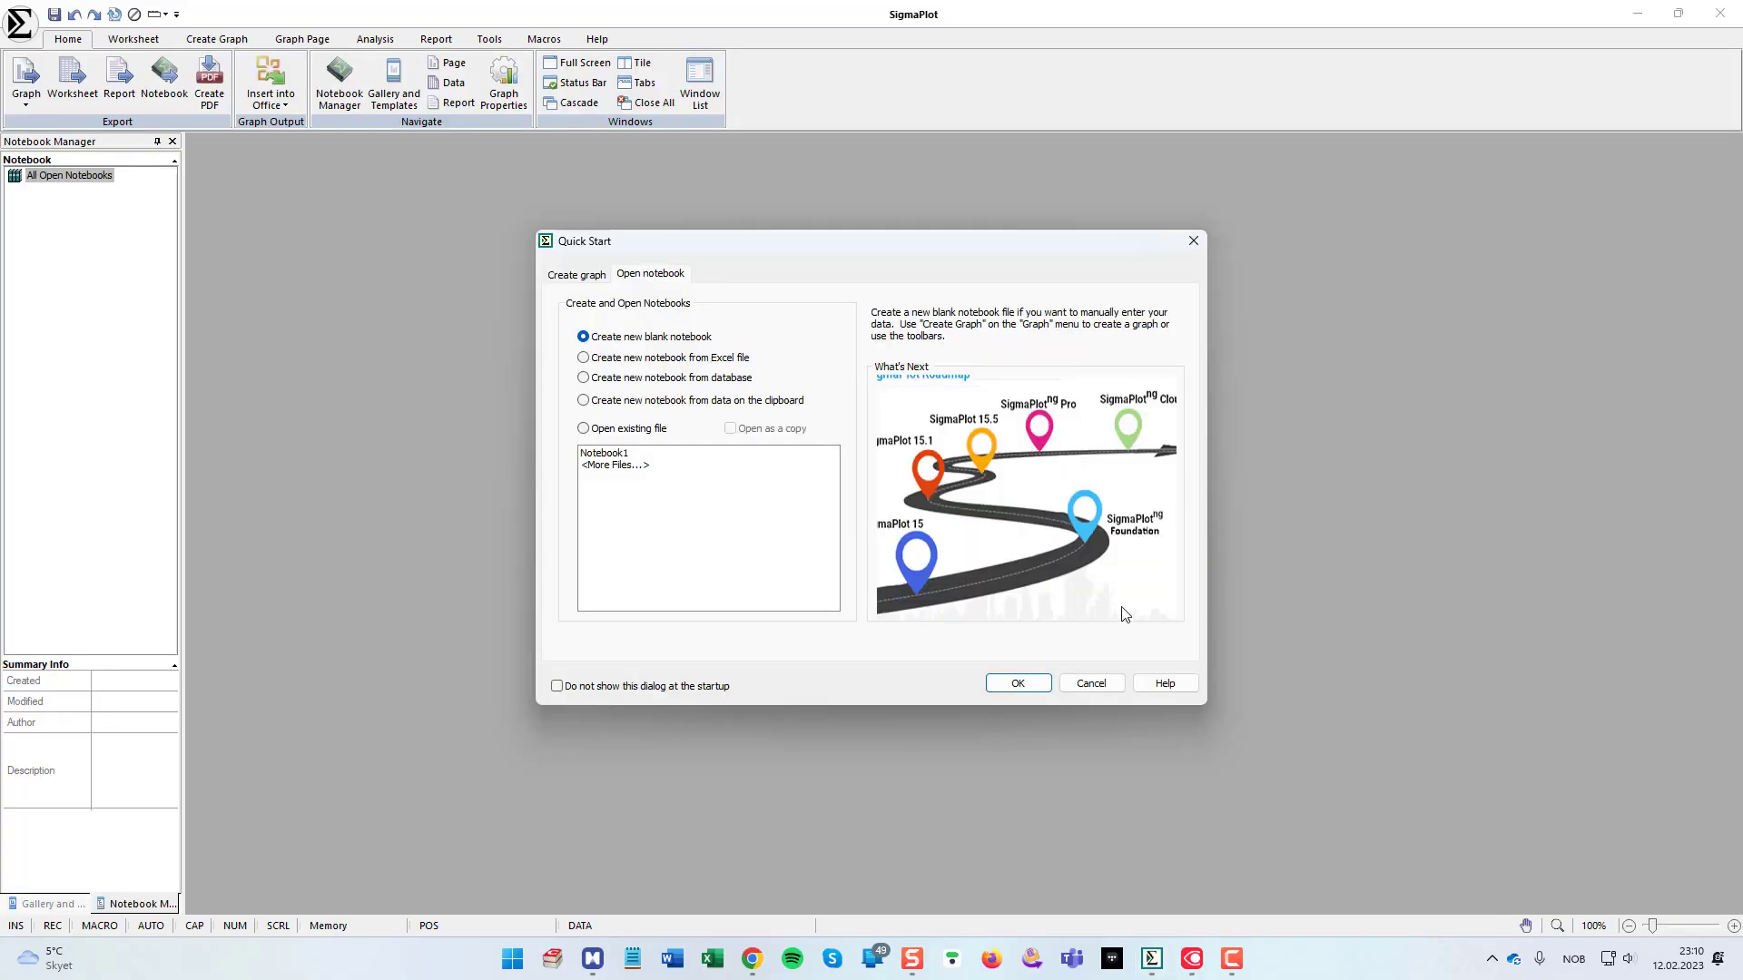
Step: Create a fresh blank Notebook1 and dismiss the startup tip
{"action": "left_click", "coordinate": [1015, 682]}
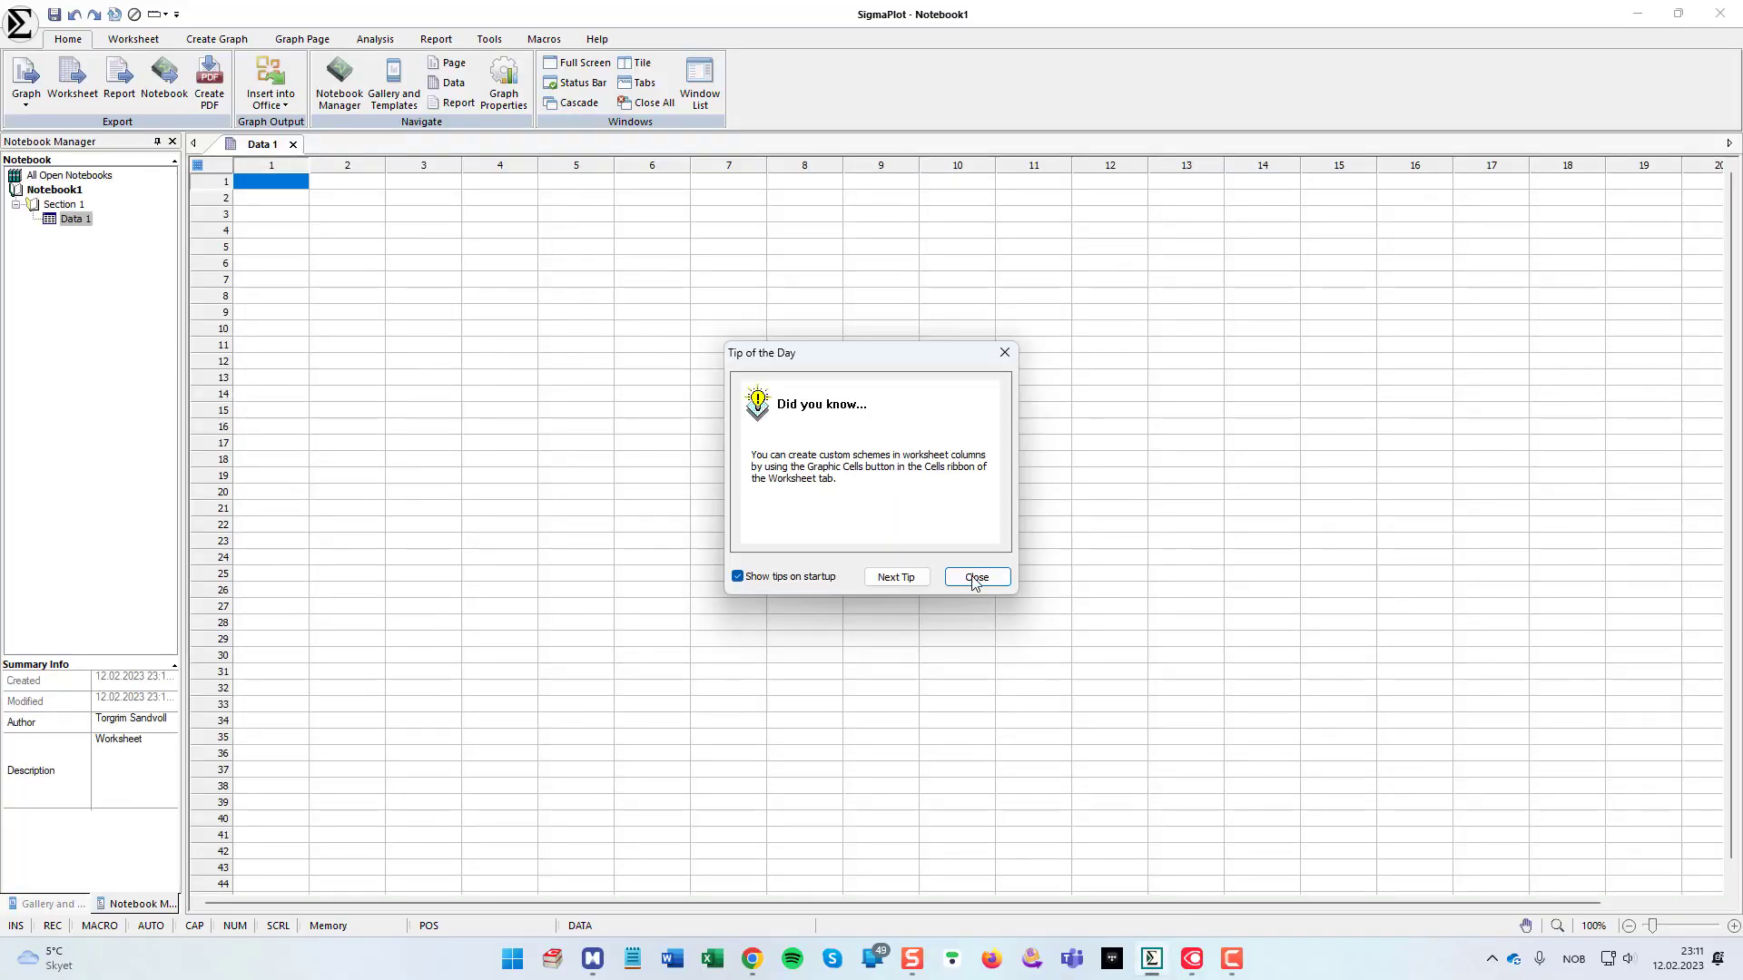
{"action": "left_click", "coordinate": [975, 578]}
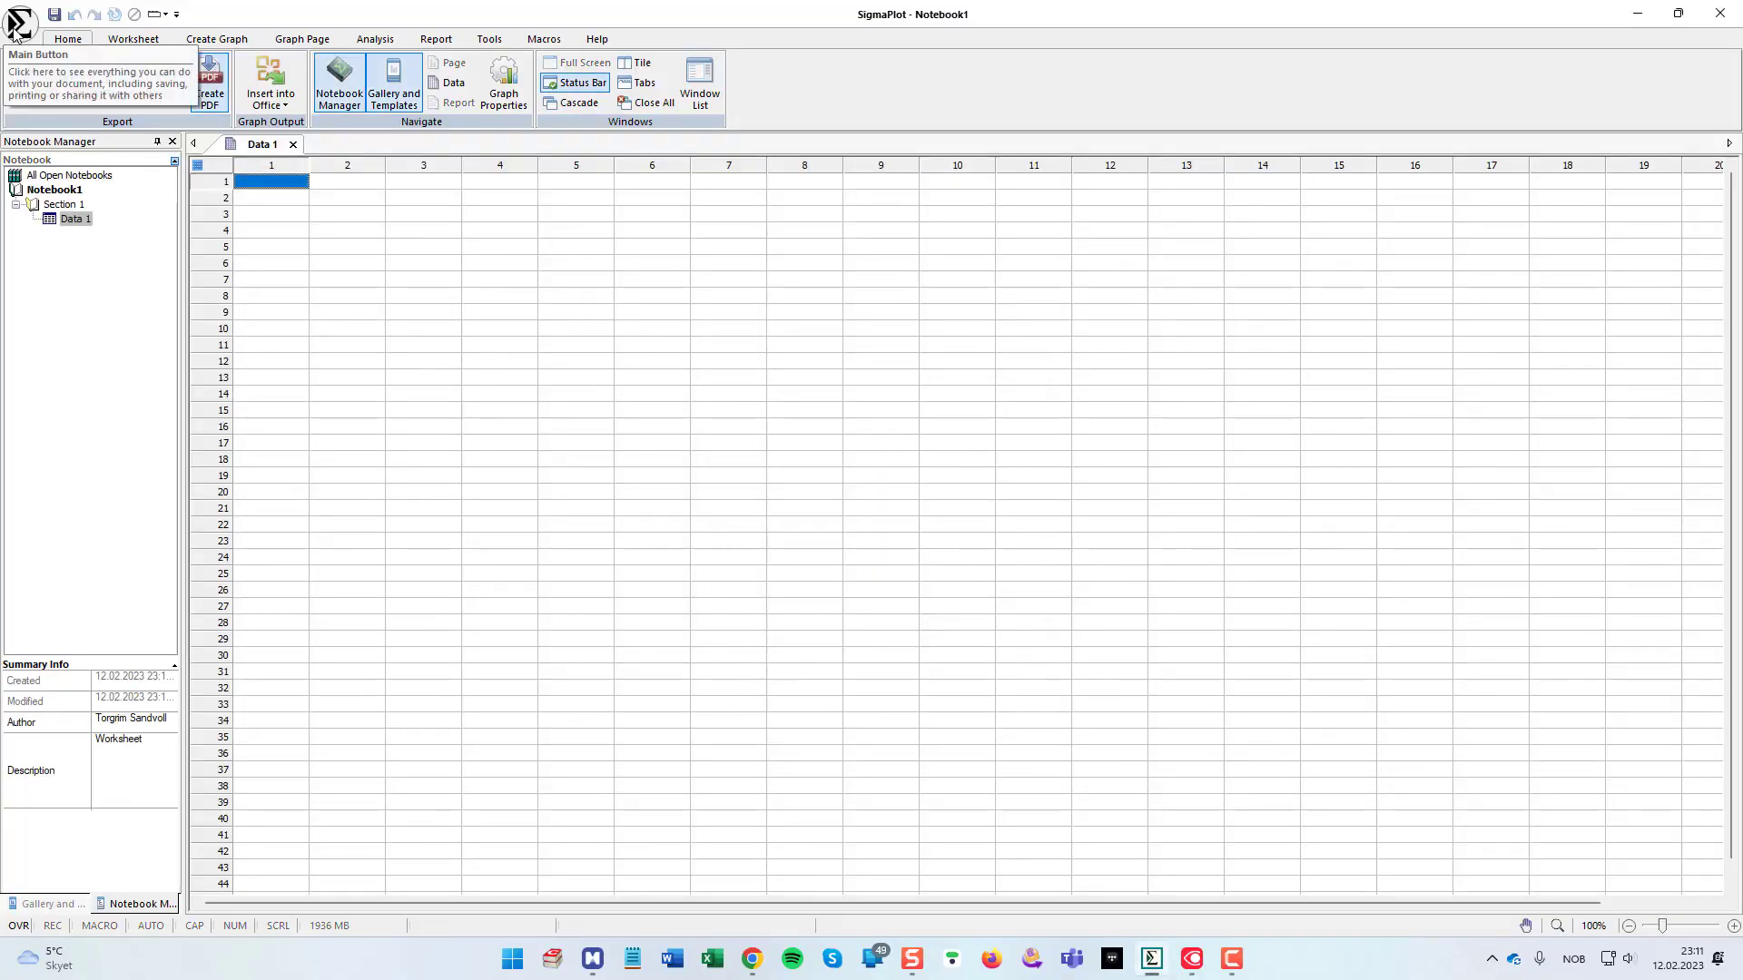
Step: Import data.xlsx from Downloads with All Sheets ticked into the Data 1 worksheet
{"action": "left_click", "coordinate": [18, 15]}
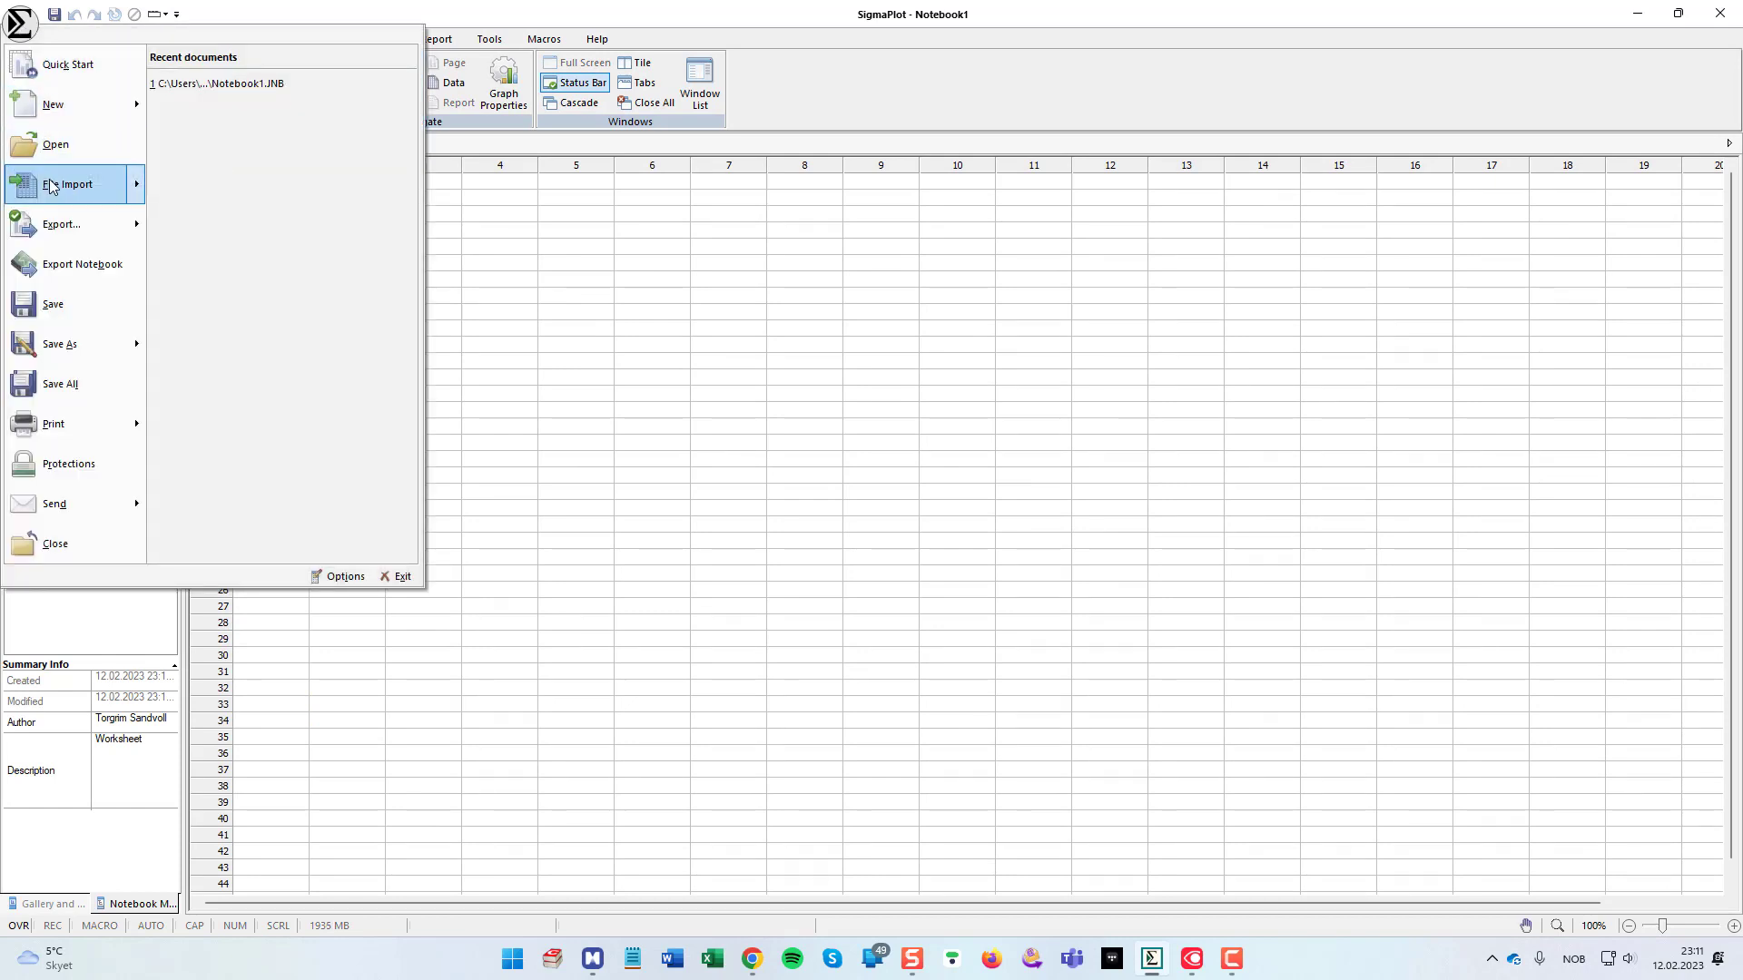
{"action": "left_click", "coordinate": [74, 183]}
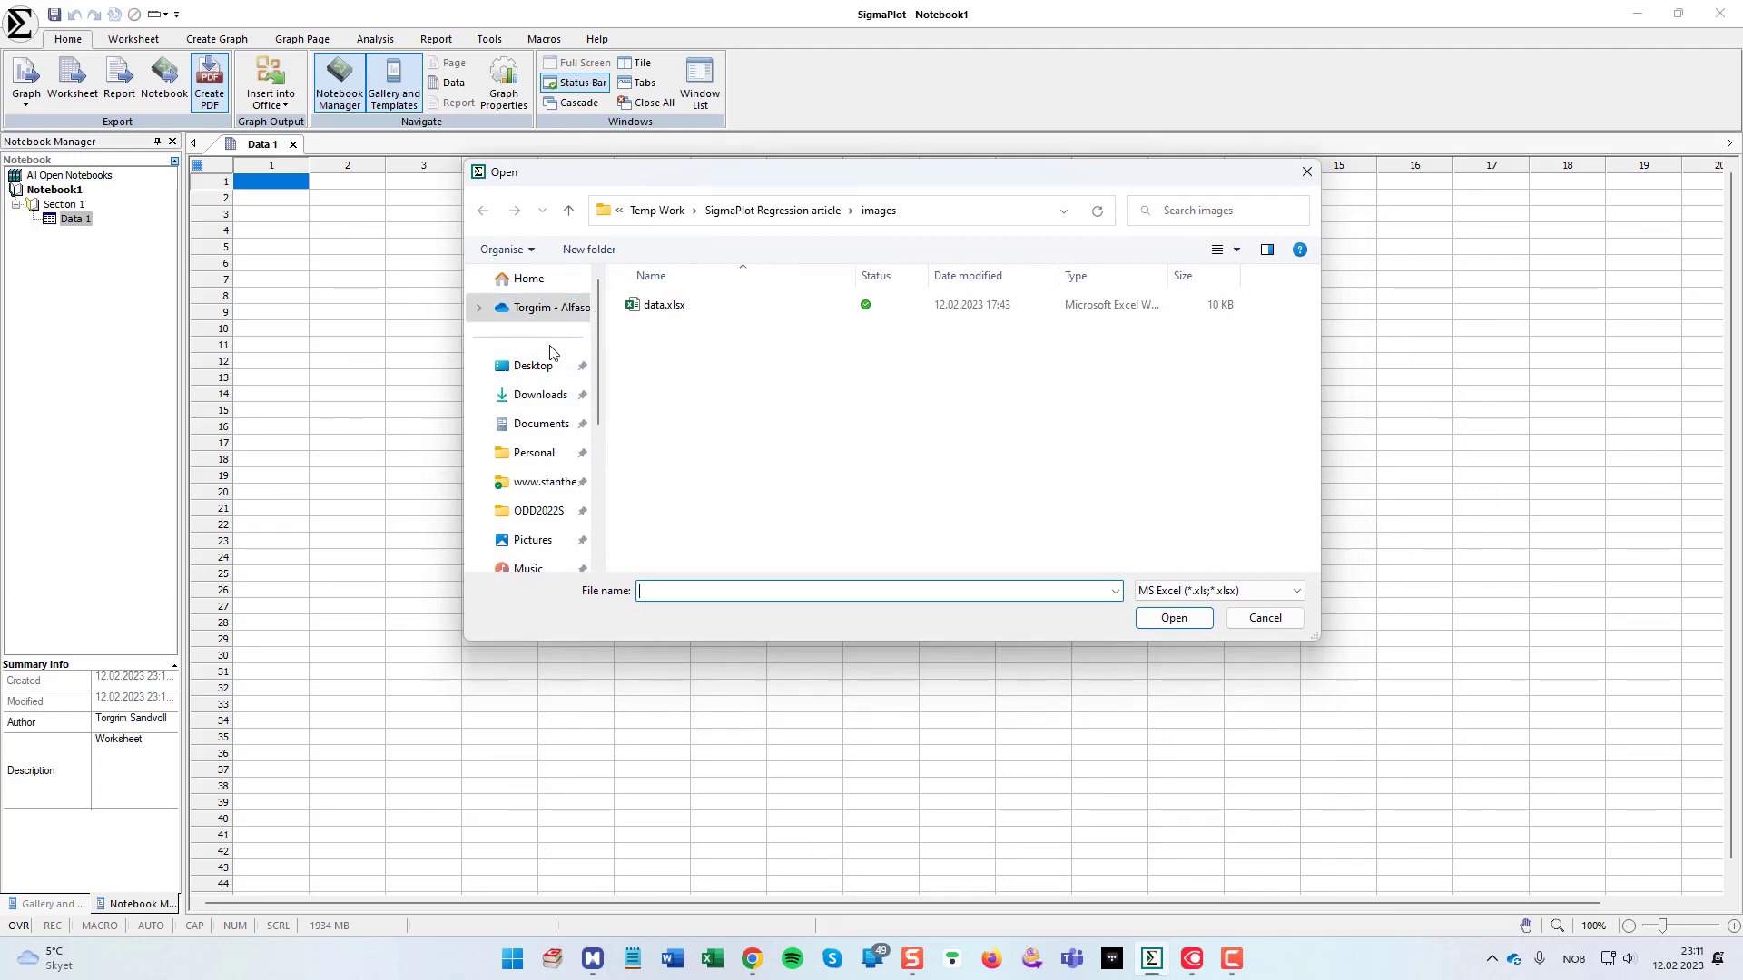
{"action": "left_click", "coordinate": [541, 394]}
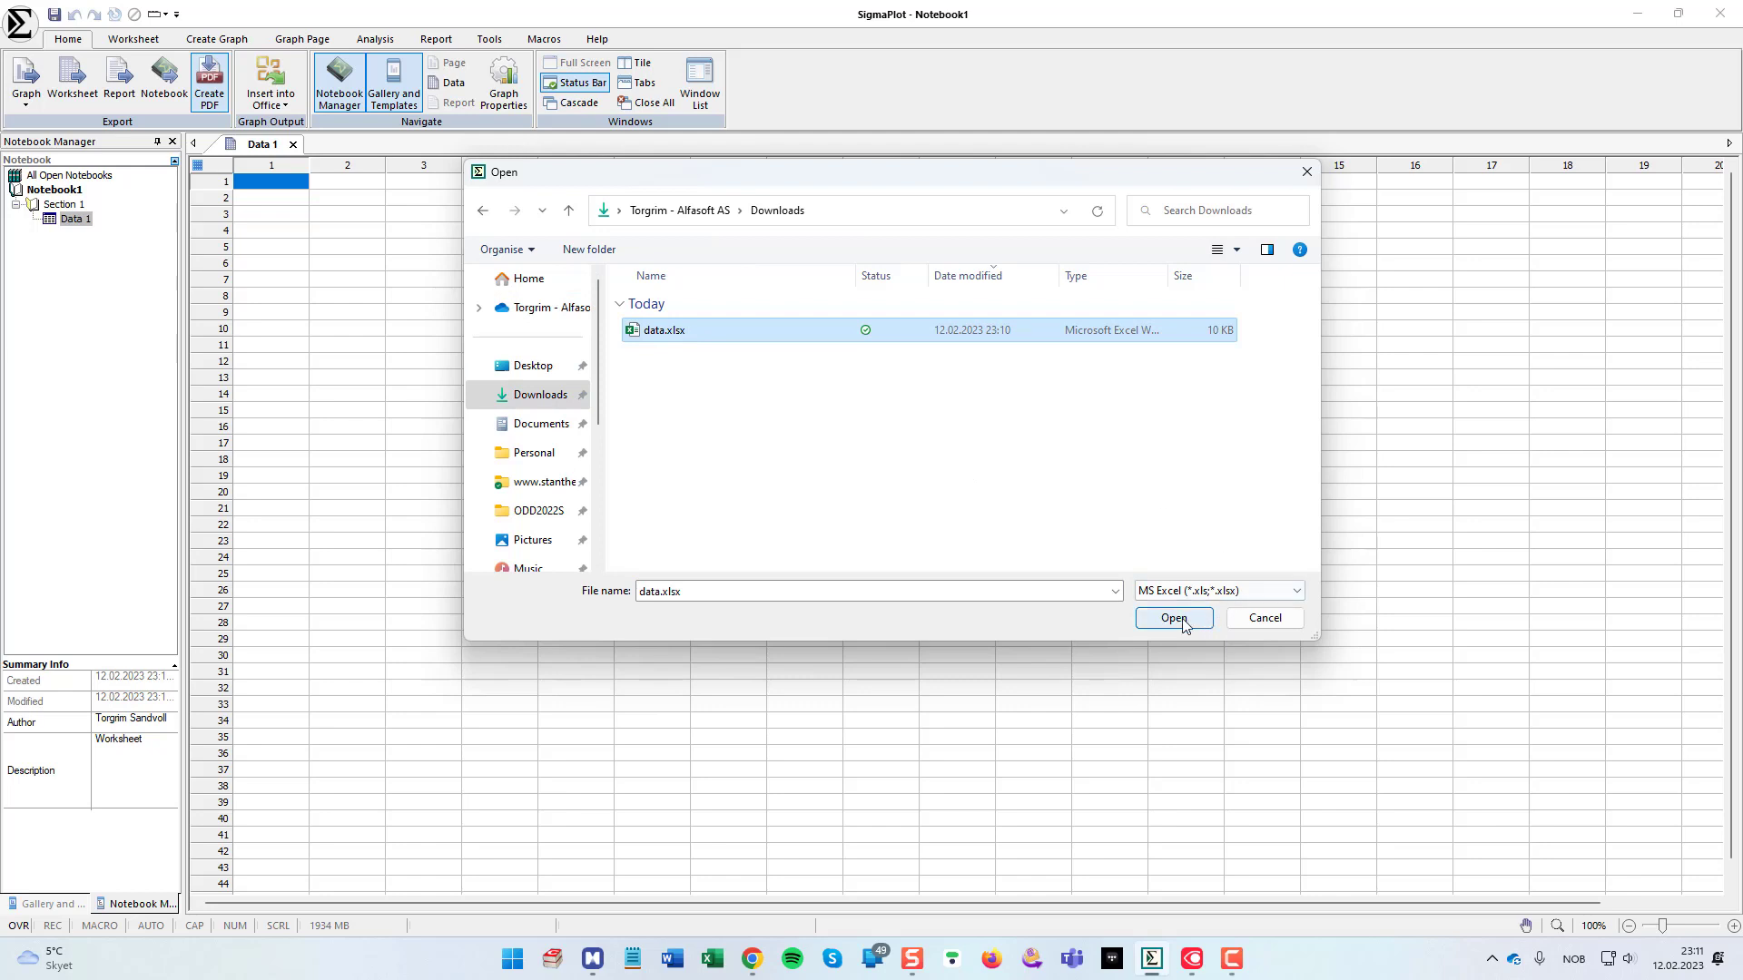
{"action": "left_click", "coordinate": [1175, 618]}
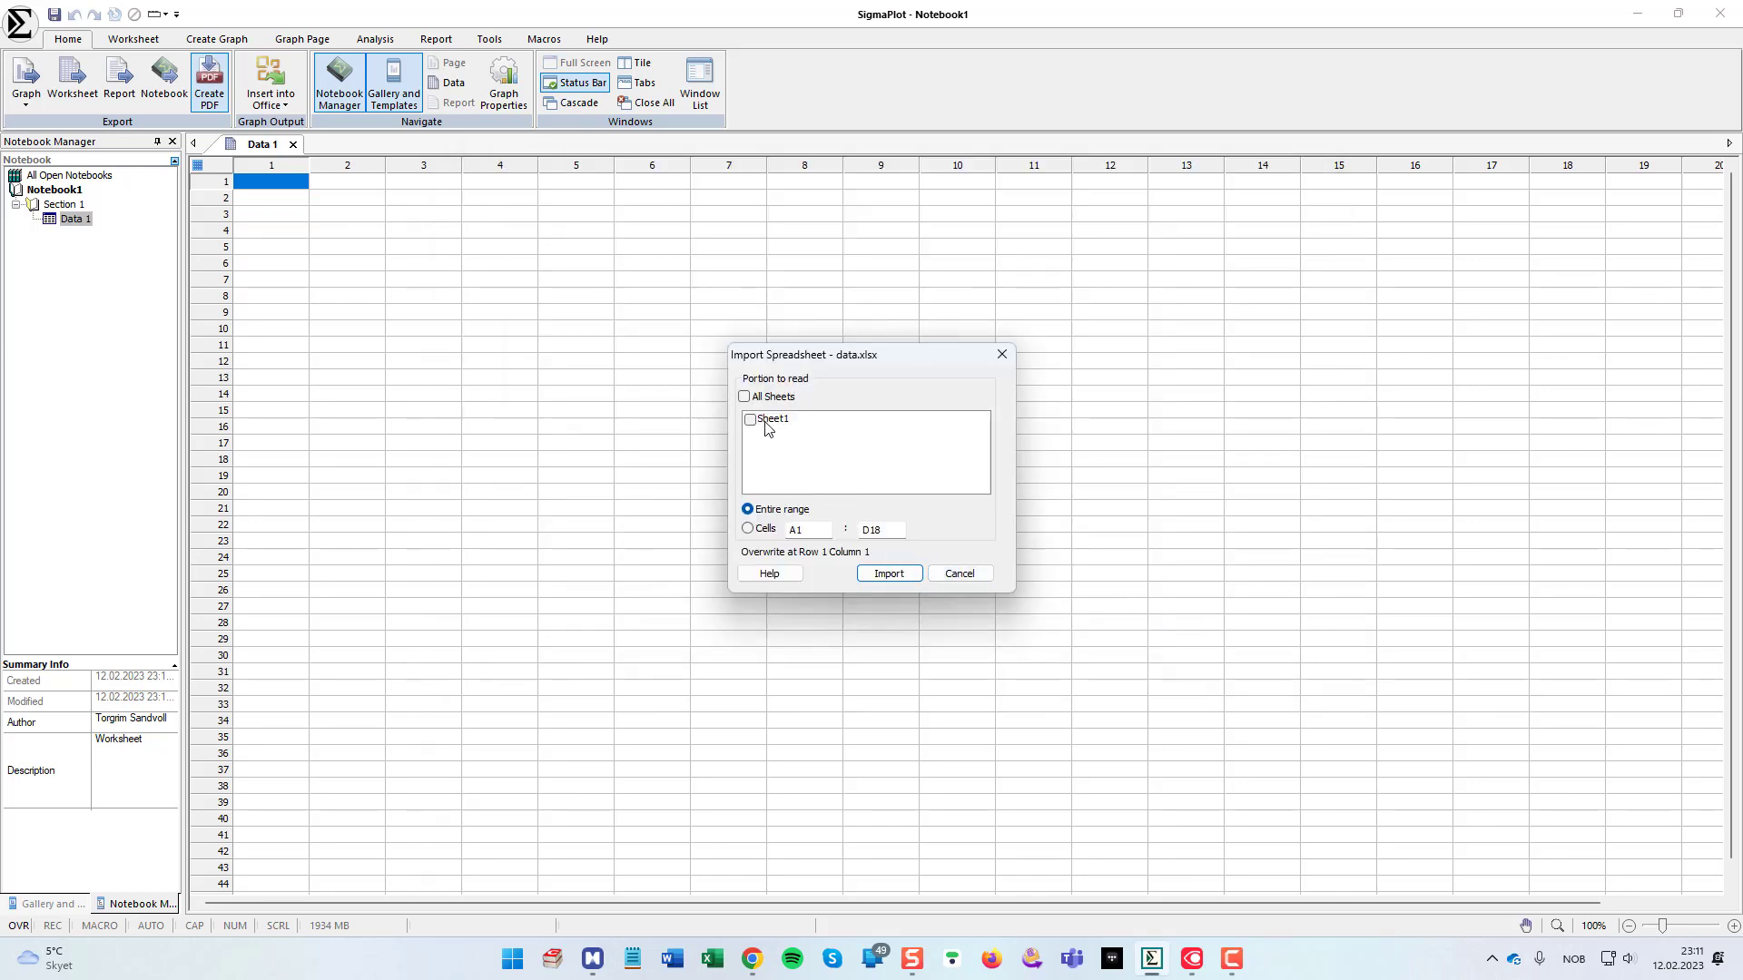
{"action": "left_click", "coordinate": [745, 397]}
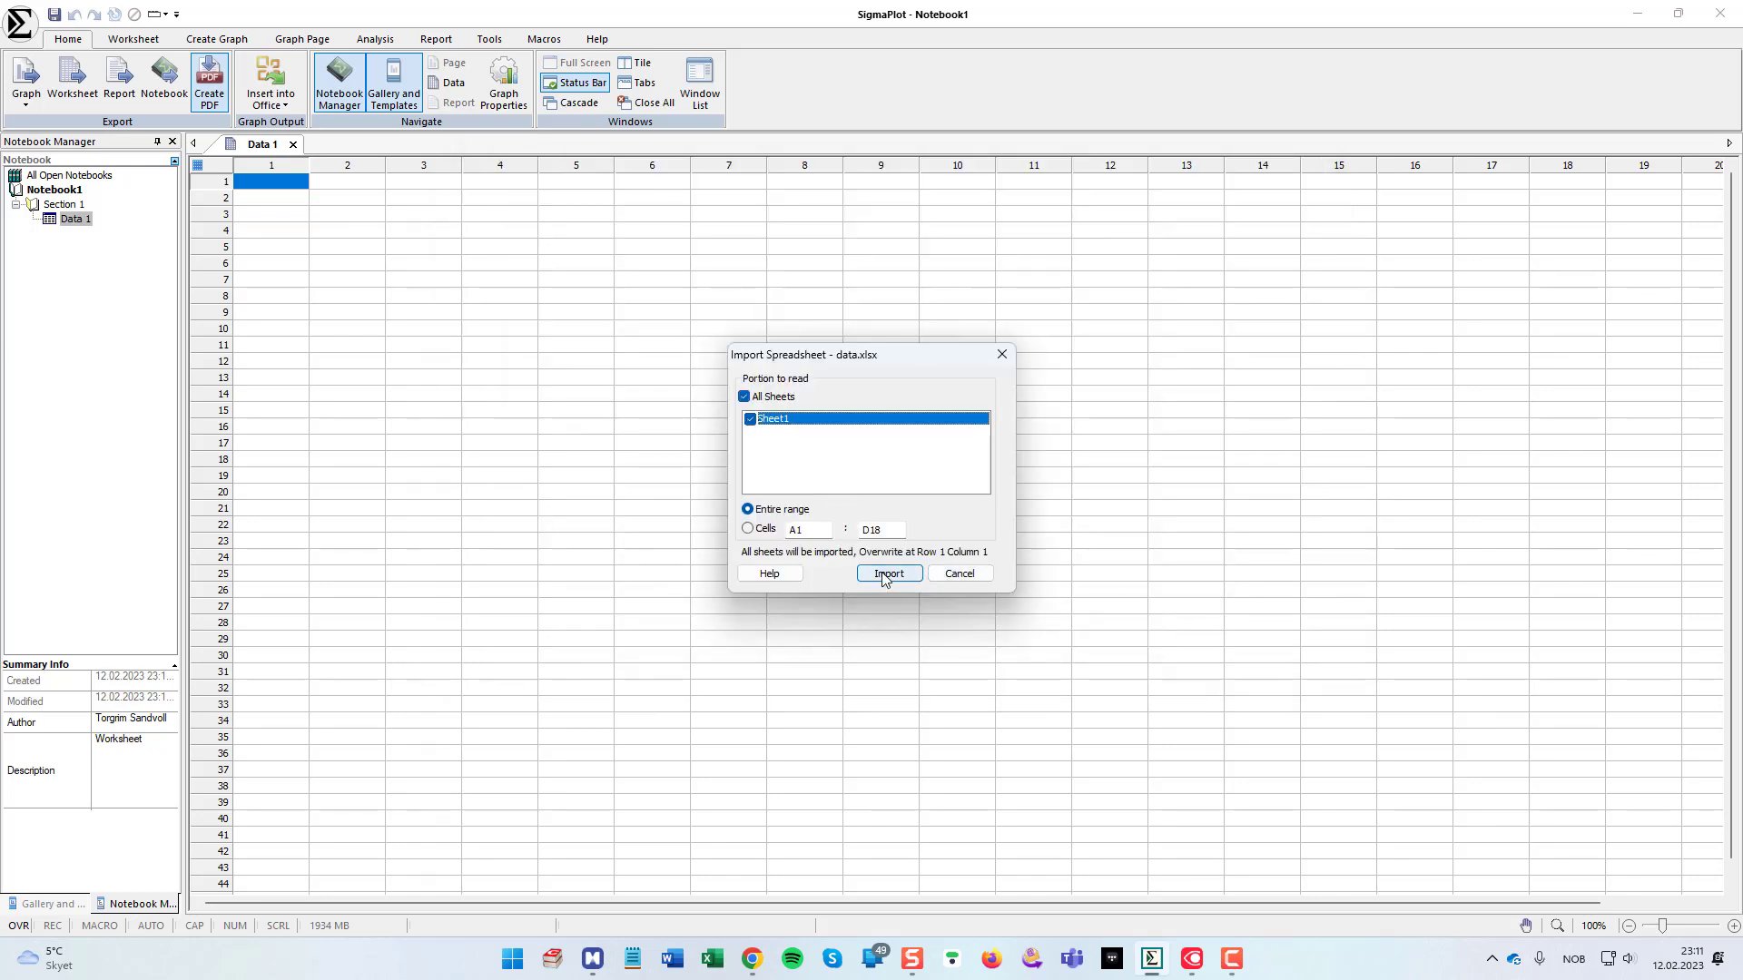
{"action": "left_click", "coordinate": [888, 574]}
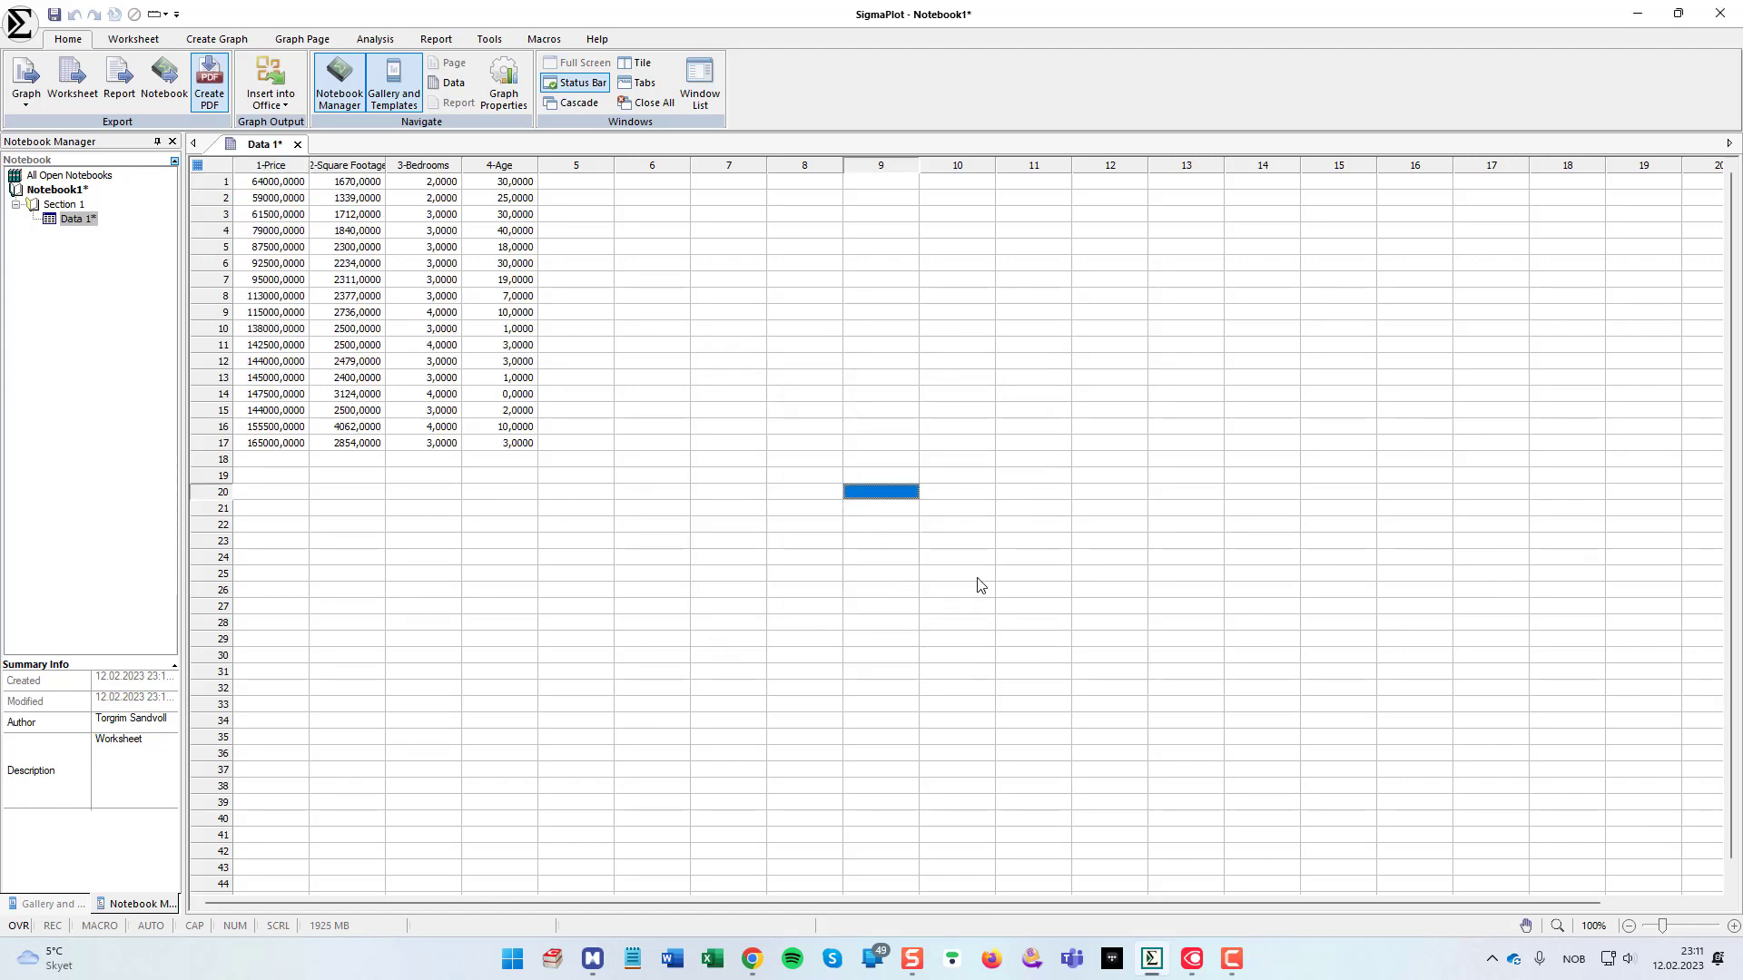
{"action": "left_click", "coordinate": [652, 394]}
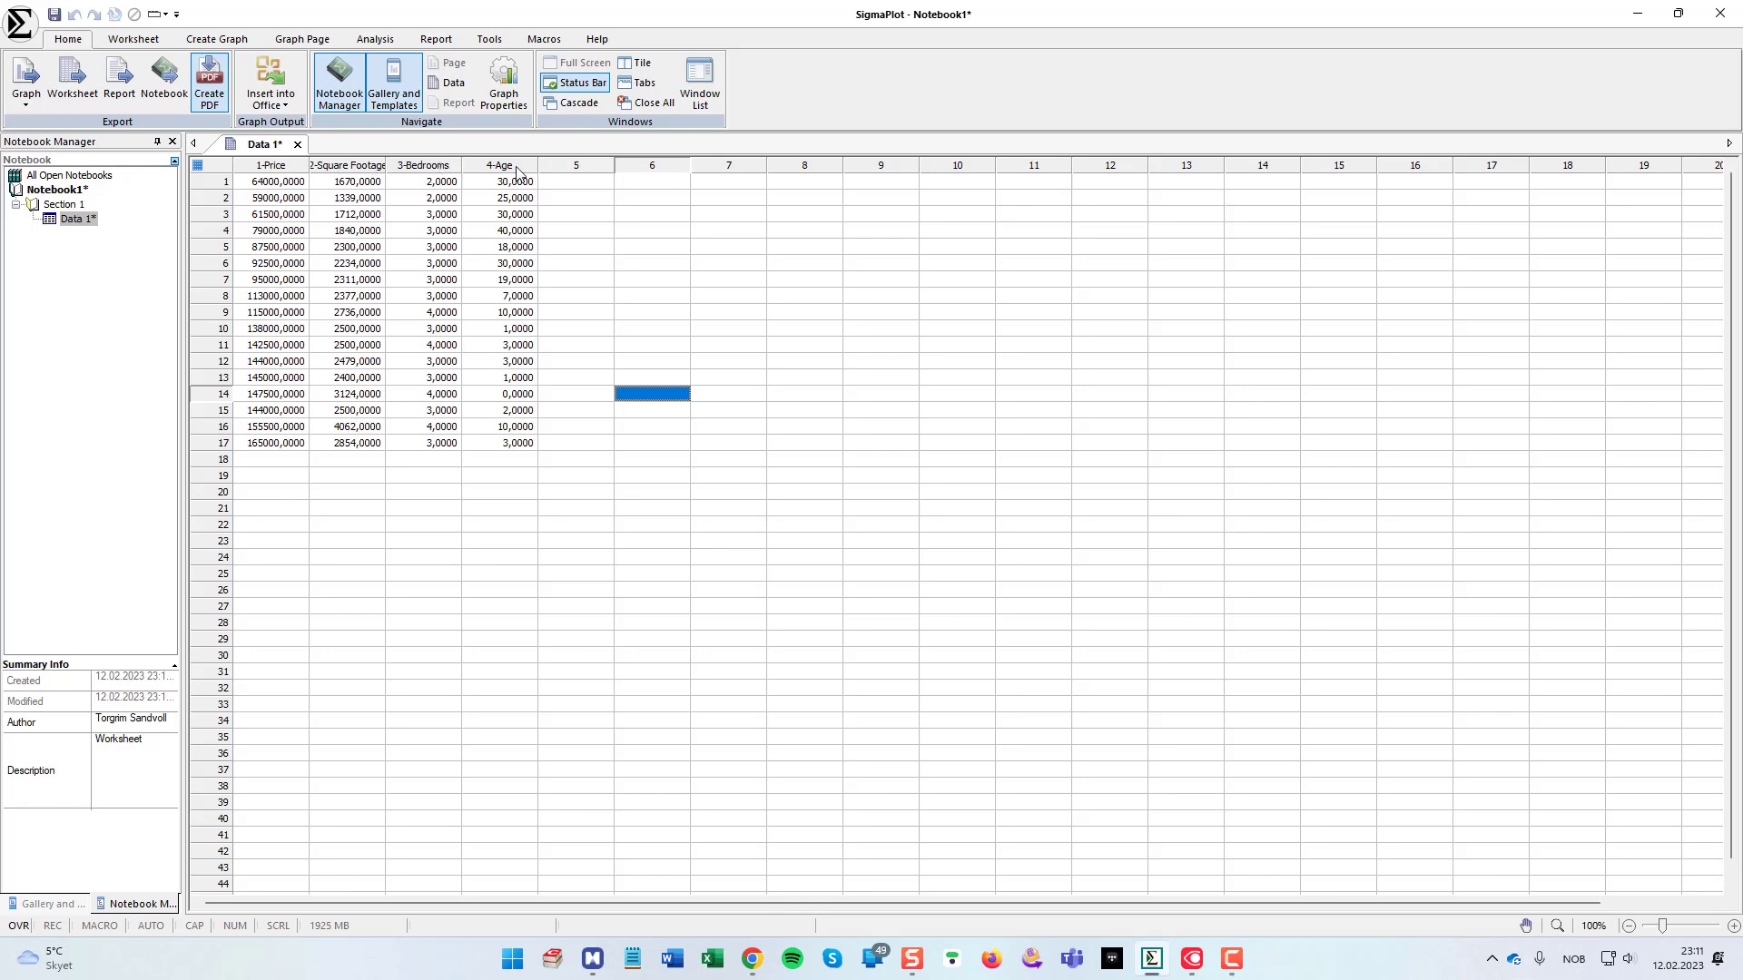
{"action": "left_click", "coordinate": [651, 215]}
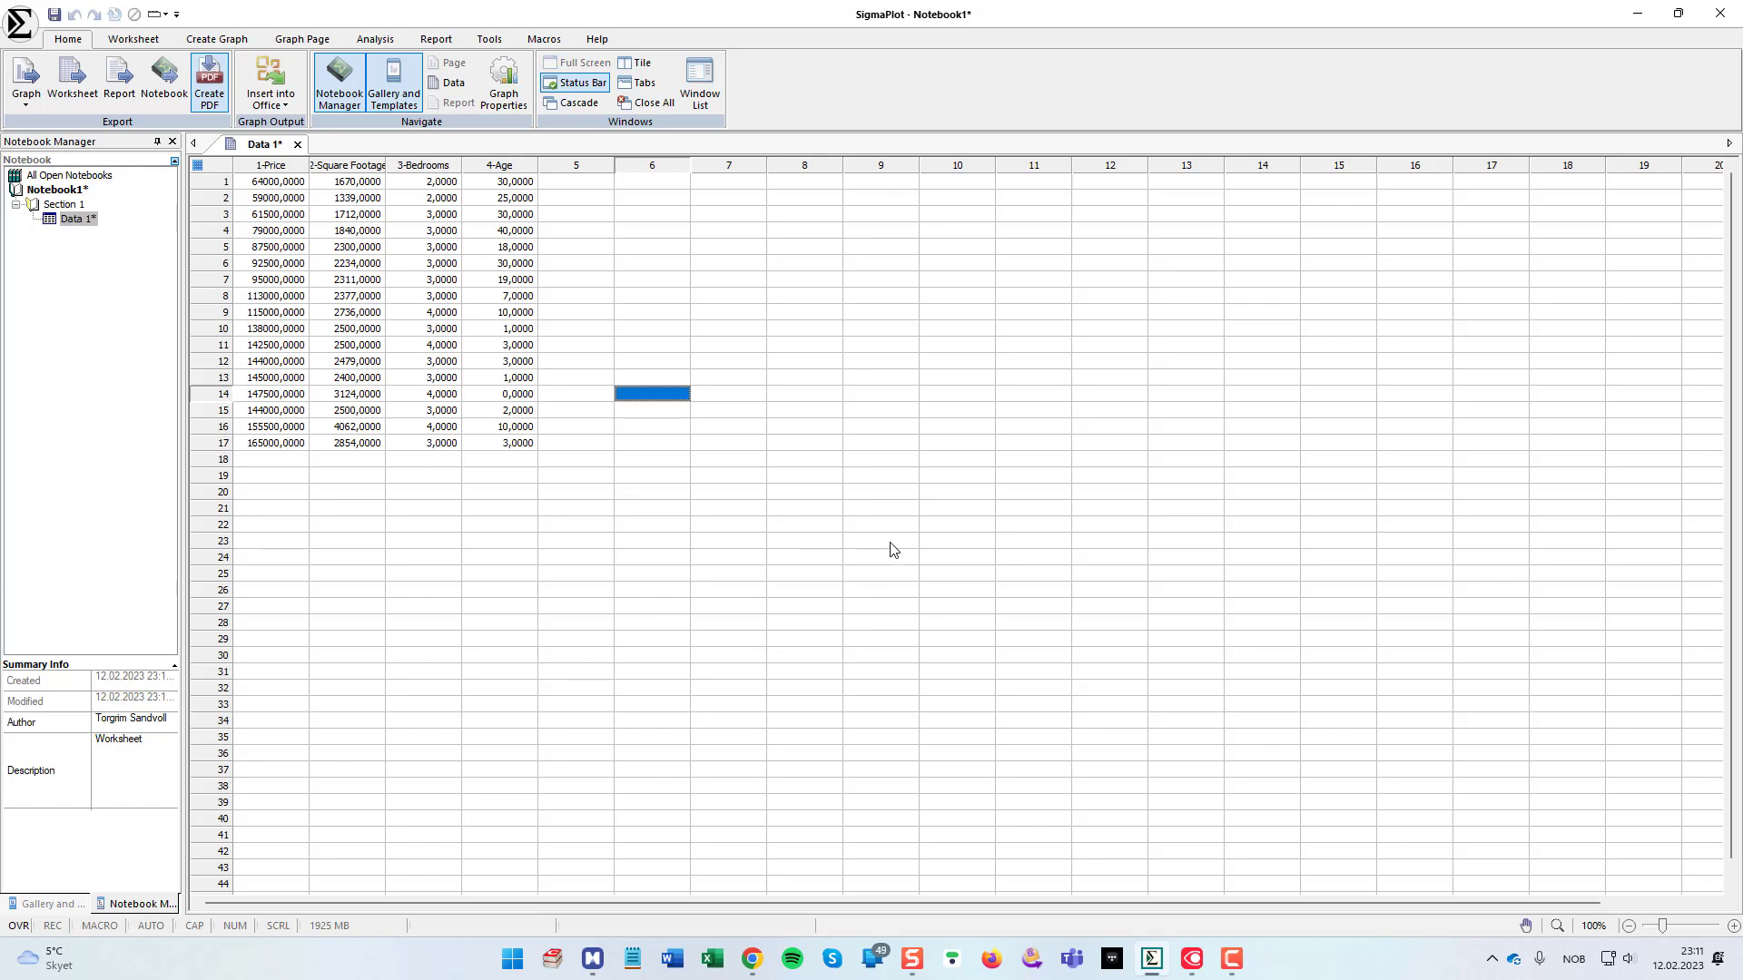
{"action": "mouse_move", "coordinate": [778, 508]}
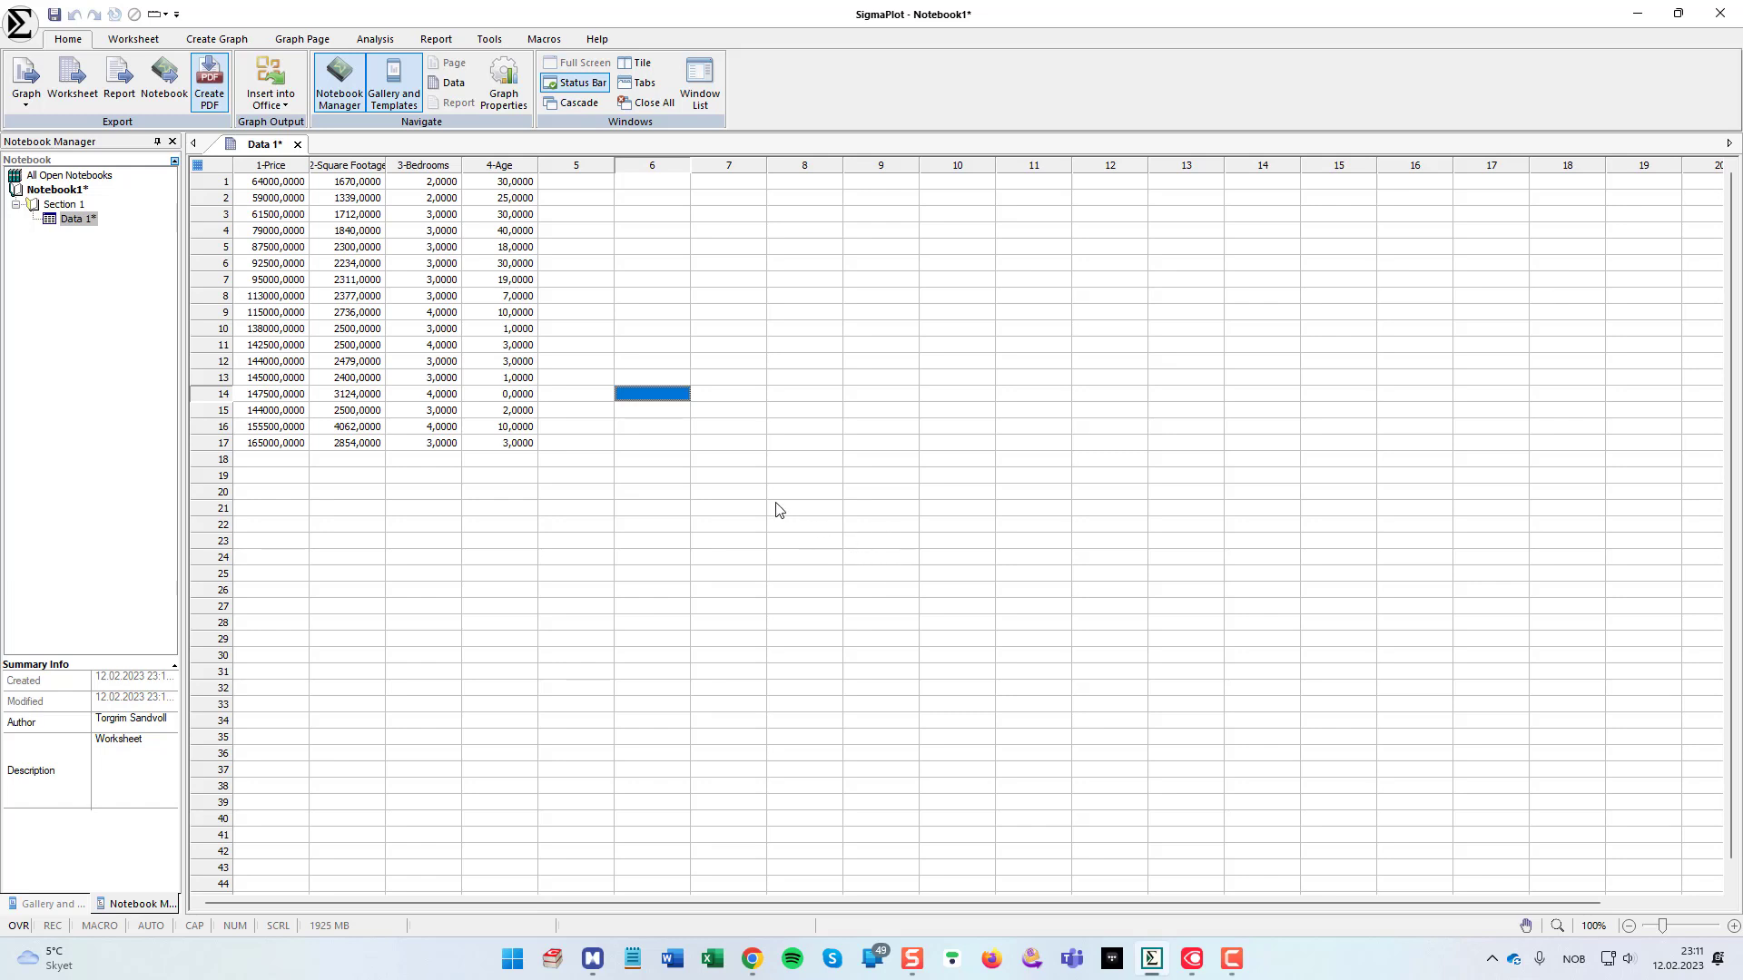
{"action": "mouse_move", "coordinate": [661, 236]}
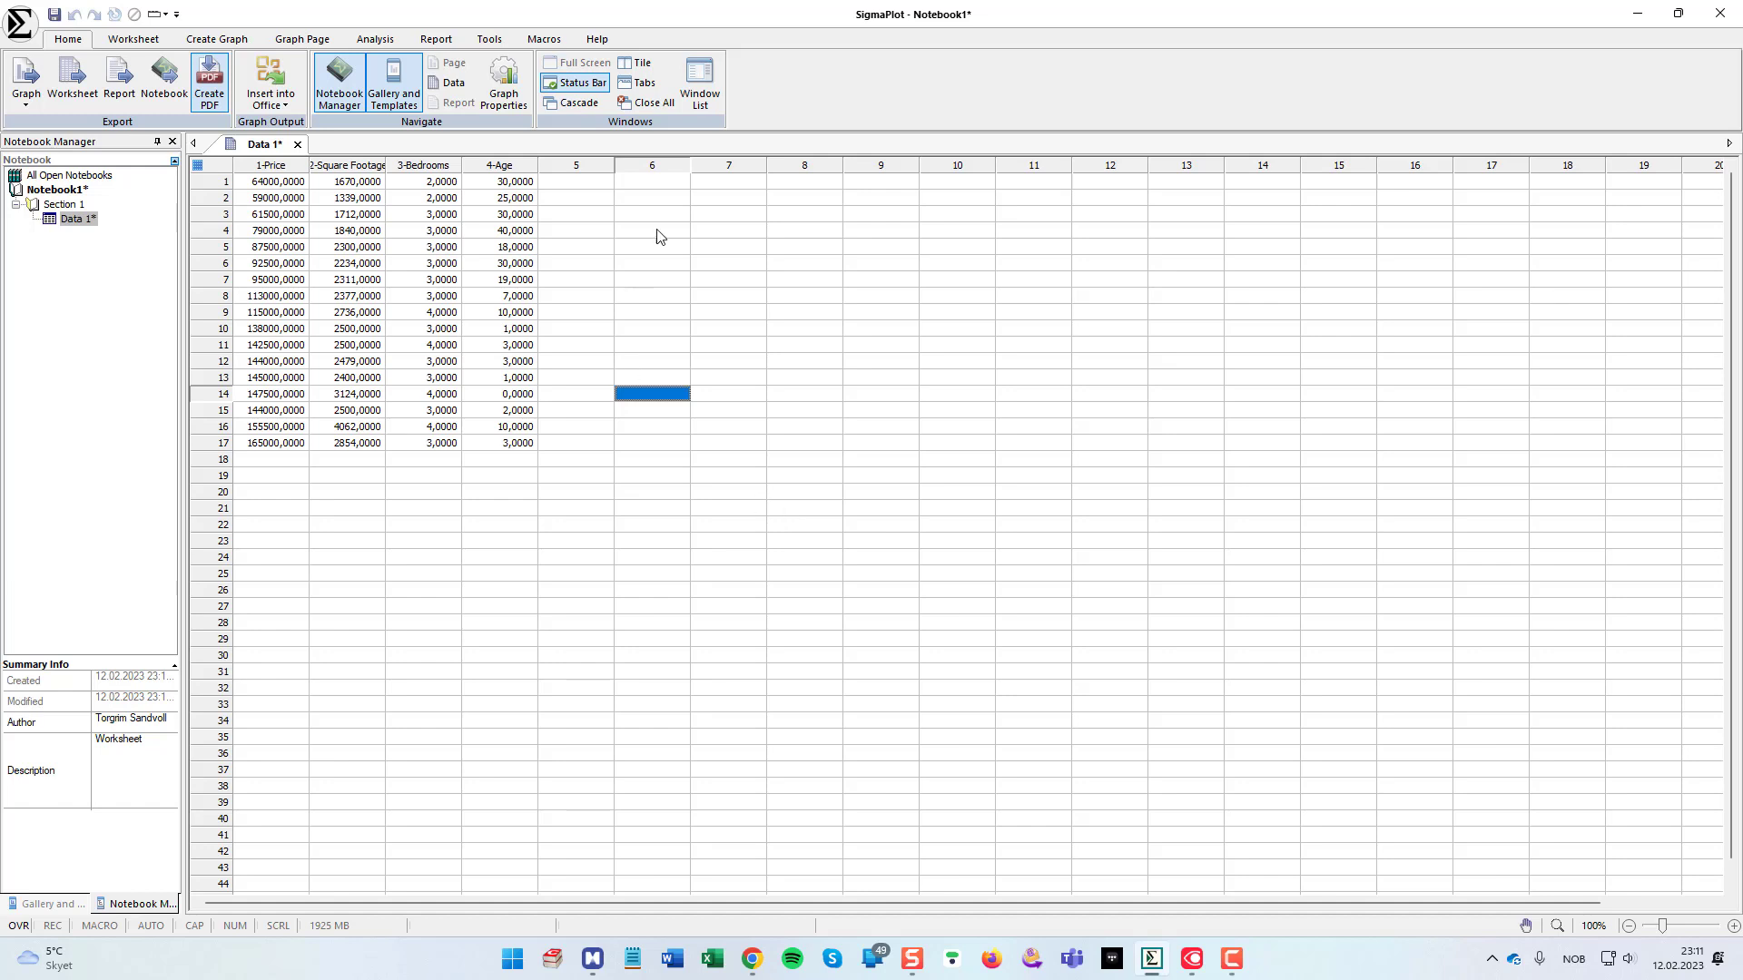
{"action": "mouse_move", "coordinate": [782, 368]}
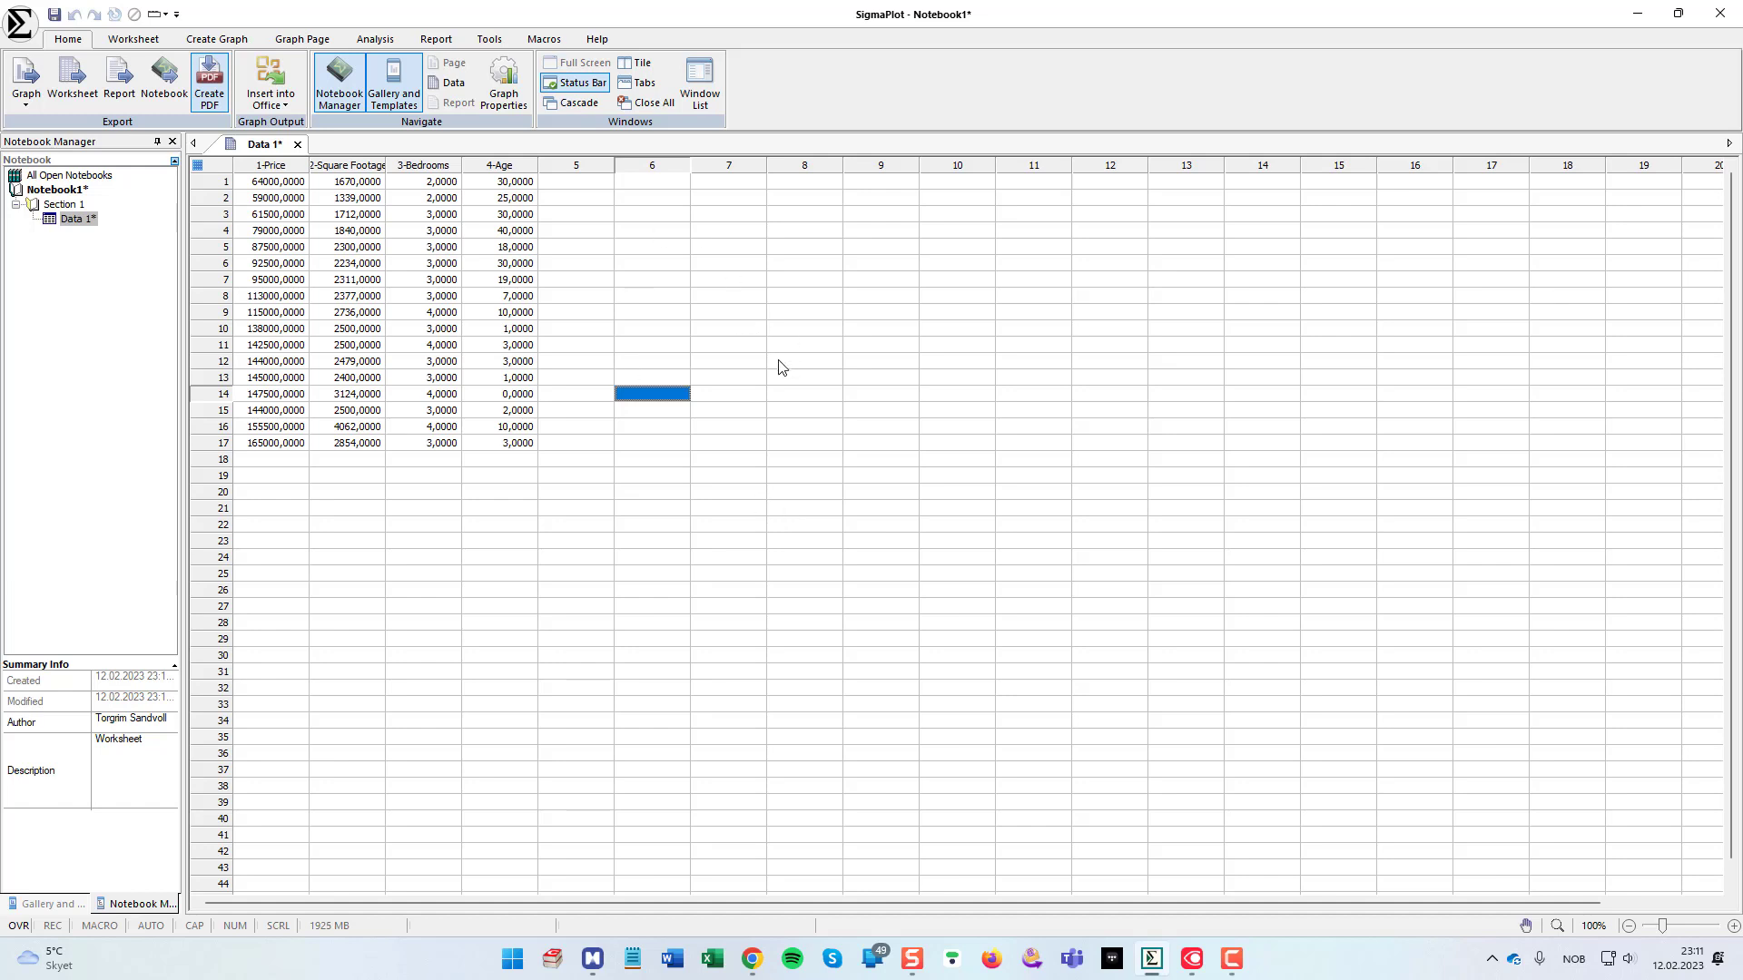
{"action": "mouse_move", "coordinate": [695, 316]}
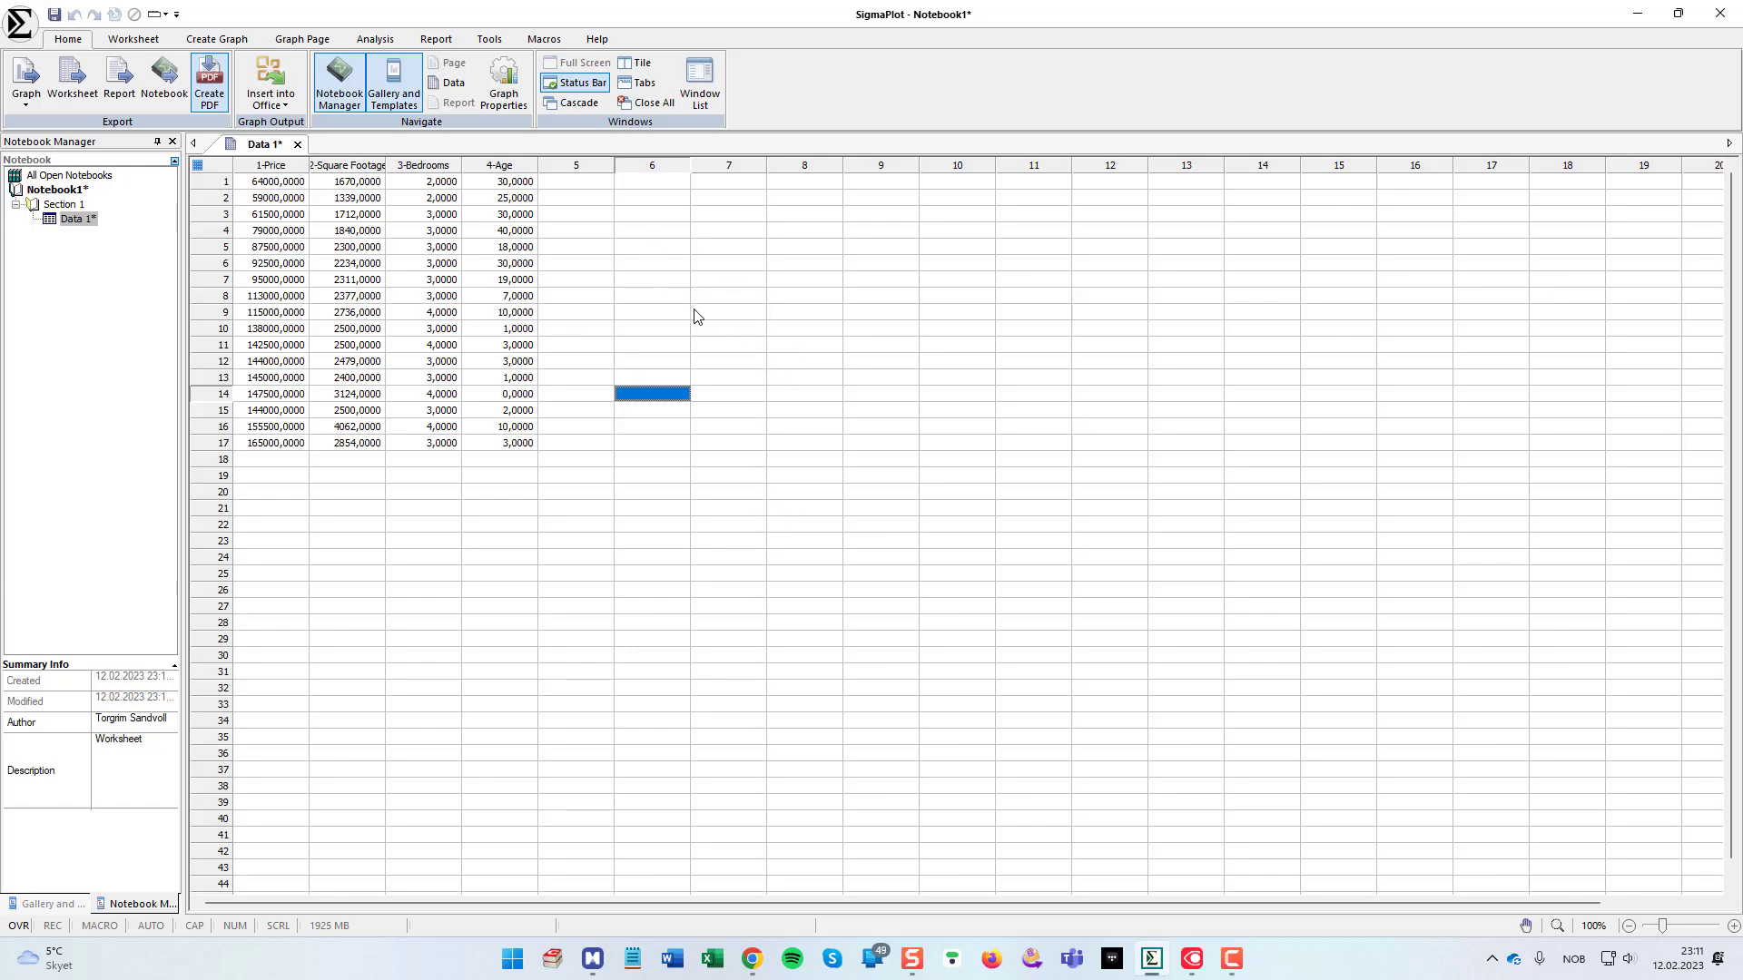
{"action": "mouse_move", "coordinate": [667, 317]}
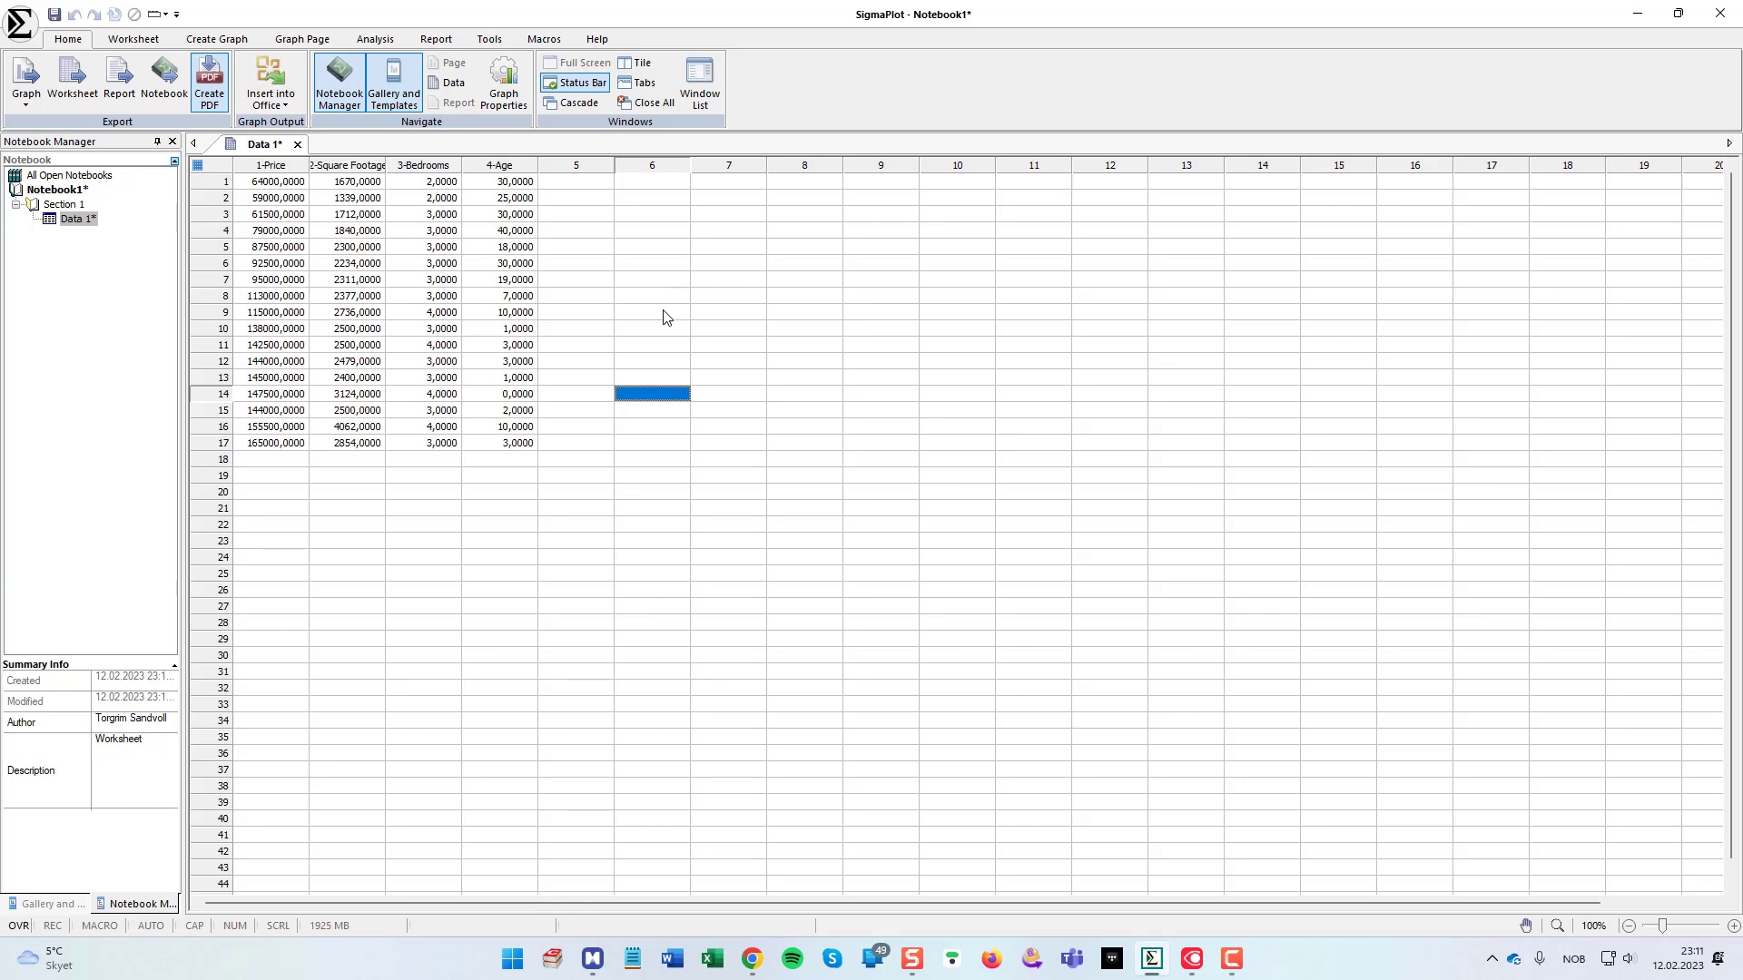
{"action": "mouse_move", "coordinate": [323, 119]}
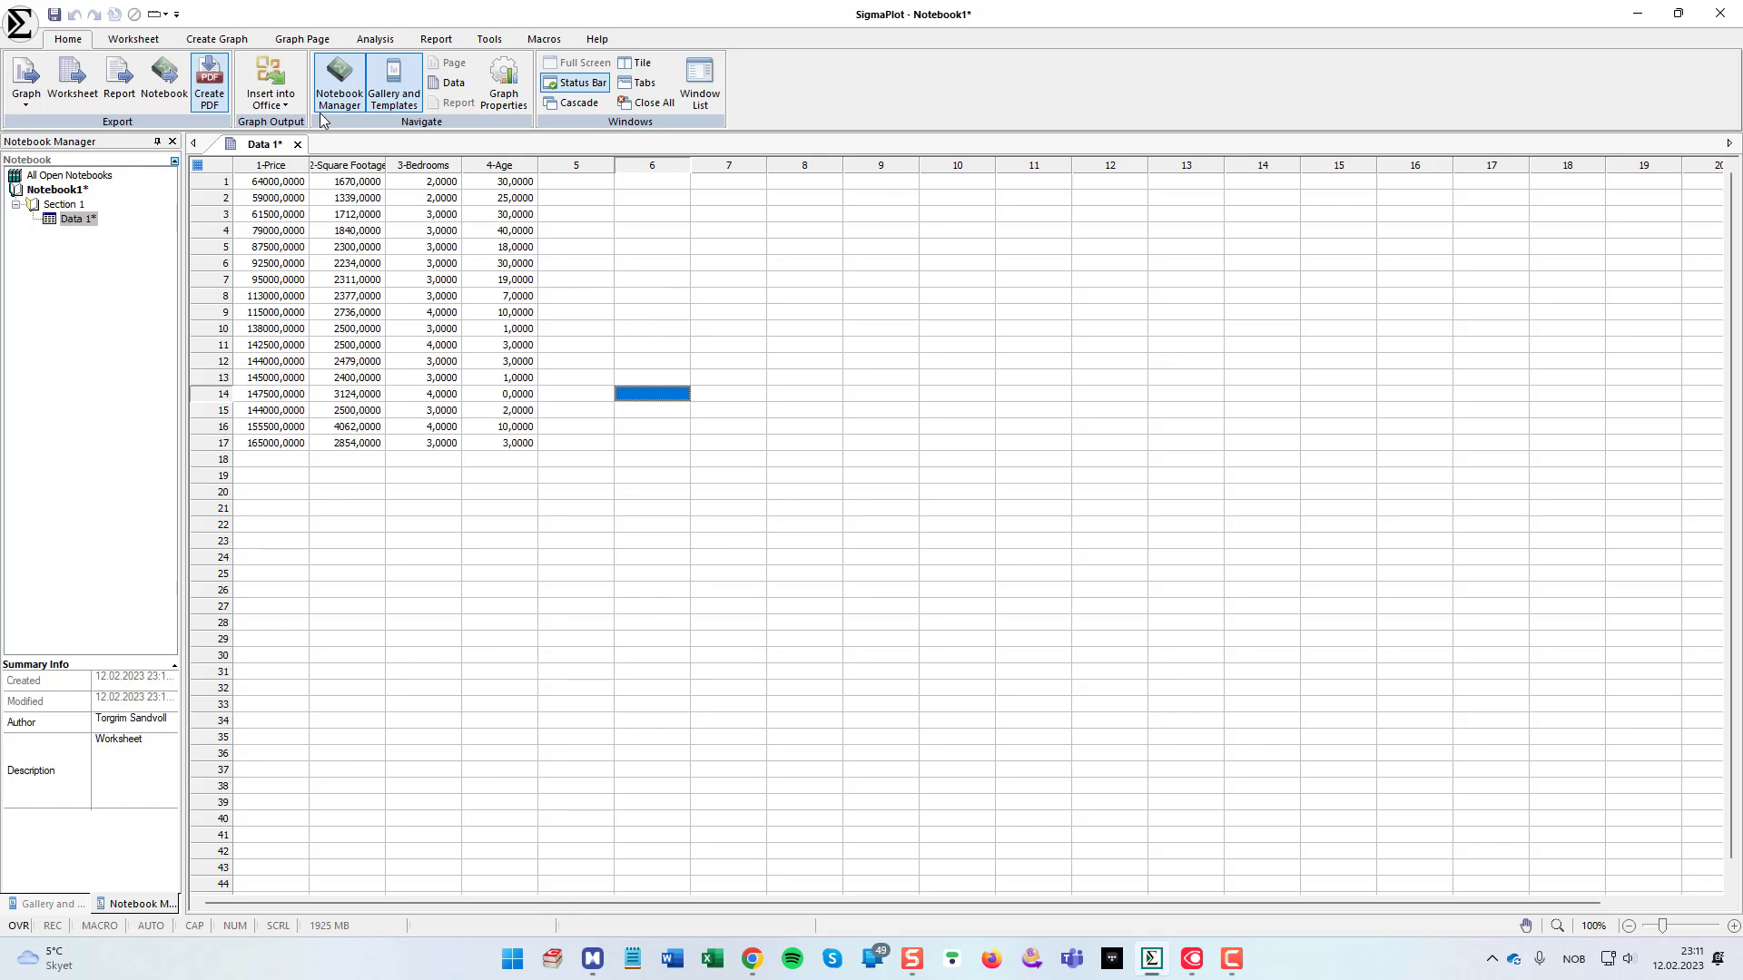
Step: Create a Simple Scatter - Regression graph, XY Pair, with Square Footage as X and Price as Y
{"action": "left_click", "coordinate": [217, 38]}
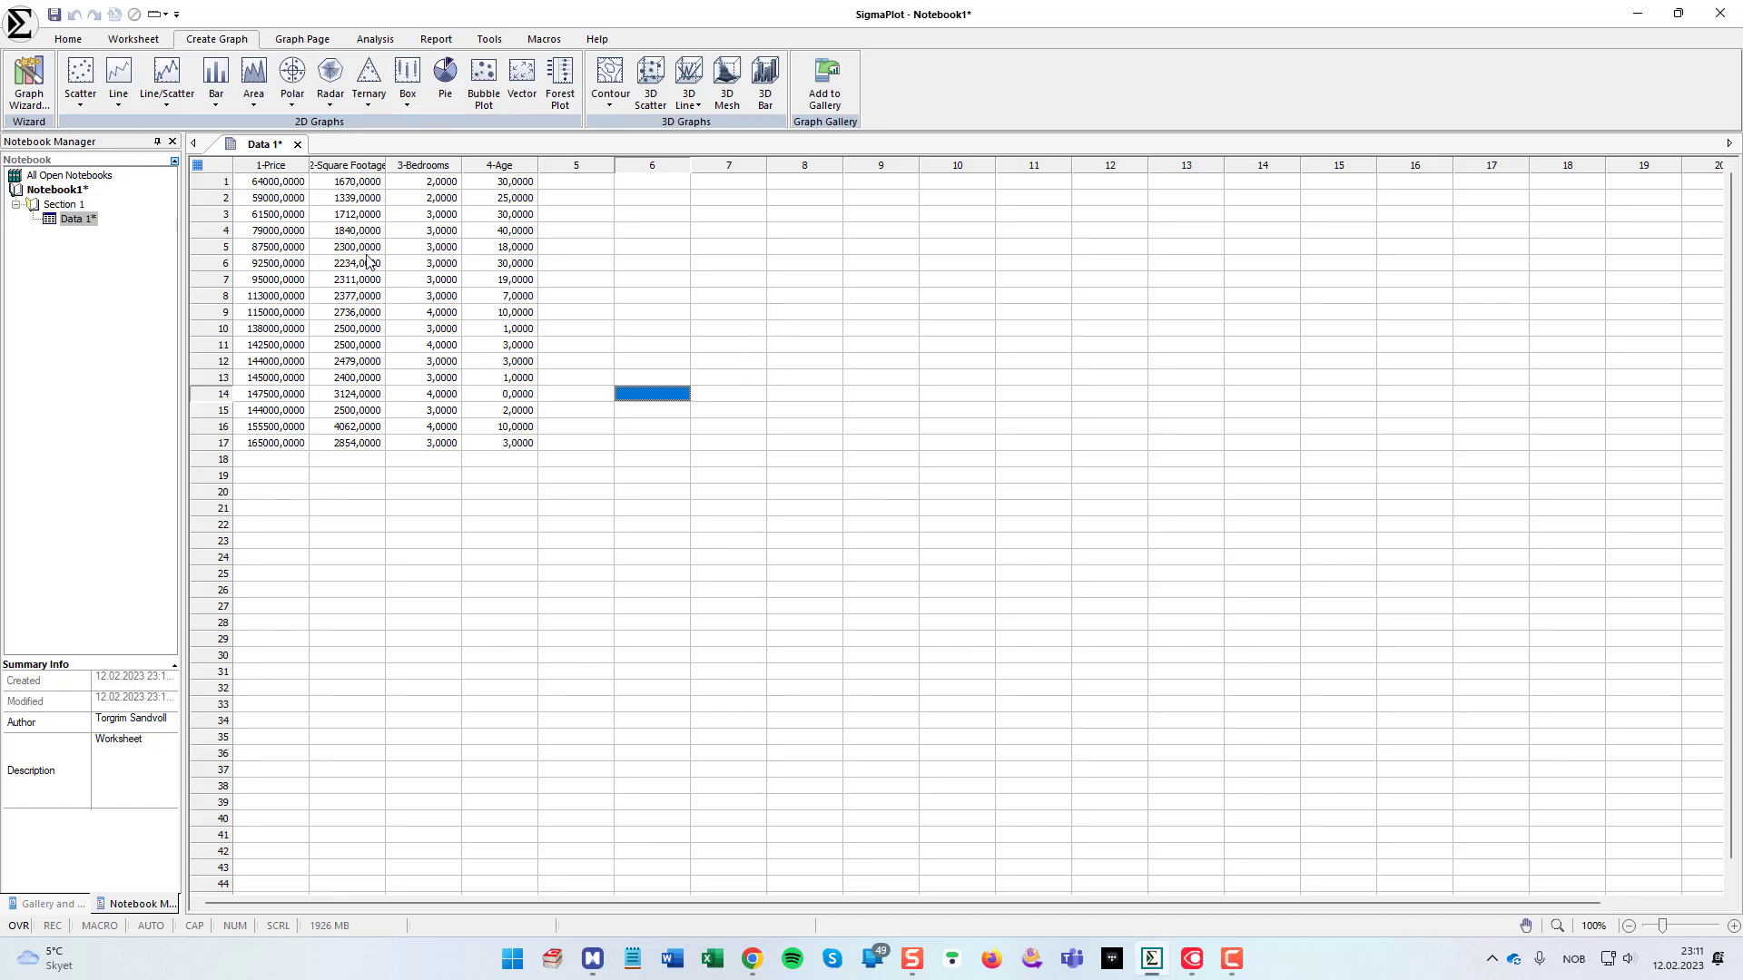
{"action": "mouse_move", "coordinate": [78, 78]}
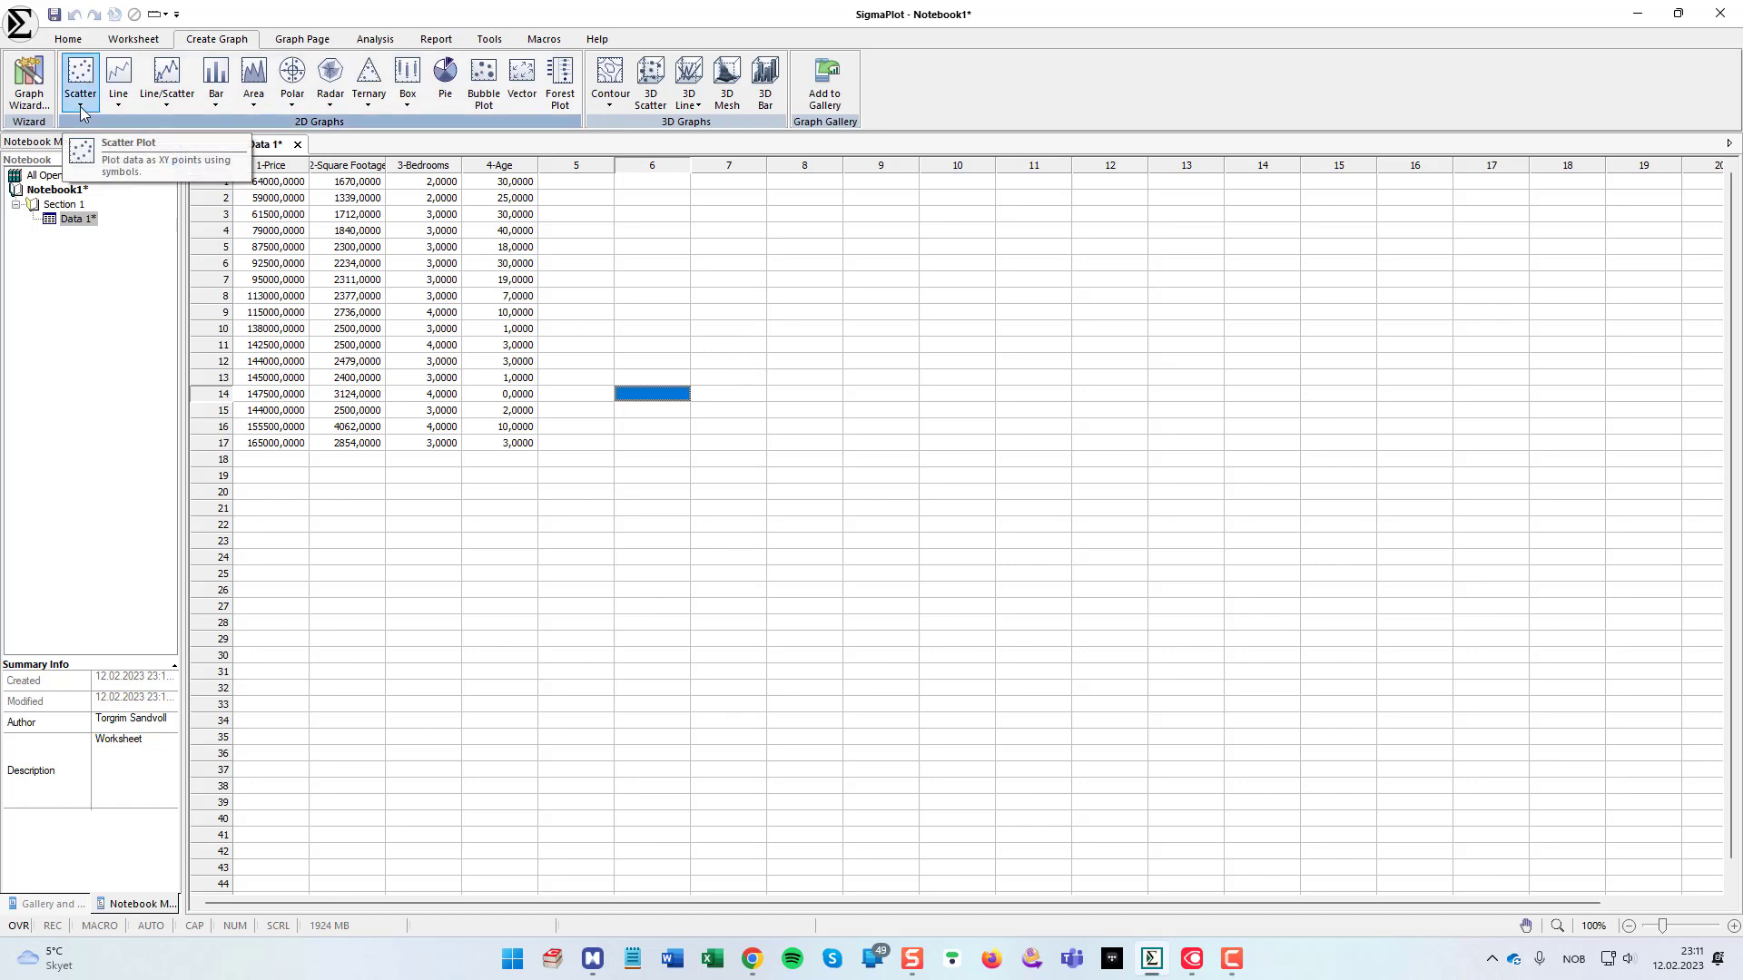
{"action": "left_click", "coordinate": [78, 82]}
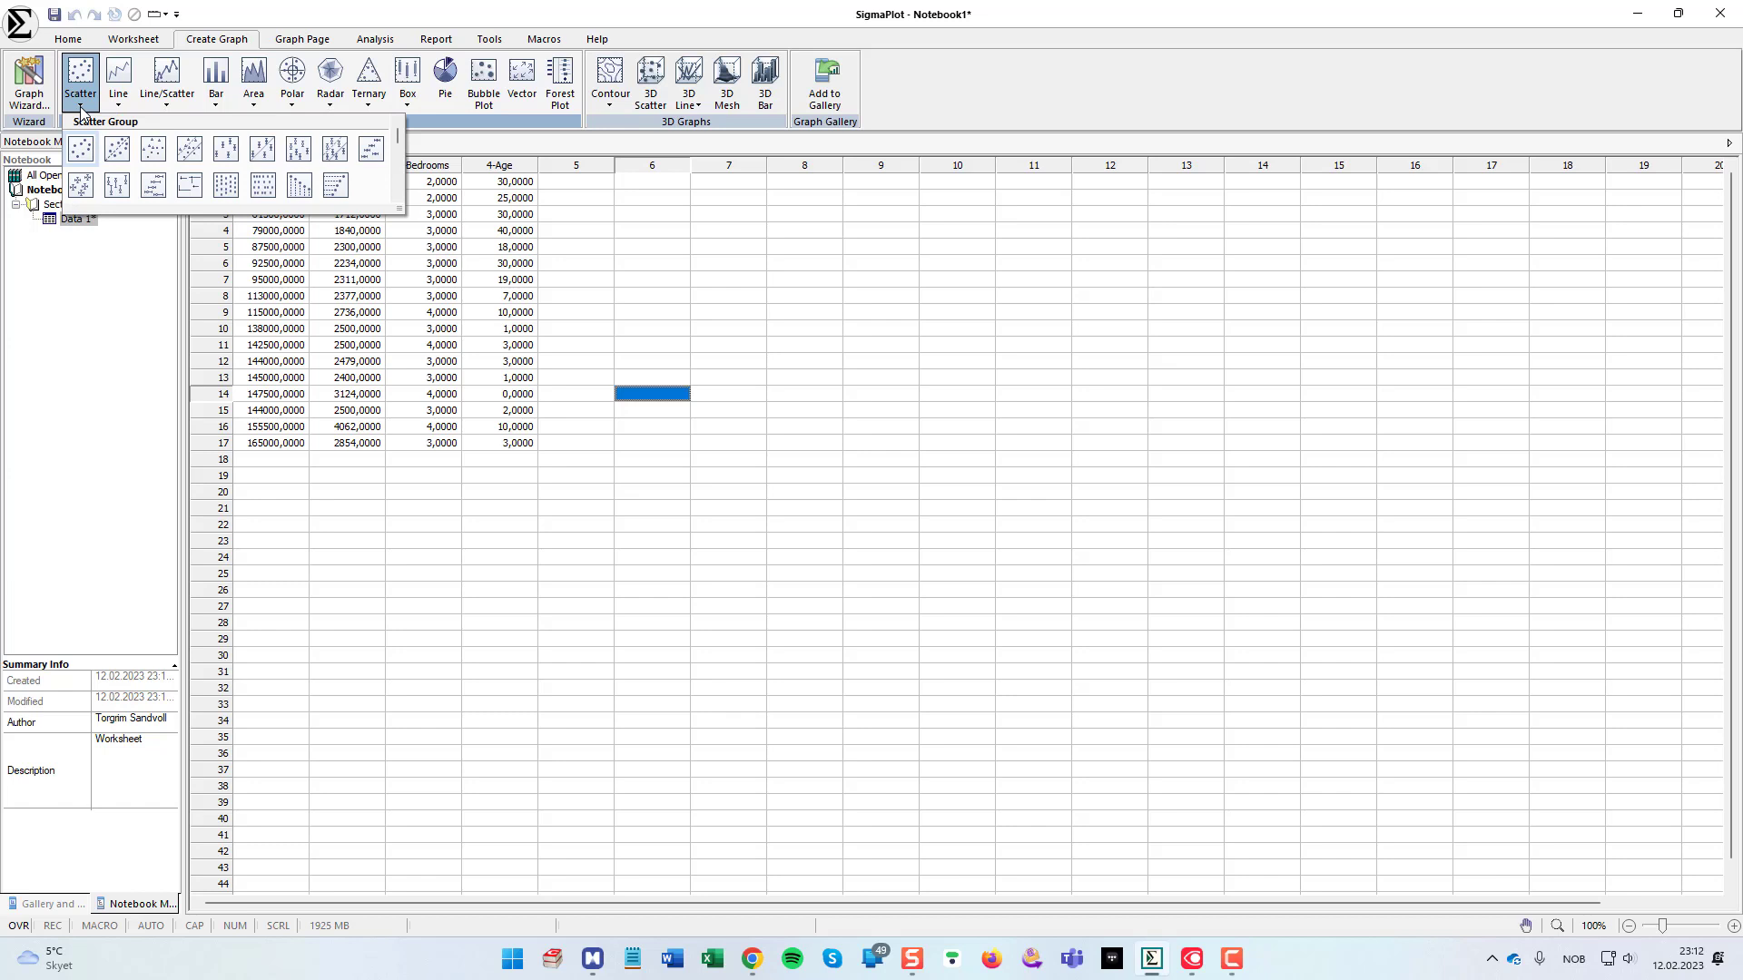
{"action": "mouse_move", "coordinate": [117, 147]}
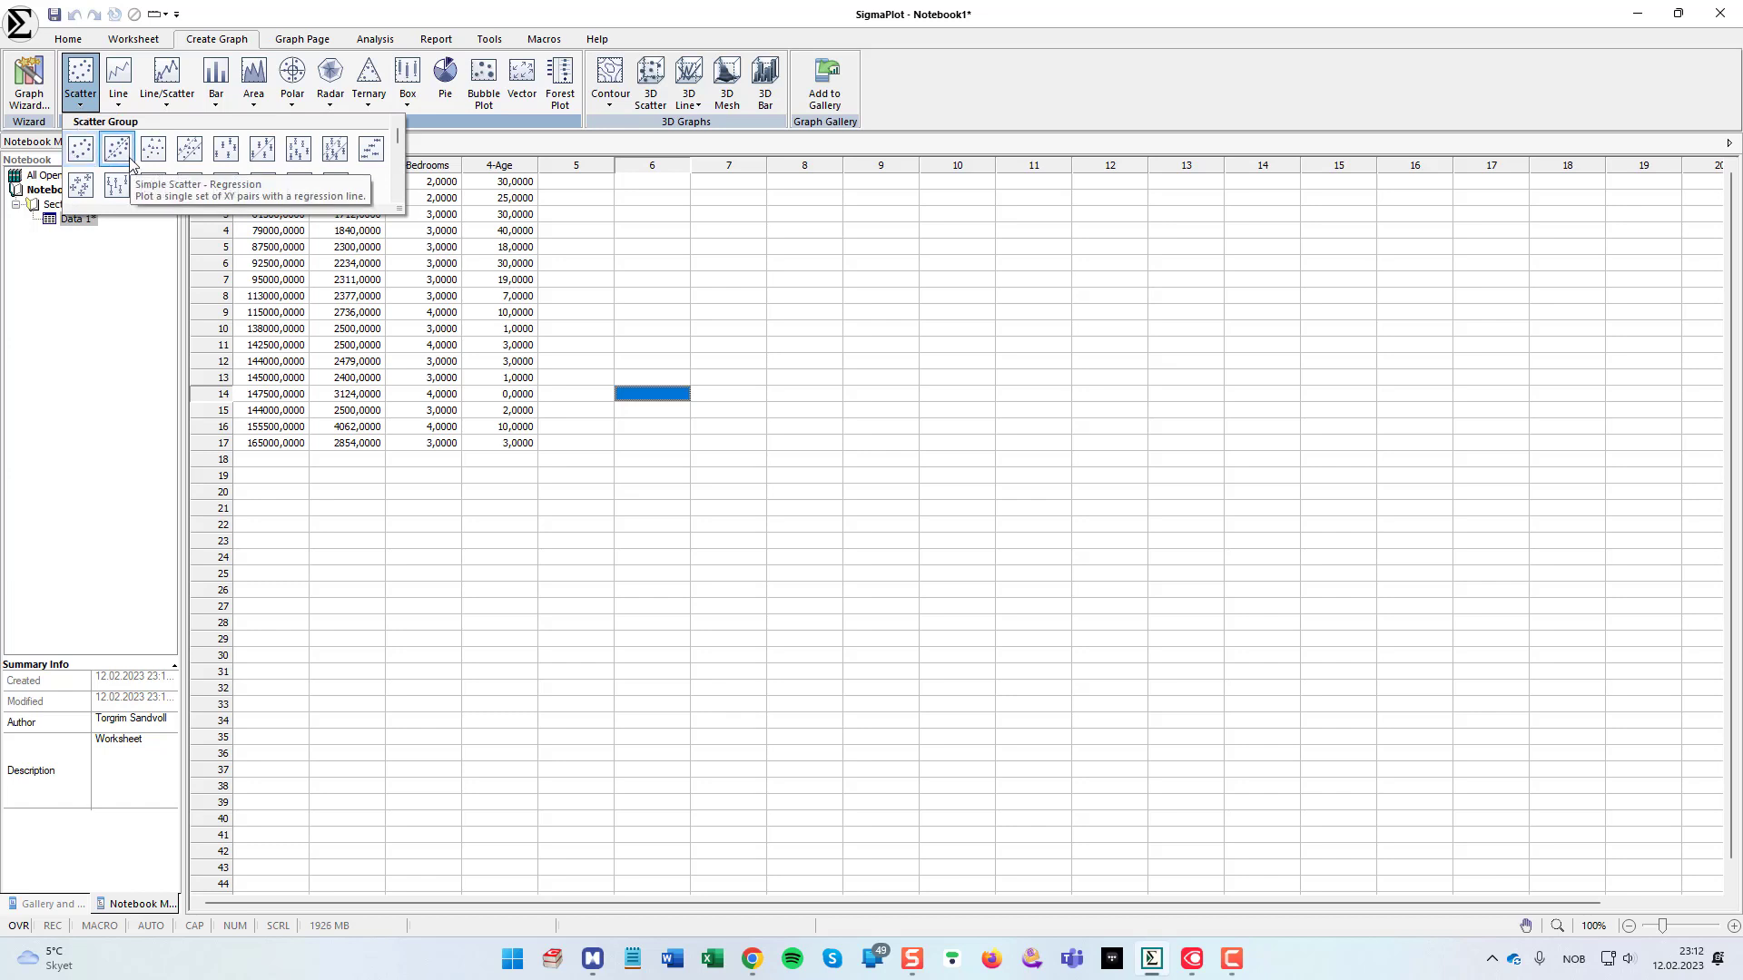
{"action": "left_click", "coordinate": [116, 148]}
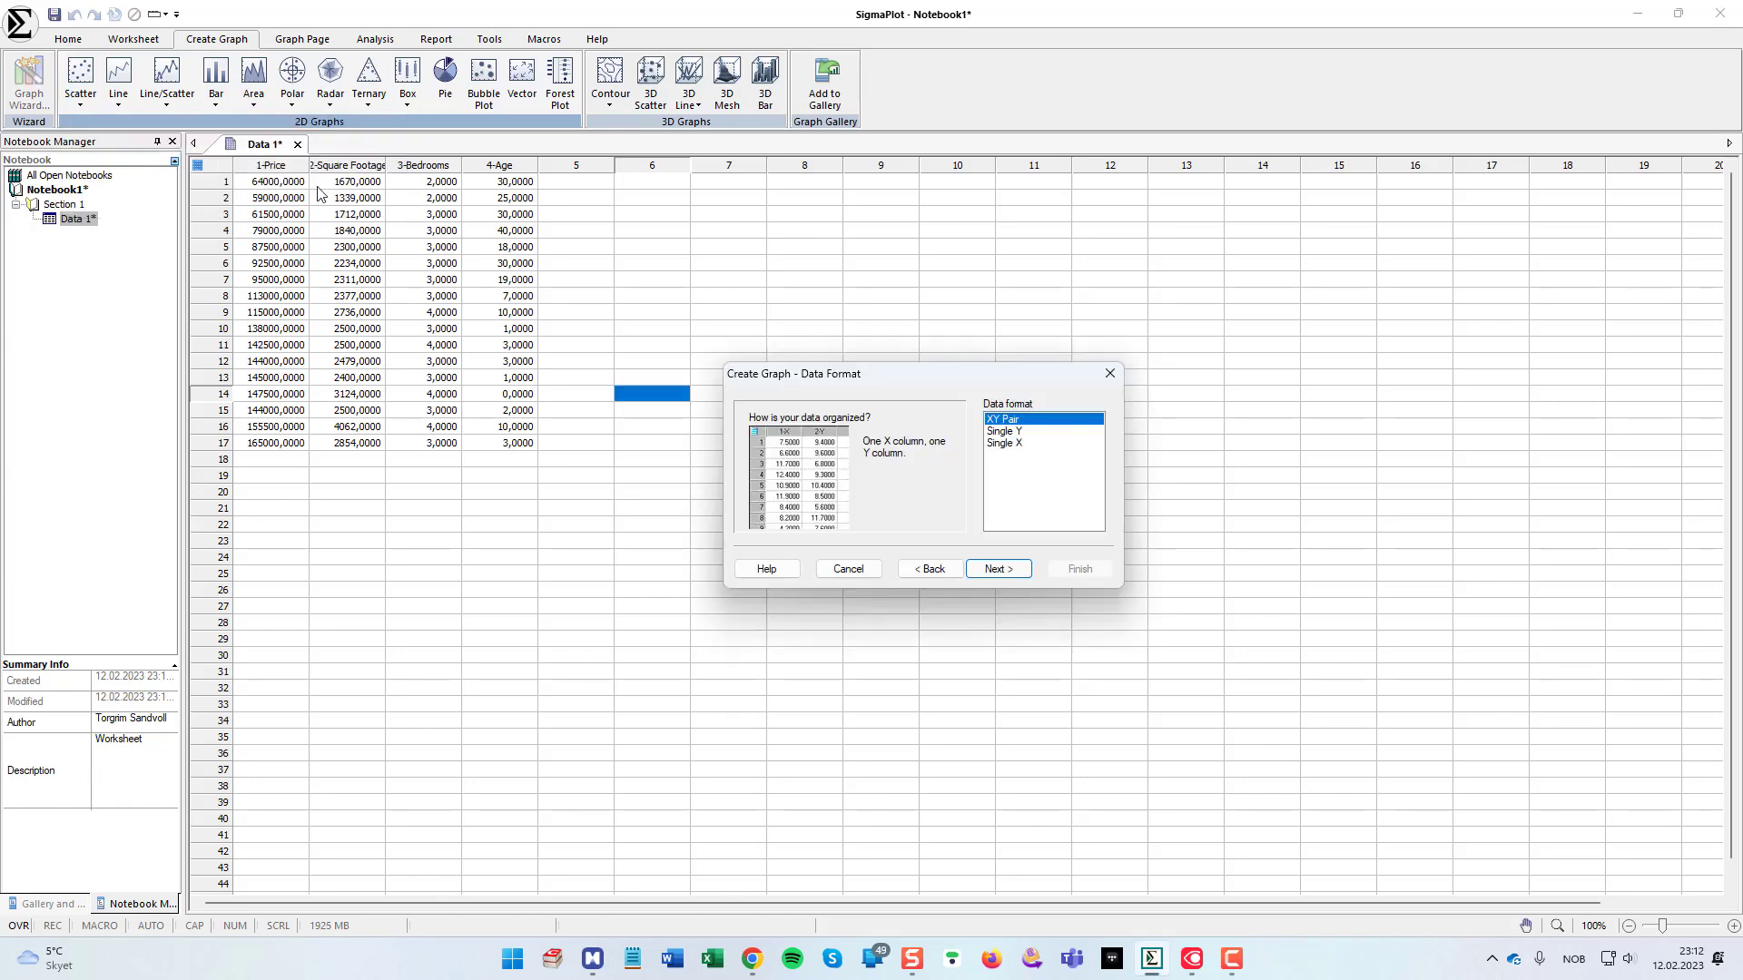
{"action": "left_click", "coordinate": [995, 569]}
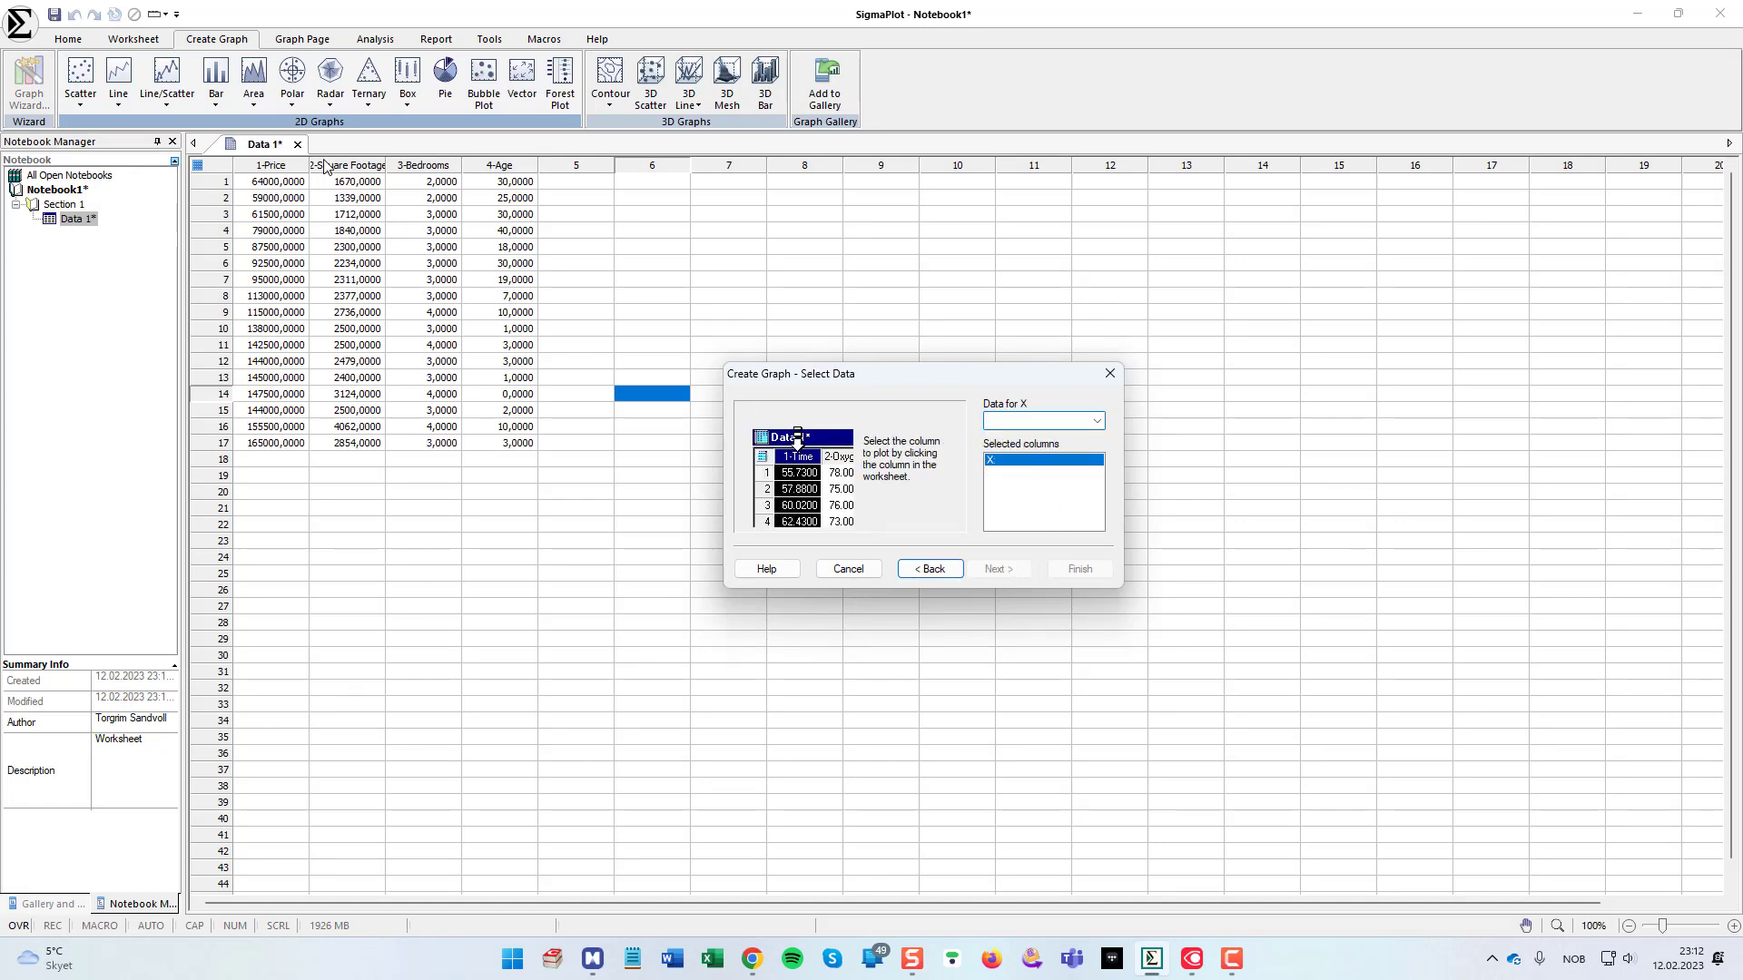
{"action": "left_click", "coordinate": [349, 165]}
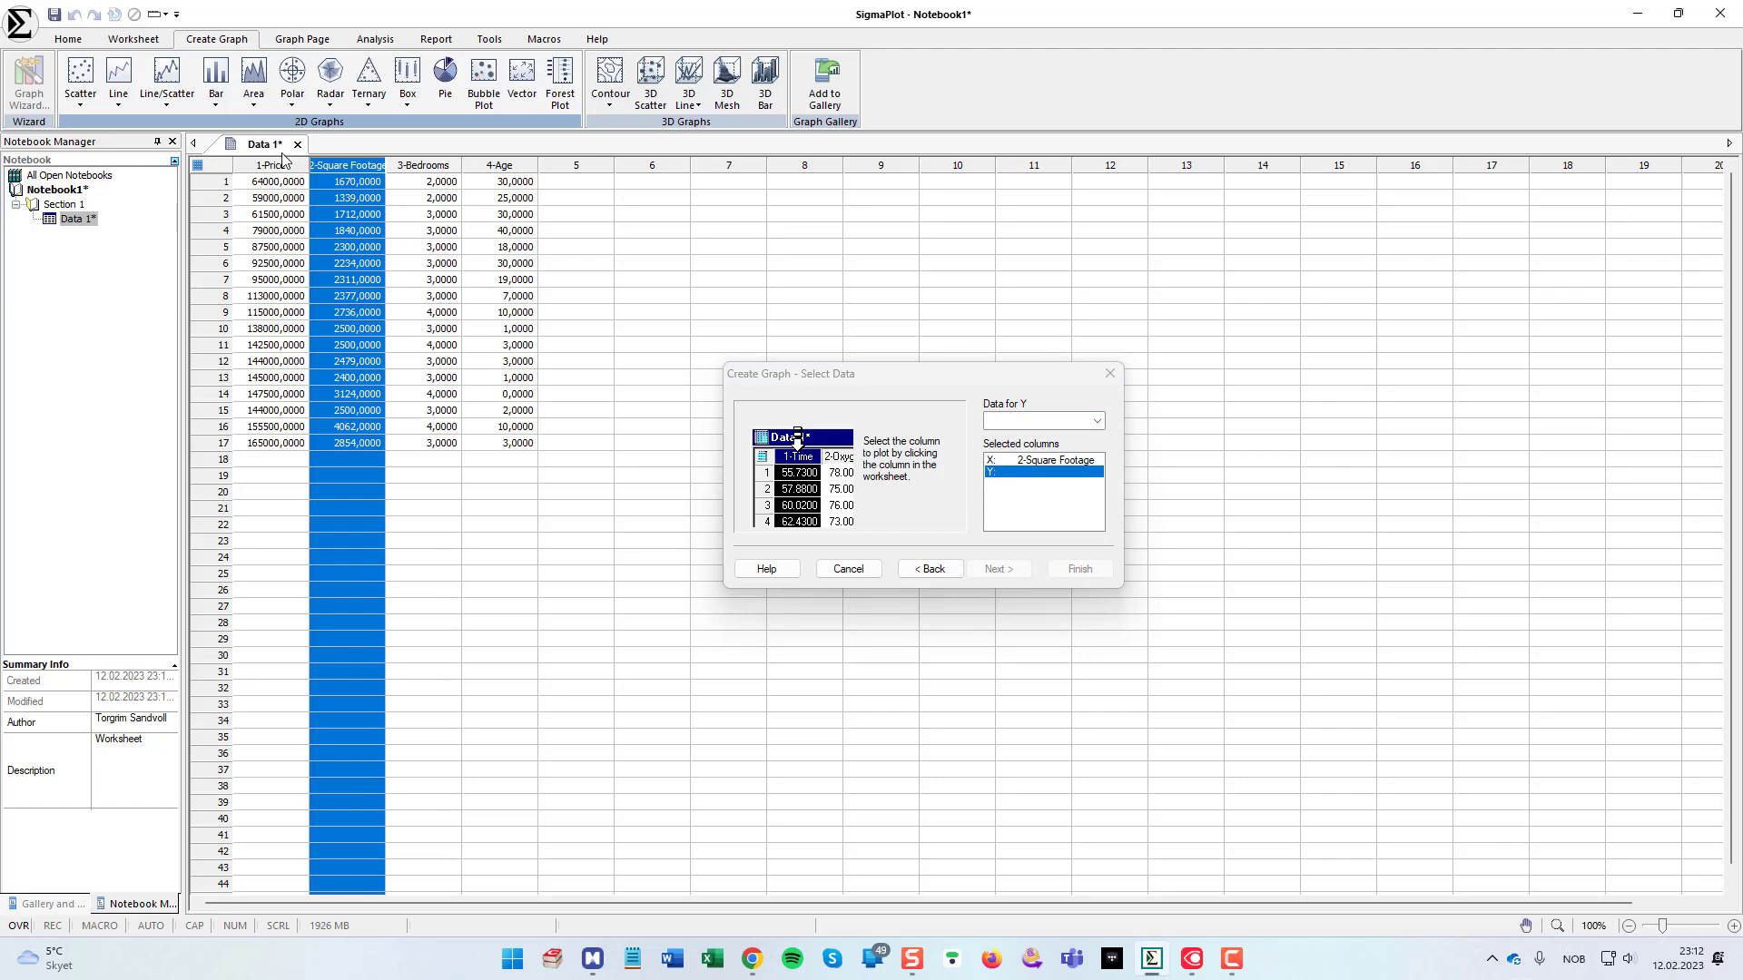
{"action": "left_click", "coordinate": [1077, 569]}
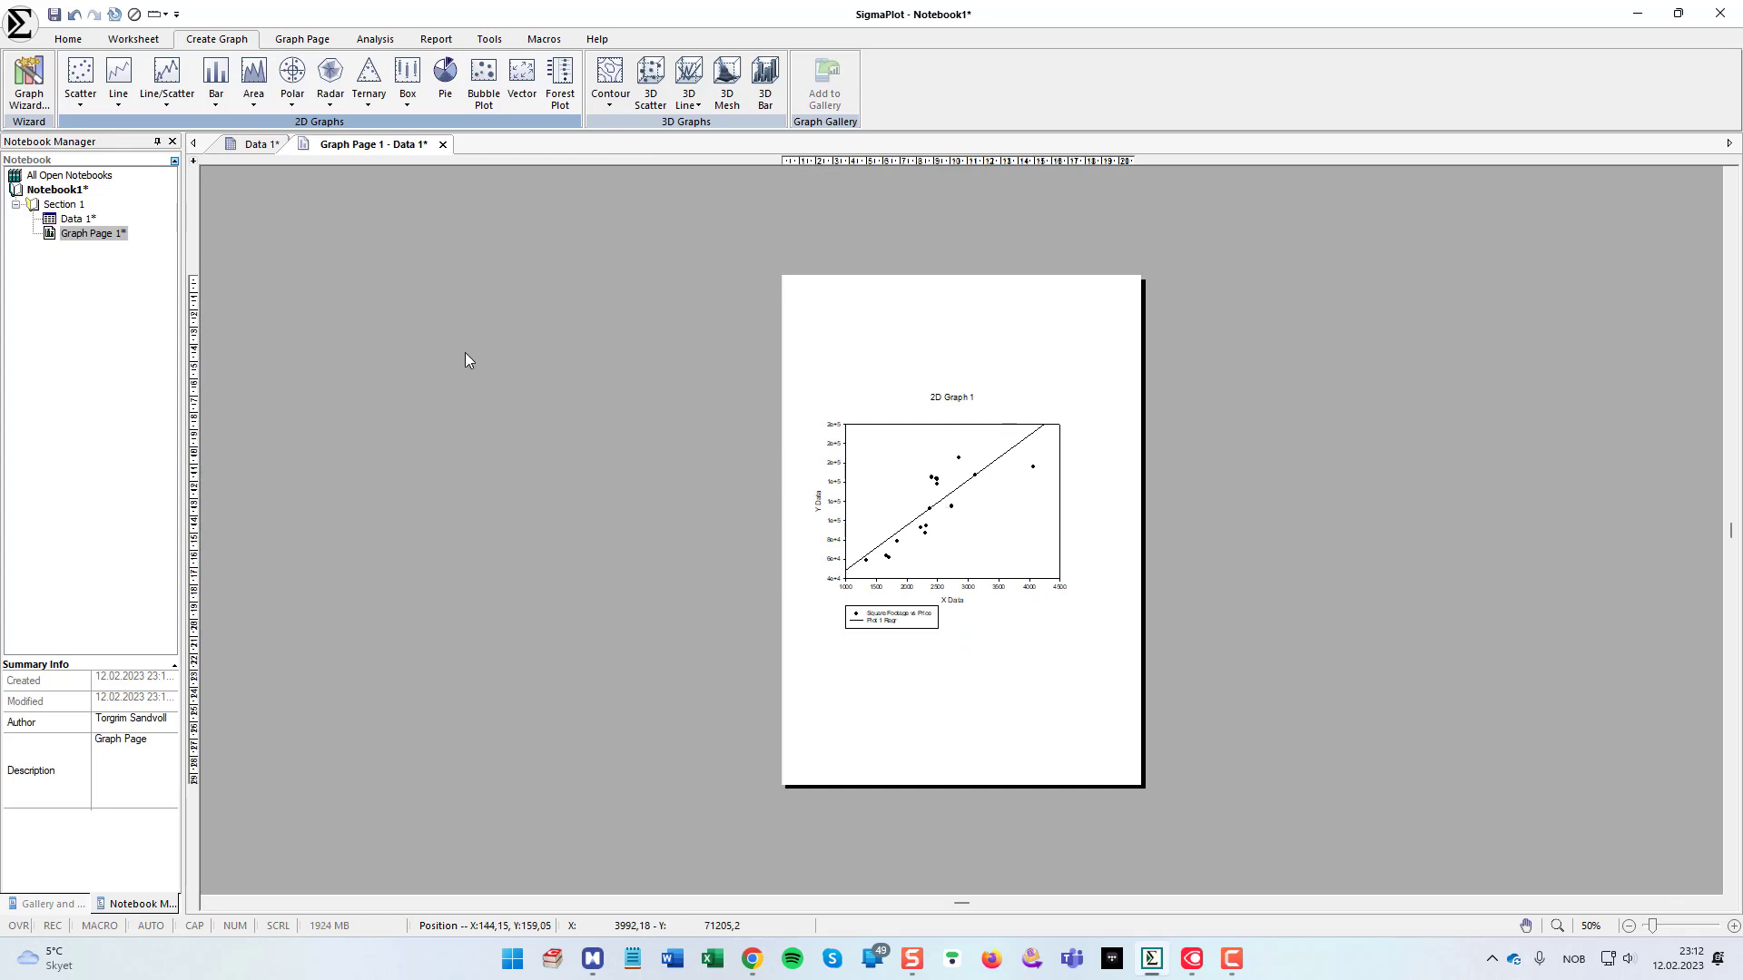
Step: Create a second Simple Scatter - Regression graph, XY Pair, with Age as X and Price as Y
{"action": "left_click", "coordinate": [257, 143]}
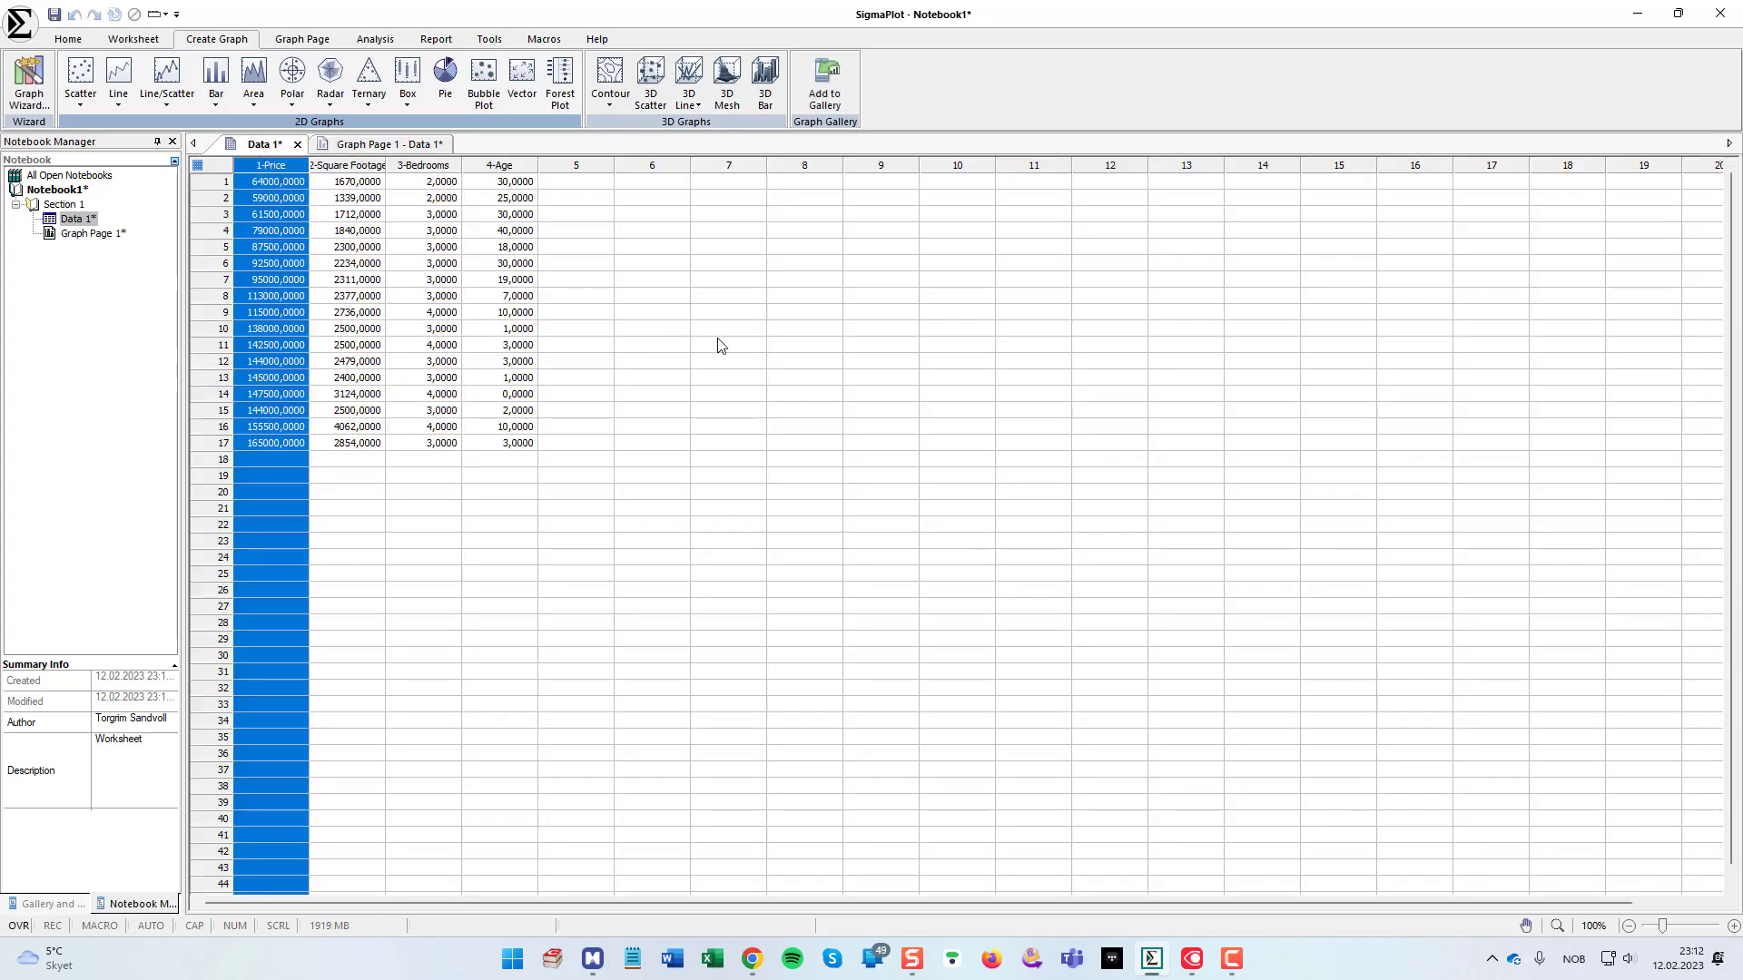
{"action": "left_click", "coordinate": [78, 80]}
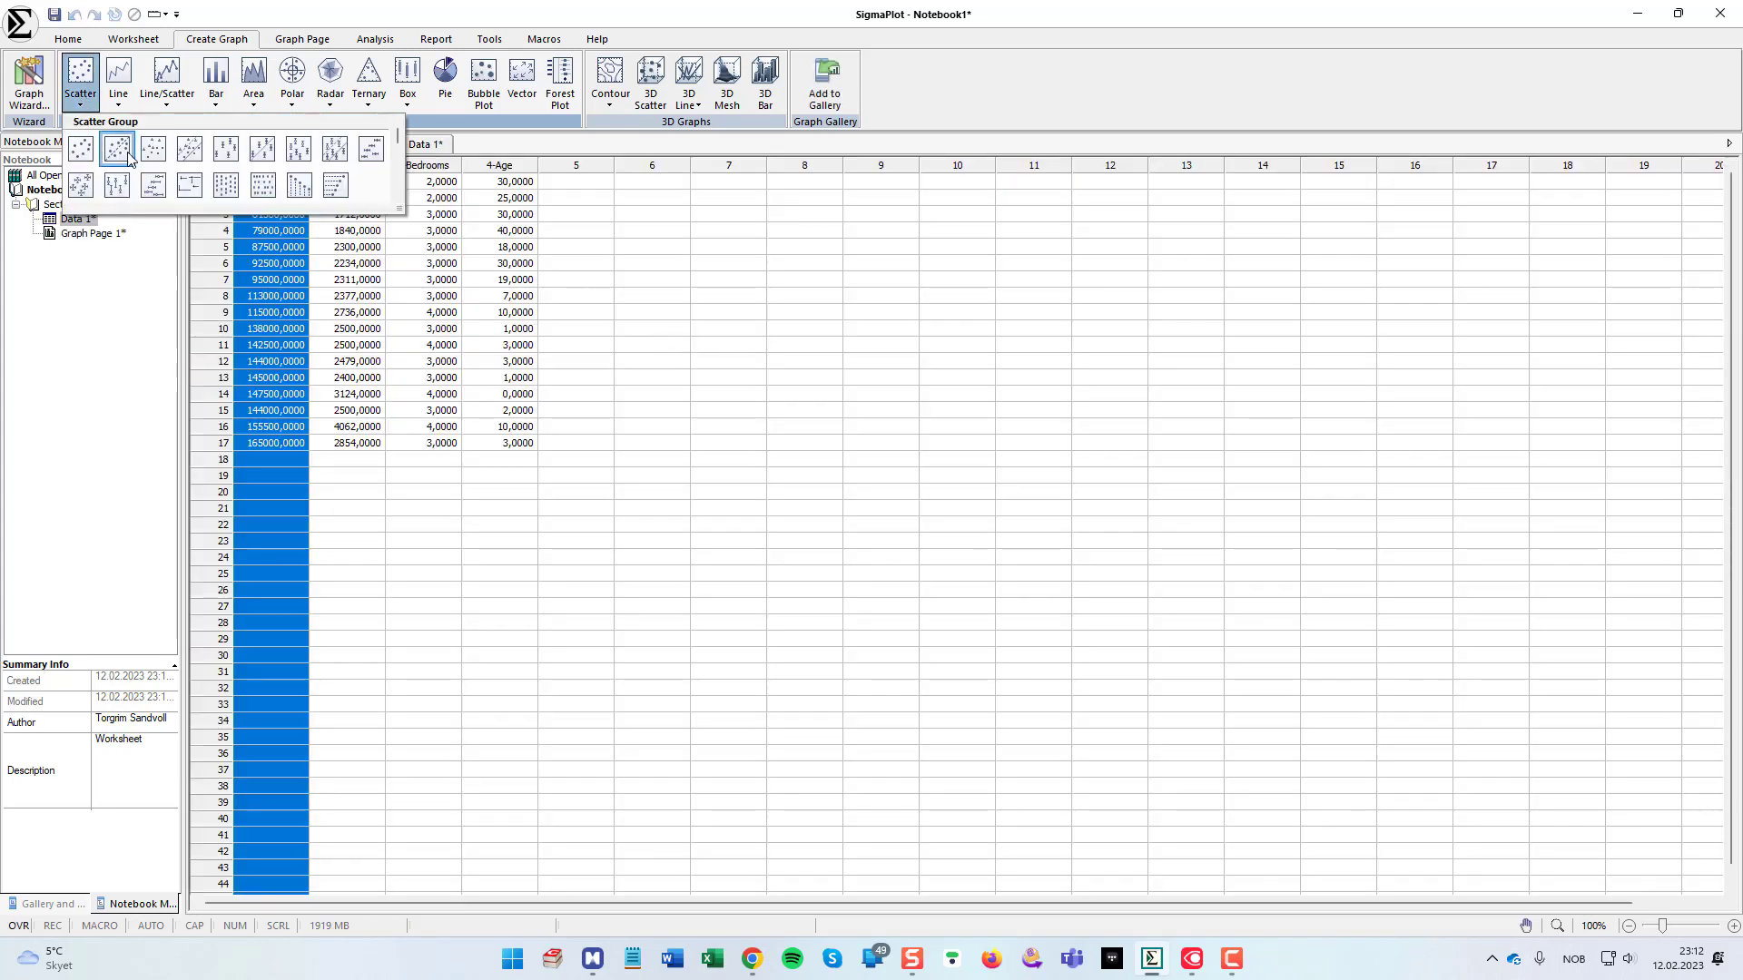
{"action": "left_click", "coordinate": [116, 147]}
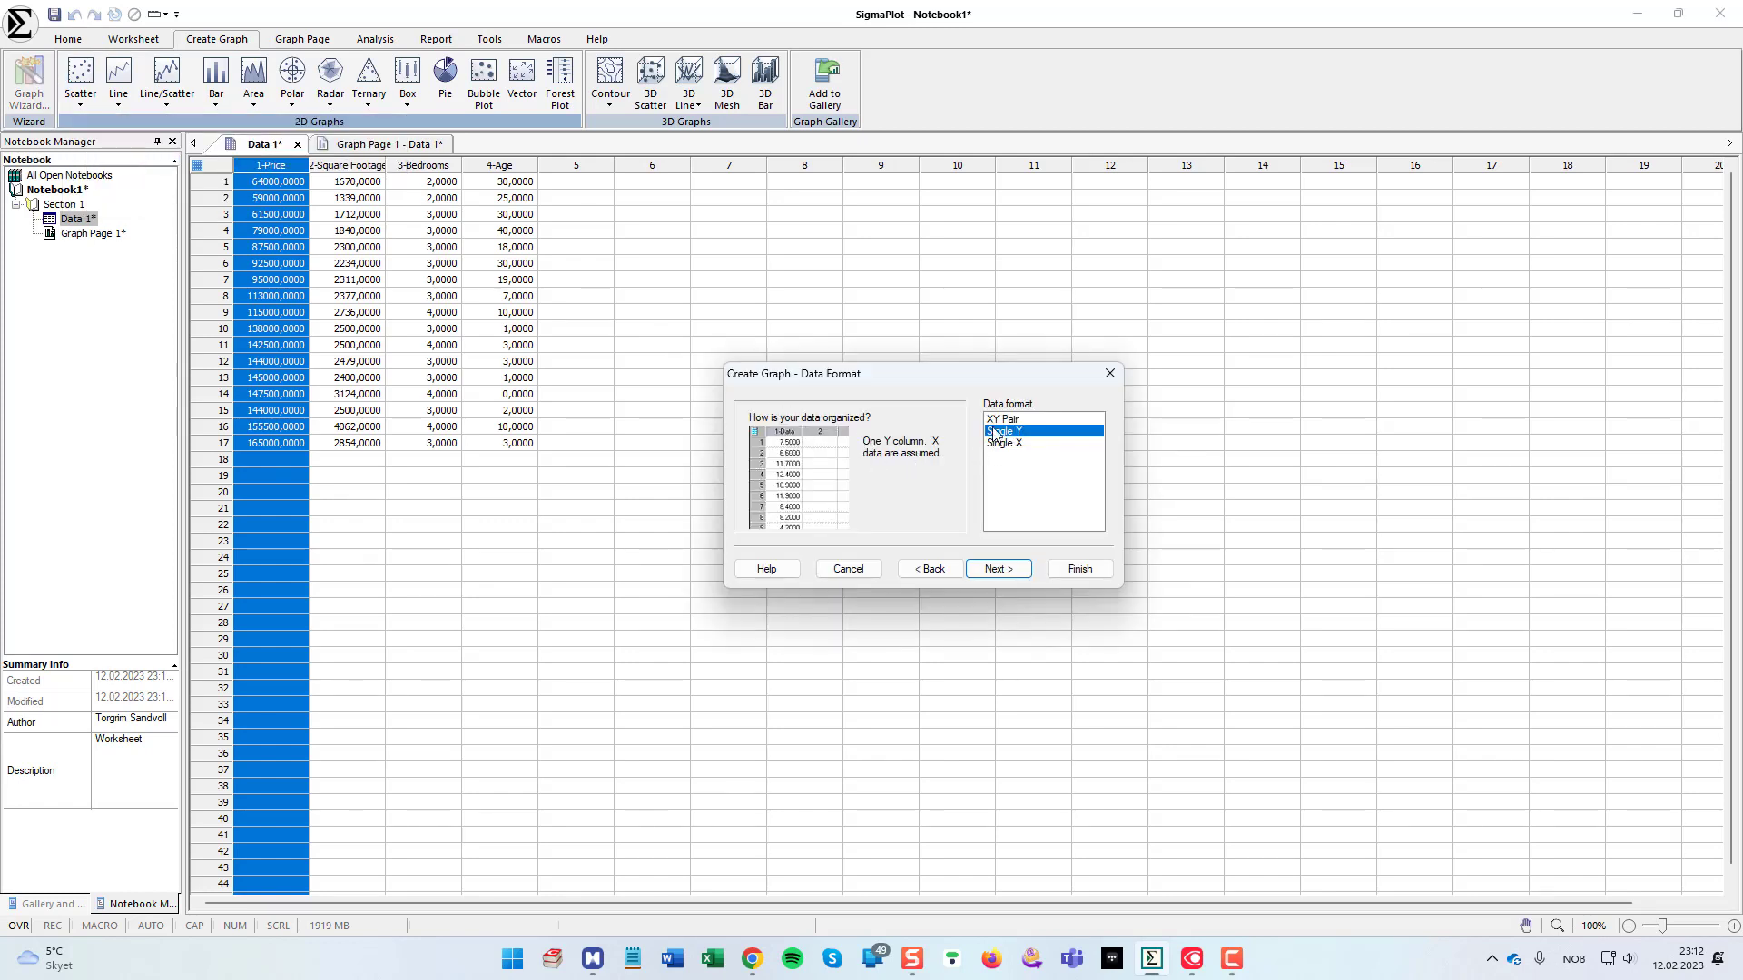
{"action": "left_click", "coordinate": [997, 568]}
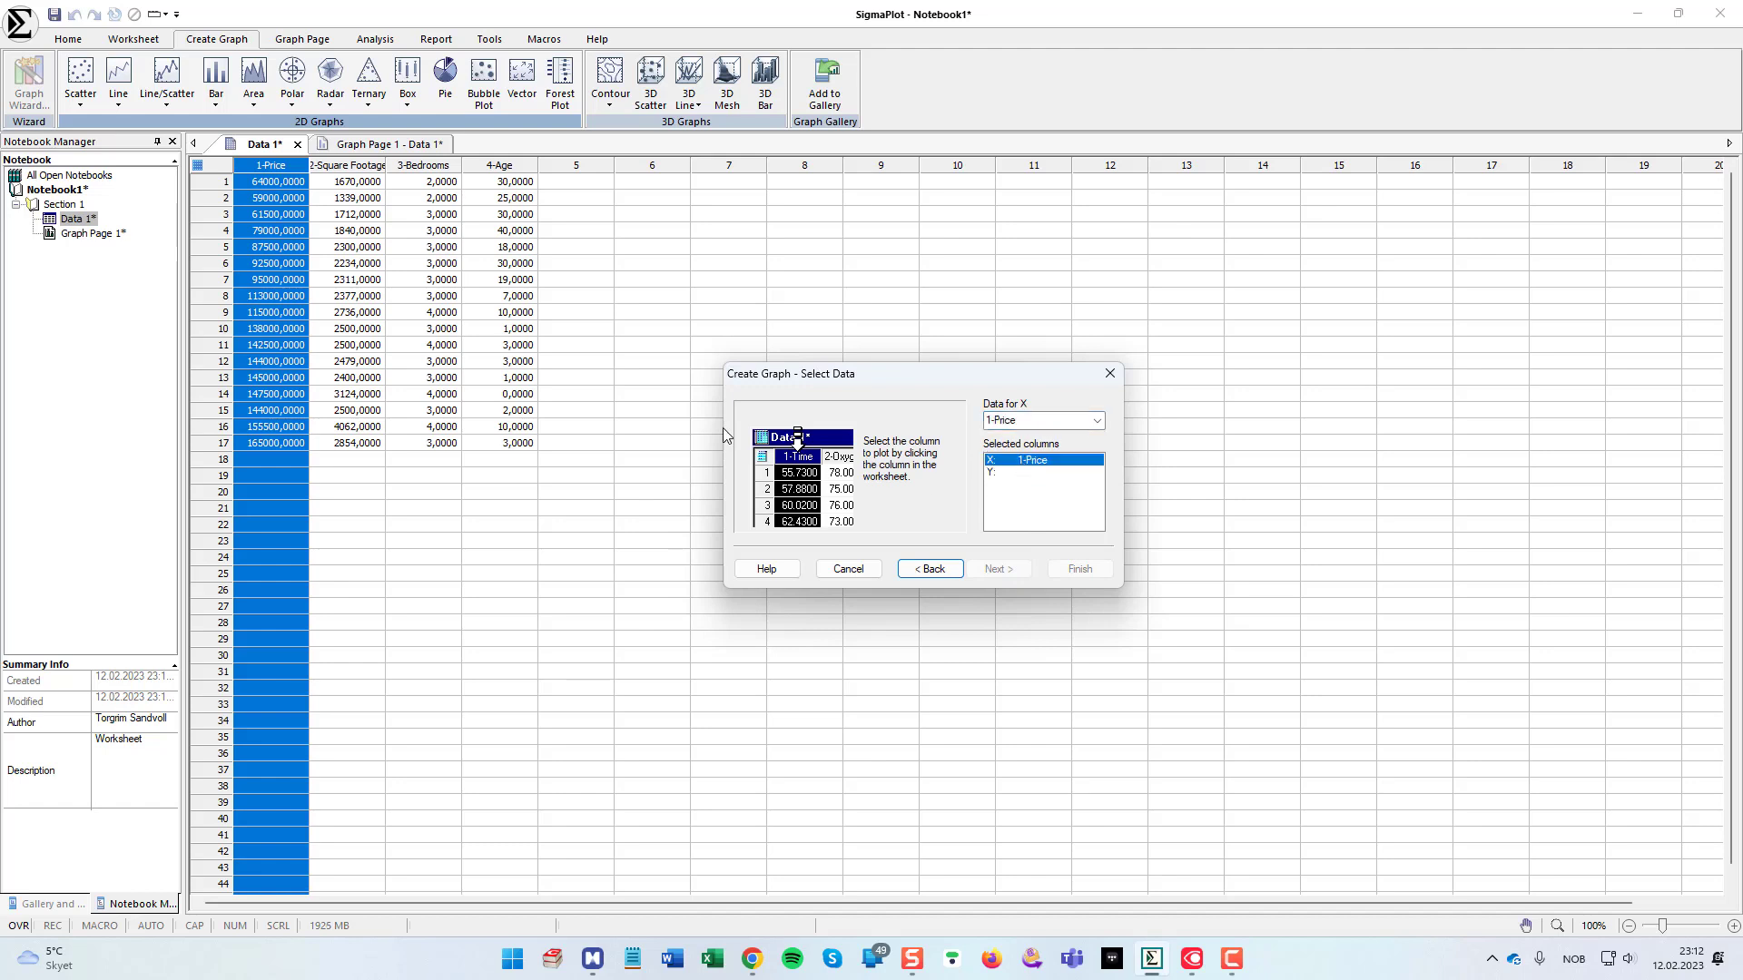
{"action": "left_click", "coordinate": [500, 165]}
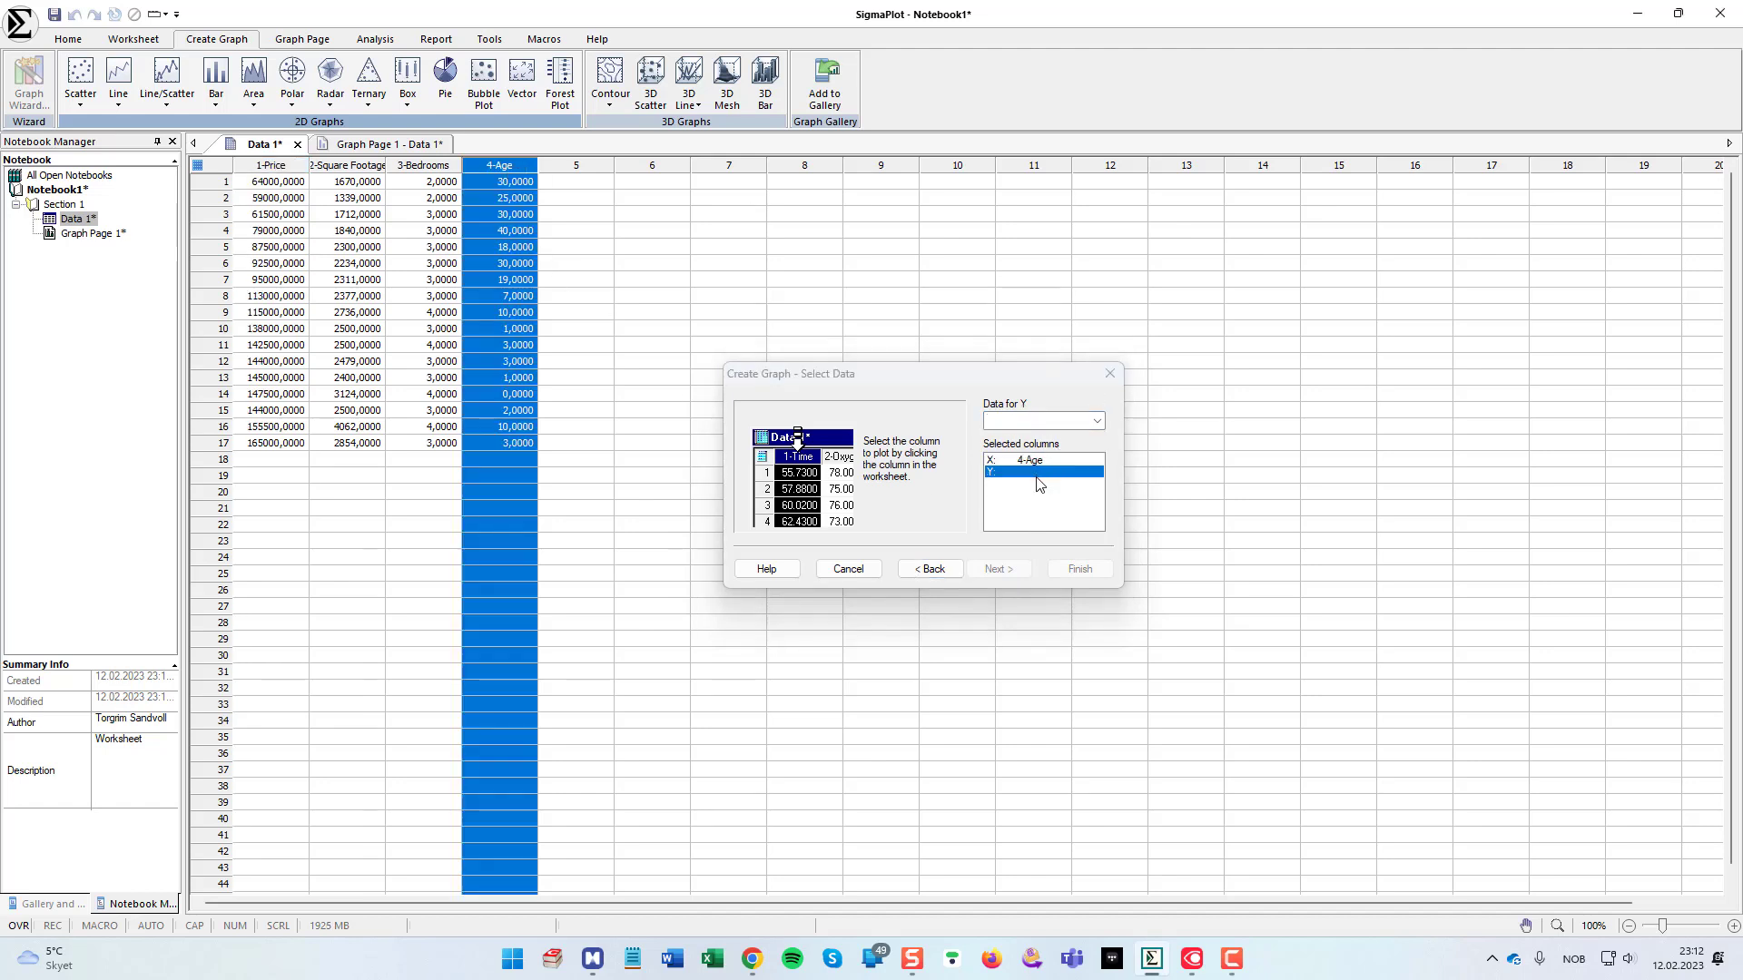
{"action": "left_click", "coordinate": [270, 166]}
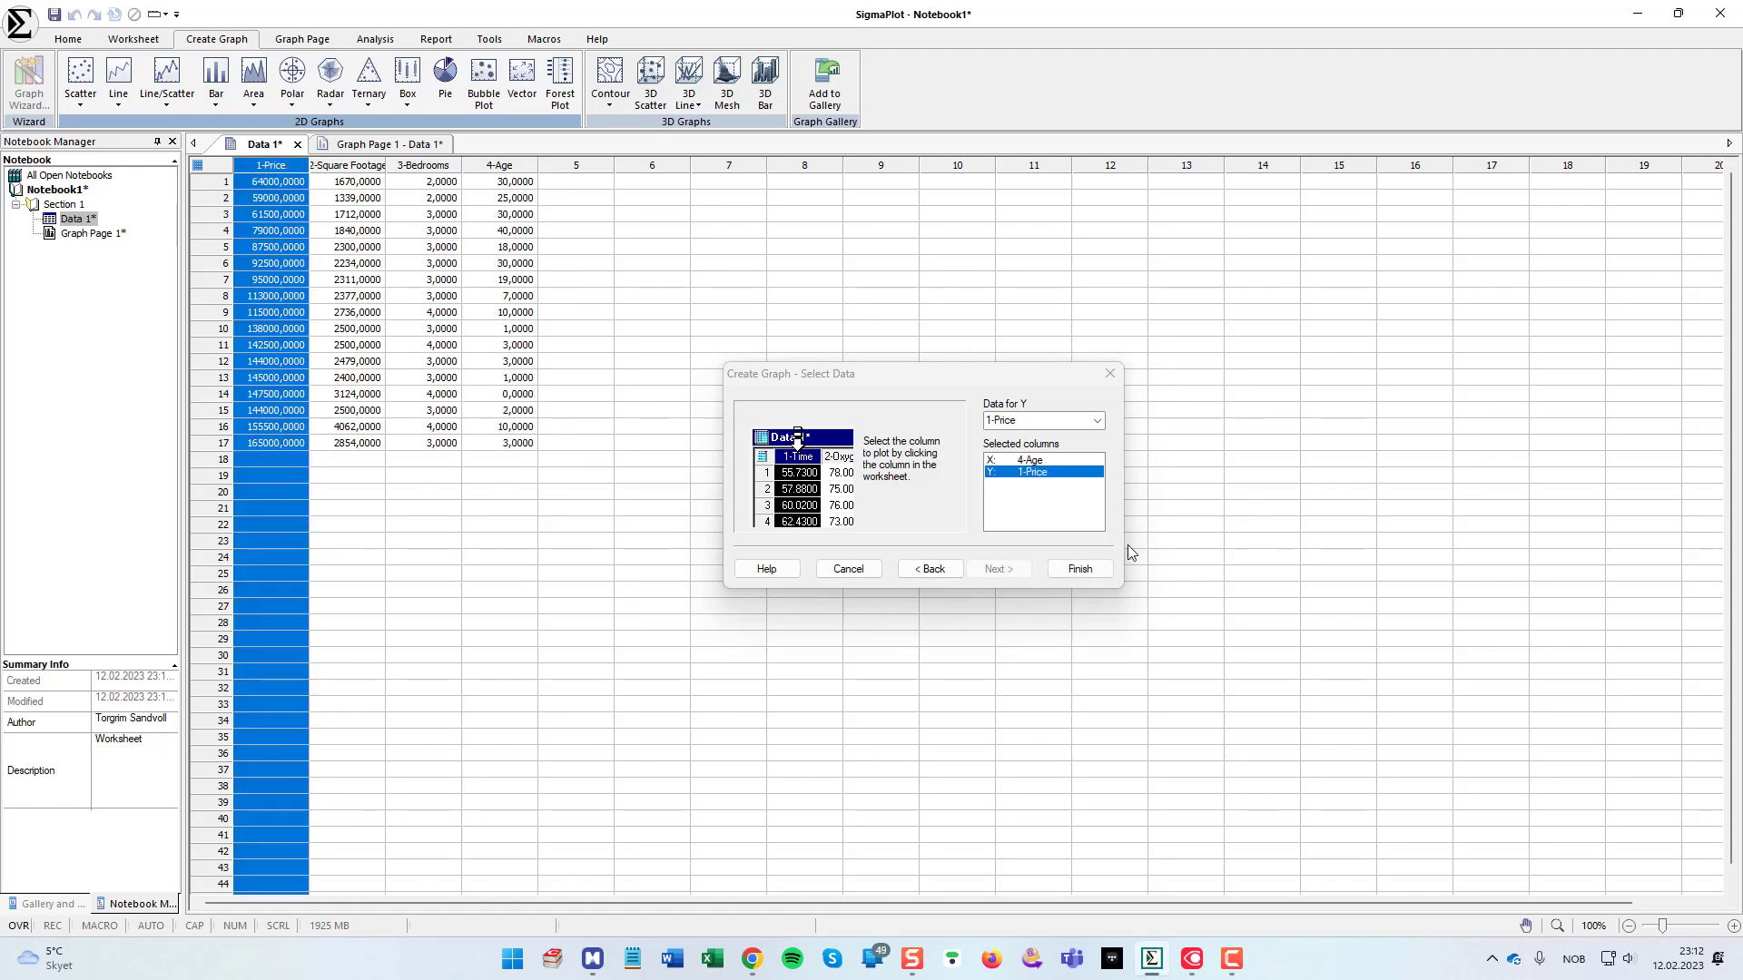
{"action": "left_click", "coordinate": [1077, 568]}
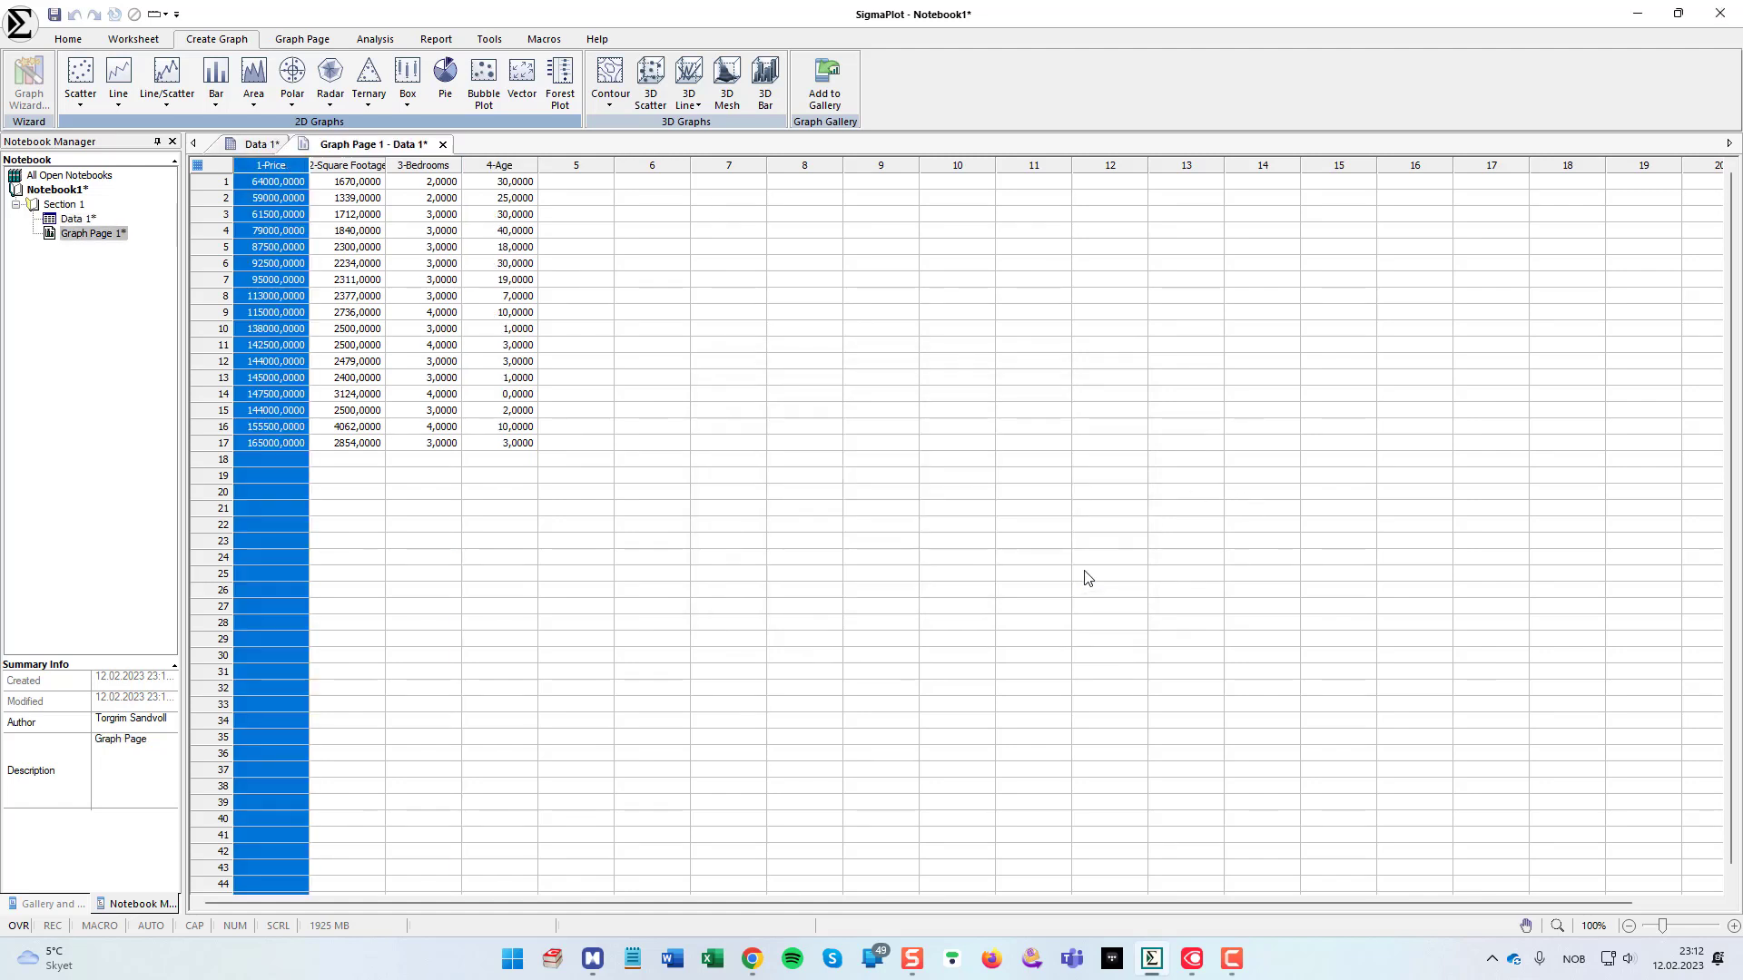
{"action": "left_click", "coordinate": [372, 144]}
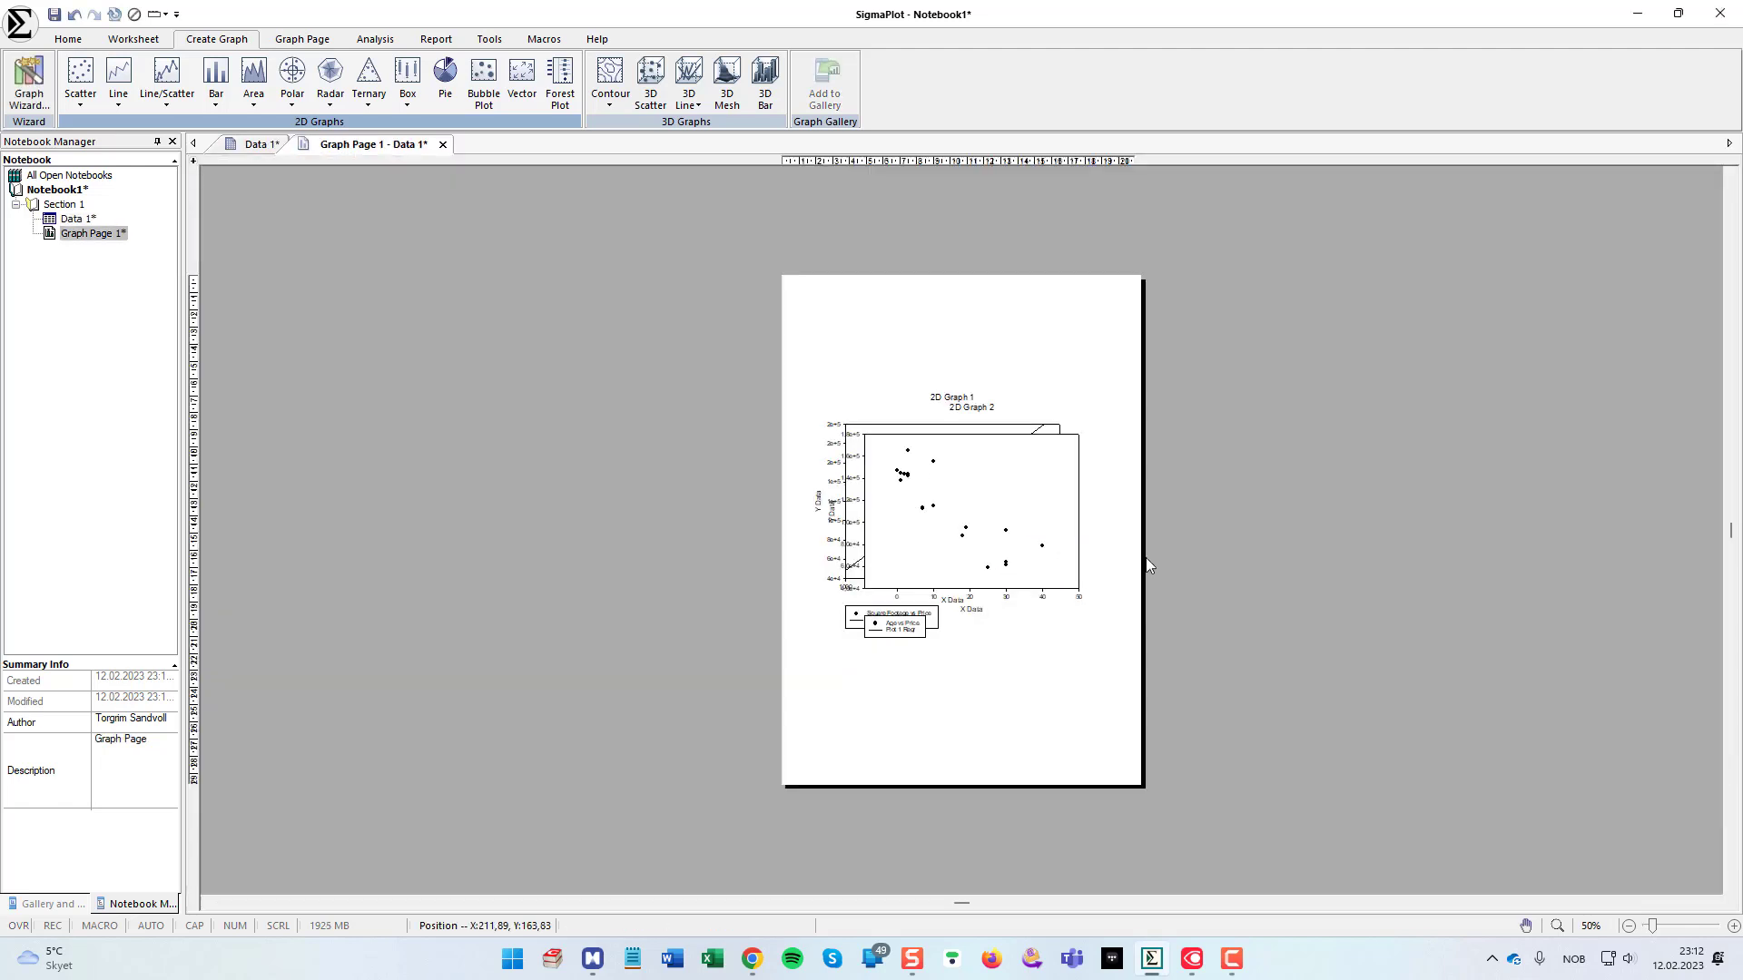
{"action": "mouse_move", "coordinate": [1105, 677]}
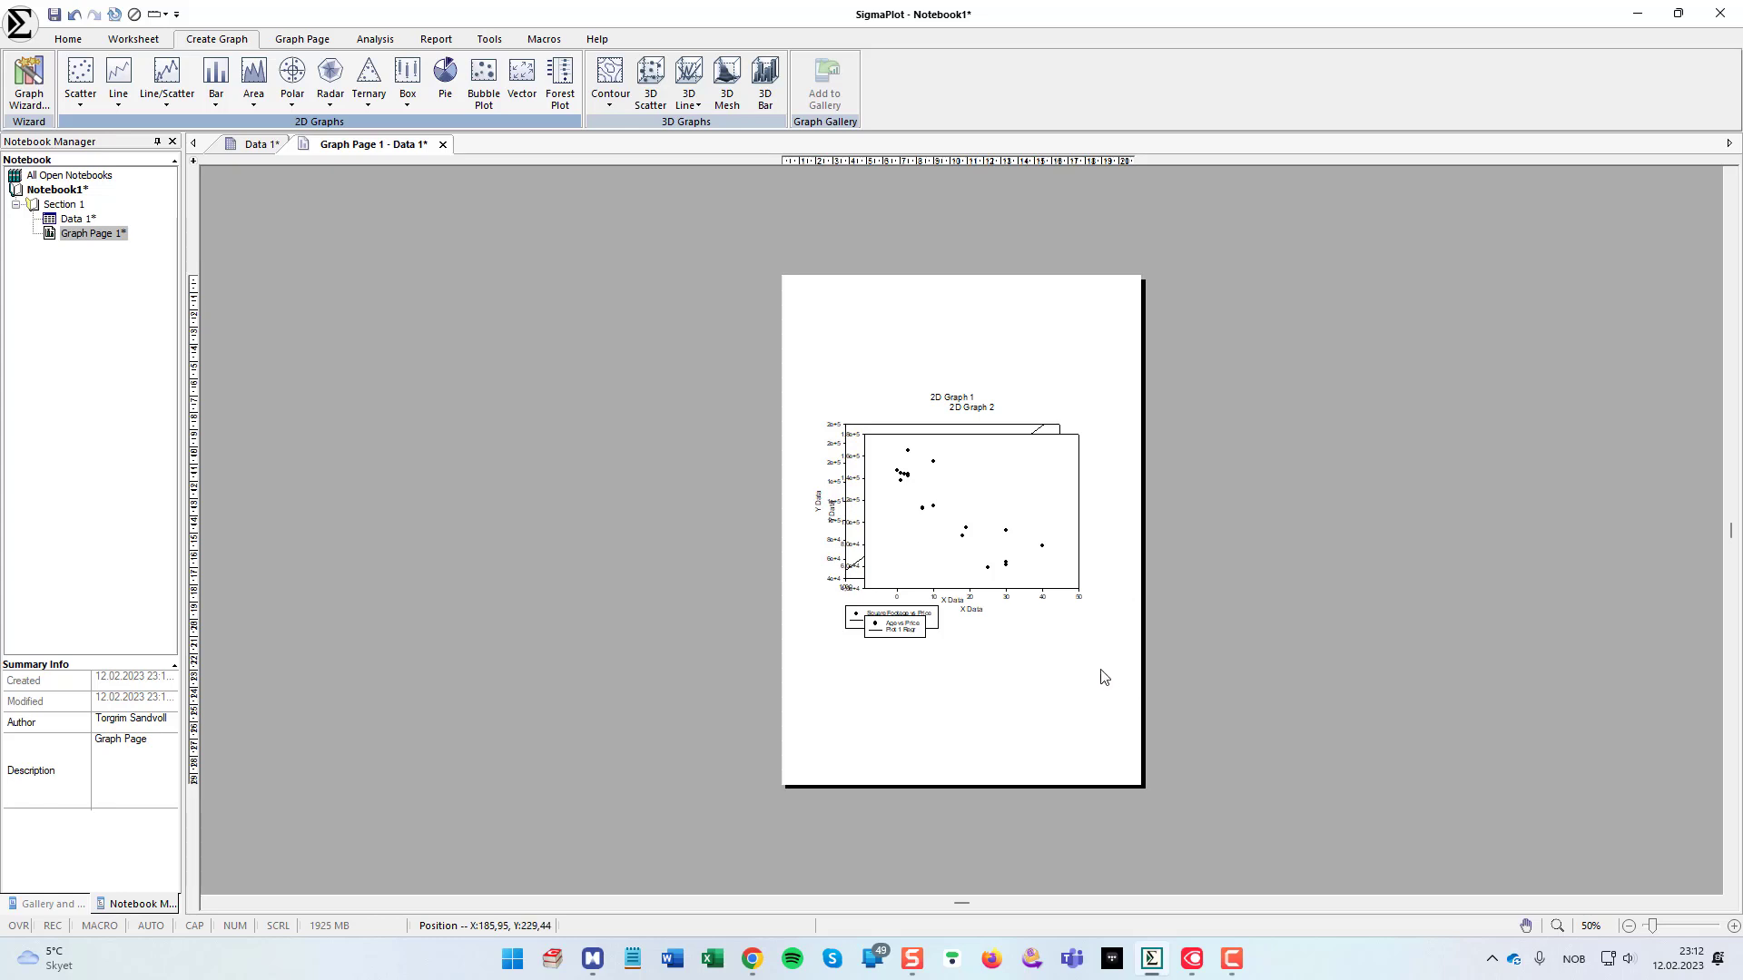
{"action": "mouse_move", "coordinate": [1111, 677]}
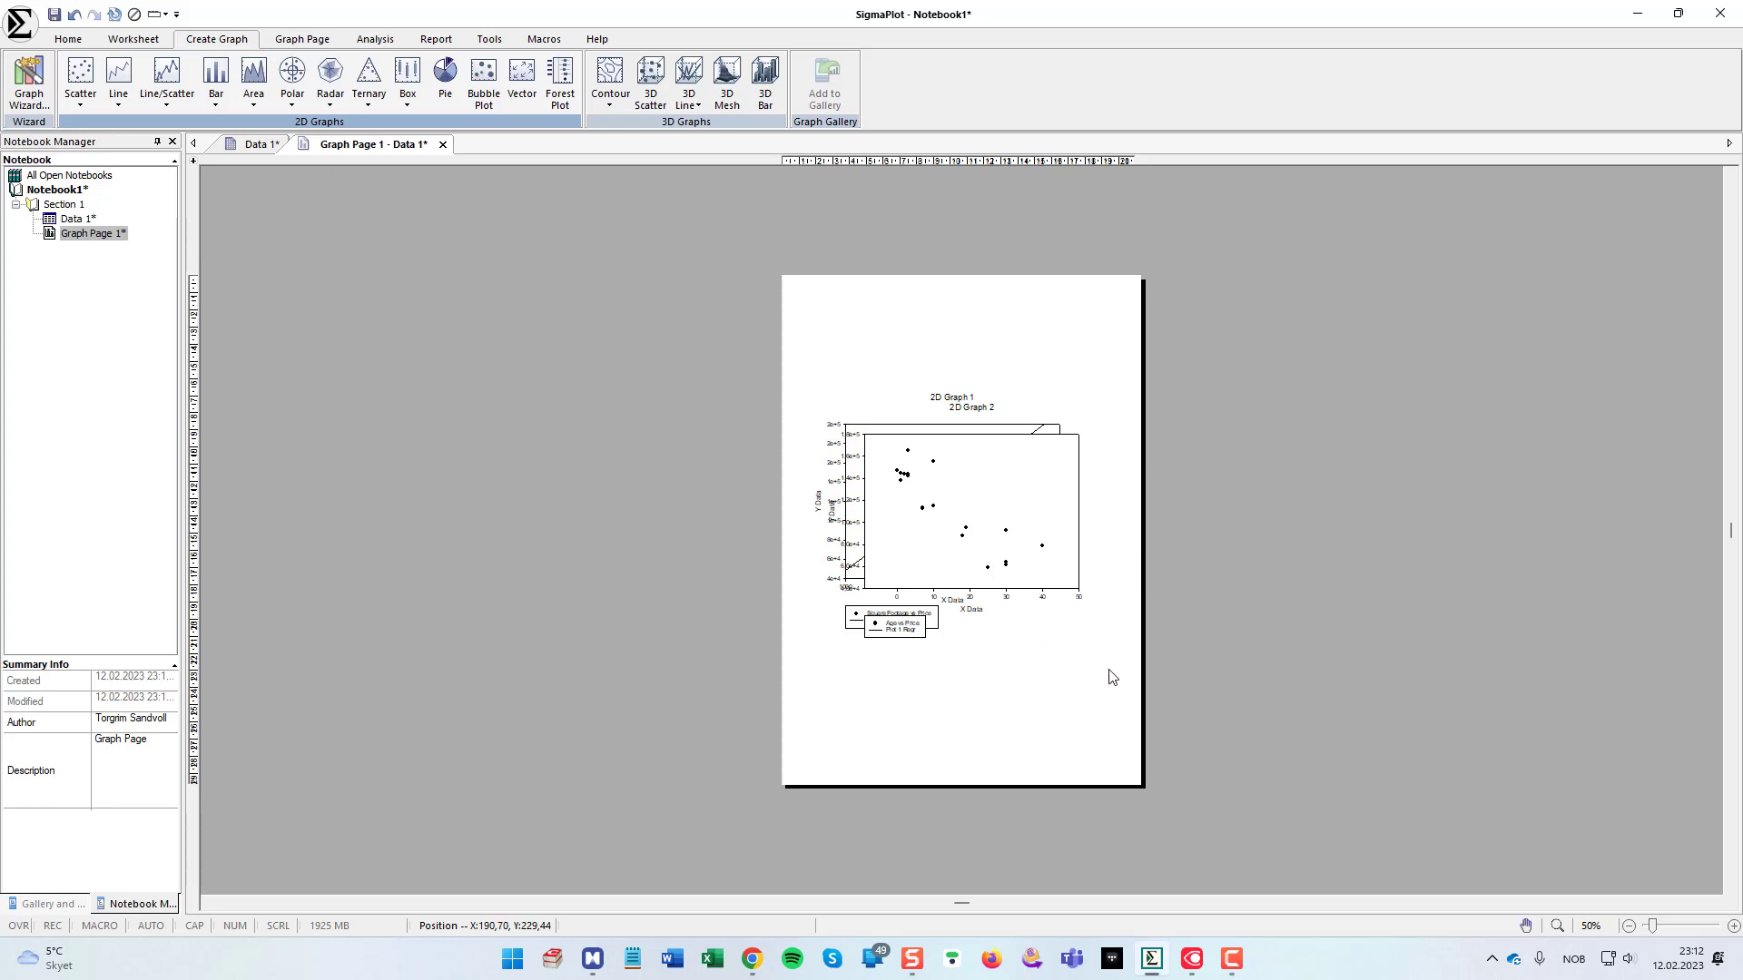
{"action": "mouse_move", "coordinate": [1036, 330]}
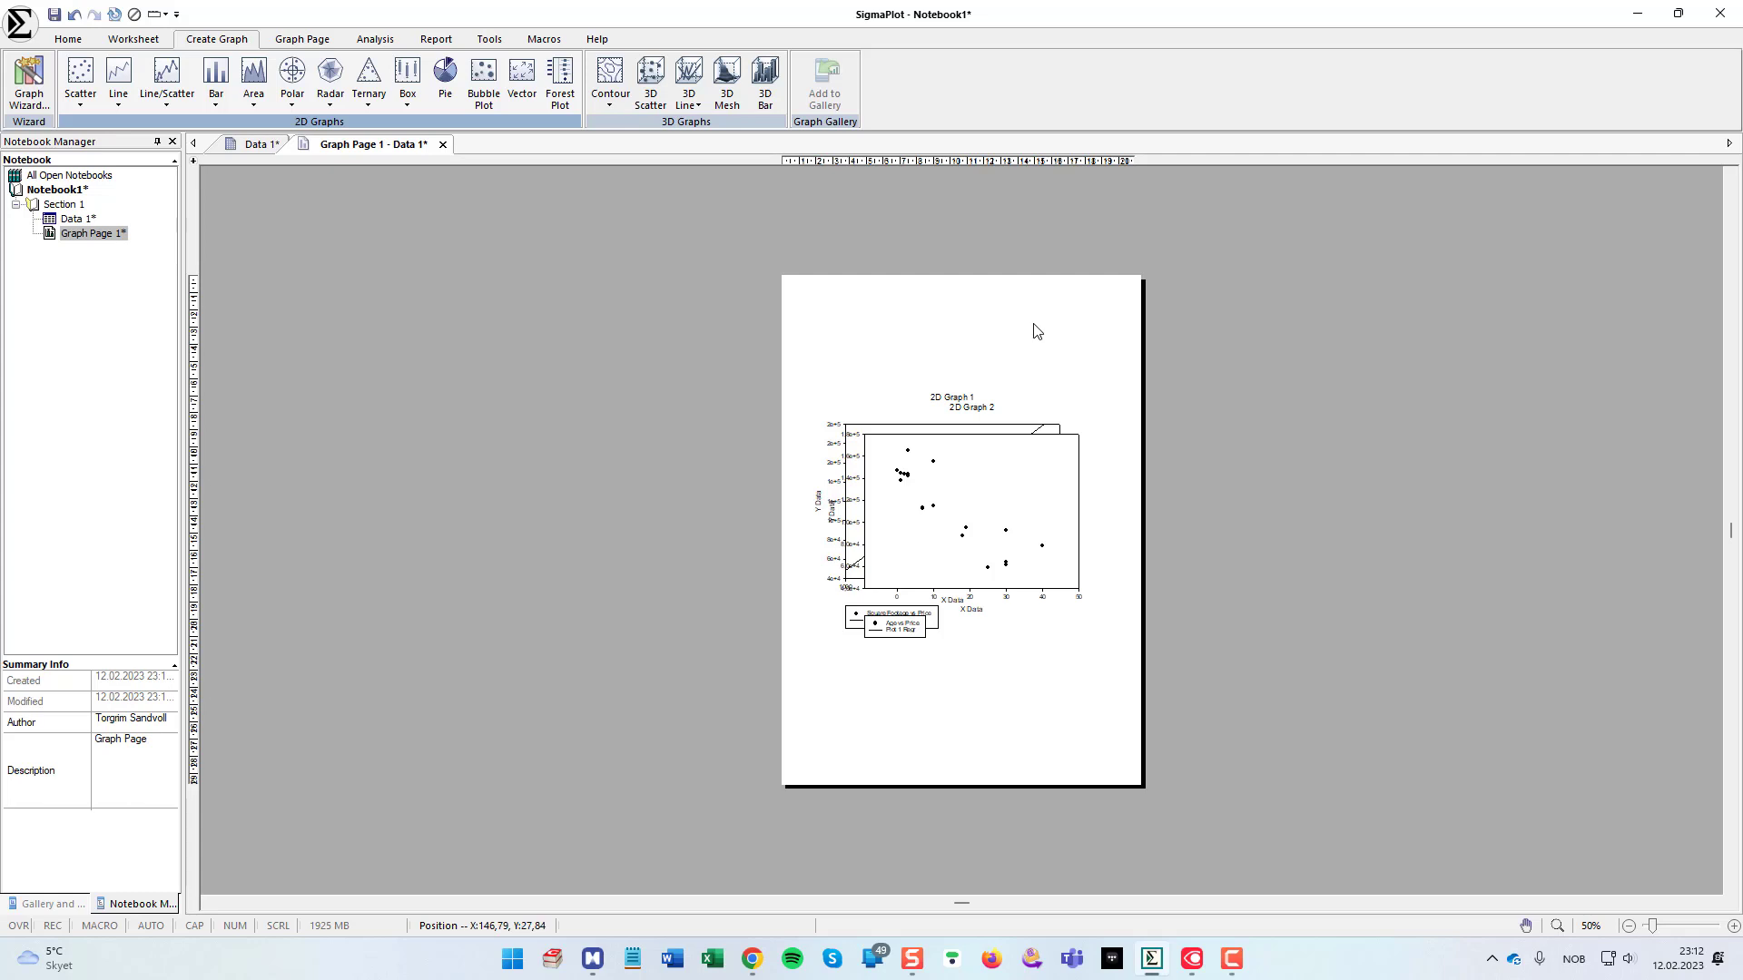
Step: Apply the '2 up, 3.5" x 3.5" landscape' layout so the two graphs sit side by side
{"action": "right_click", "coordinate": [1037, 330]}
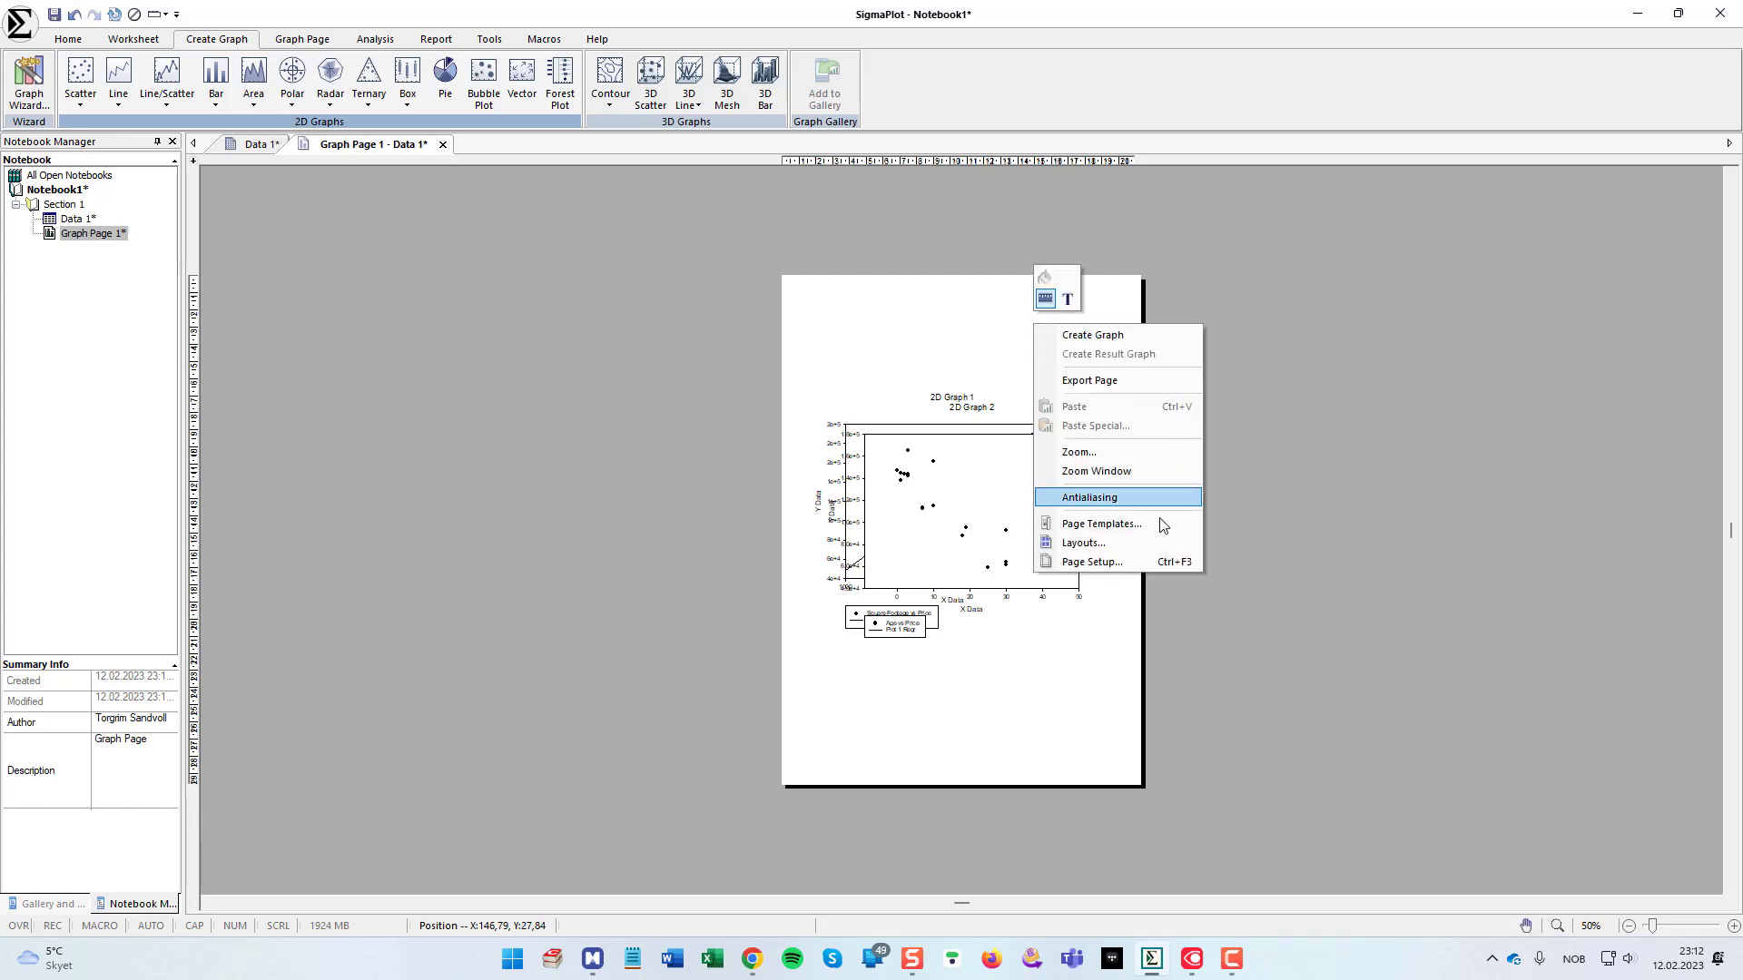
{"action": "left_click", "coordinate": [1082, 542]}
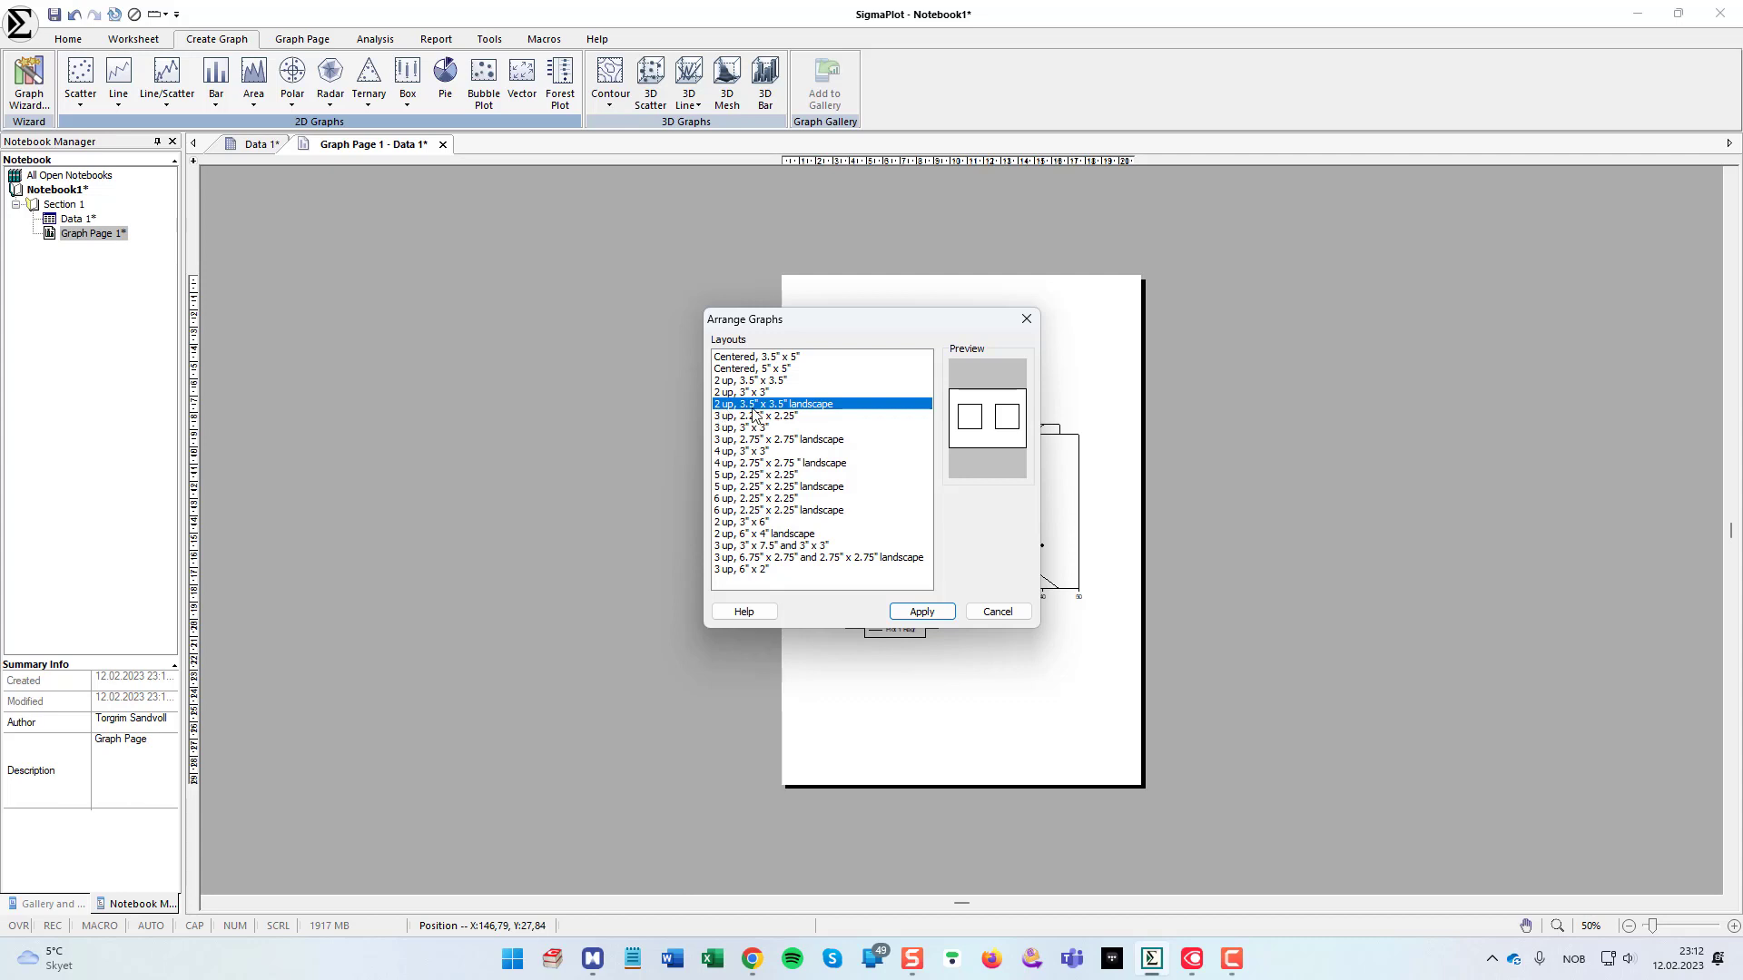
{"action": "mouse_move", "coordinate": [781, 415]}
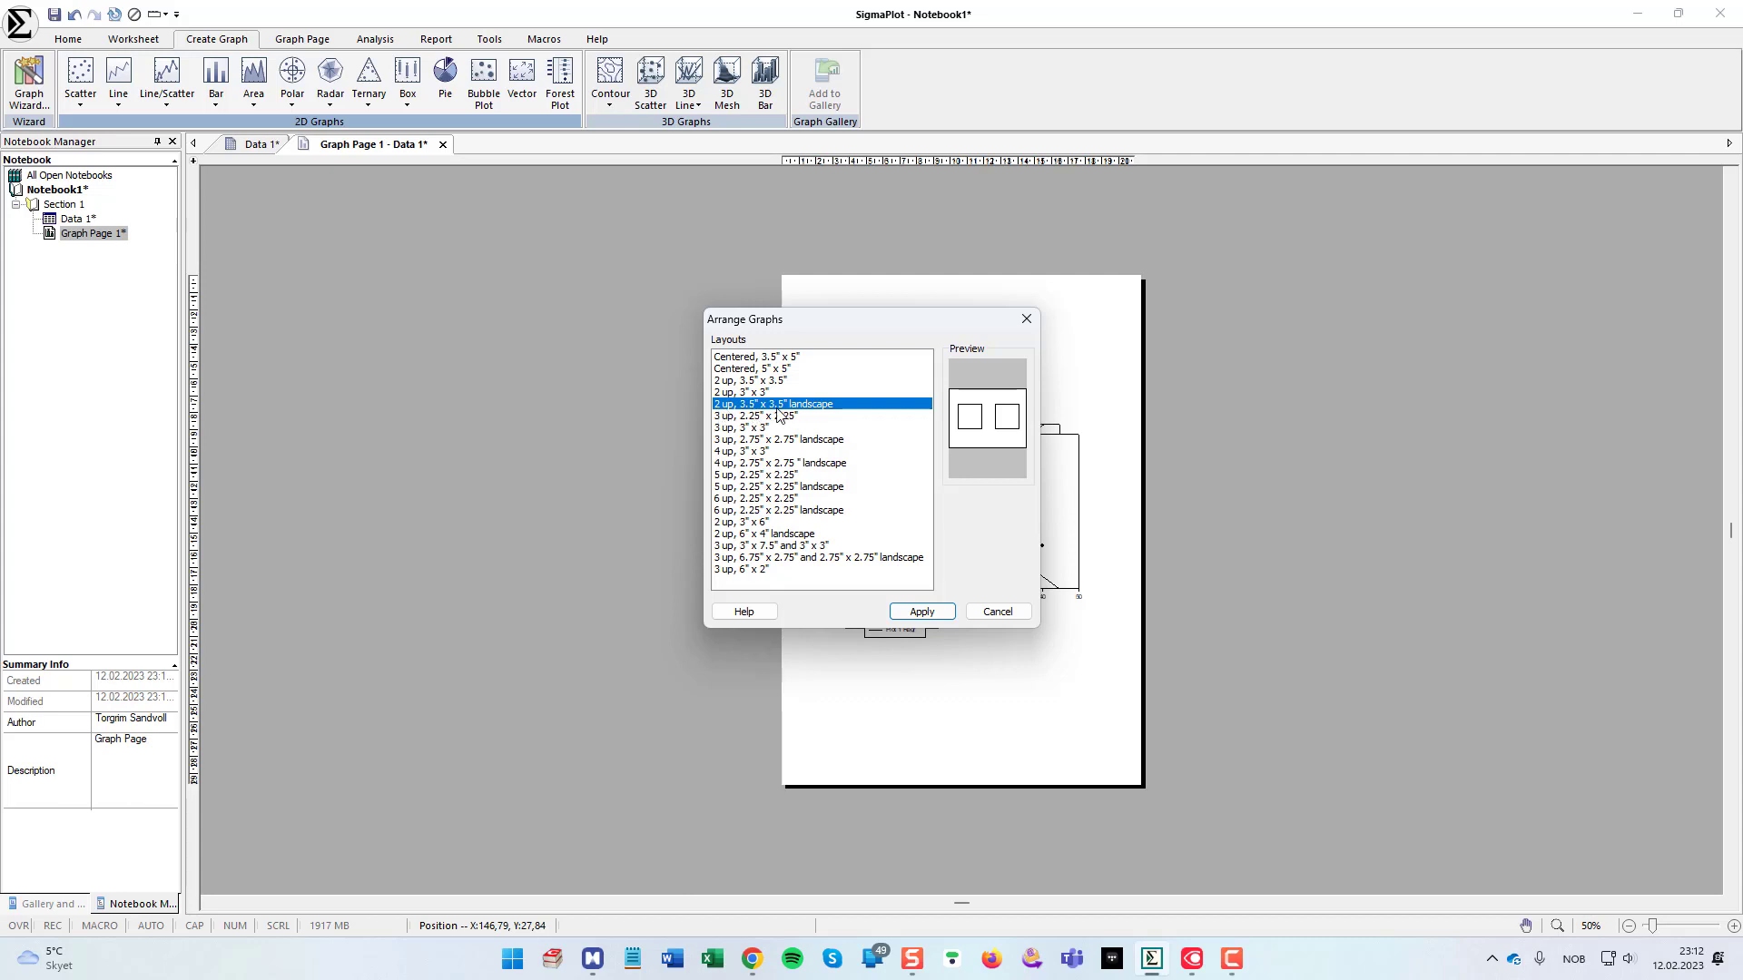
{"action": "left_click", "coordinate": [921, 612]}
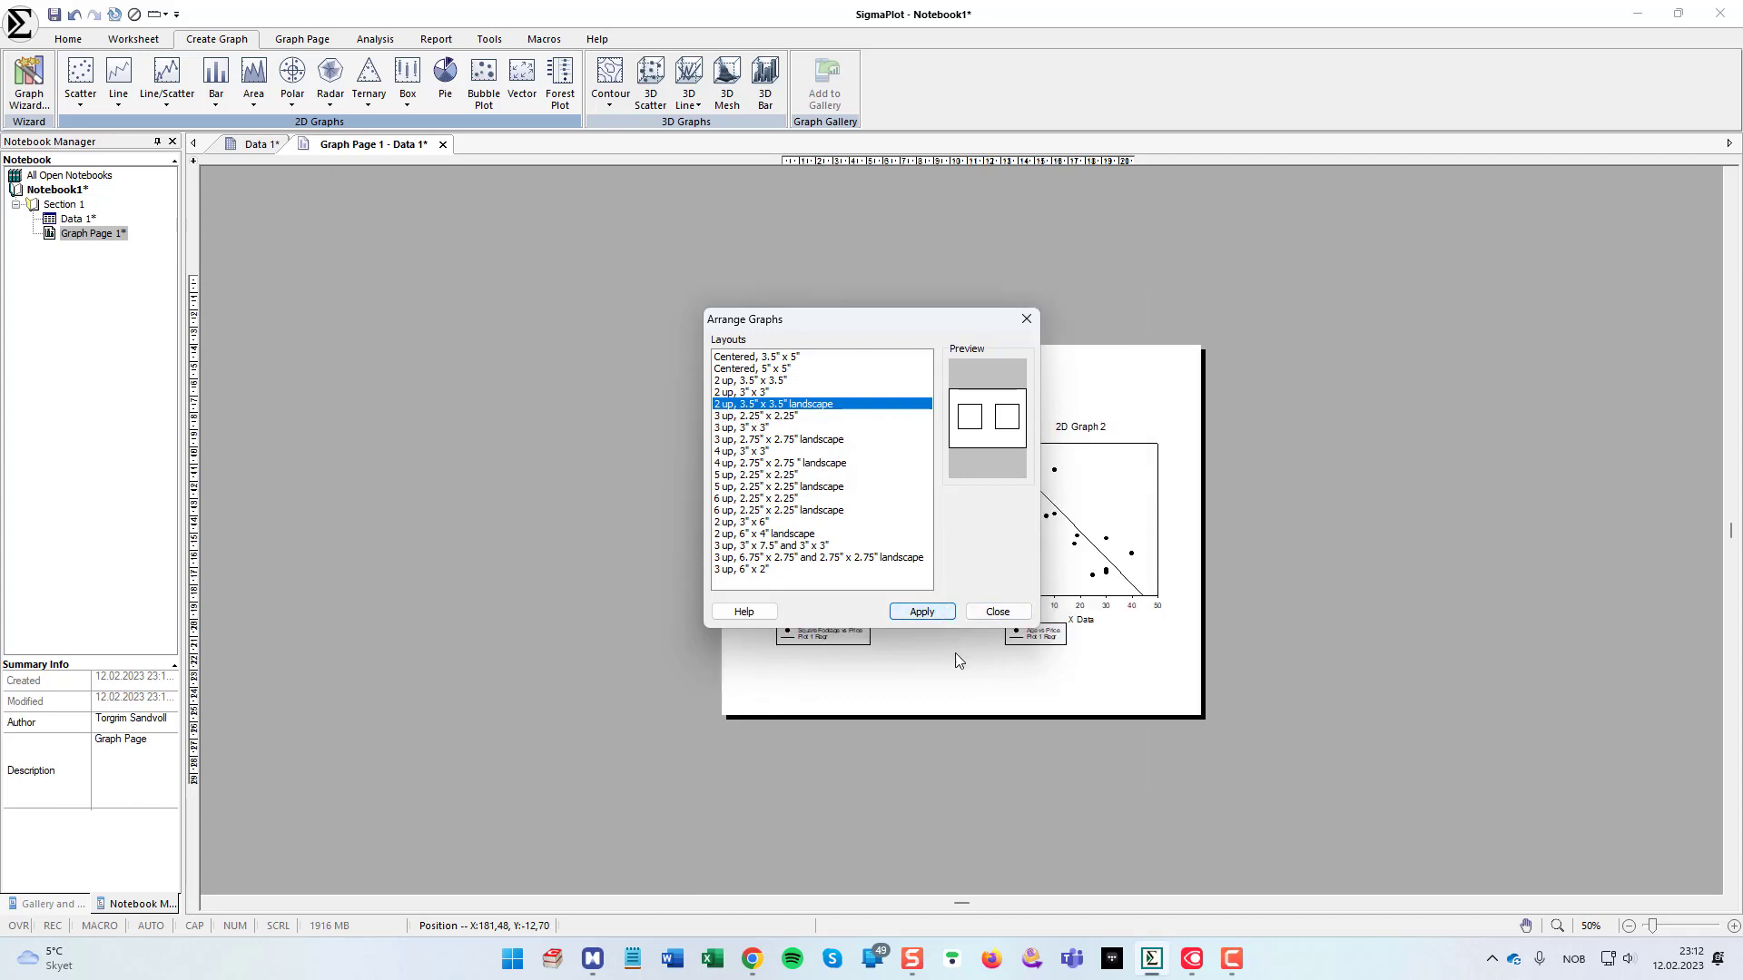
{"action": "left_click", "coordinate": [995, 611]}
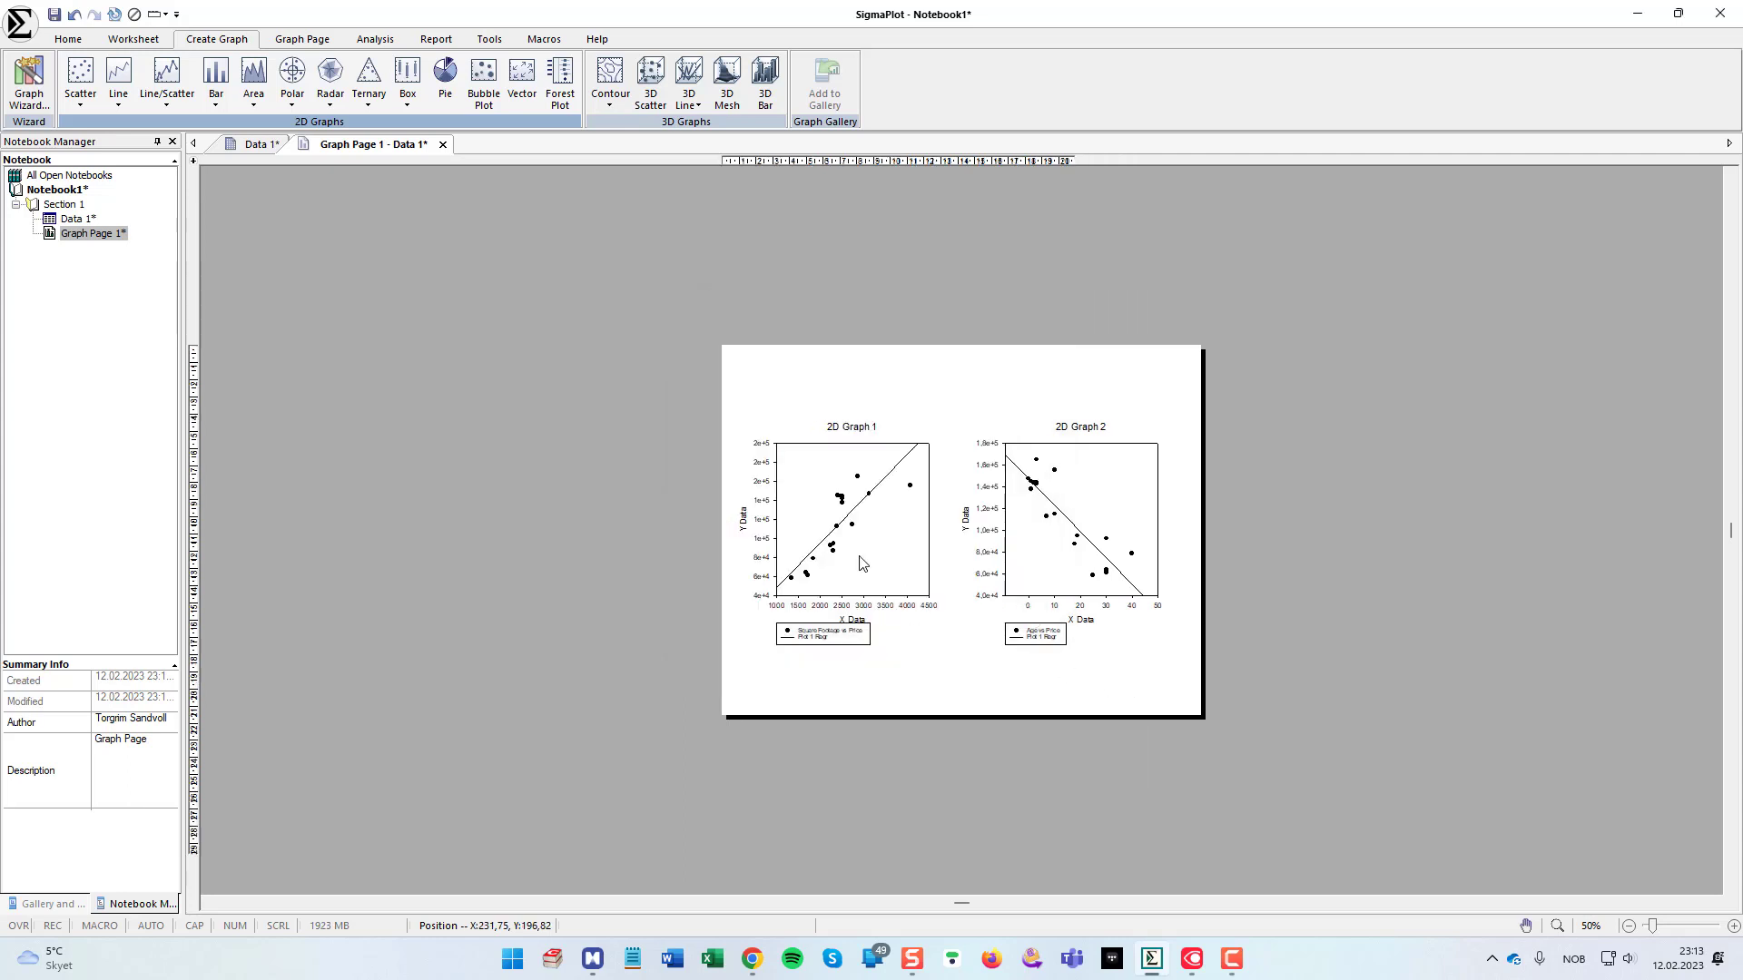
{"action": "mouse_move", "coordinate": [1269, 512]}
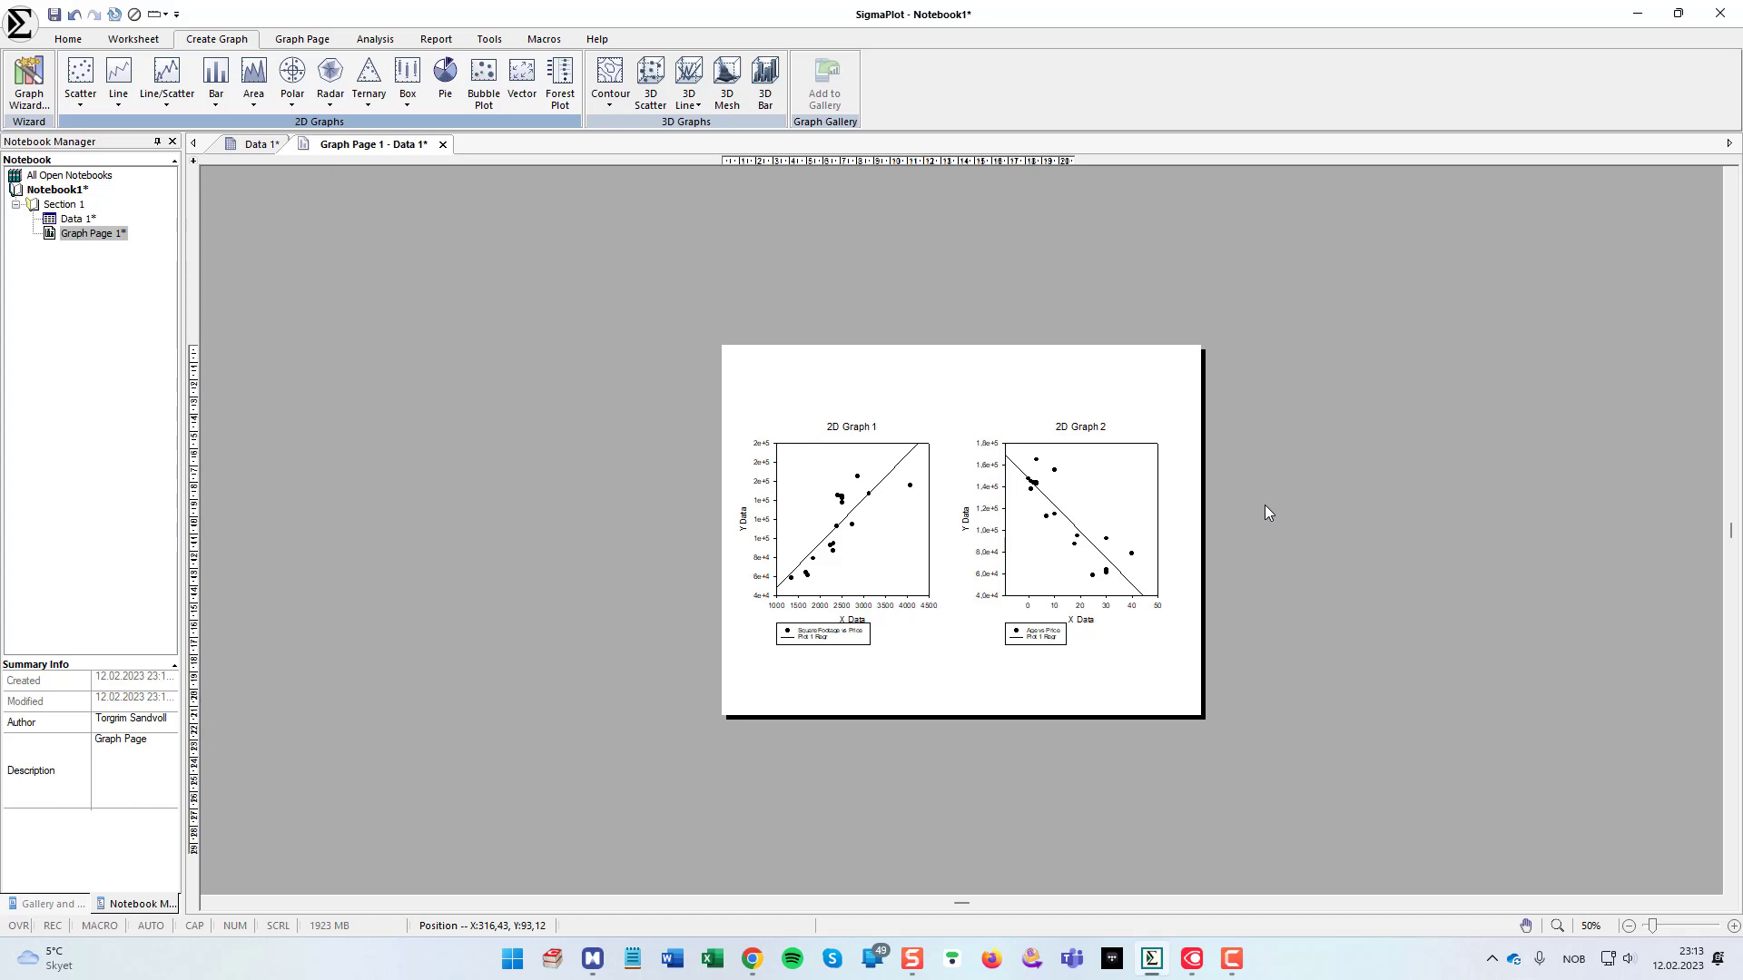
{"action": "mouse_move", "coordinate": [1352, 505]}
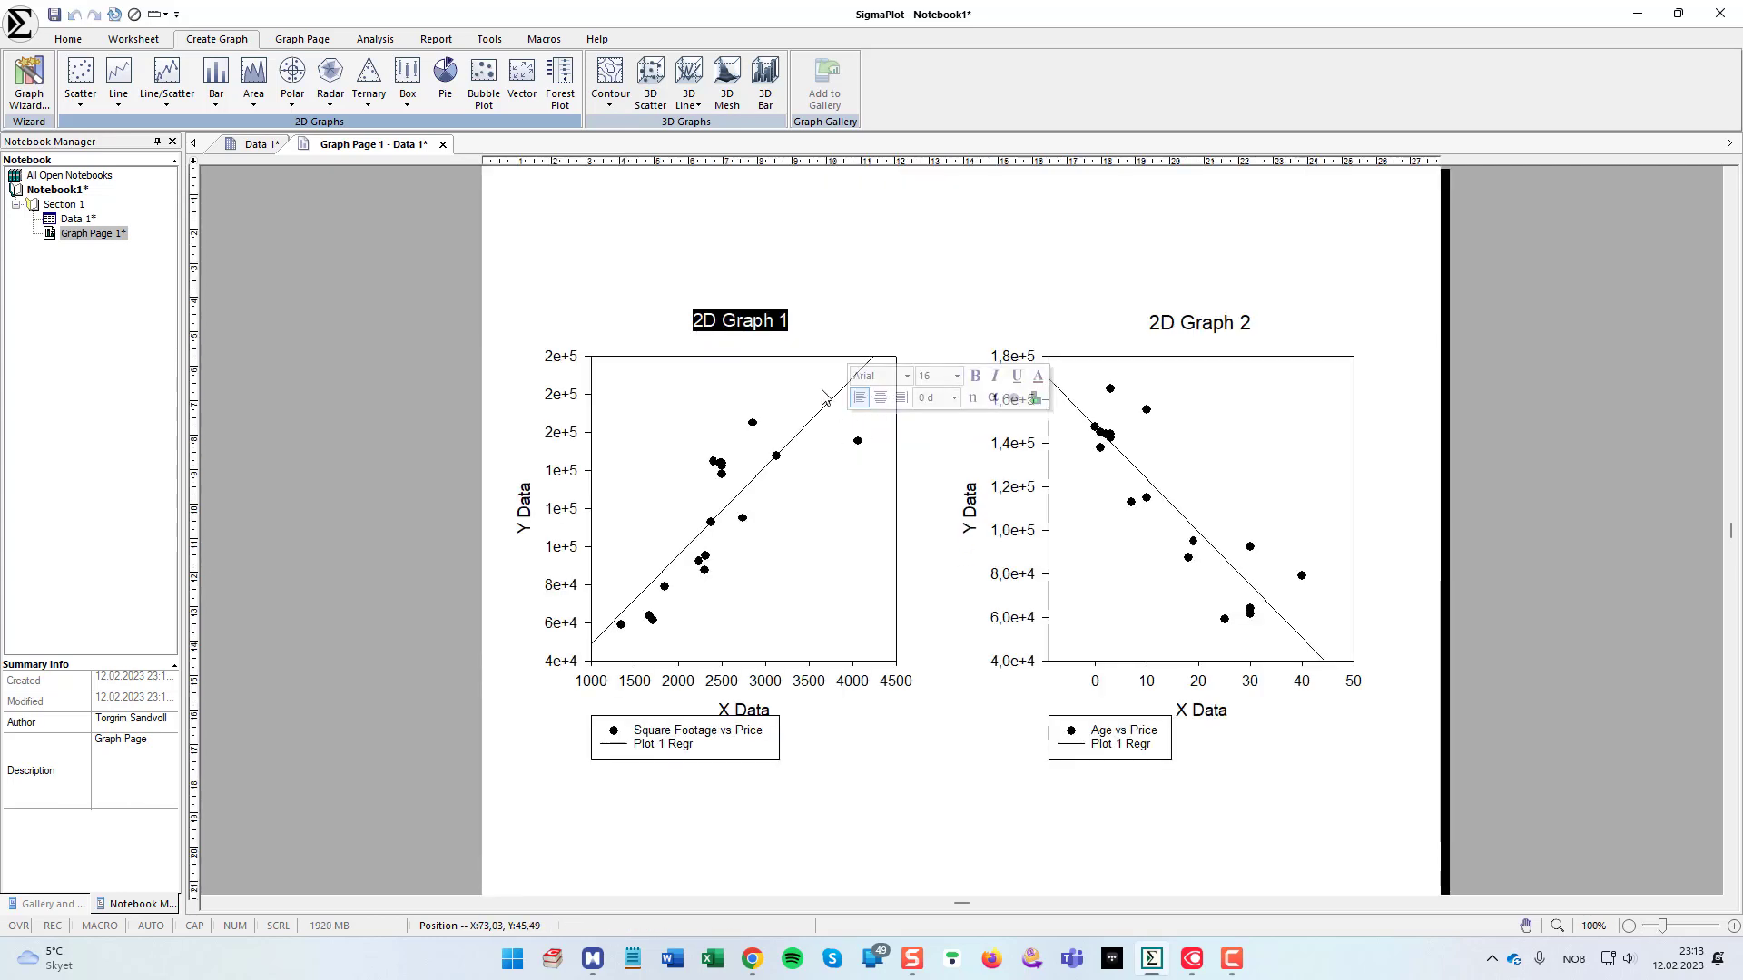
Step: Replace the '2D Graph 1' title with 'Square footage vs Price'
{"action": "left_click", "coordinate": [798, 356]}
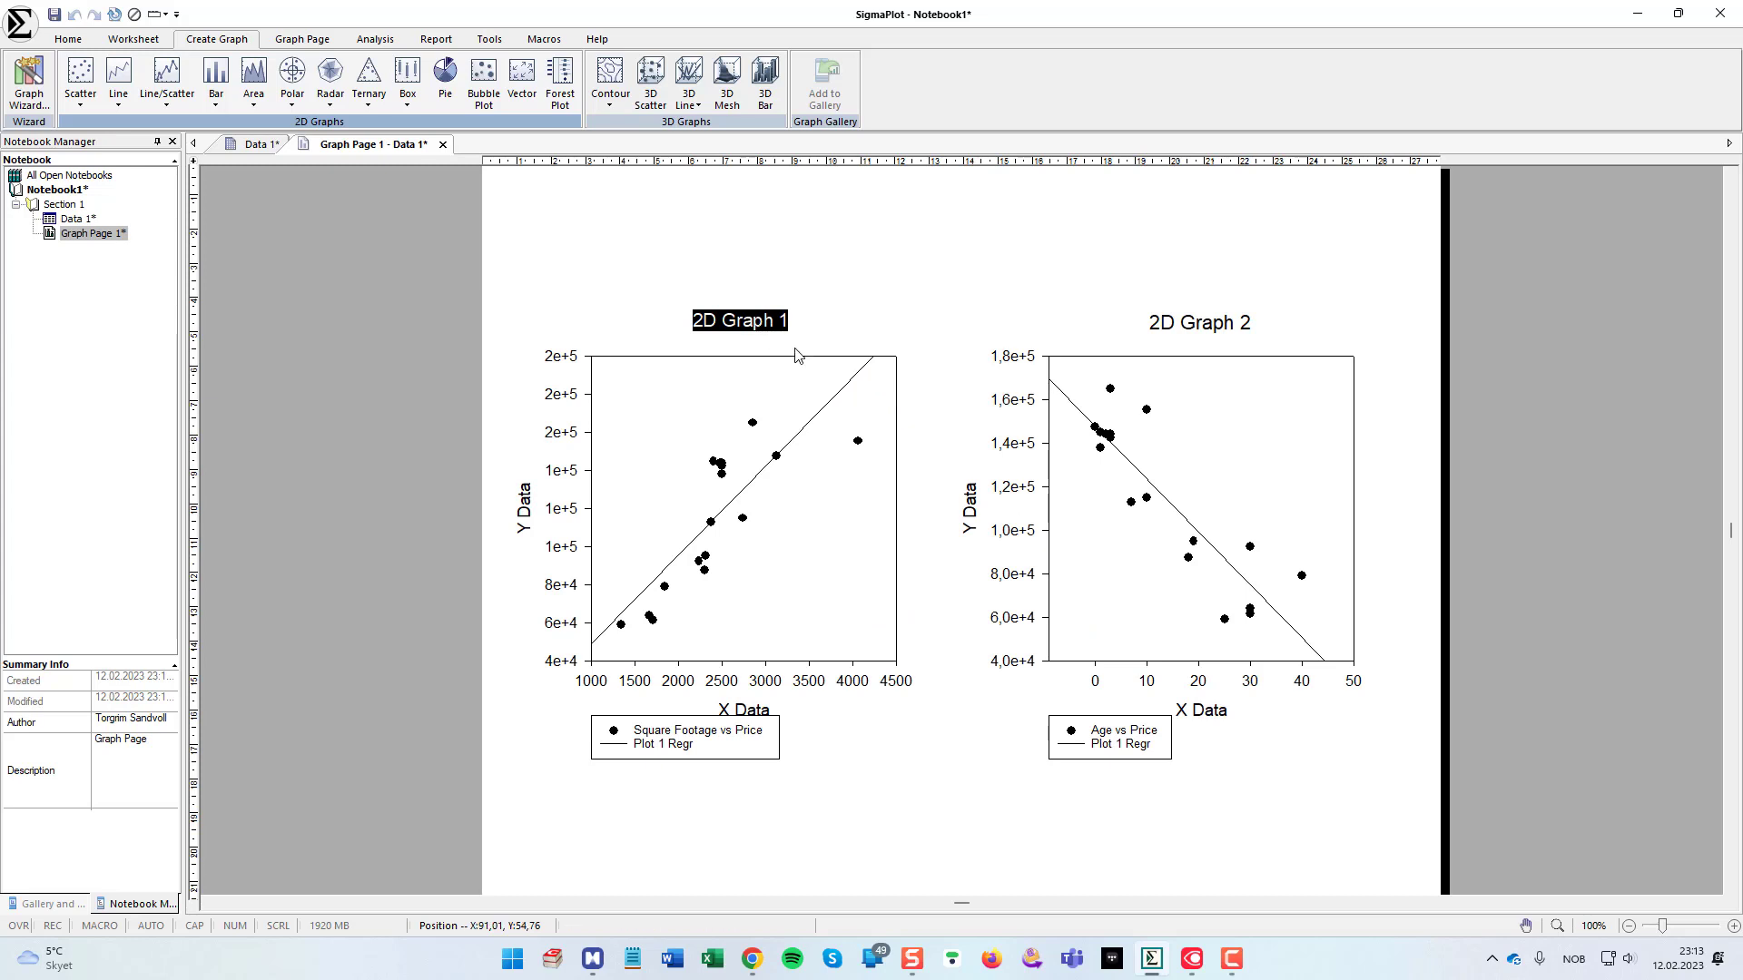
{"action": "type", "text": "Square"}
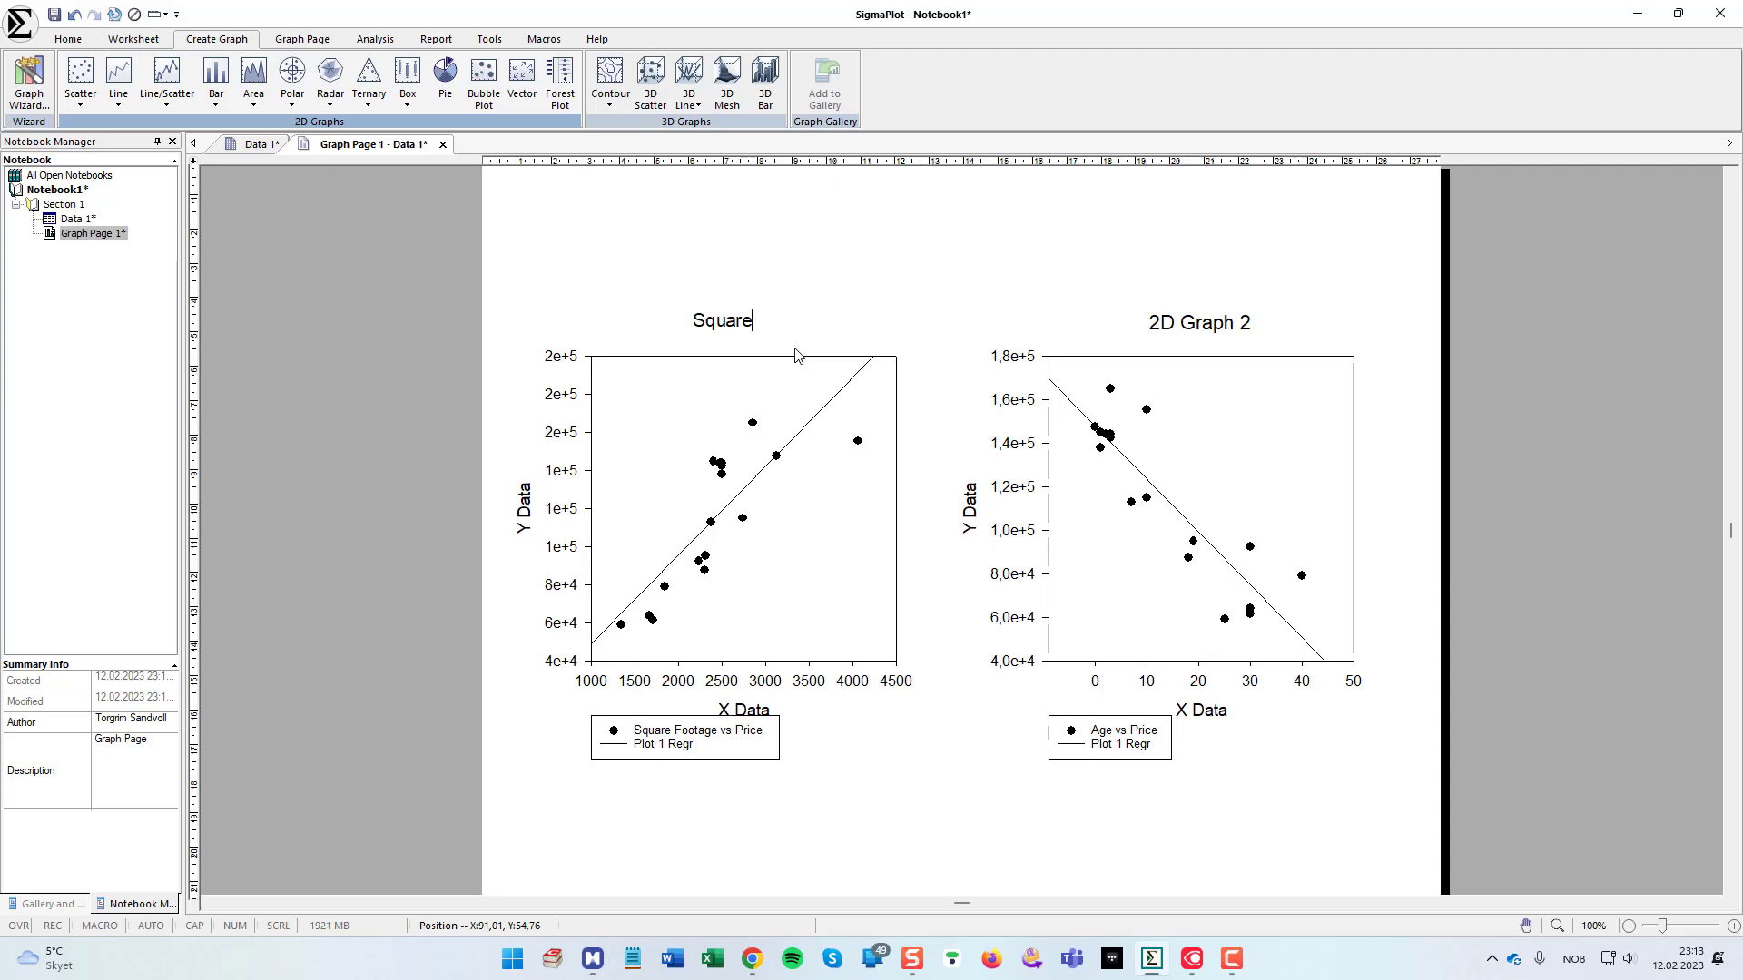
{"action": "type", "text": "footage vs"}
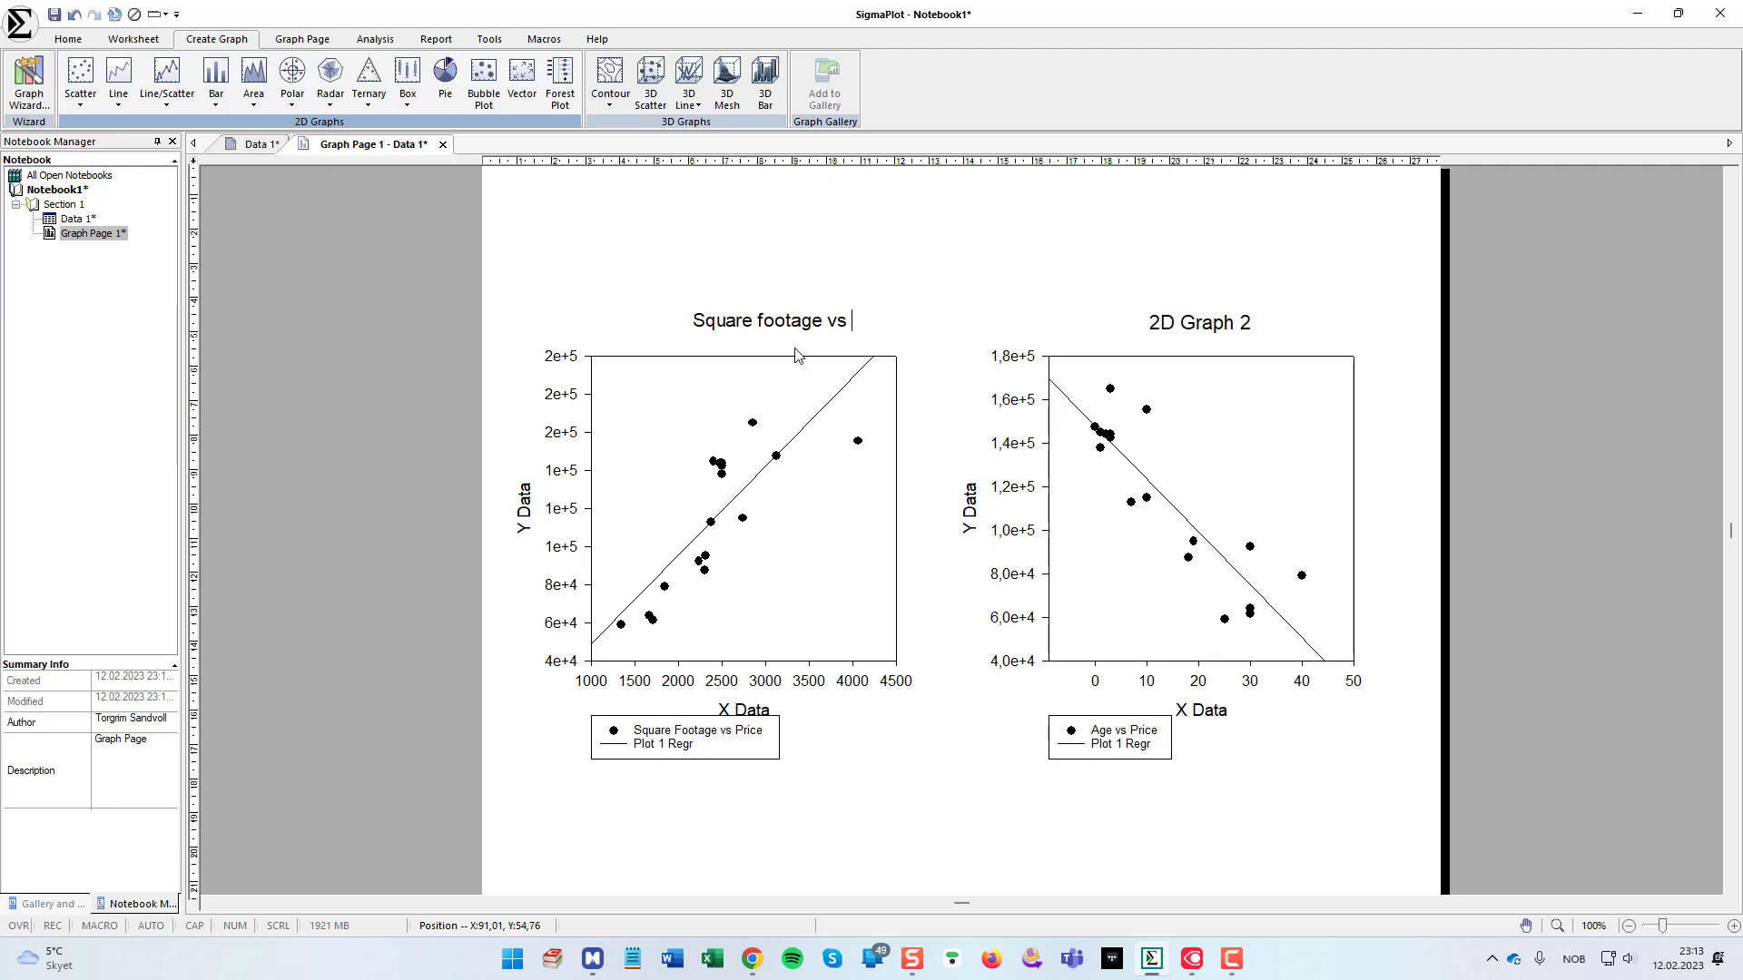
{"action": "type", "text": "Price"}
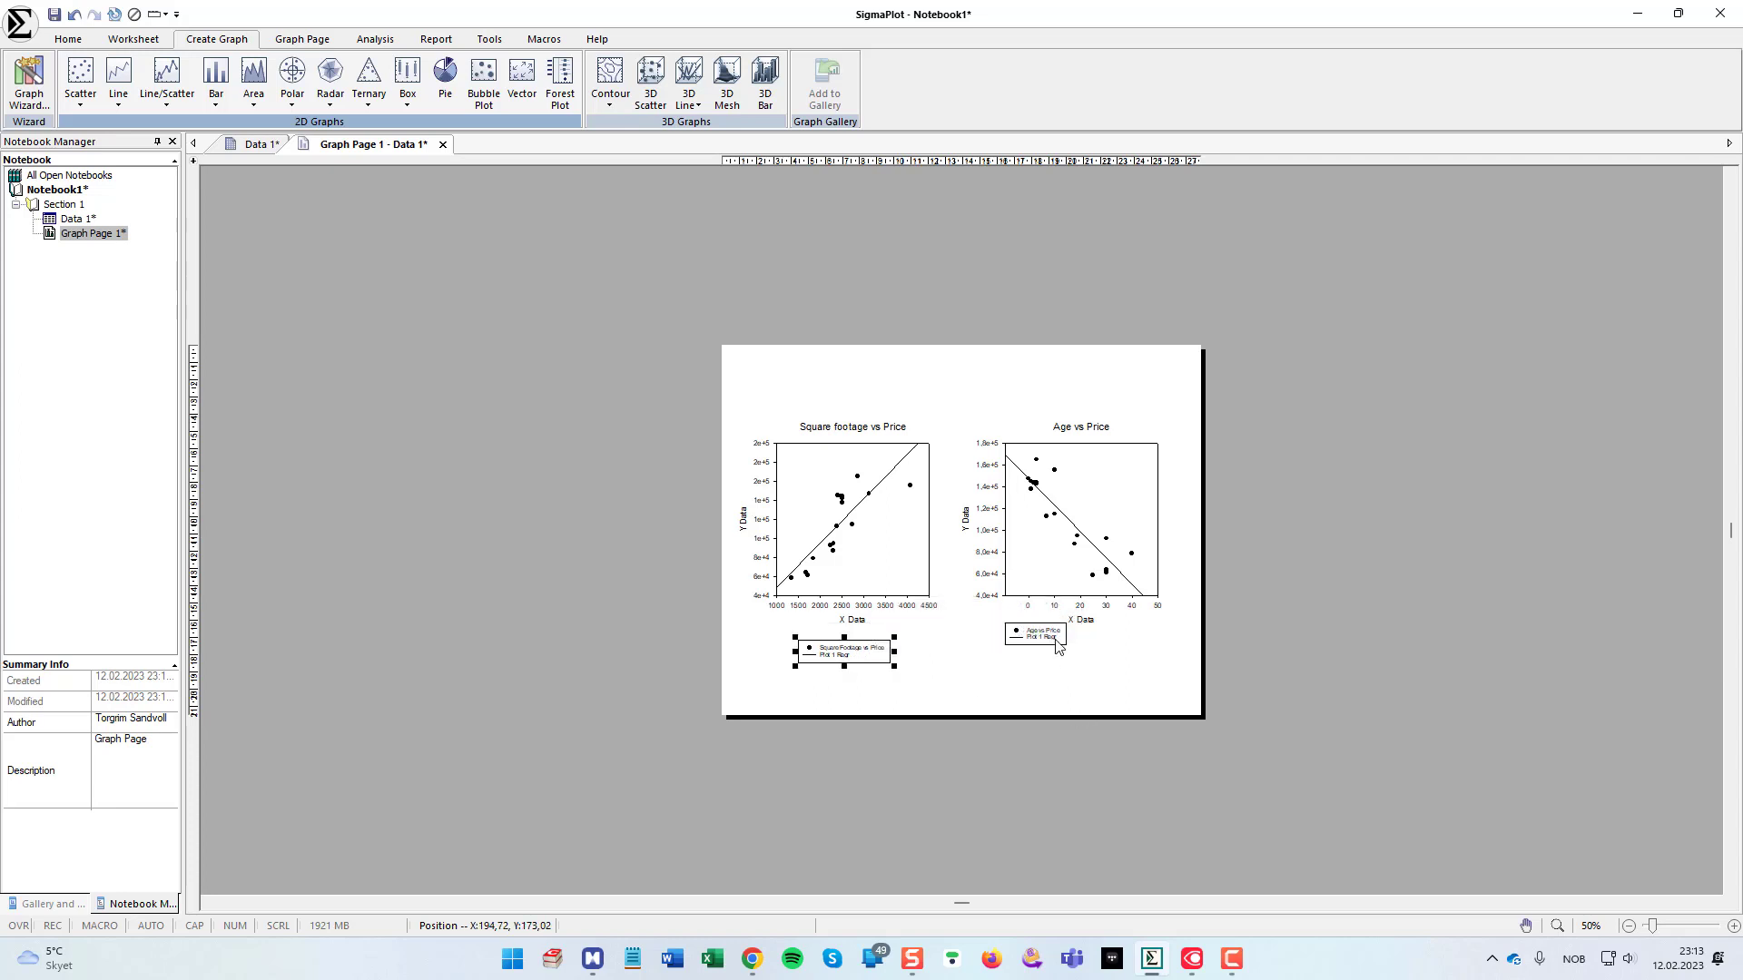
Step: Move the Age vs Price legend to sit centred beneath its graph
{"action": "double_click", "coordinate": [1033, 633]}
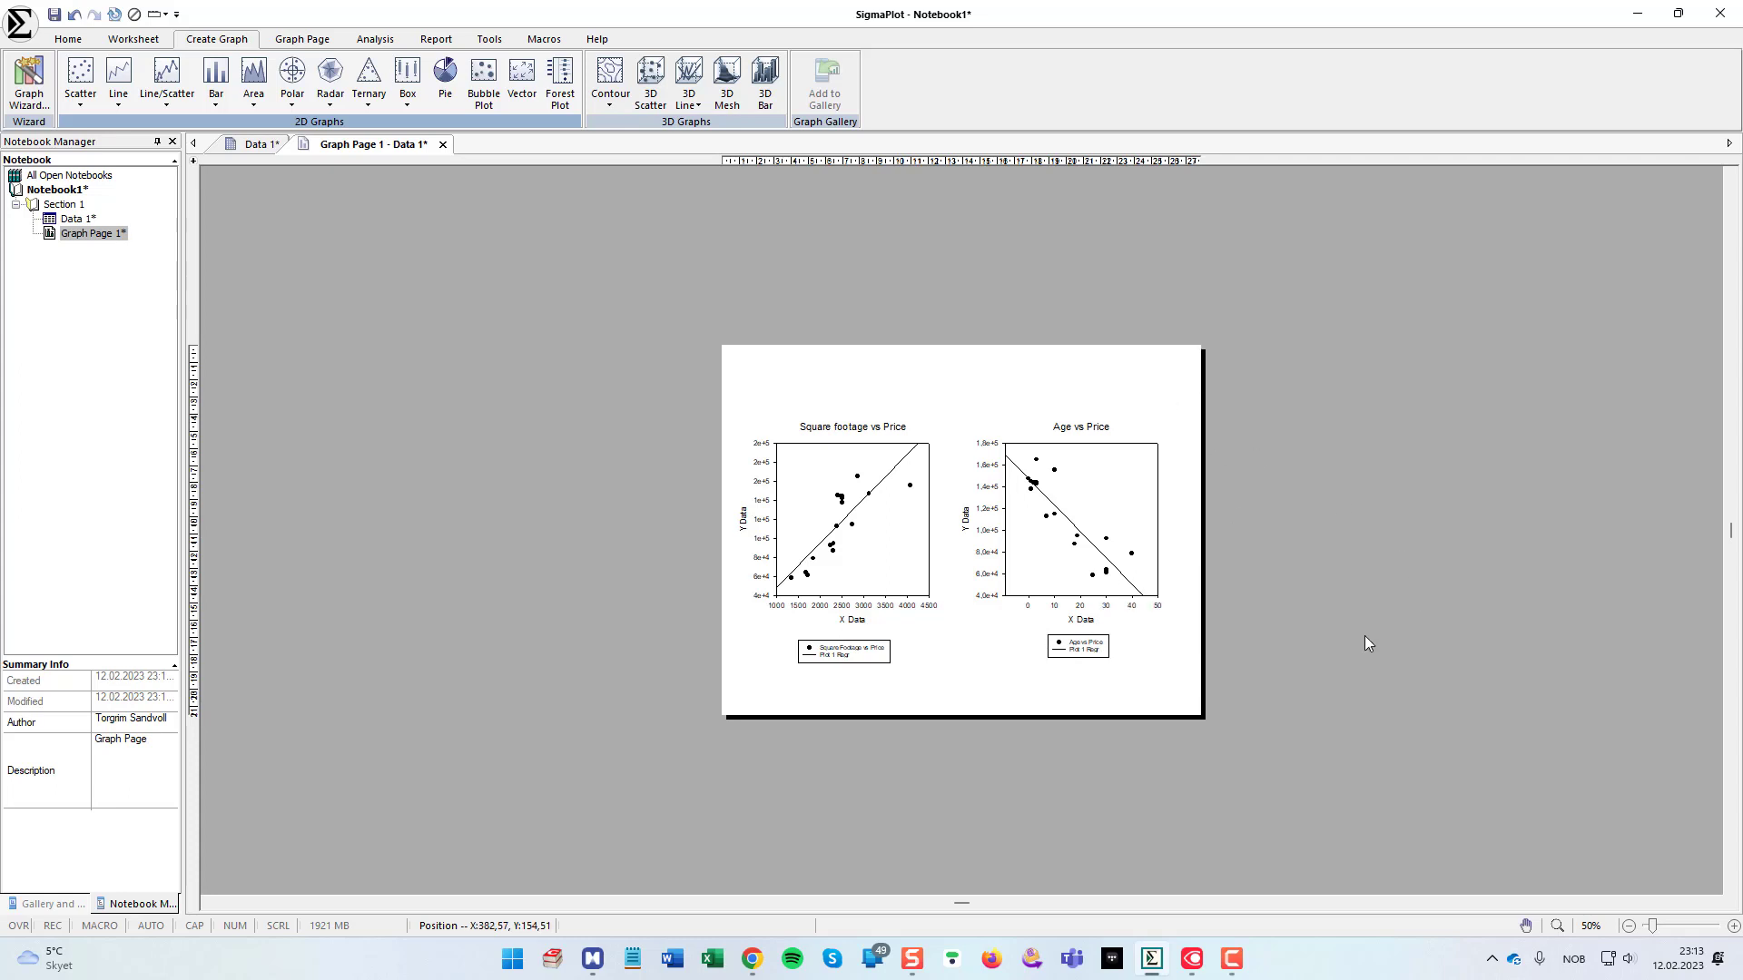
{"action": "mouse_move", "coordinate": [904, 487]}
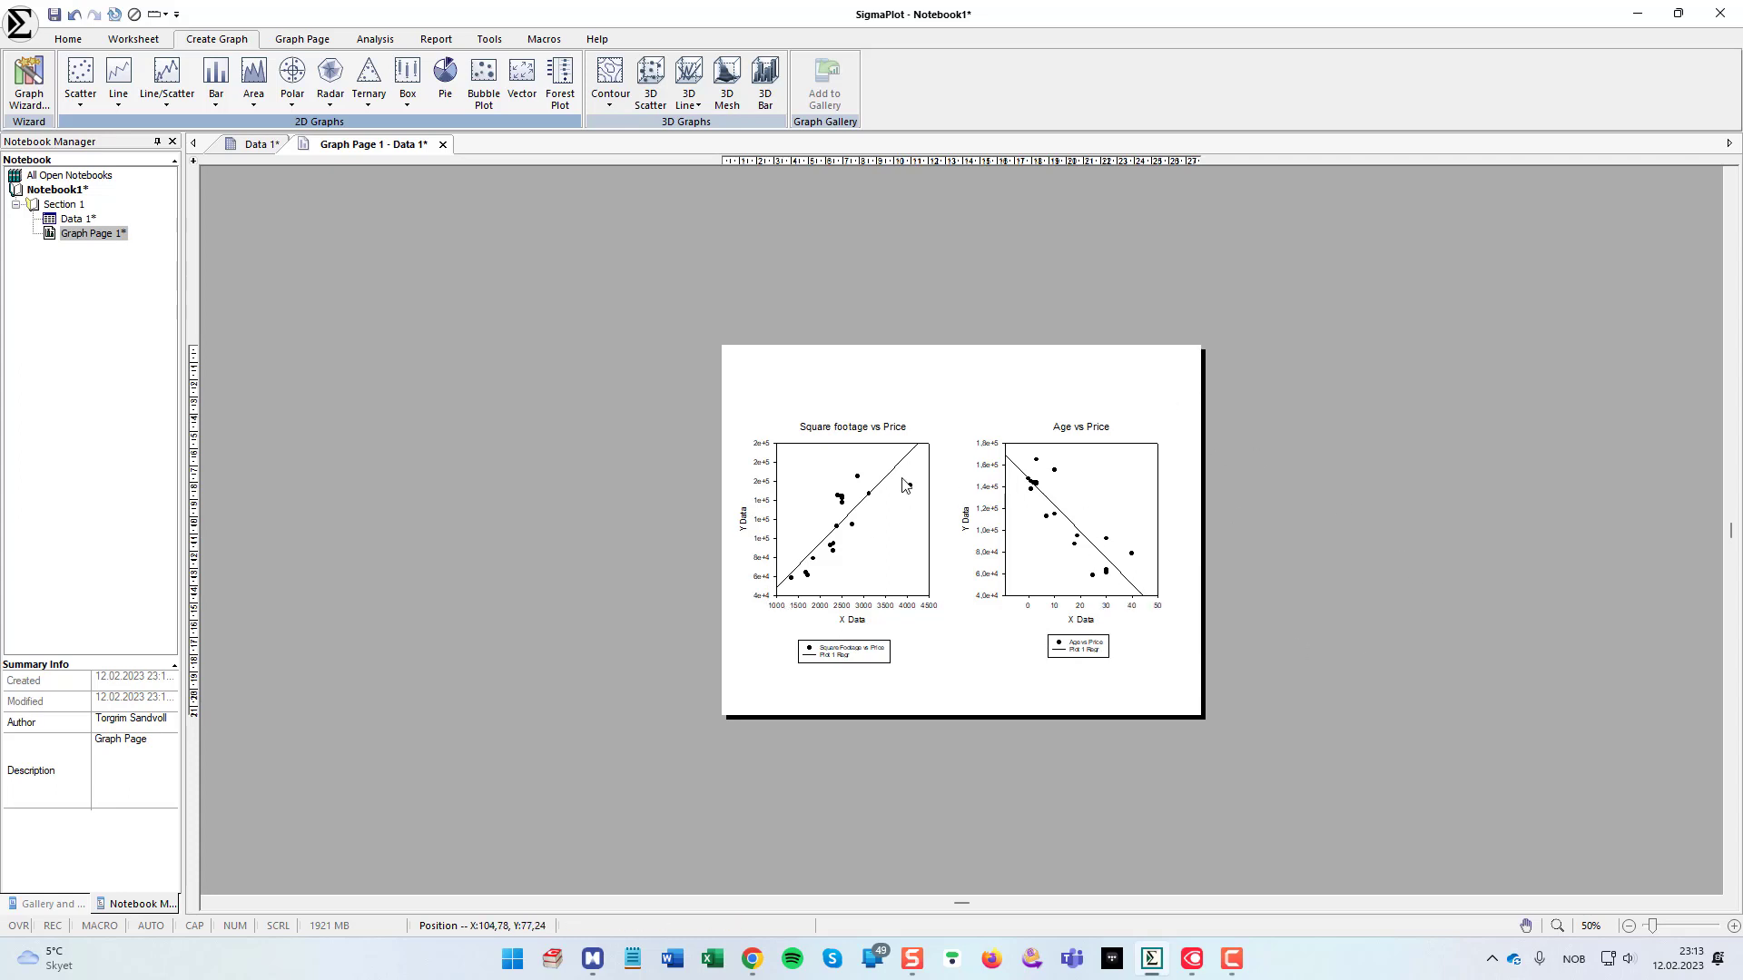
{"action": "mouse_move", "coordinate": [1078, 519]}
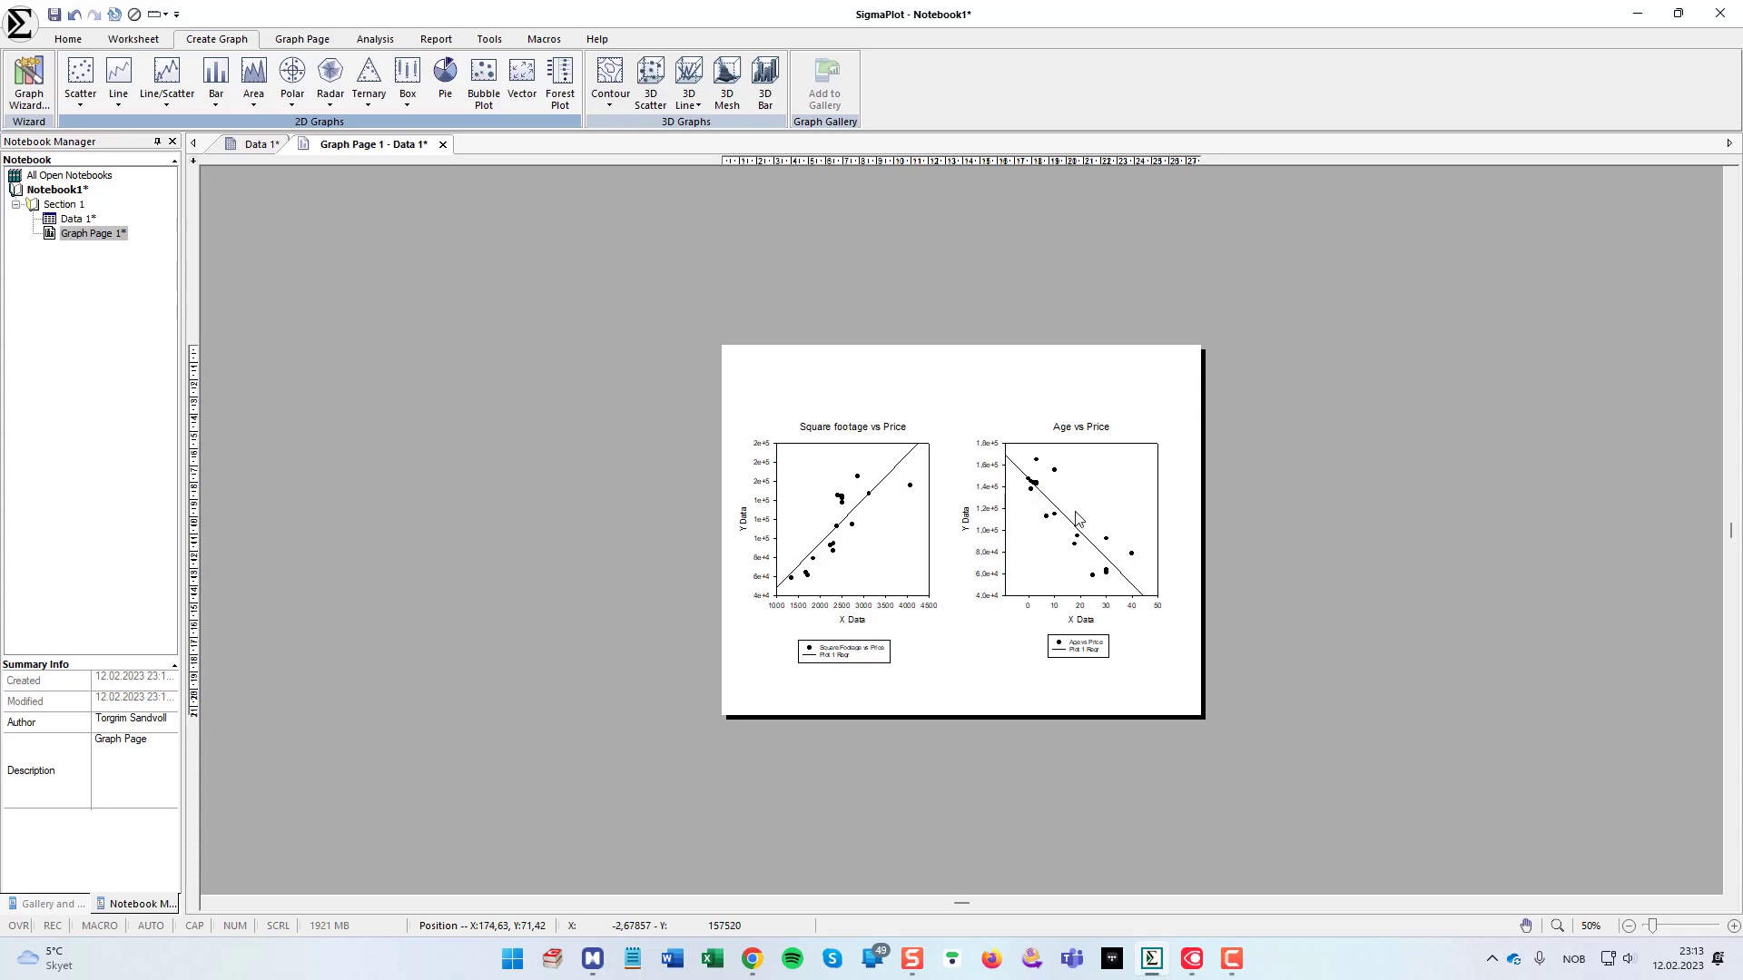
{"action": "mouse_move", "coordinate": [839, 556]}
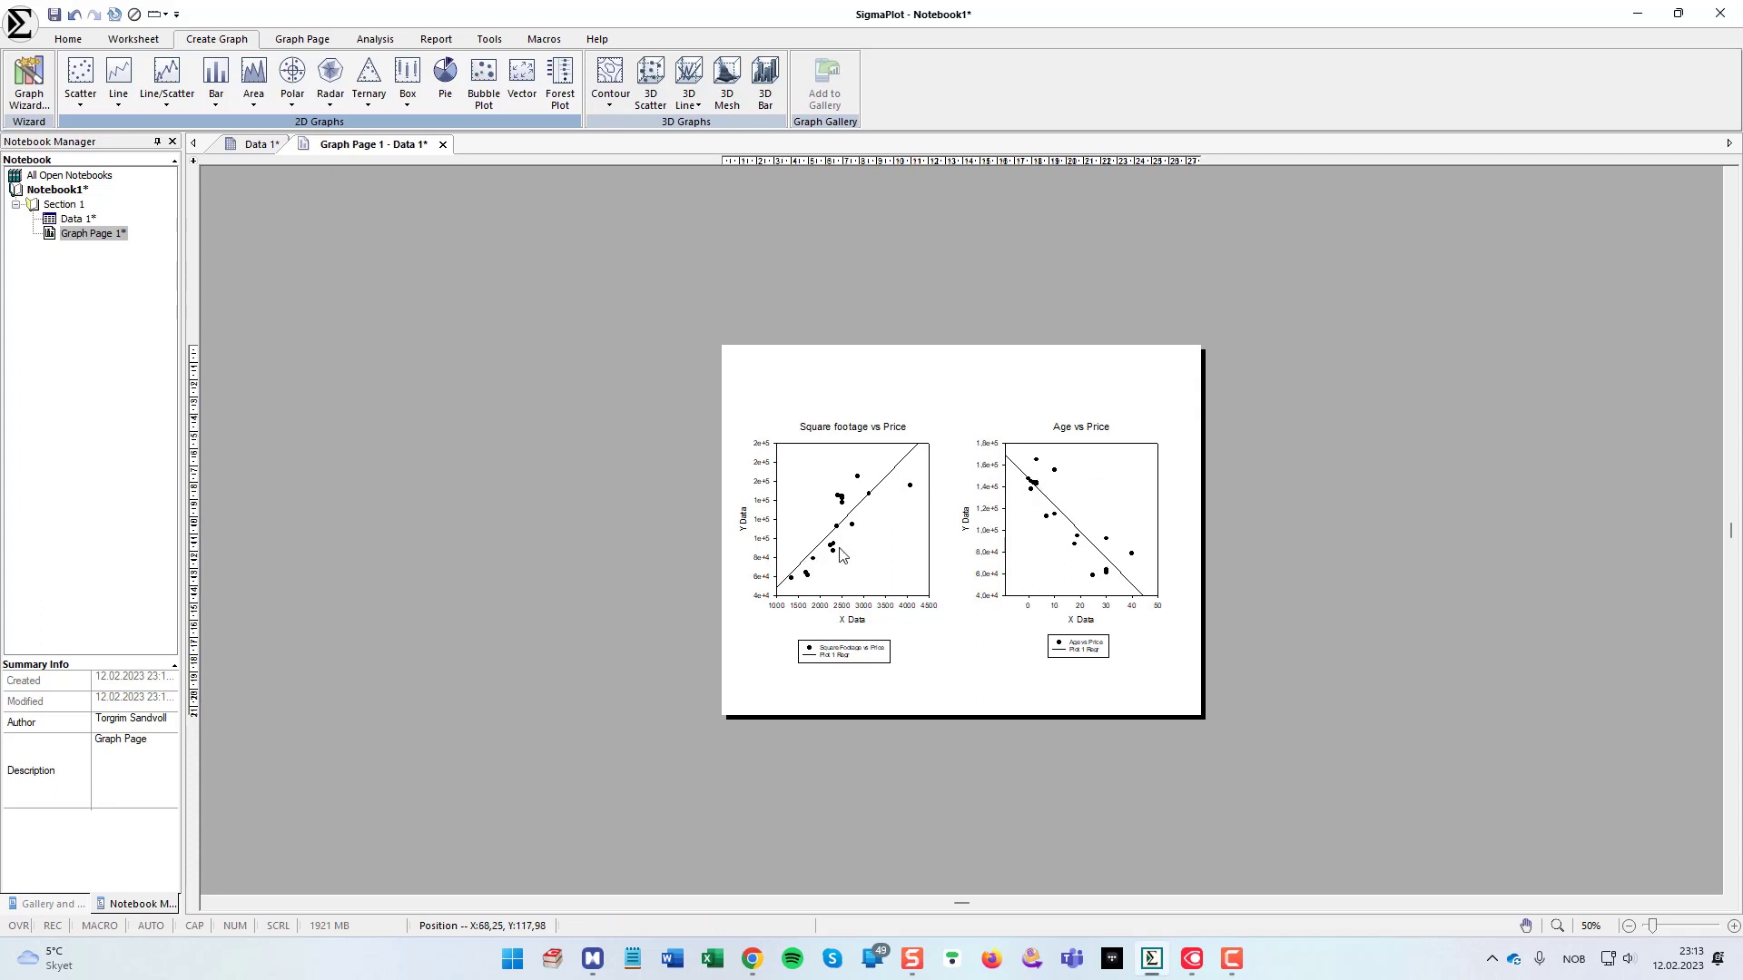
{"action": "mouse_move", "coordinate": [930, 425]}
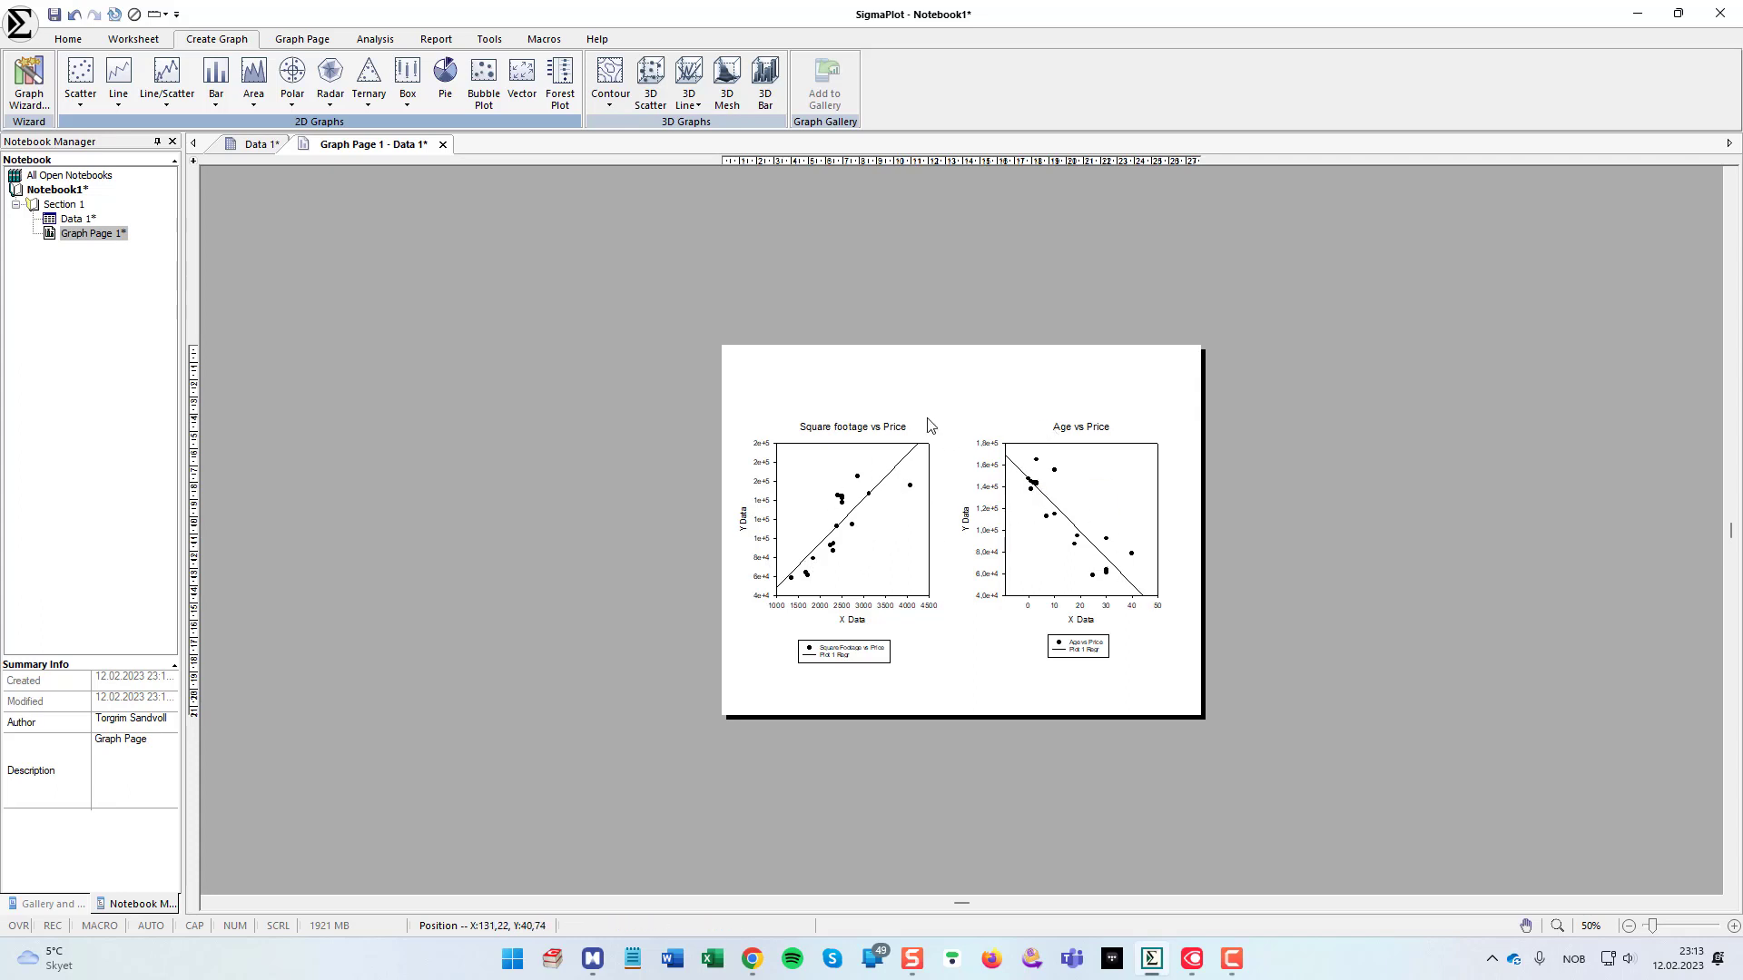
{"action": "mouse_move", "coordinate": [854, 436]}
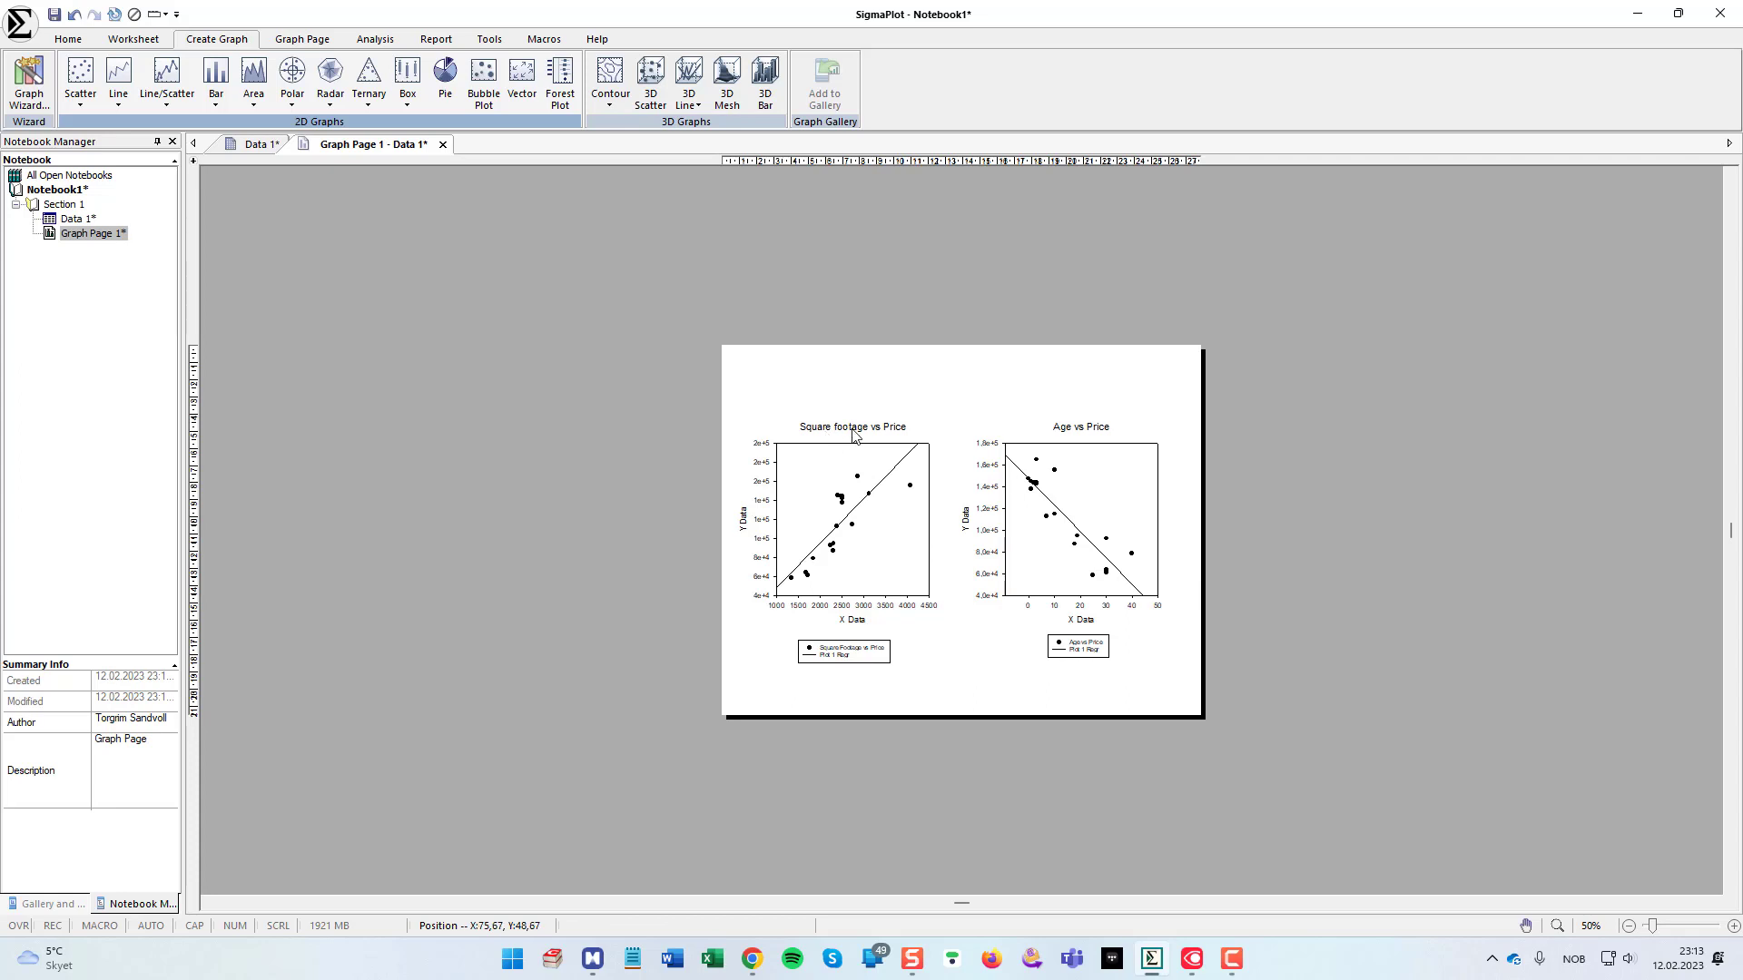
{"action": "mouse_move", "coordinate": [1115, 503]}
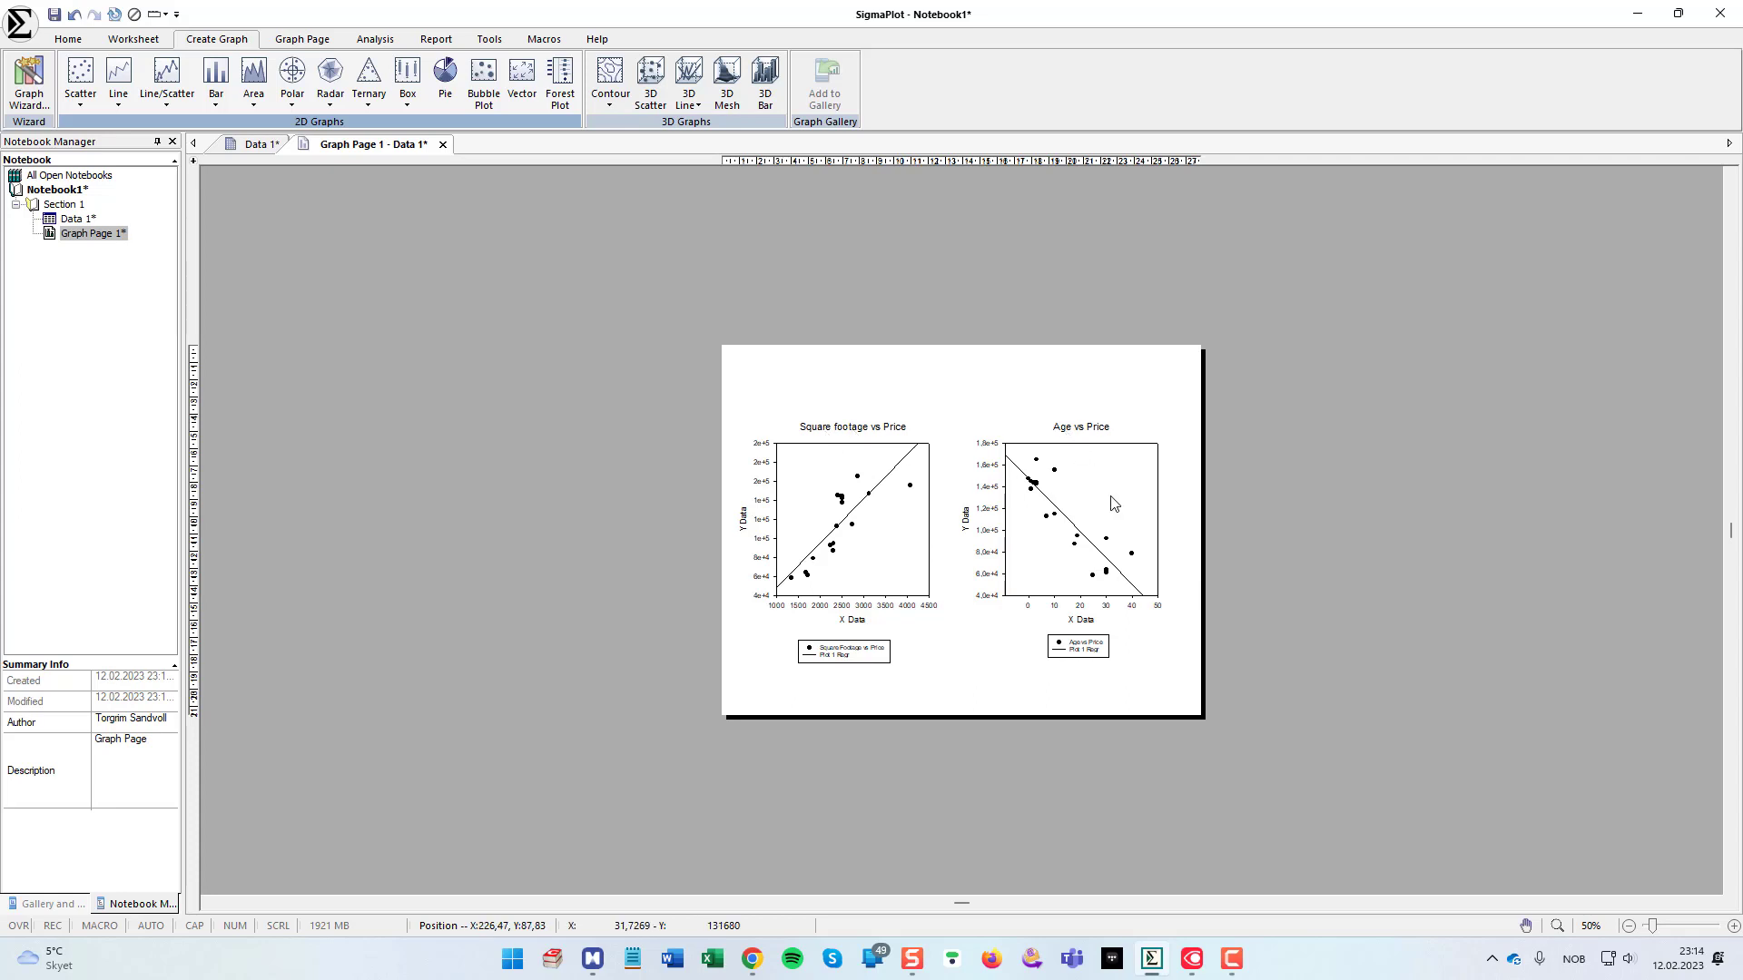
{"action": "mouse_move", "coordinate": [973, 532]}
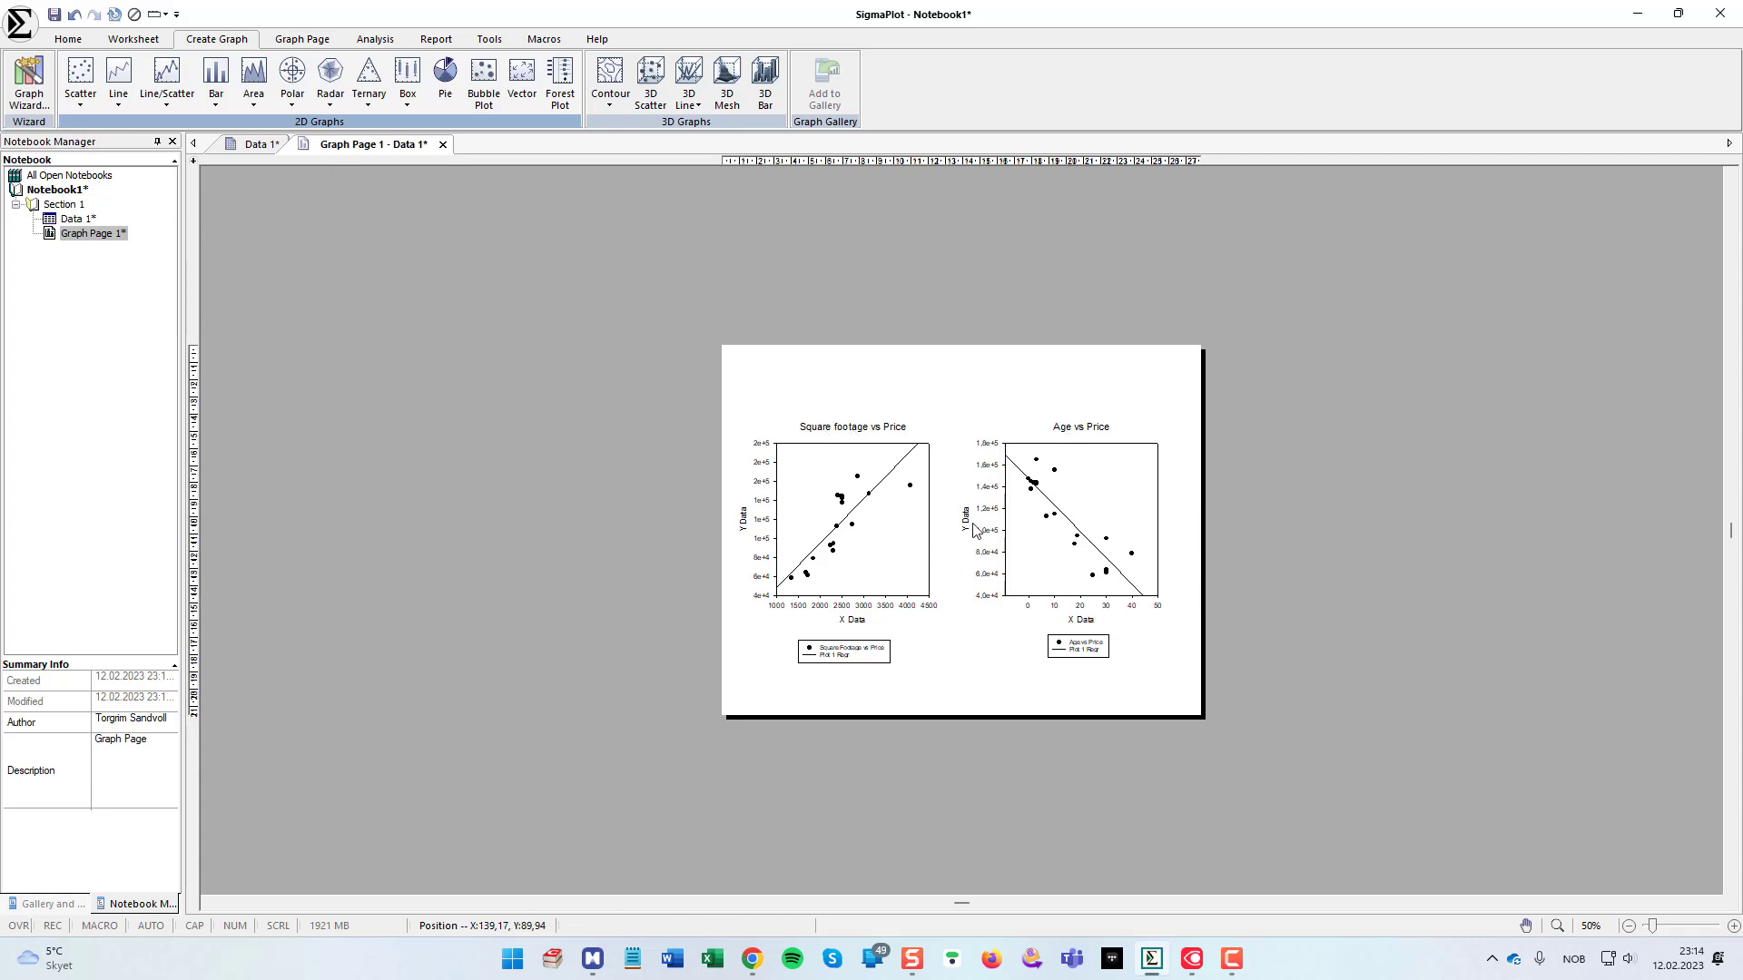
{"action": "mouse_move", "coordinate": [412, 341]}
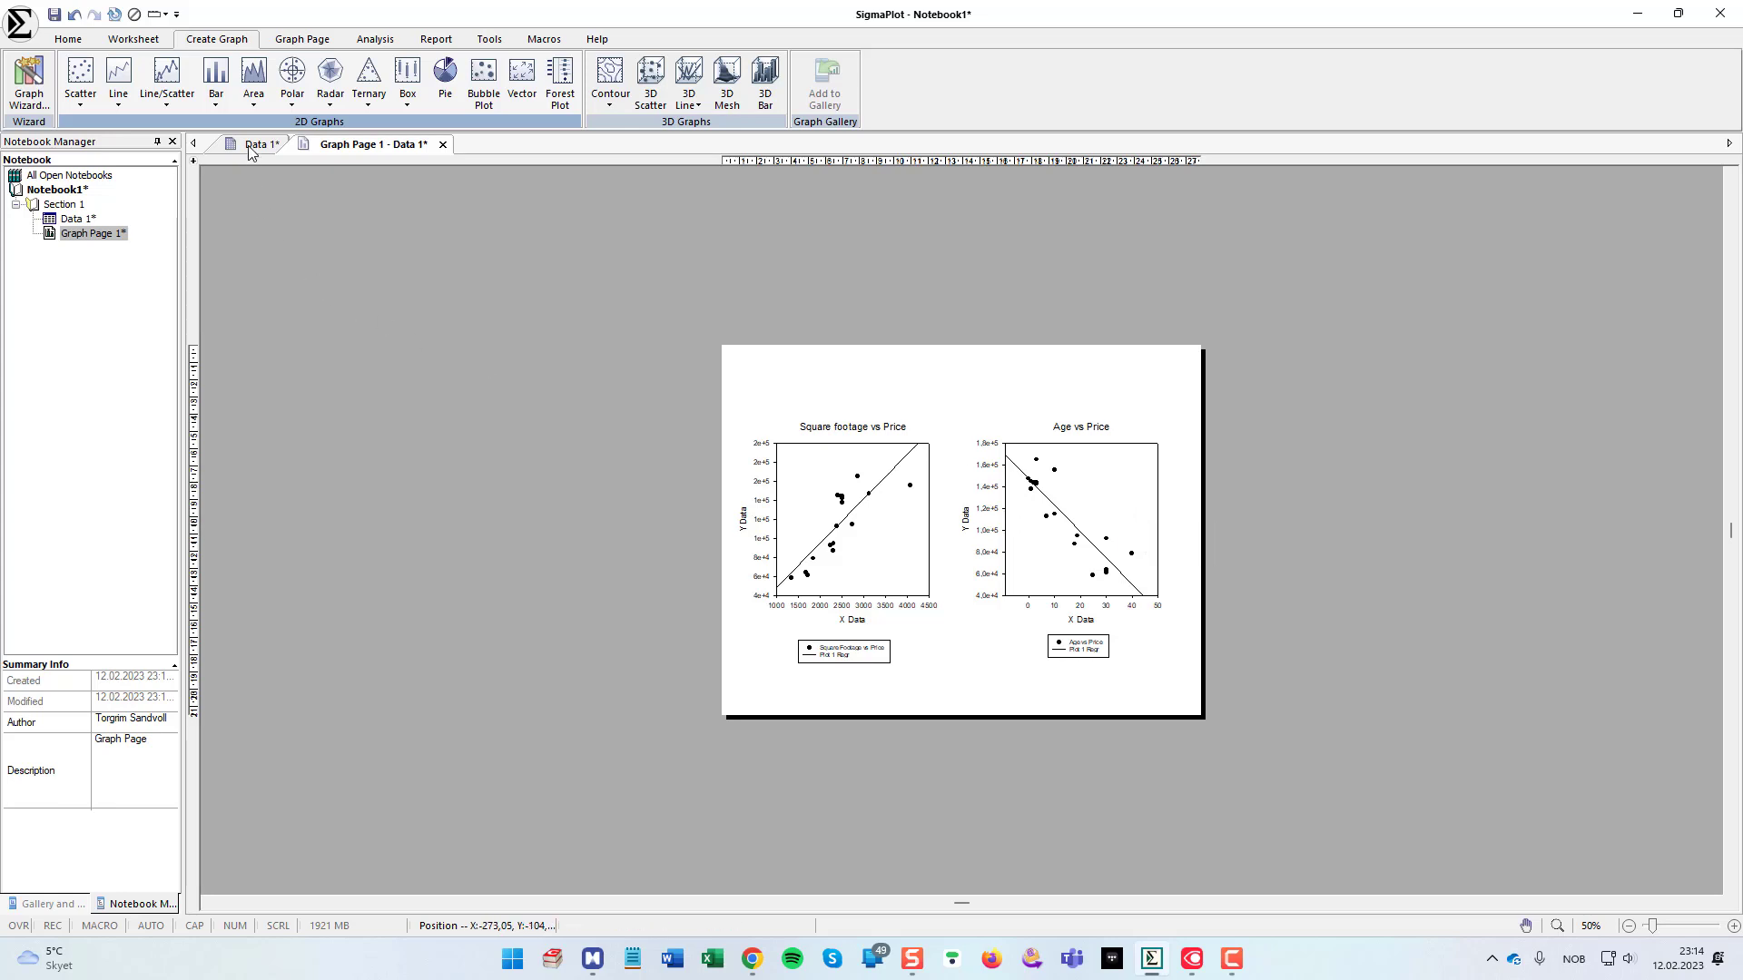
{"action": "left_click", "coordinate": [260, 143]}
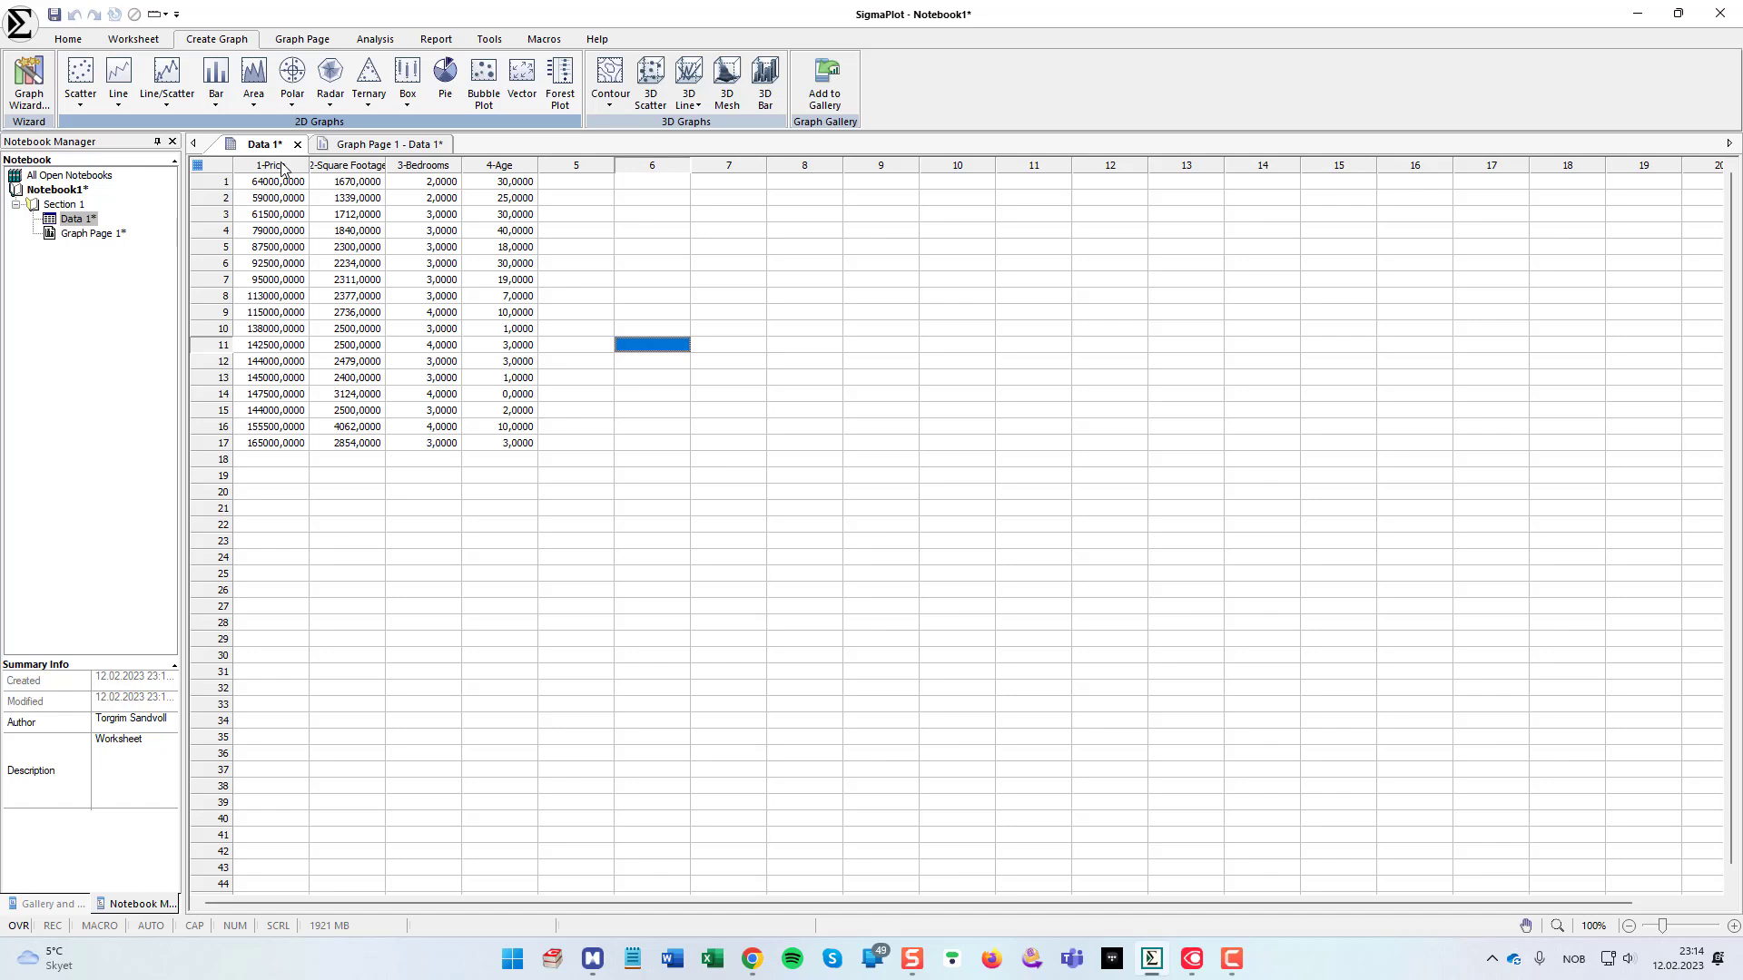
{"action": "mouse_move", "coordinate": [378, 176]}
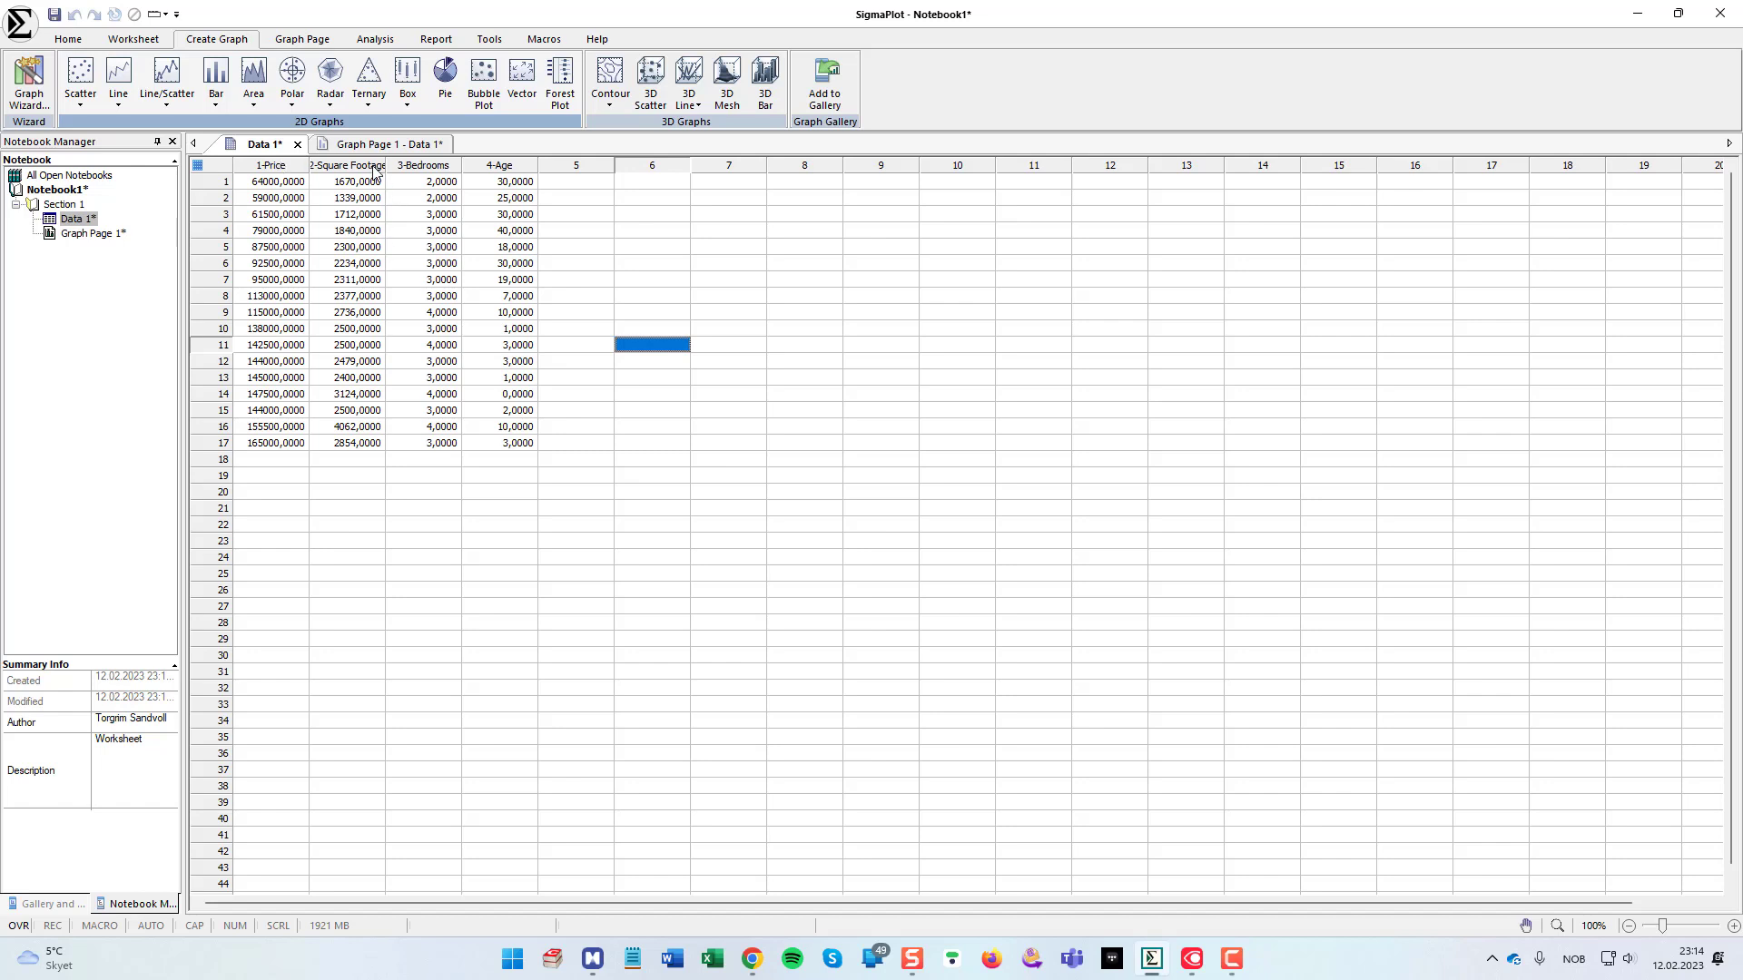
{"action": "mouse_move", "coordinate": [420, 171]}
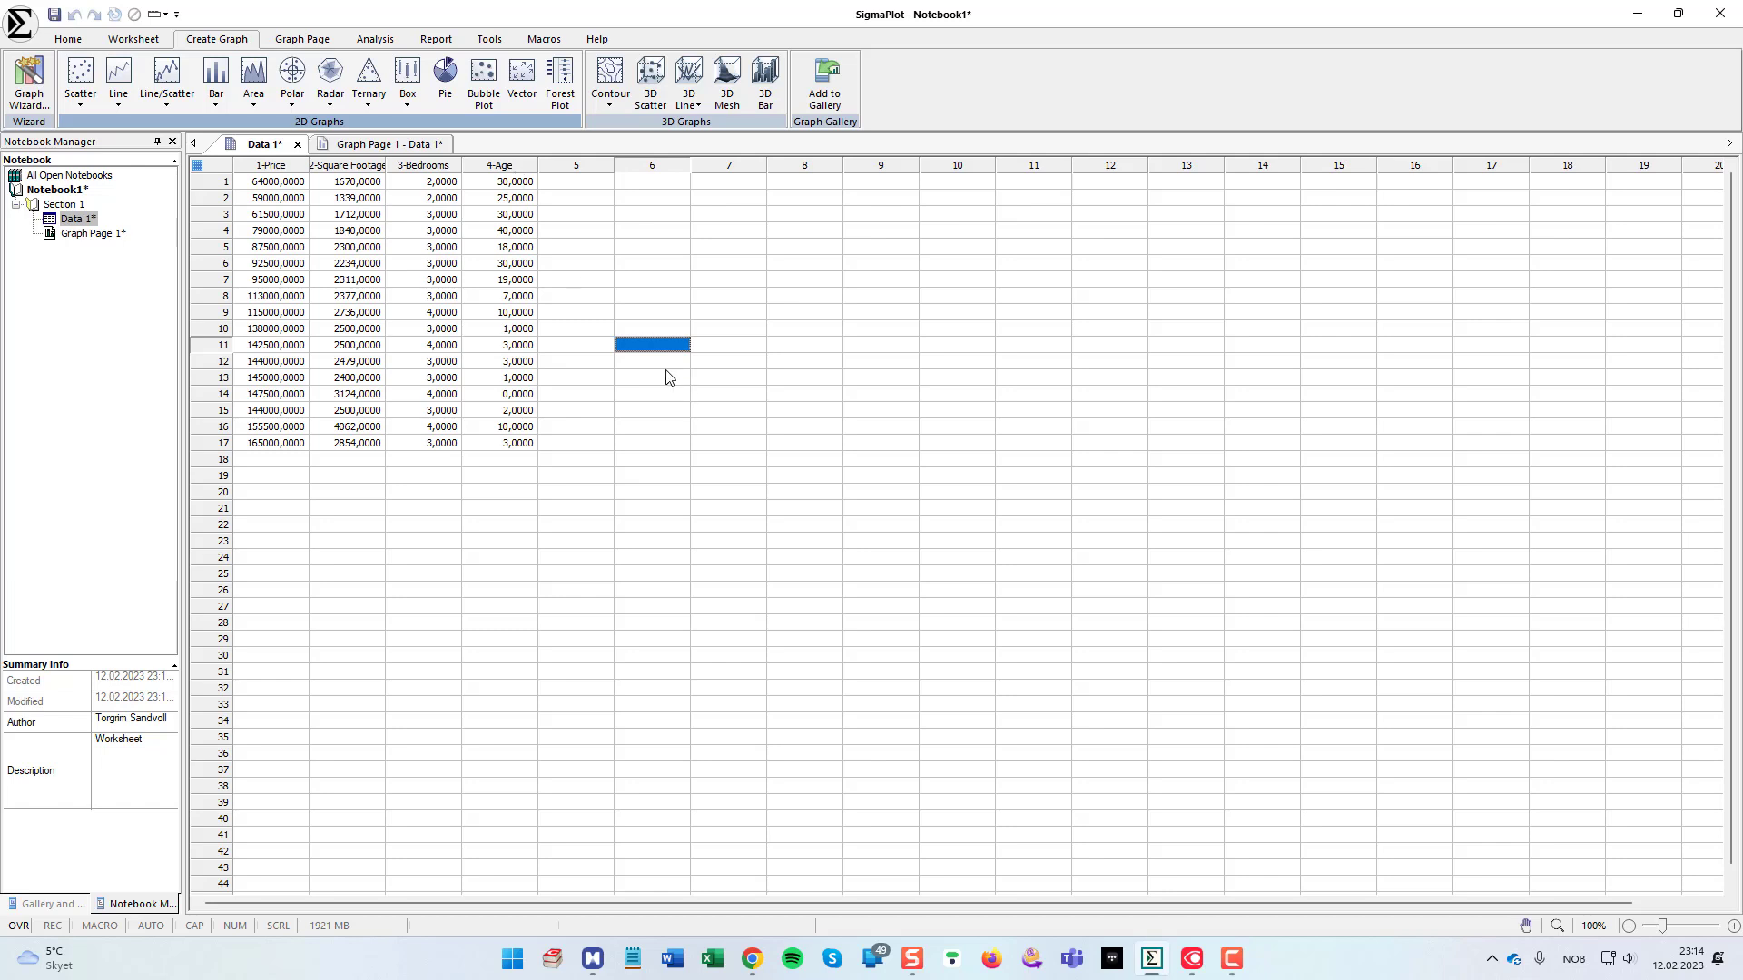
{"action": "left_click", "coordinate": [652, 360]}
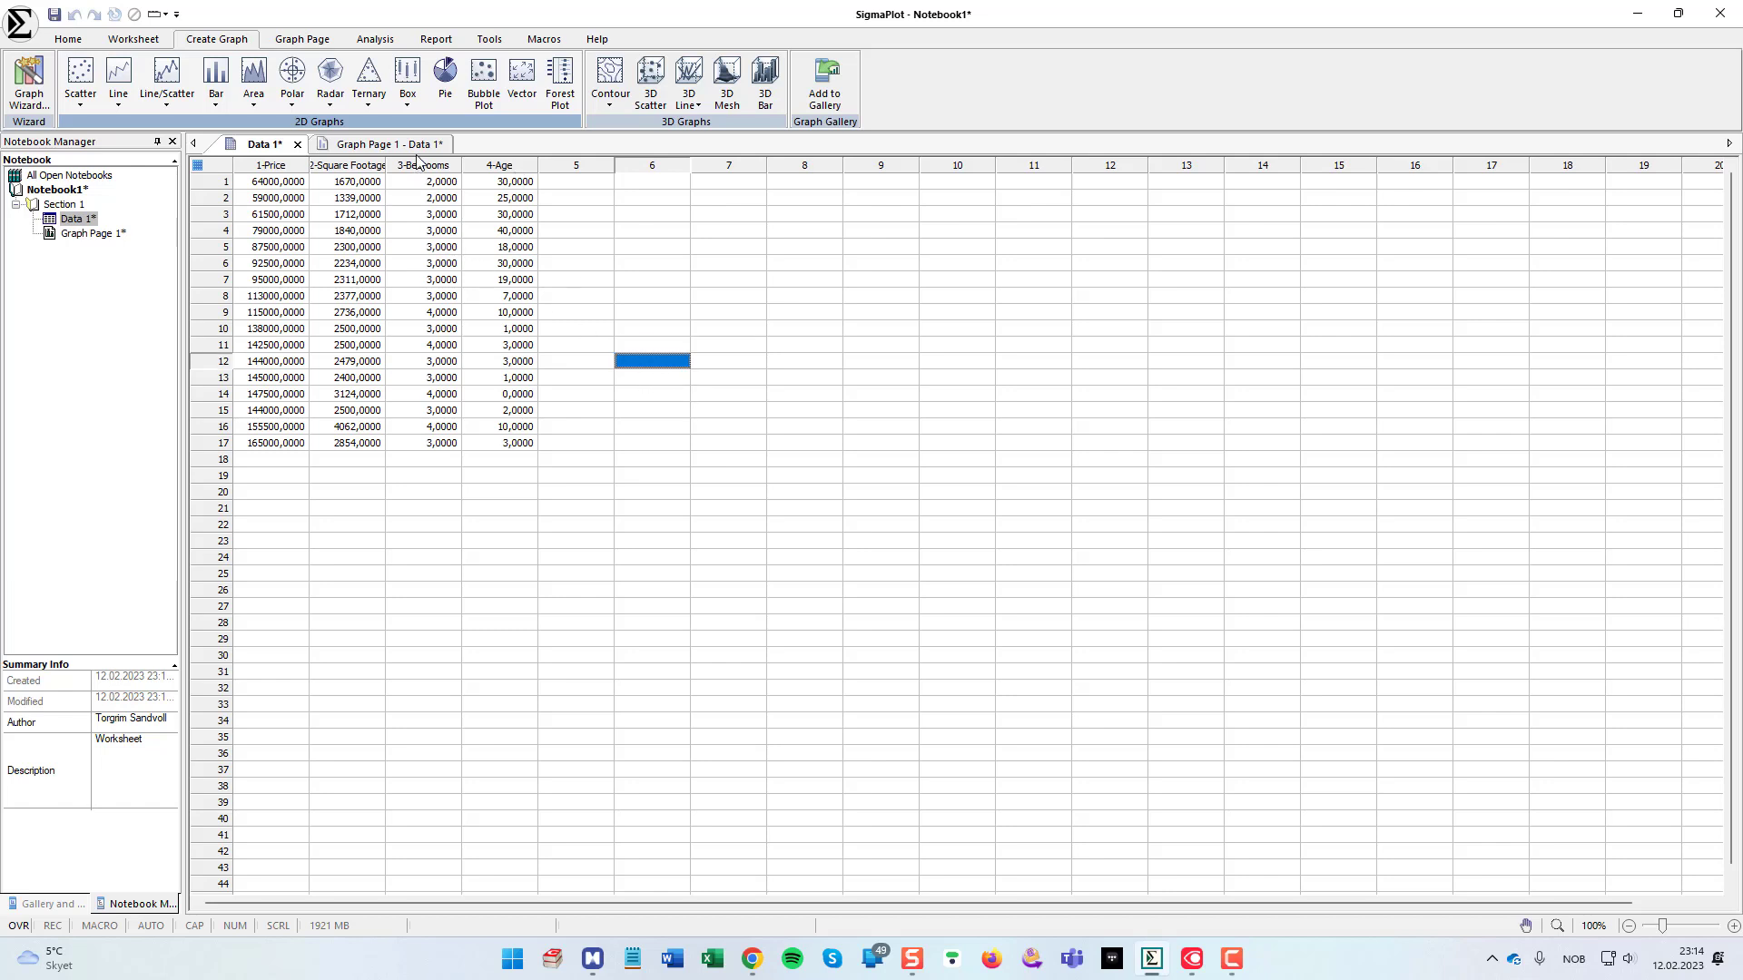
{"action": "left_click", "coordinate": [376, 143]}
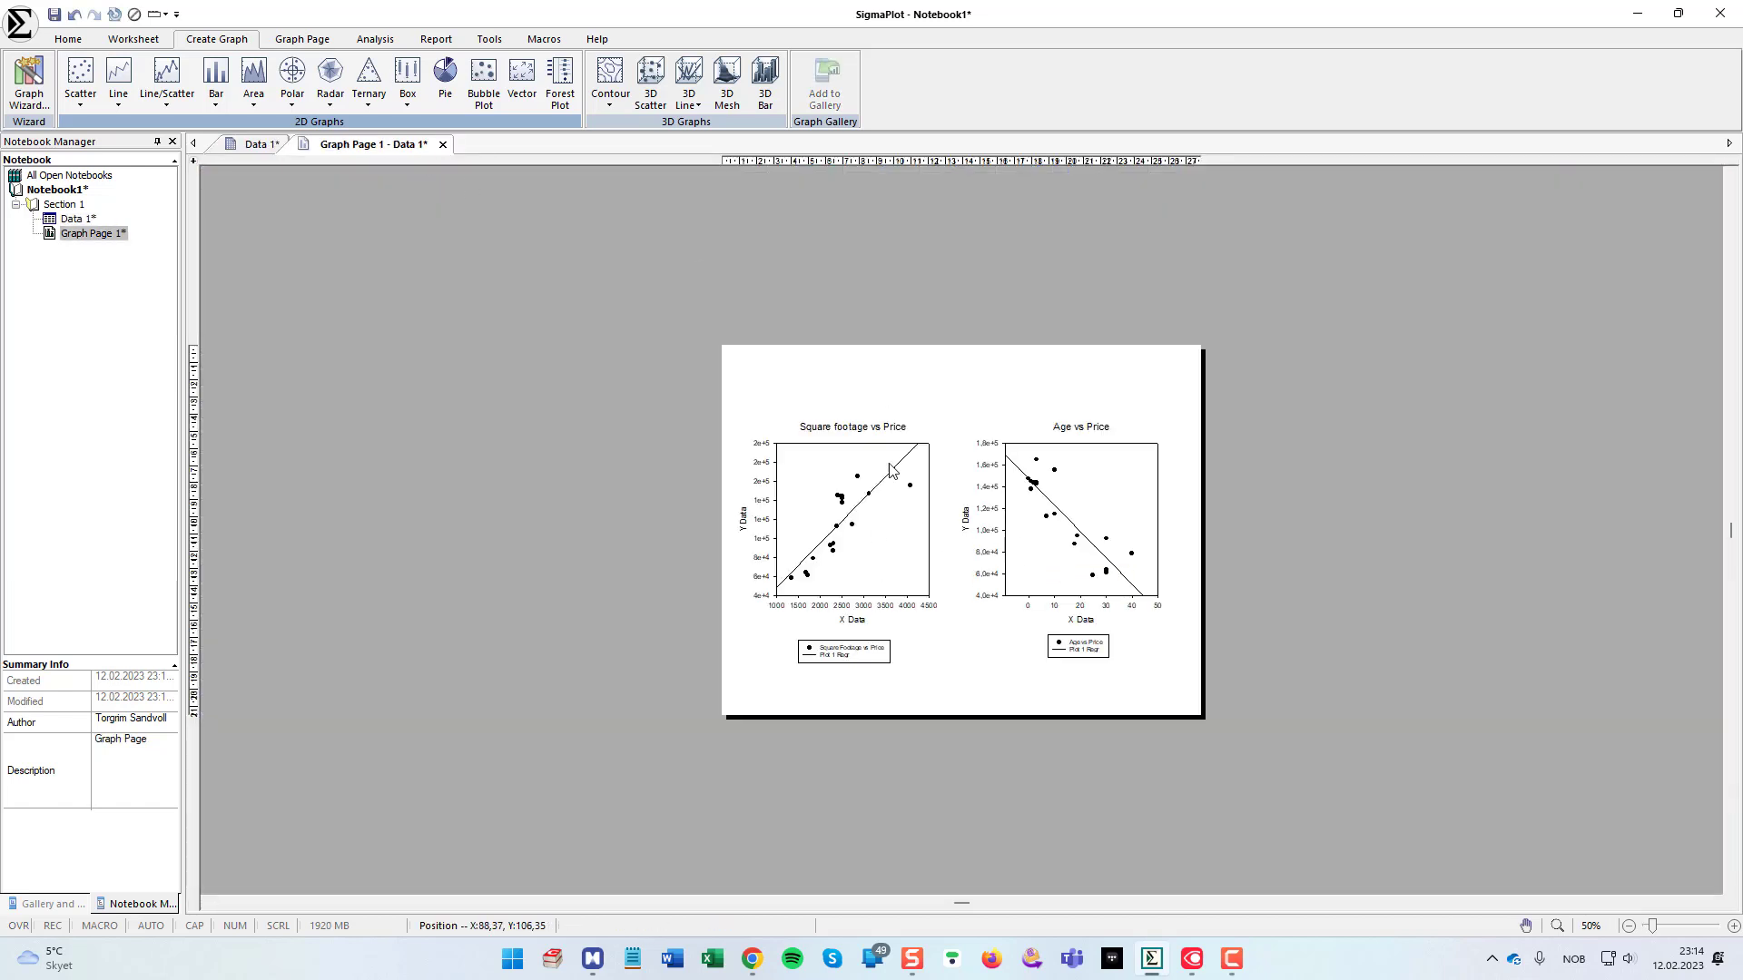
{"action": "mouse_move", "coordinate": [1116, 550]}
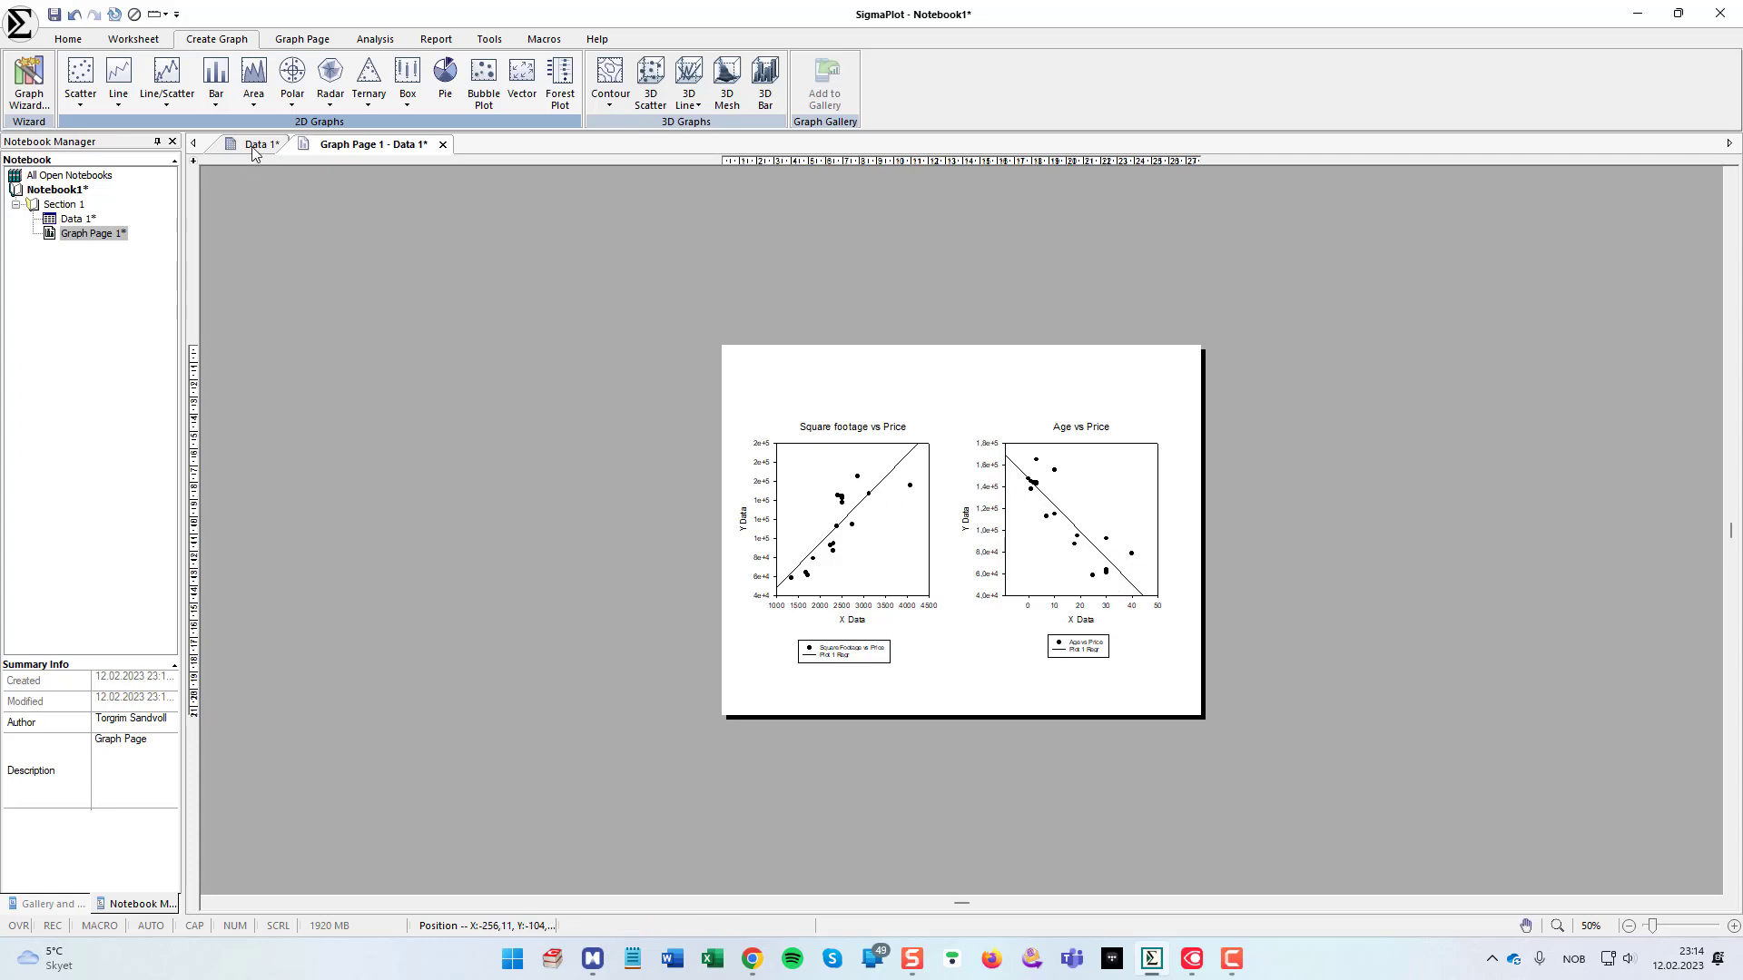
{"action": "left_click", "coordinate": [258, 144]}
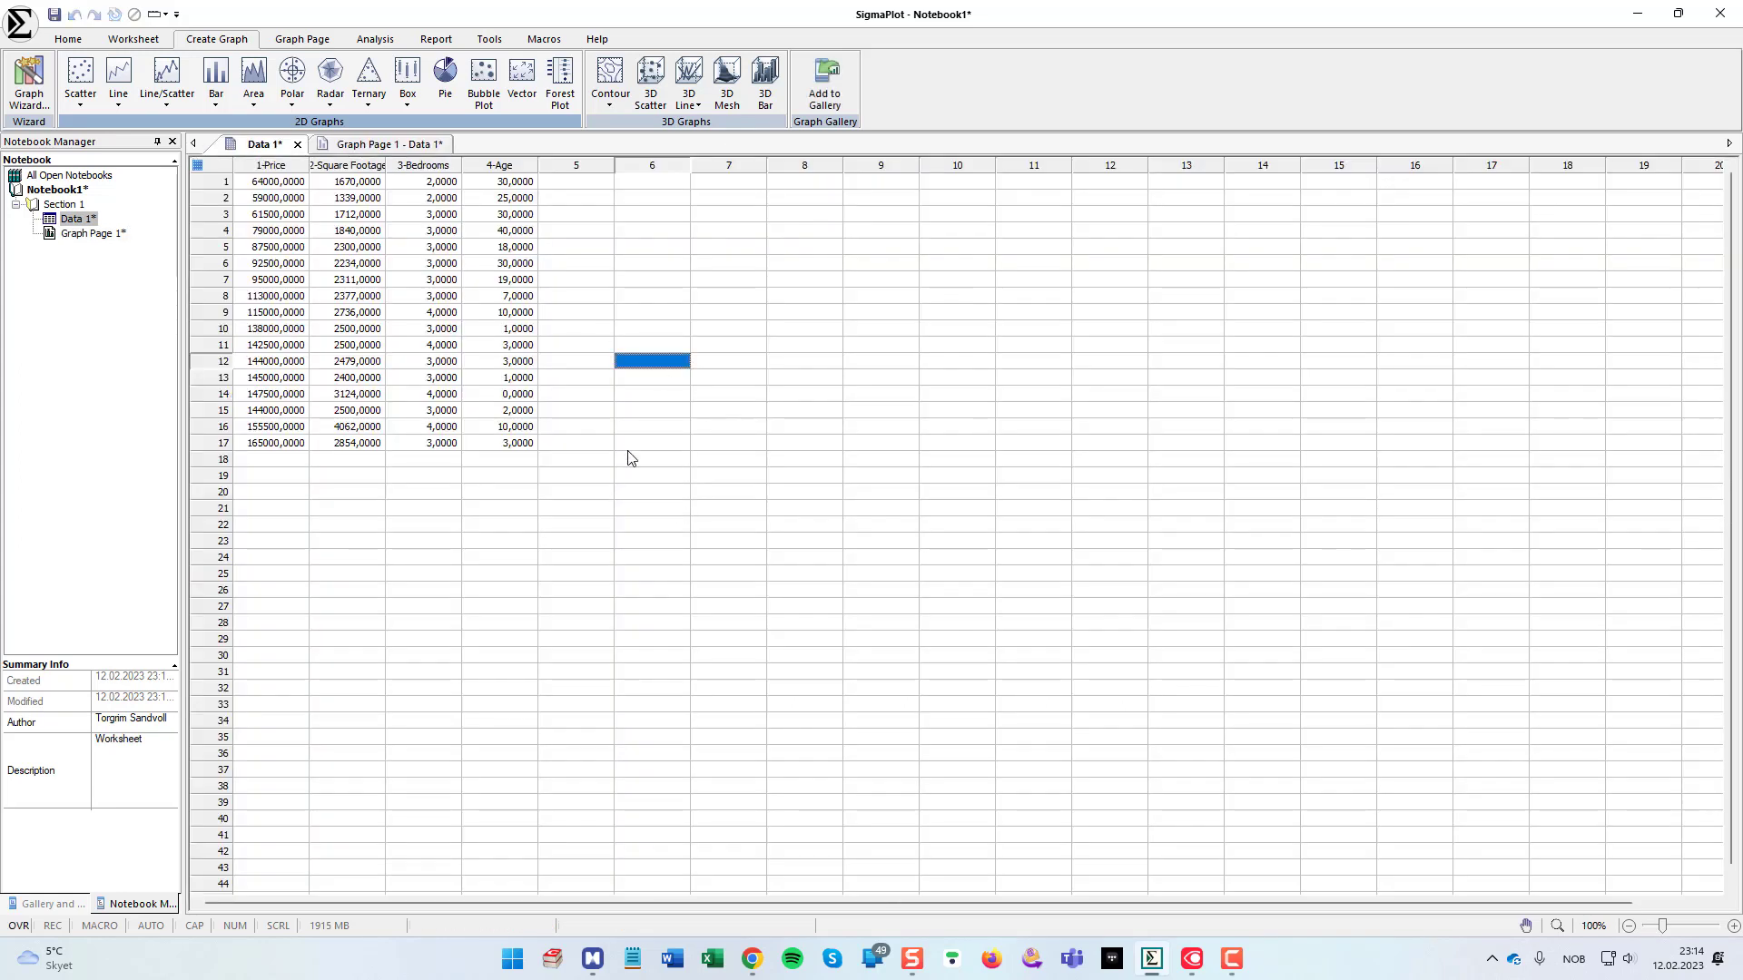
{"action": "mouse_move", "coordinate": [626, 436]}
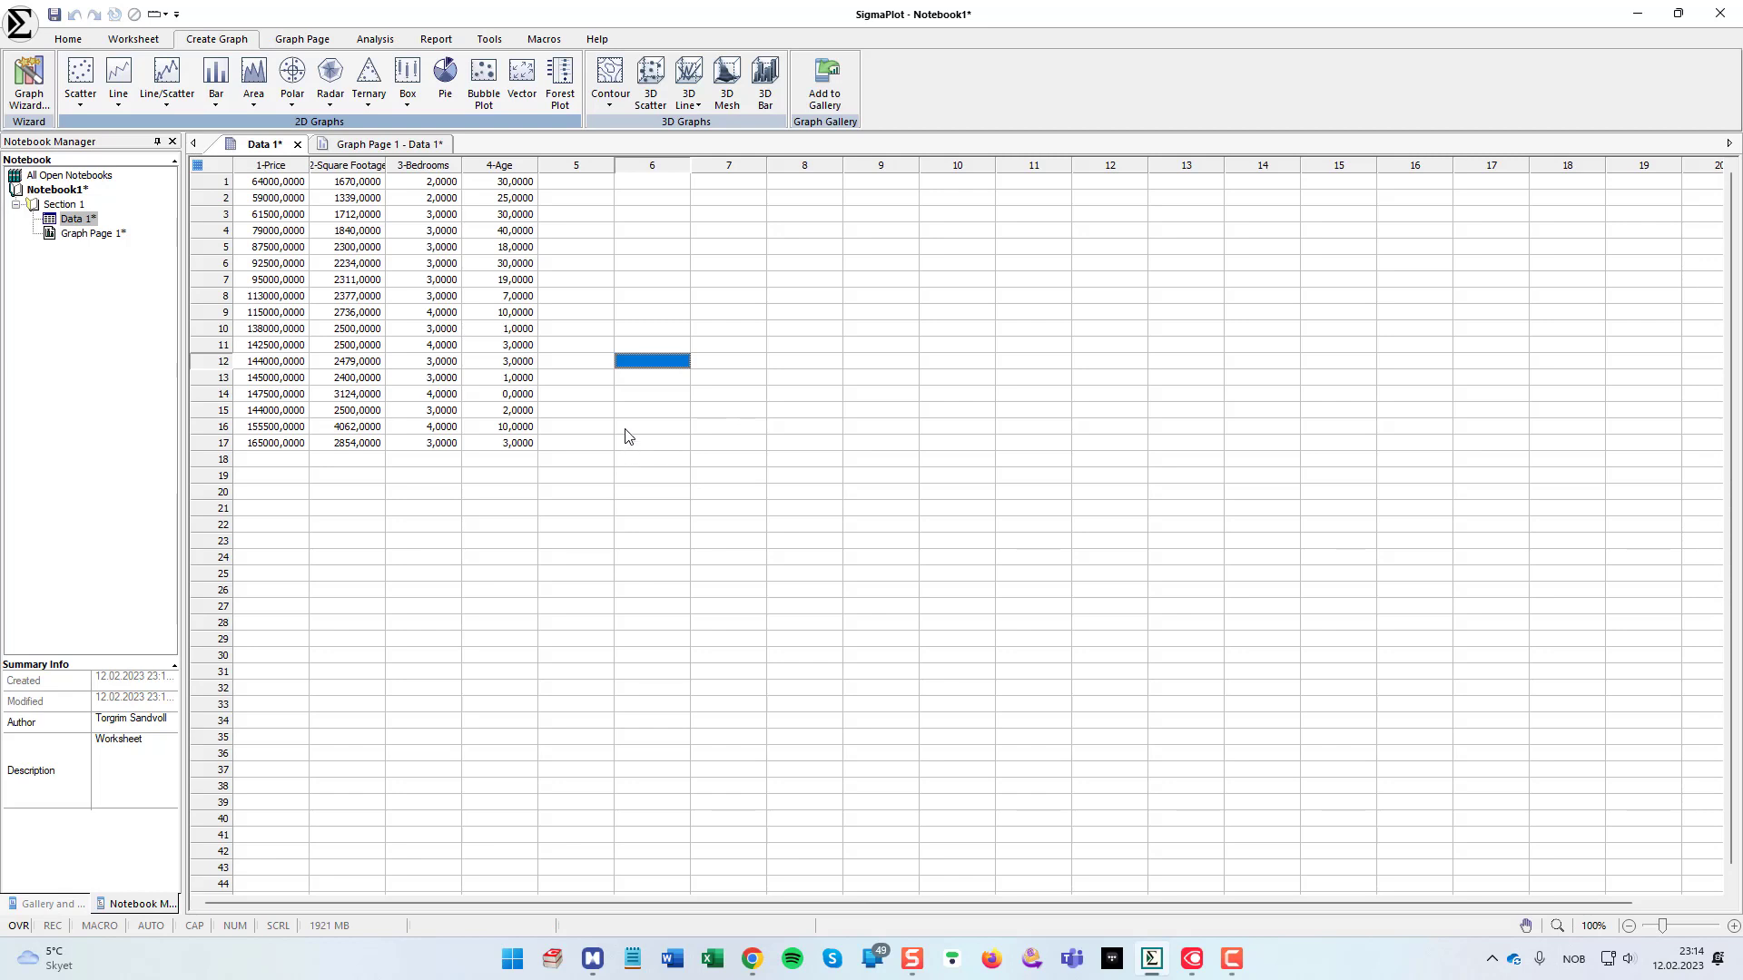
{"action": "mouse_move", "coordinate": [623, 441]}
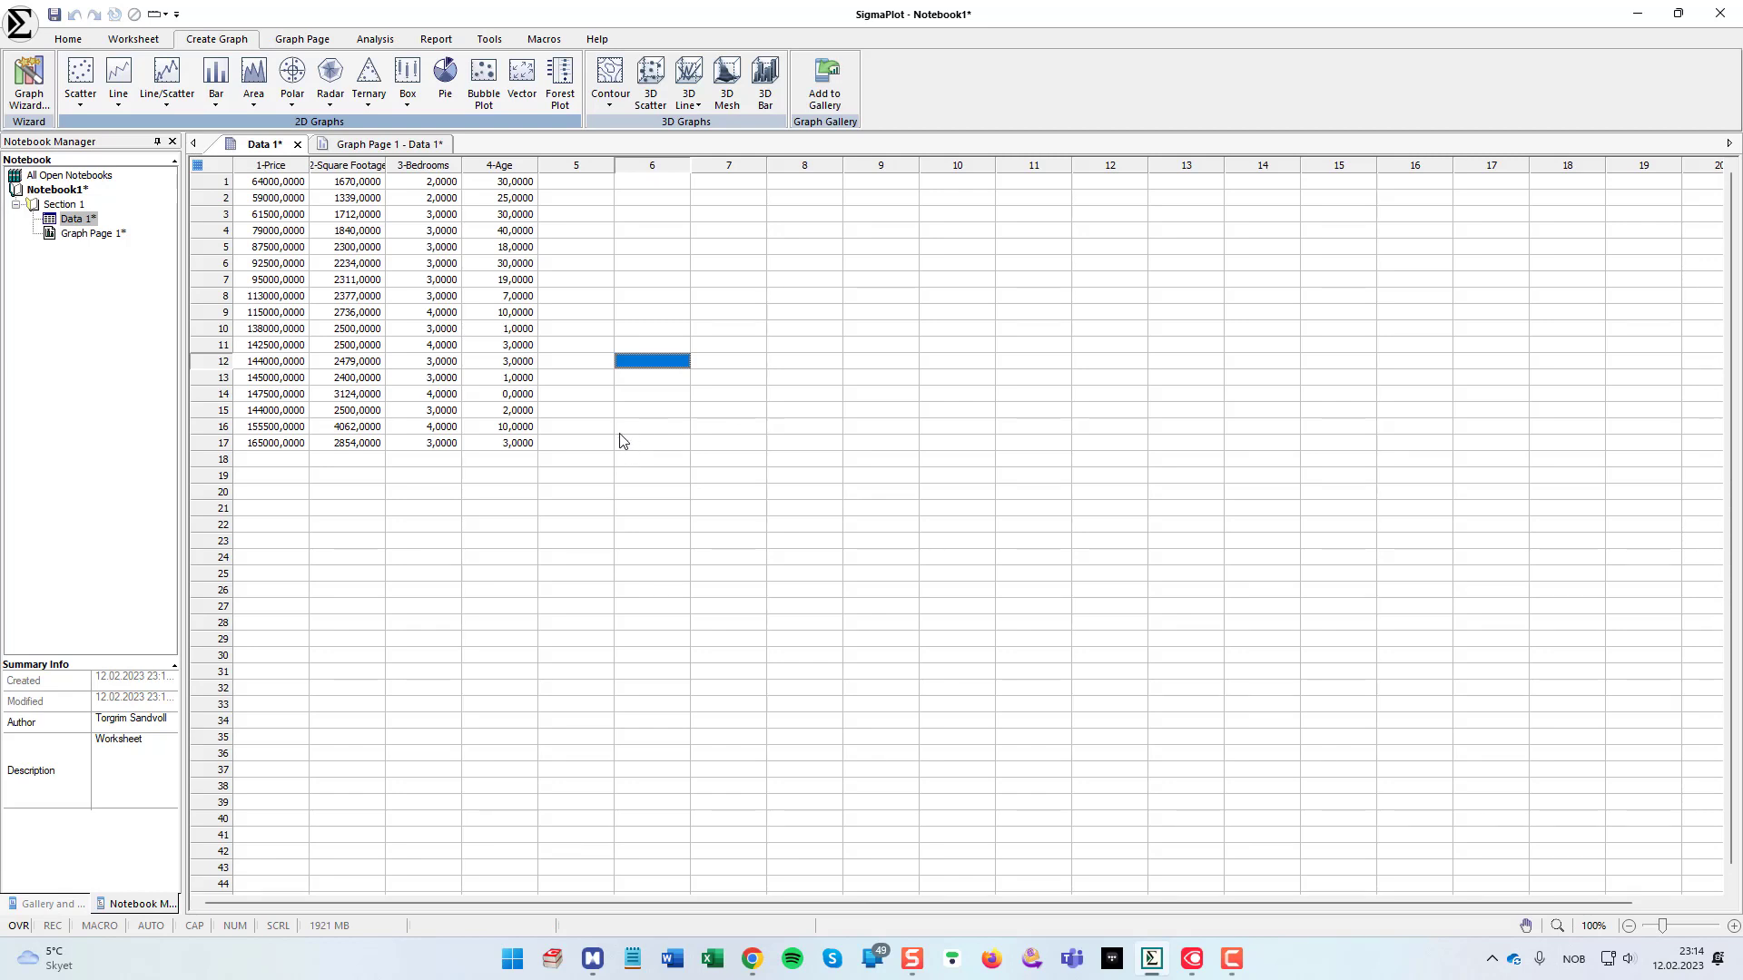
{"action": "left_click", "coordinate": [576, 296]}
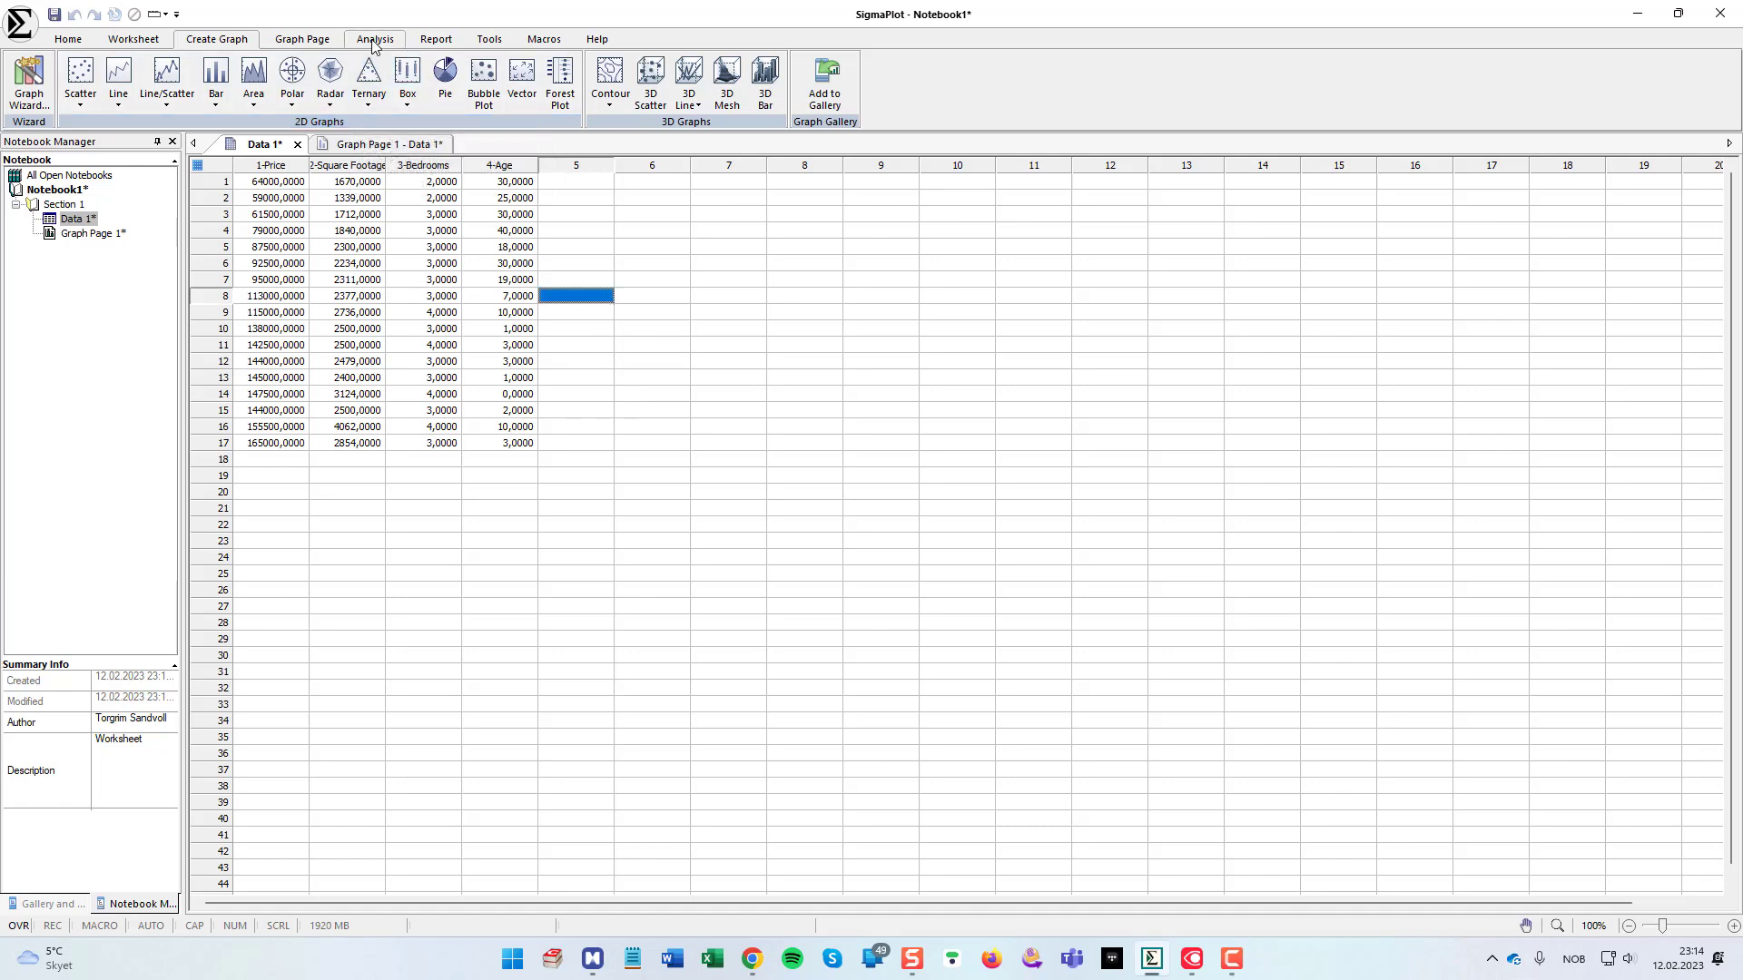
Step: From Analysis > Tests > Regression, cancel the Polynomial setup and start a Best Subsets regression
{"action": "left_click", "coordinate": [374, 38]}
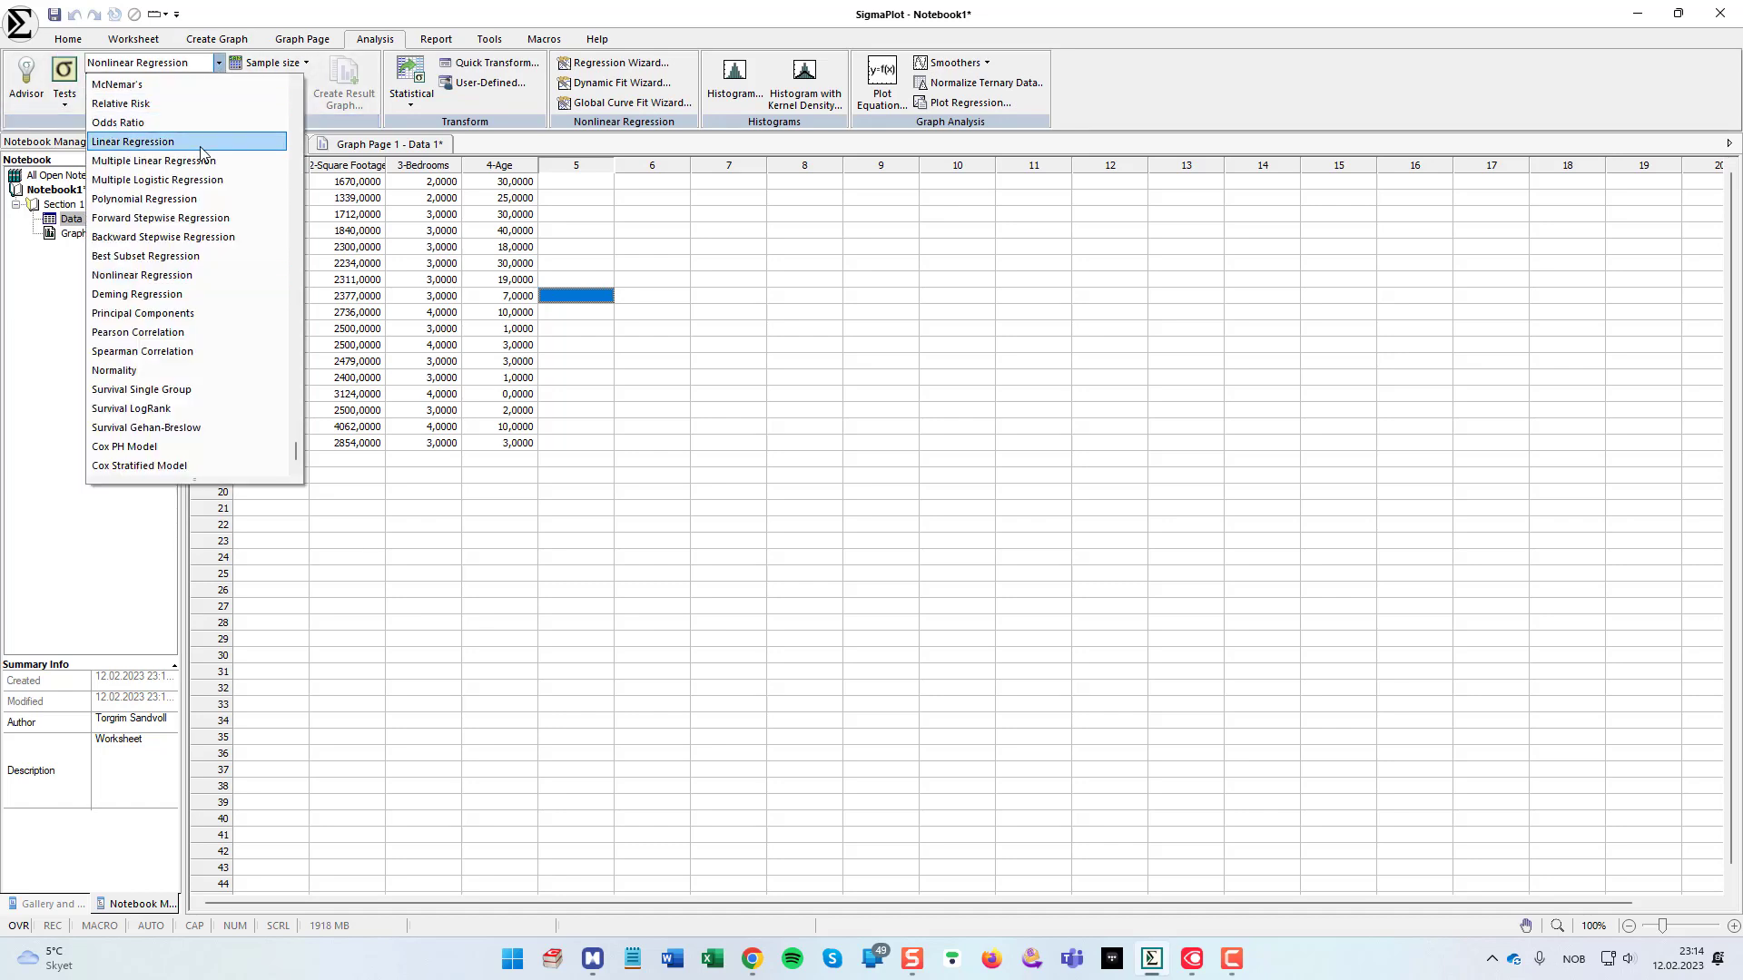
{"action": "mouse_move", "coordinate": [187, 217]}
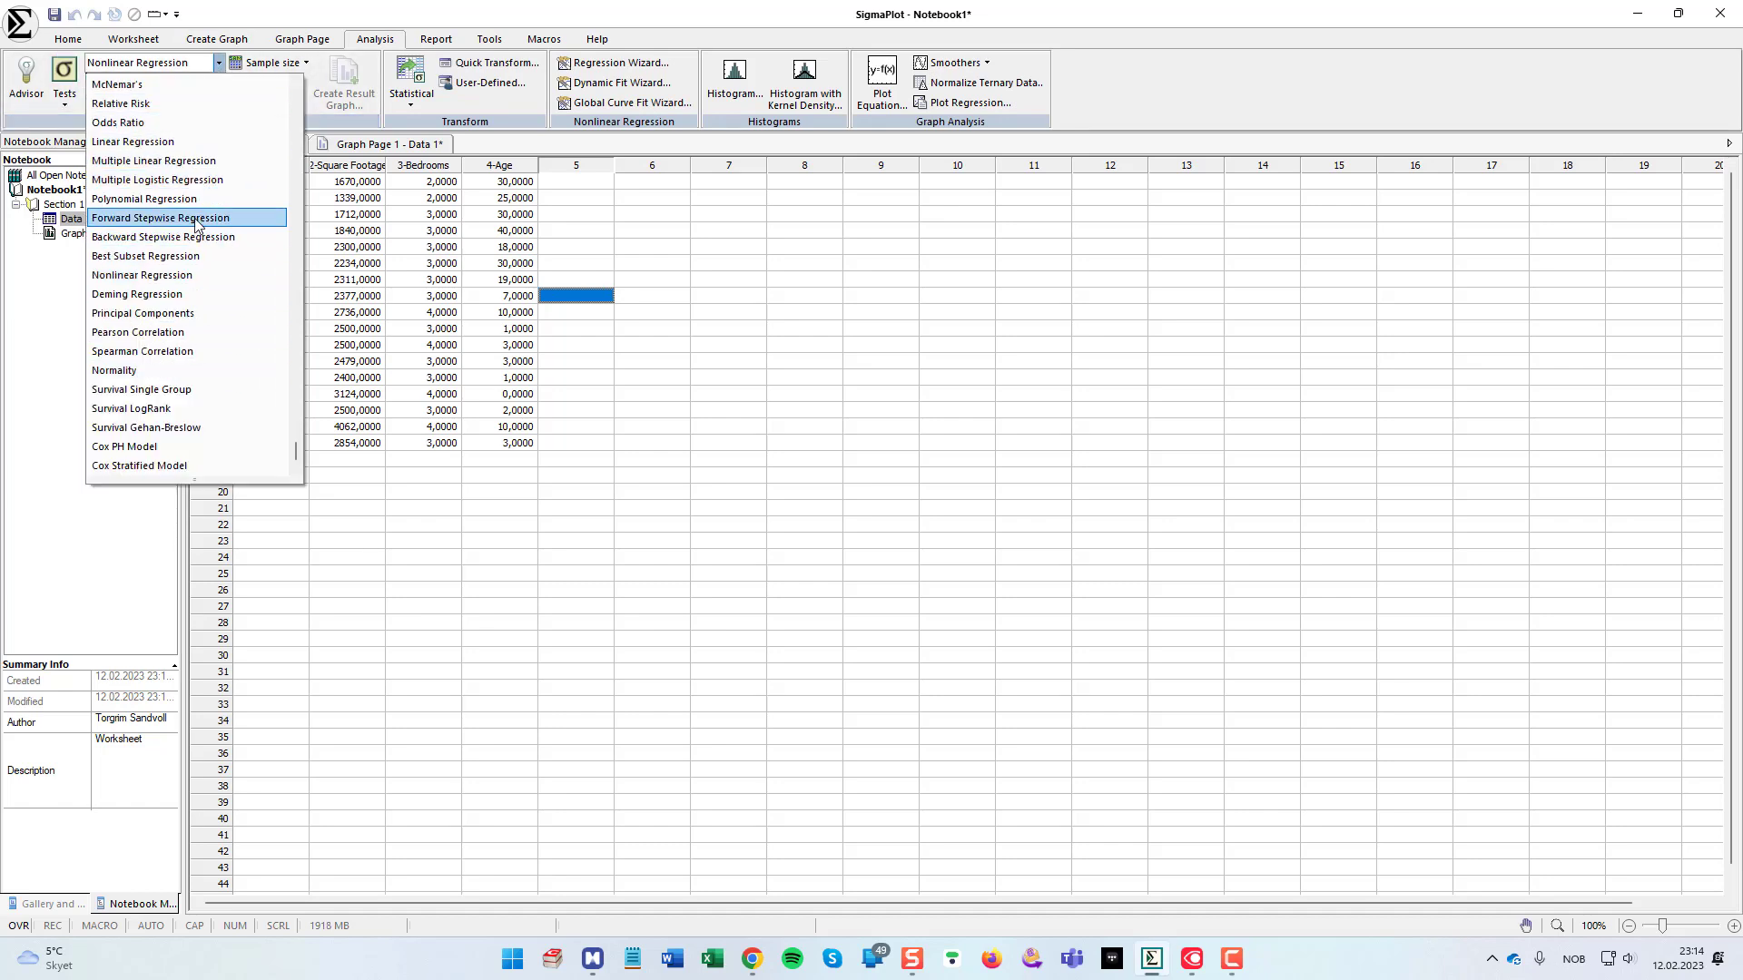
{"action": "mouse_move", "coordinate": [161, 256]}
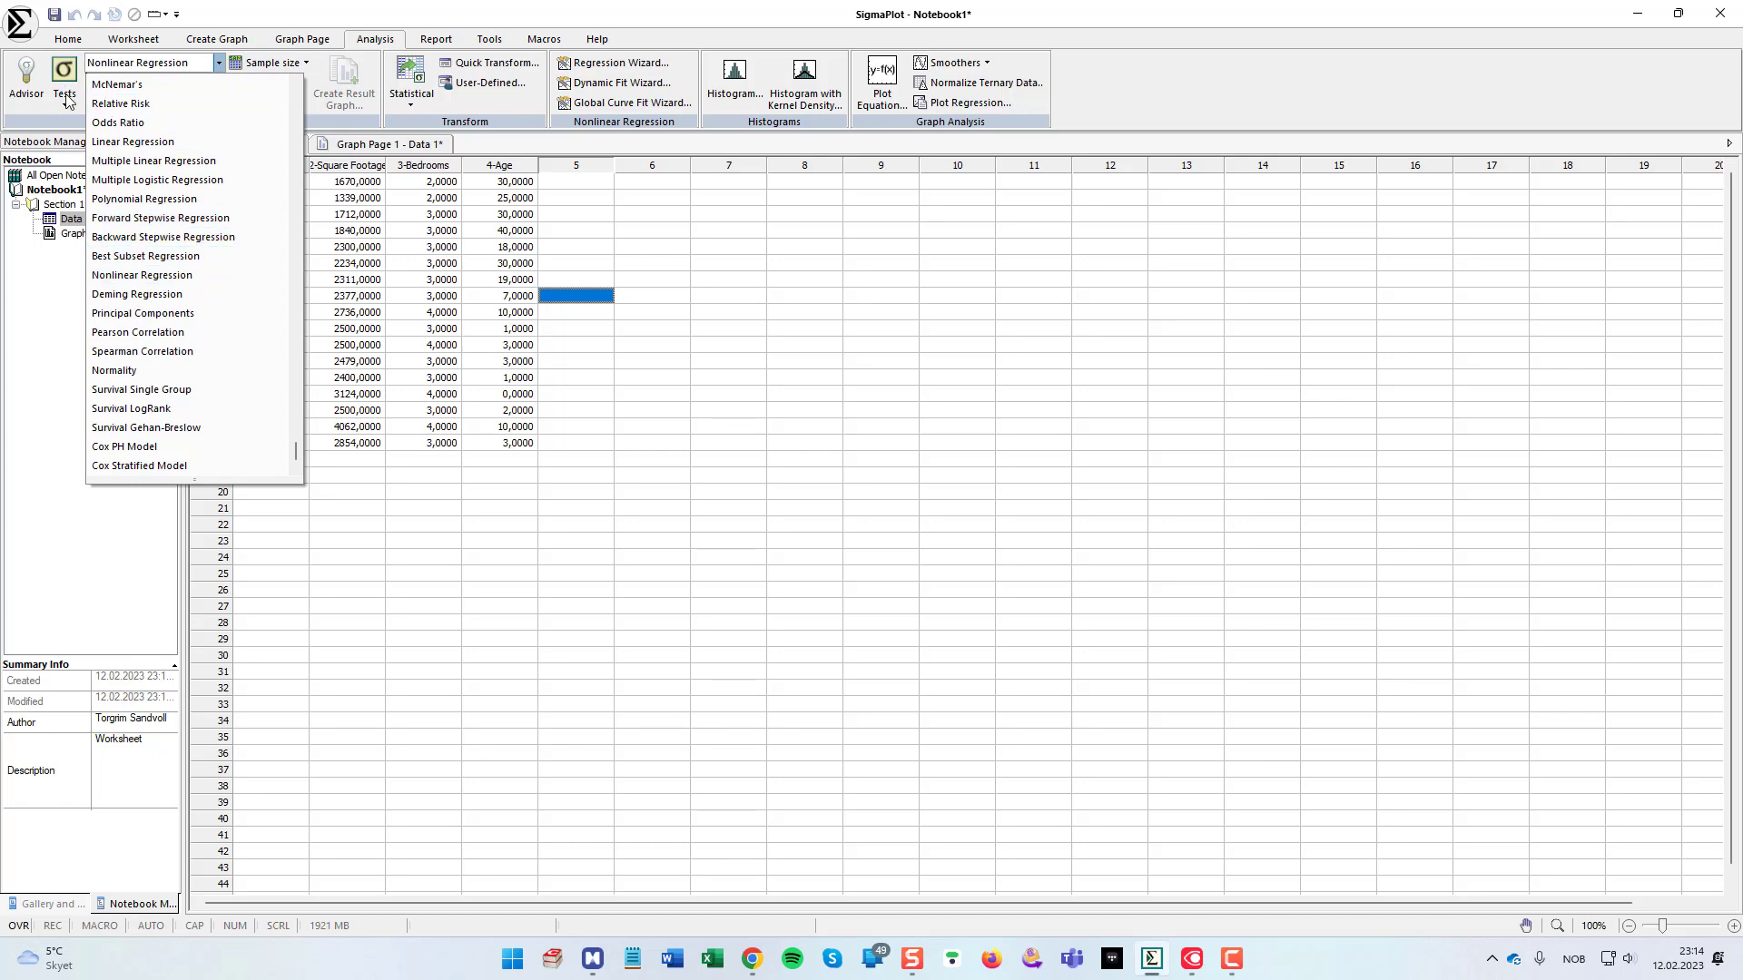
{"action": "left_click", "coordinate": [63, 78]}
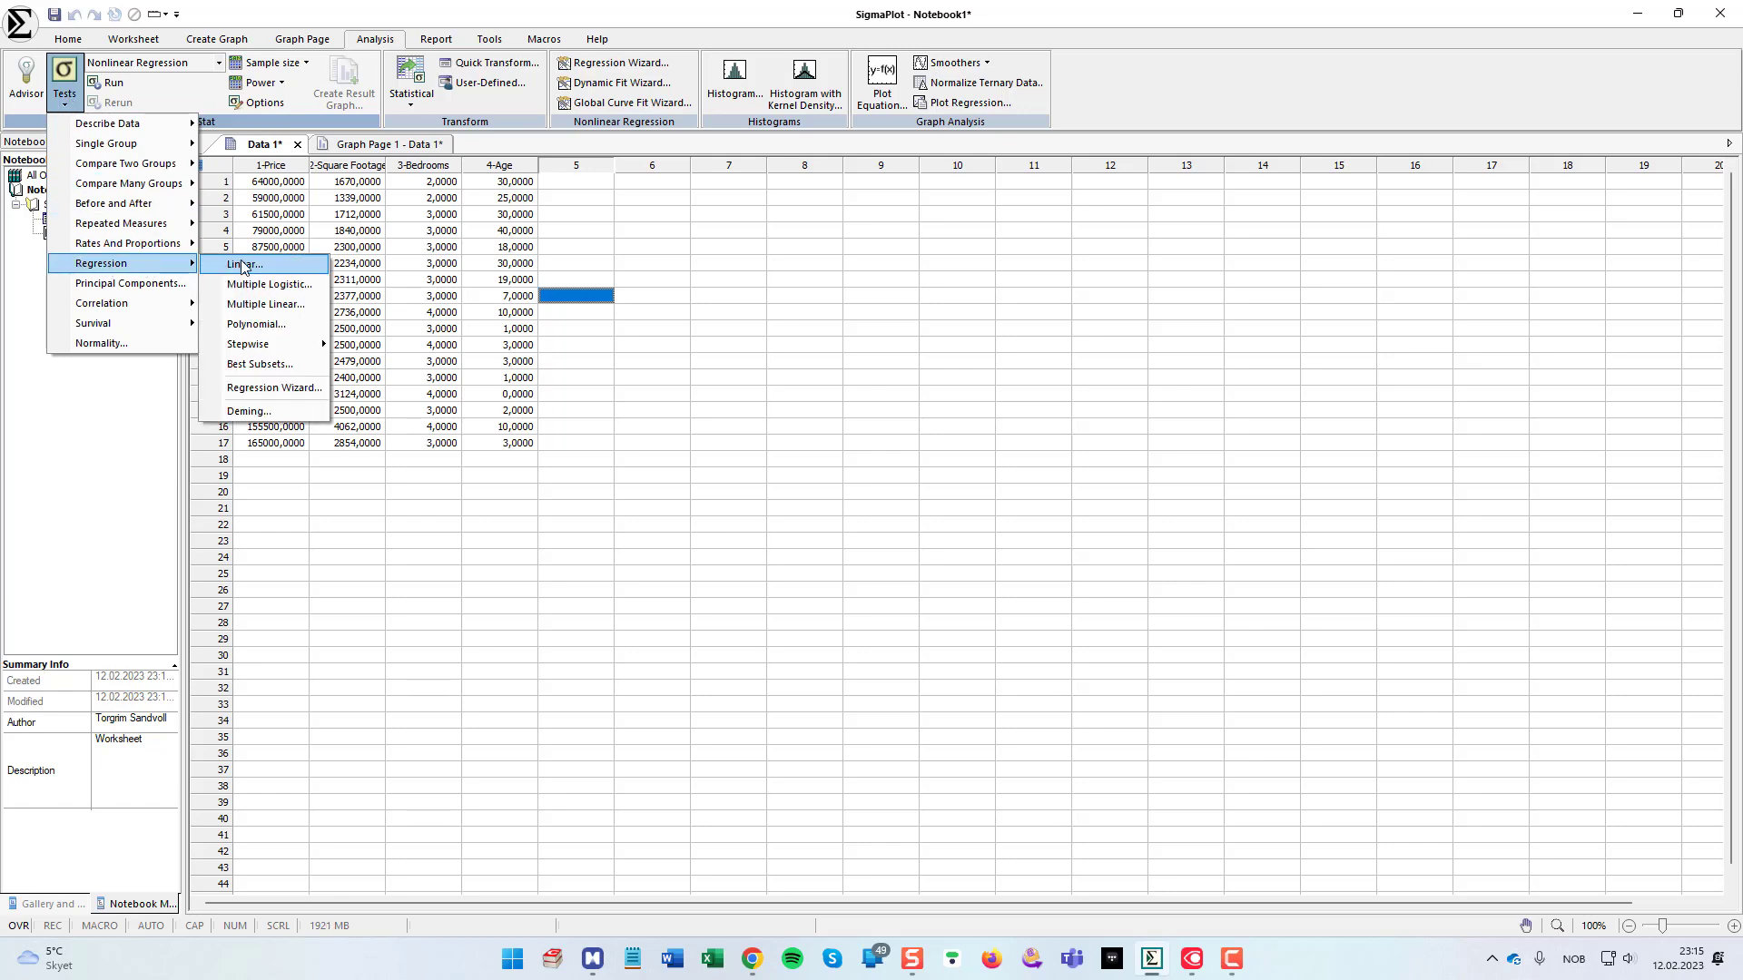
{"action": "left_click", "coordinate": [256, 323]}
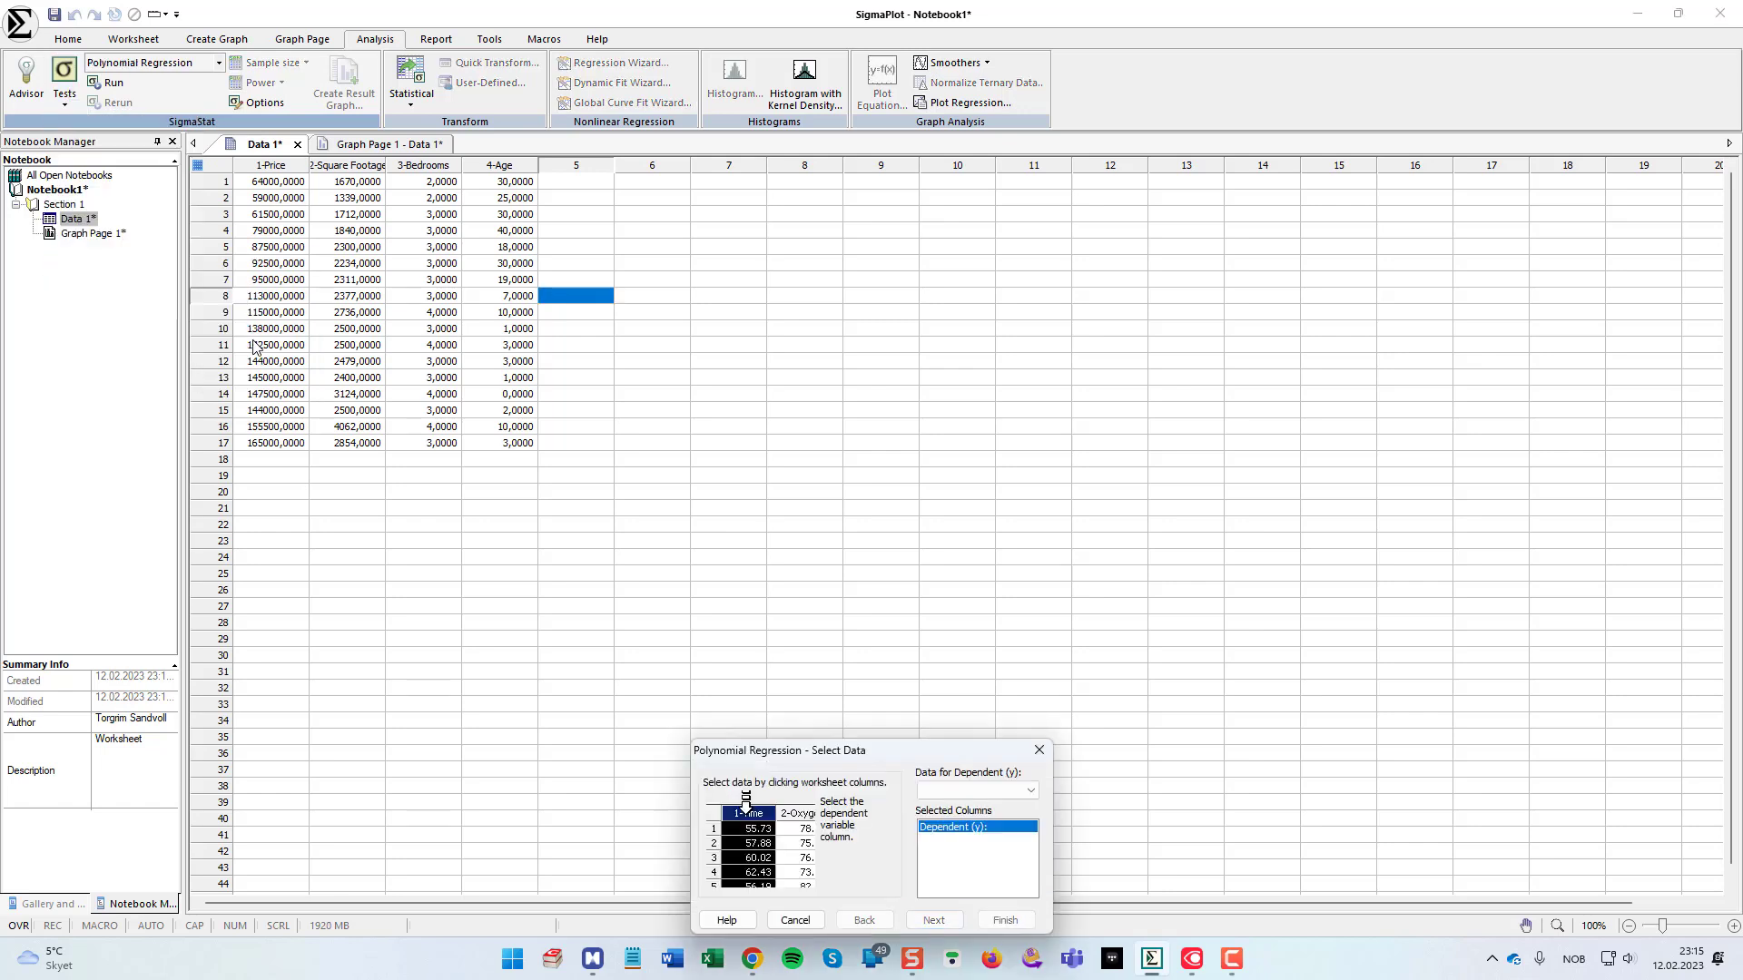
{"action": "left_click", "coordinate": [794, 918]}
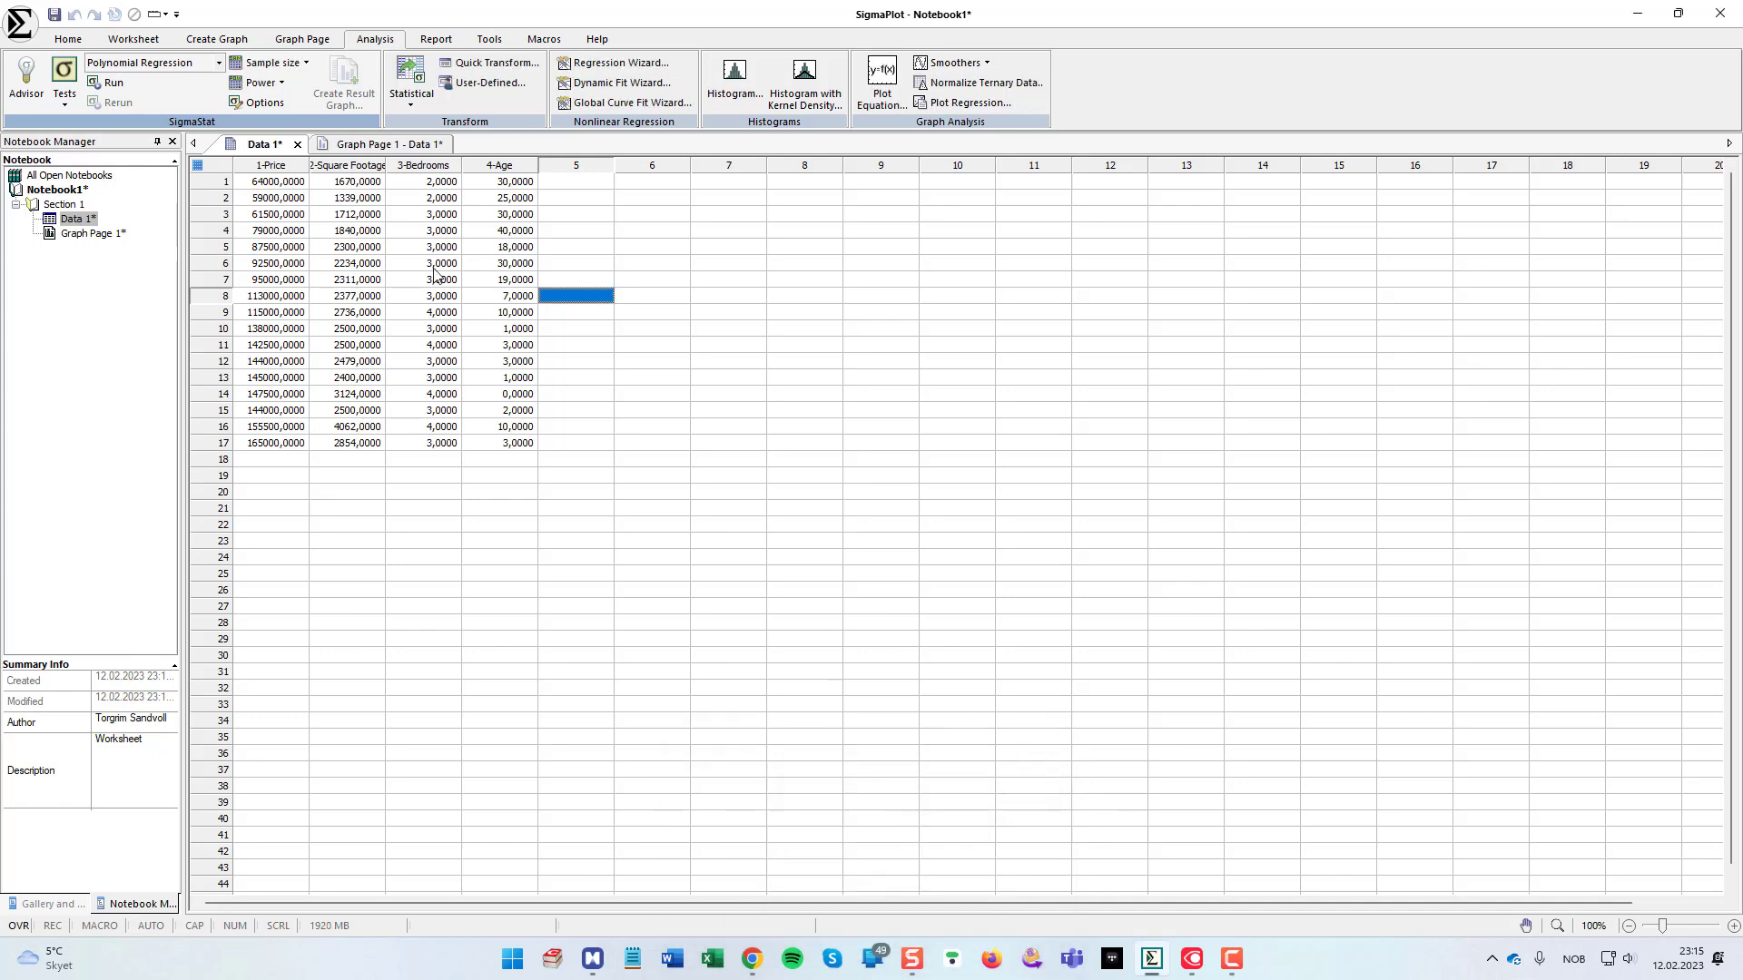
{"action": "left_click", "coordinate": [64, 81]}
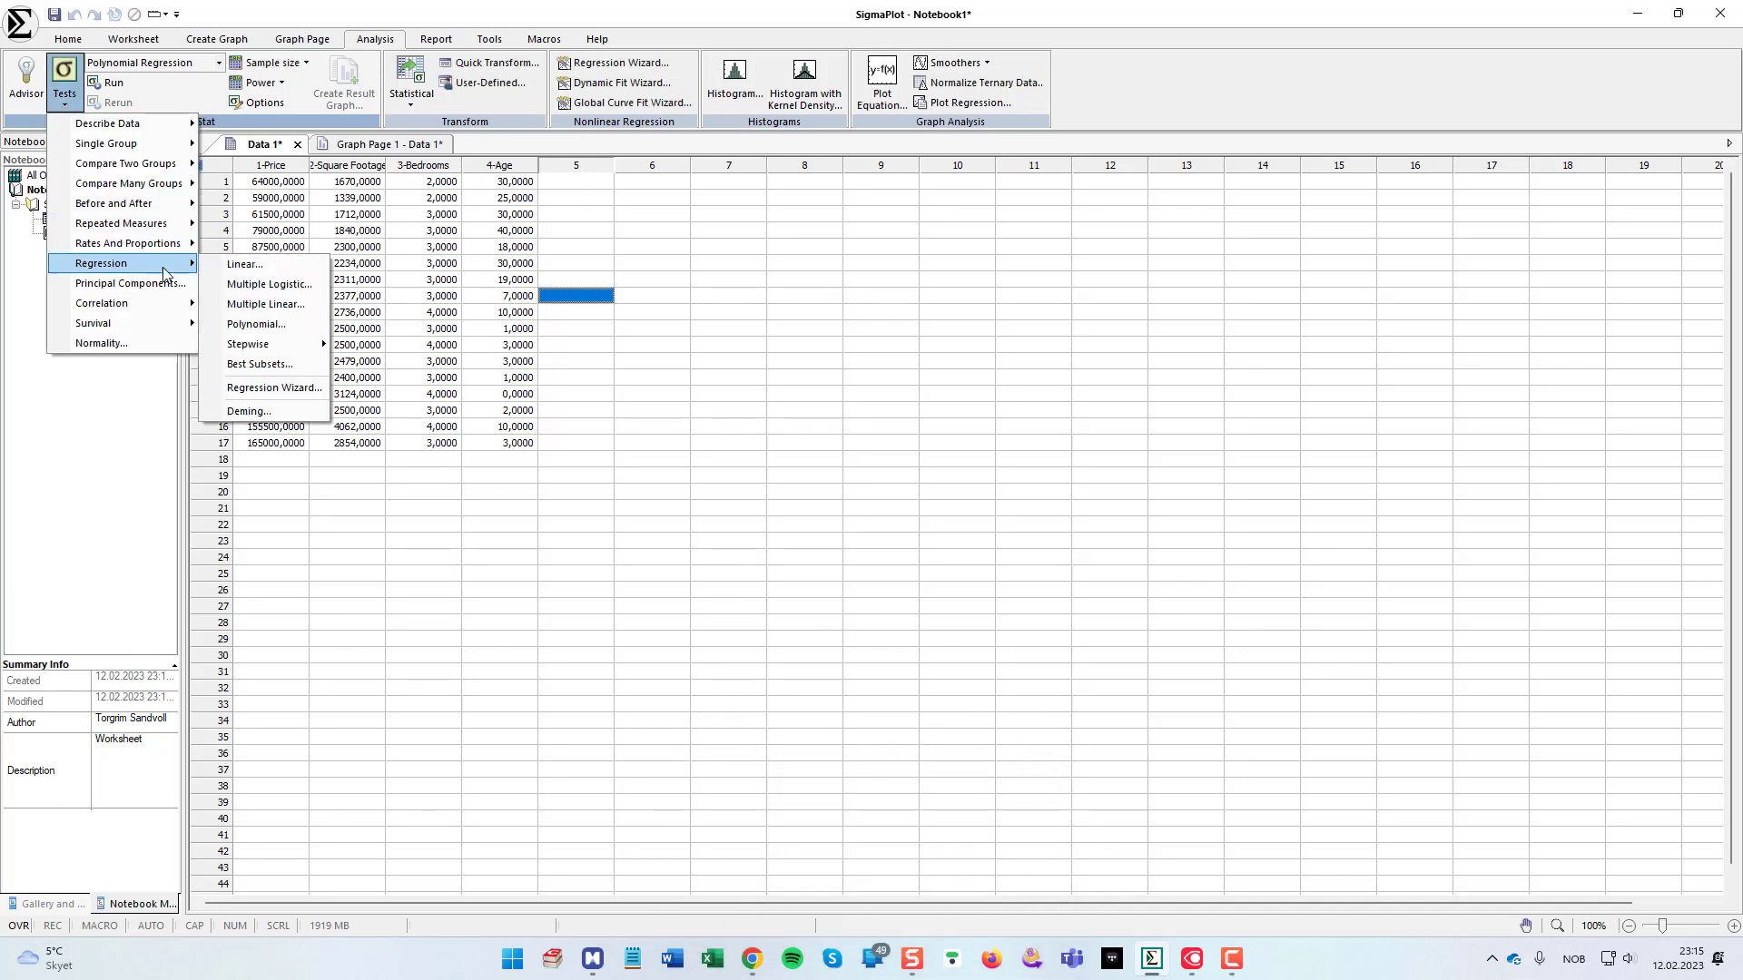
{"action": "left_click", "coordinate": [260, 363]}
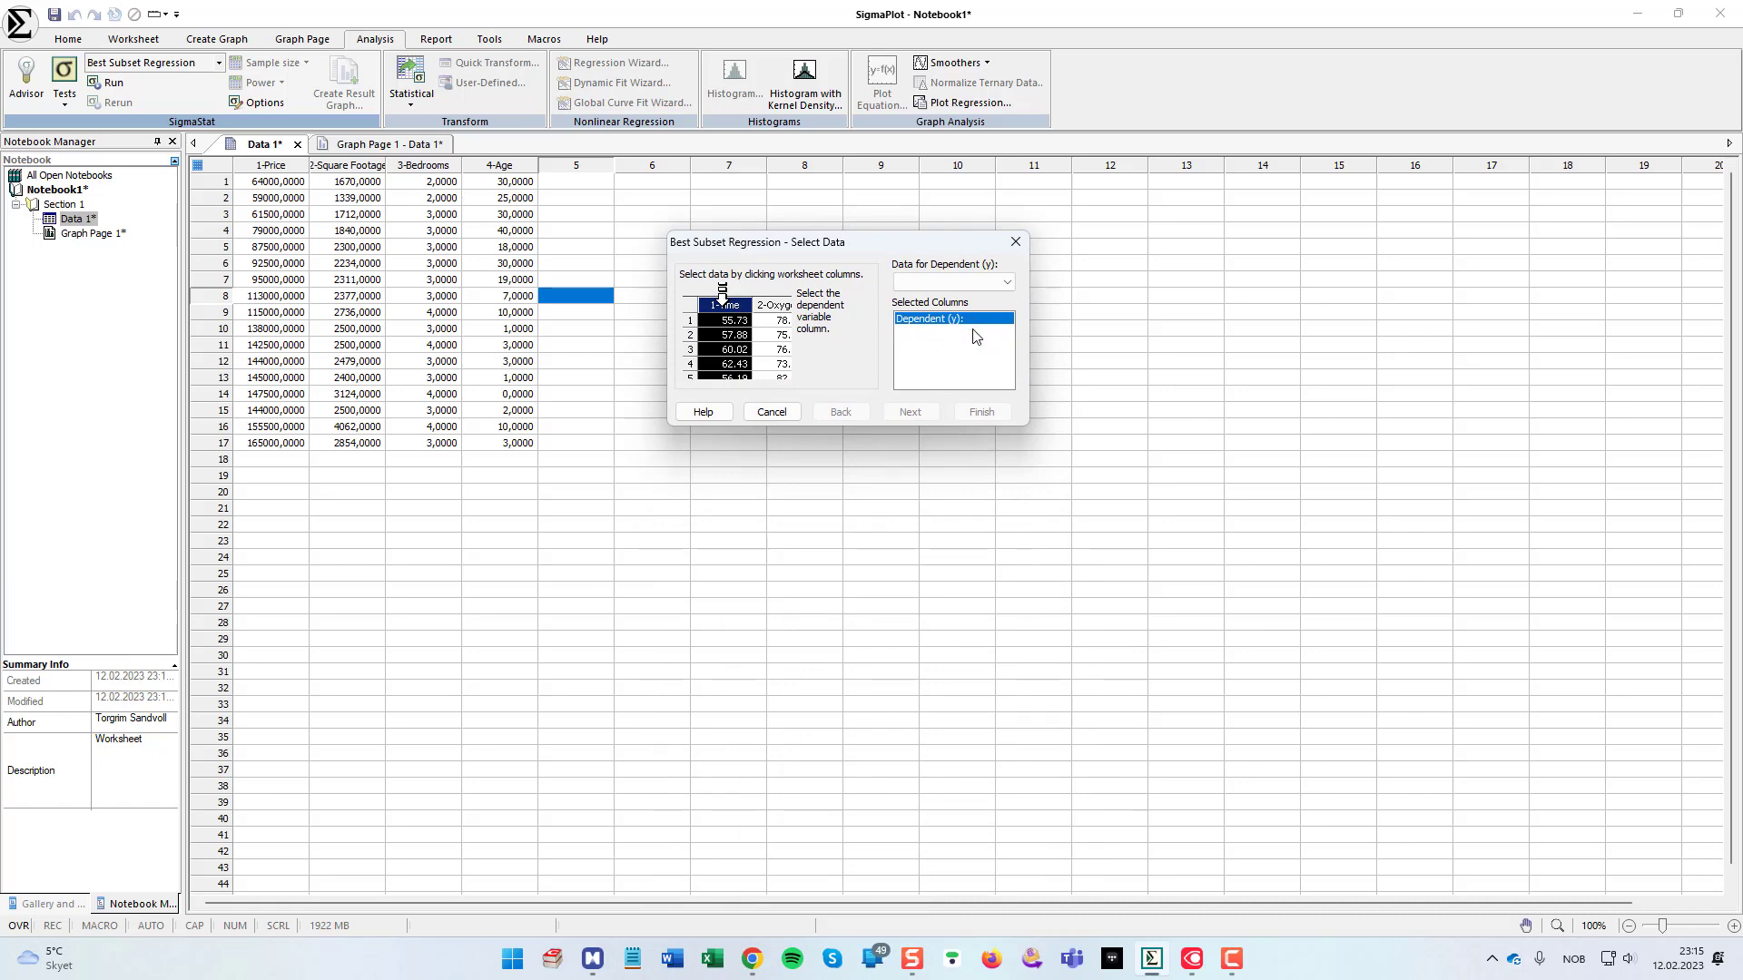
Step: Choose Price as dependent and Square Footage, Bedrooms and Age as independents, then finish
{"action": "left_click", "coordinate": [949, 281]}
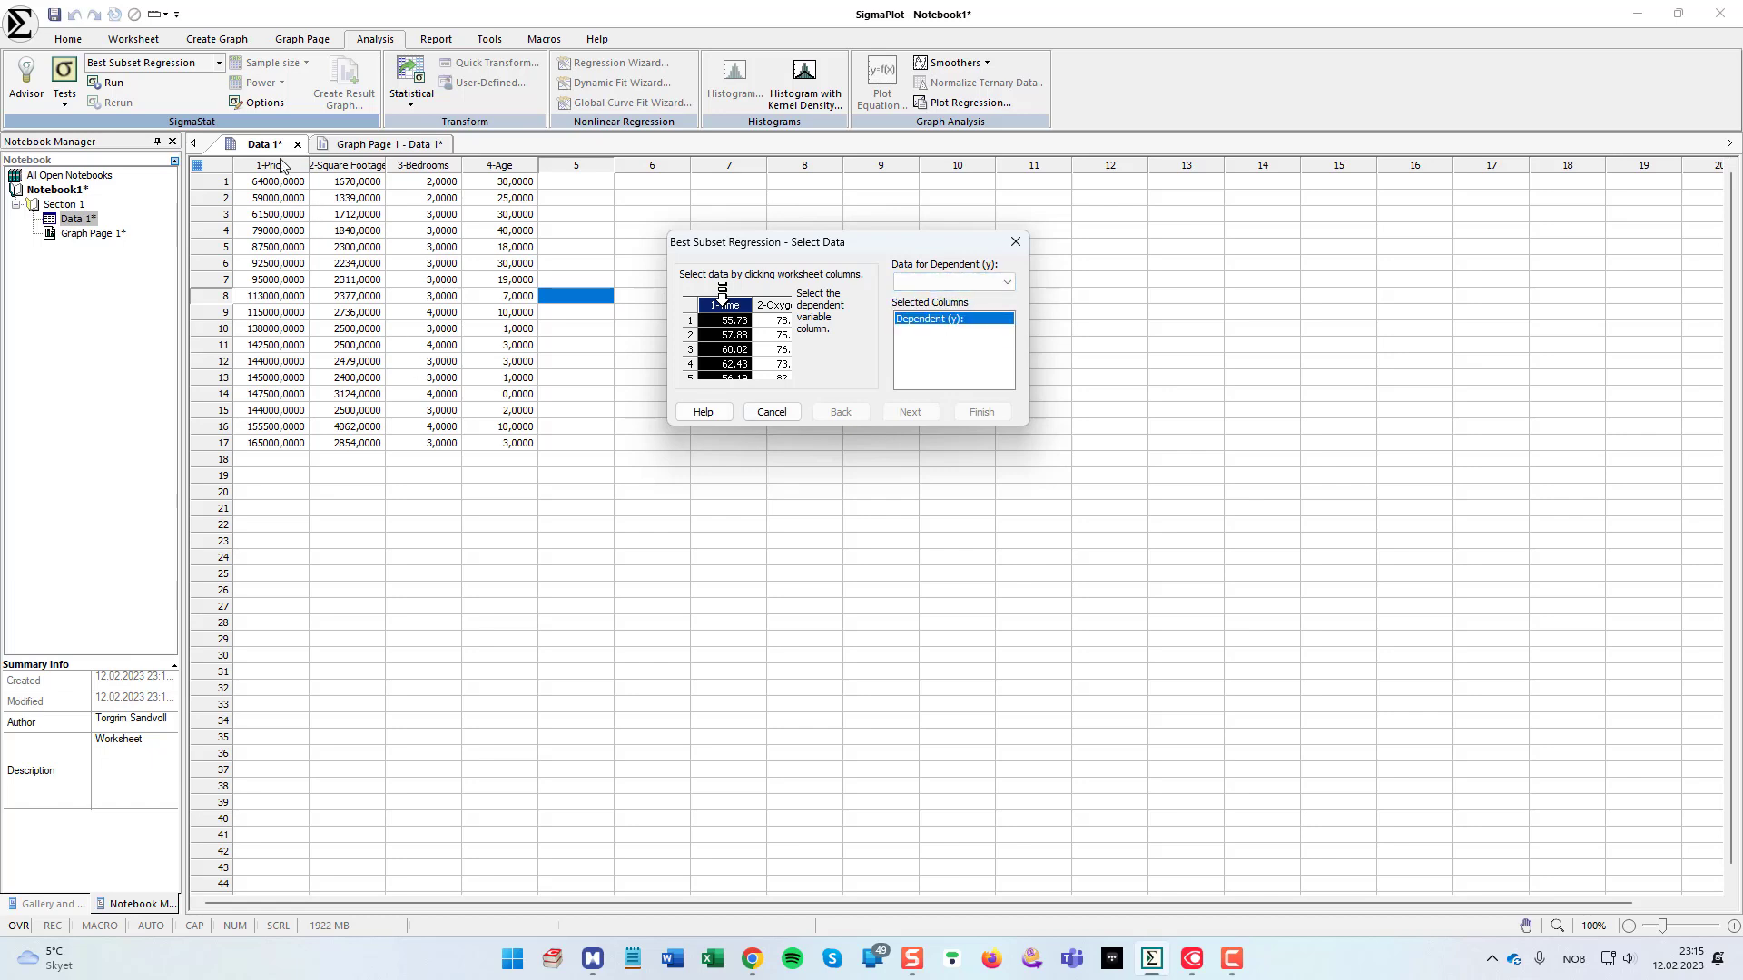
{"action": "left_click", "coordinate": [270, 165]}
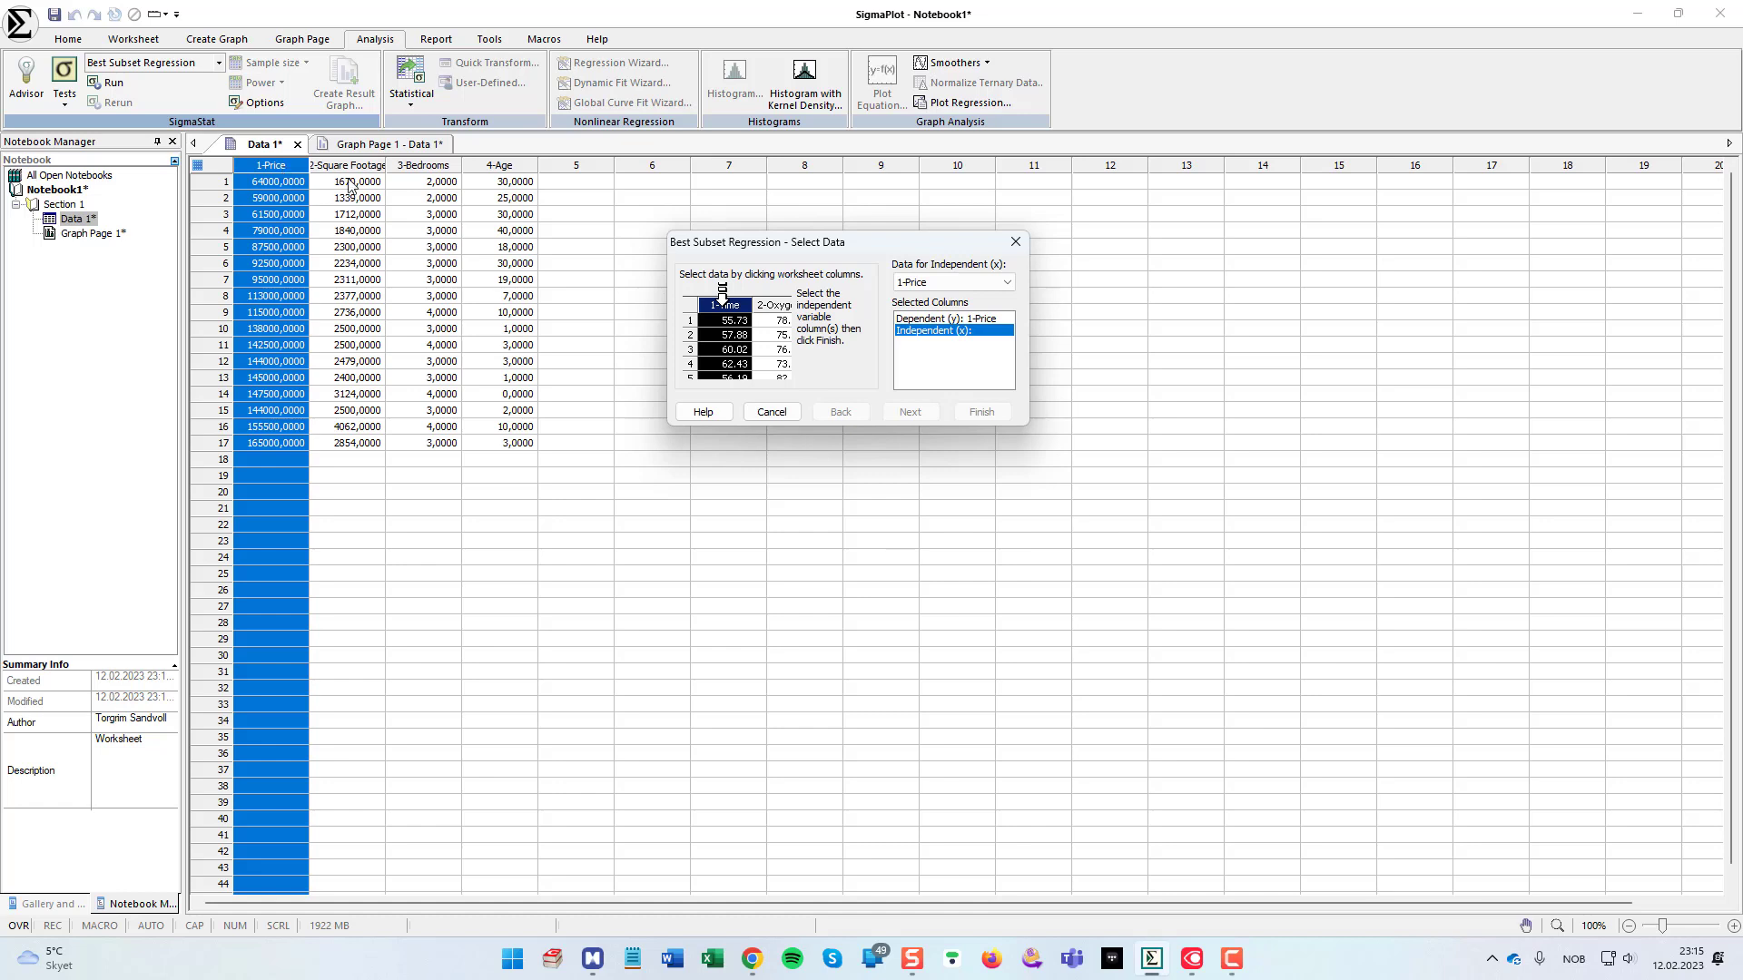
{"action": "mouse_move", "coordinate": [354, 187]}
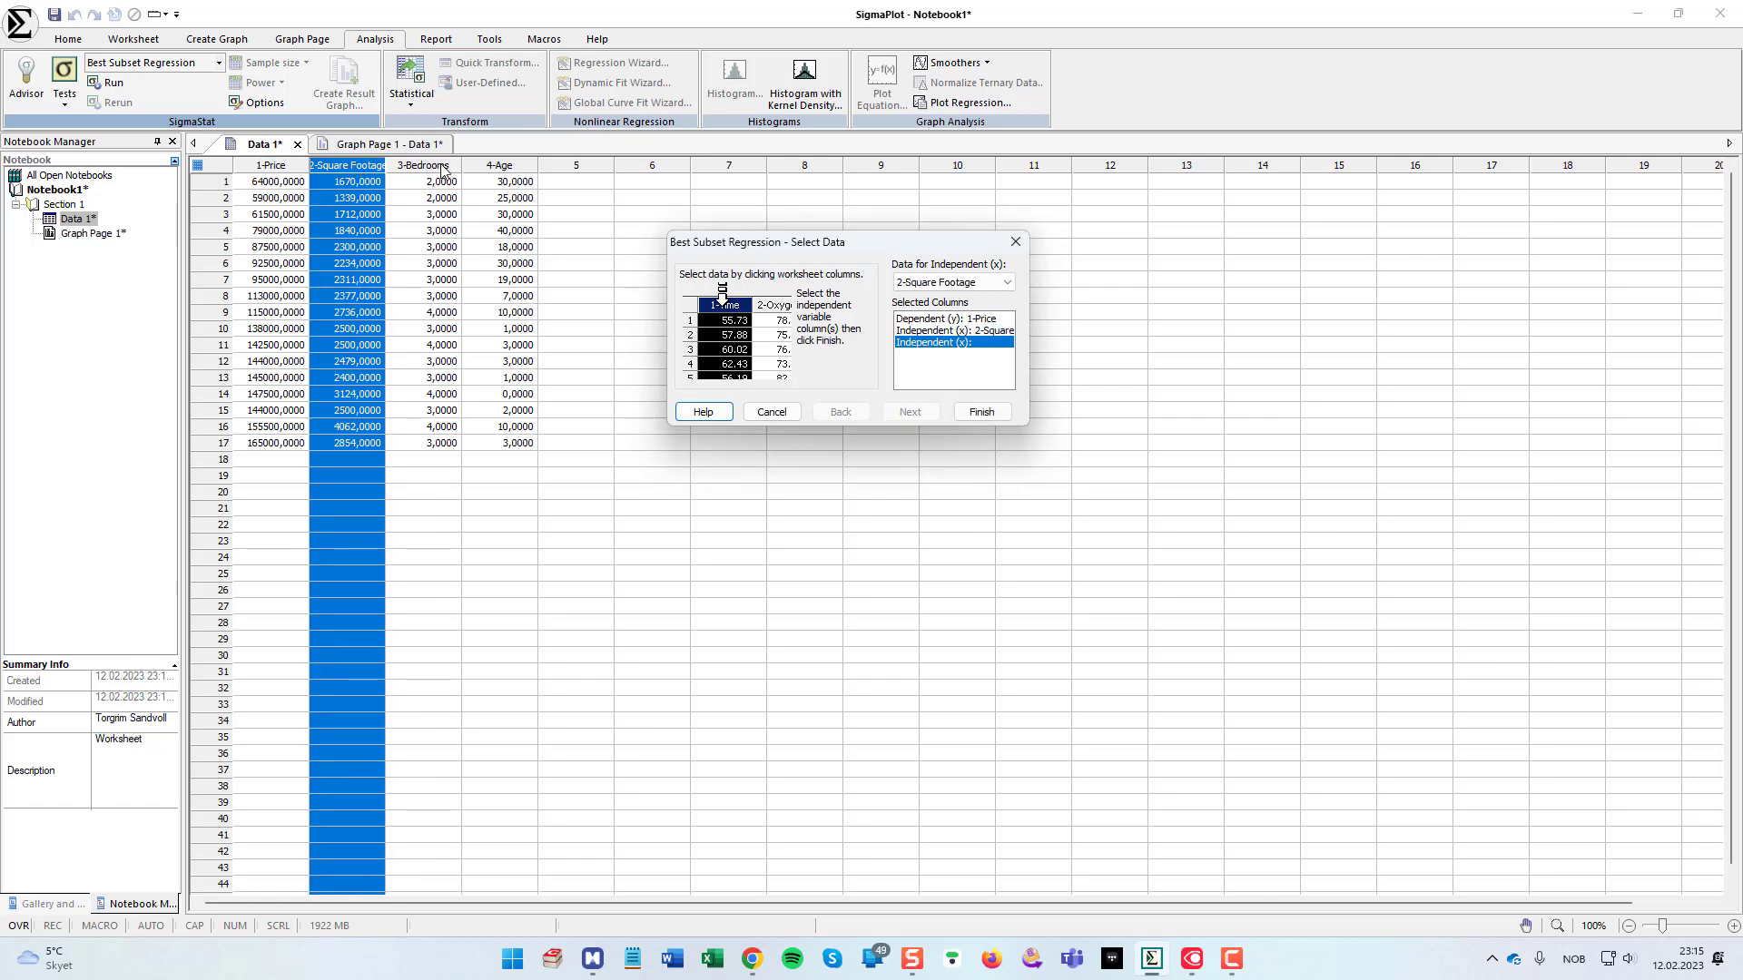
{"action": "left_click", "coordinate": [497, 165]}
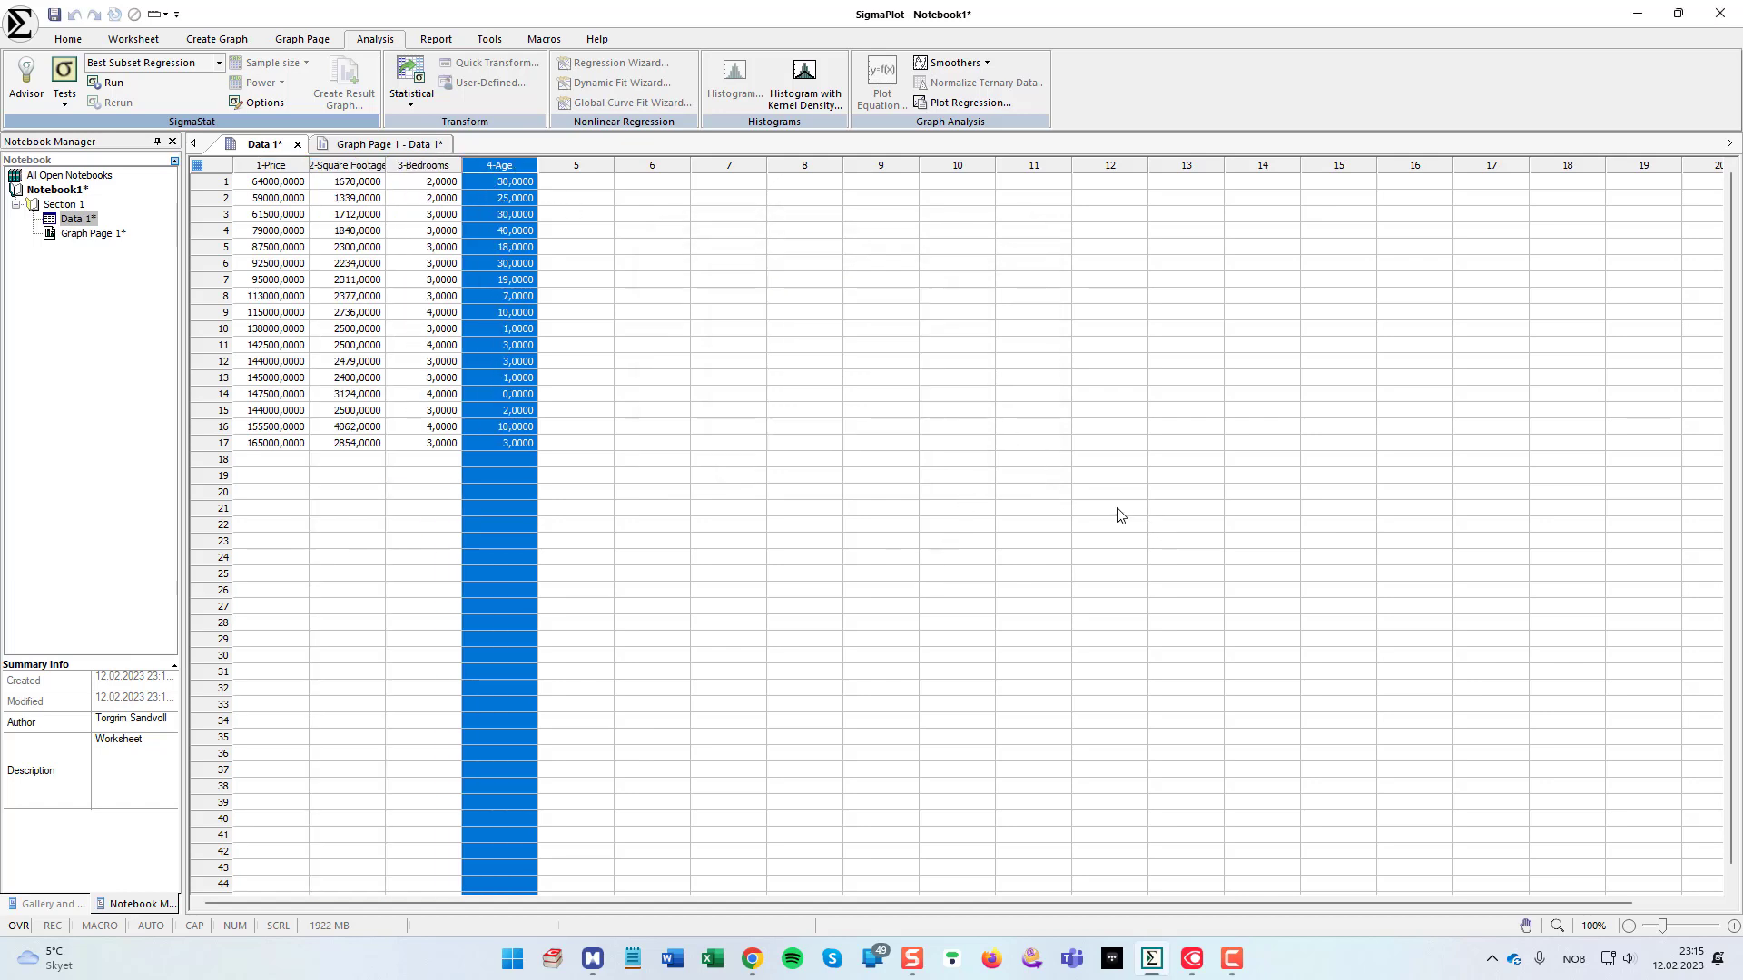
{"action": "mouse_move", "coordinate": [940, 548]}
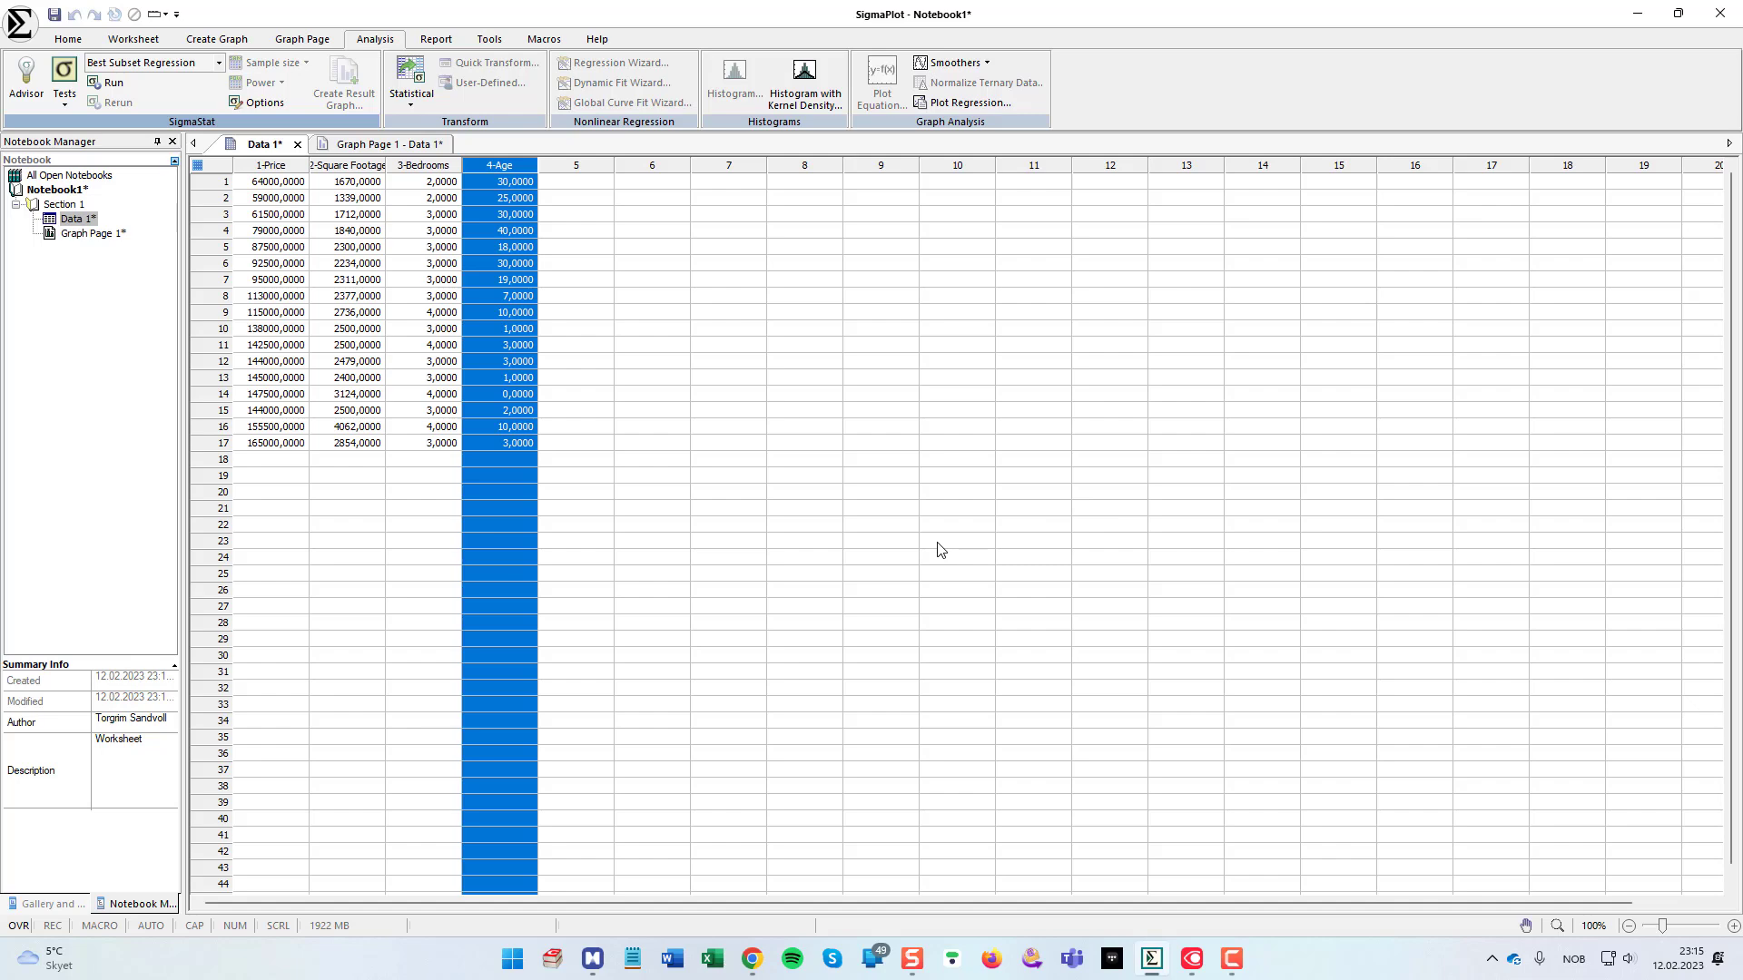
{"action": "left_click", "coordinate": [113, 82]}
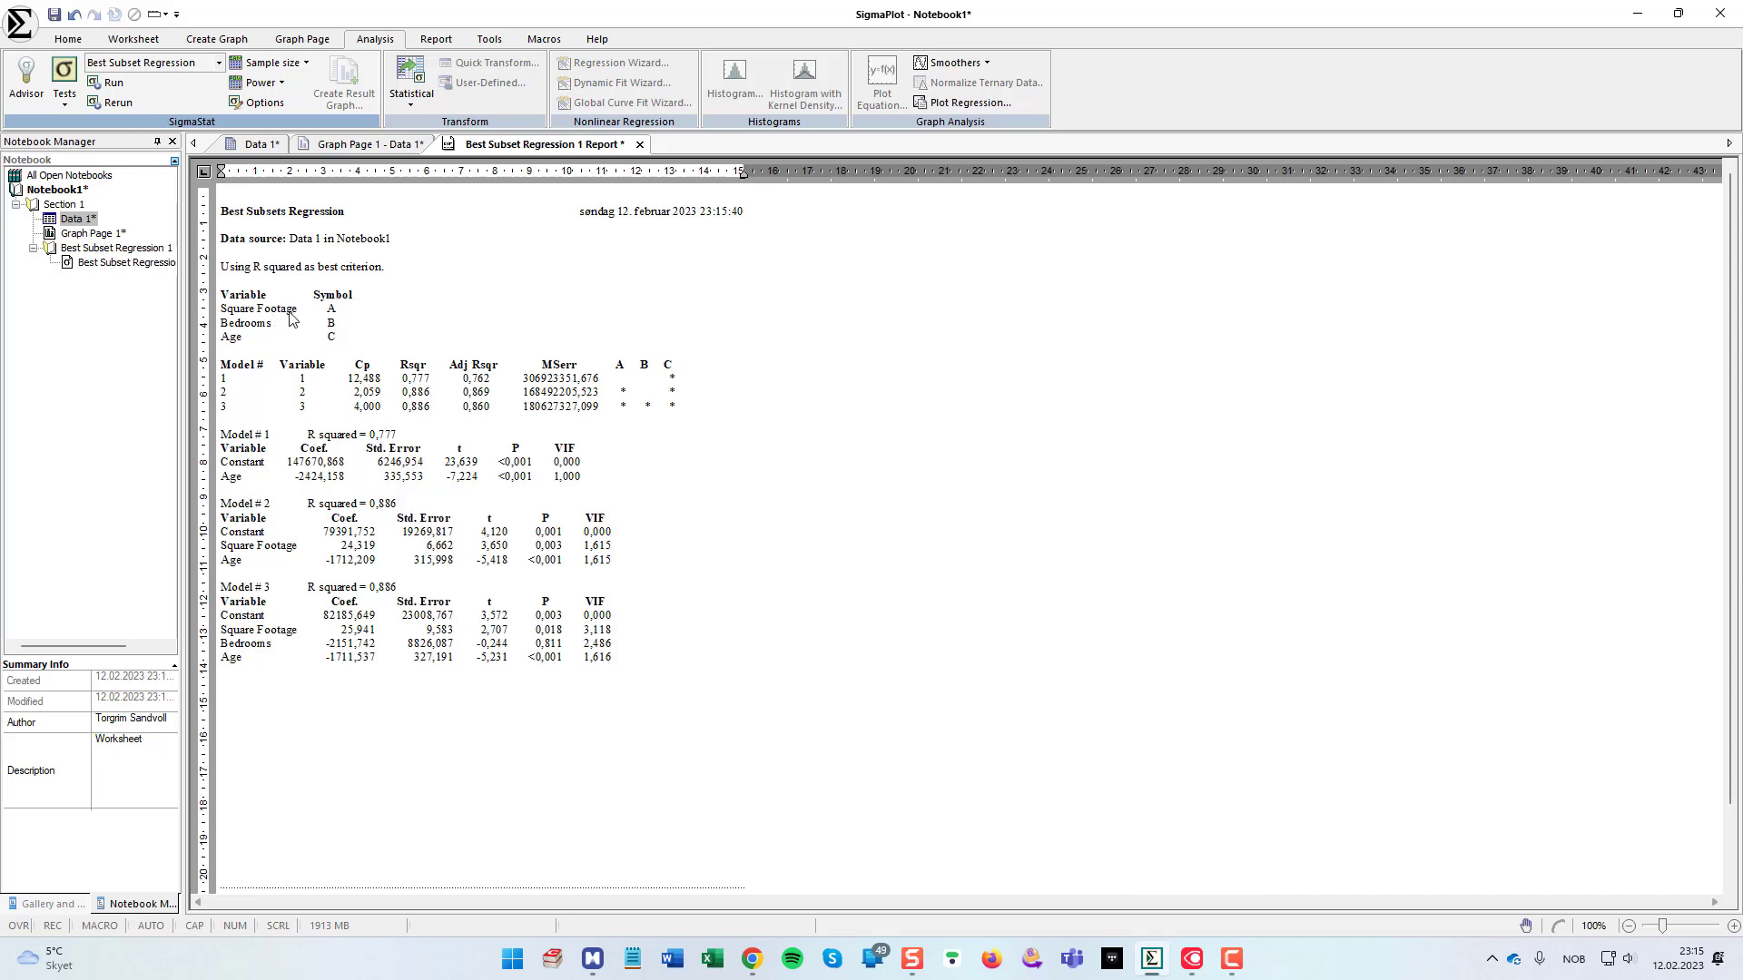
{"action": "mouse_move", "coordinate": [348, 320]}
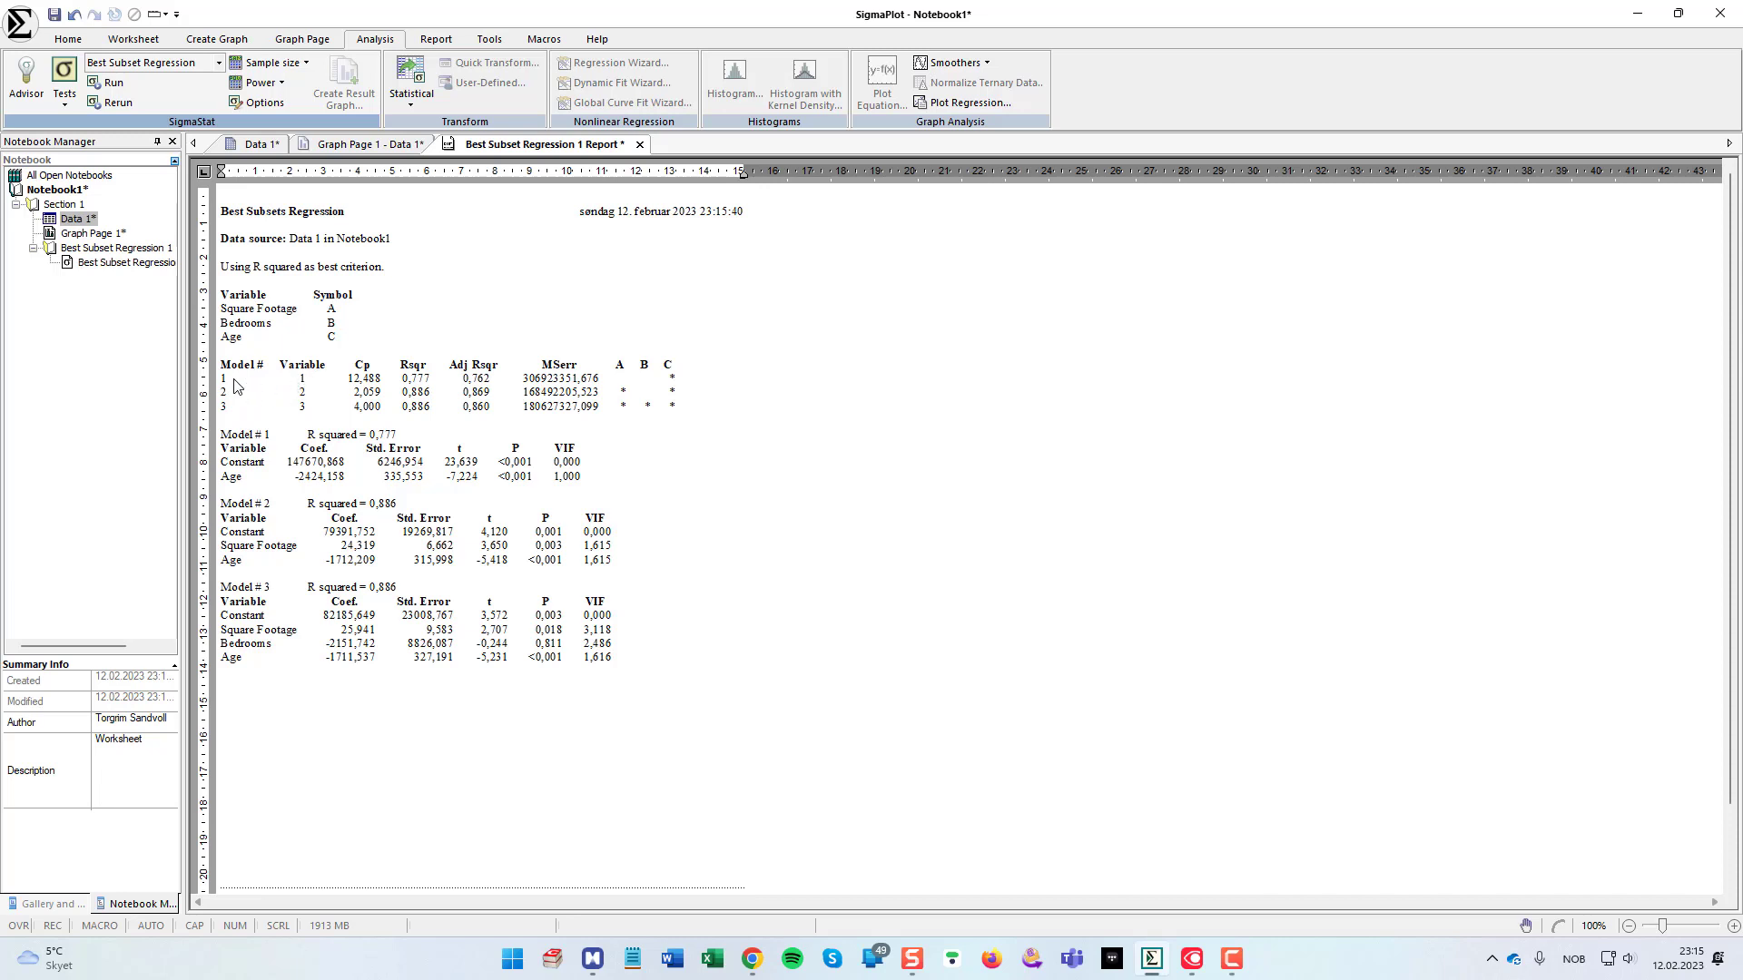
{"action": "mouse_move", "coordinate": [230, 392]}
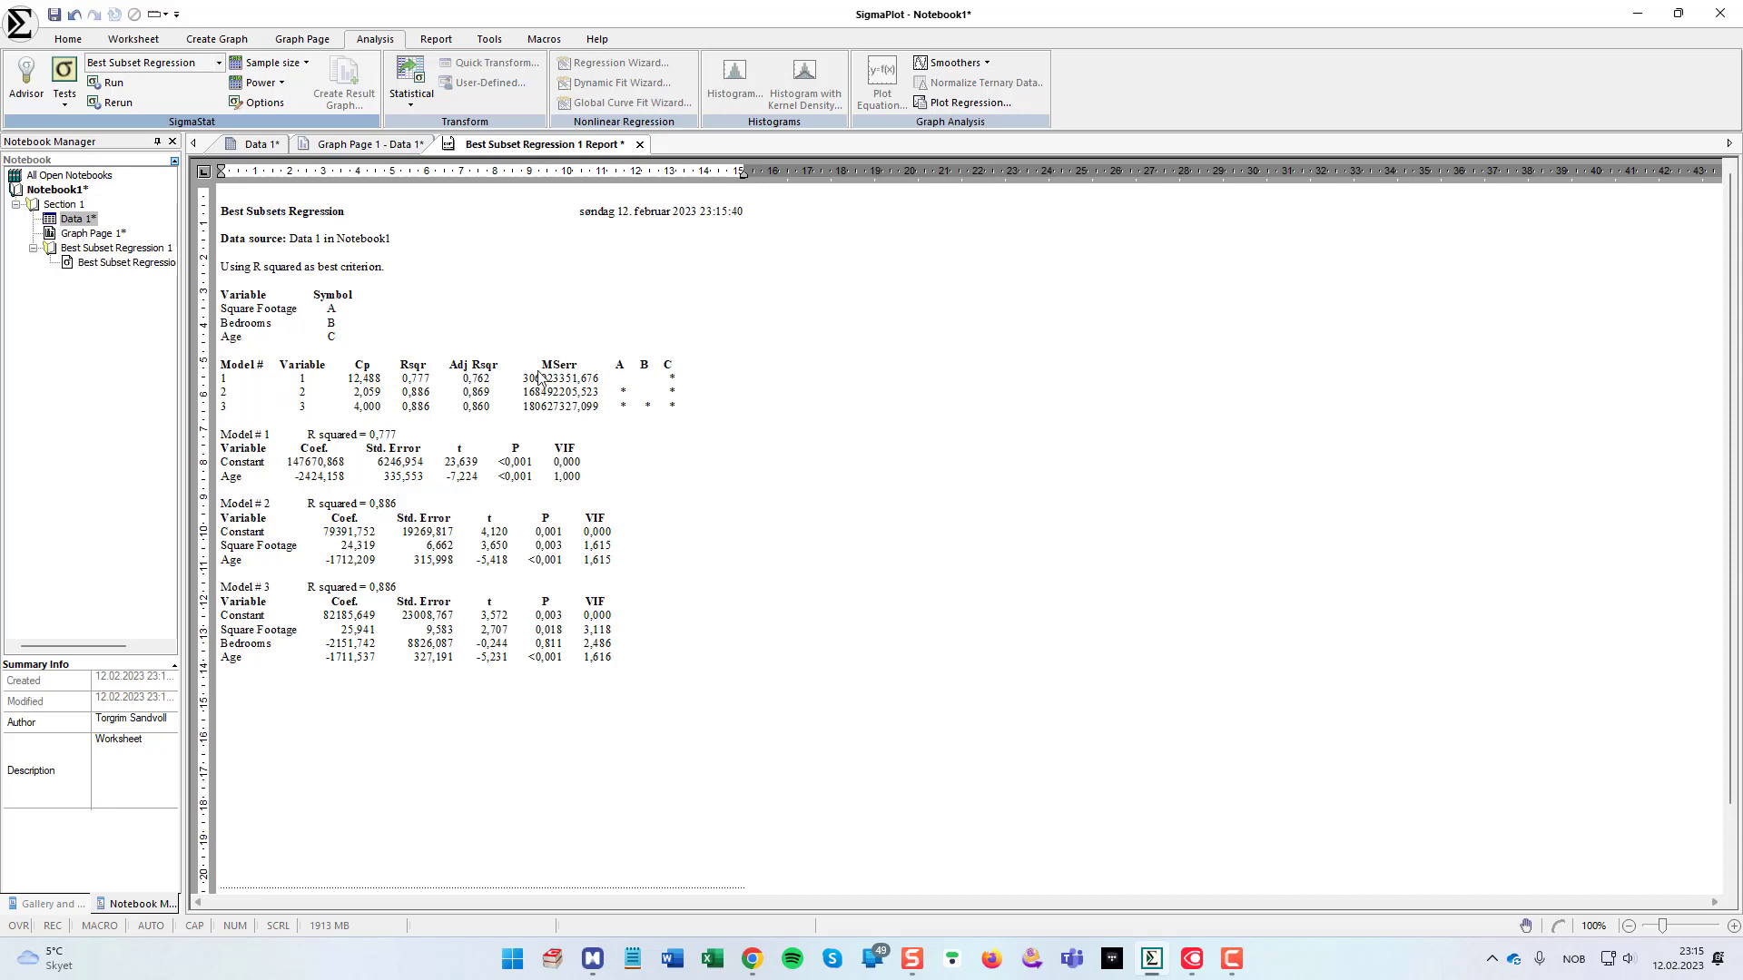
{"action": "mouse_move", "coordinate": [513, 391]}
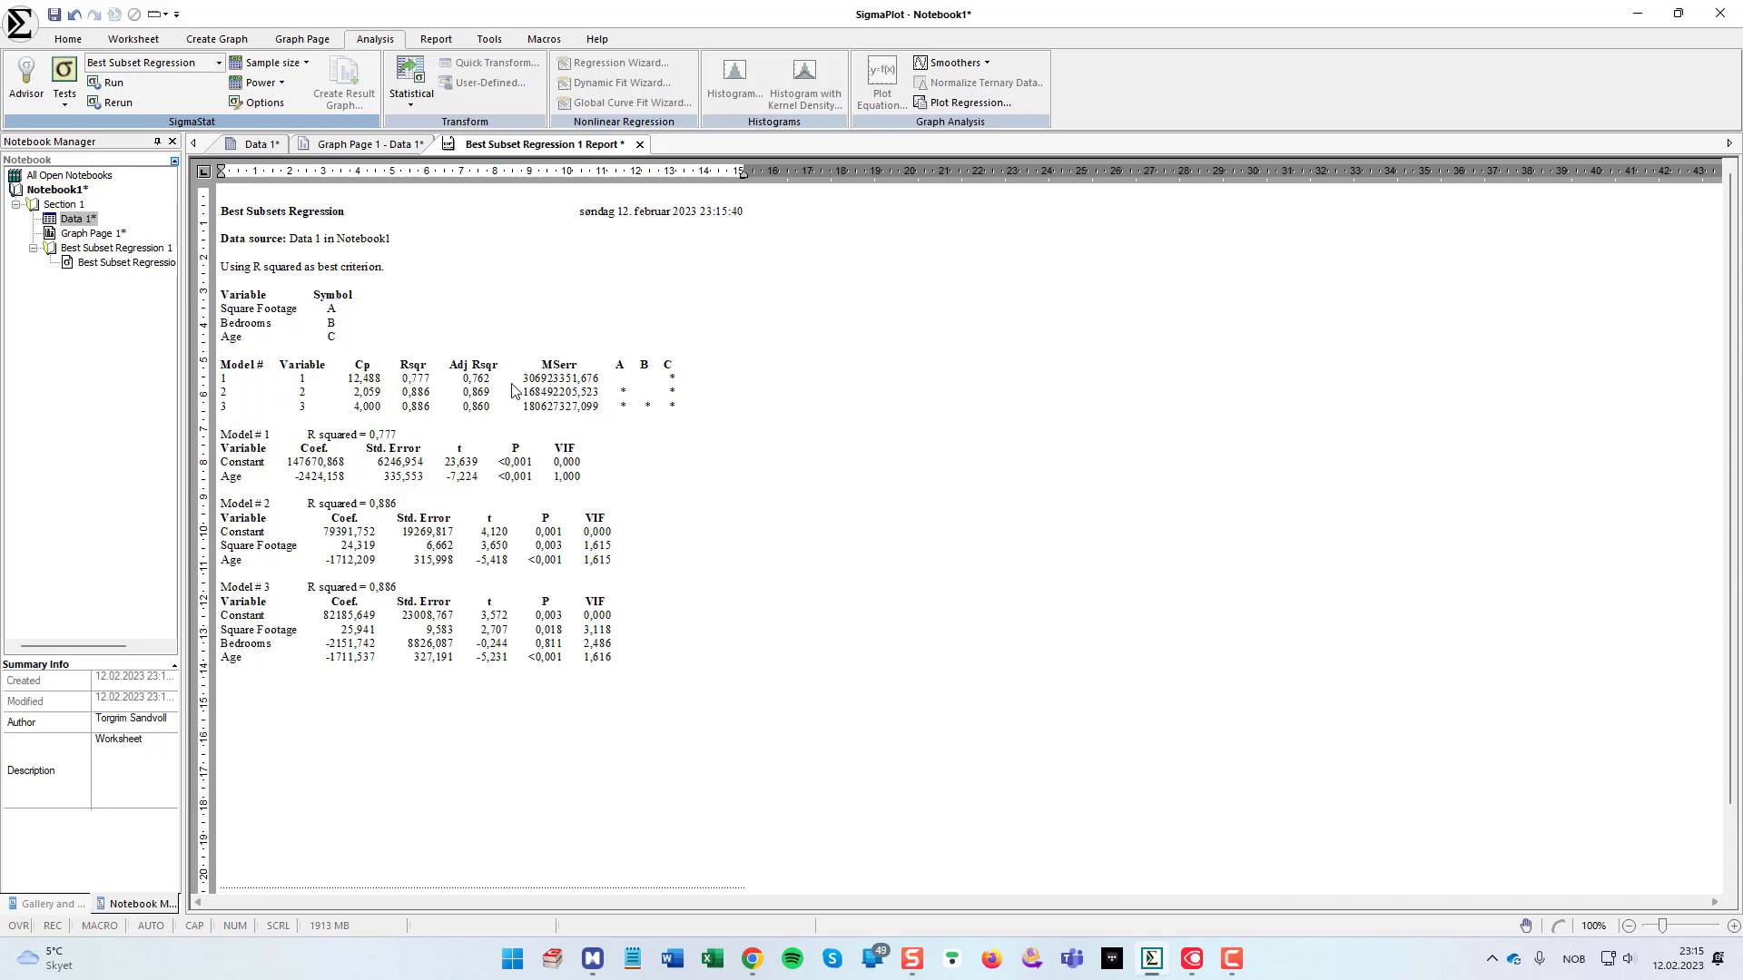
{"action": "mouse_move", "coordinate": [512, 391]}
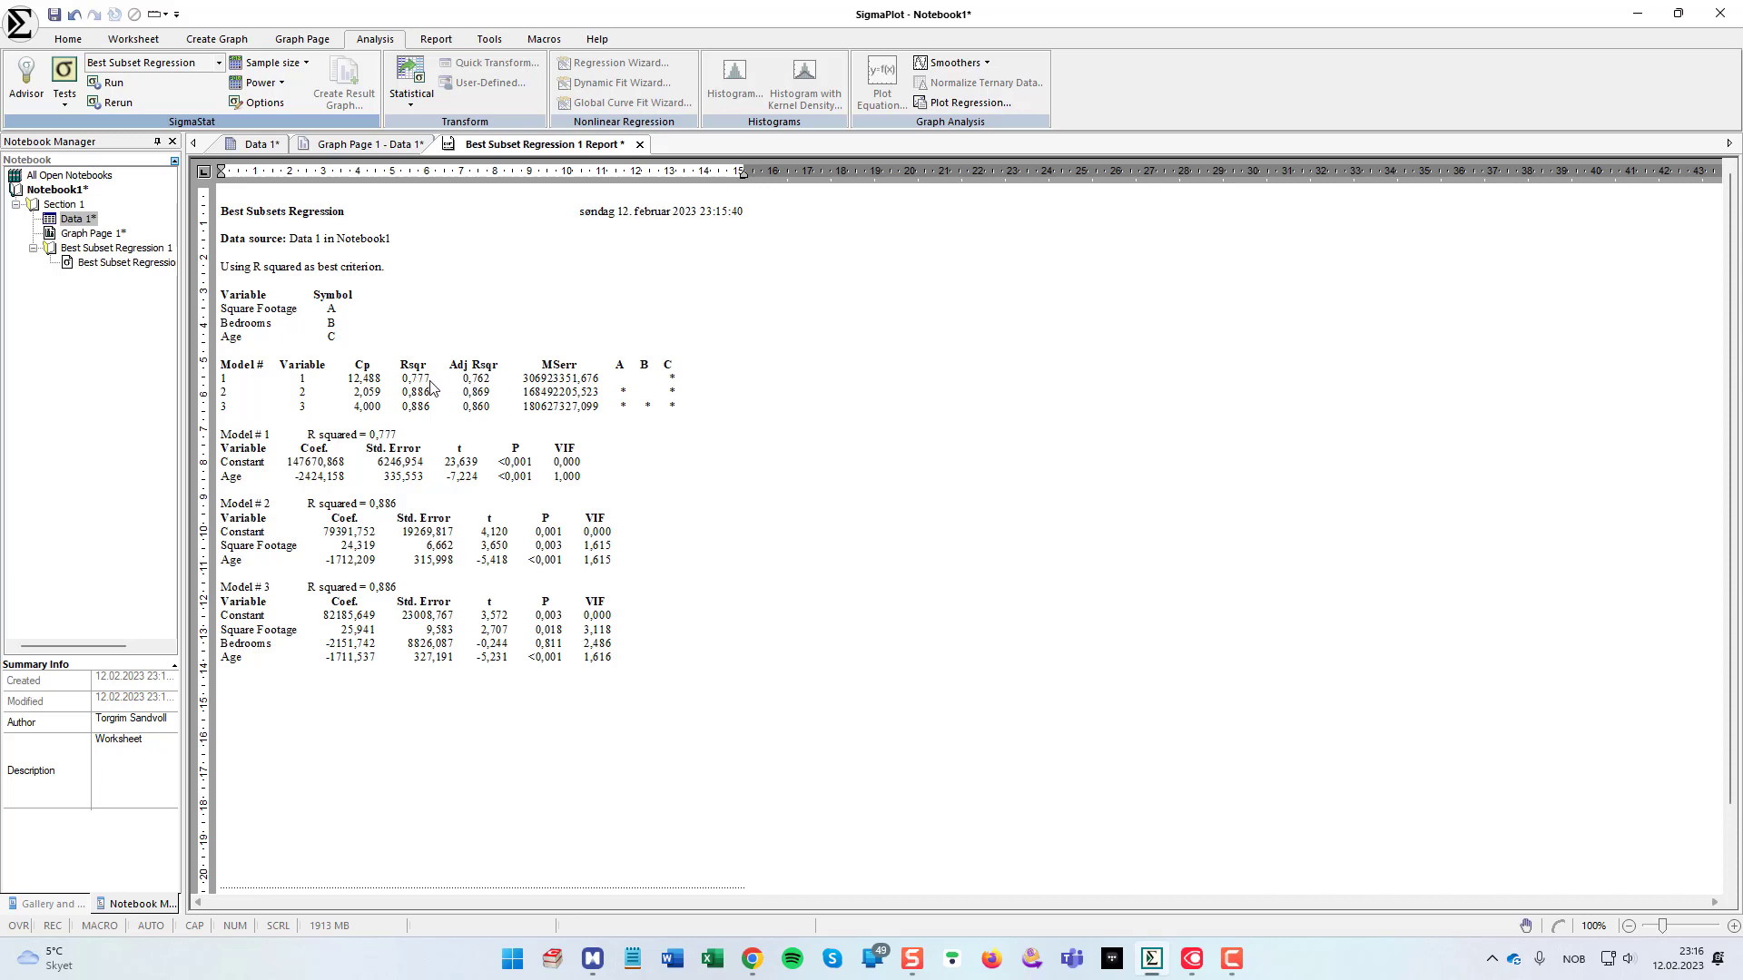
{"action": "mouse_move", "coordinate": [672, 389]}
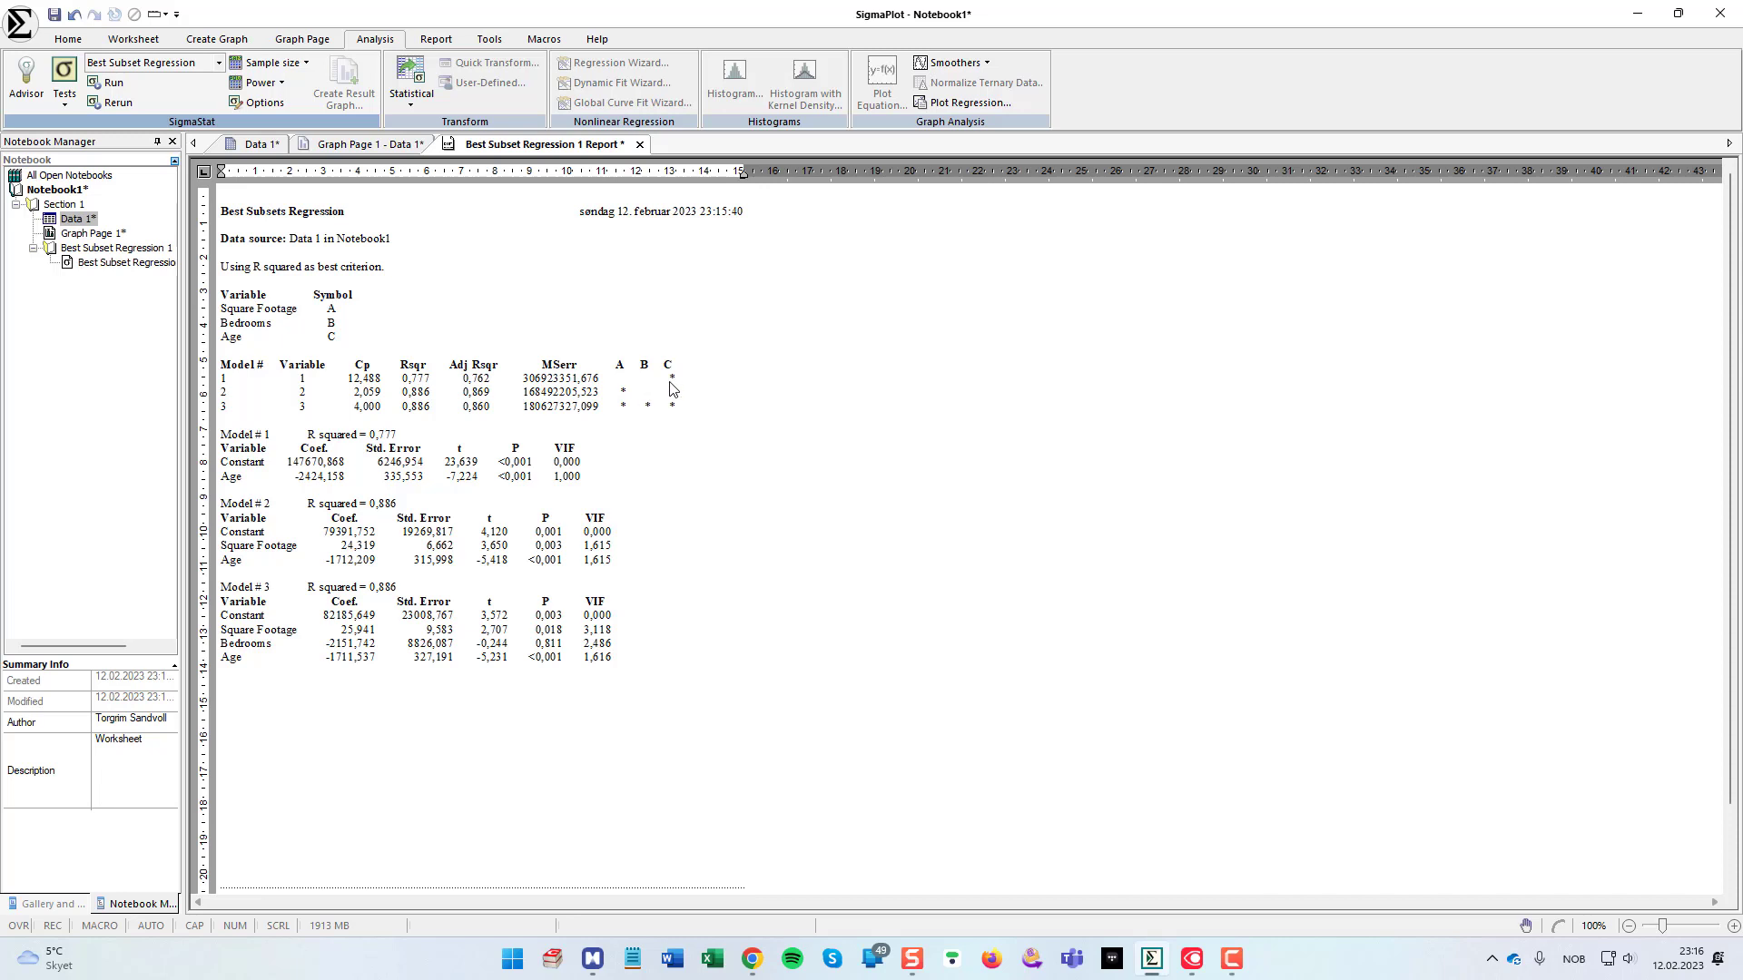
{"action": "mouse_move", "coordinate": [253, 349]}
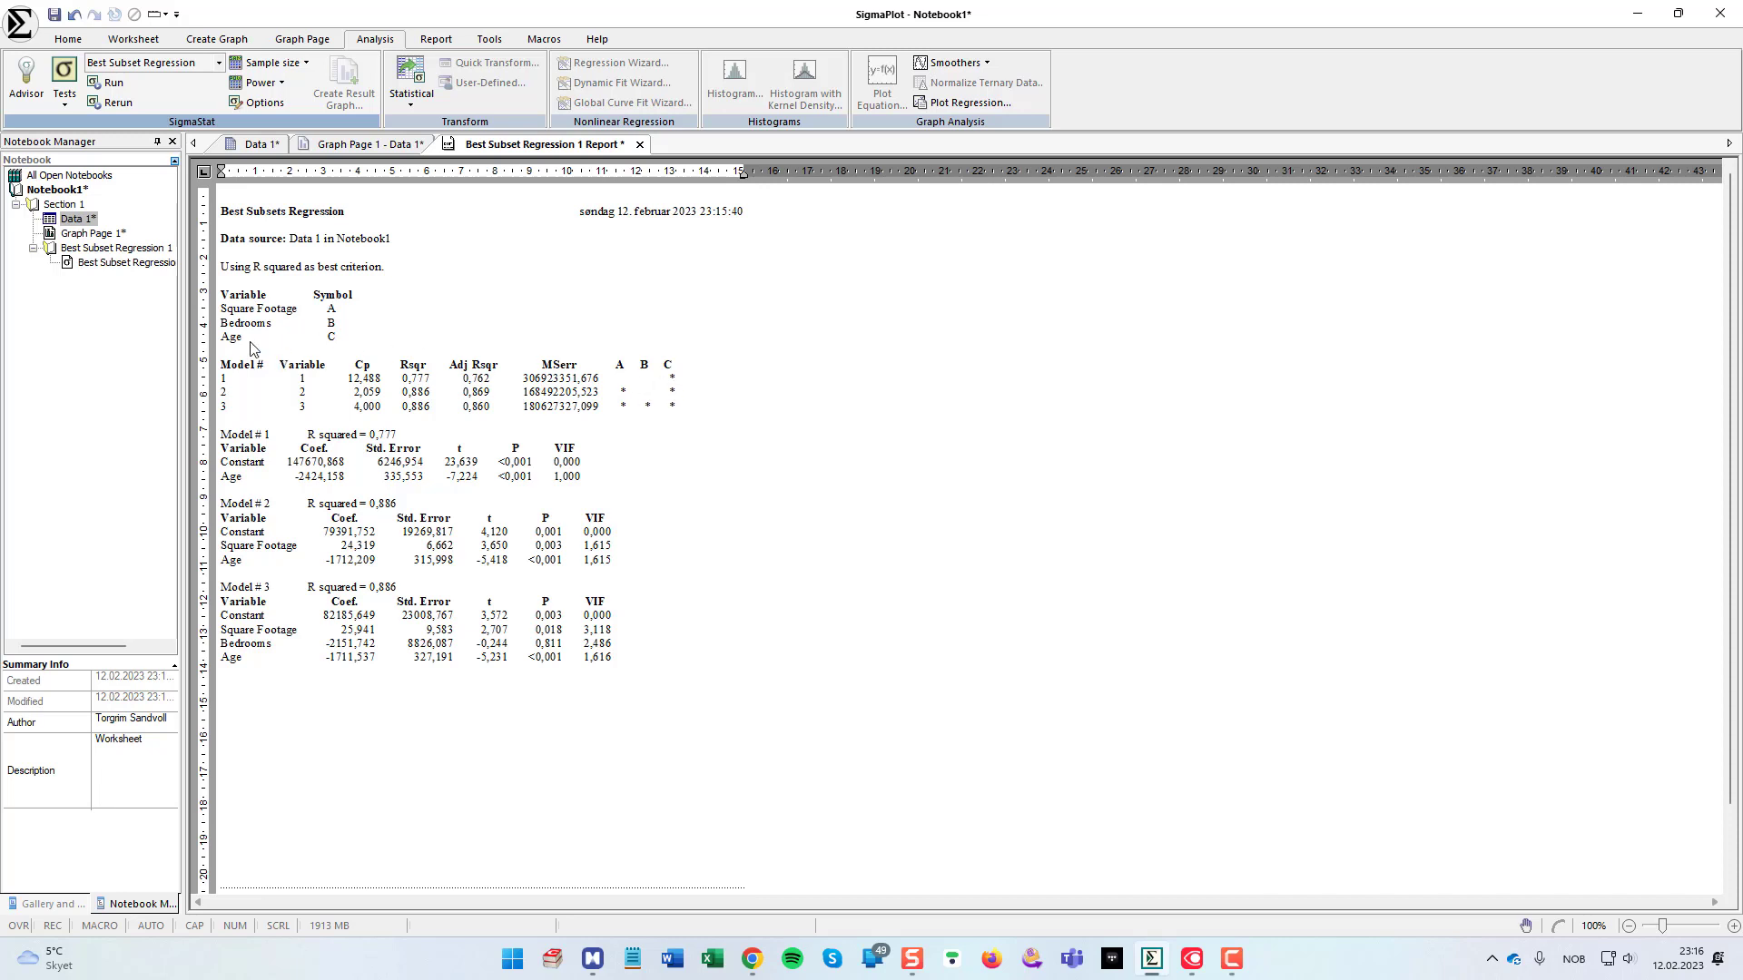
{"action": "mouse_move", "coordinate": [234, 397]}
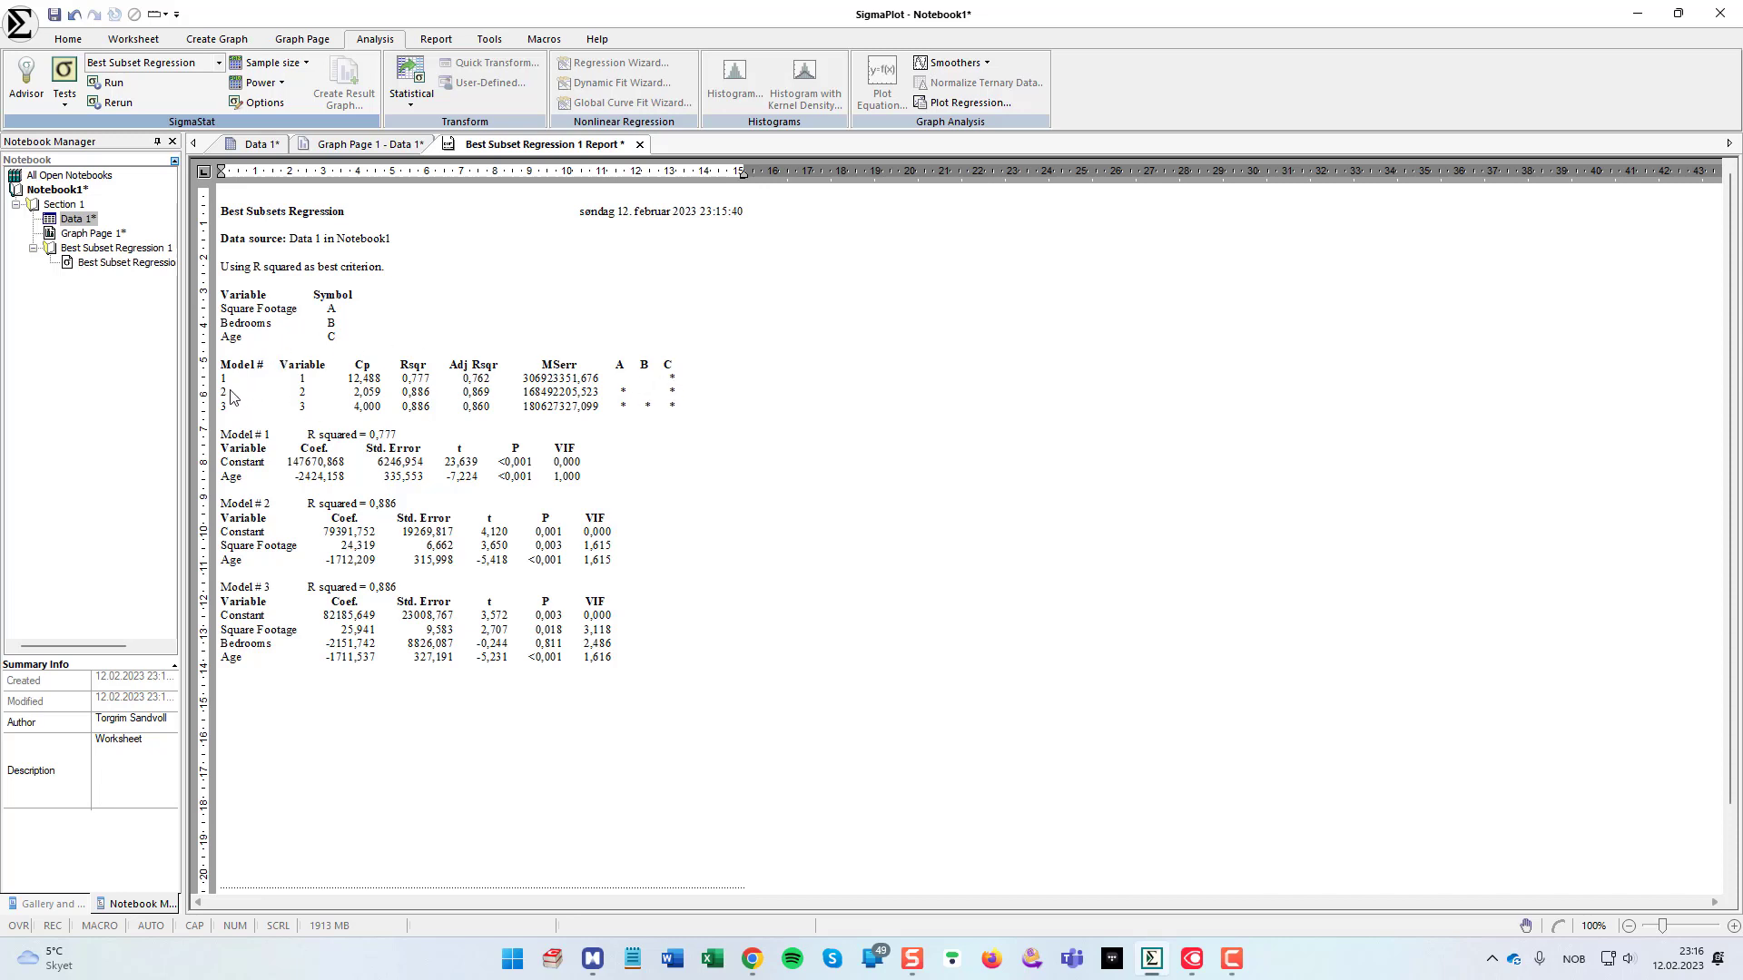
{"action": "mouse_move", "coordinate": [428, 403]}
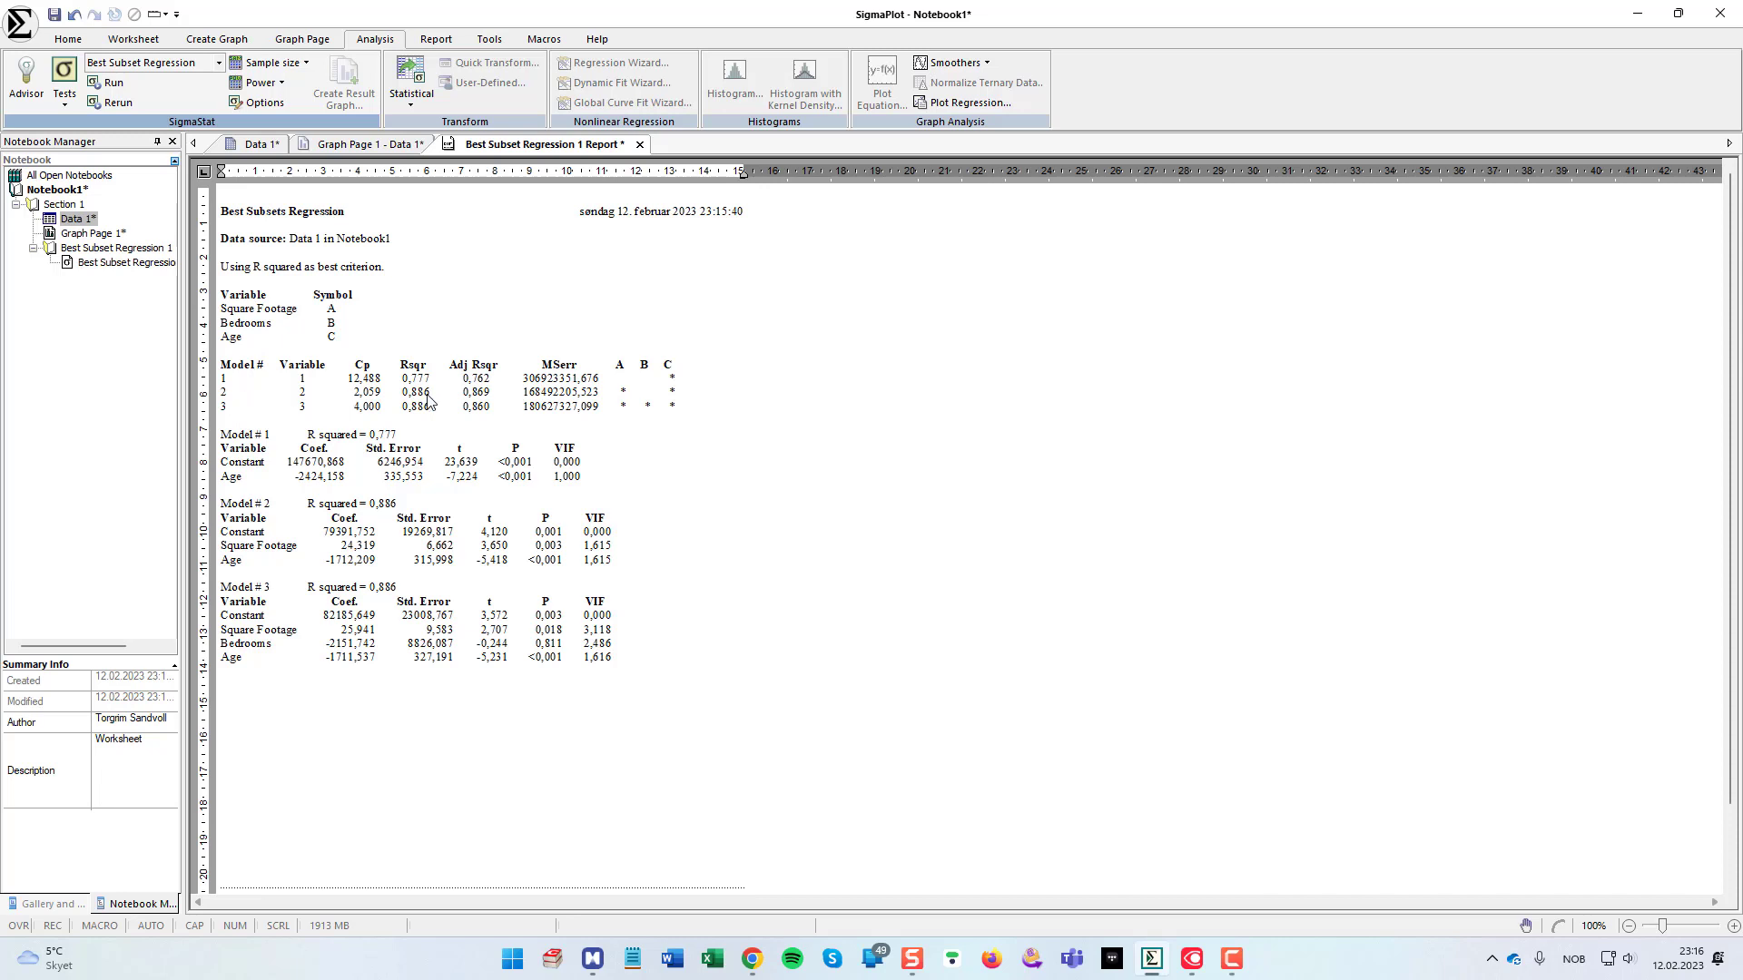
{"action": "mouse_move", "coordinate": [377, 361]}
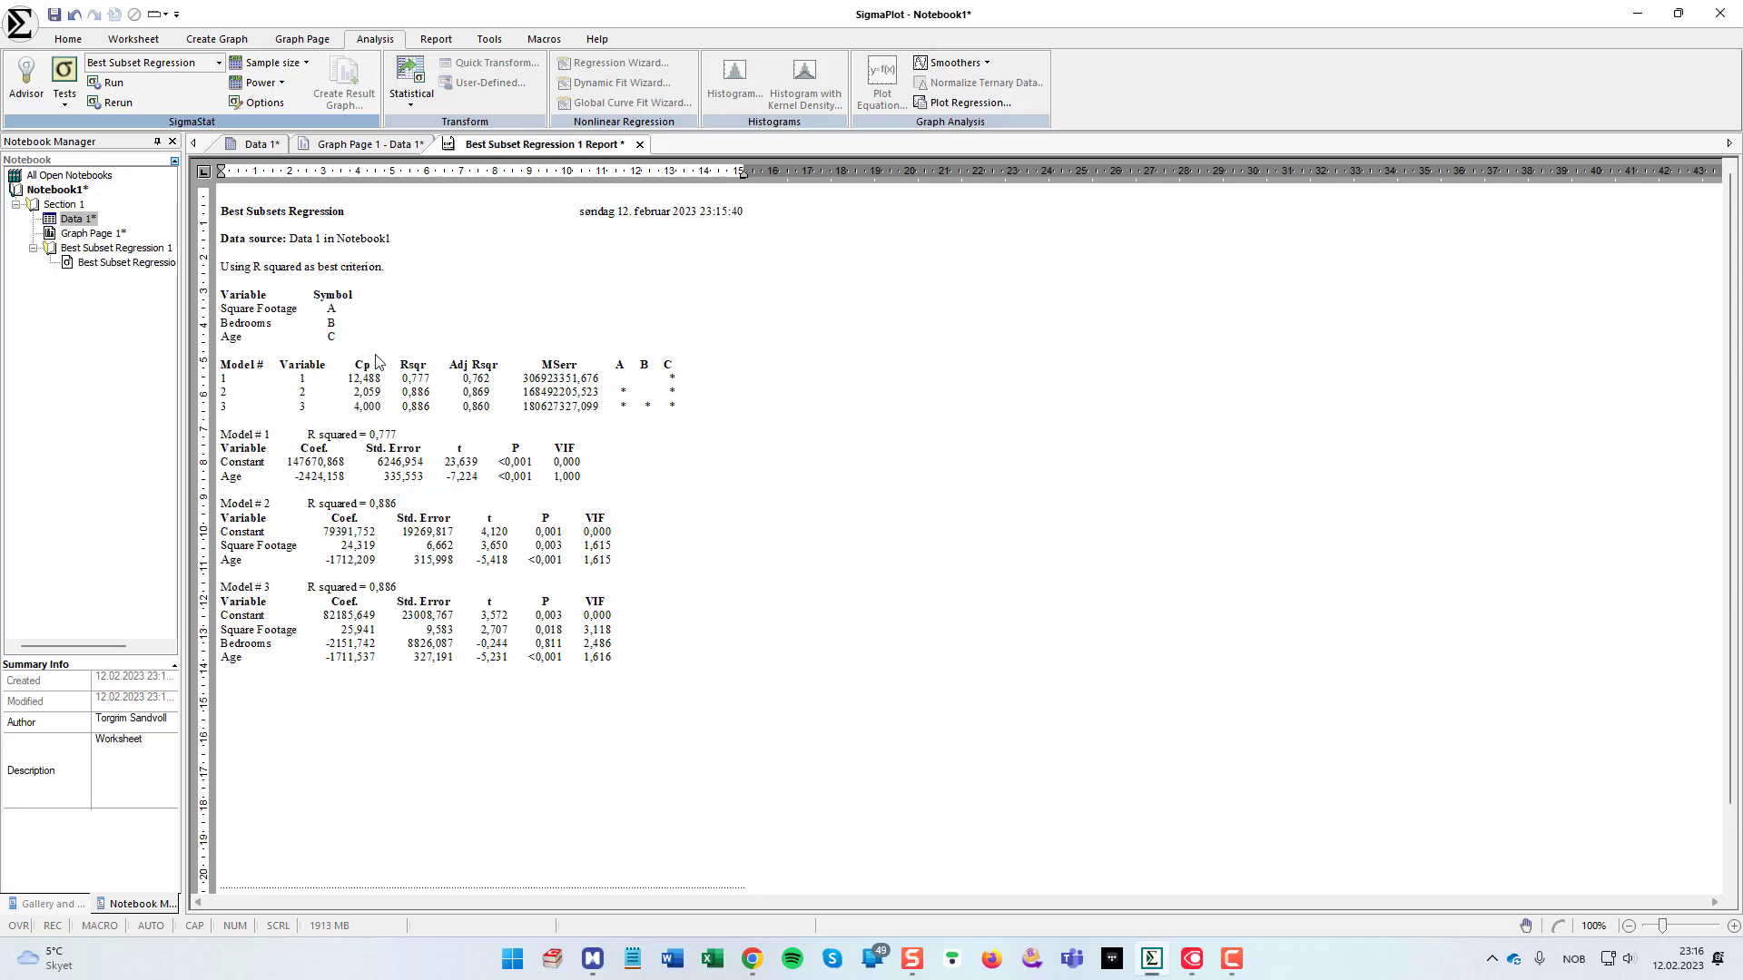
{"action": "mouse_move", "coordinate": [254, 351]}
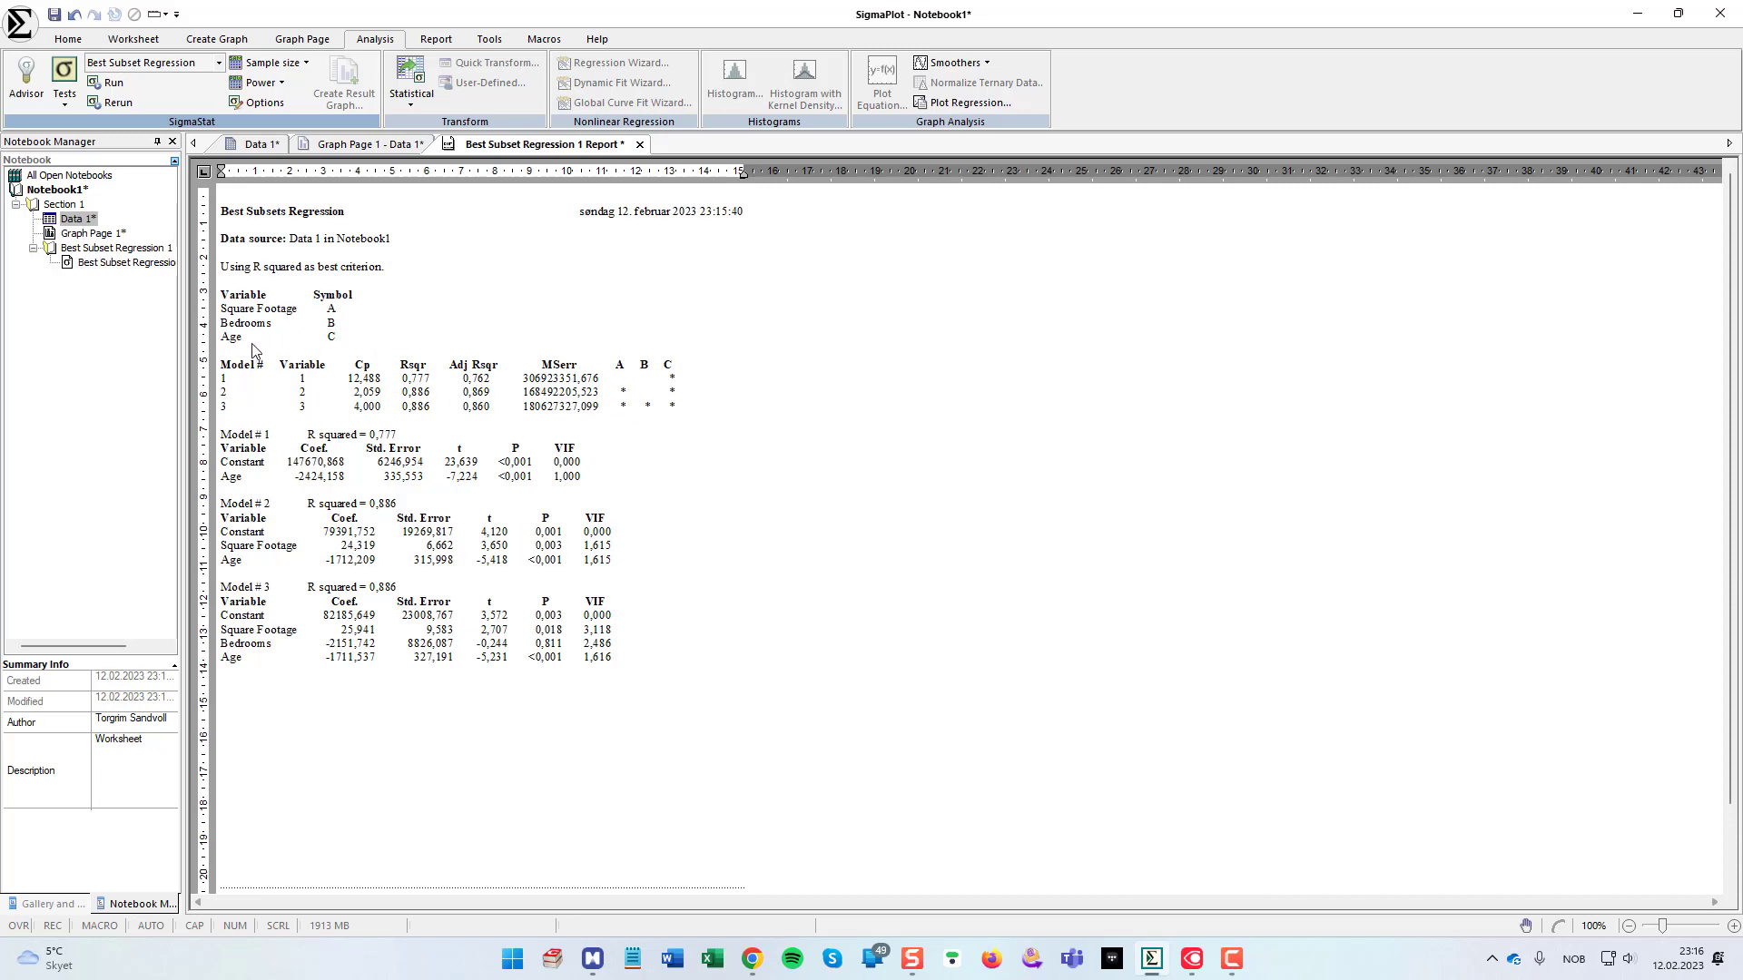
{"action": "mouse_move", "coordinate": [231, 412]}
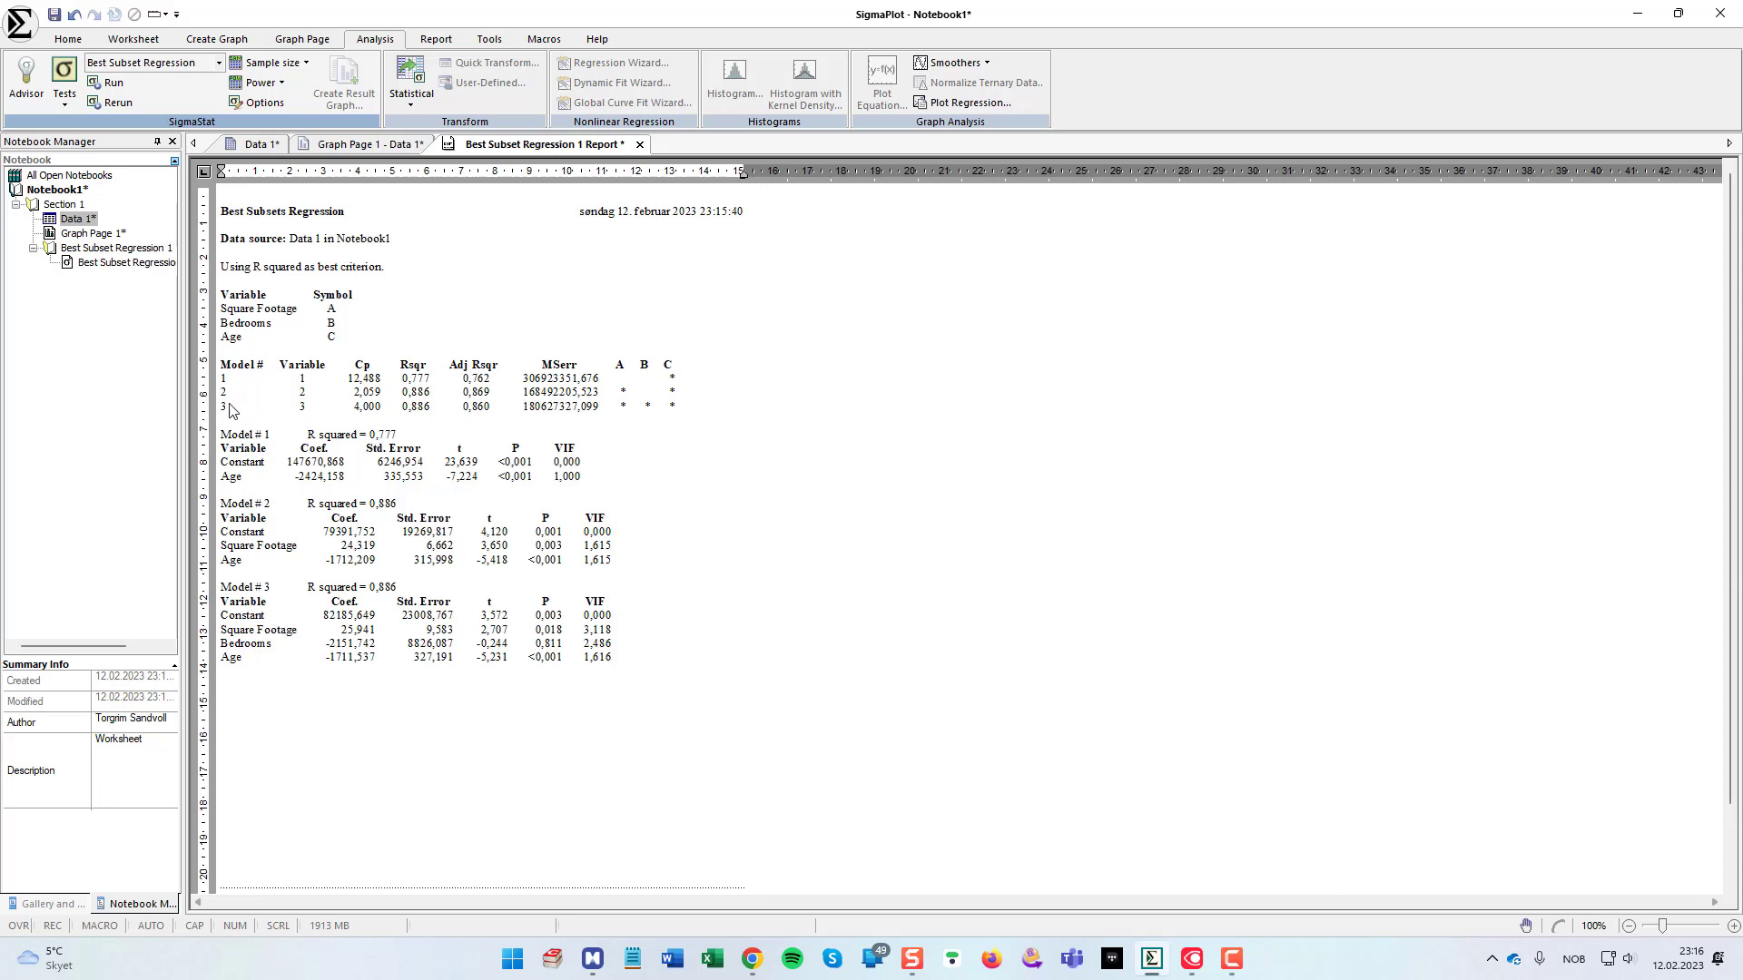
{"action": "mouse_move", "coordinate": [650, 412]}
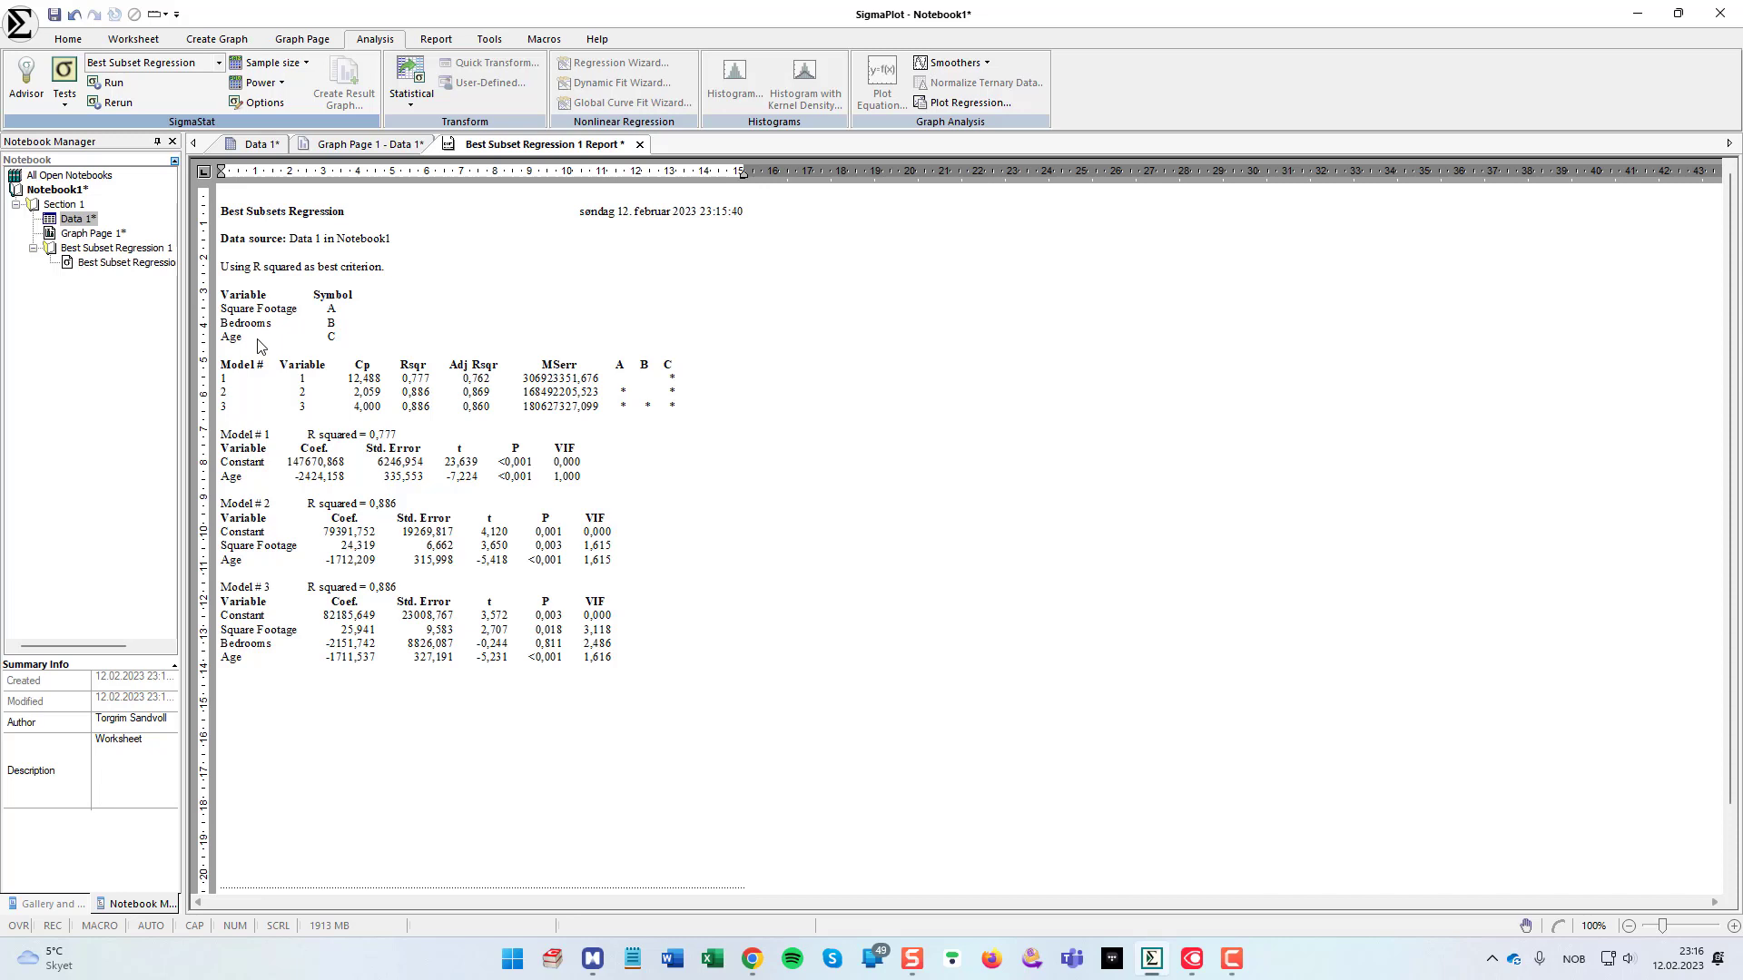
{"action": "mouse_move", "coordinate": [406, 403]}
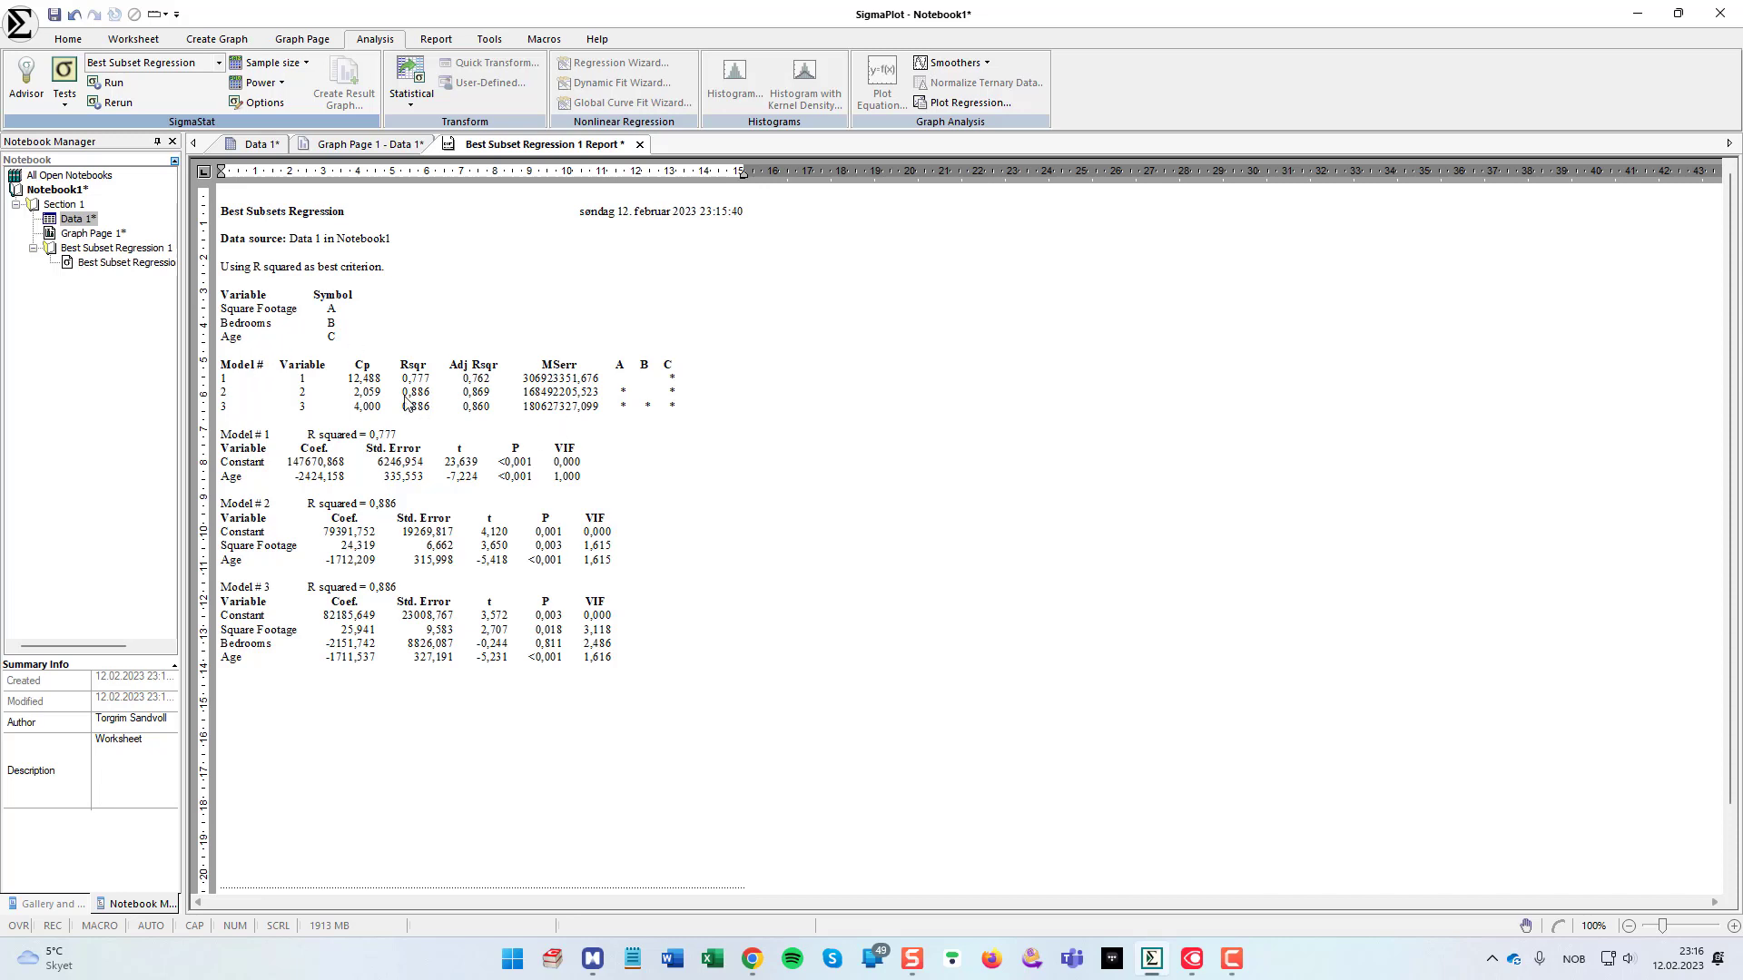
{"action": "mouse_move", "coordinate": [437, 383]}
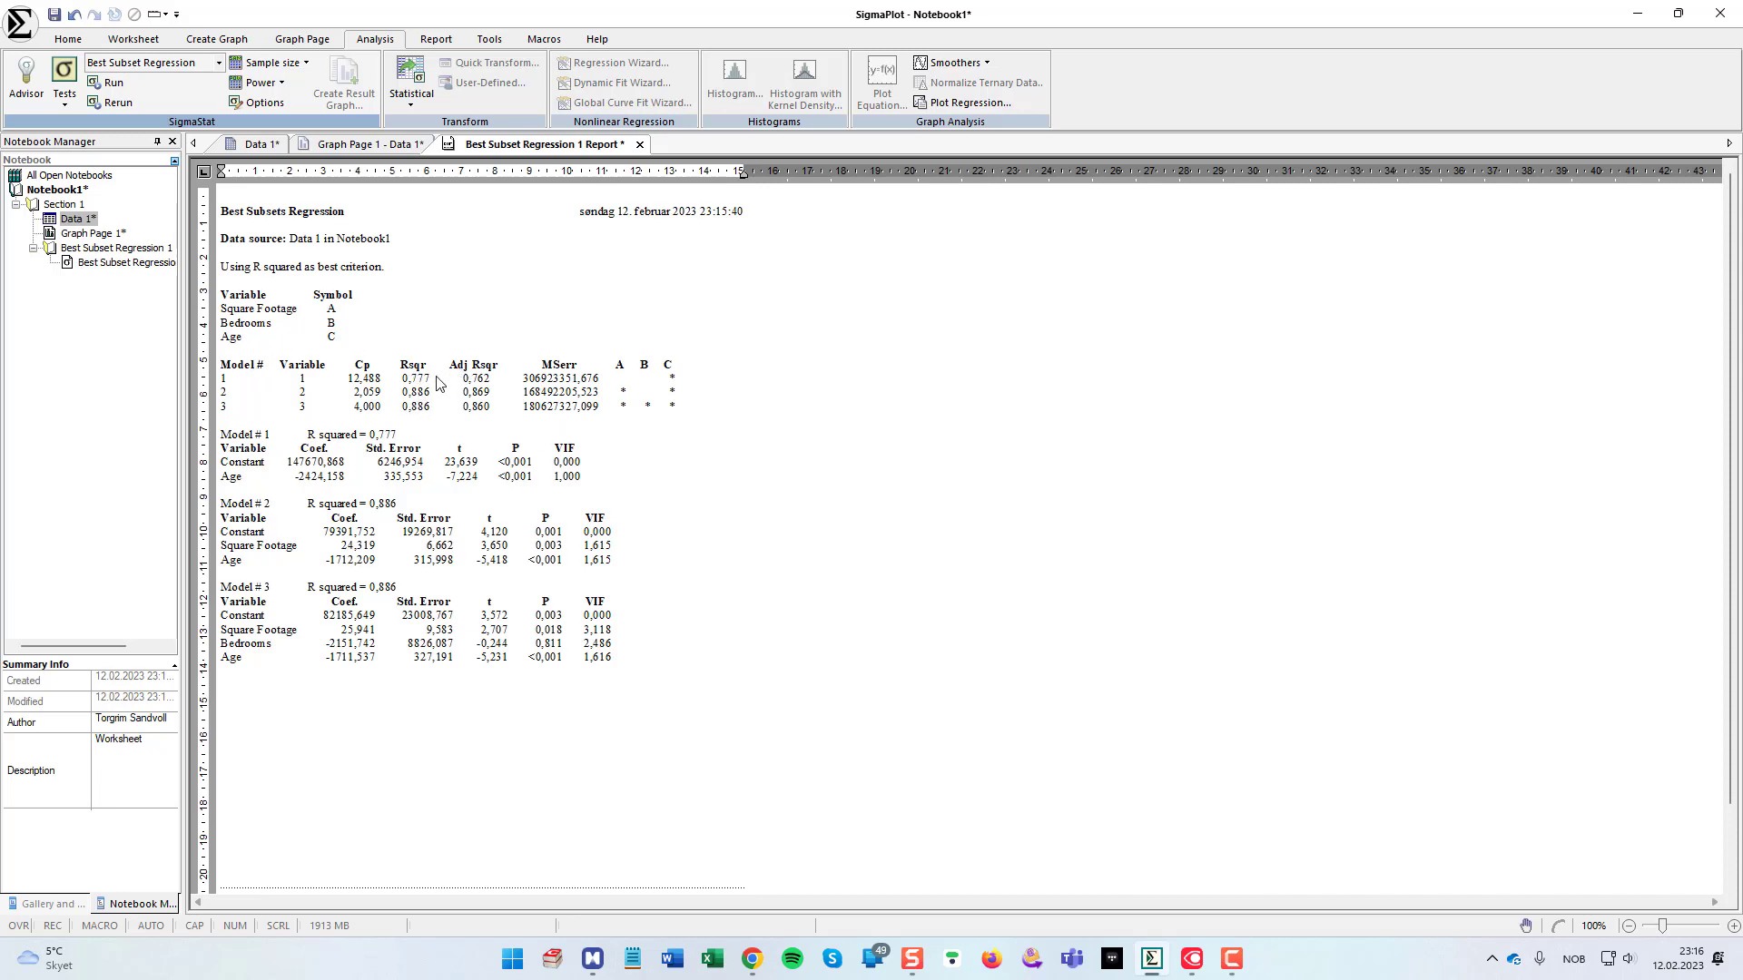
{"action": "mouse_move", "coordinate": [433, 409]}
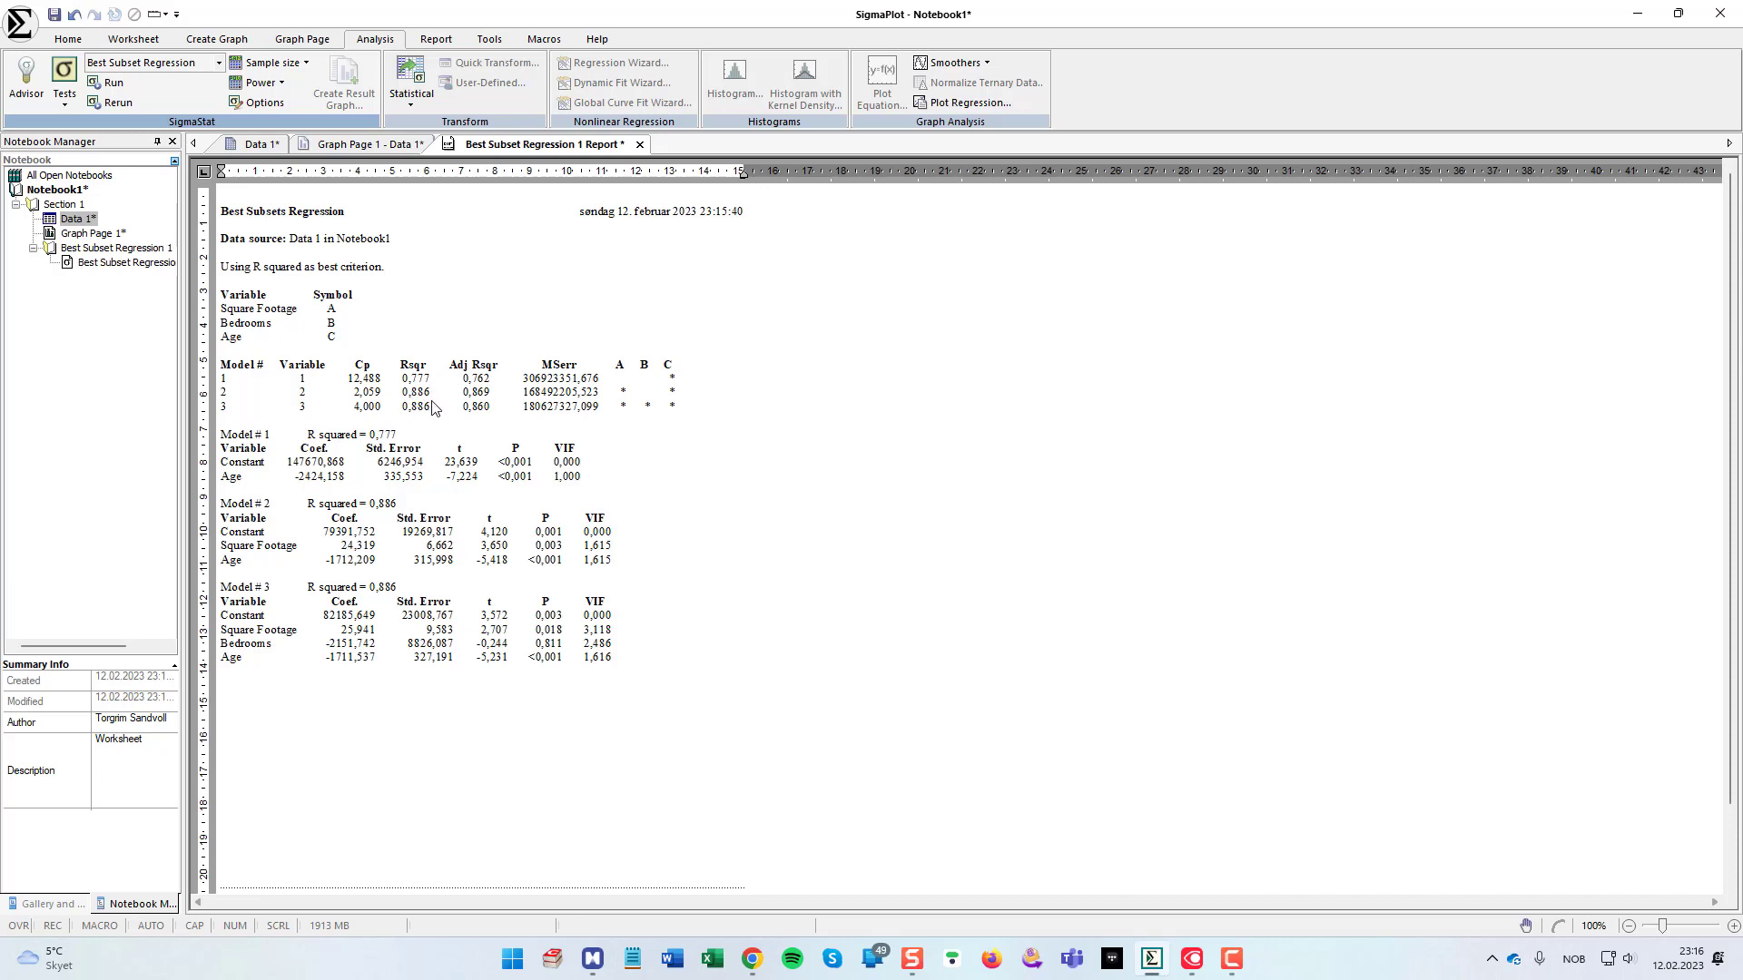
{"action": "mouse_move", "coordinate": [431, 403]}
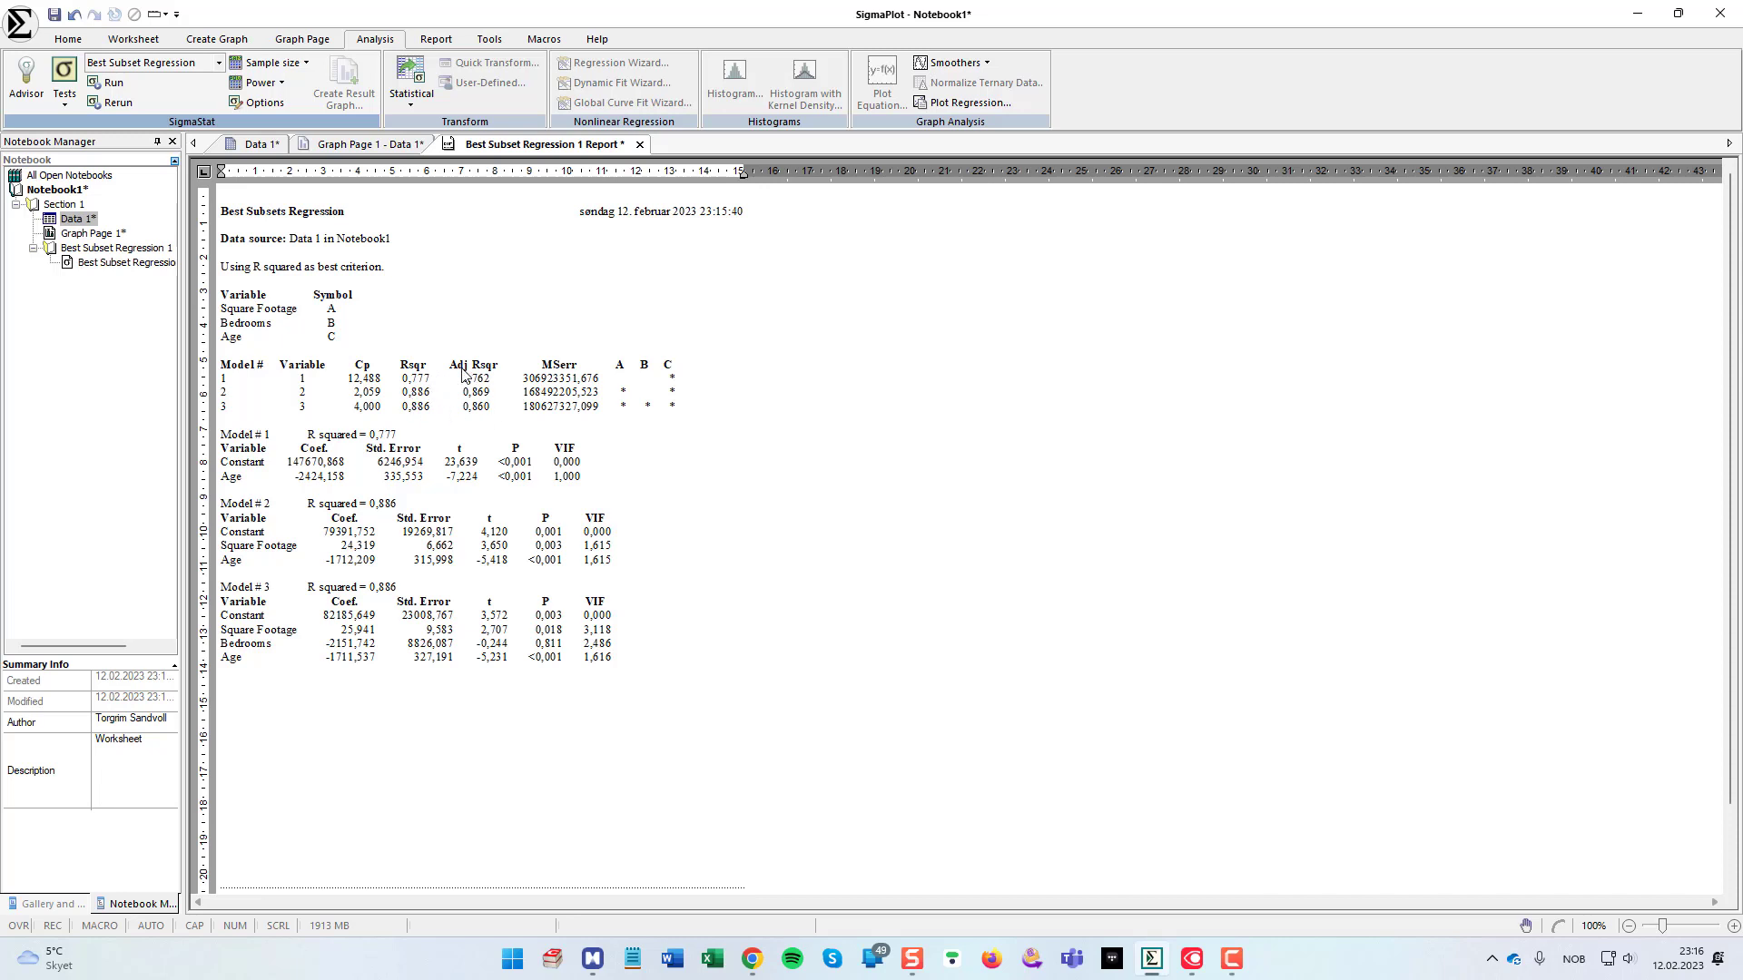
{"action": "mouse_move", "coordinate": [494, 403]}
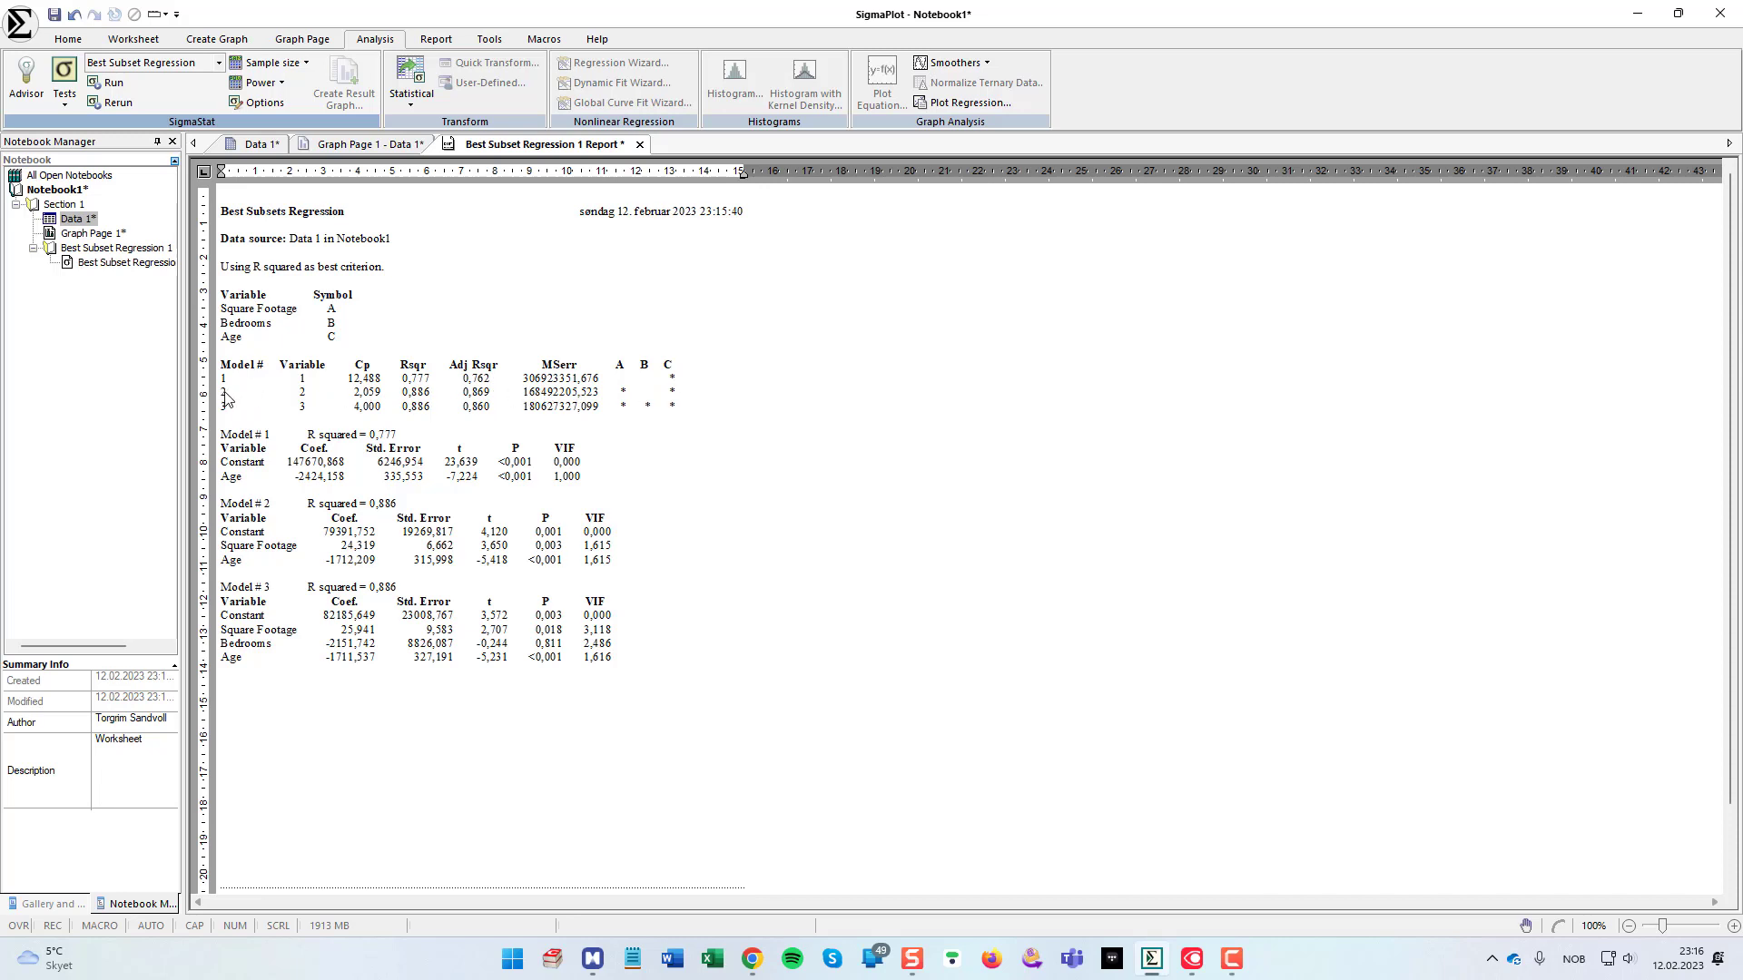
{"action": "mouse_move", "coordinate": [810, 474]}
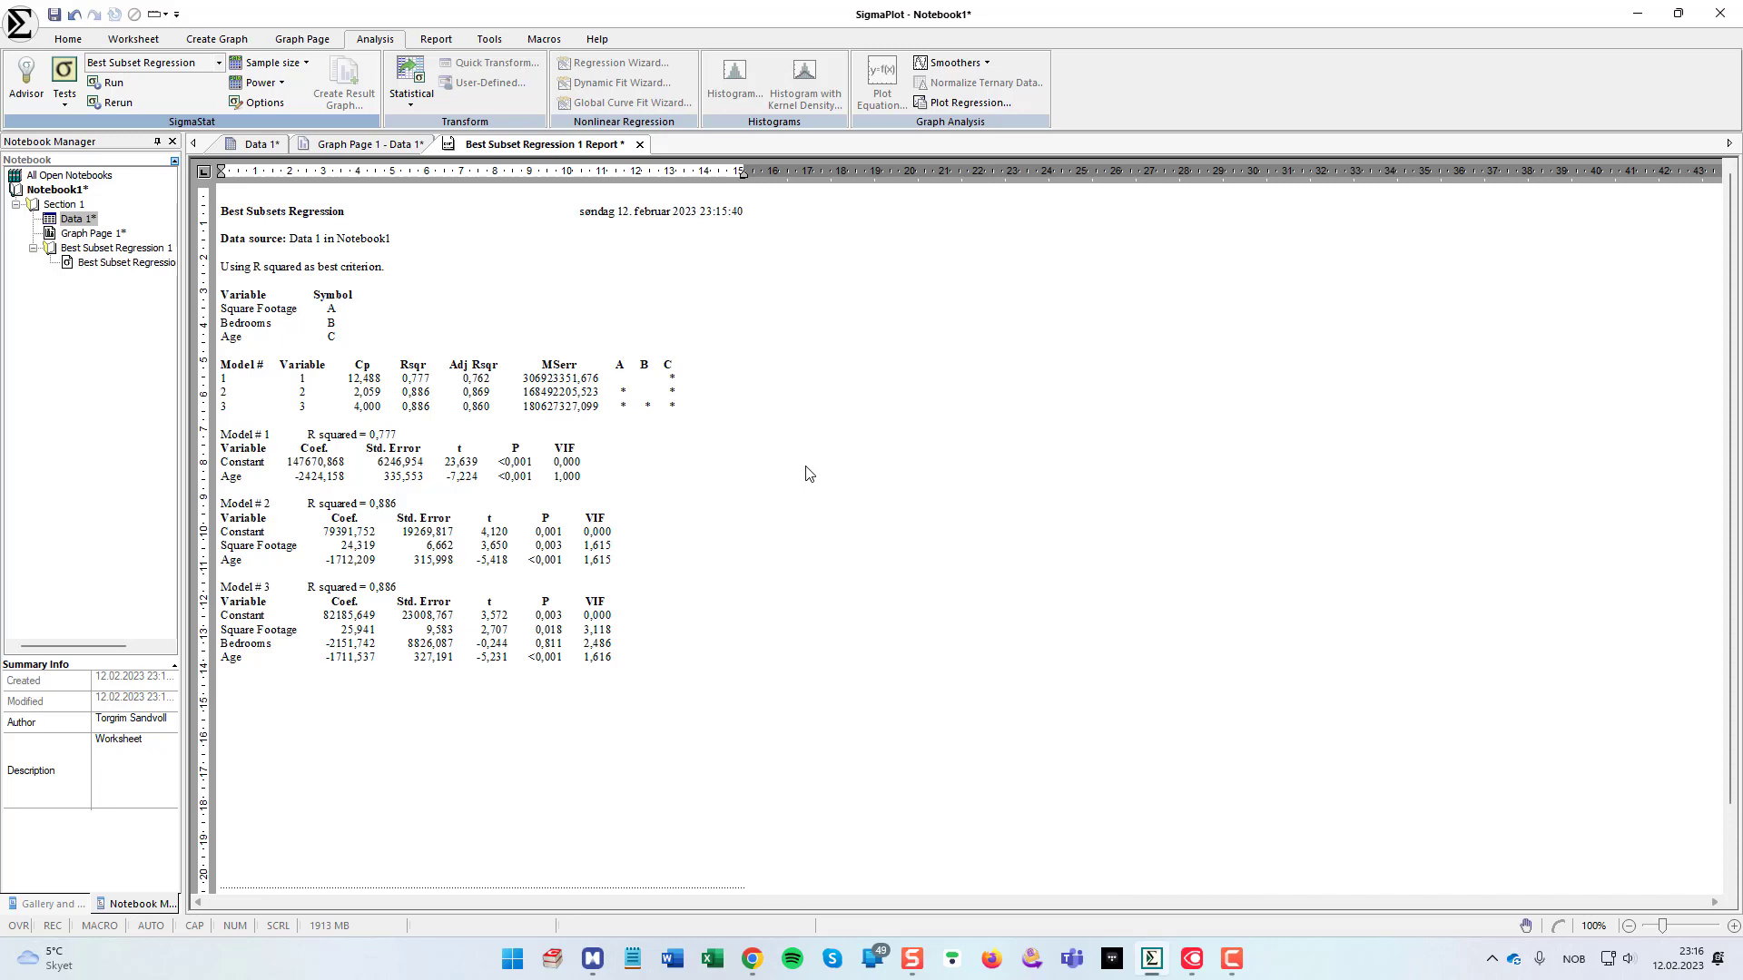
{"action": "mouse_move", "coordinate": [1071, 446]}
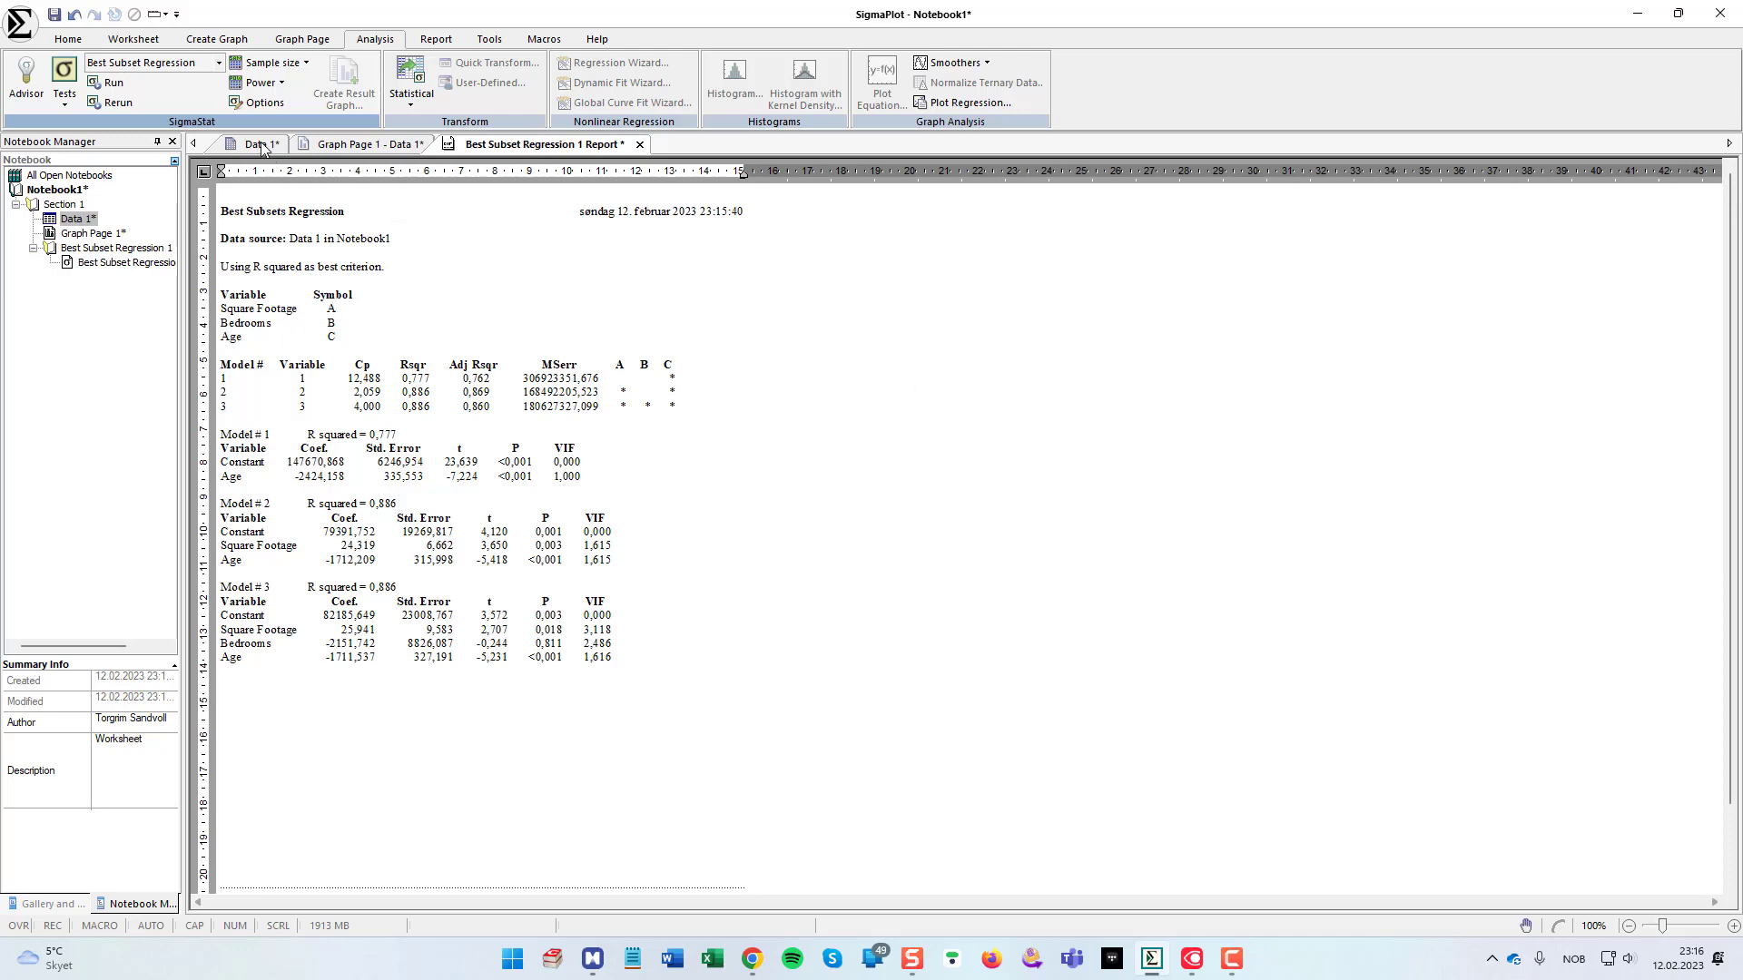
Step: Switch between the regression report and the Data 1 worksheet, ending on Data 1
{"action": "left_click", "coordinate": [262, 145]}
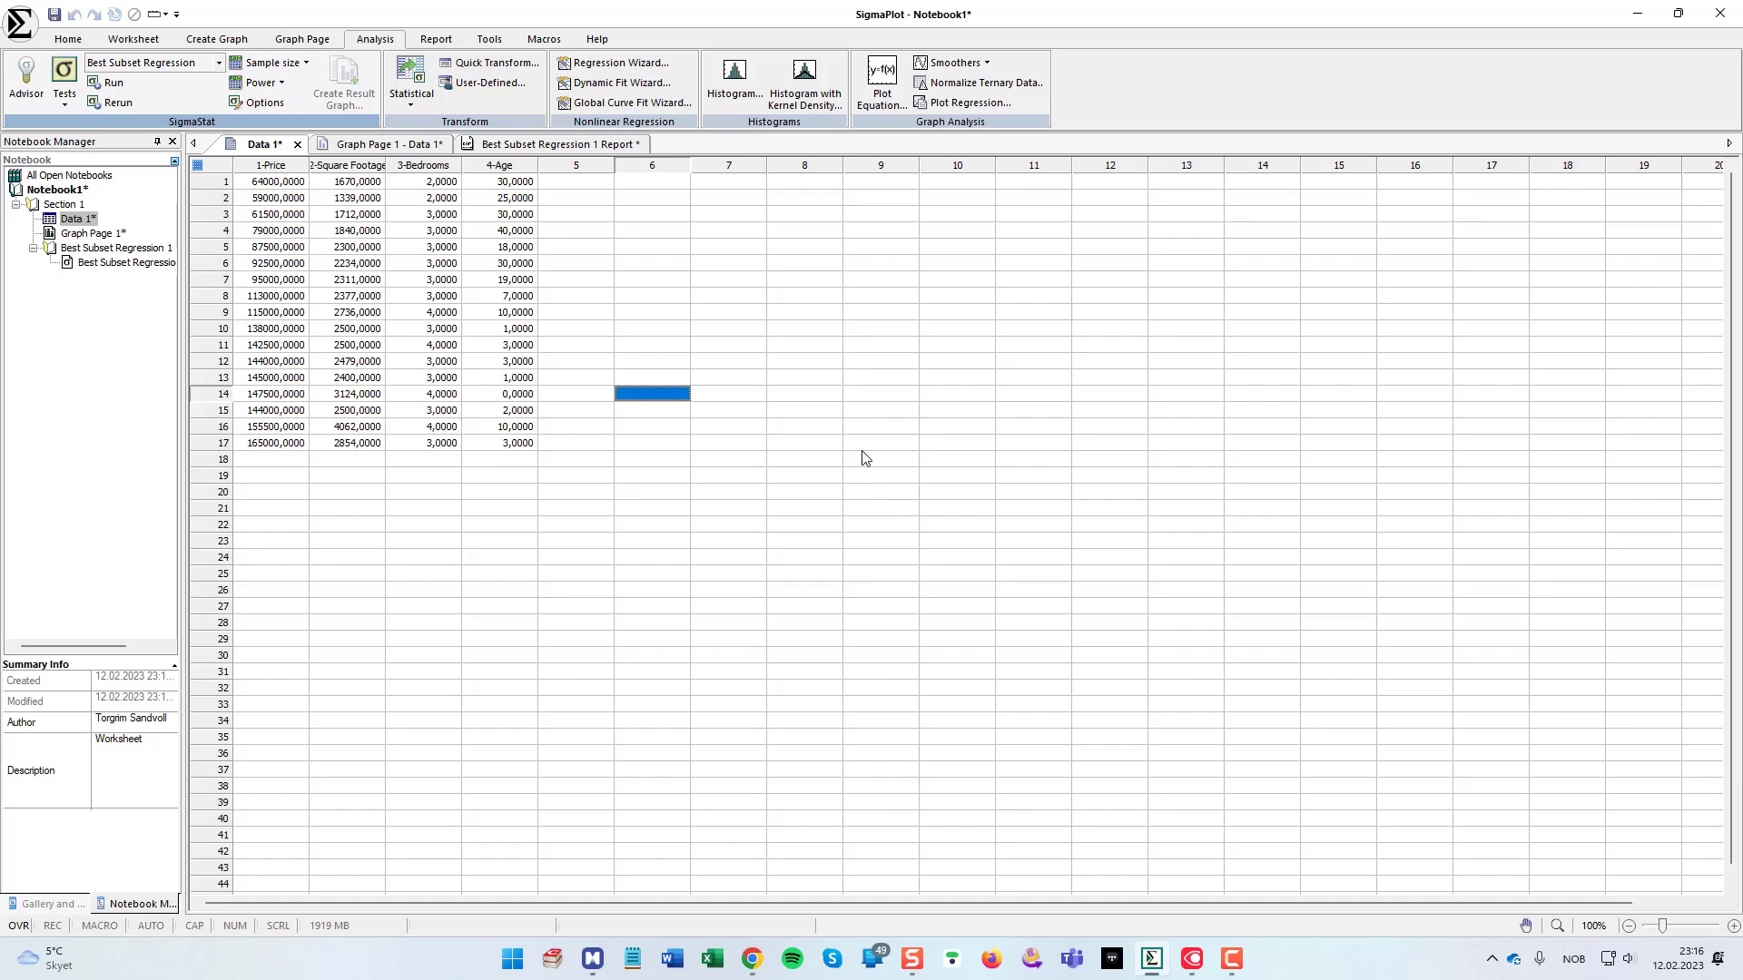
{"action": "mouse_move", "coordinate": [835, 503]}
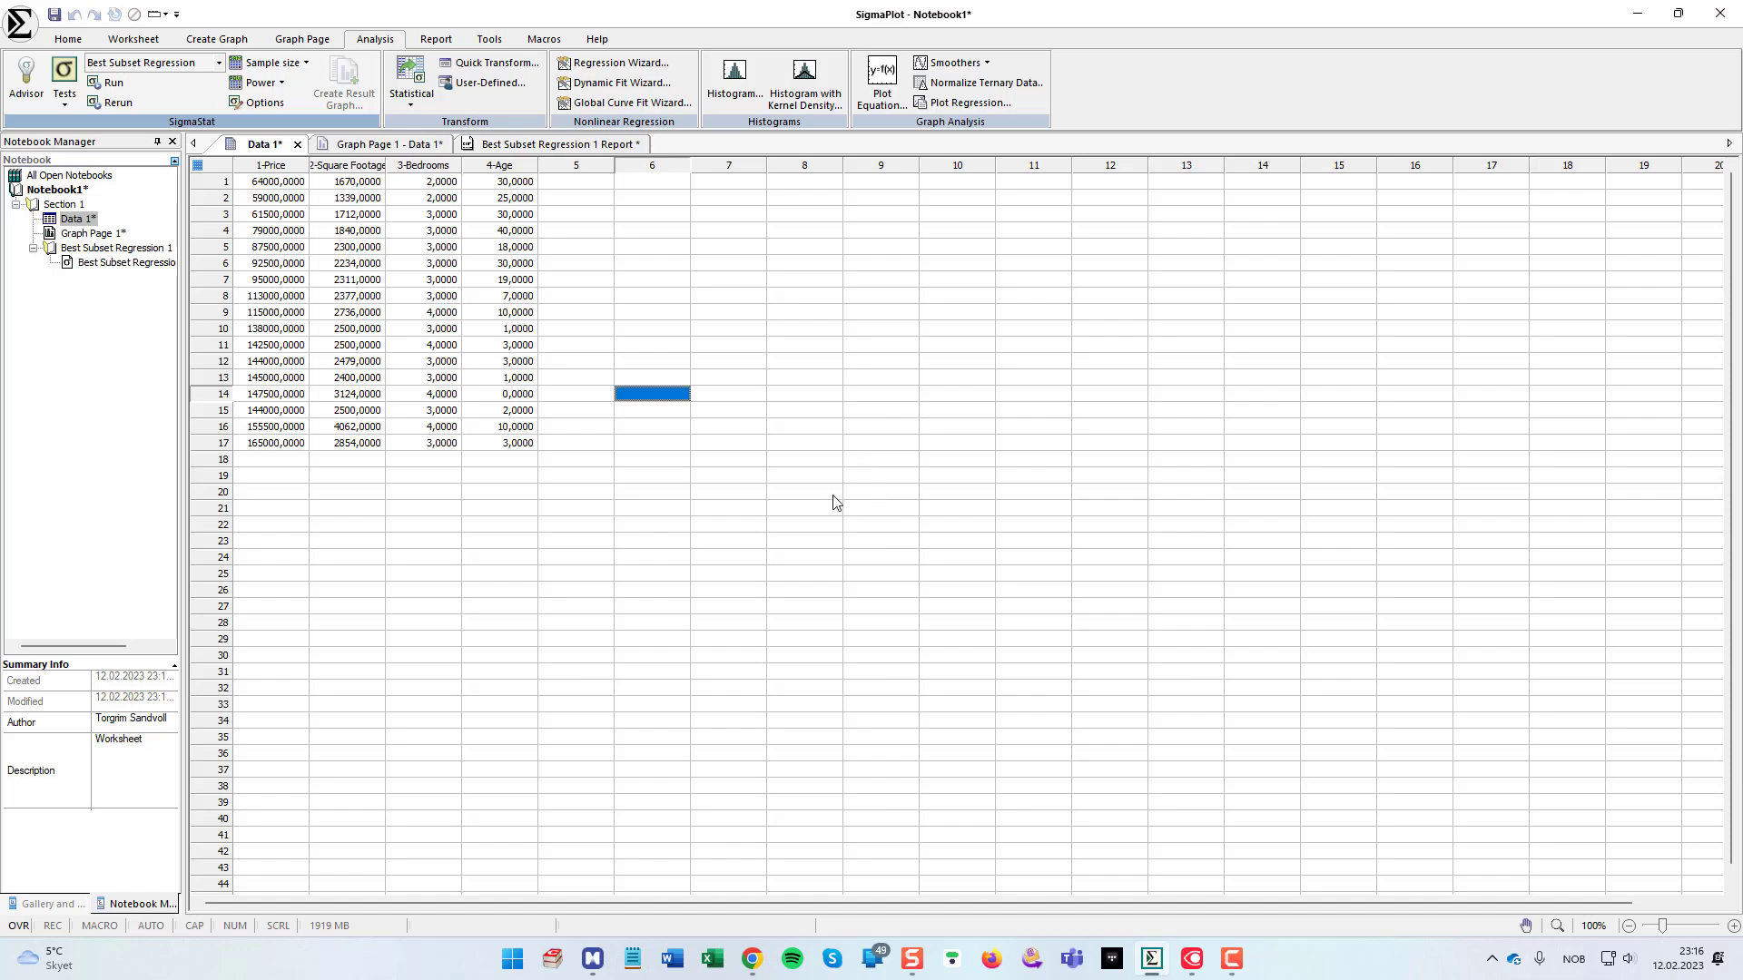
{"action": "left_click", "coordinate": [552, 146]}
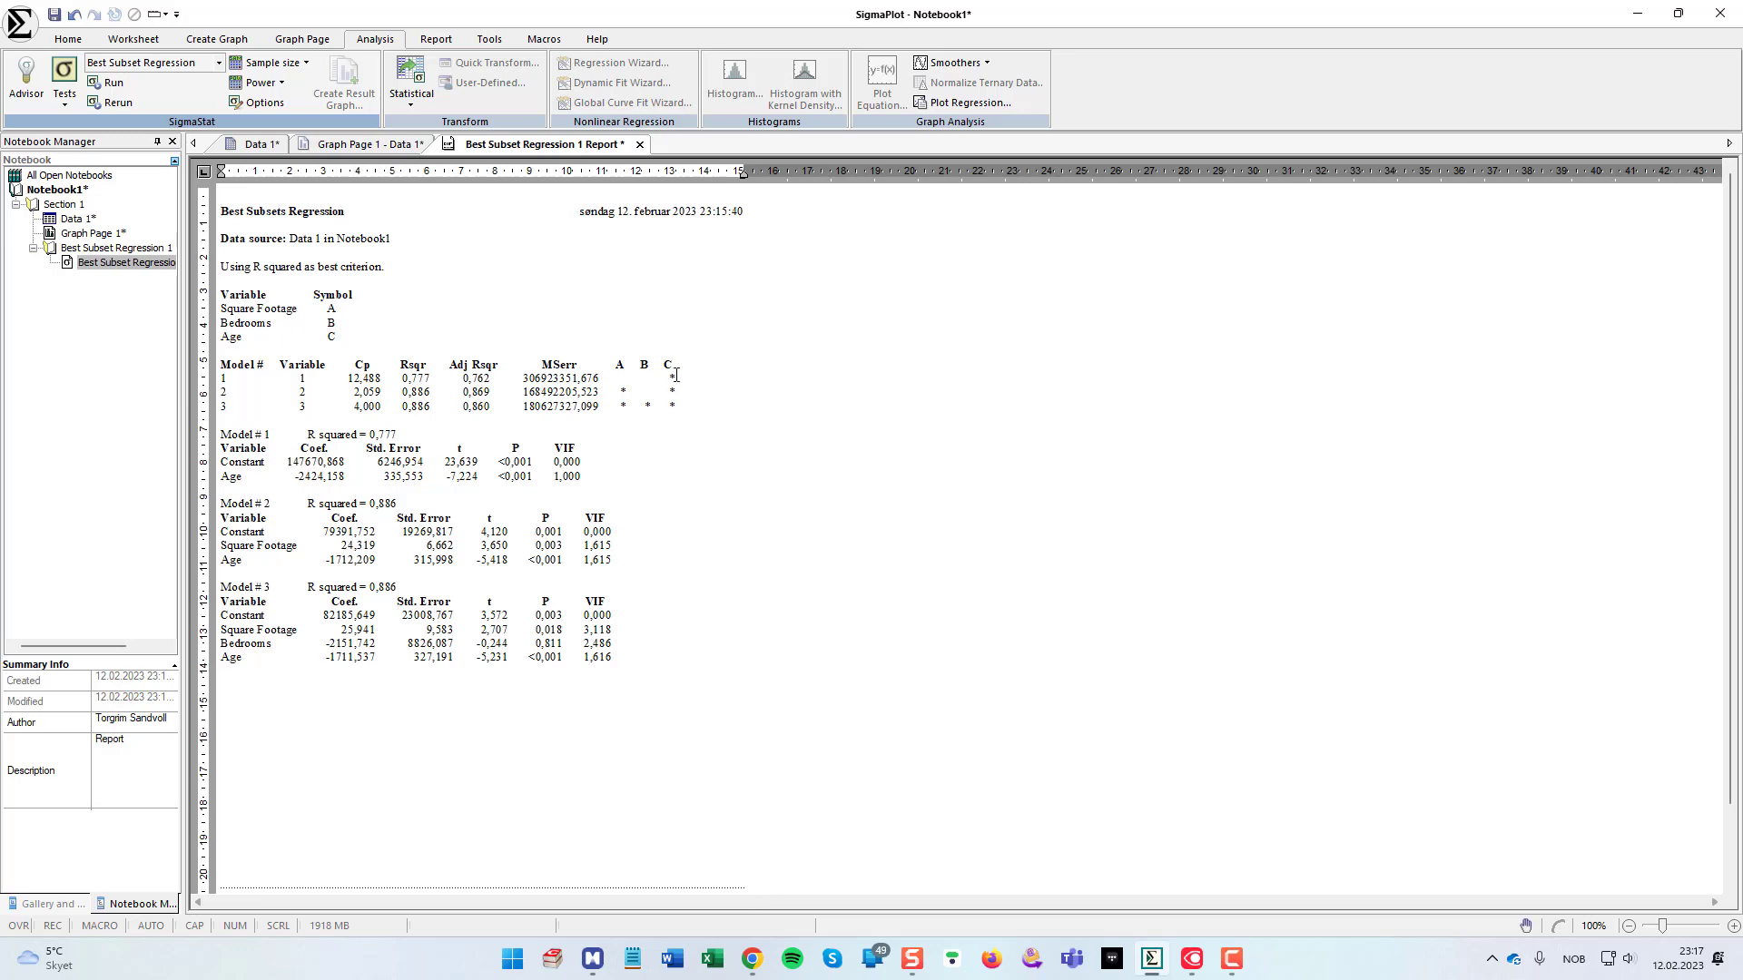
{"action": "left_click", "coordinate": [259, 143]}
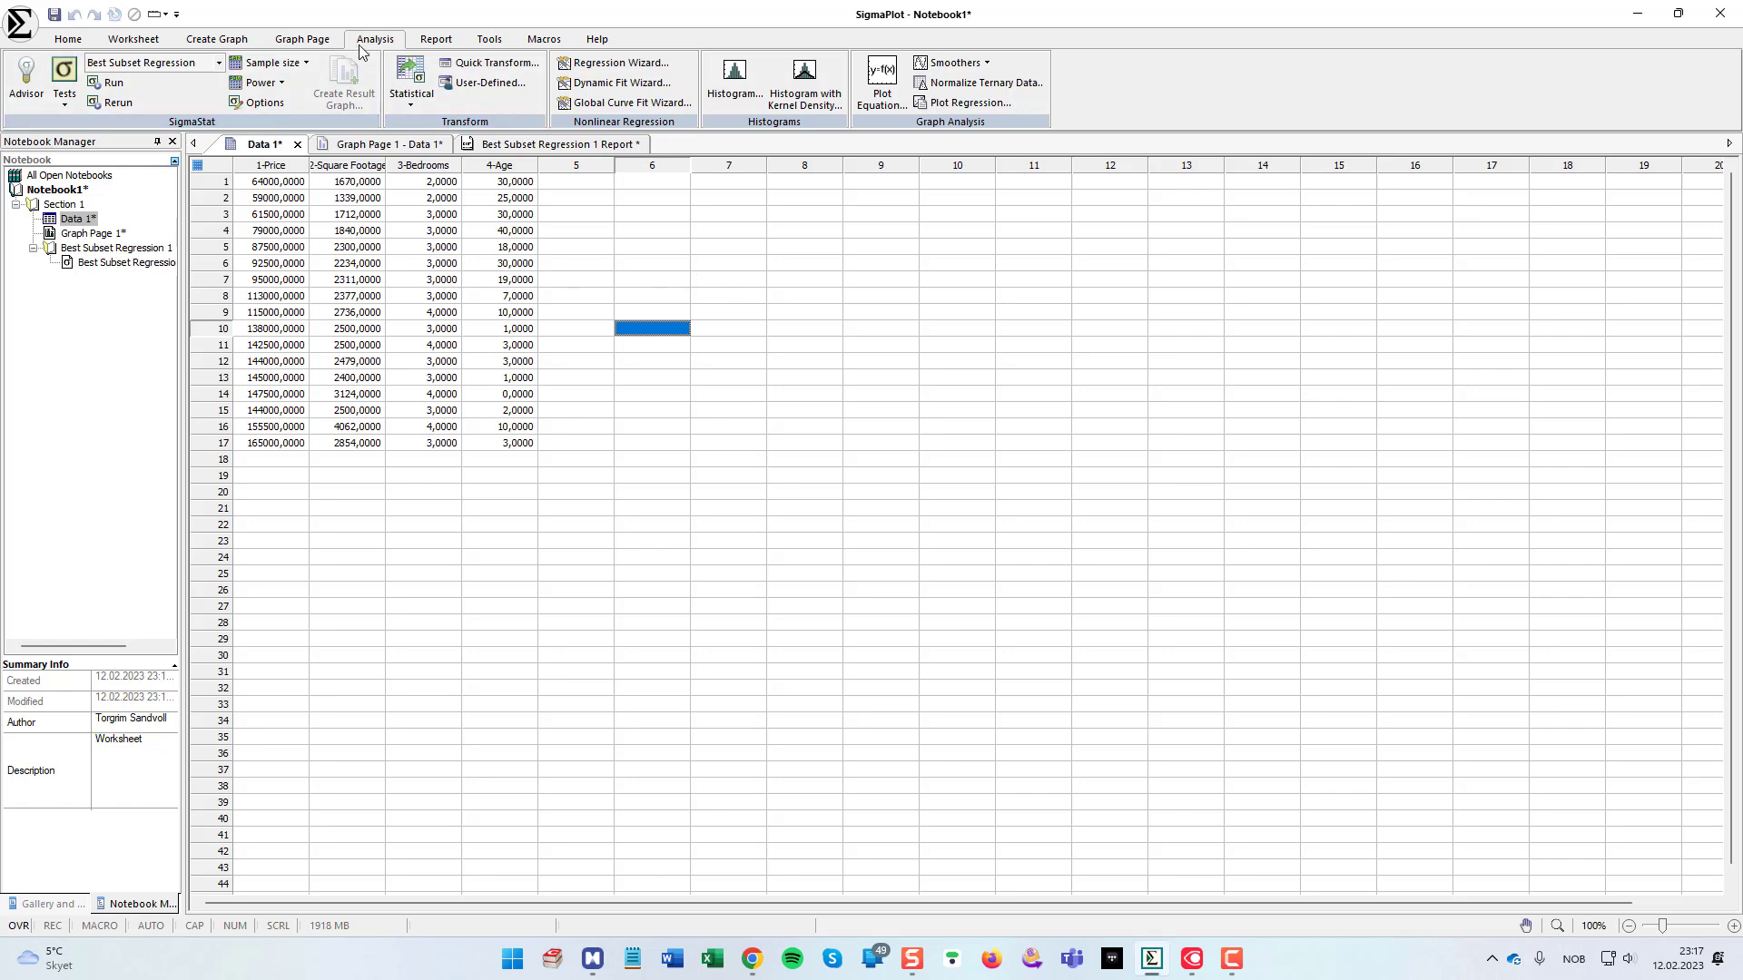
{"action": "mouse_move", "coordinate": [612, 62]}
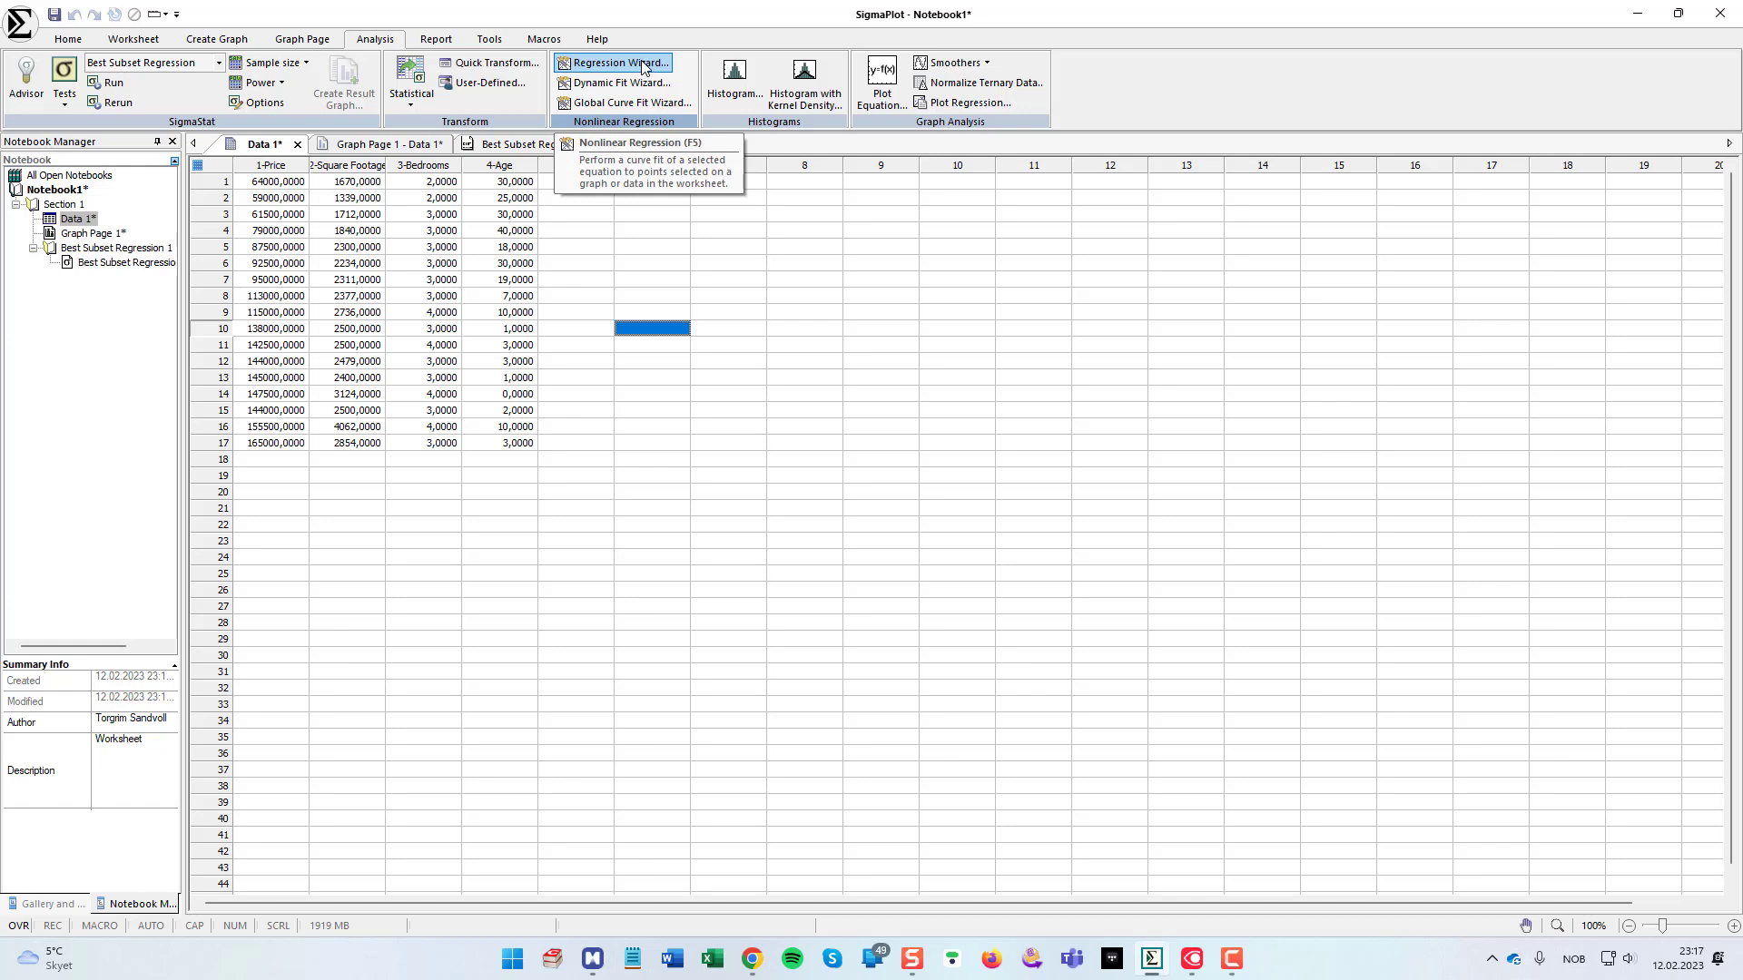
Step: Start the Regression Wizard and browse Peak, Sigmoidal and exponential equation categories
{"action": "left_click", "coordinate": [617, 62]}
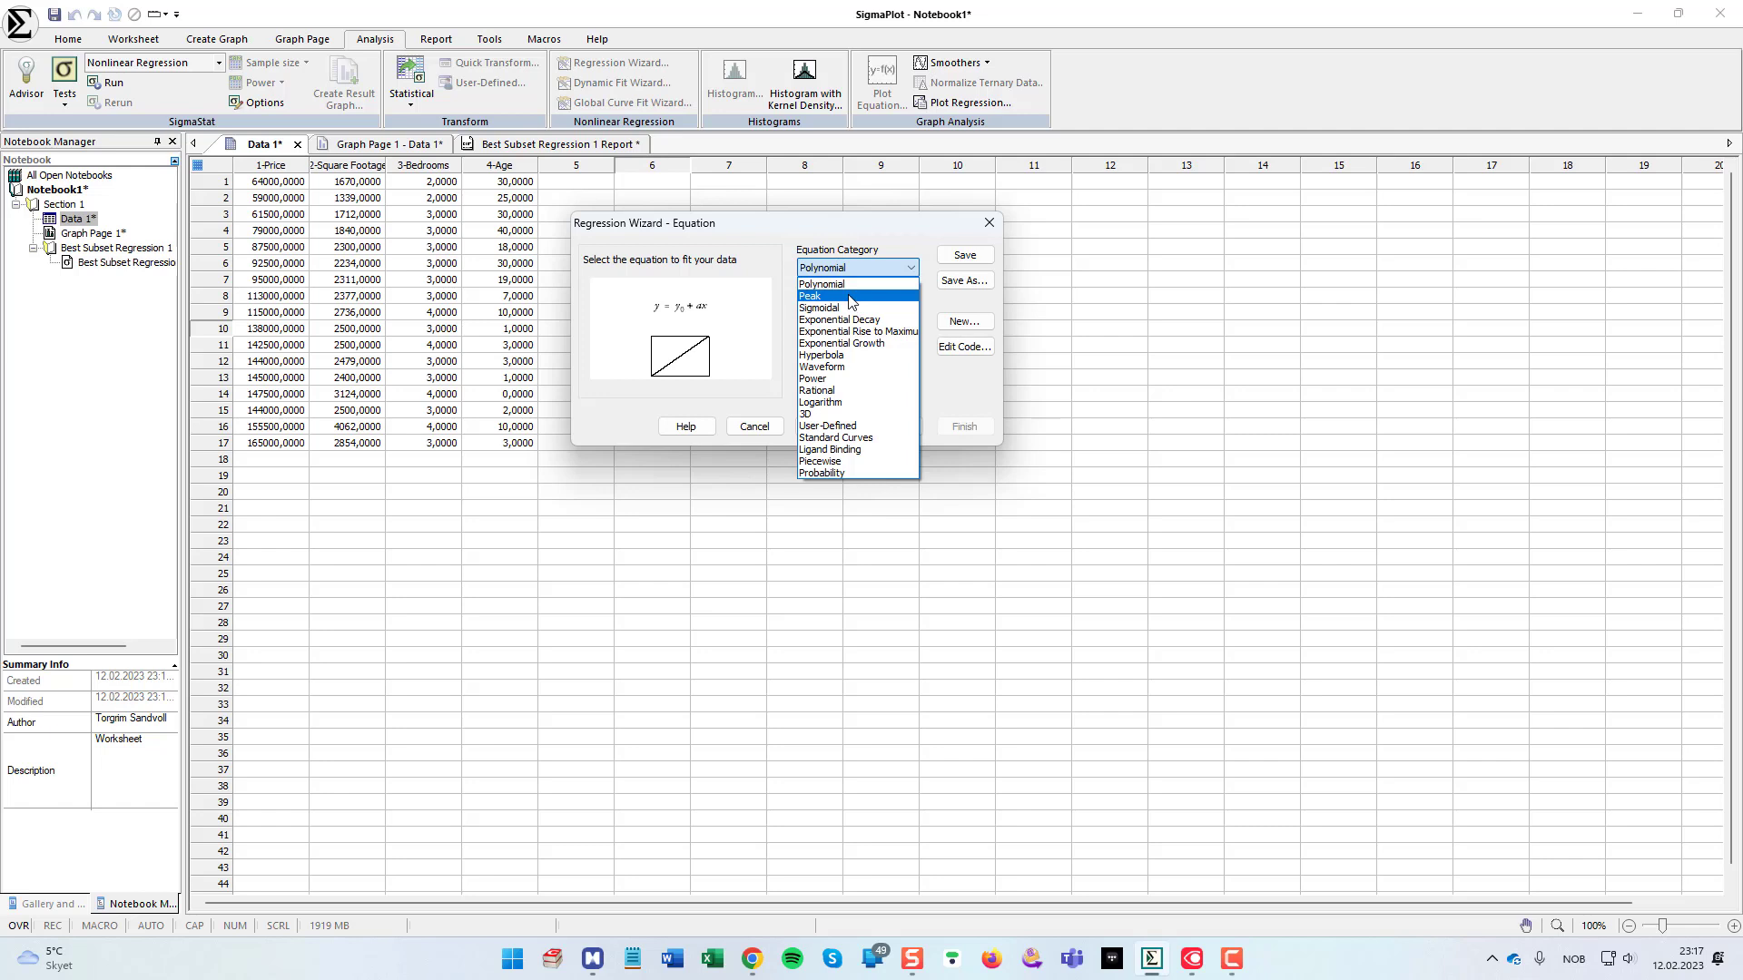
{"action": "left_click", "coordinate": [809, 296]}
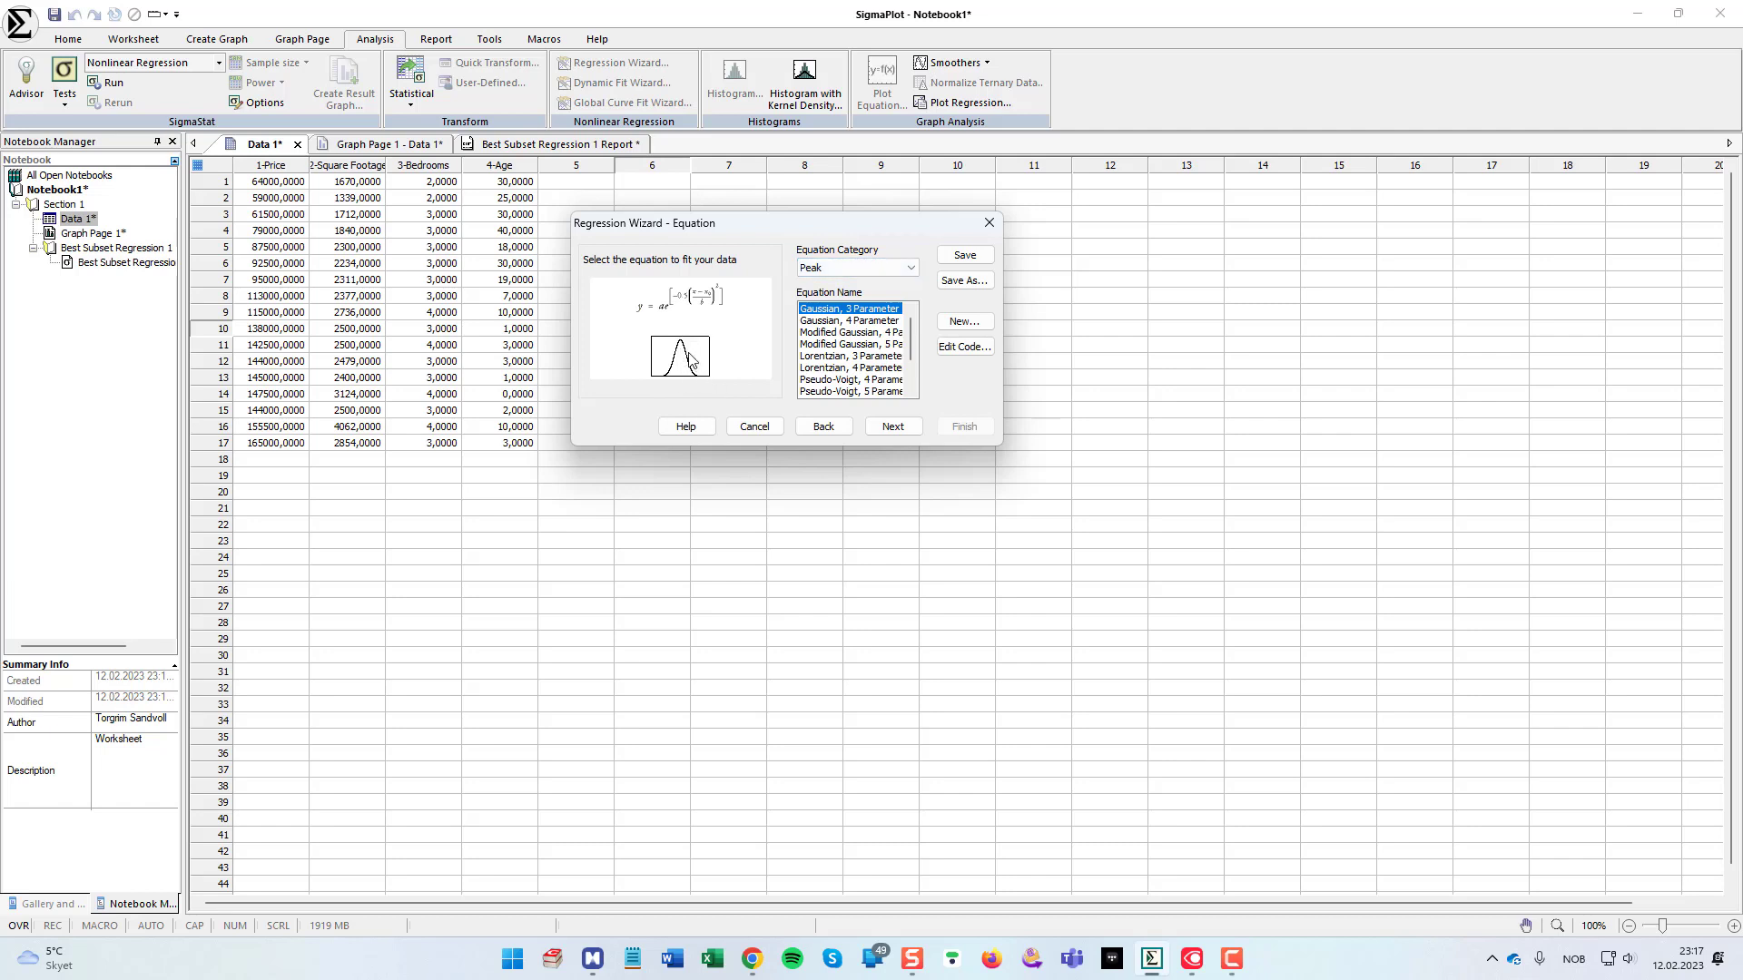
{"action": "mouse_move", "coordinate": [696, 392]}
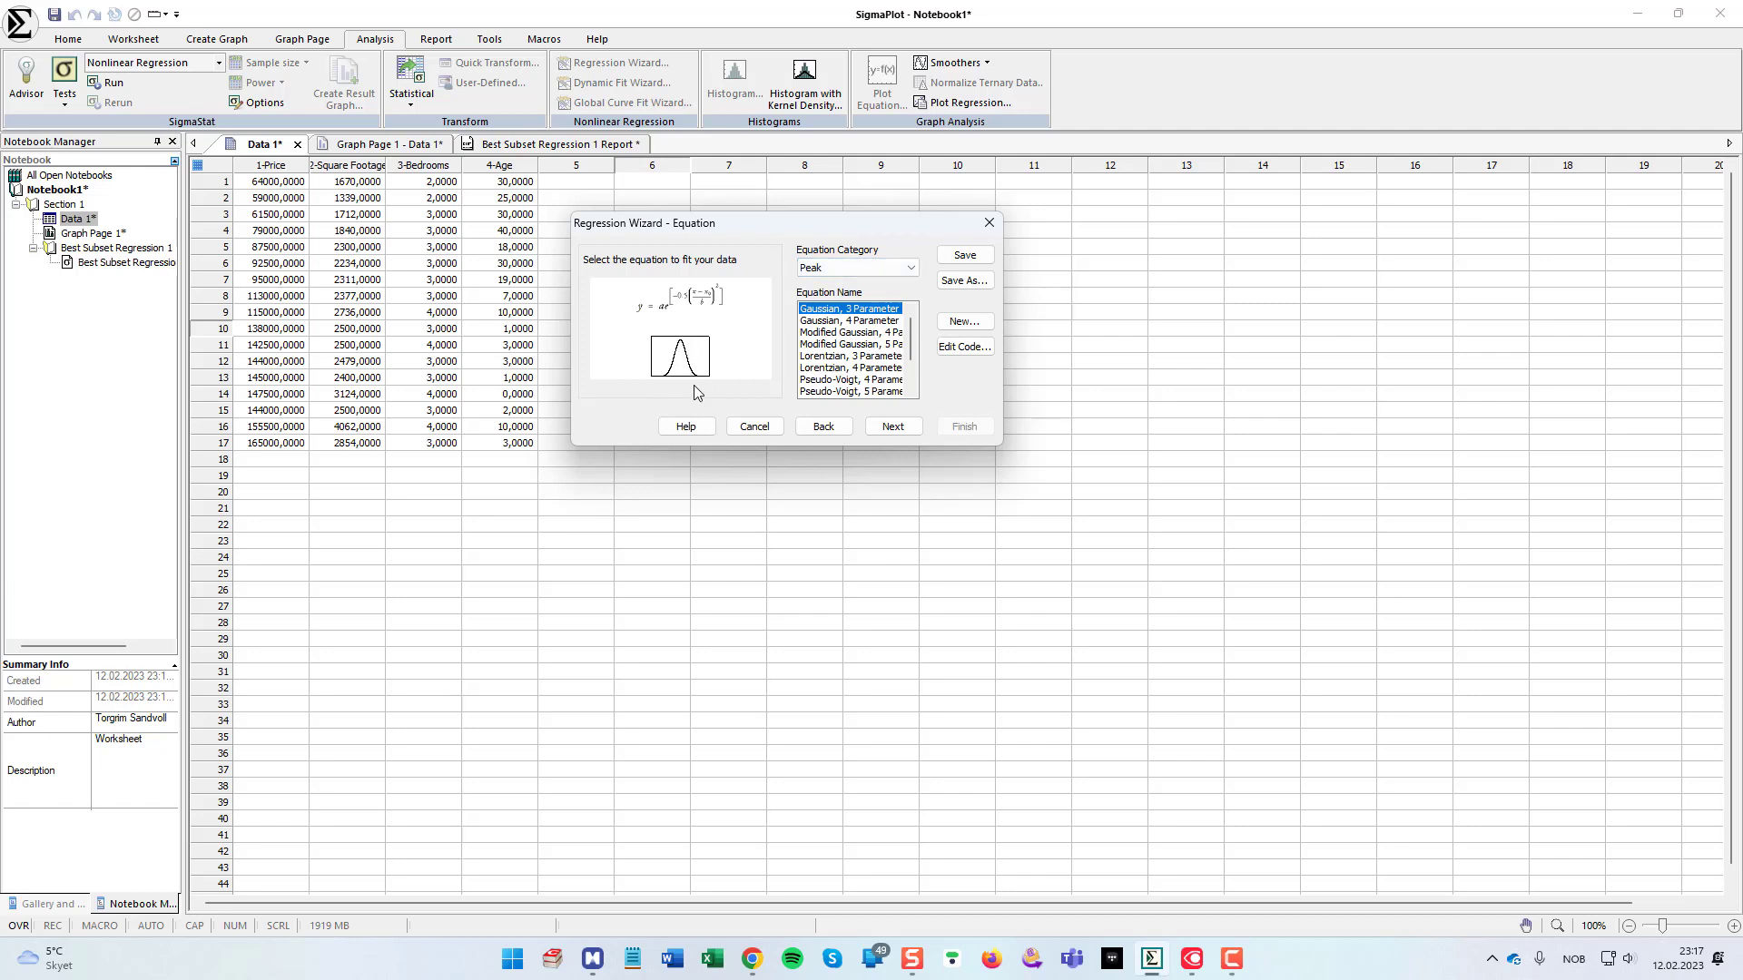
{"action": "left_click", "coordinate": [850, 332]}
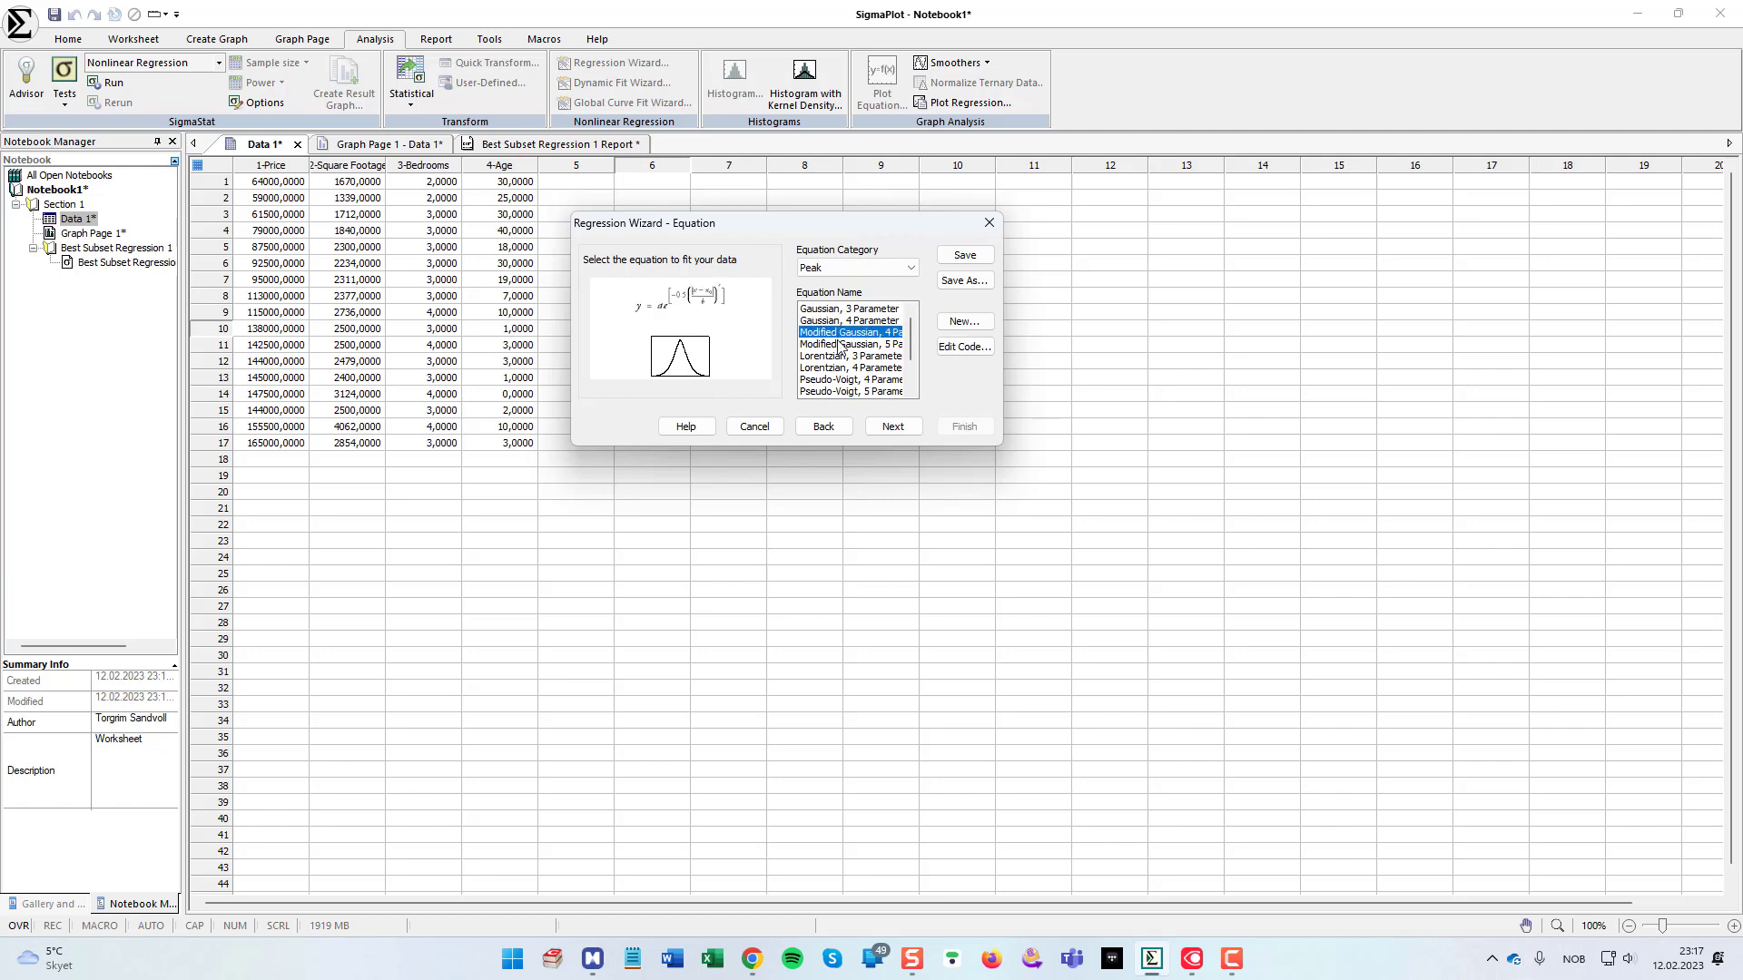
{"action": "left_click", "coordinate": [849, 379]}
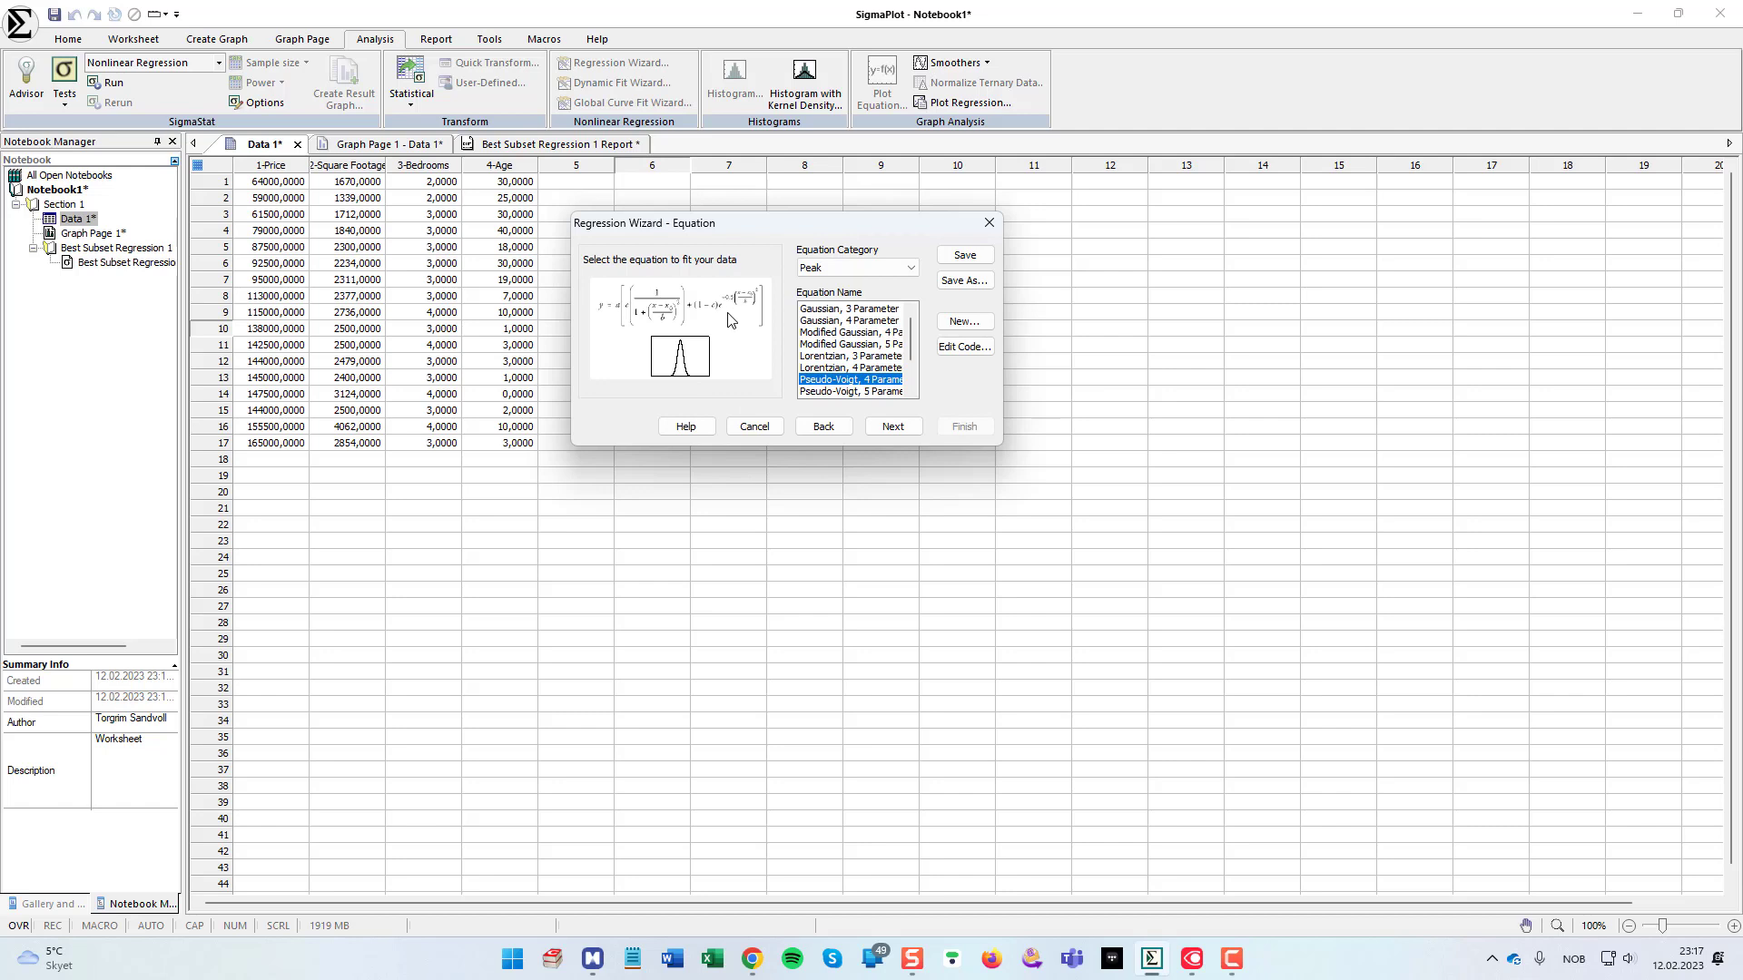
{"action": "mouse_move", "coordinate": [695, 379]}
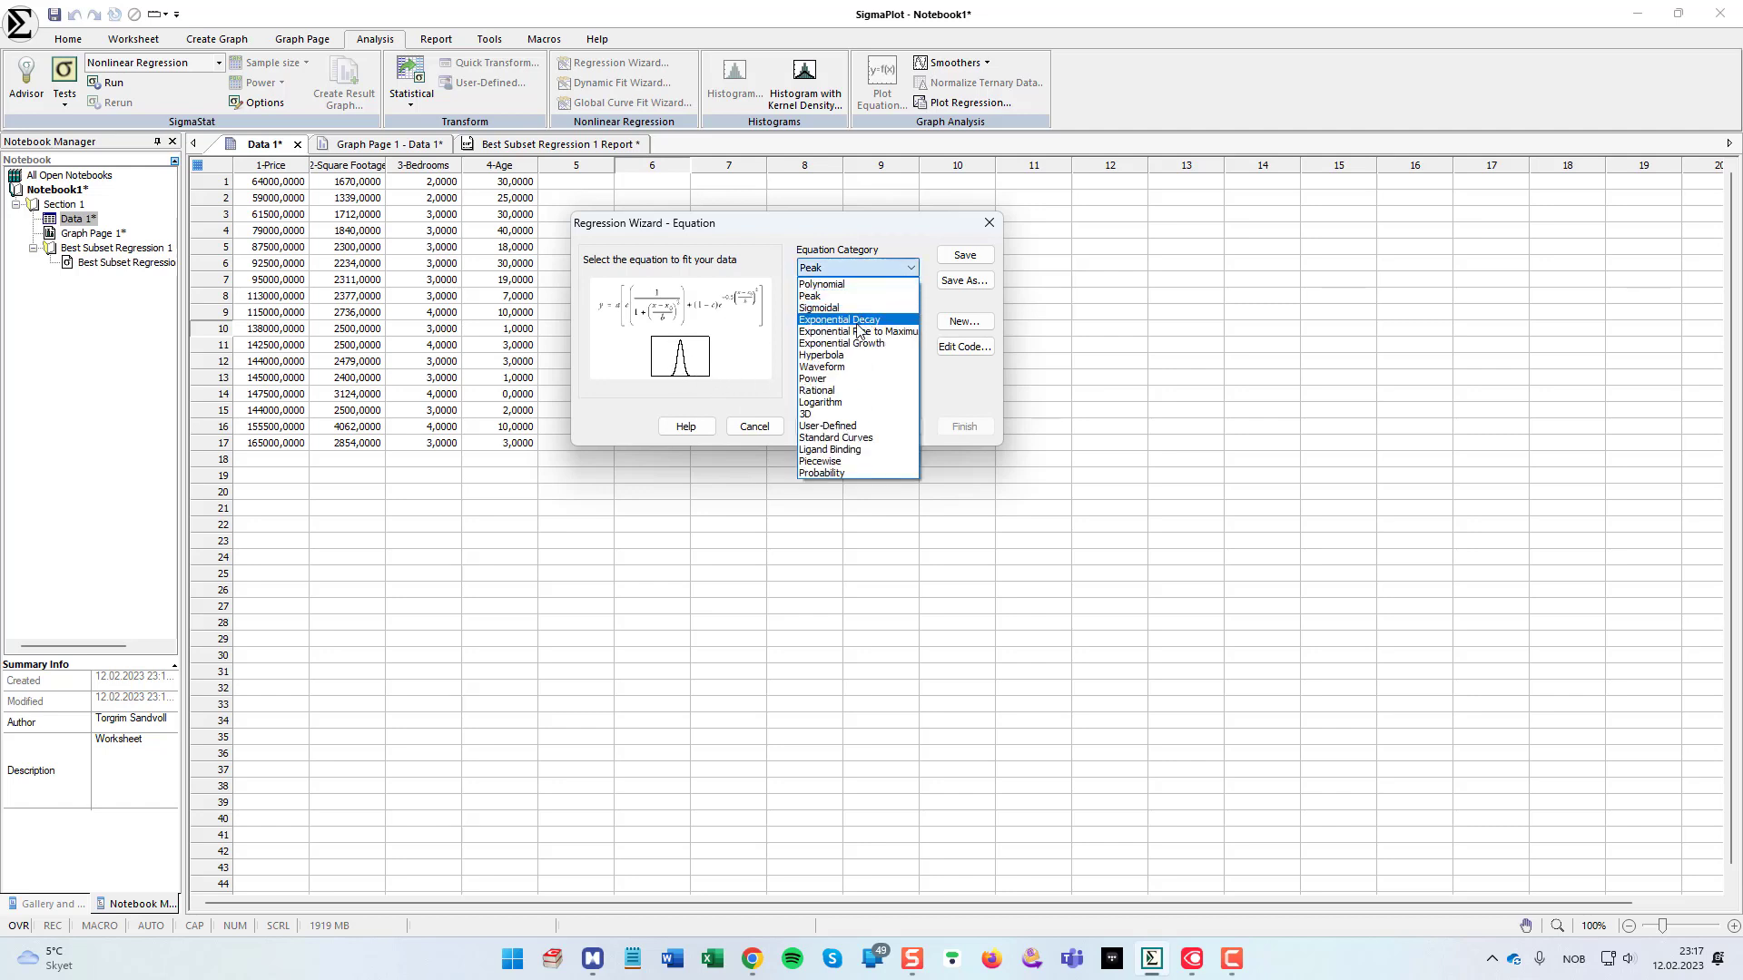
{"action": "left_click", "coordinate": [820, 307]}
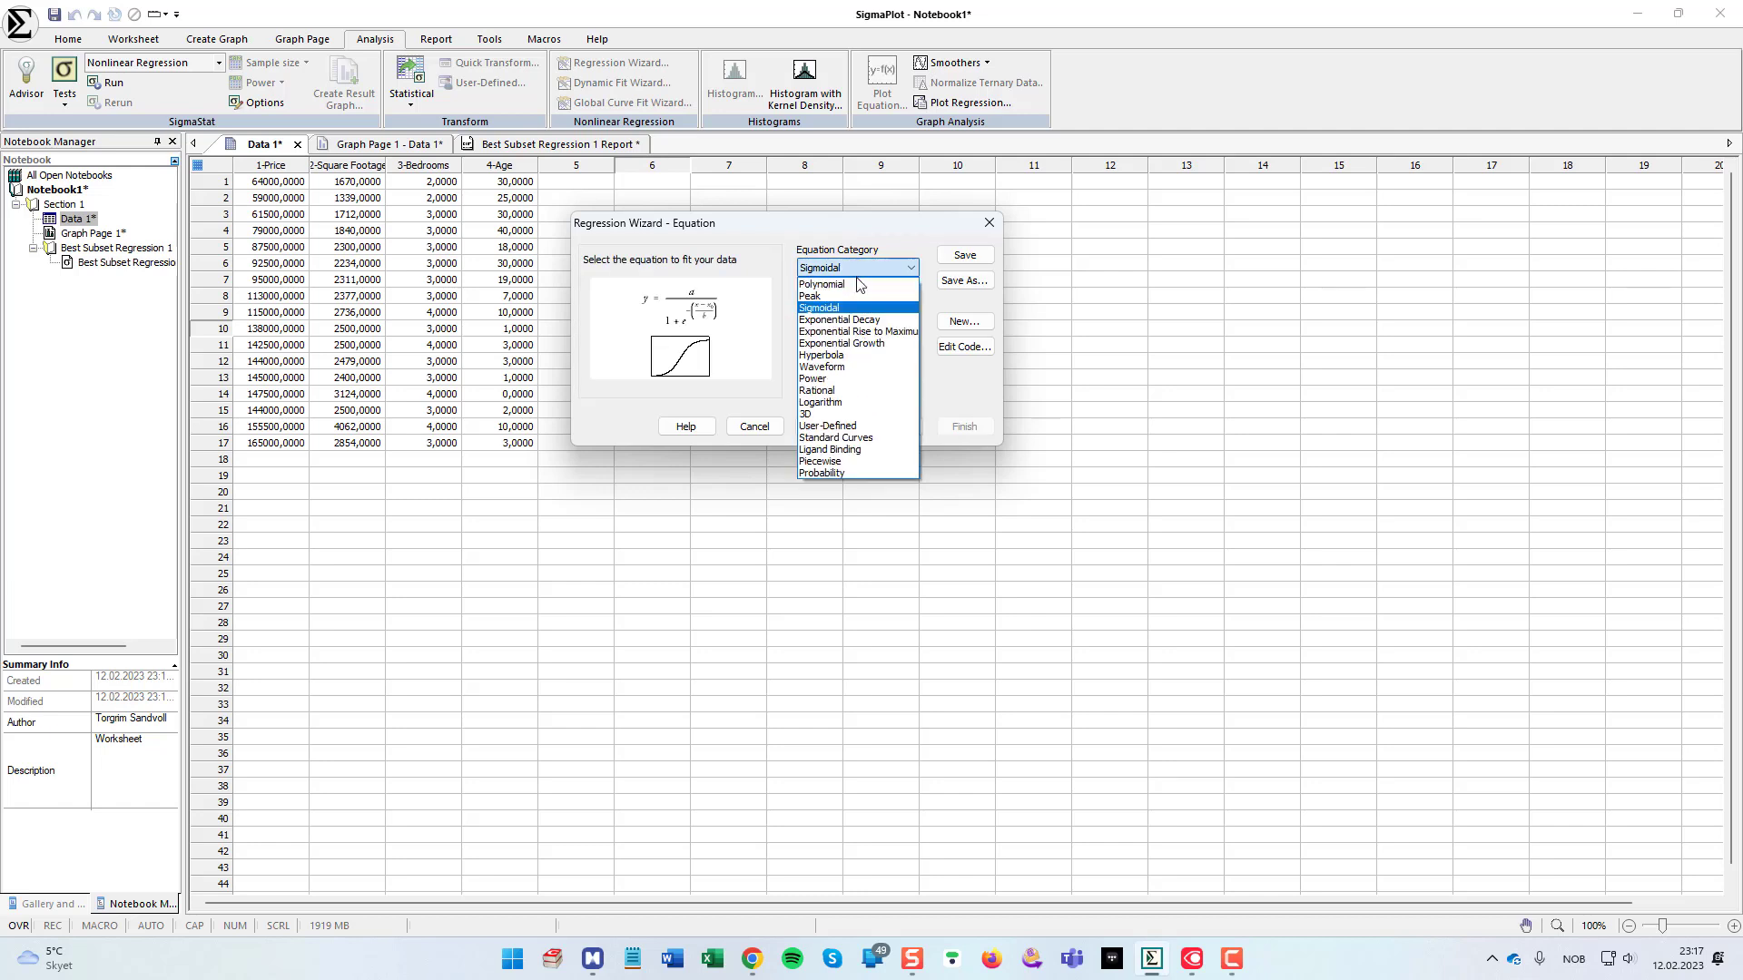
{"action": "left_click", "coordinate": [857, 330]}
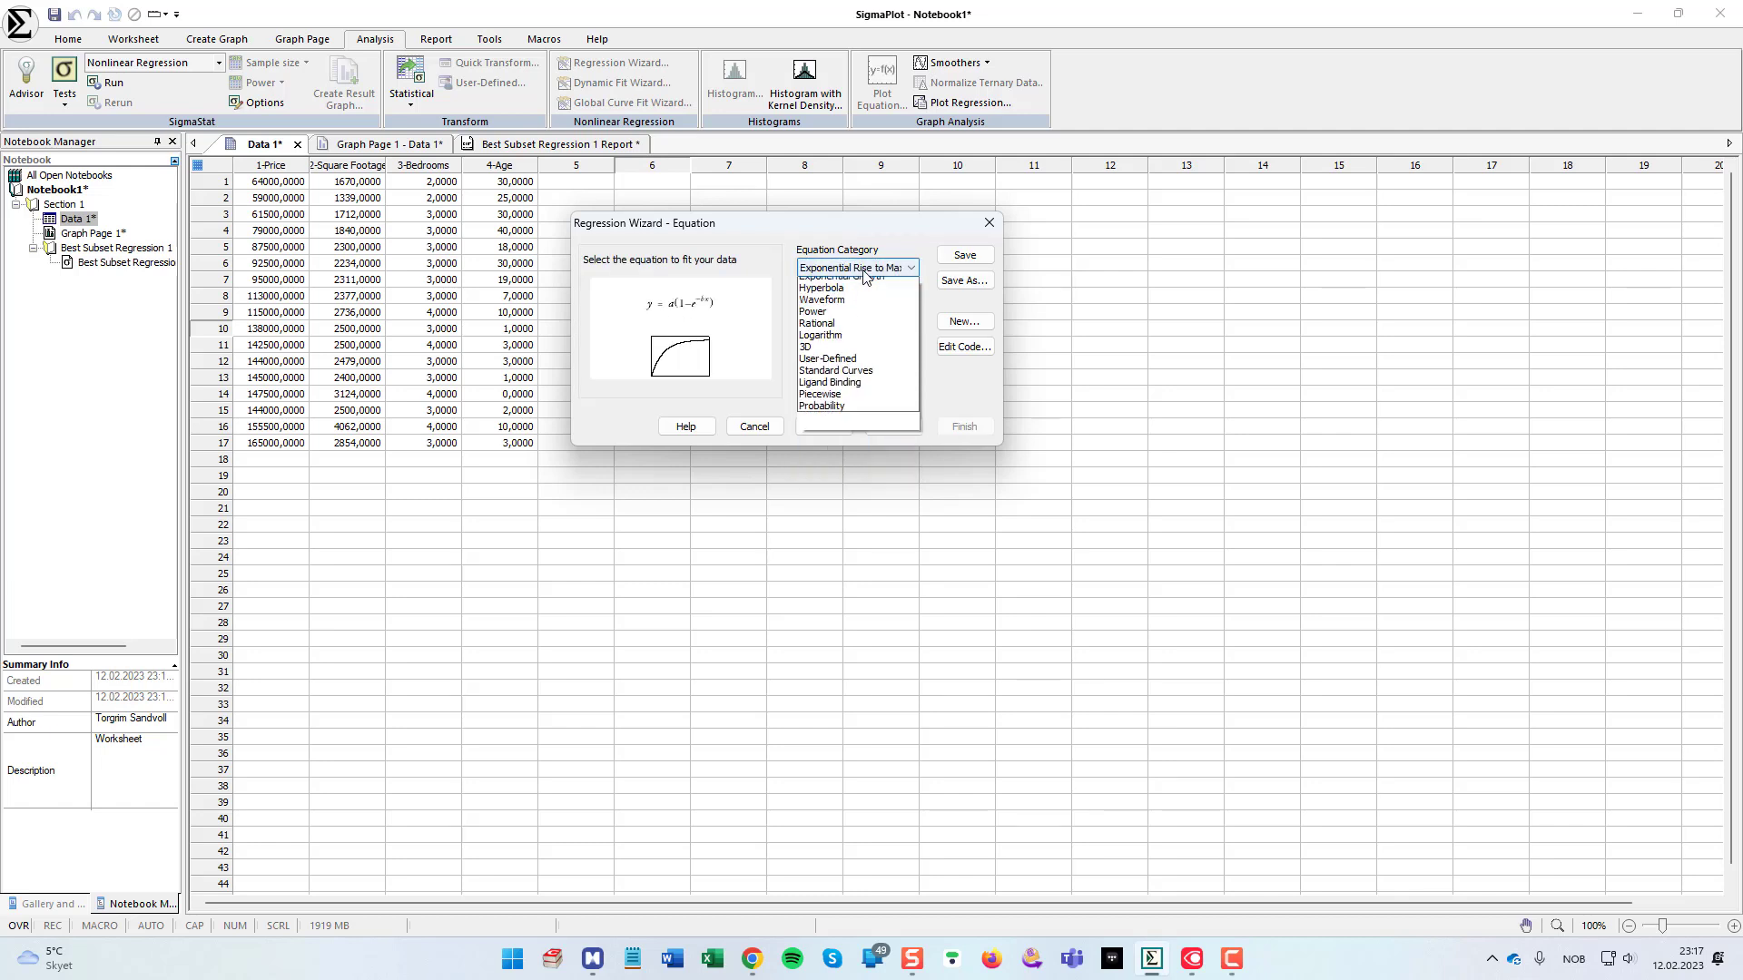
Step: Browse Exponential Growth, Waveform and Power categories, then settle on Polynomial Linear
{"action": "left_click", "coordinate": [853, 269]}
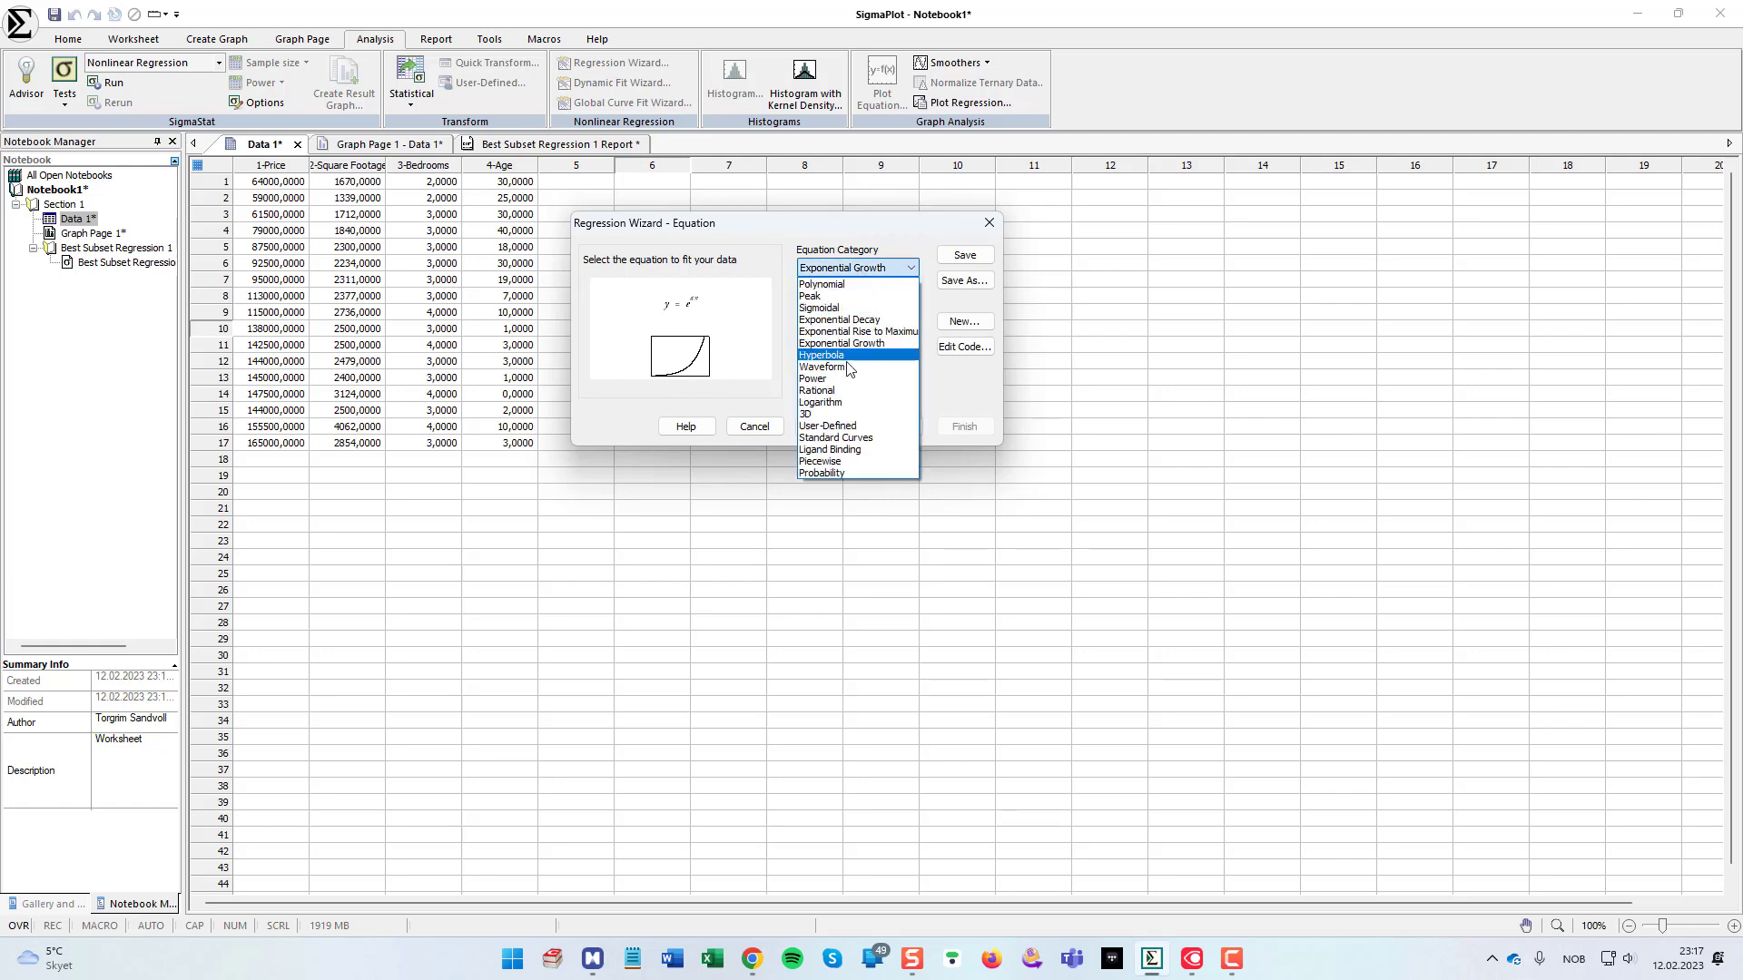
{"action": "left_click", "coordinate": [825, 367]}
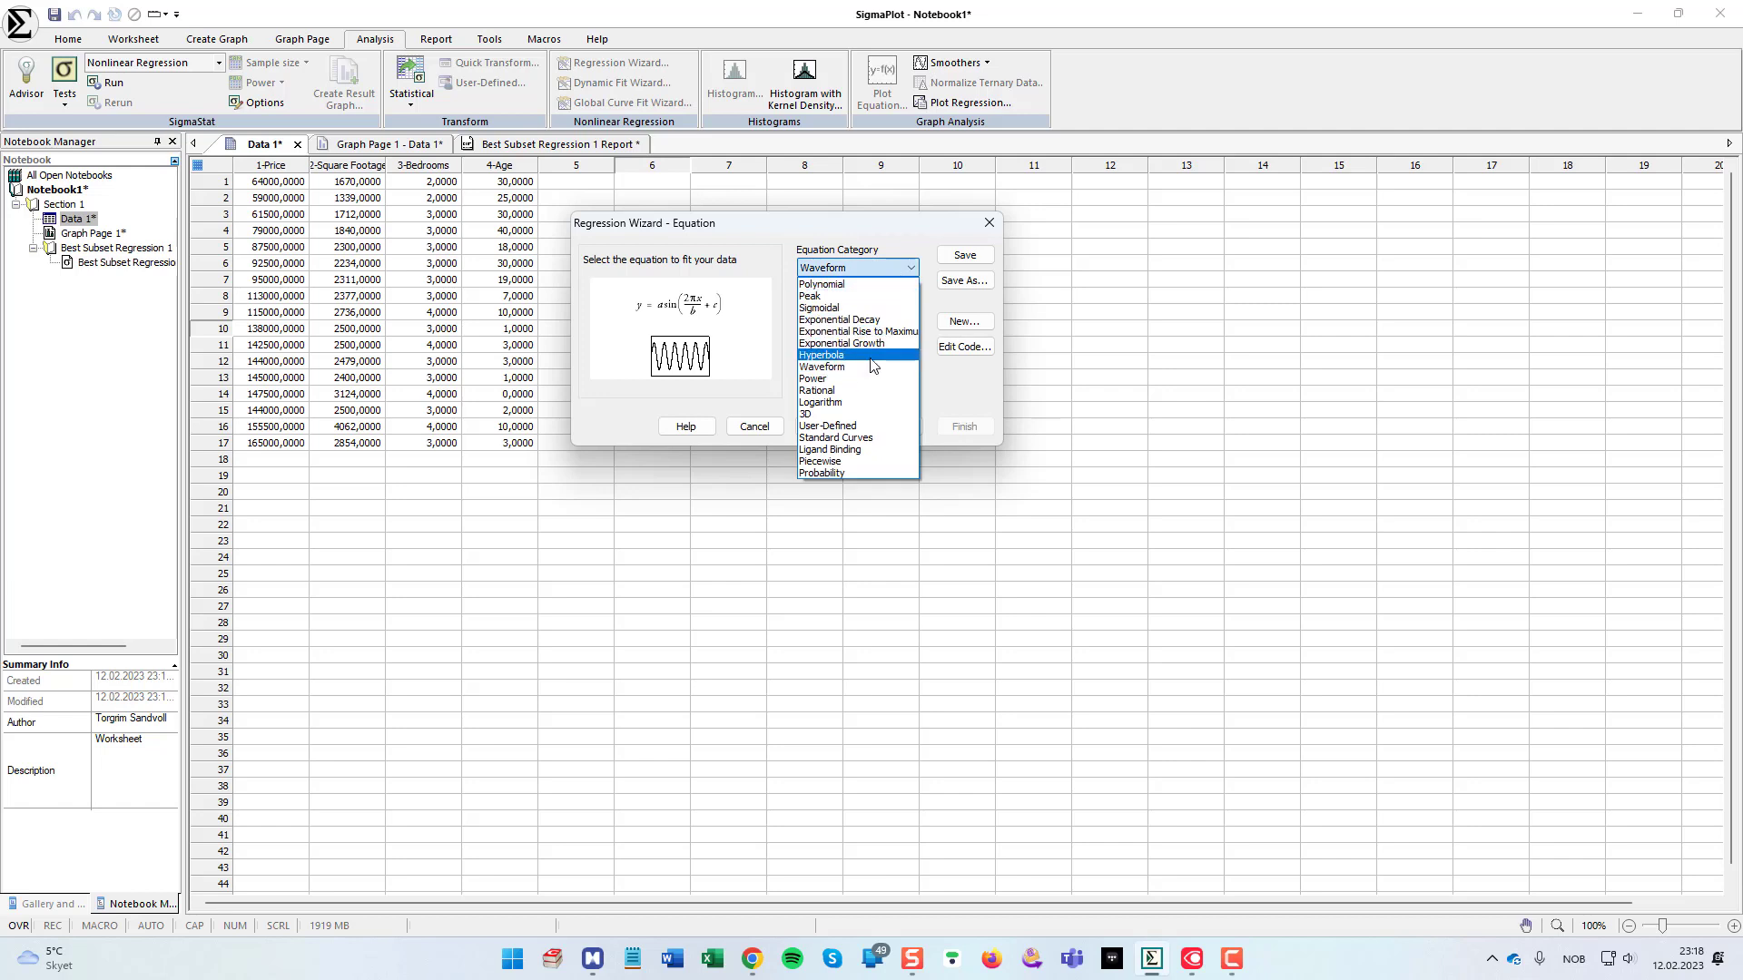
{"action": "left_click", "coordinate": [821, 378]}
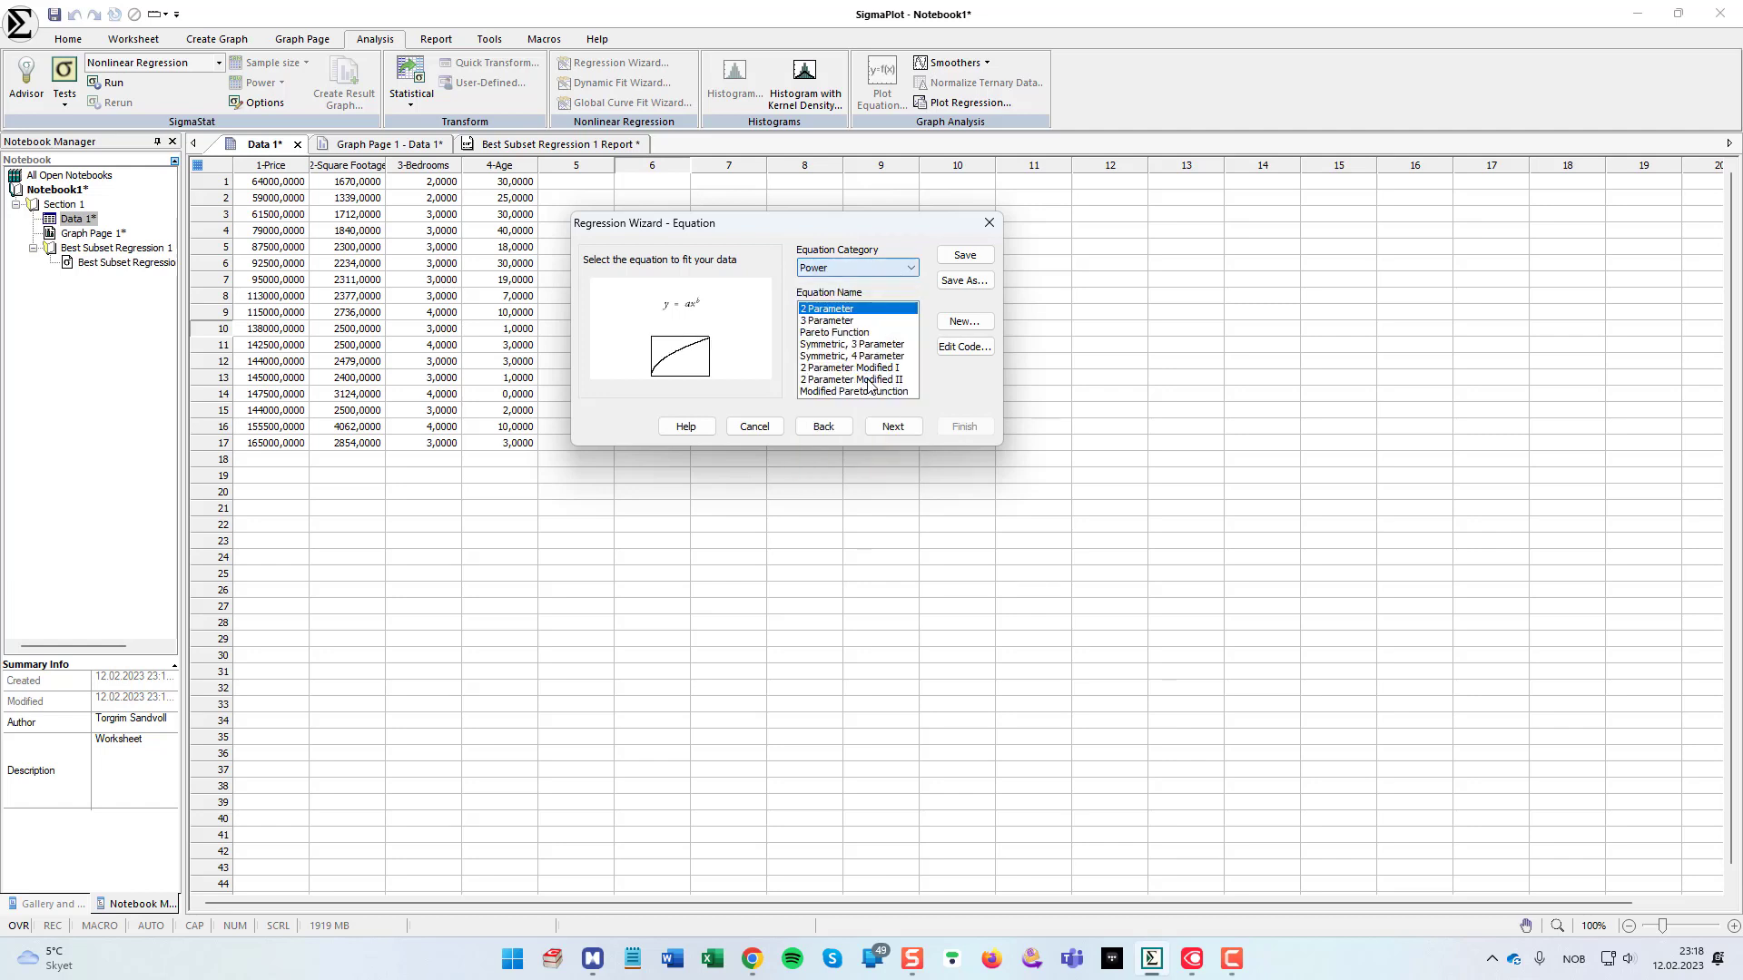
{"action": "left_click", "coordinate": [910, 269]}
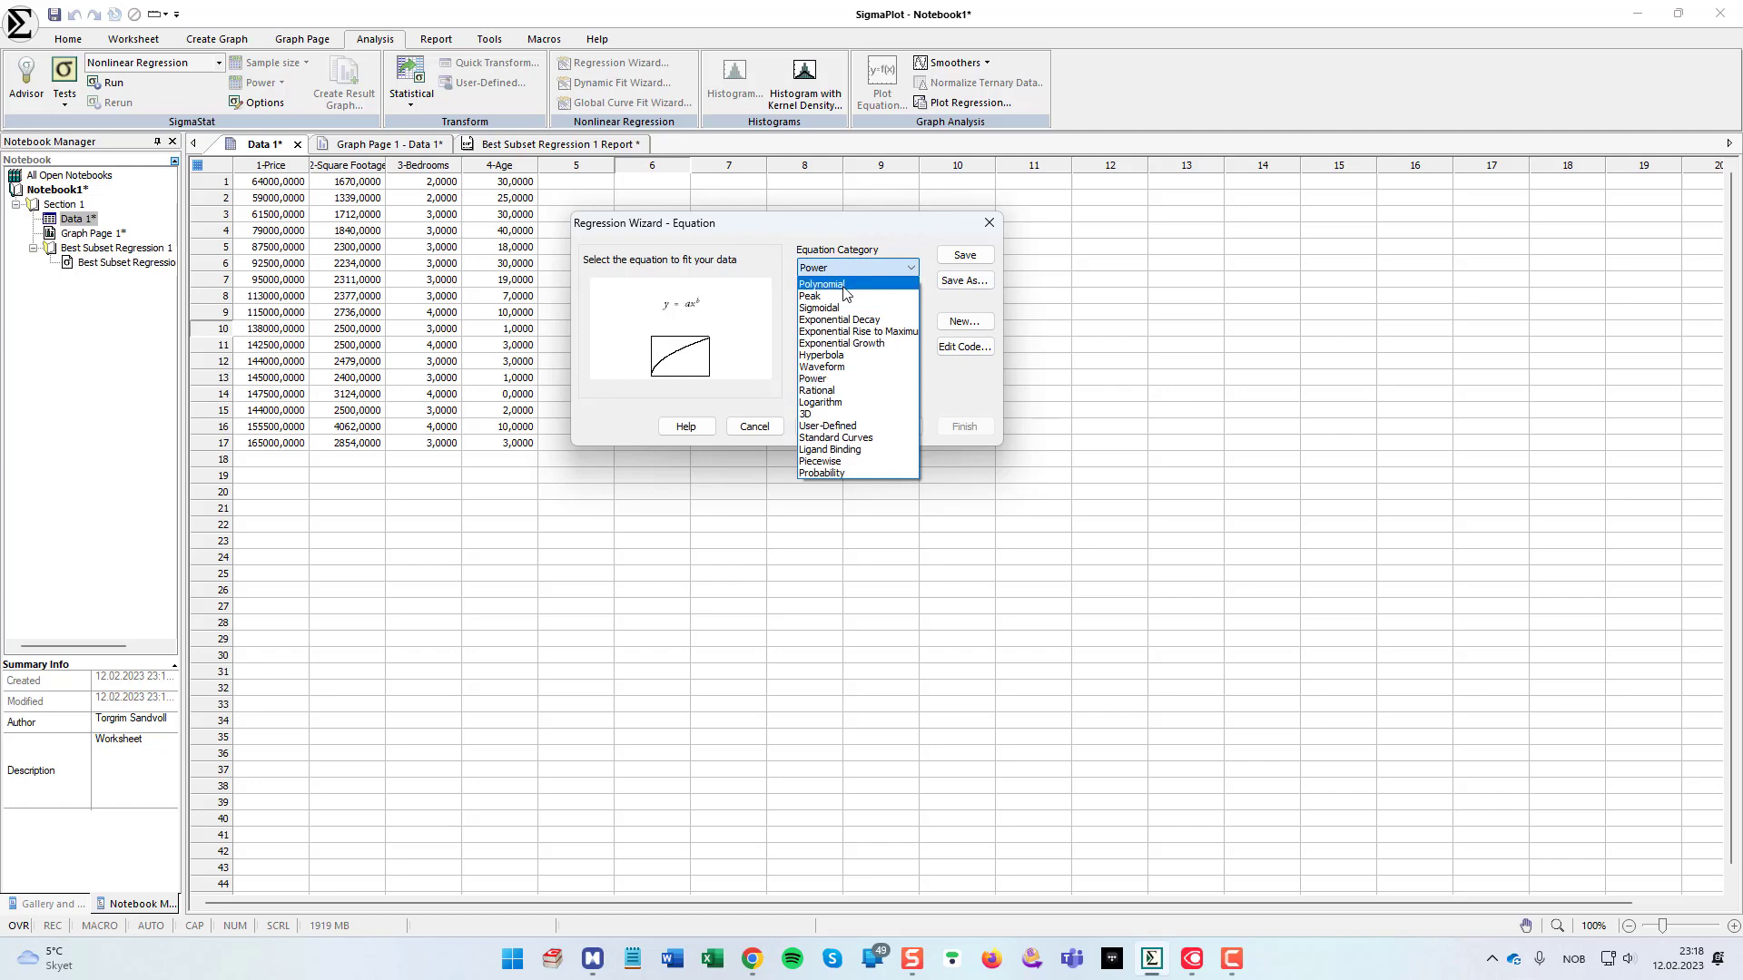
{"action": "left_click", "coordinate": [821, 283]}
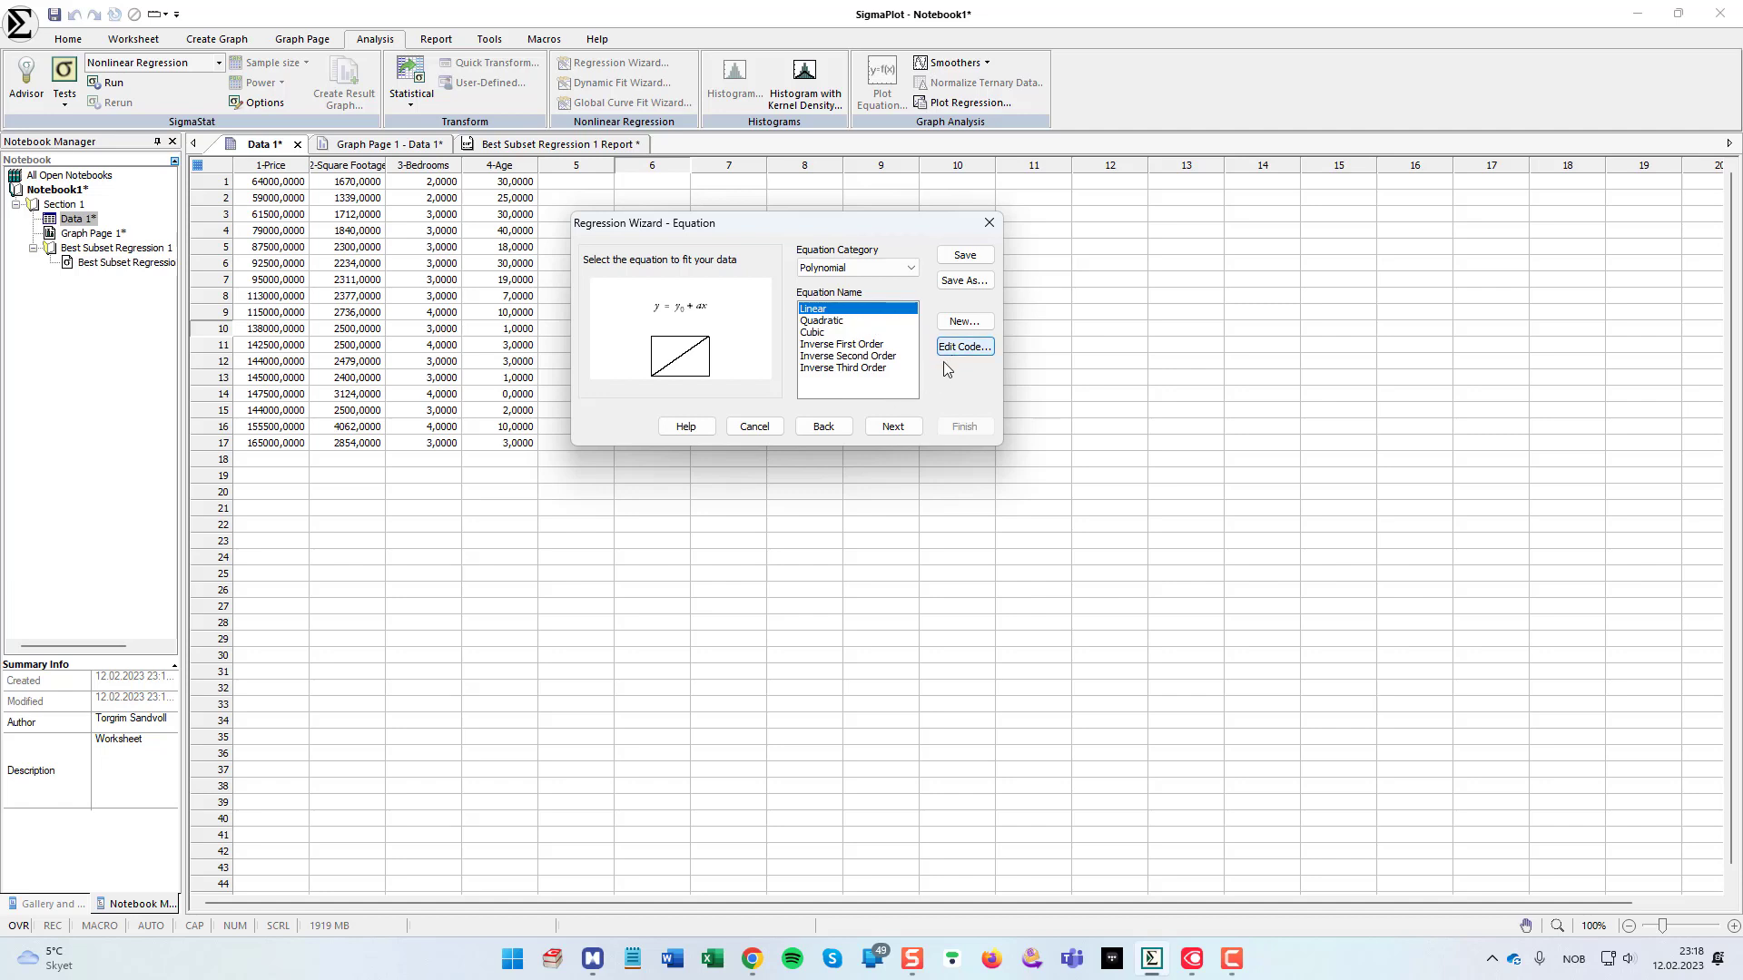
{"action": "mouse_move", "coordinate": [954, 383]}
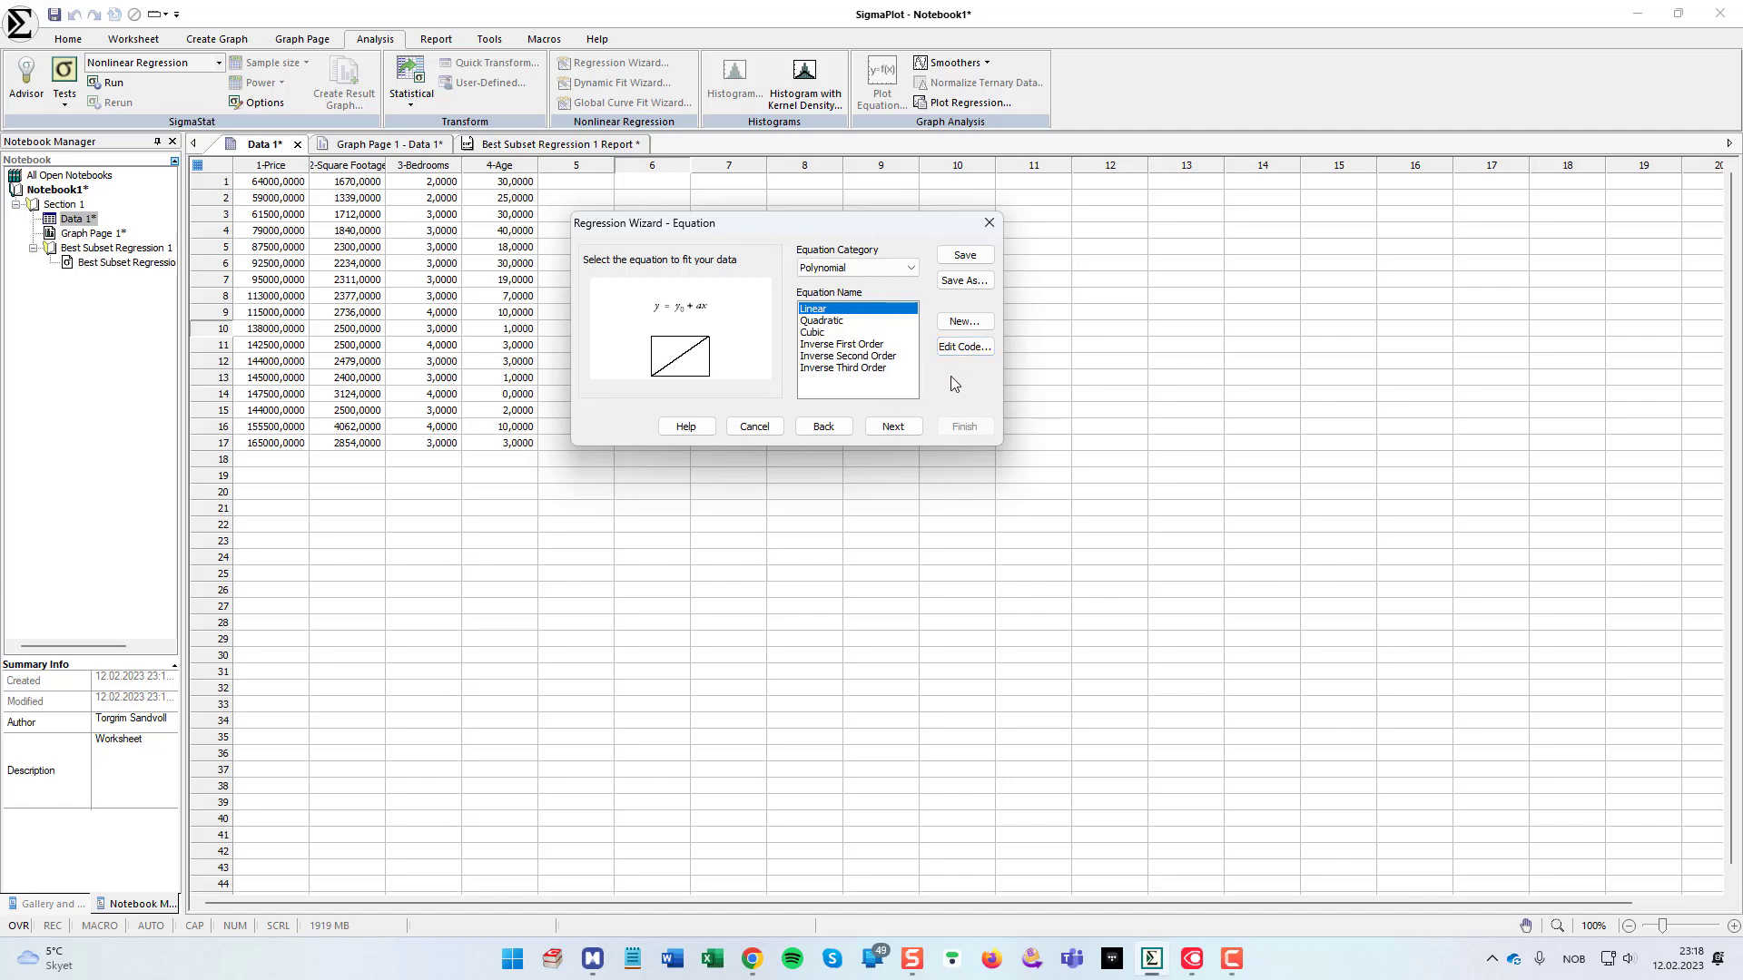
{"action": "mouse_move", "coordinate": [661, 325]}
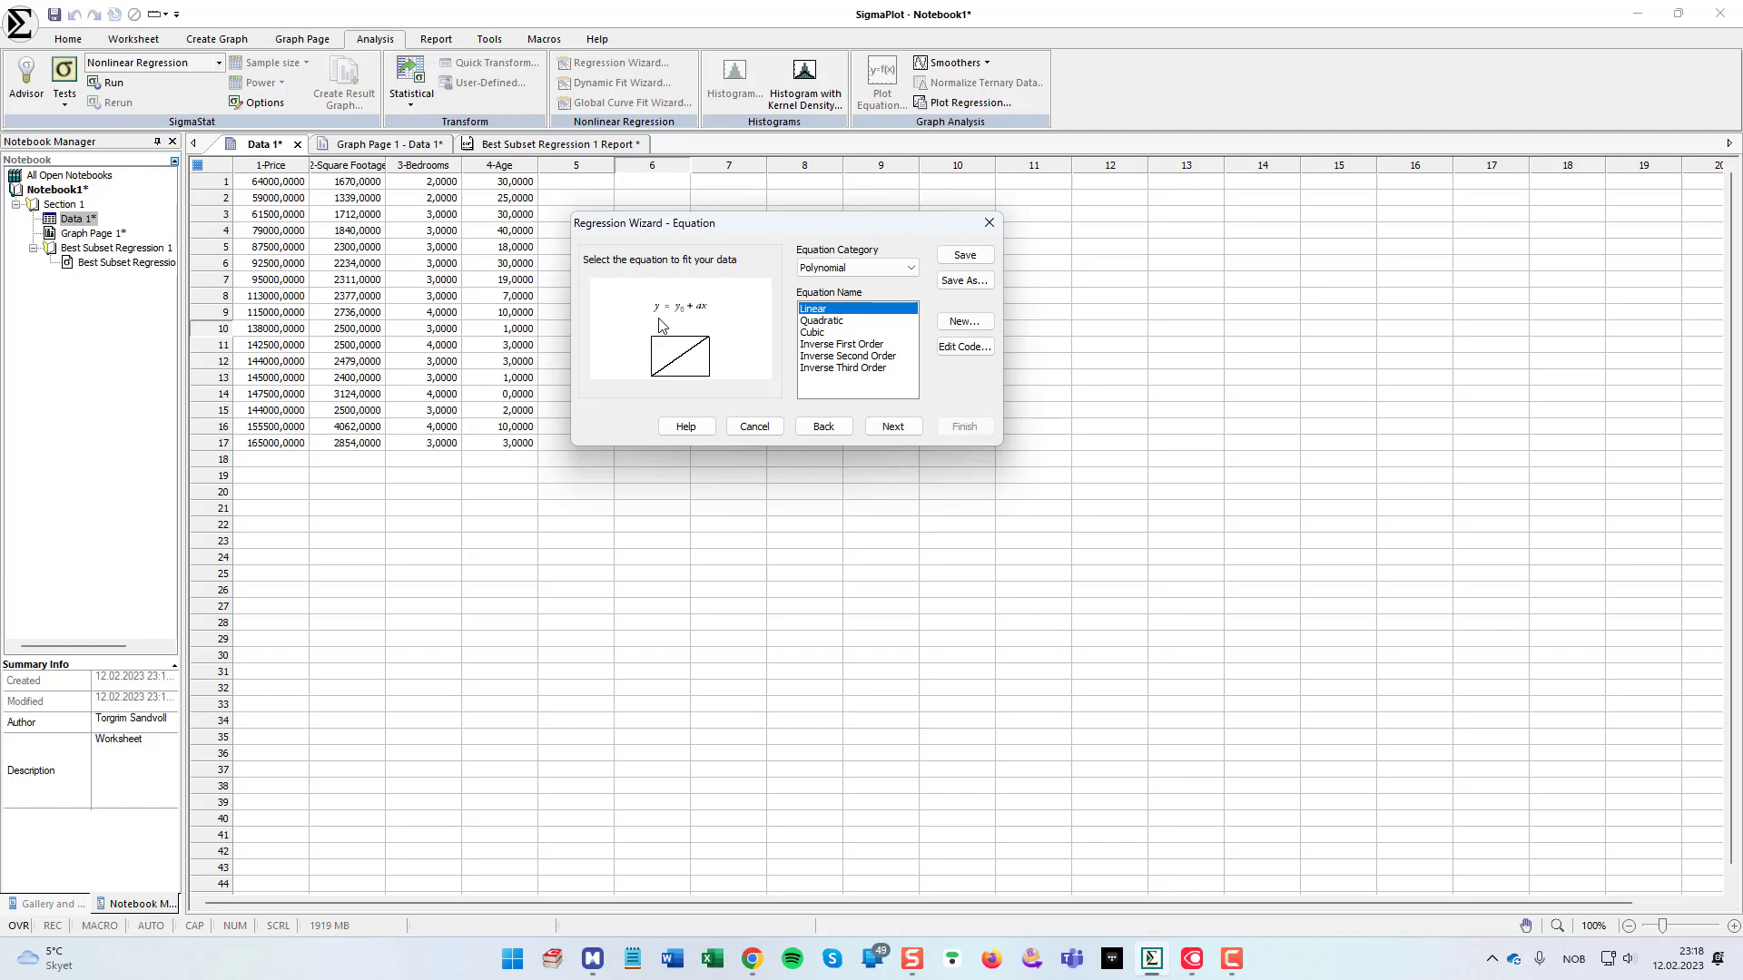
{"action": "mouse_move", "coordinate": [686, 323]}
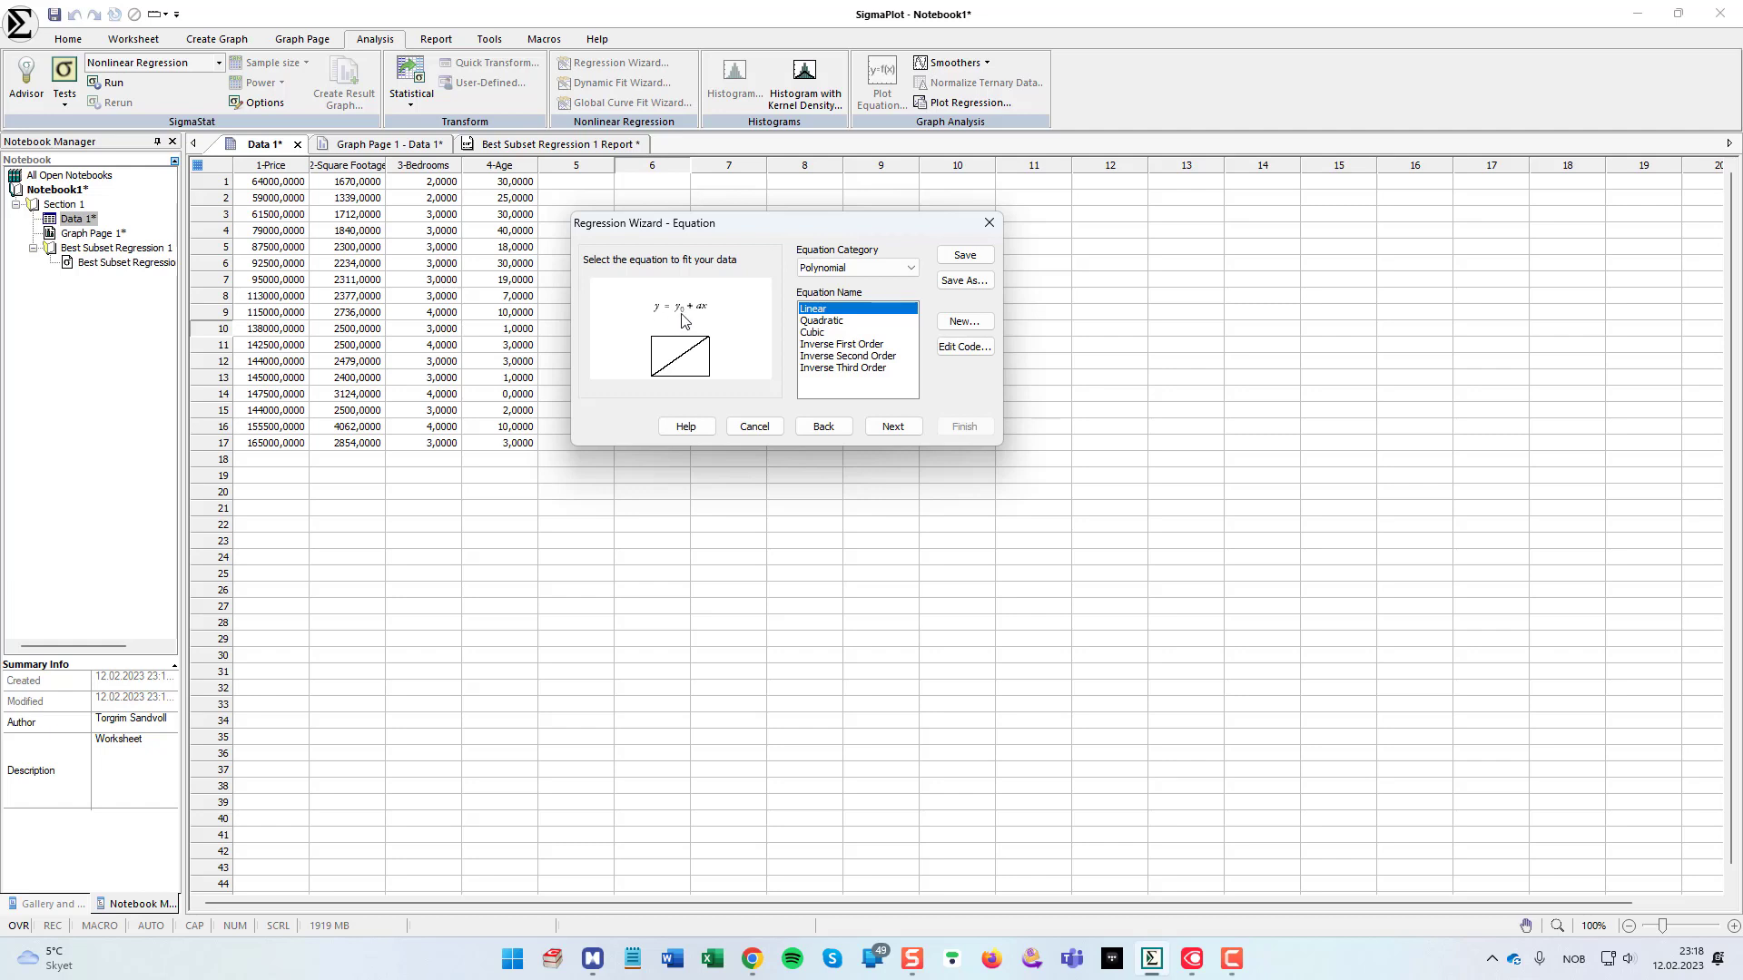
{"action": "mouse_move", "coordinate": [701, 312]}
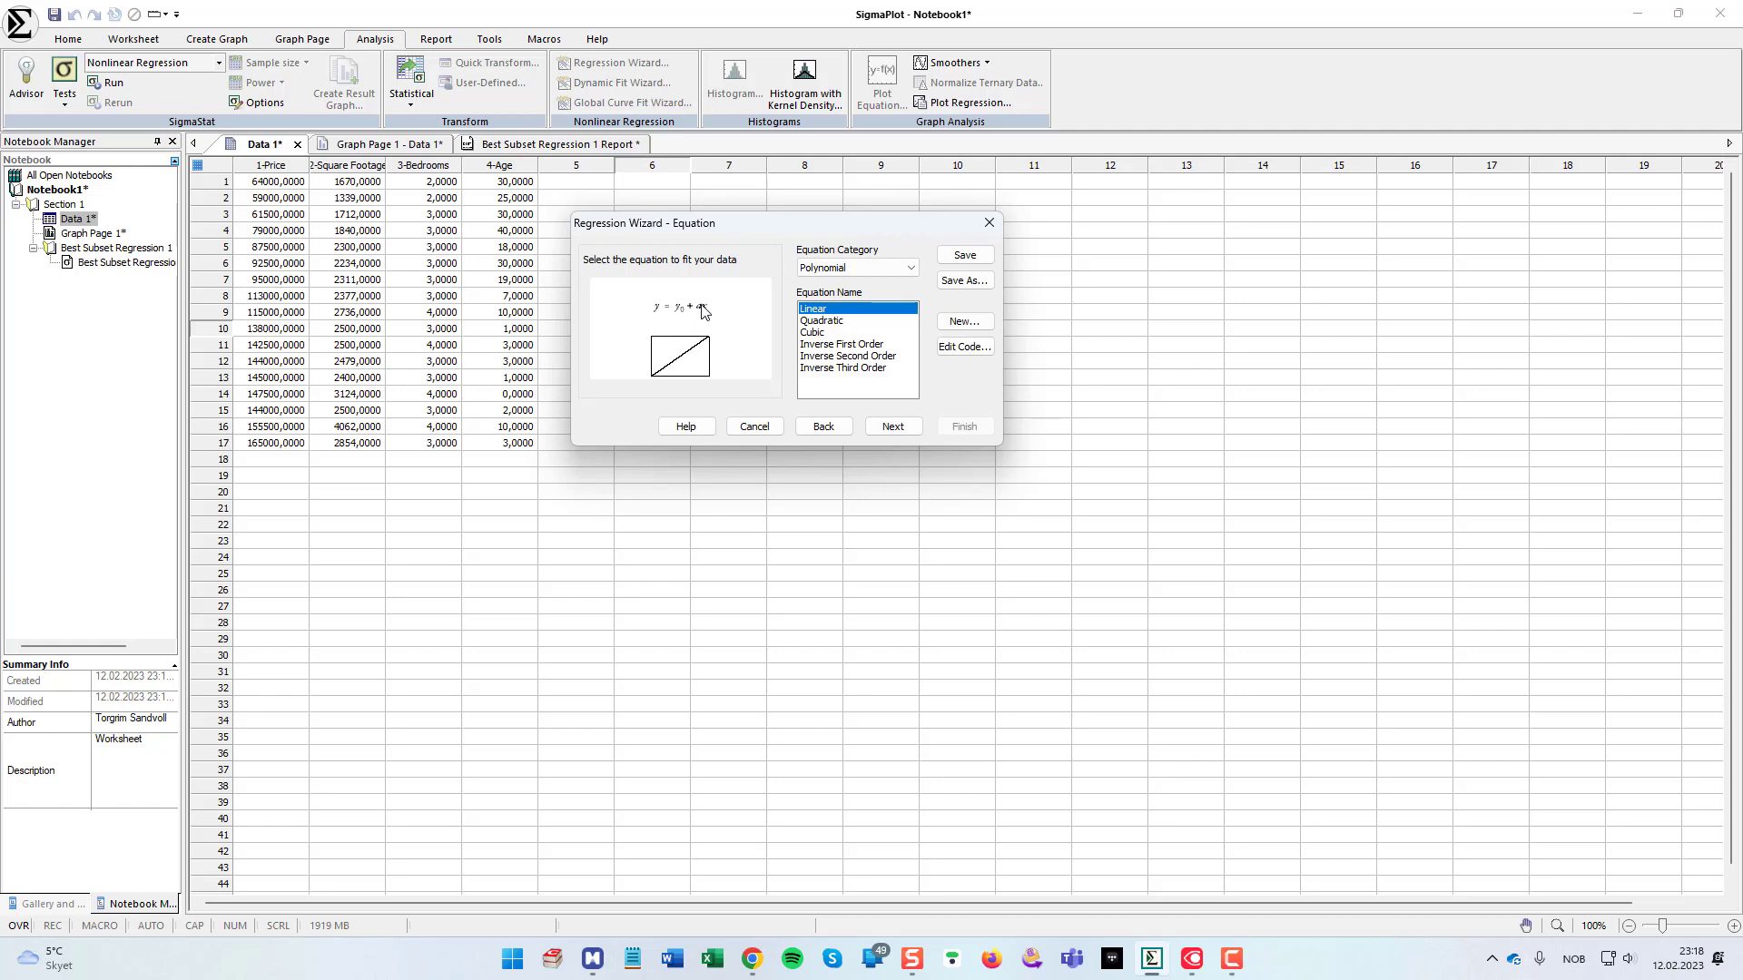
{"action": "mouse_move", "coordinate": [706, 316]}
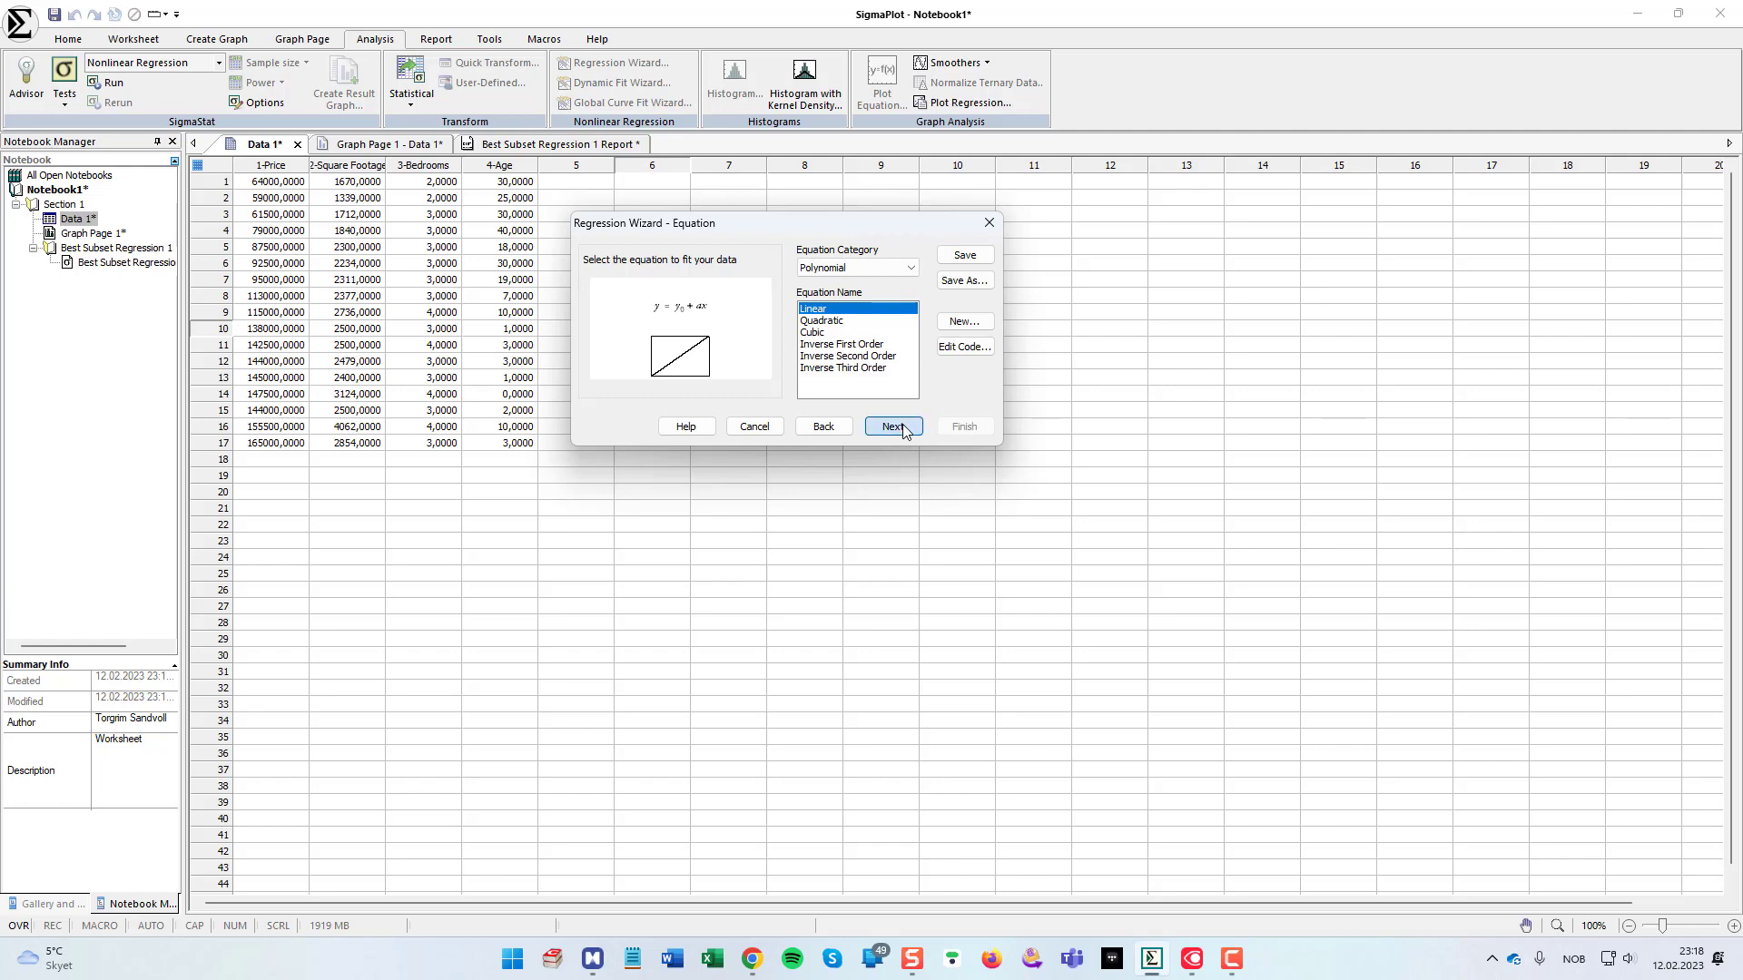
Step: Accept the linear equation and assign Age as x and Price as dependent y, then run the fit
{"action": "left_click", "coordinate": [893, 425]}
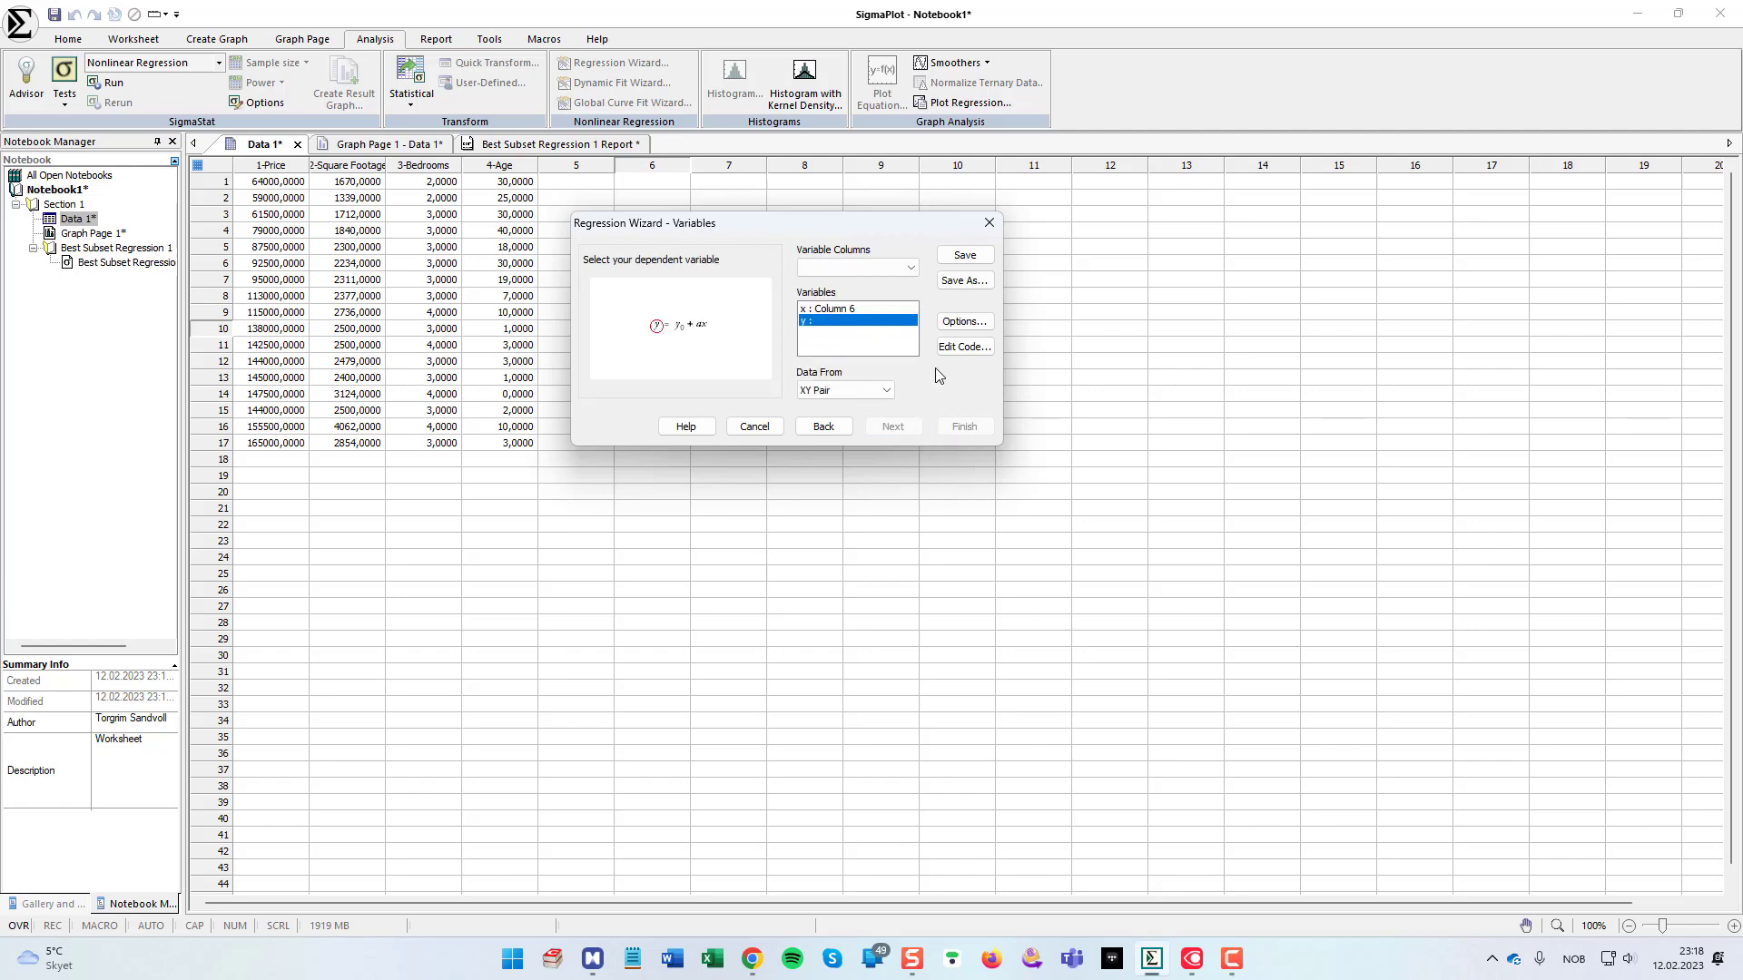
{"action": "left_click_drag", "start_coordinate": [645, 222], "coordinate": [705, 281]}
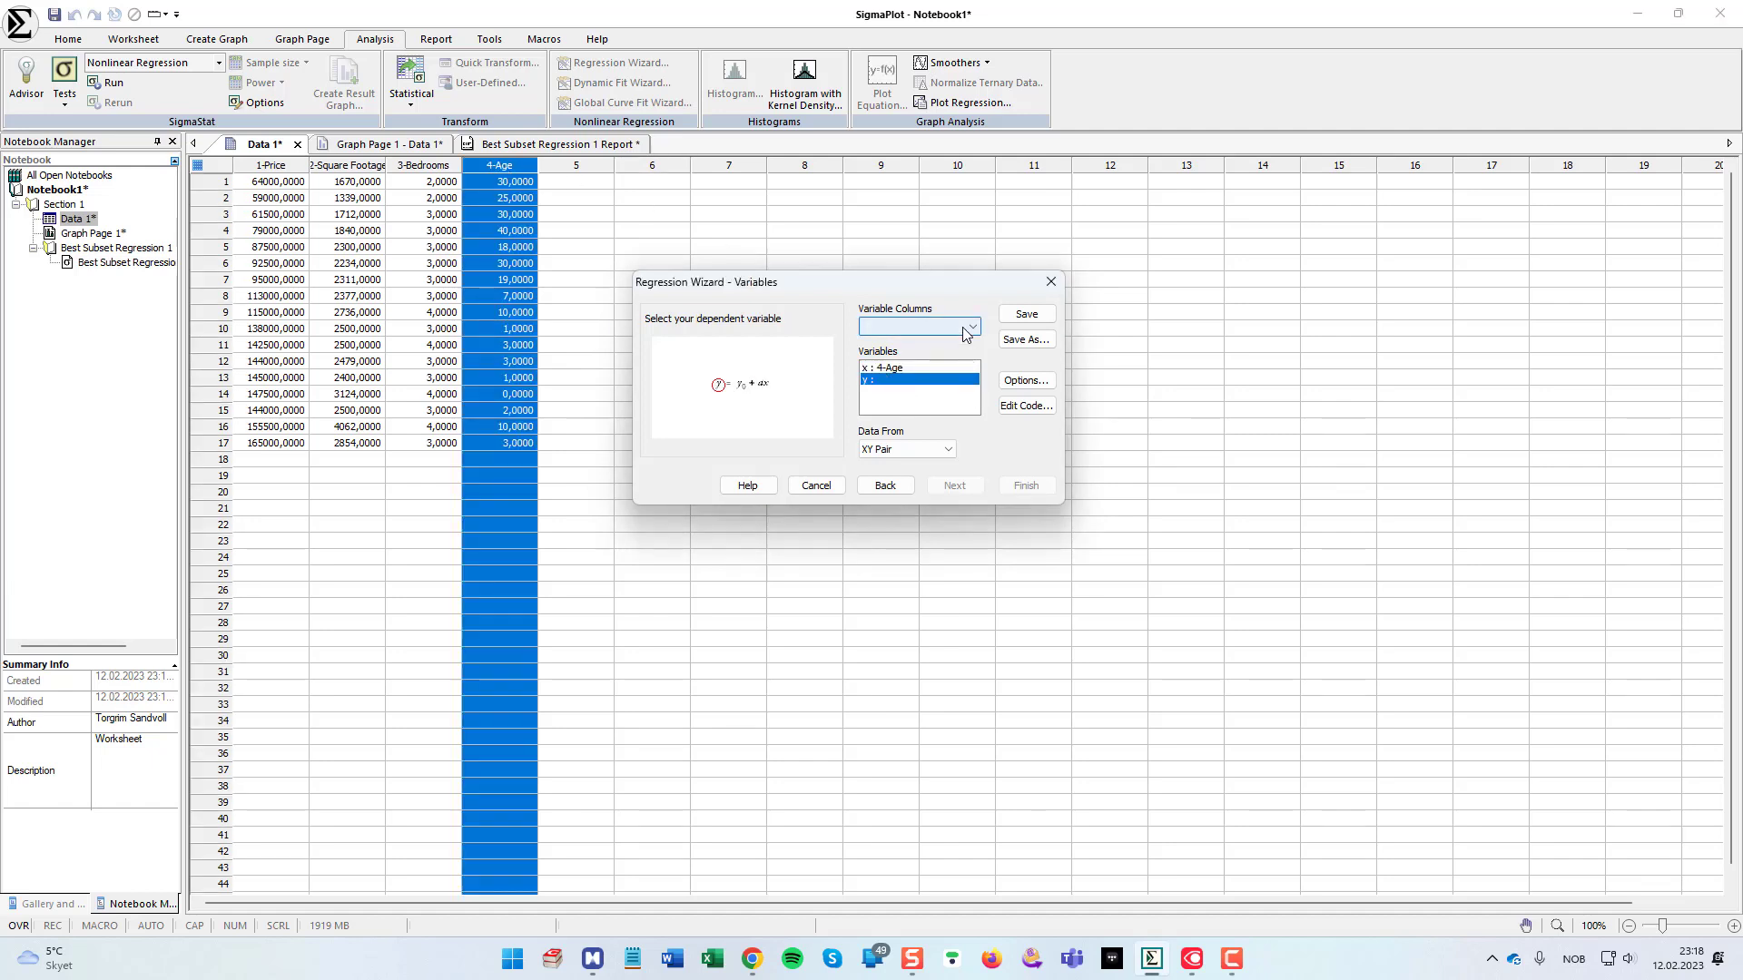
{"action": "left_click", "coordinate": [917, 324]}
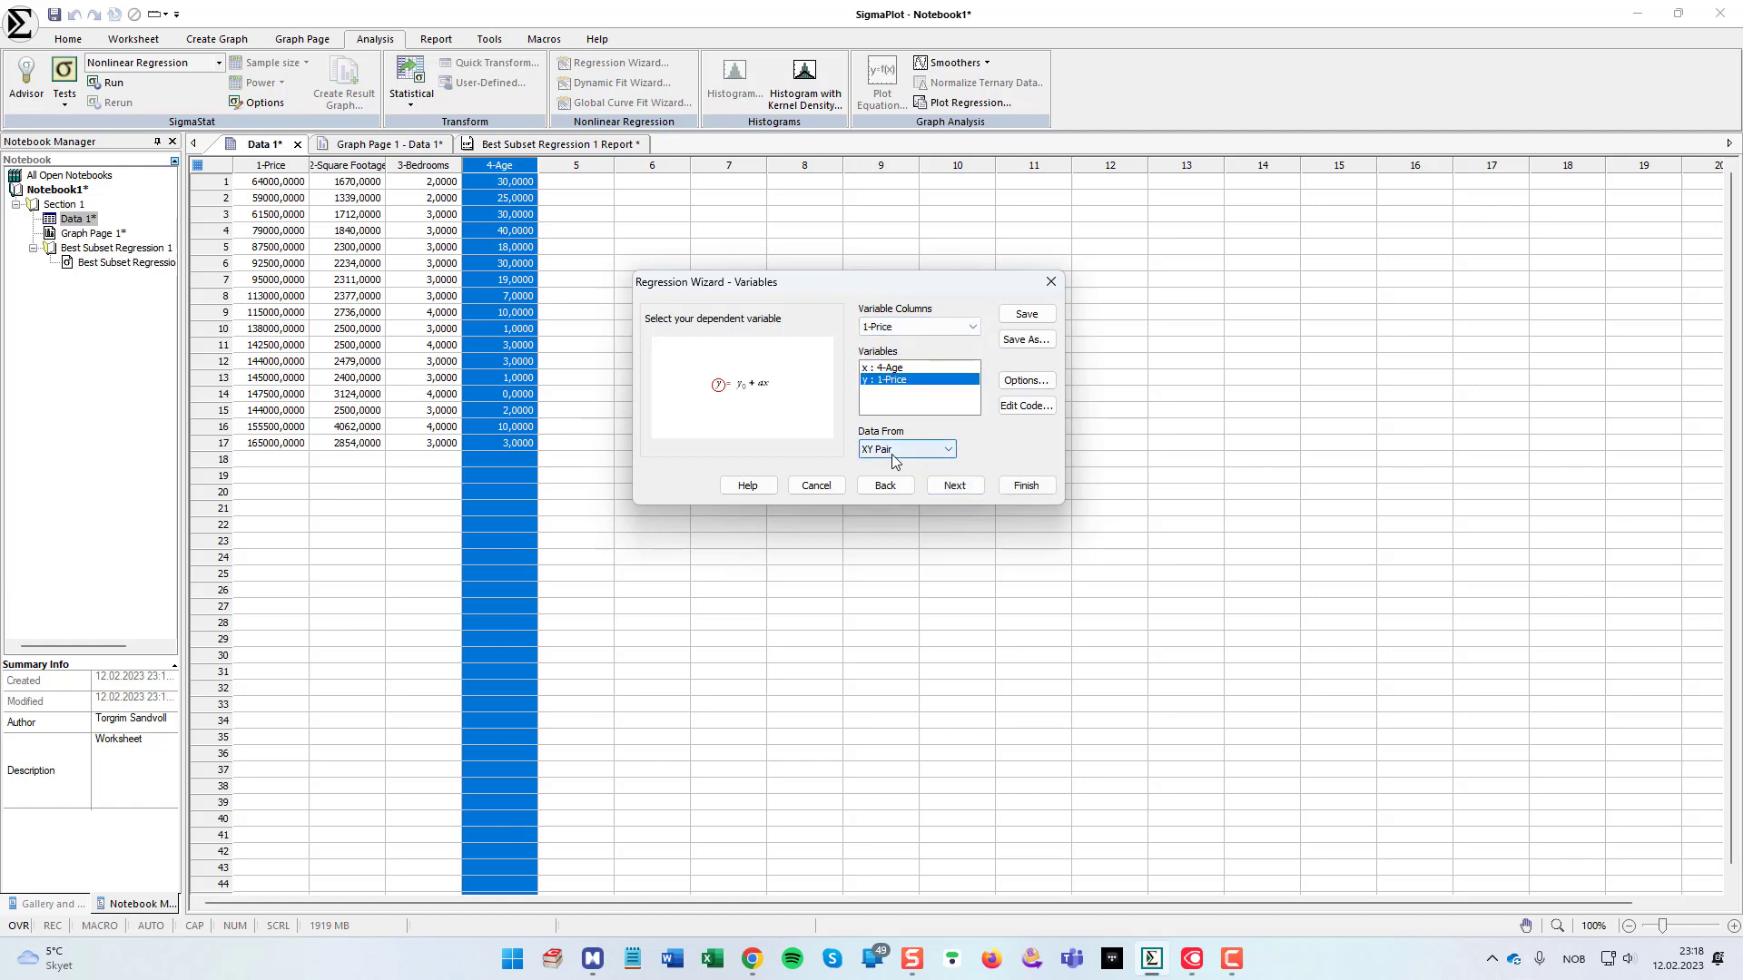
{"action": "left_click", "coordinate": [953, 487]}
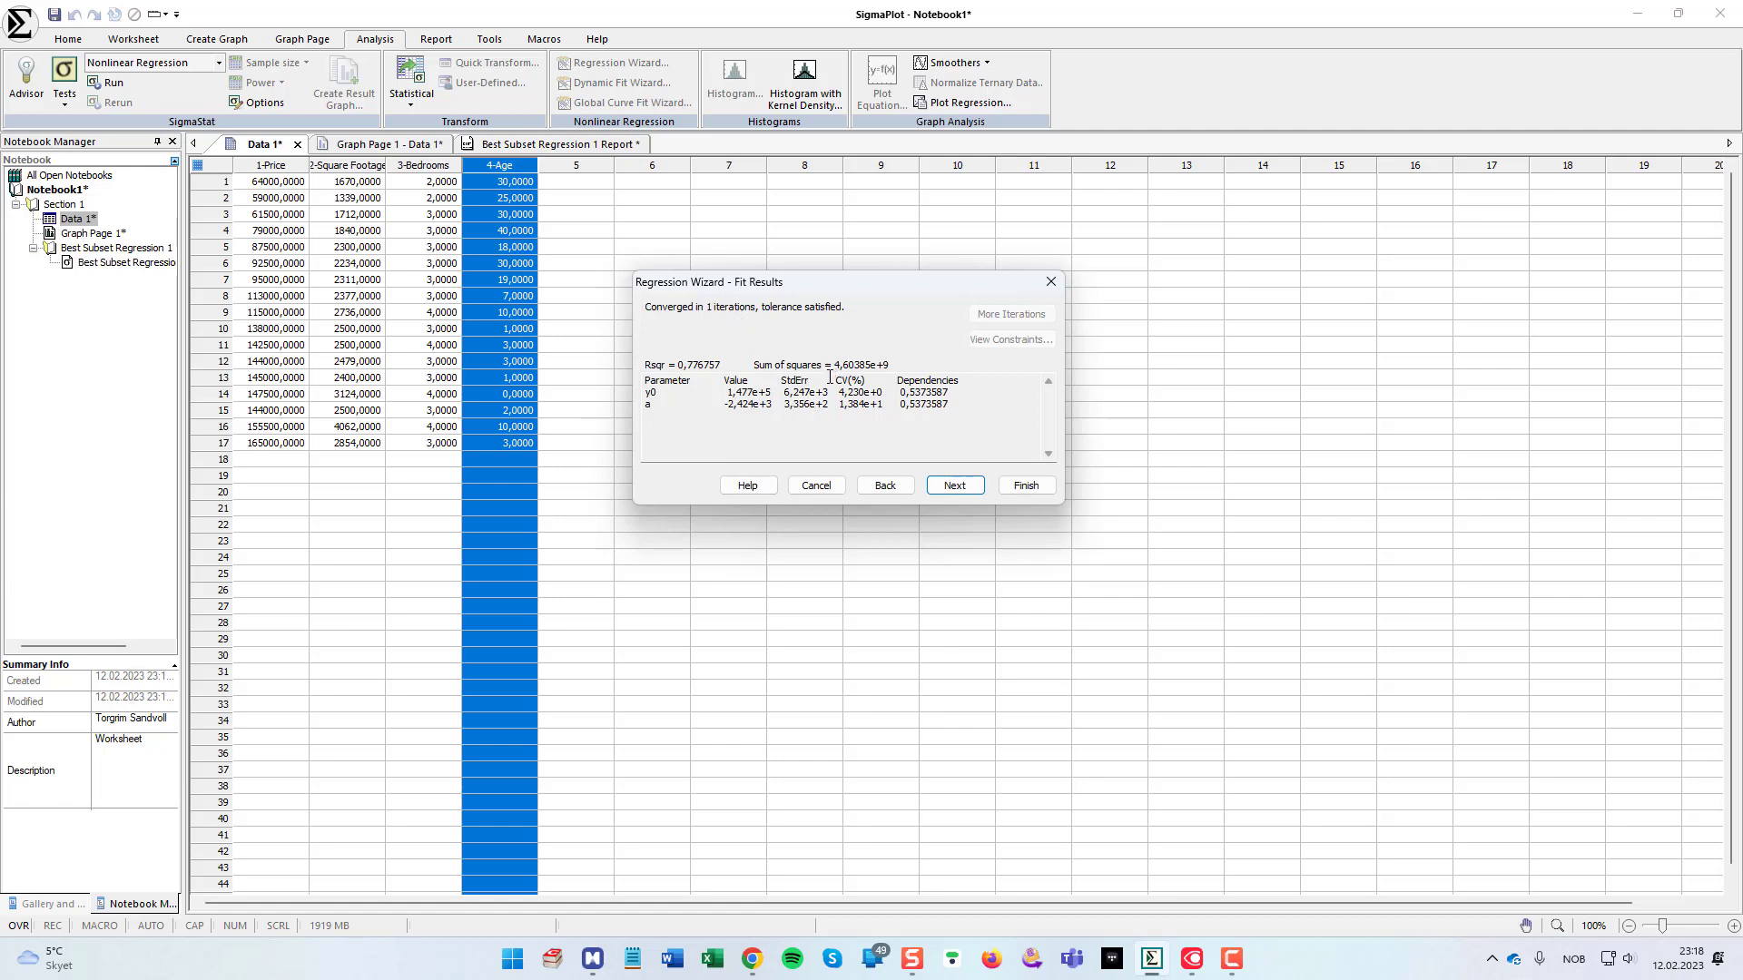
{"action": "mouse_move", "coordinate": [984, 407]}
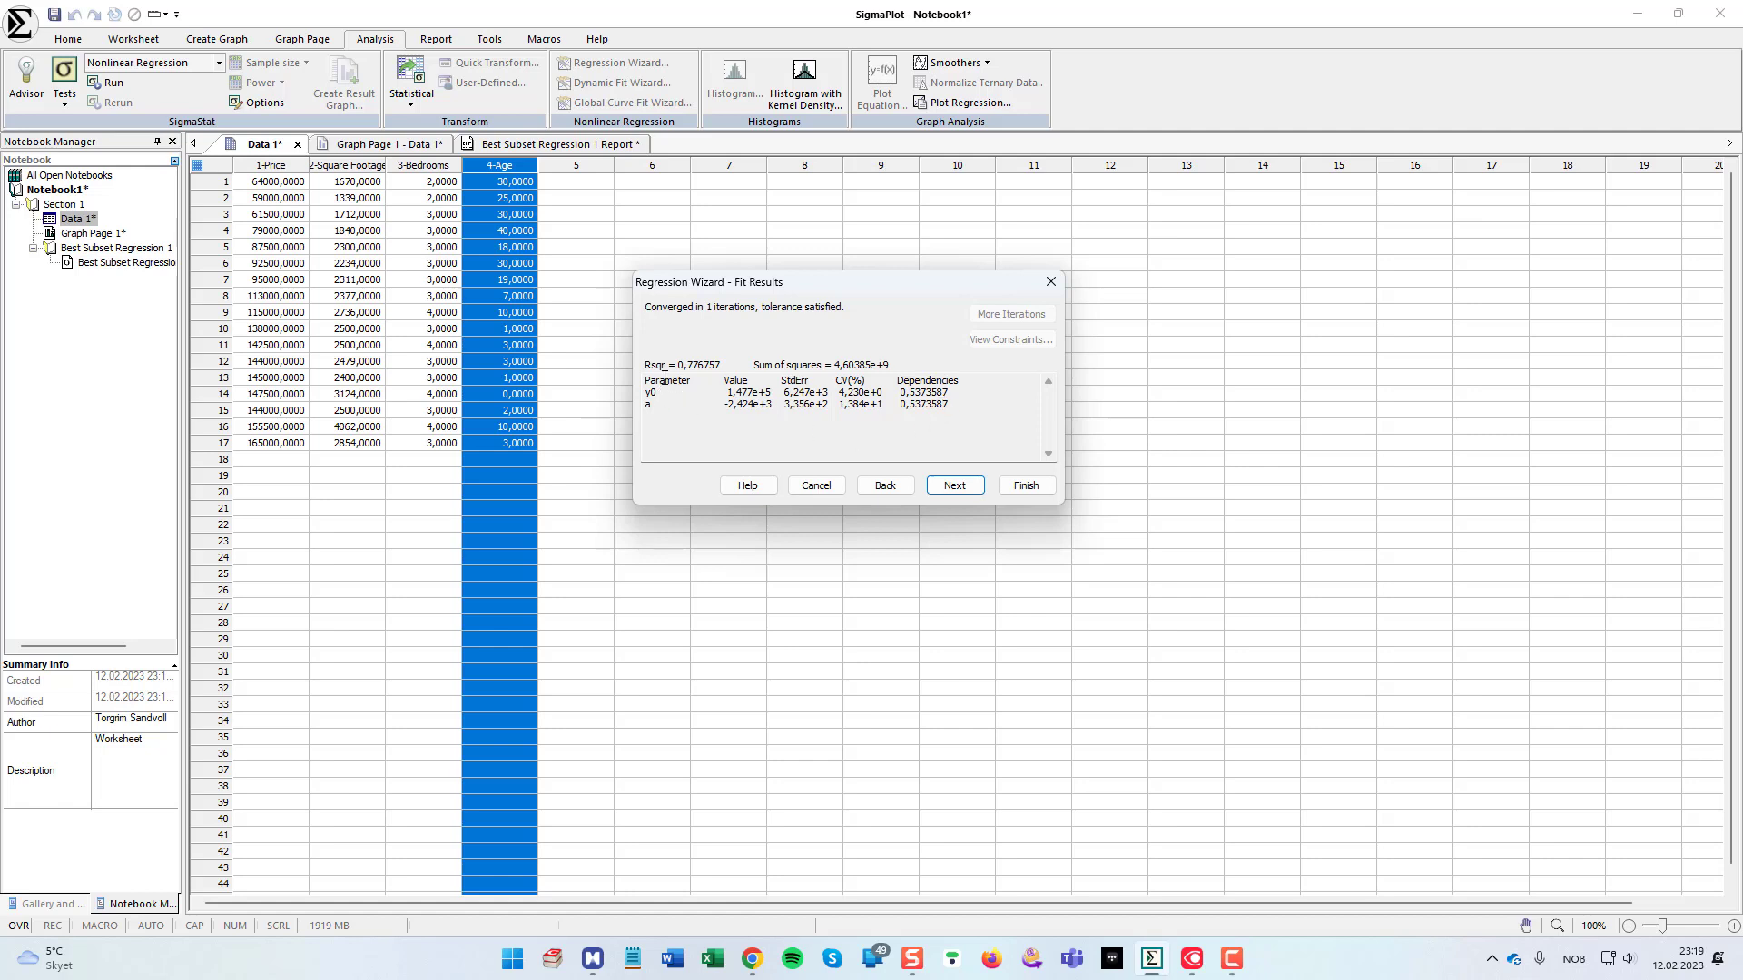
{"action": "mouse_move", "coordinate": [695, 379]}
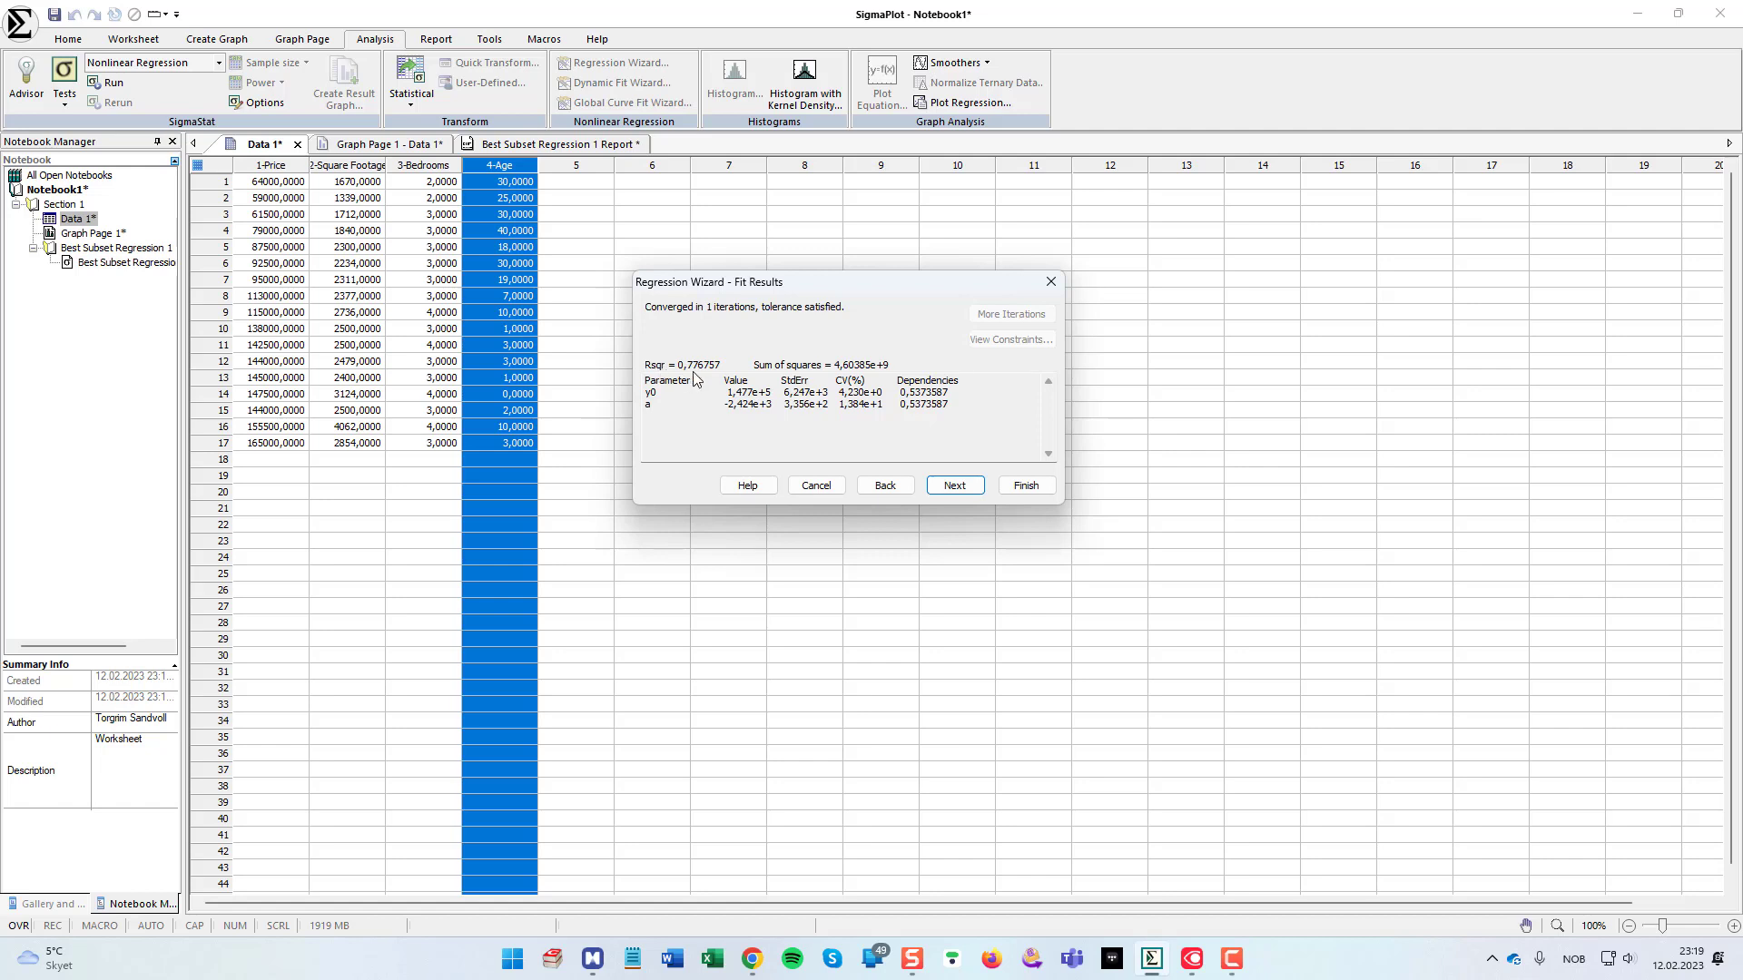
Step: Review the Price-on-Age fit results with Rsqr 0.777, intercept ~147,700 and slope ~-2,424
{"action": "left_click", "coordinate": [649, 392]}
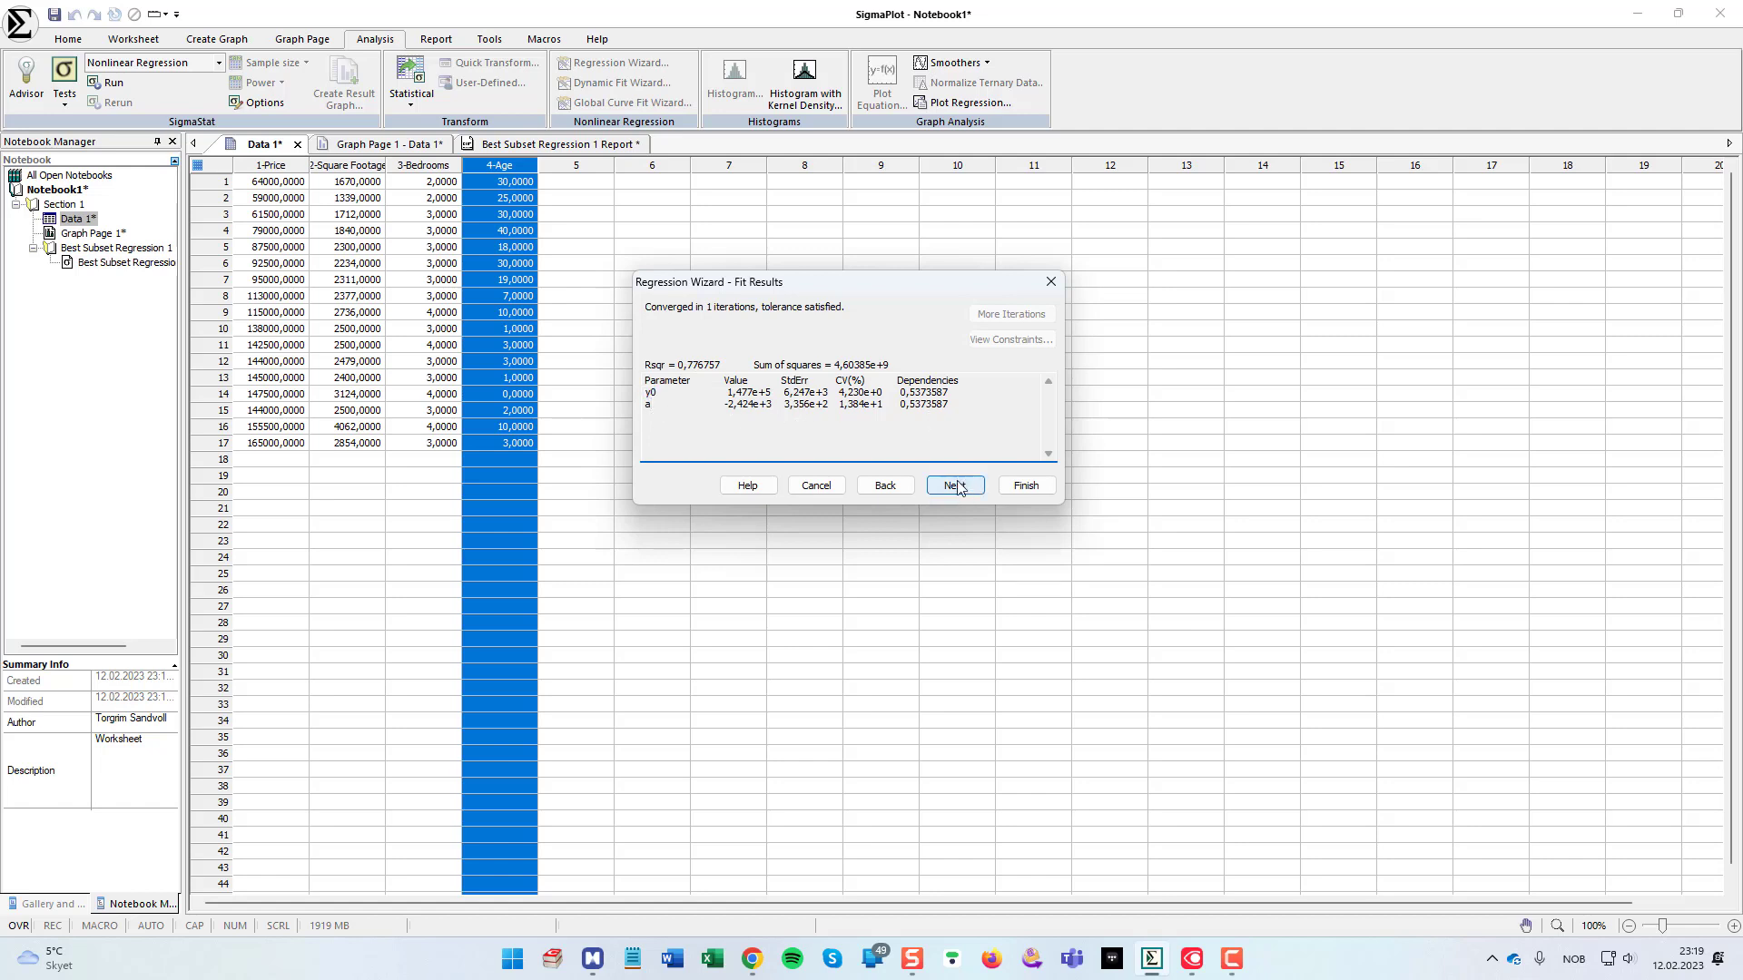
Step: Keep Create Report and a new graph with 95% bands, and finish the regression
{"action": "left_click", "coordinate": [953, 484]}
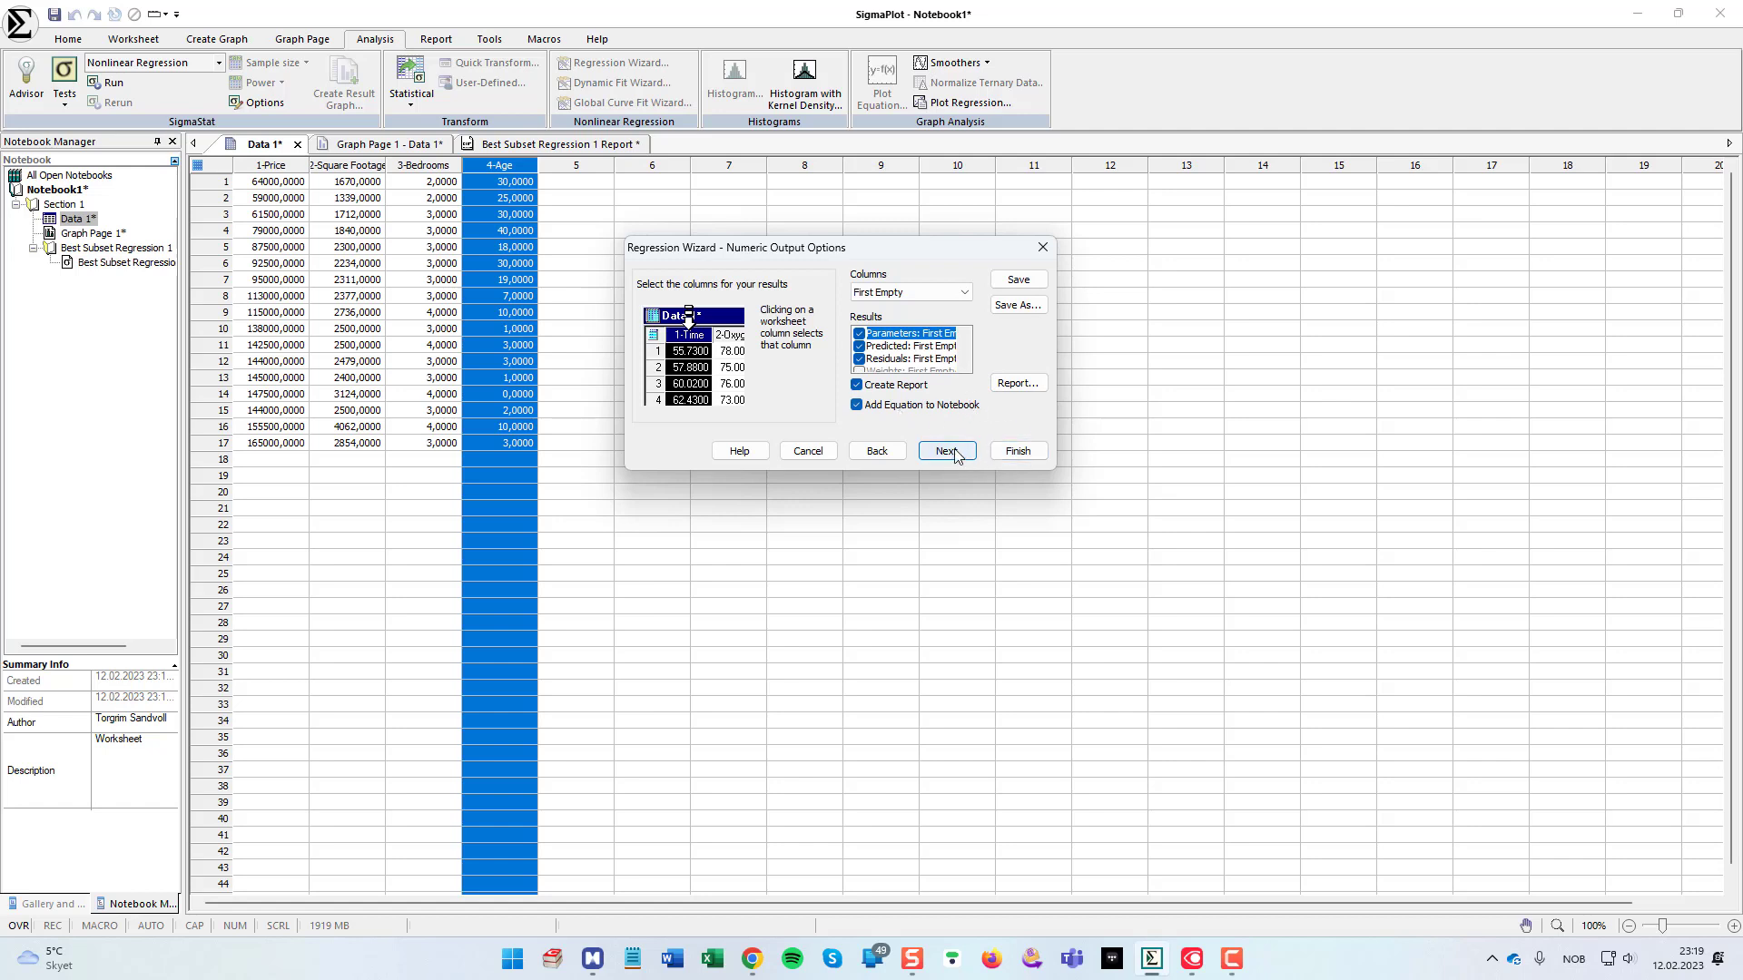
{"action": "left_click", "coordinate": [946, 450]}
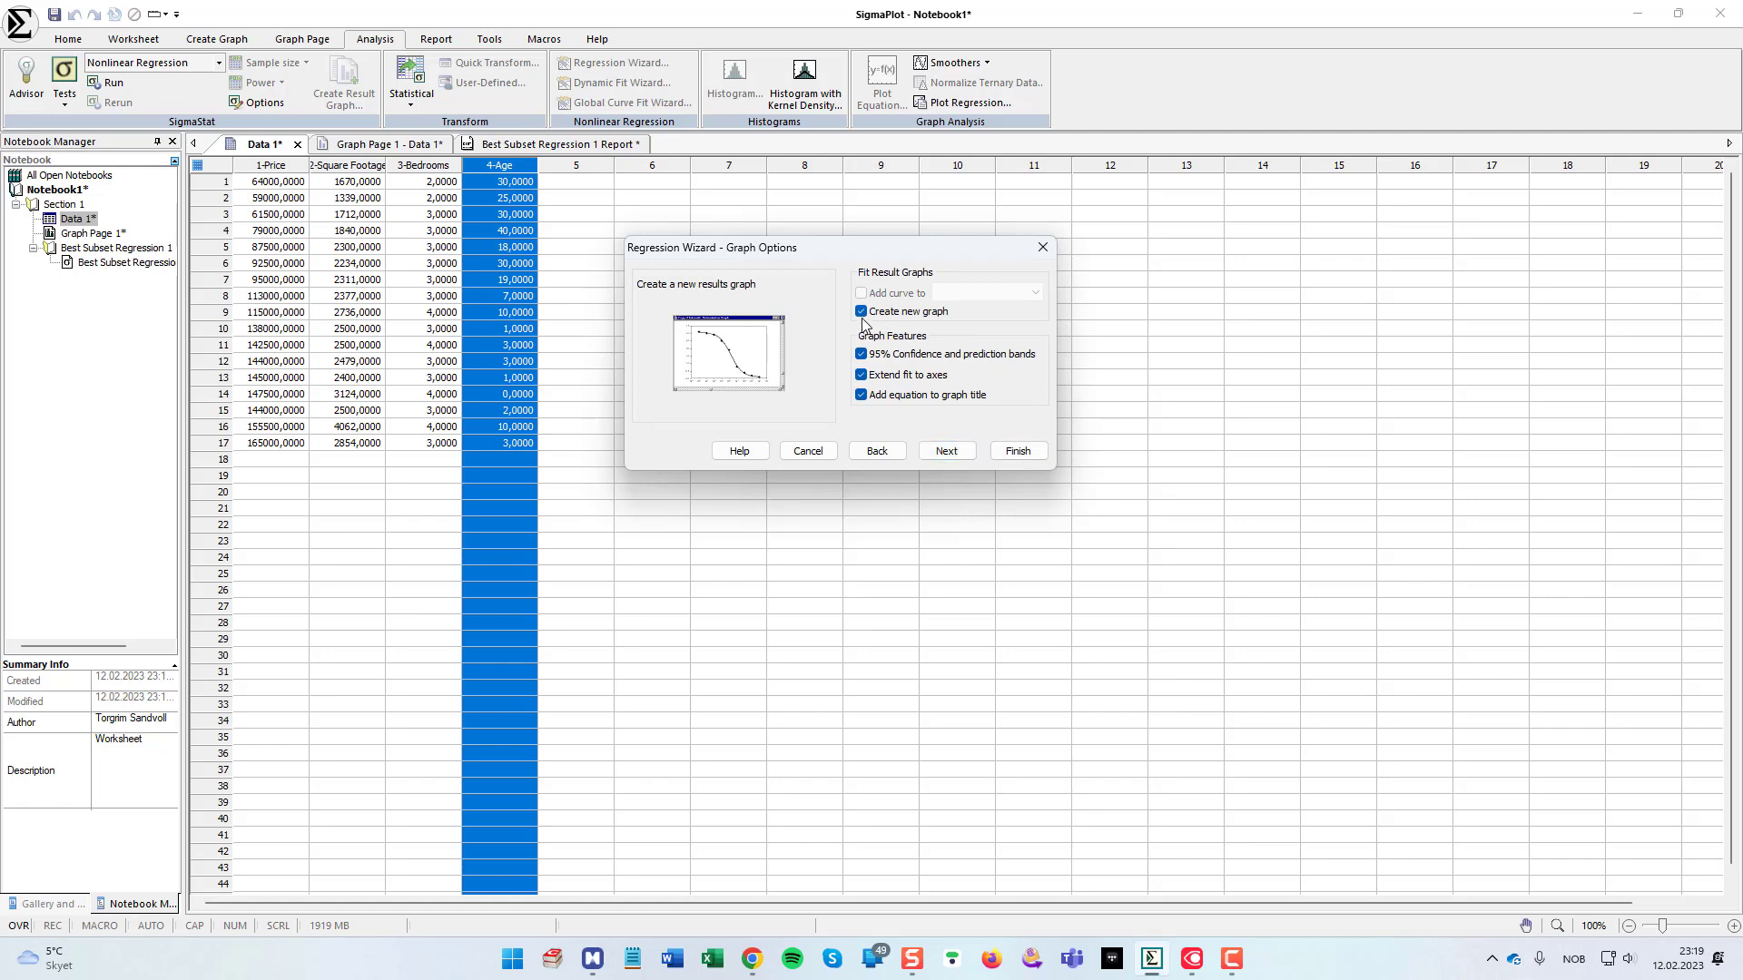
{"action": "mouse_move", "coordinate": [886, 323]}
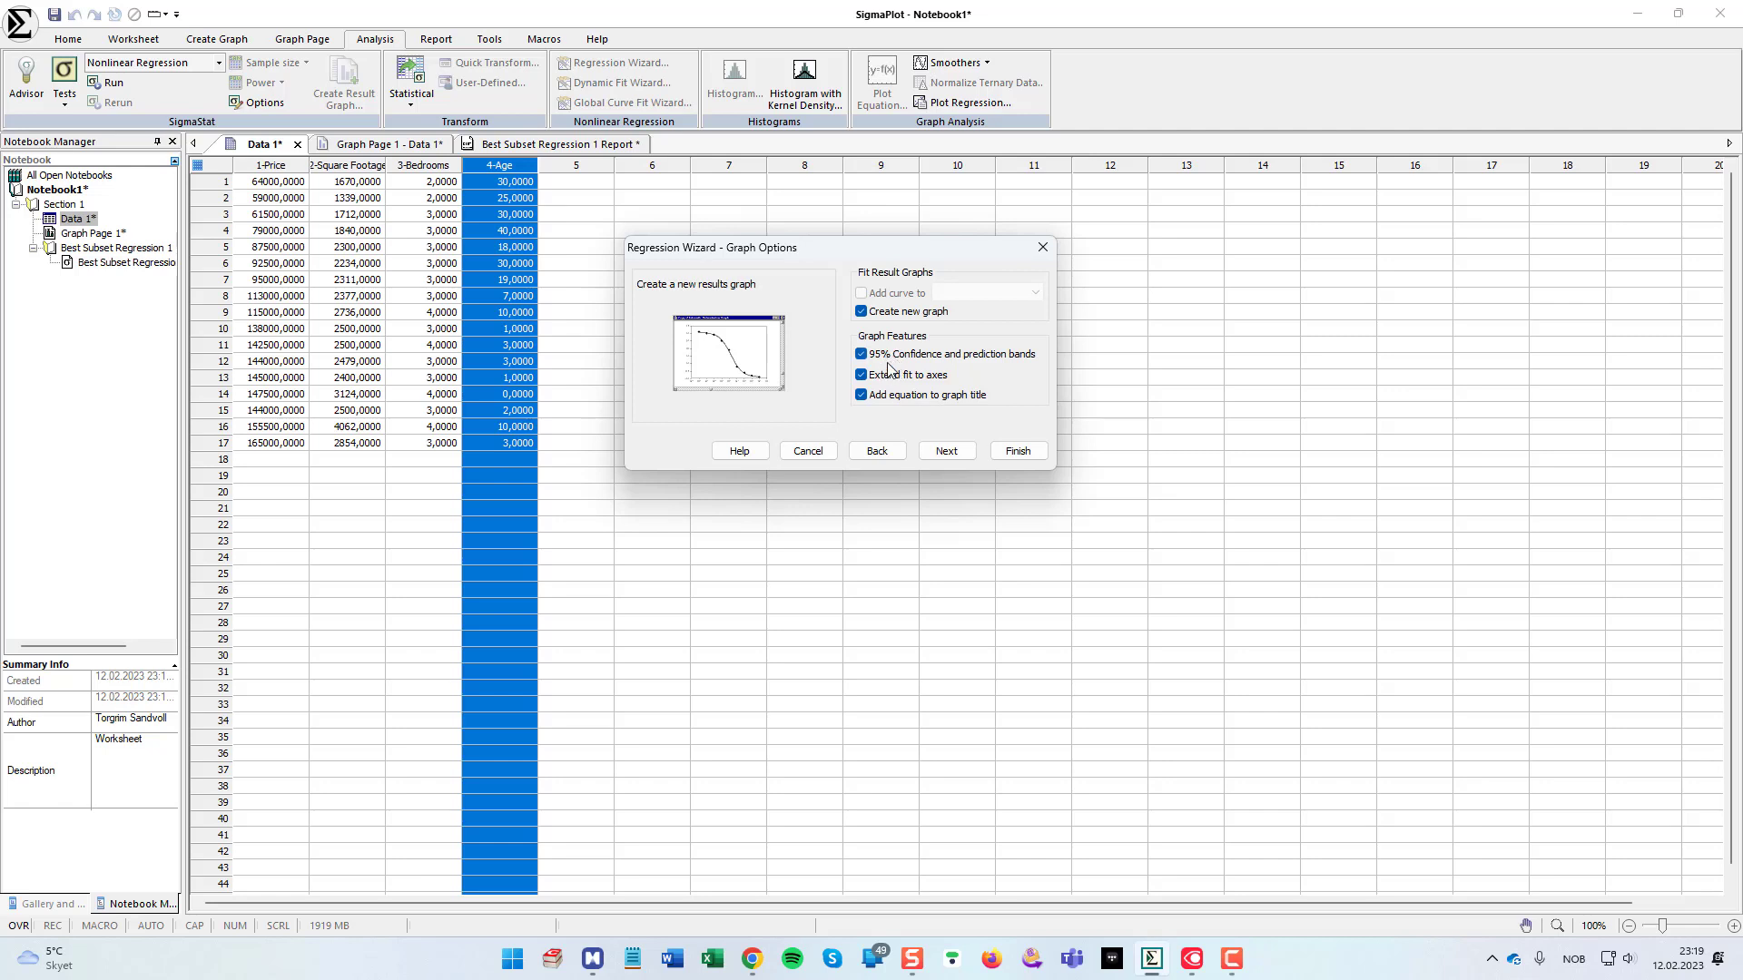
{"action": "mouse_move", "coordinate": [1002, 385]}
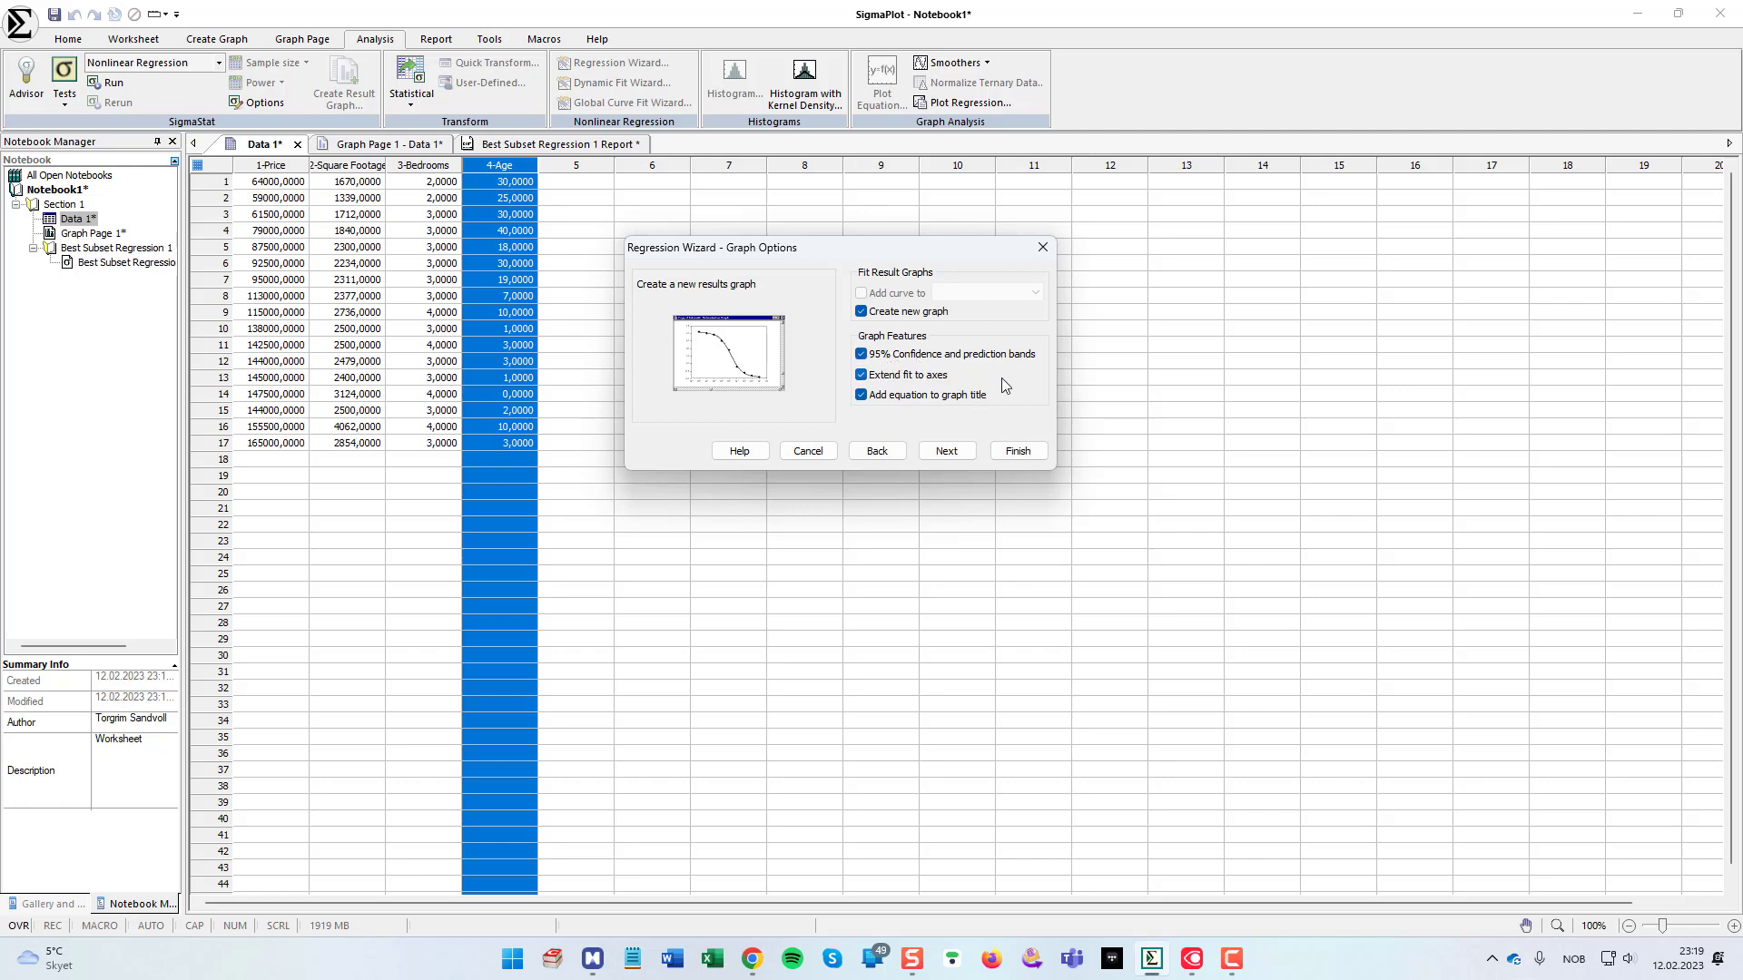
{"action": "mouse_move", "coordinate": [977, 371]}
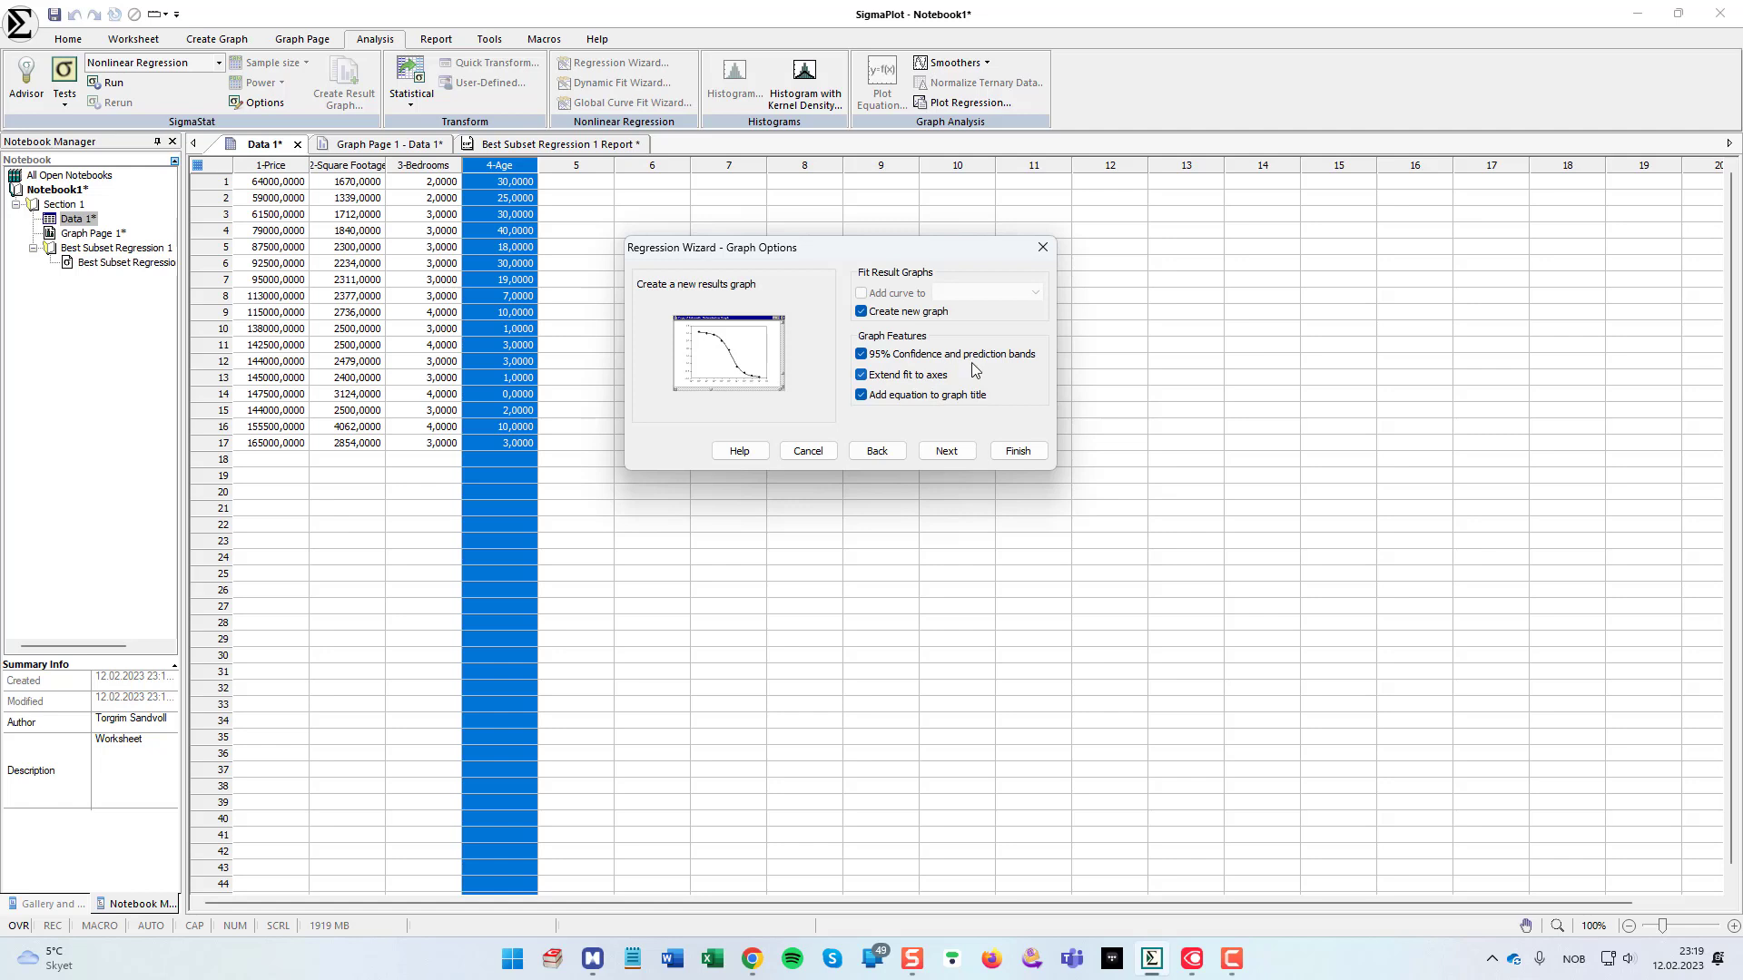
{"action": "mouse_move", "coordinate": [950, 410]}
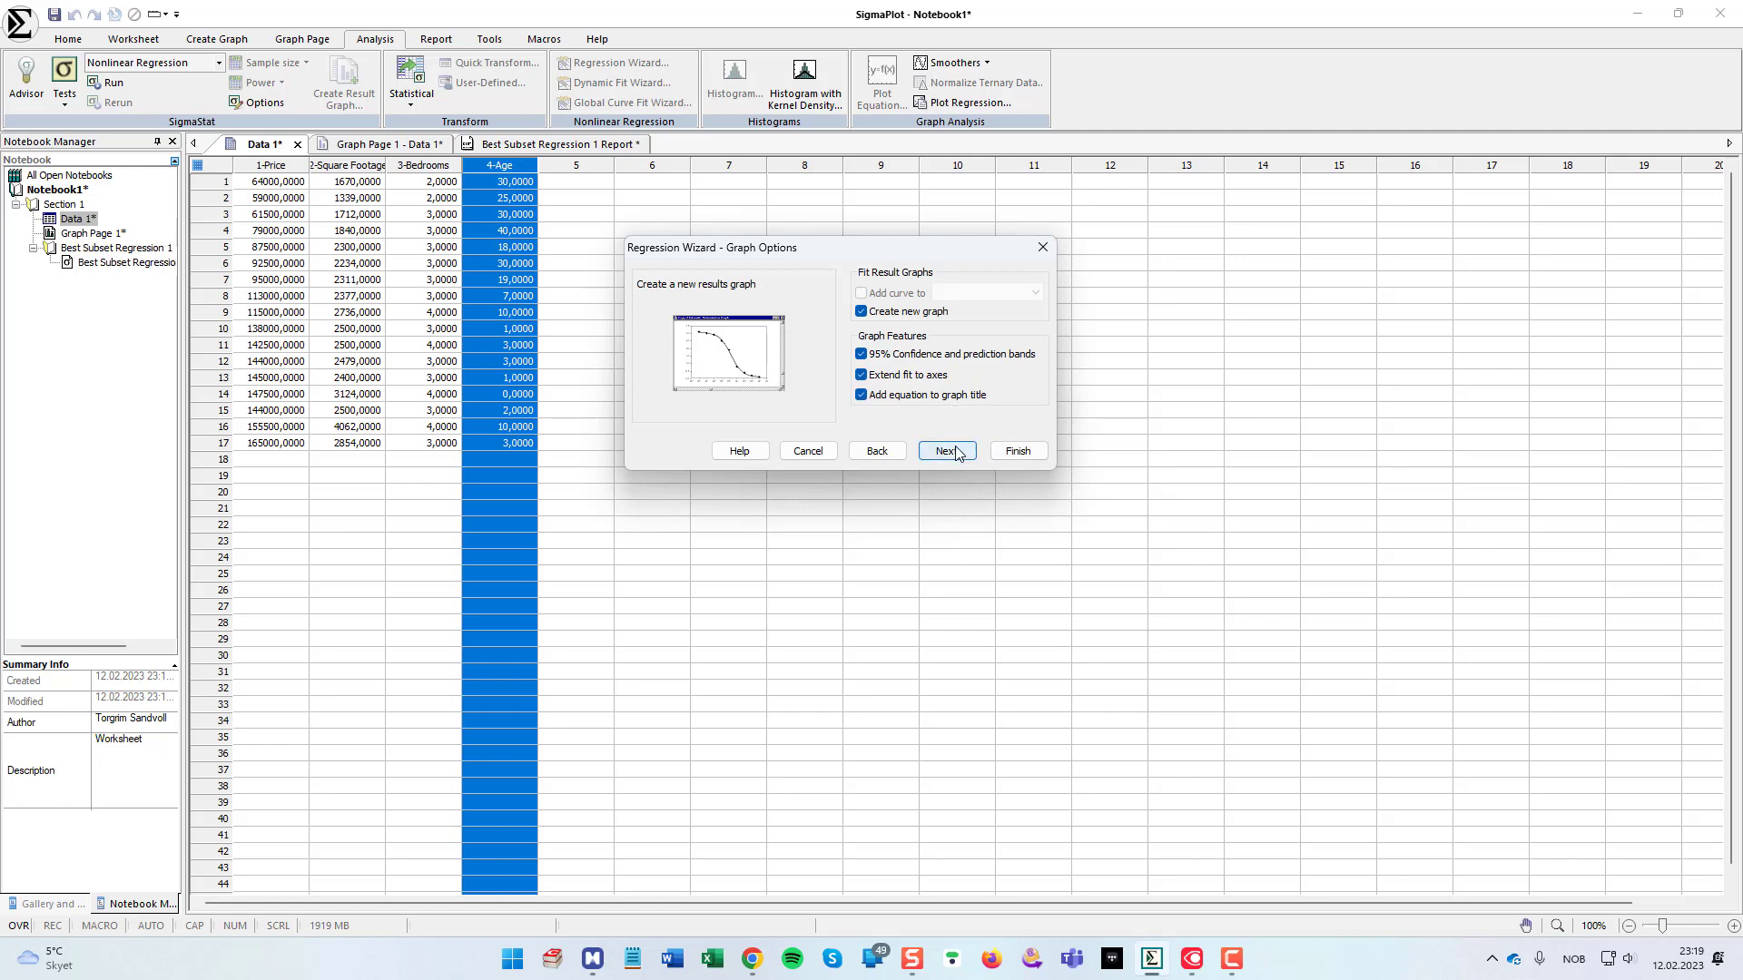
{"action": "left_click", "coordinate": [946, 450]}
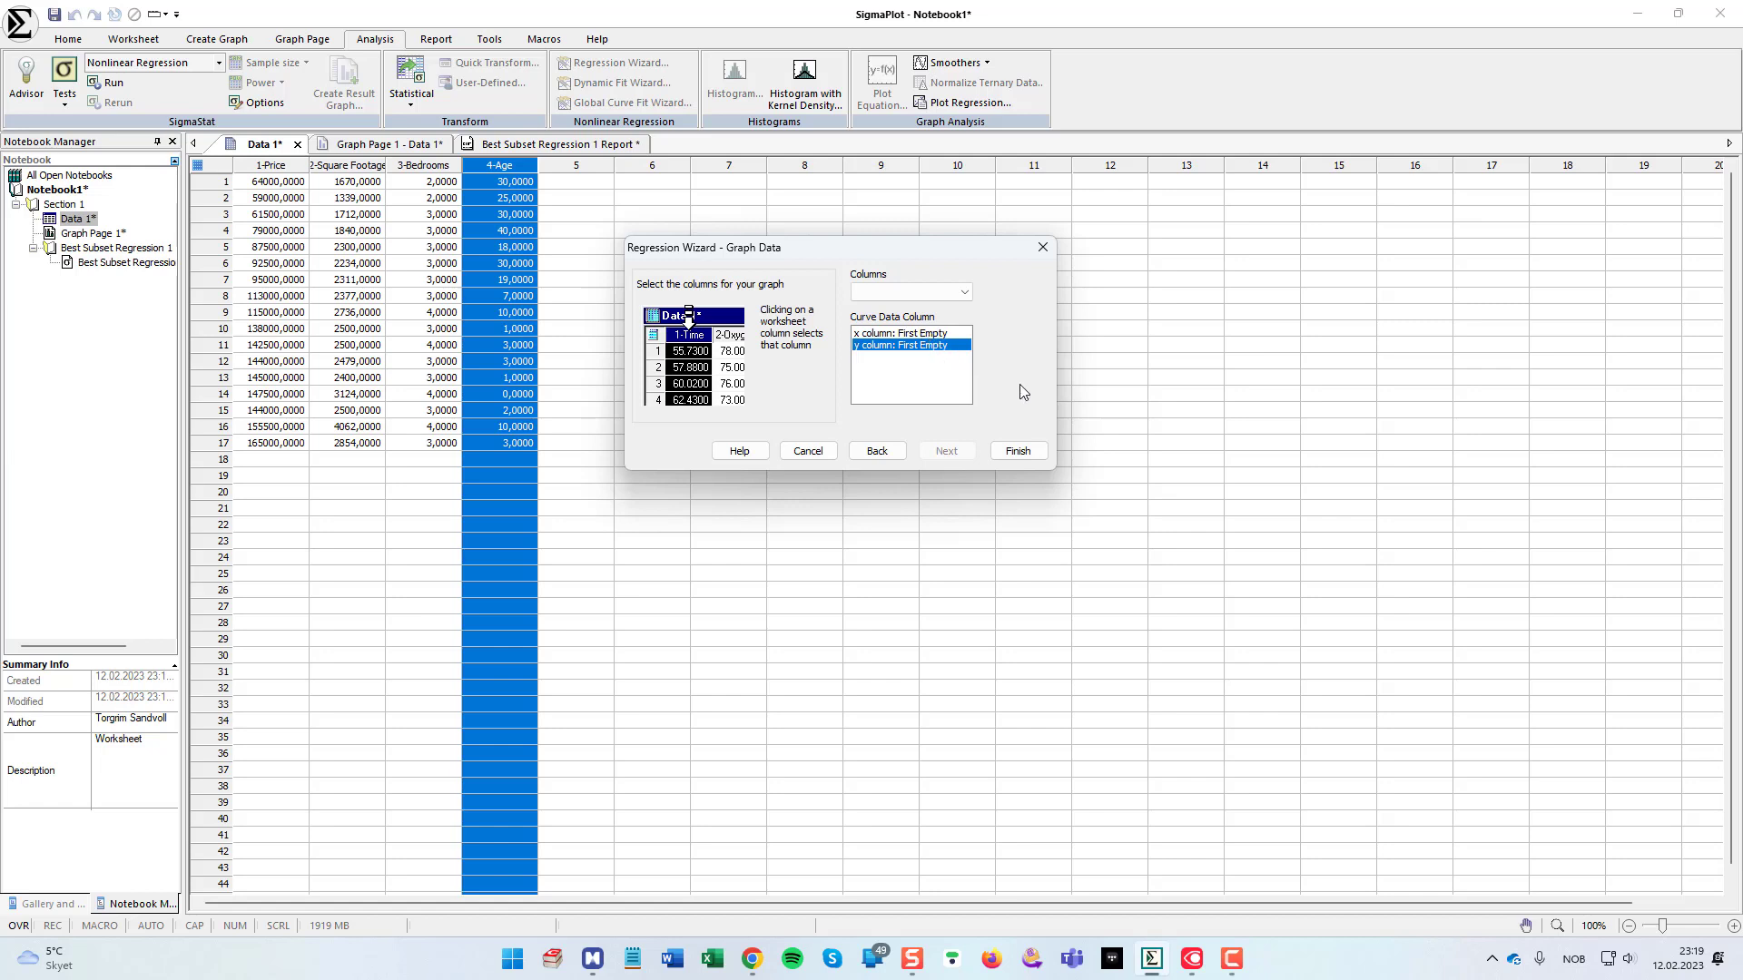
{"action": "mouse_move", "coordinate": [928, 345]}
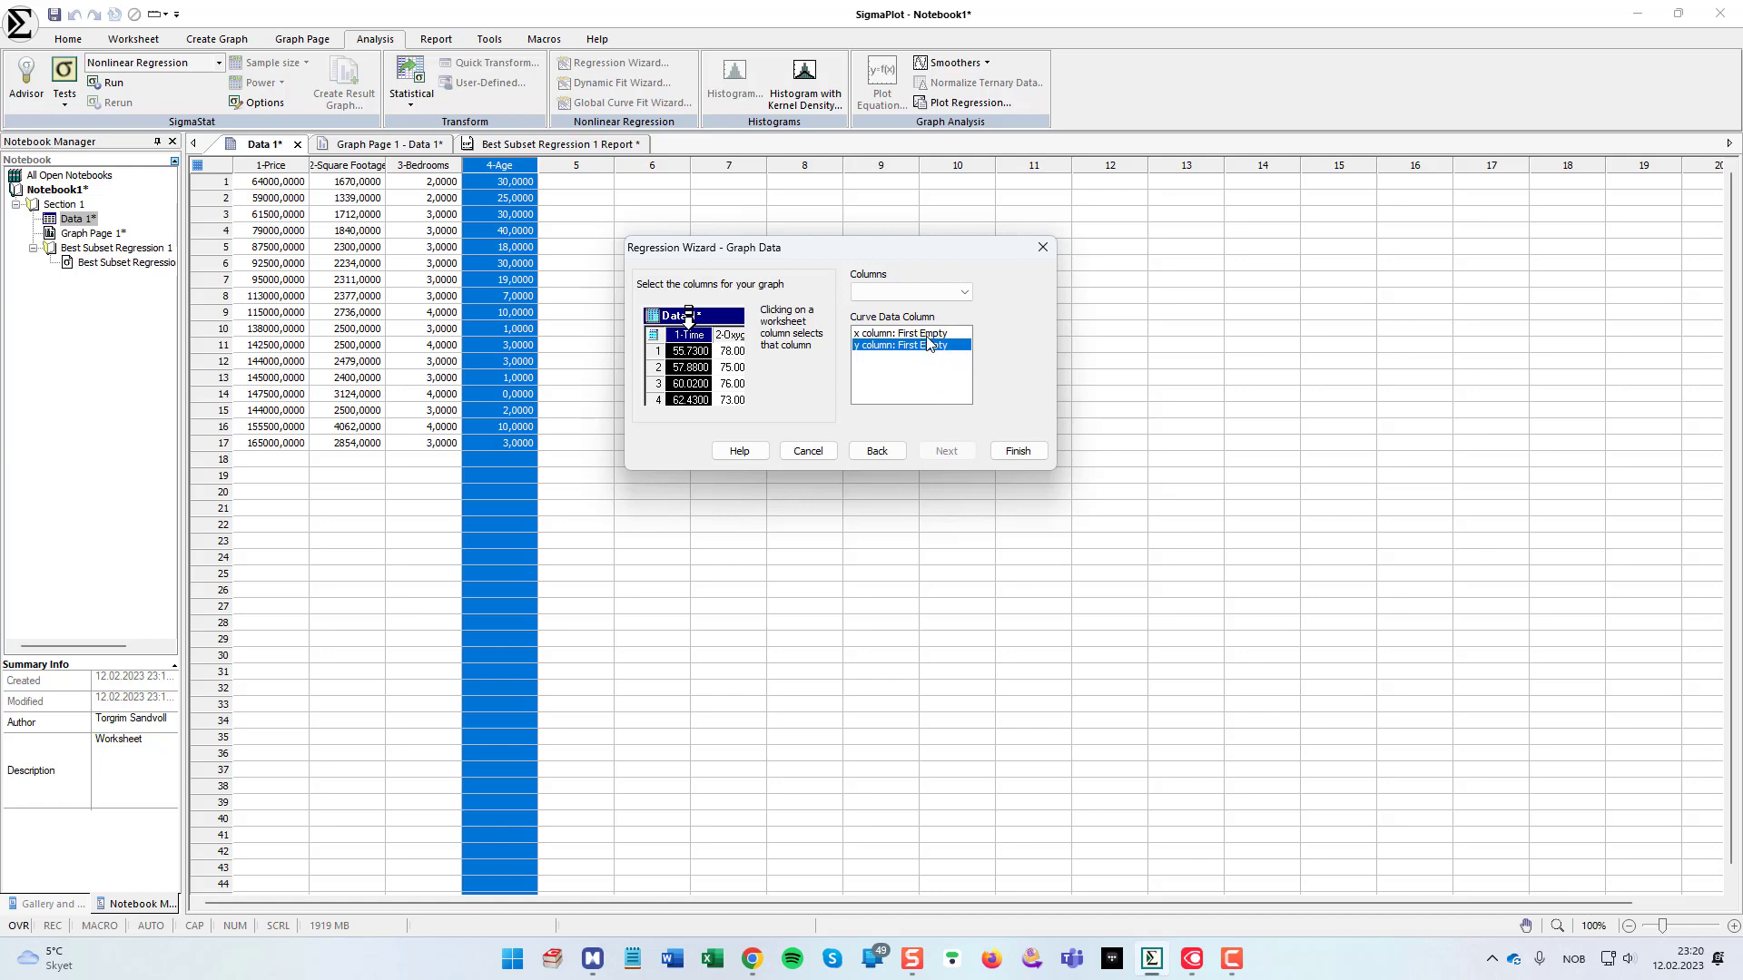
{"action": "mouse_move", "coordinate": [953, 345]}
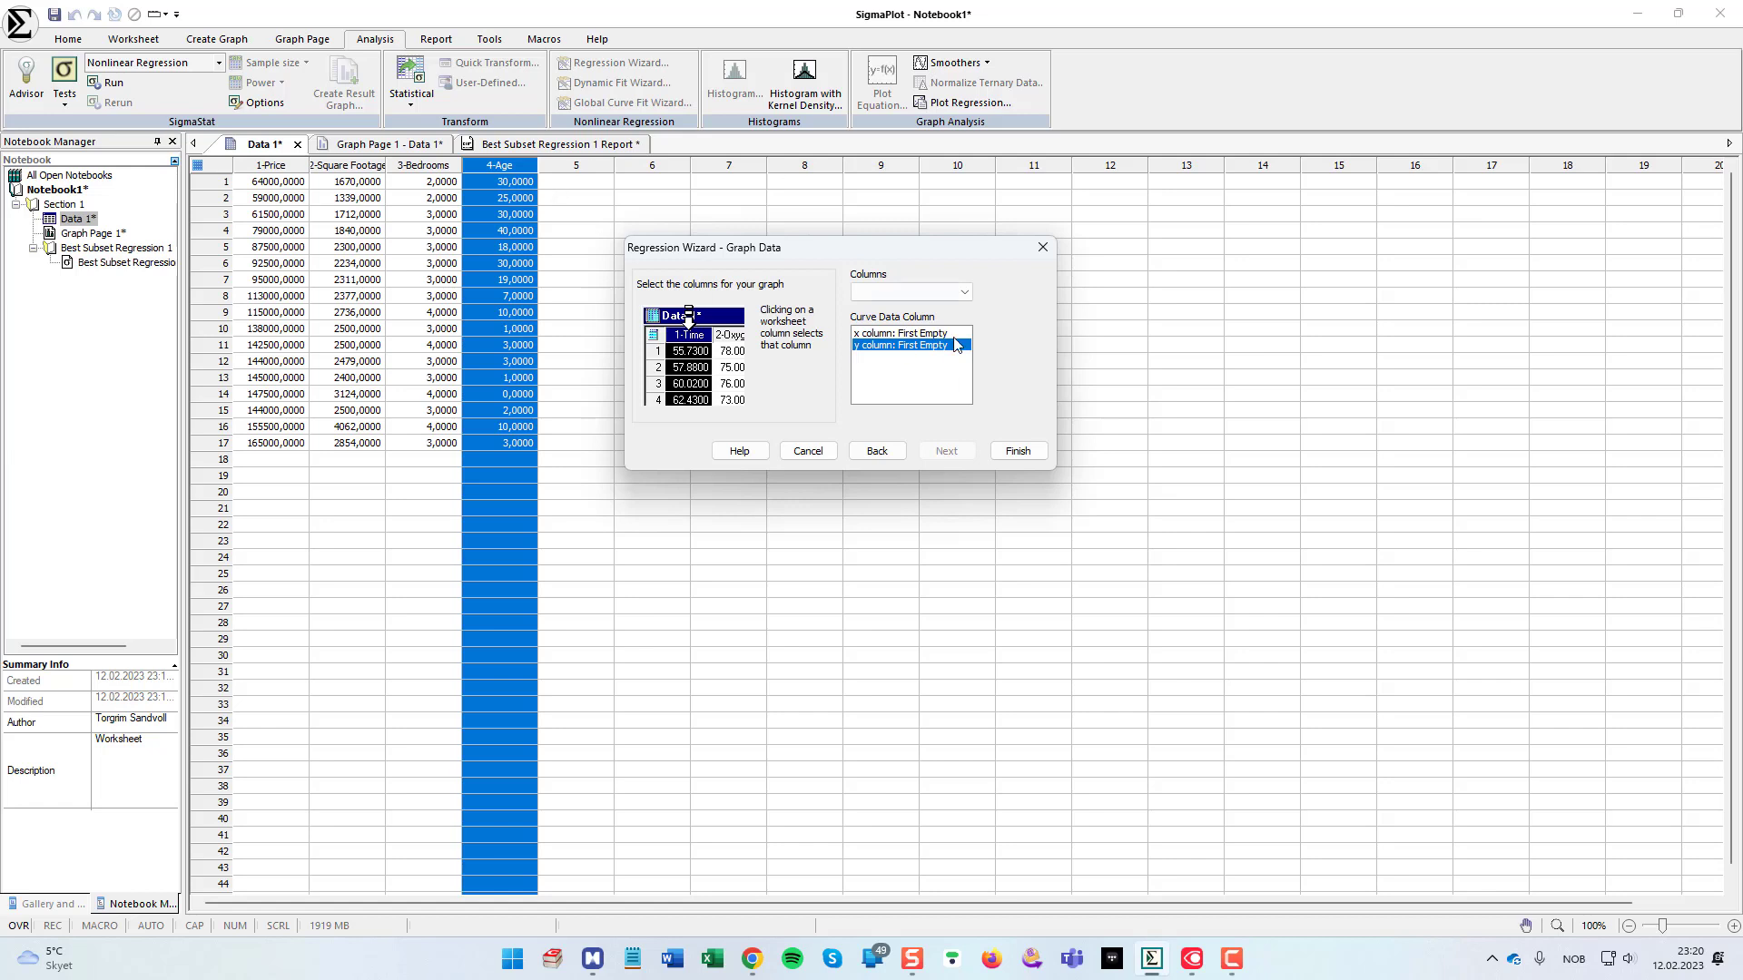
{"action": "left_click", "coordinate": [1015, 450]}
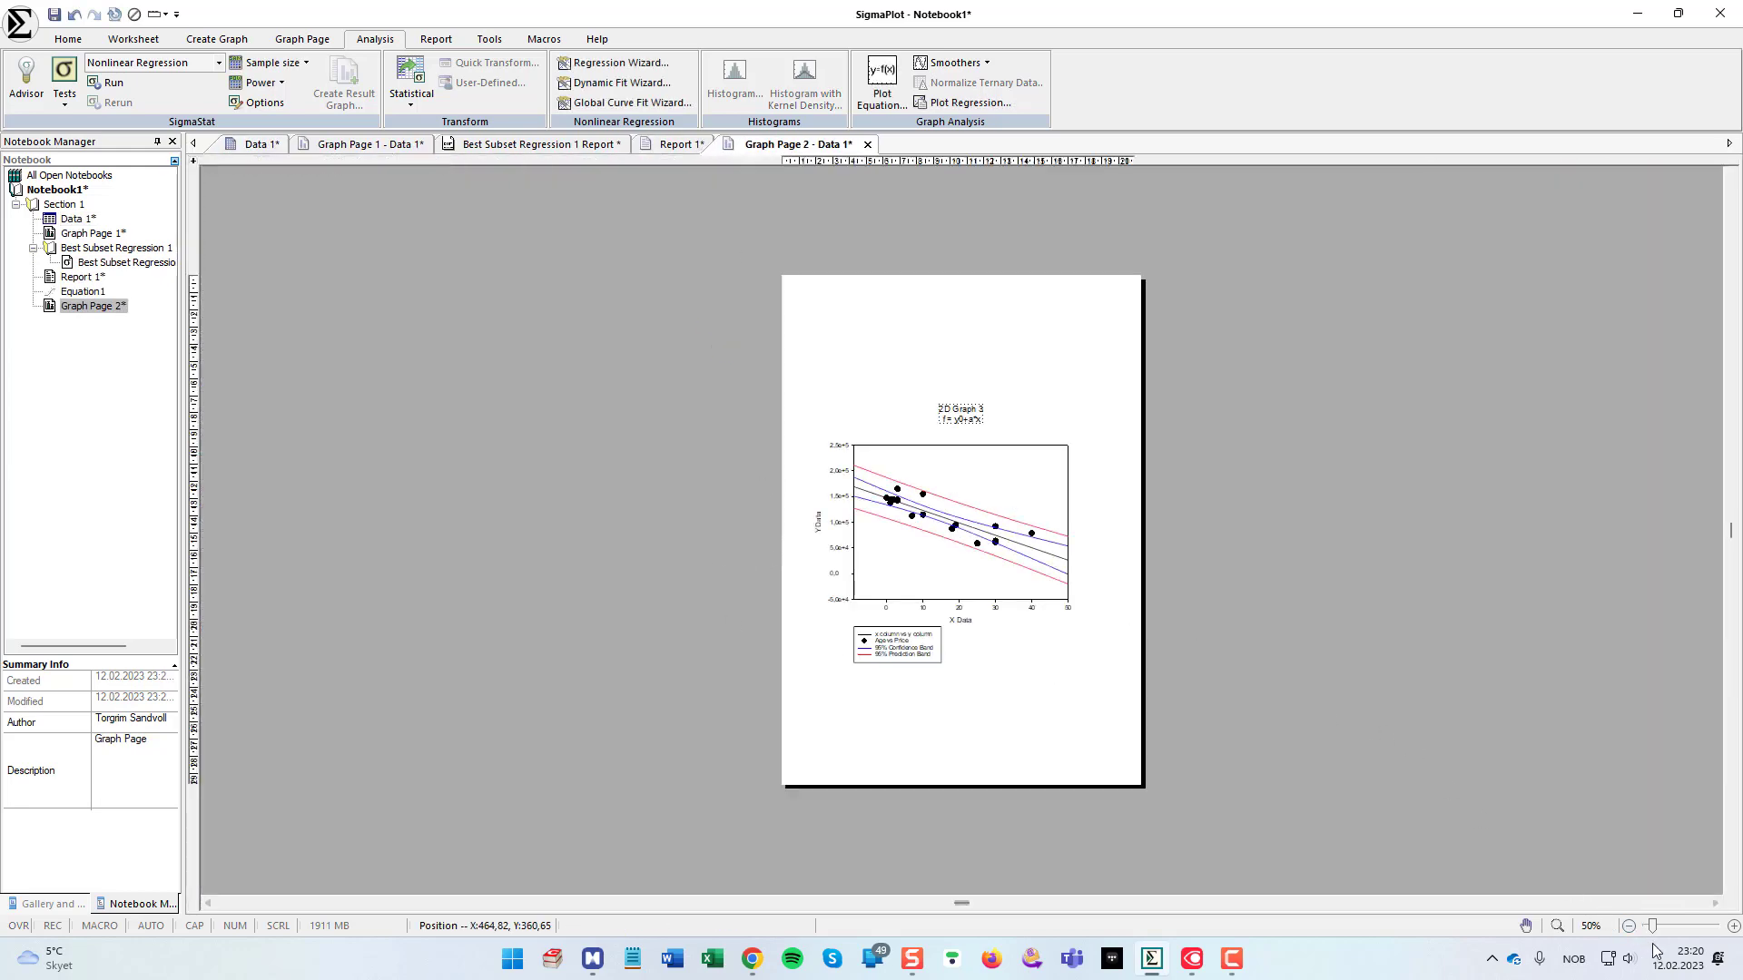
{"action": "mouse_move", "coordinate": [1160, 570]}
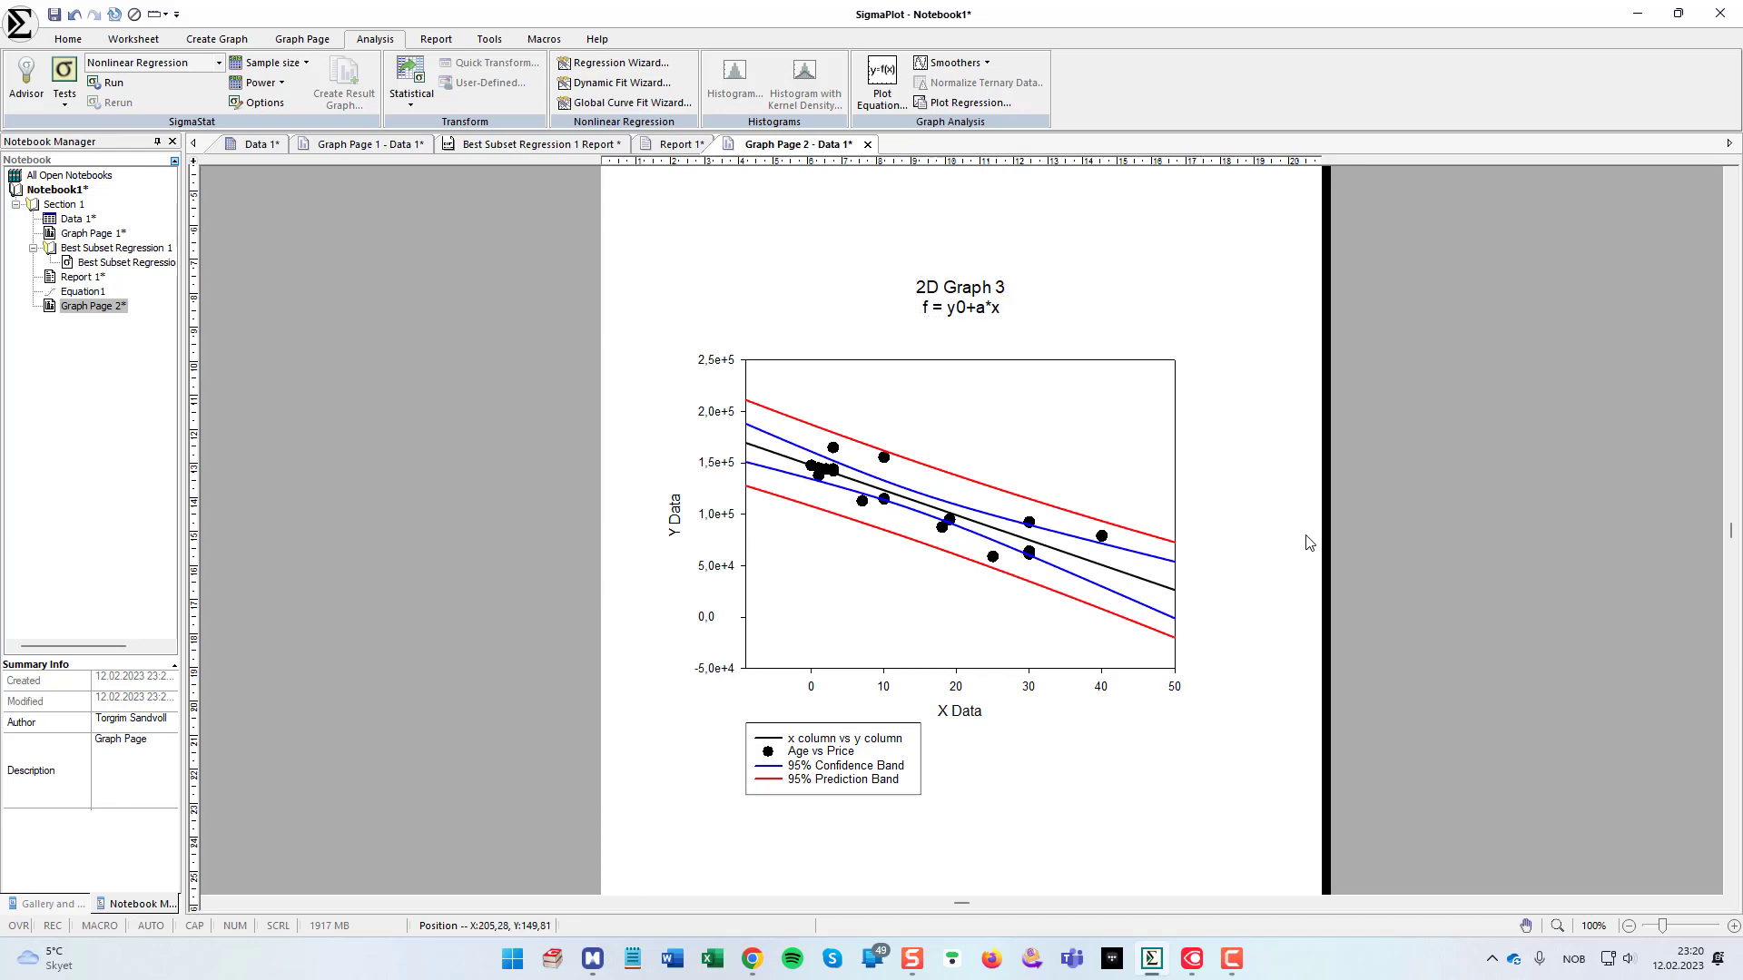
{"action": "mouse_move", "coordinate": [1266, 548]}
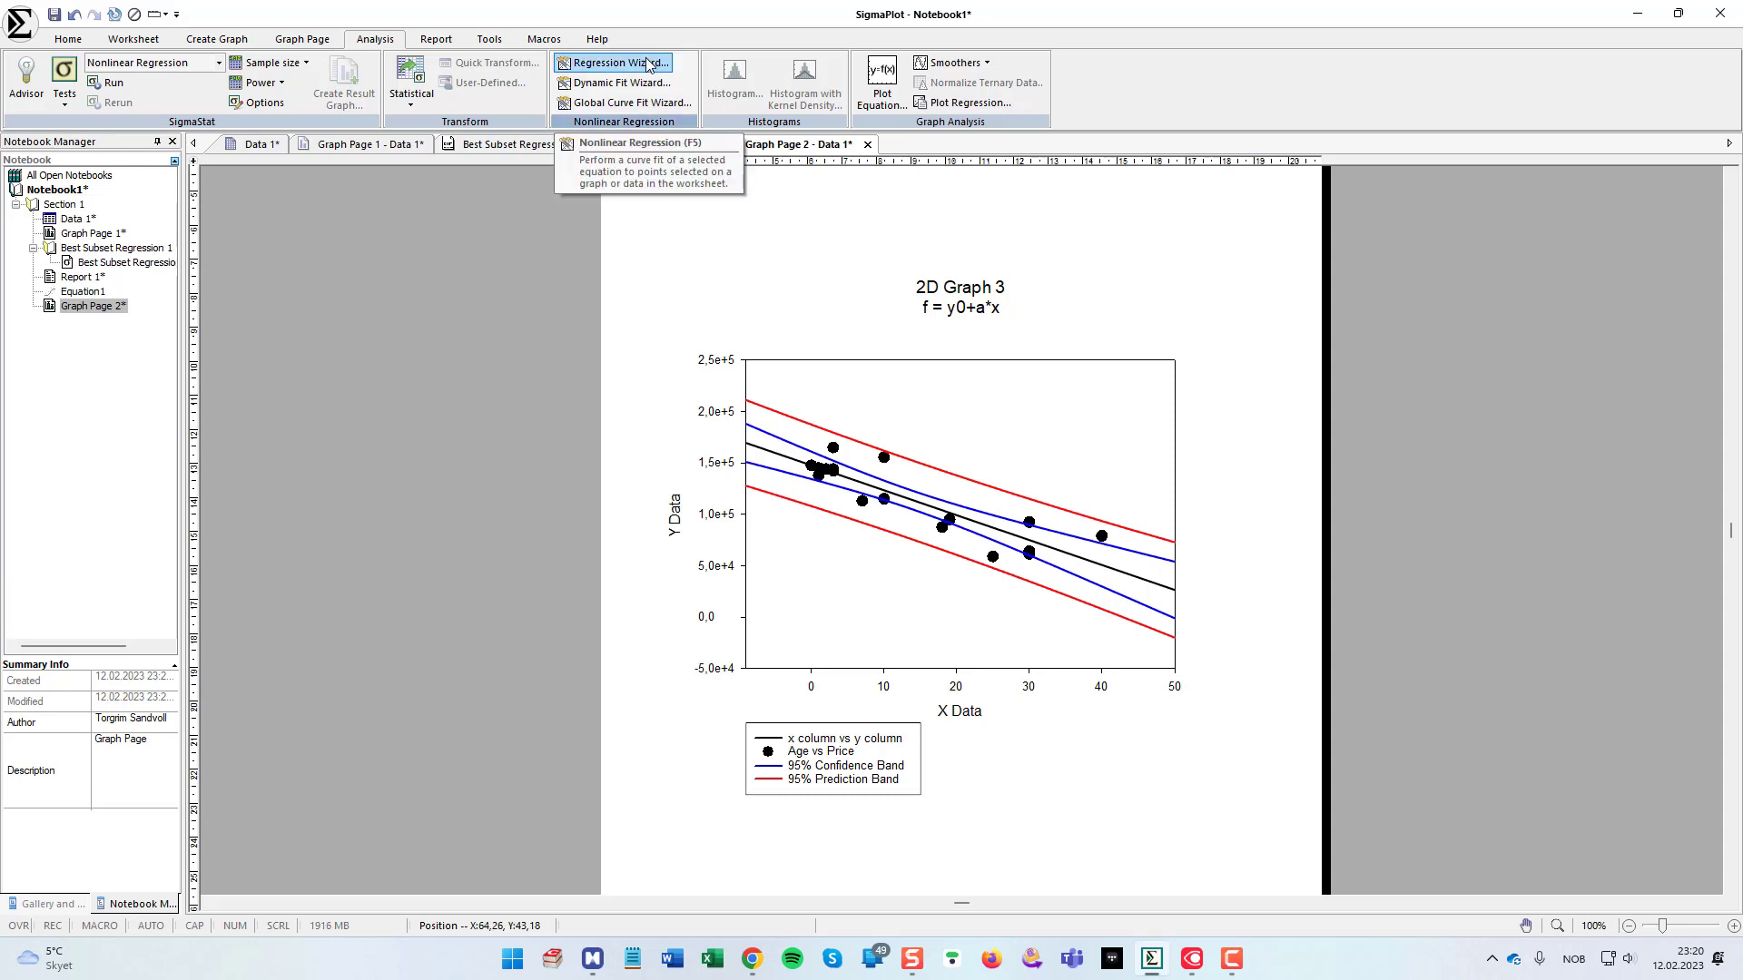
Step: View the new Age-vs-Price fit graph page, then return to the Data 1 worksheet
{"action": "left_click", "coordinate": [612, 61]}
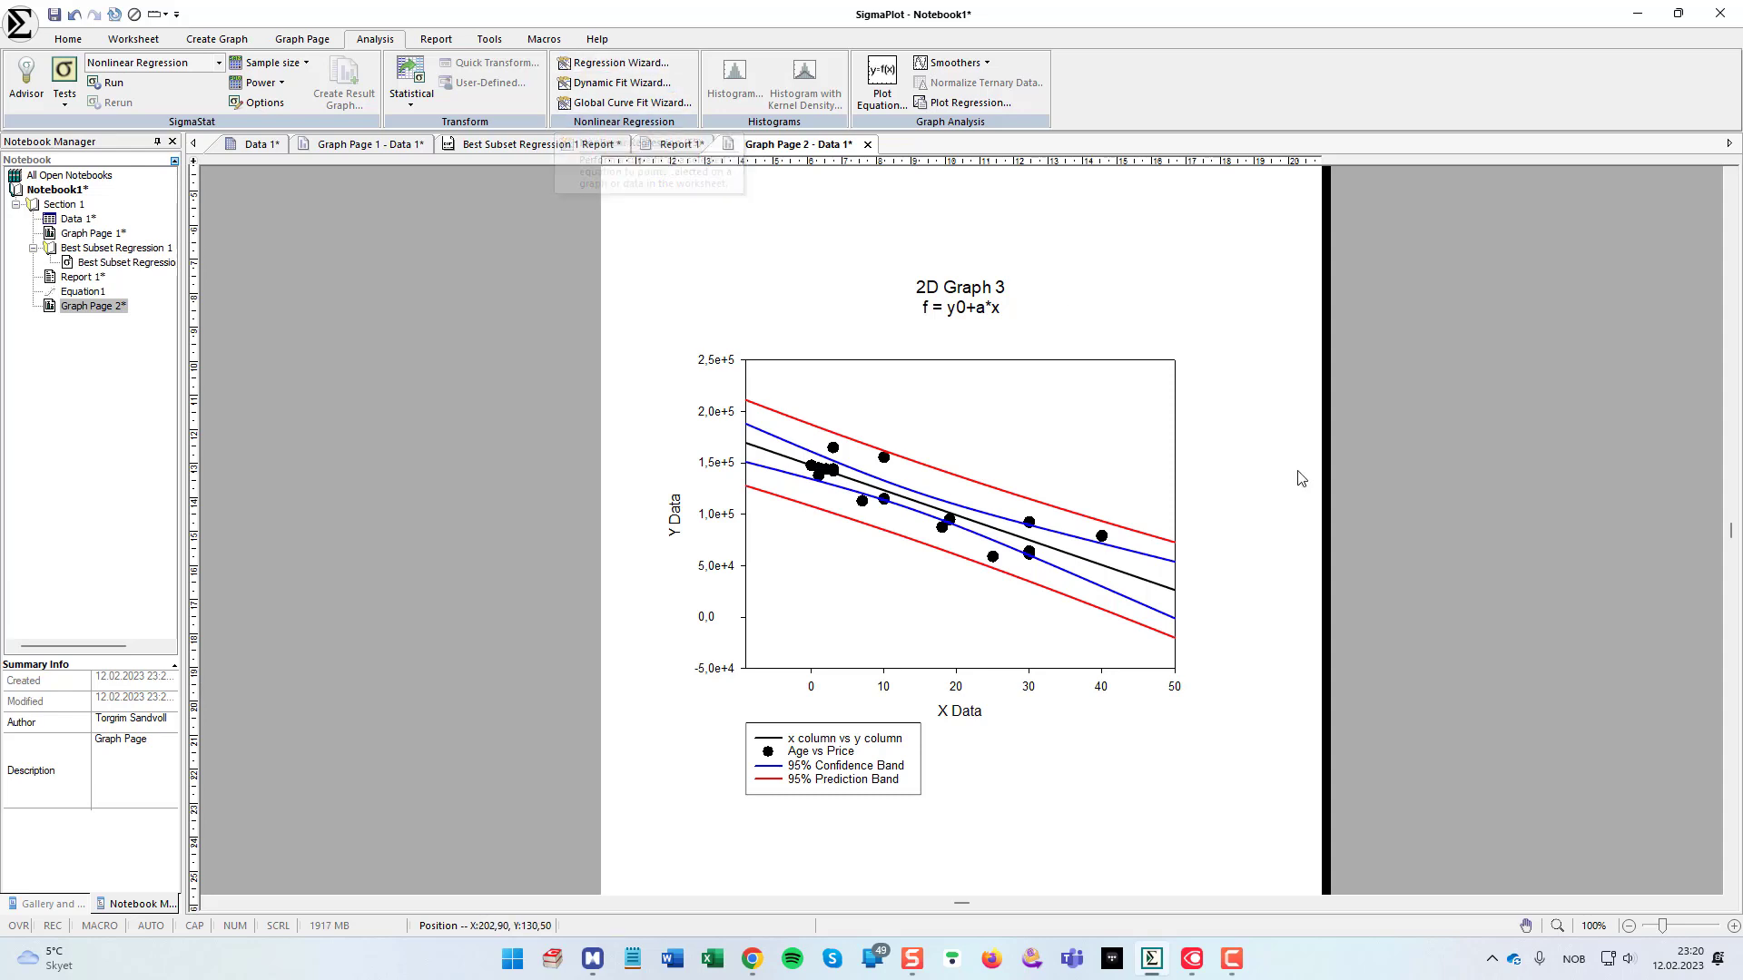
{"action": "mouse_move", "coordinate": [782, 305]}
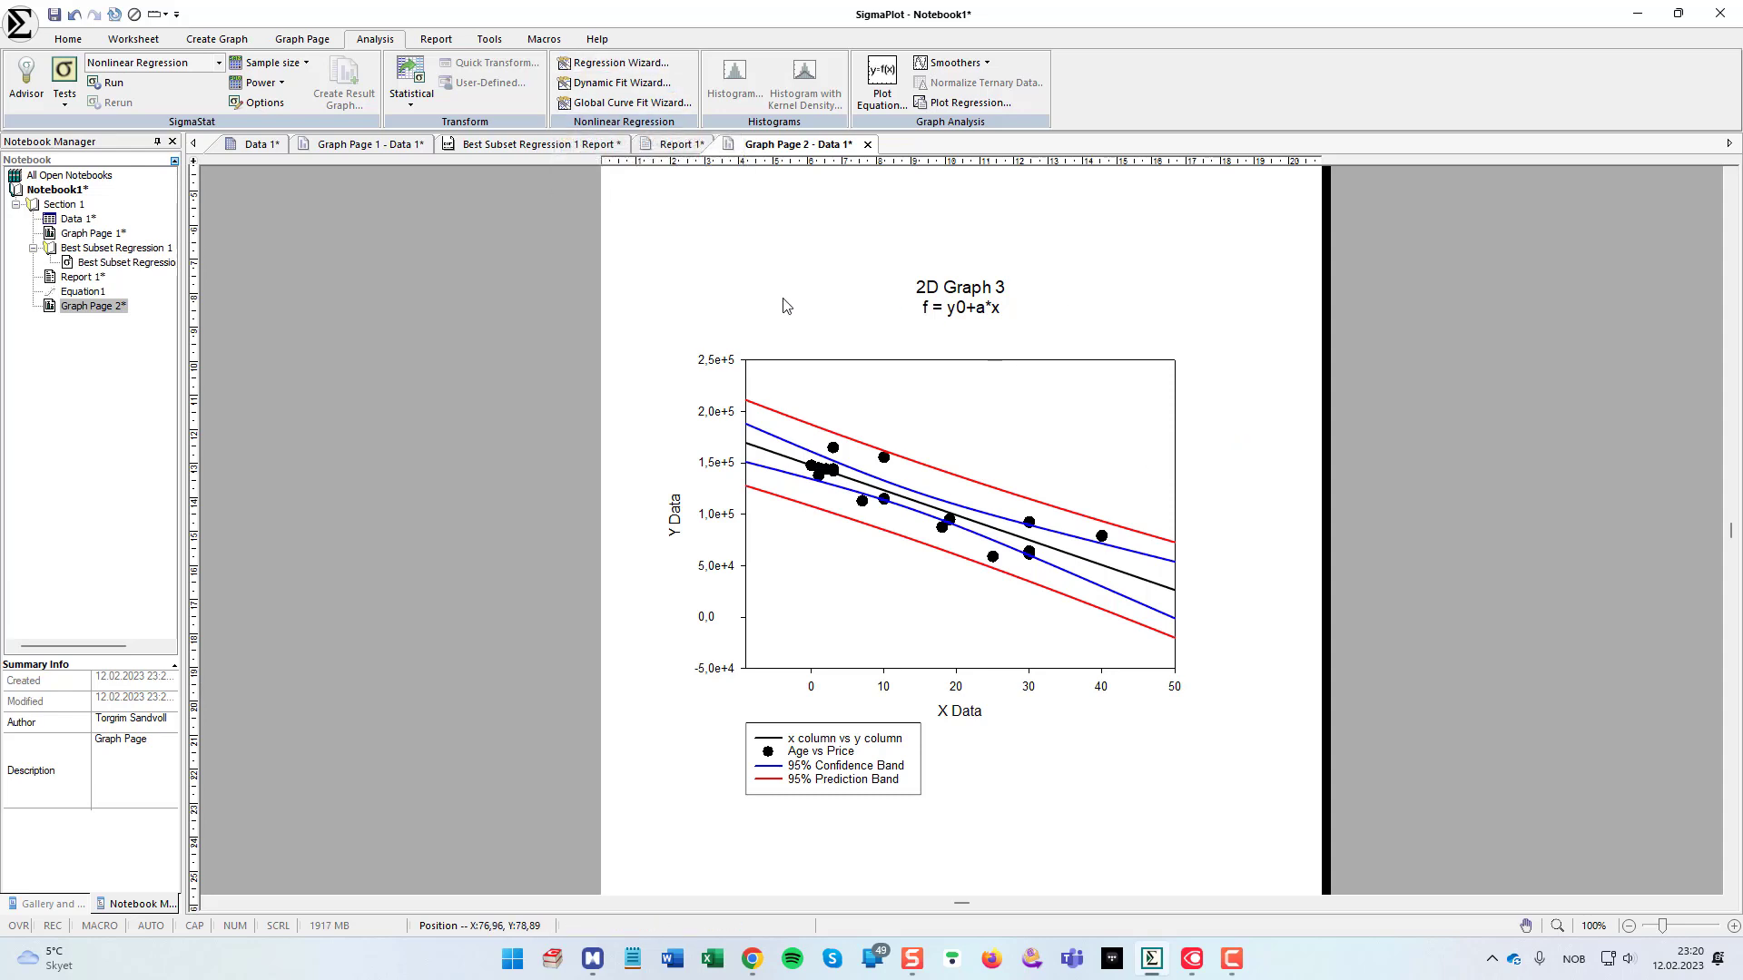
{"action": "left_click", "coordinate": [258, 143]}
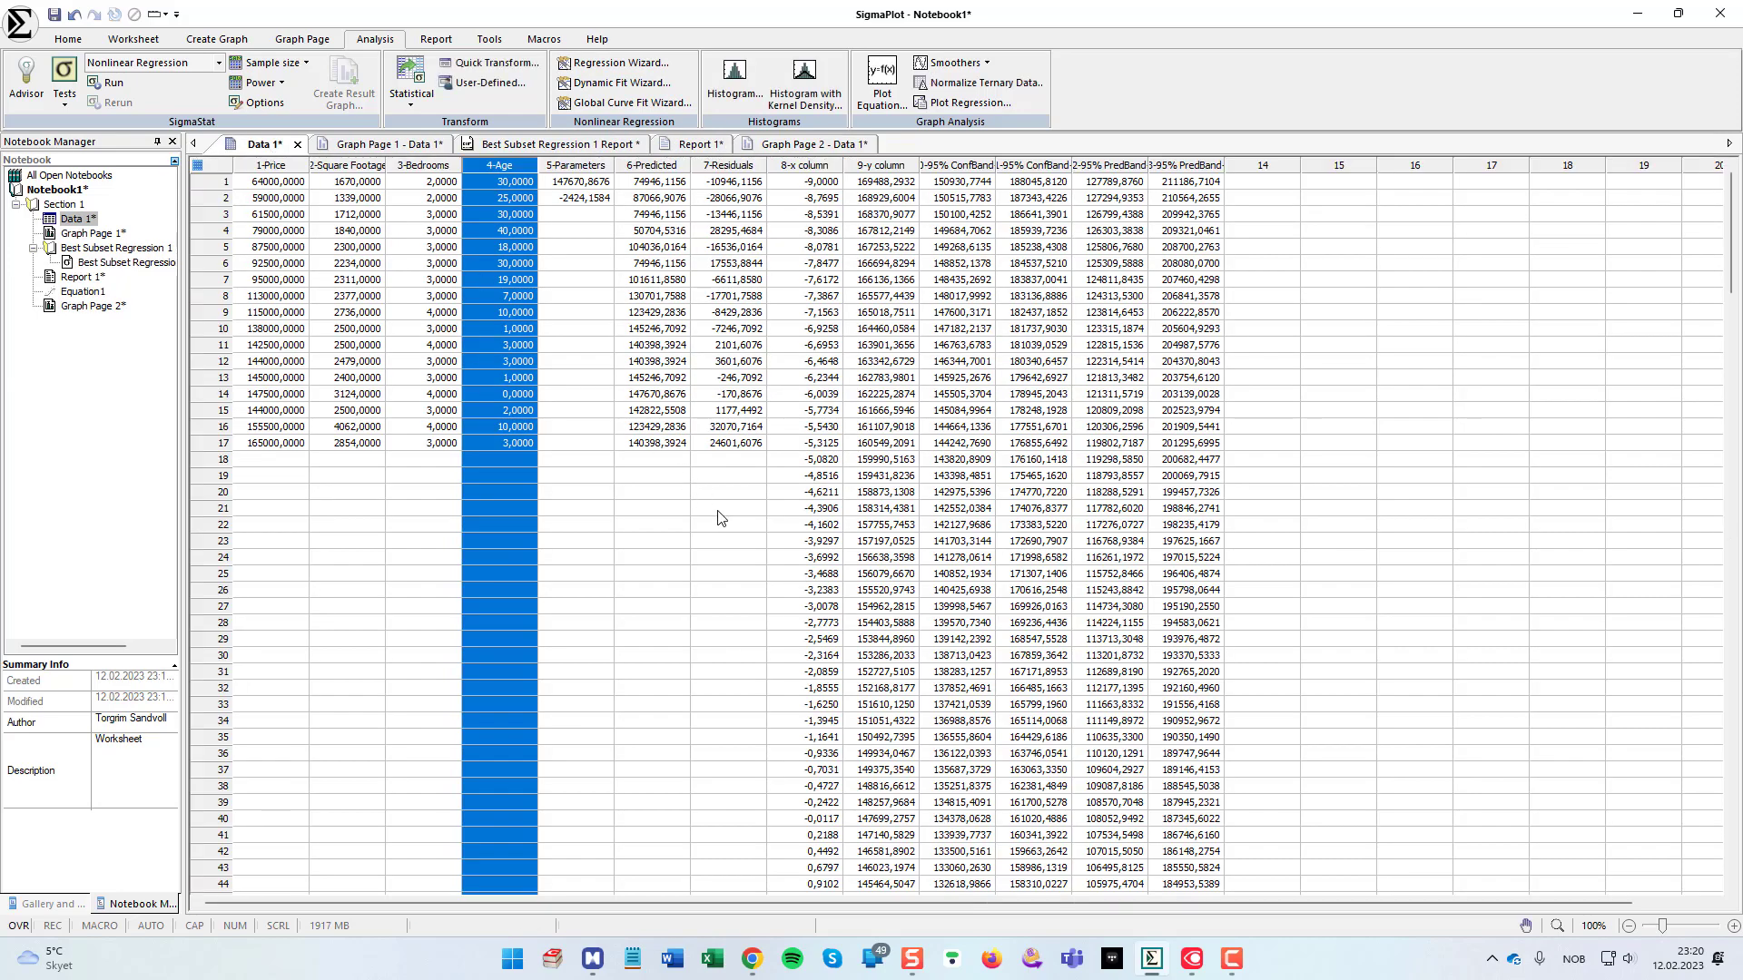
{"action": "mouse_move", "coordinate": [752, 566]}
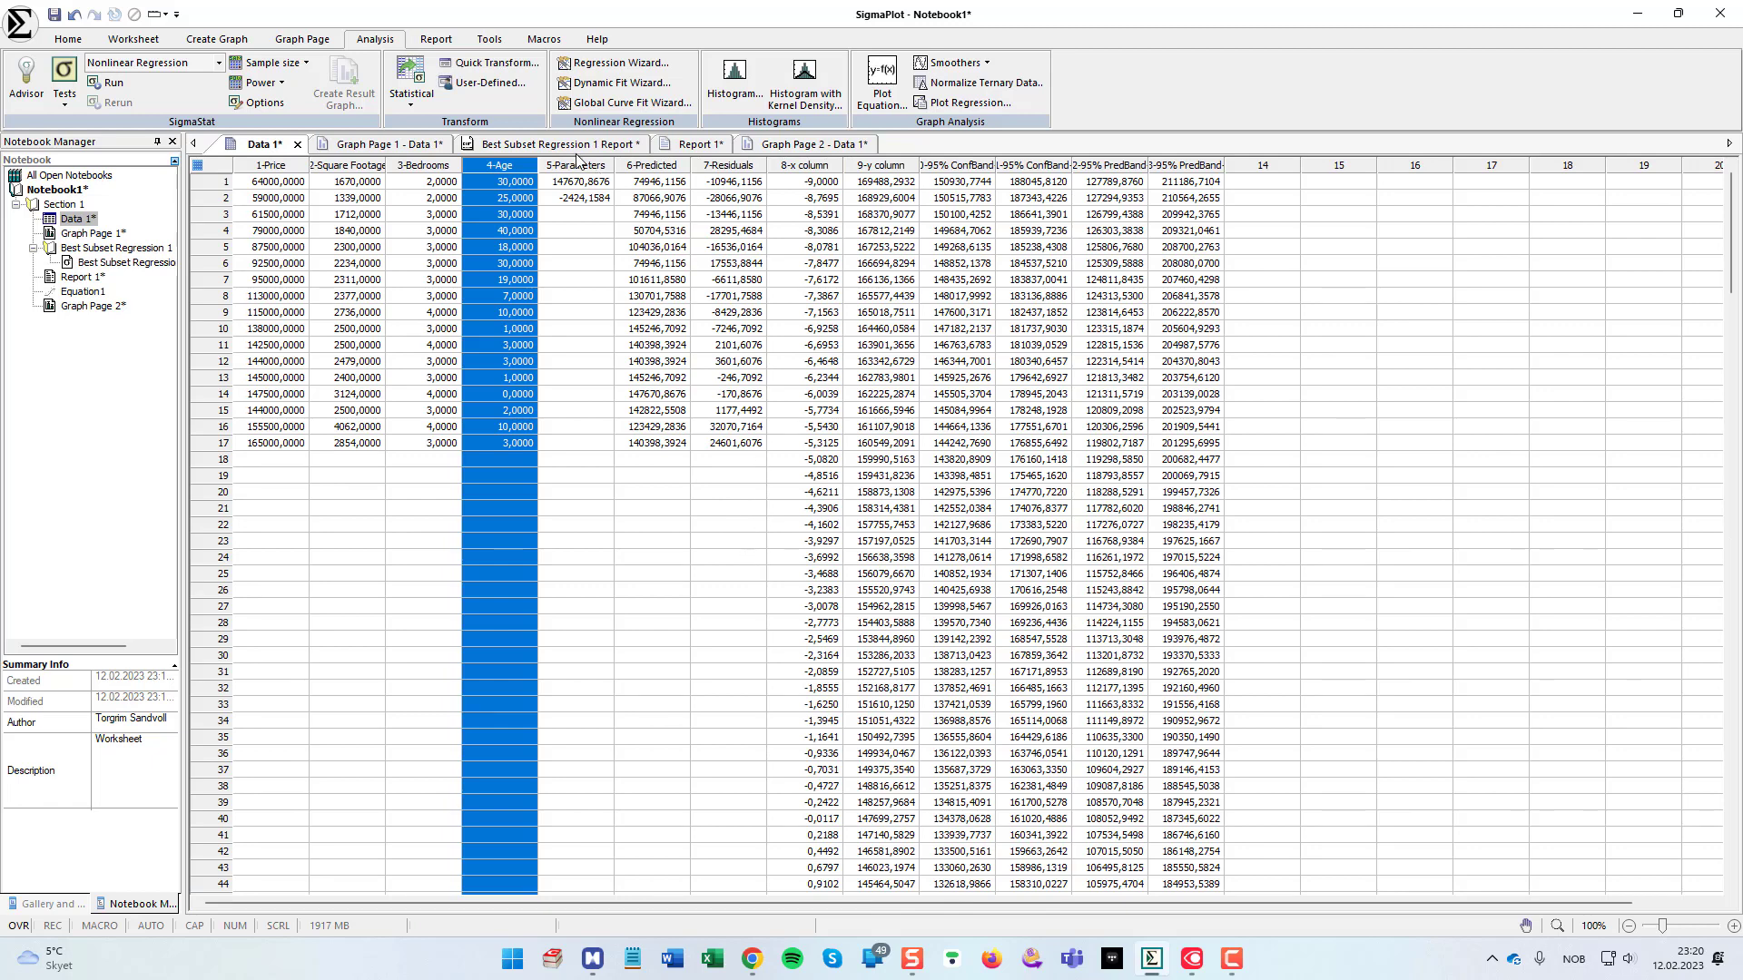
Step: Glance at the Best Subset Regression report, return to Data 1 and clear the column selection
{"action": "left_click", "coordinate": [552, 144]}
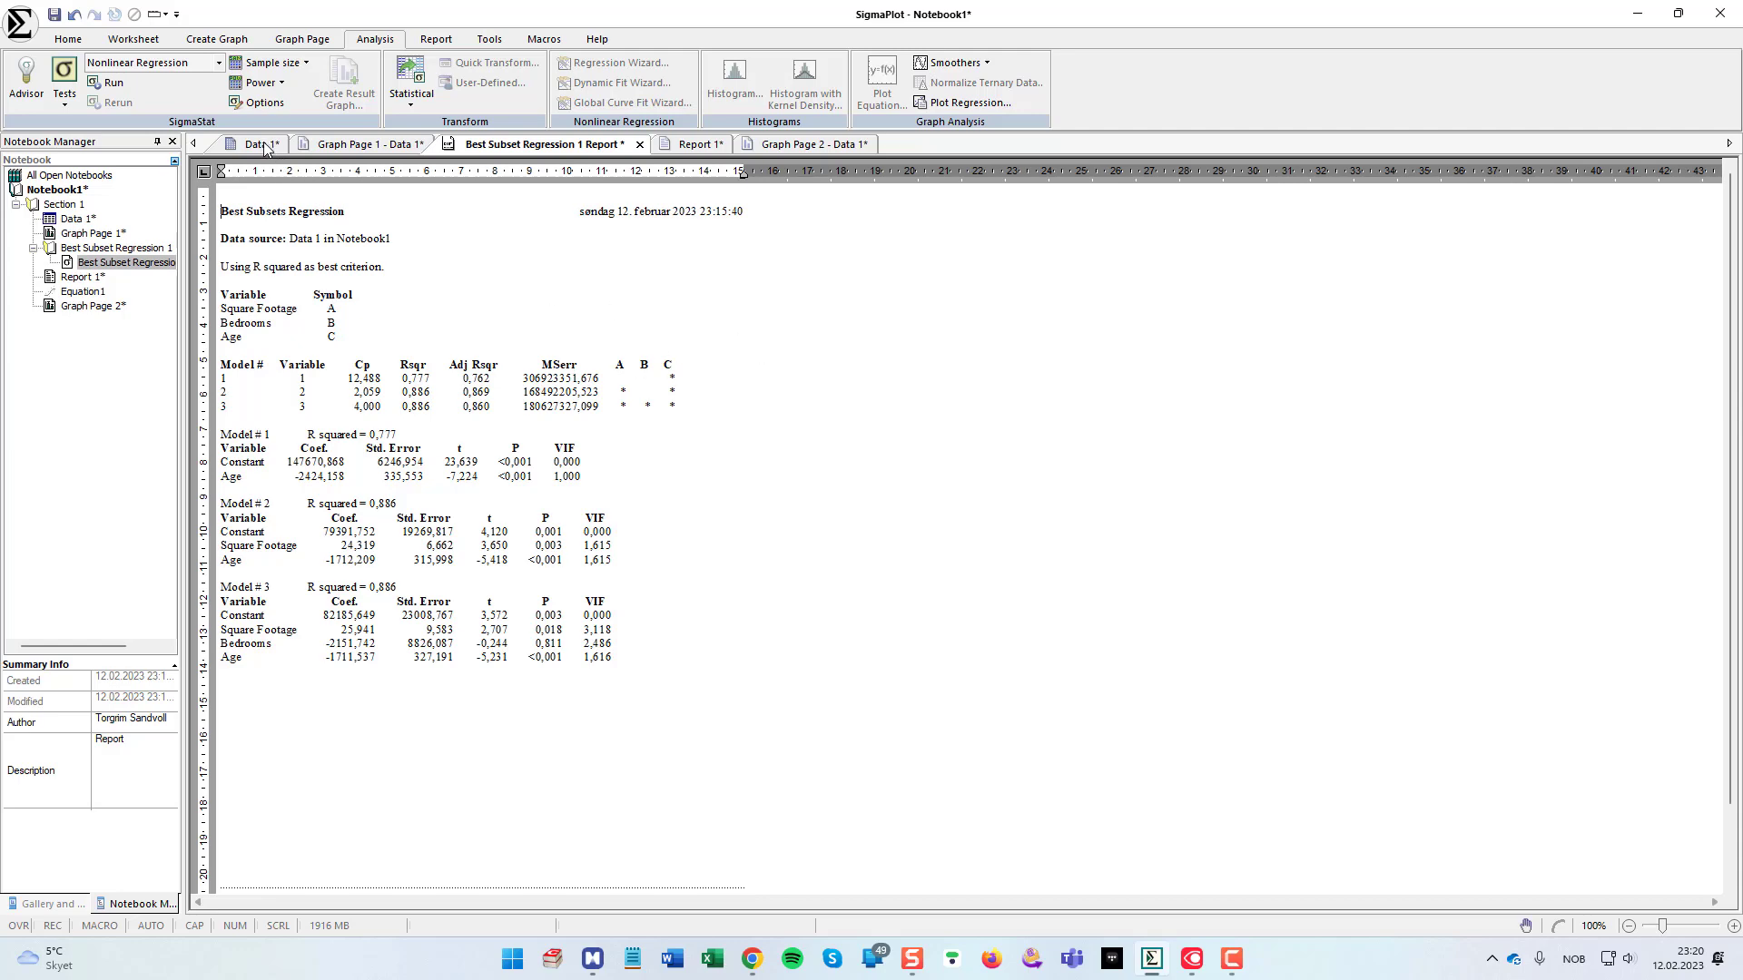
{"action": "left_click", "coordinate": [255, 144]}
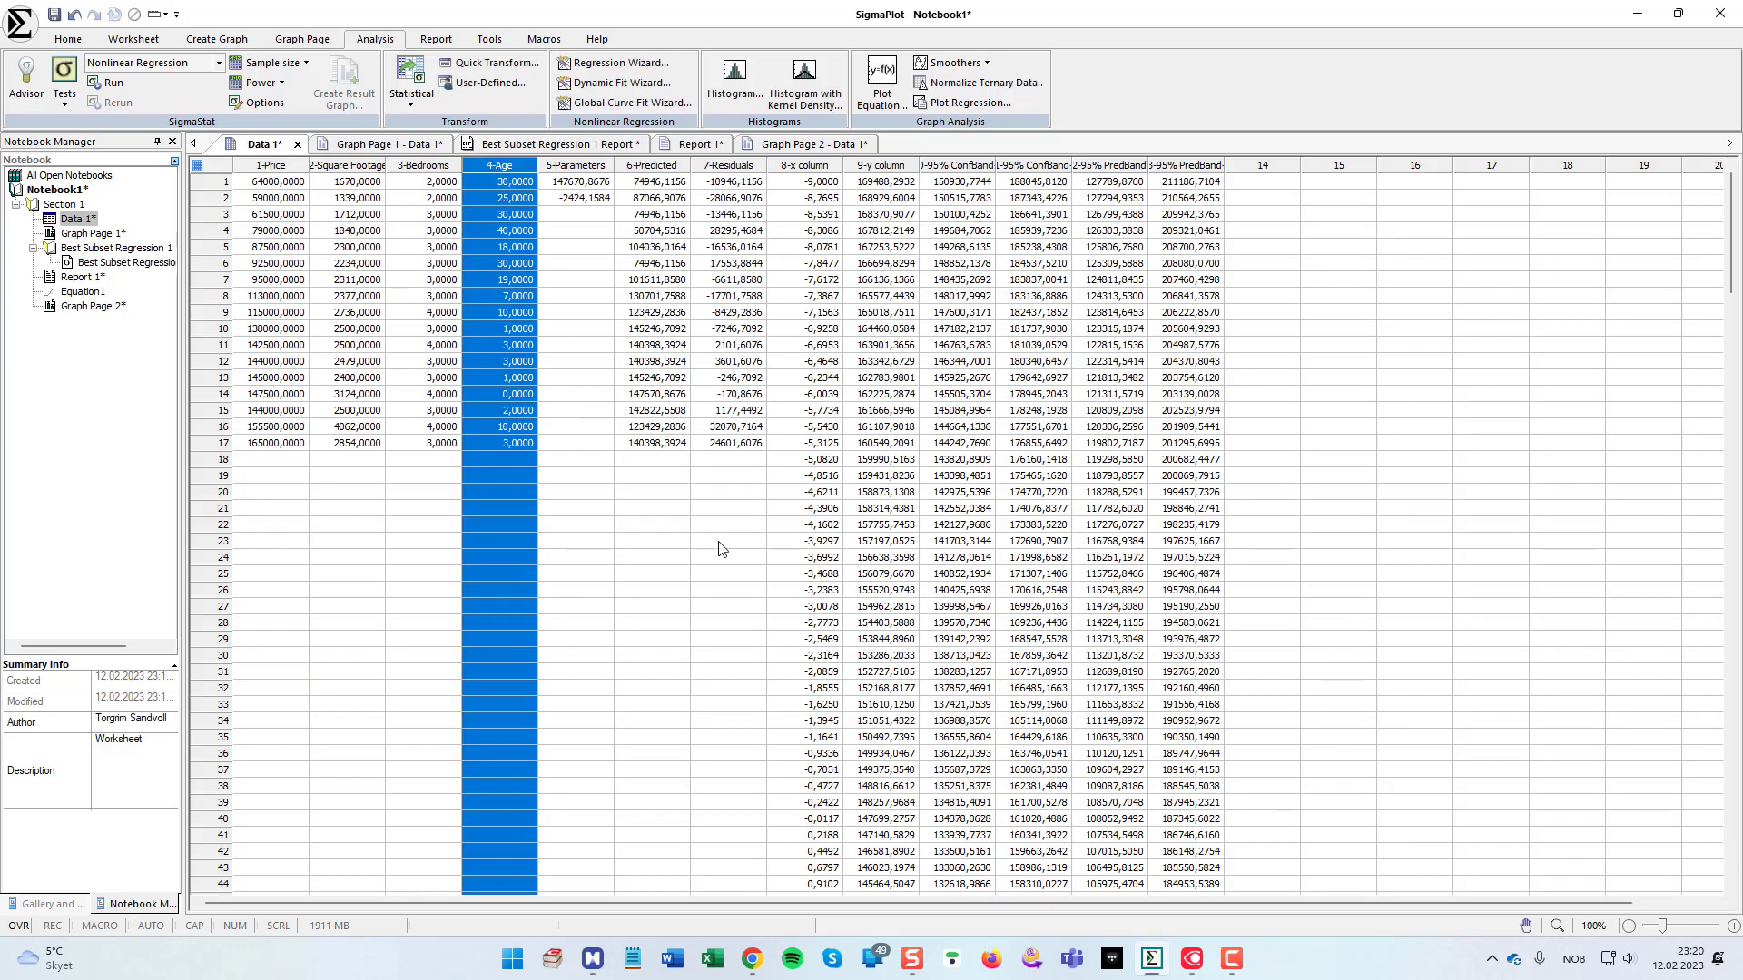
{"action": "left_click", "coordinate": [576, 523]}
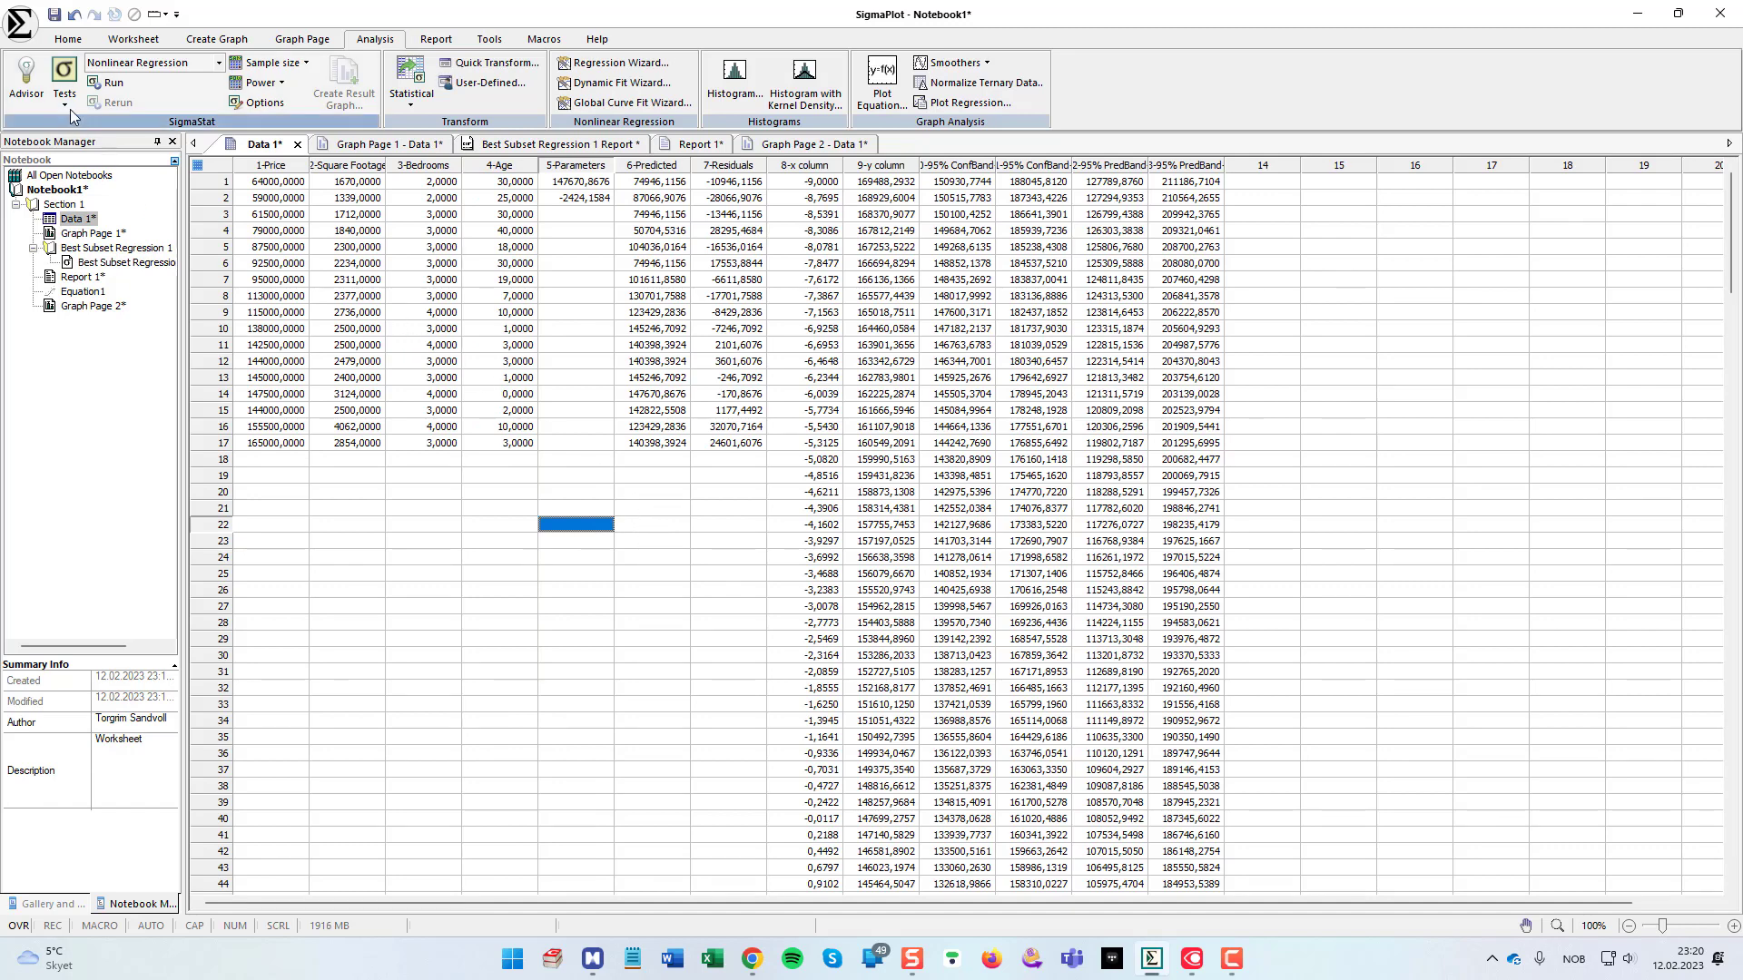
Step: Start a Multiple Linear Regression test from Analysis > Tests > Regression
{"action": "left_click", "coordinate": [64, 77]}
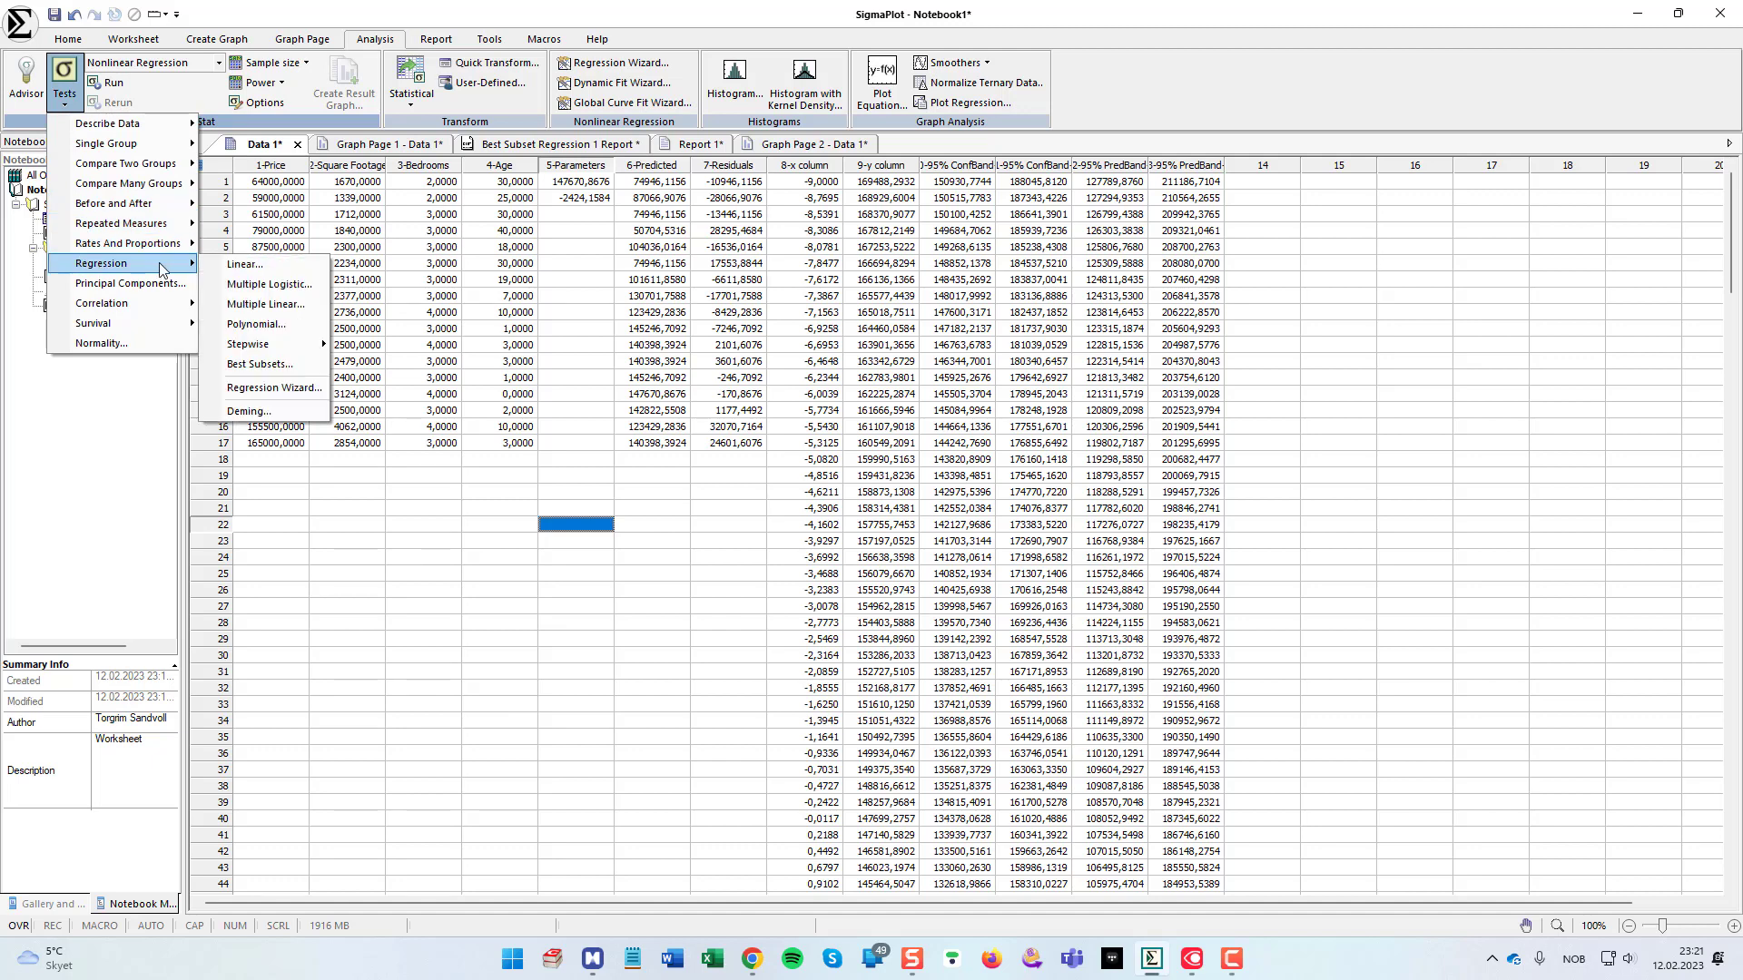
{"action": "mouse_move", "coordinate": [263, 305]}
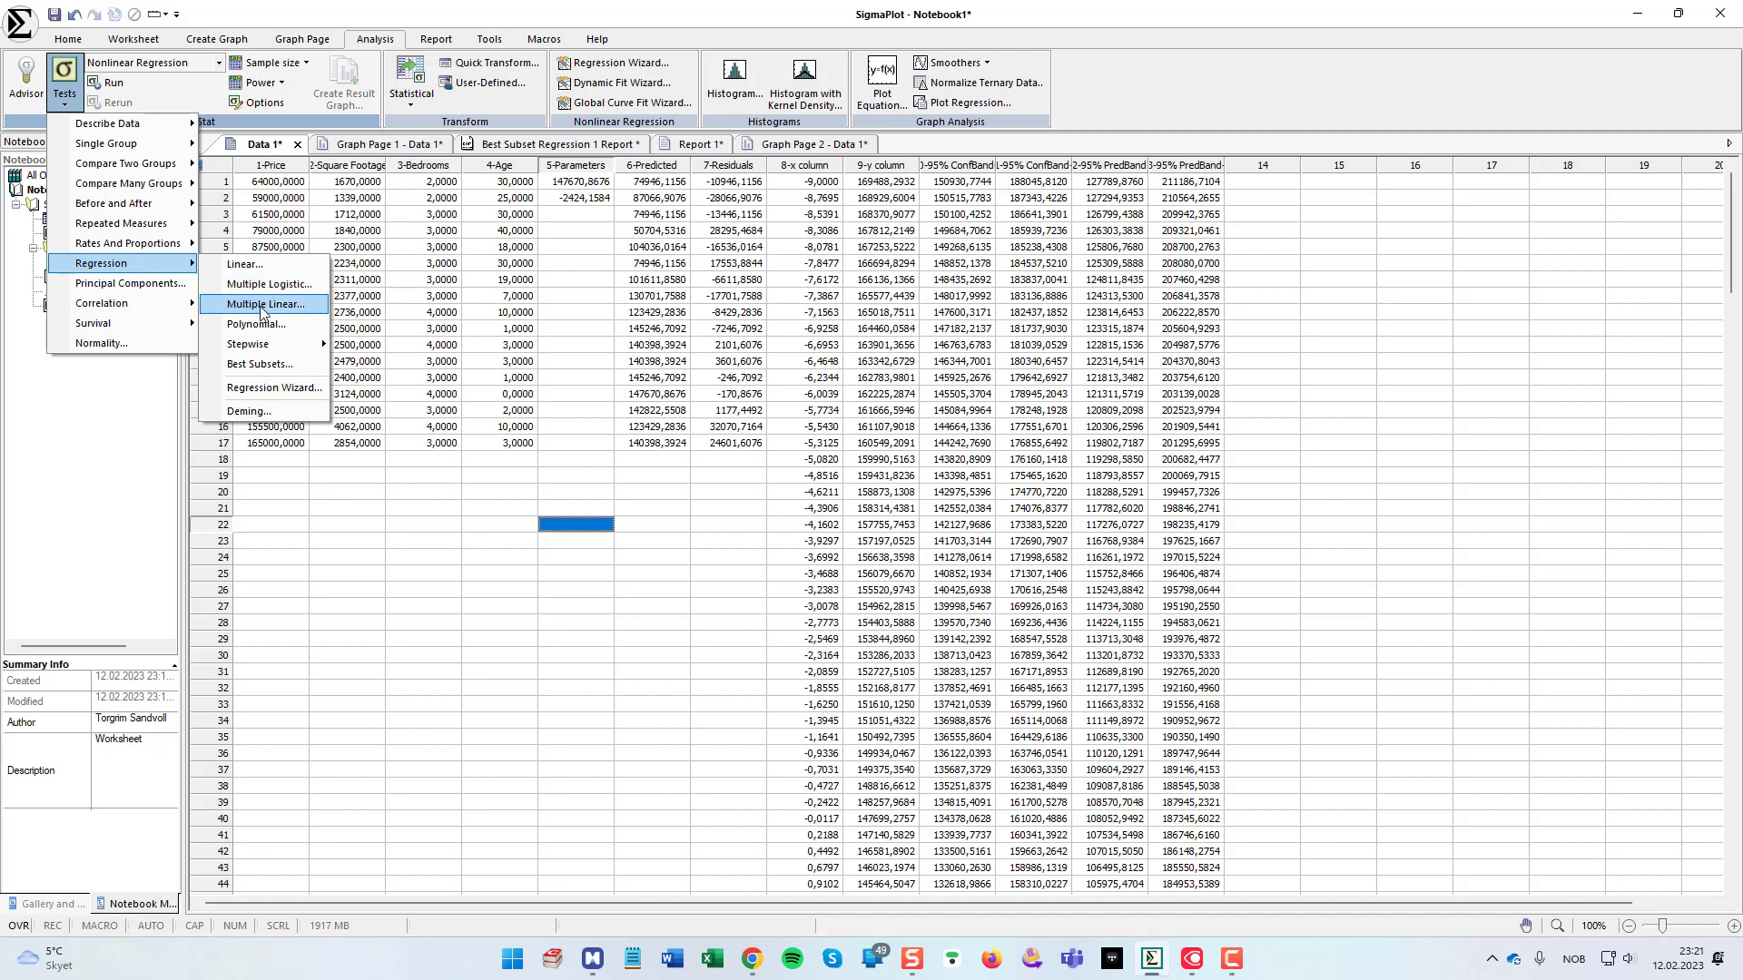
{"action": "left_click", "coordinate": [265, 303]}
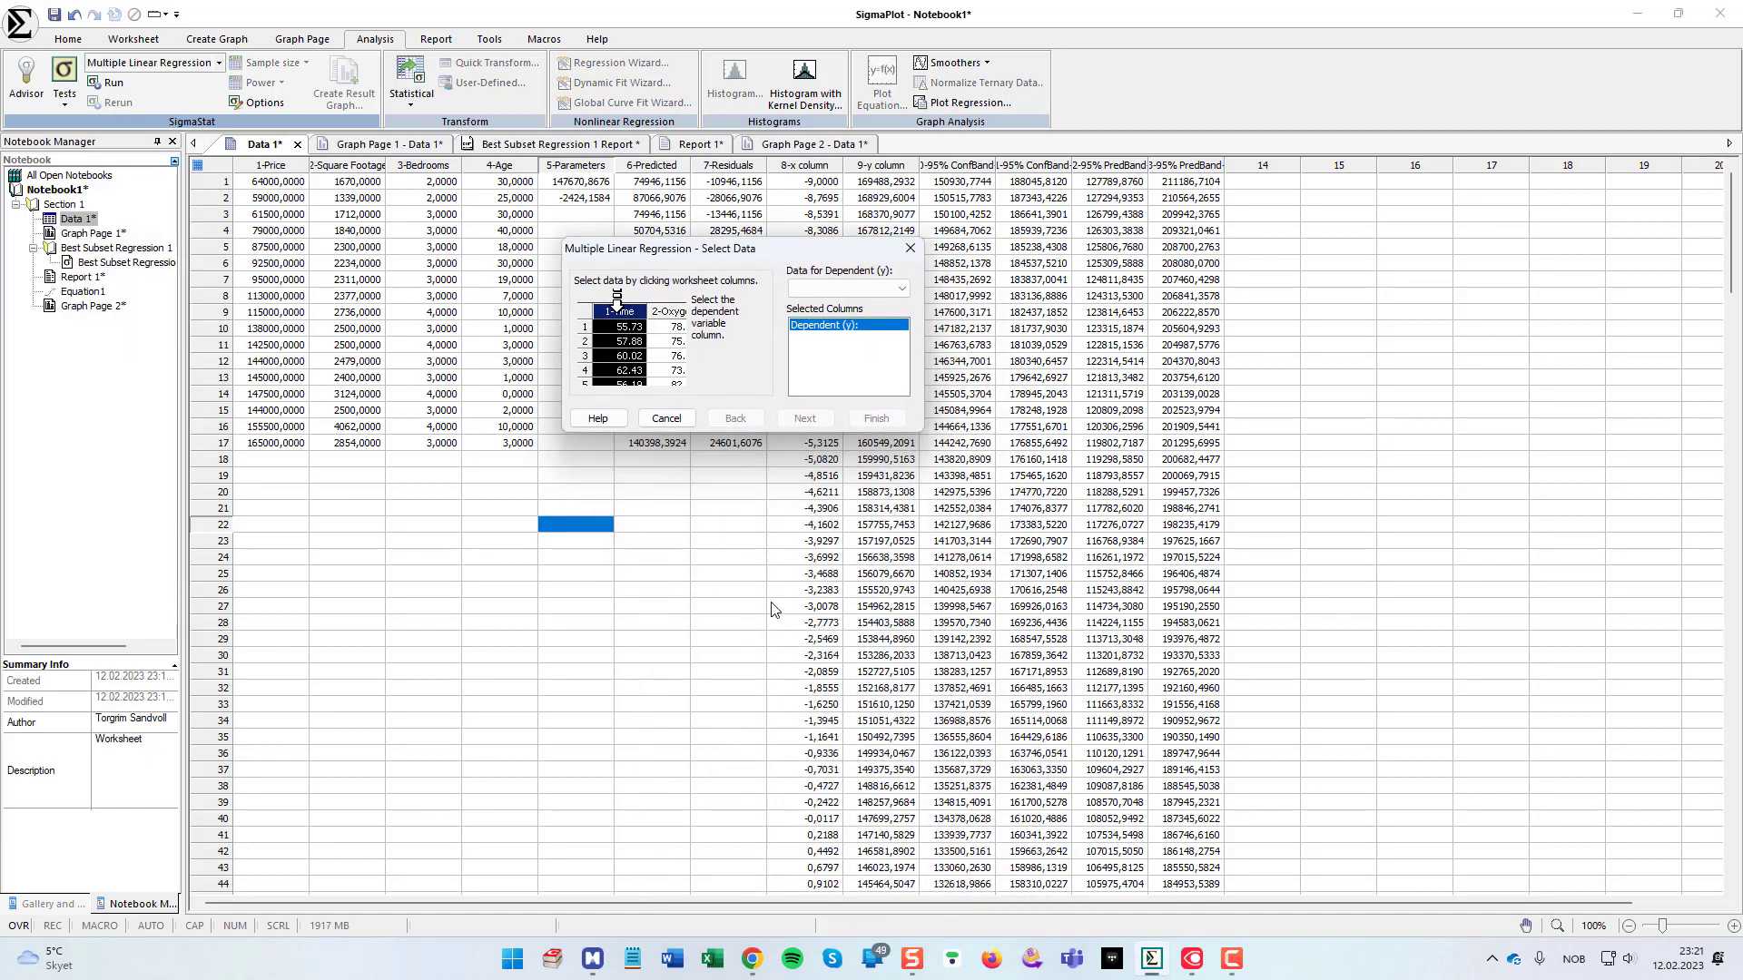
{"action": "mouse_move", "coordinate": [715, 561]}
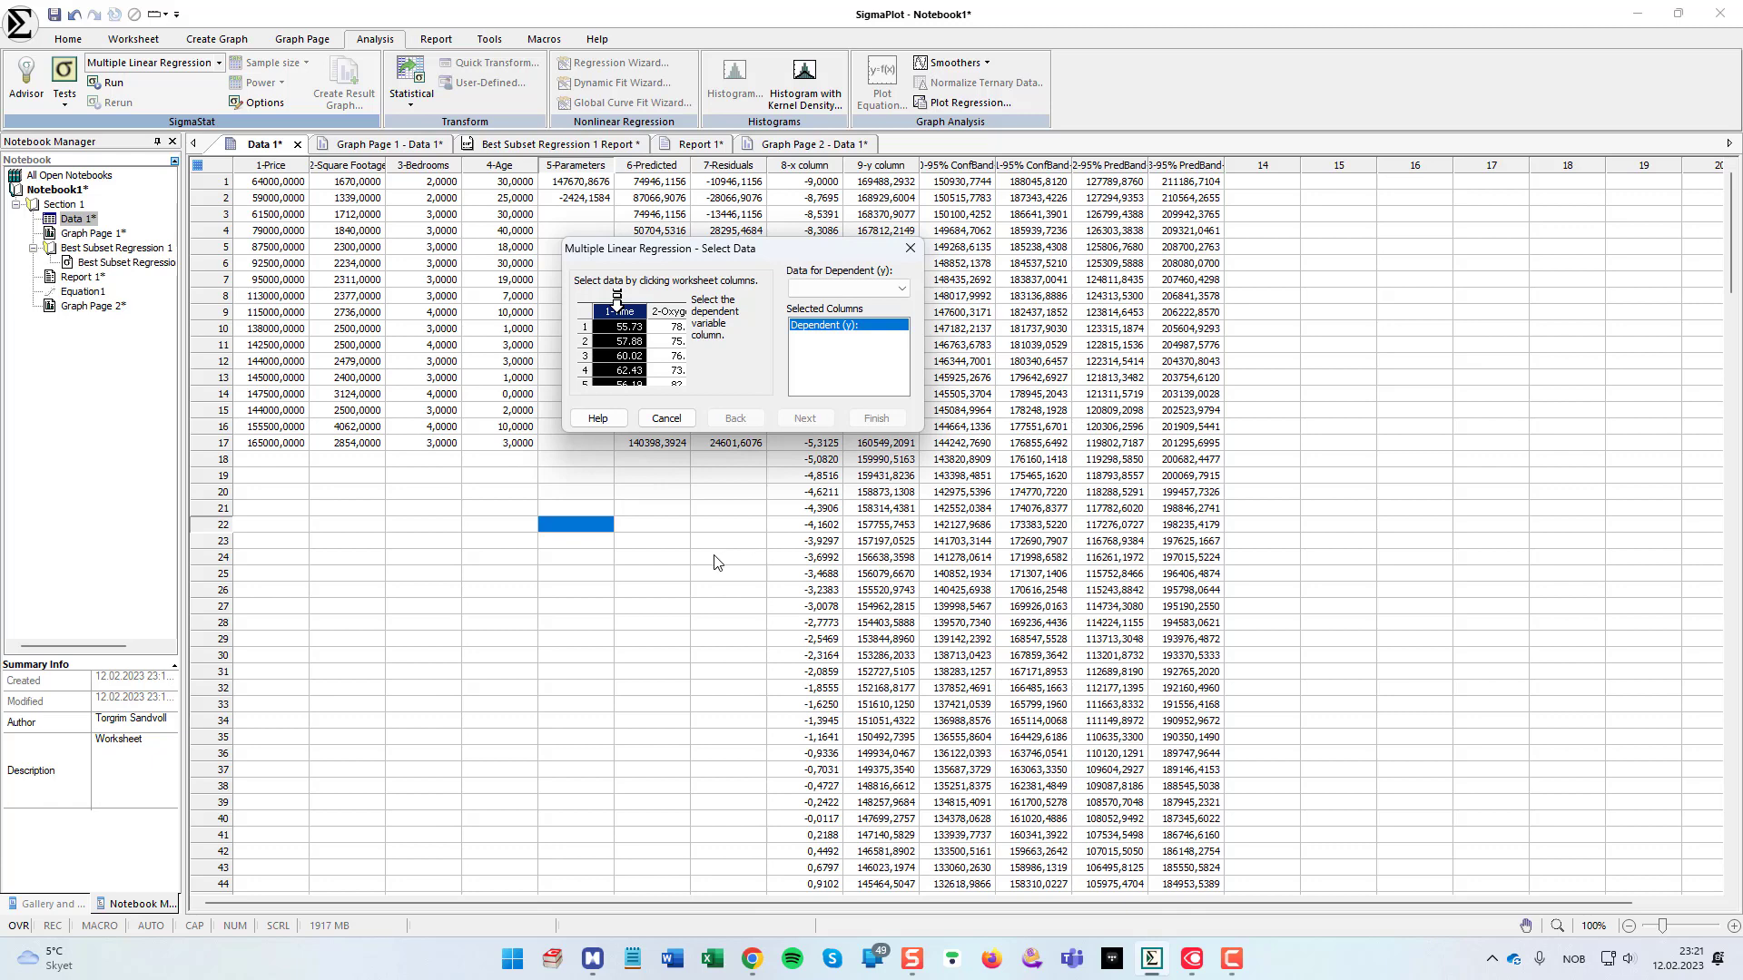
{"action": "mouse_move", "coordinate": [717, 391]}
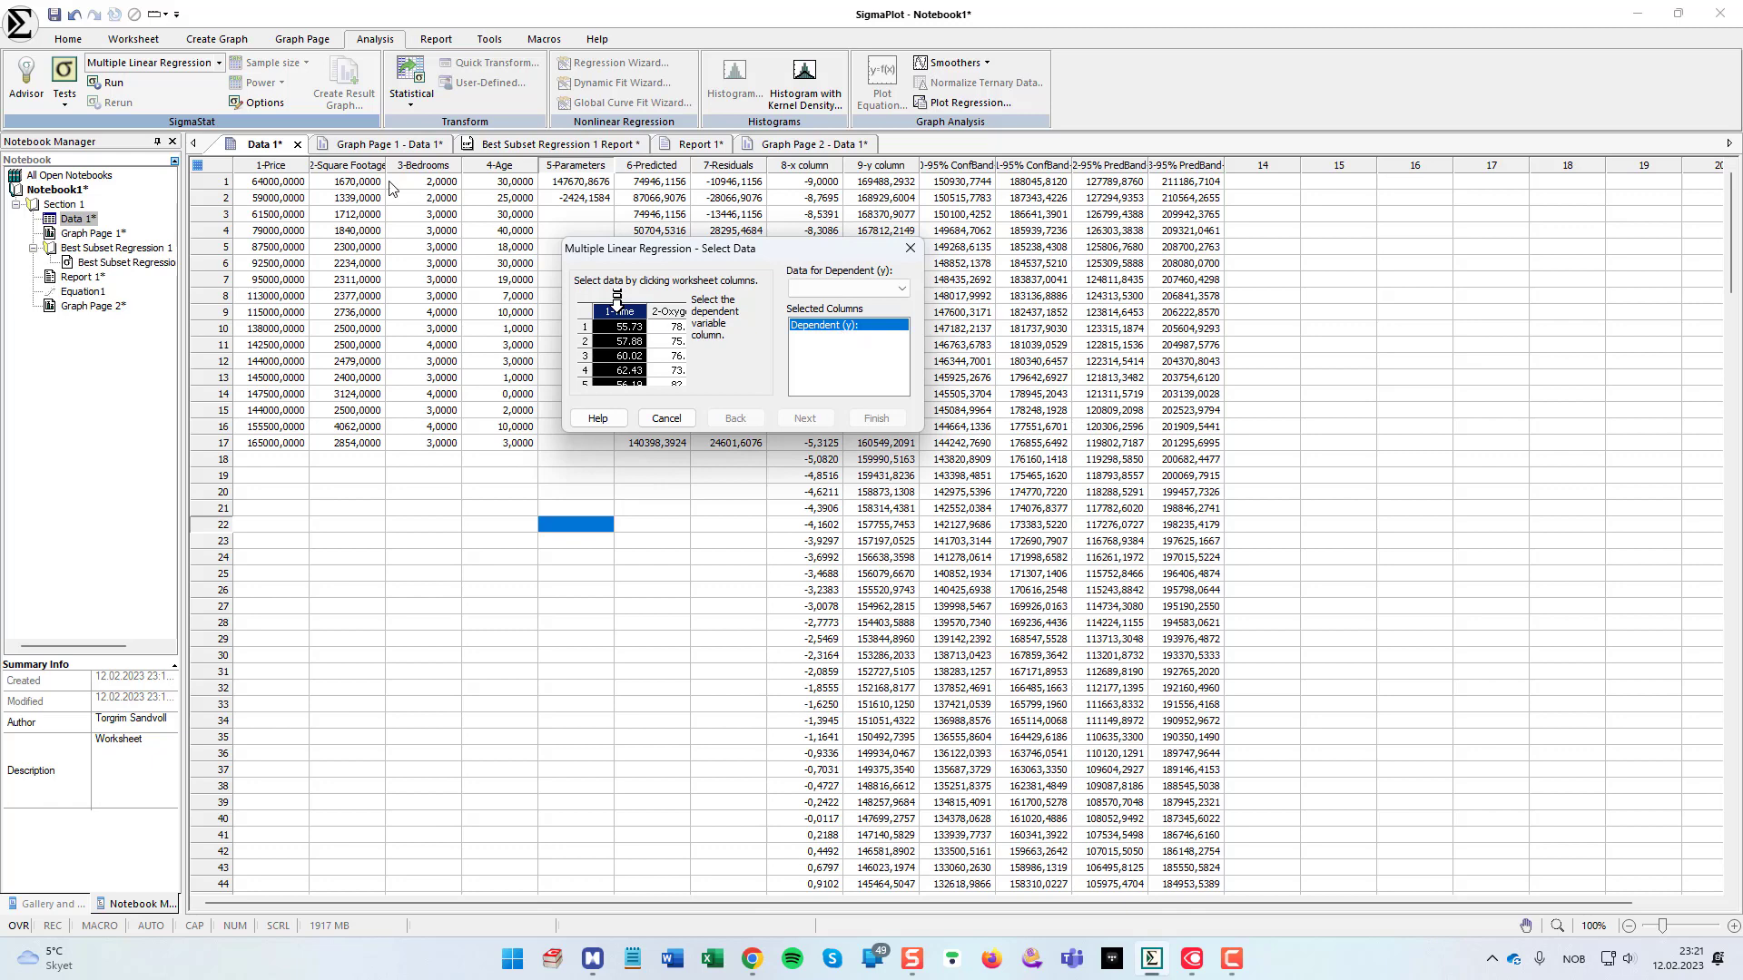
Step: Set Price as dependent with Square Footage and Age as independents, and run the regression
{"action": "left_click", "coordinate": [270, 165]}
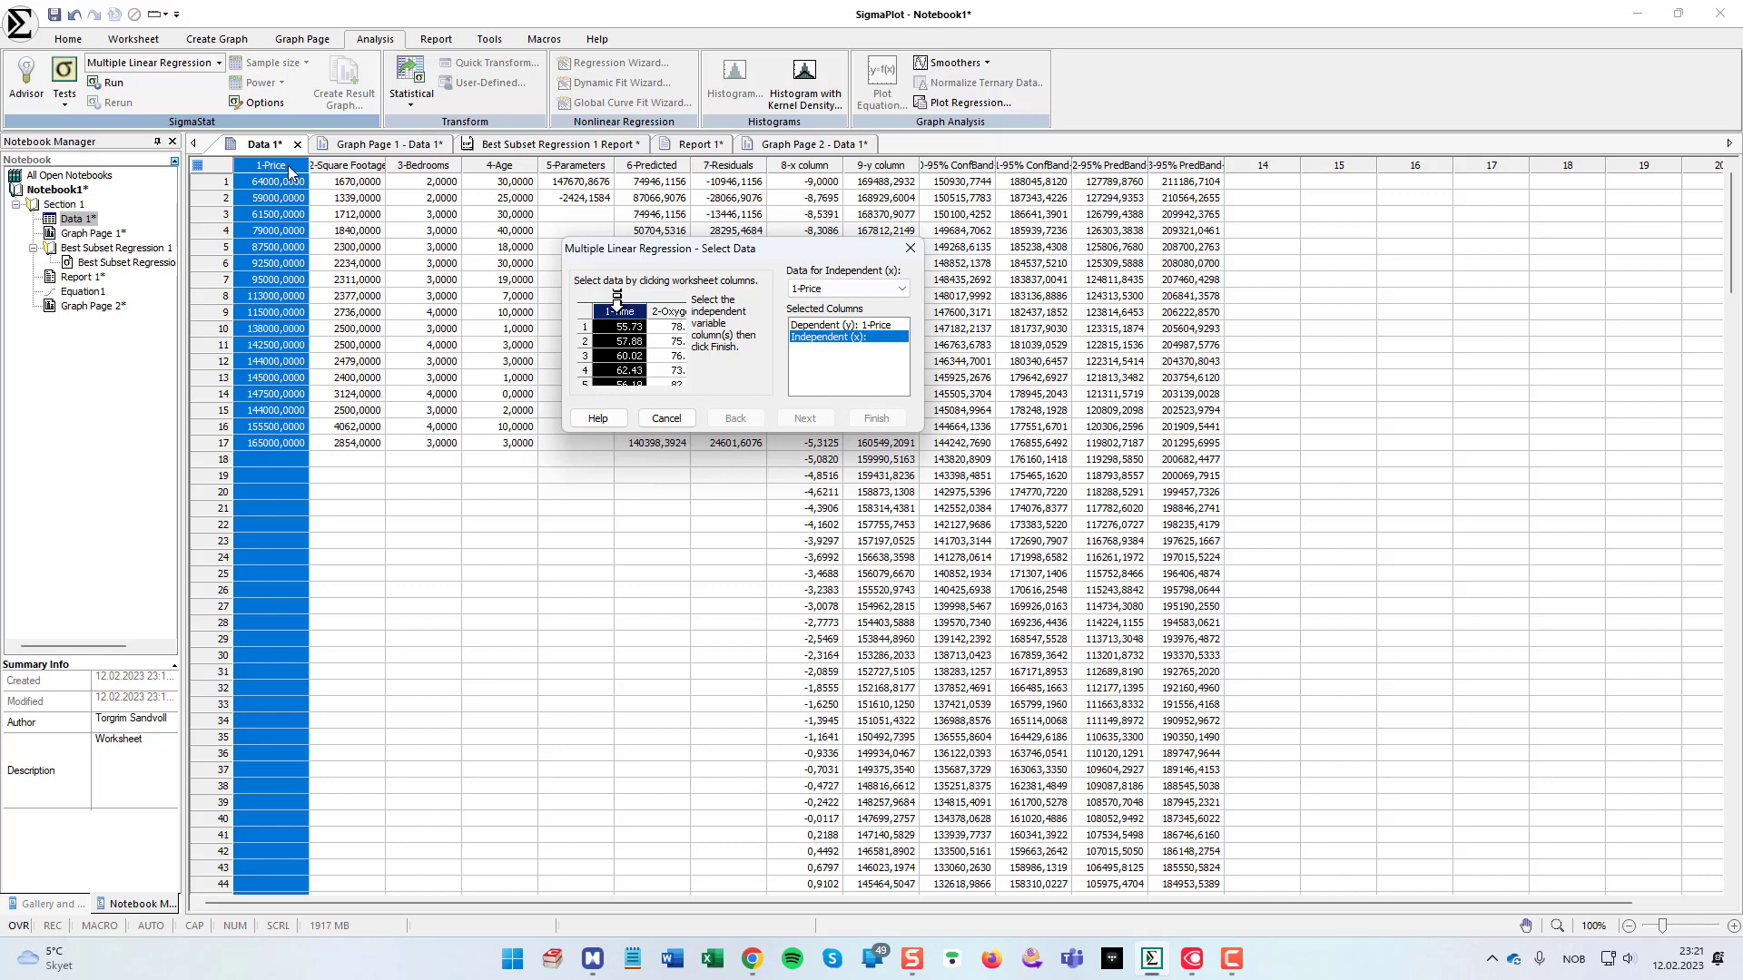
{"action": "mouse_move", "coordinate": [409, 188]}
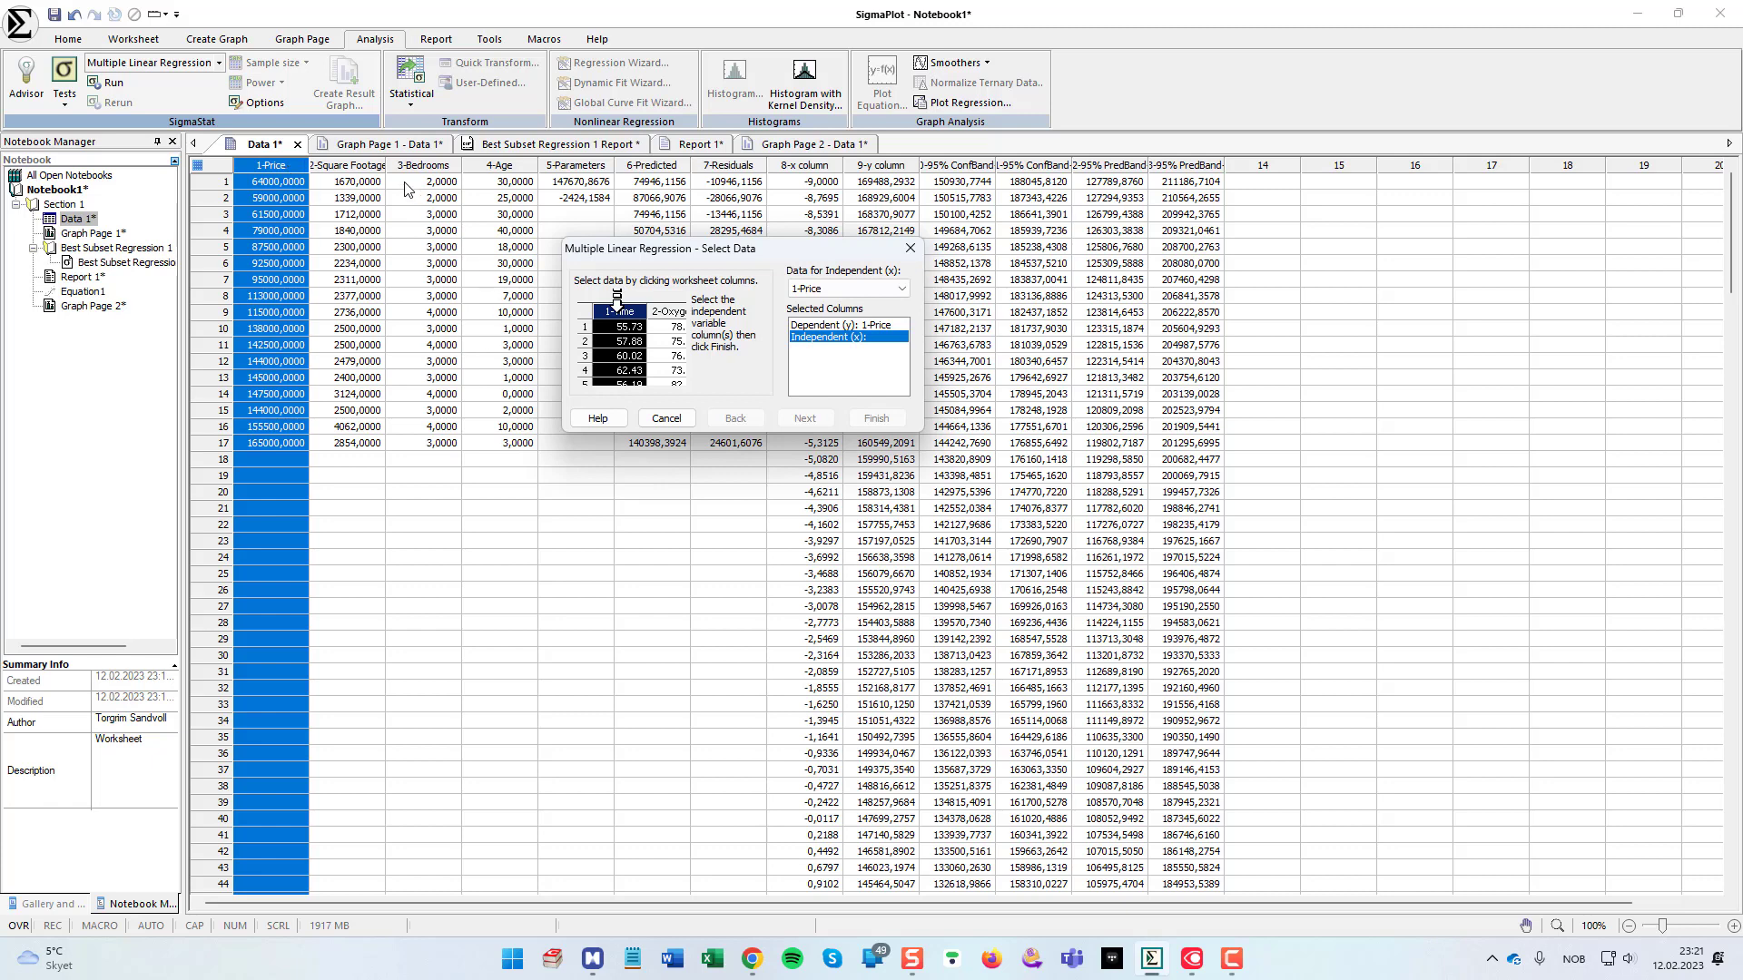
{"action": "left_click", "coordinate": [347, 165]}
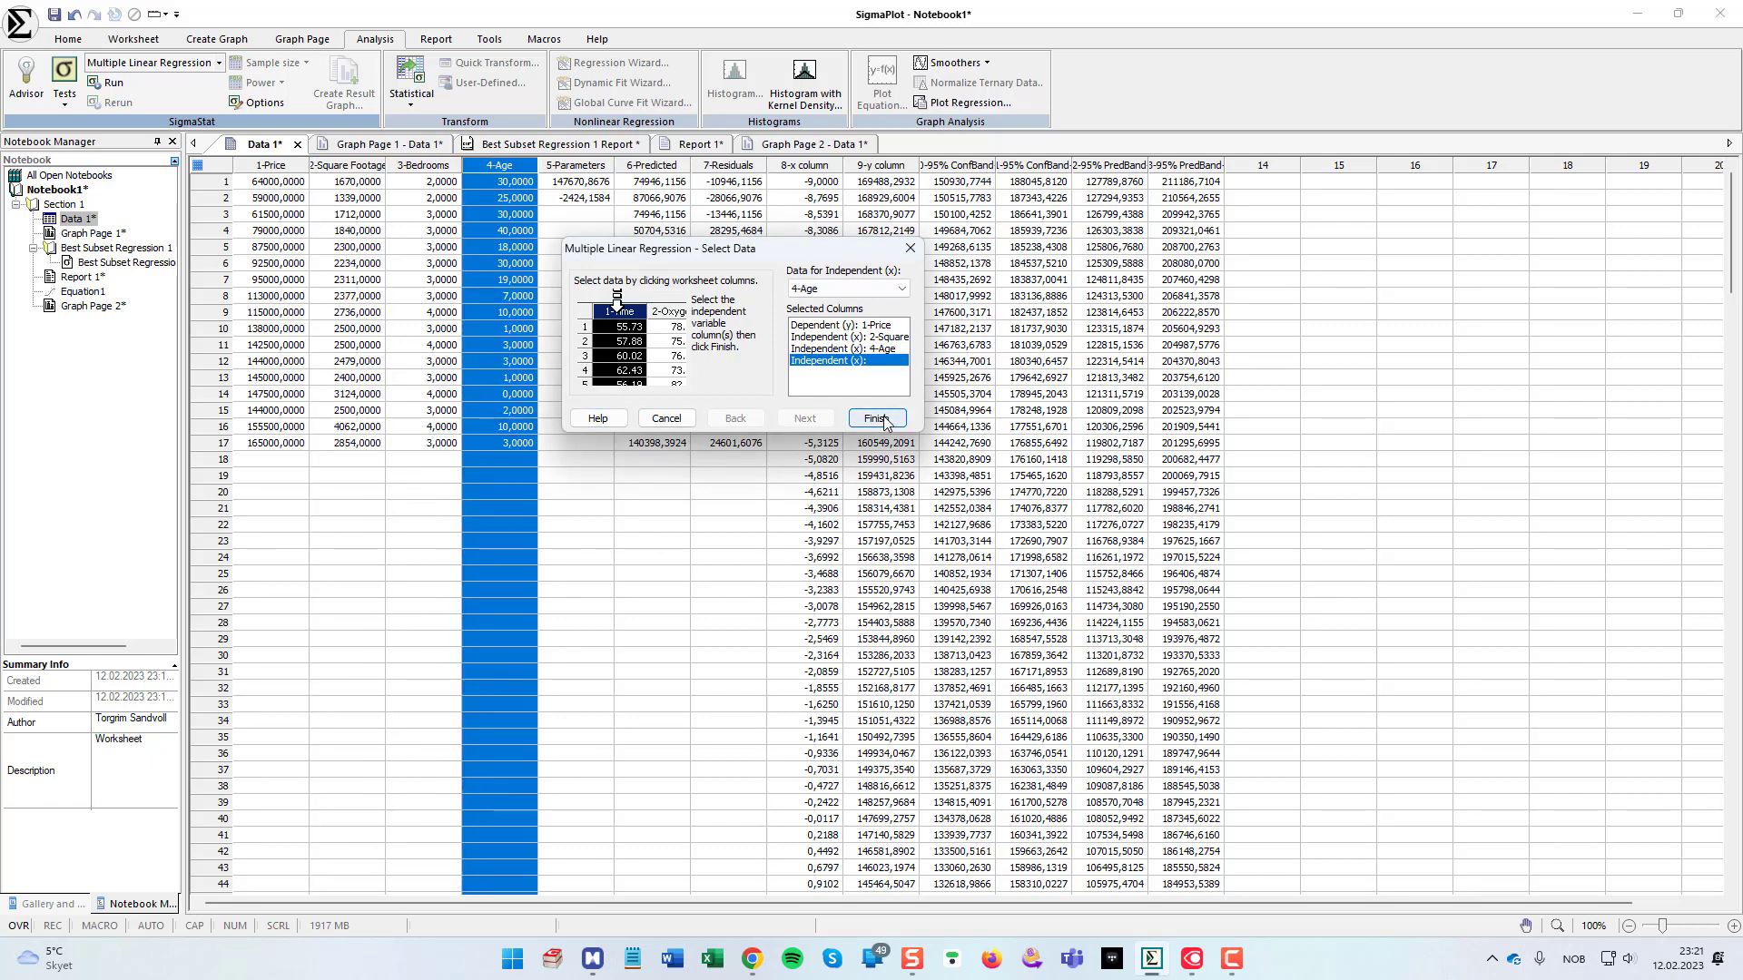
{"action": "left_click", "coordinate": [877, 418]}
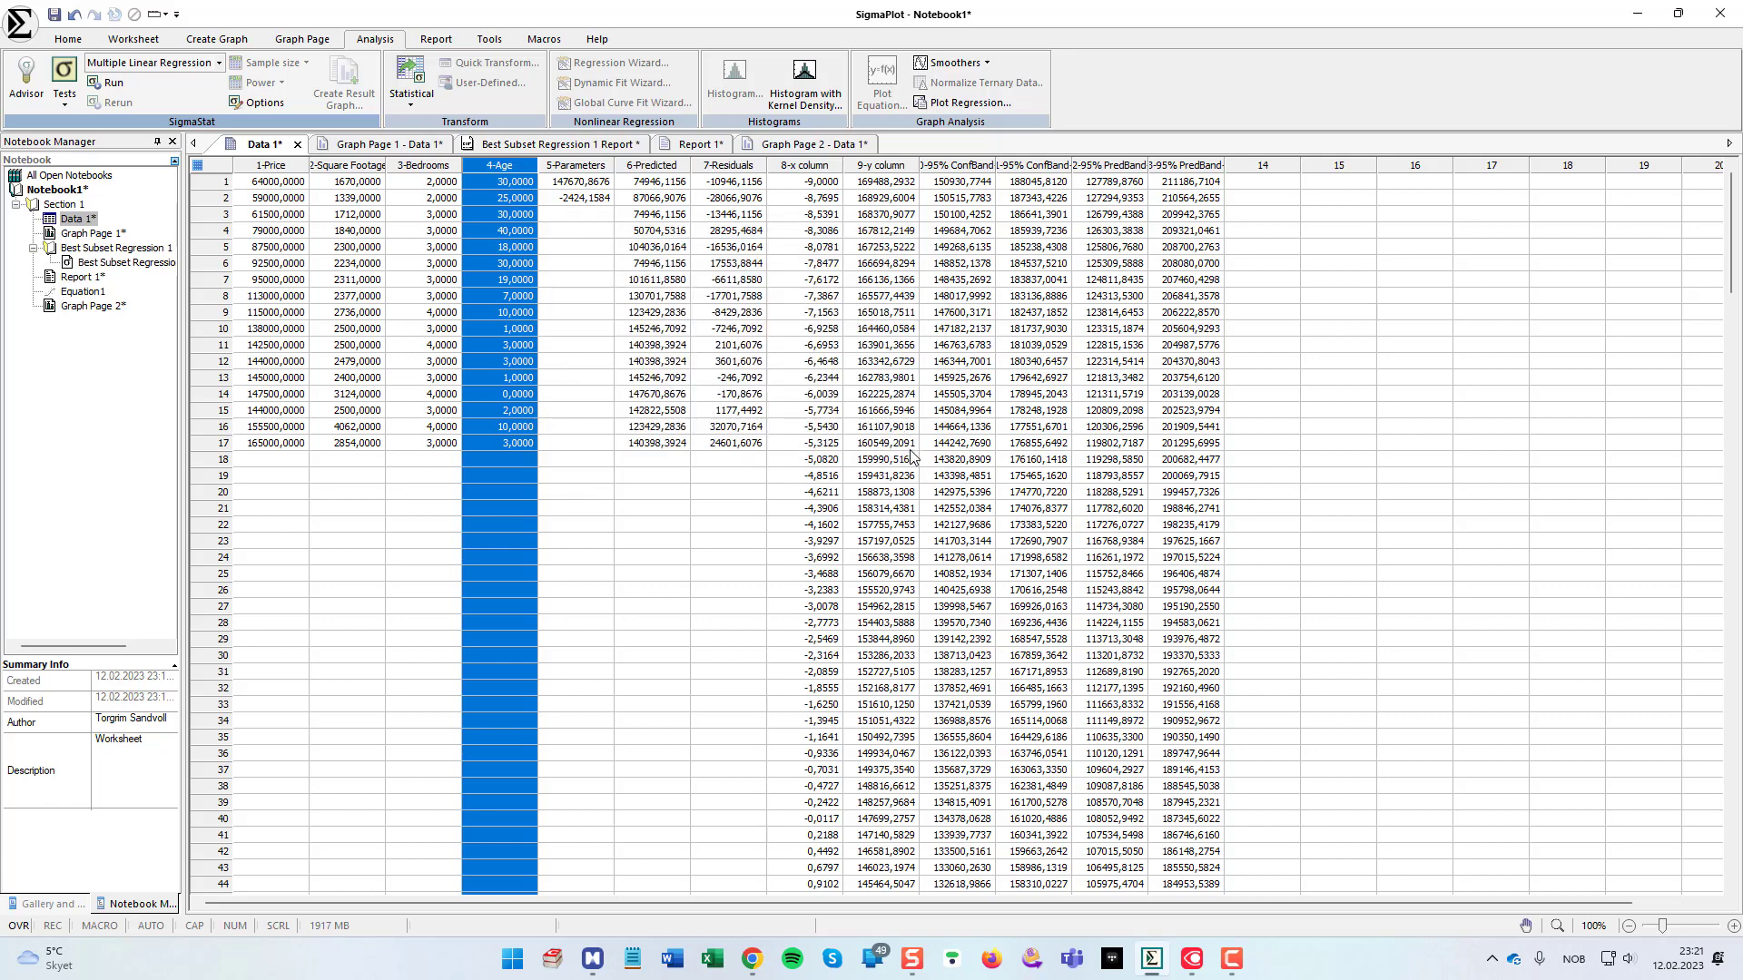
Step: View the report: Price = 79391.752 + 24.319·Square Footage − 1712.209·Age, Rsqr 0.886
{"action": "left_click", "coordinate": [112, 82]}
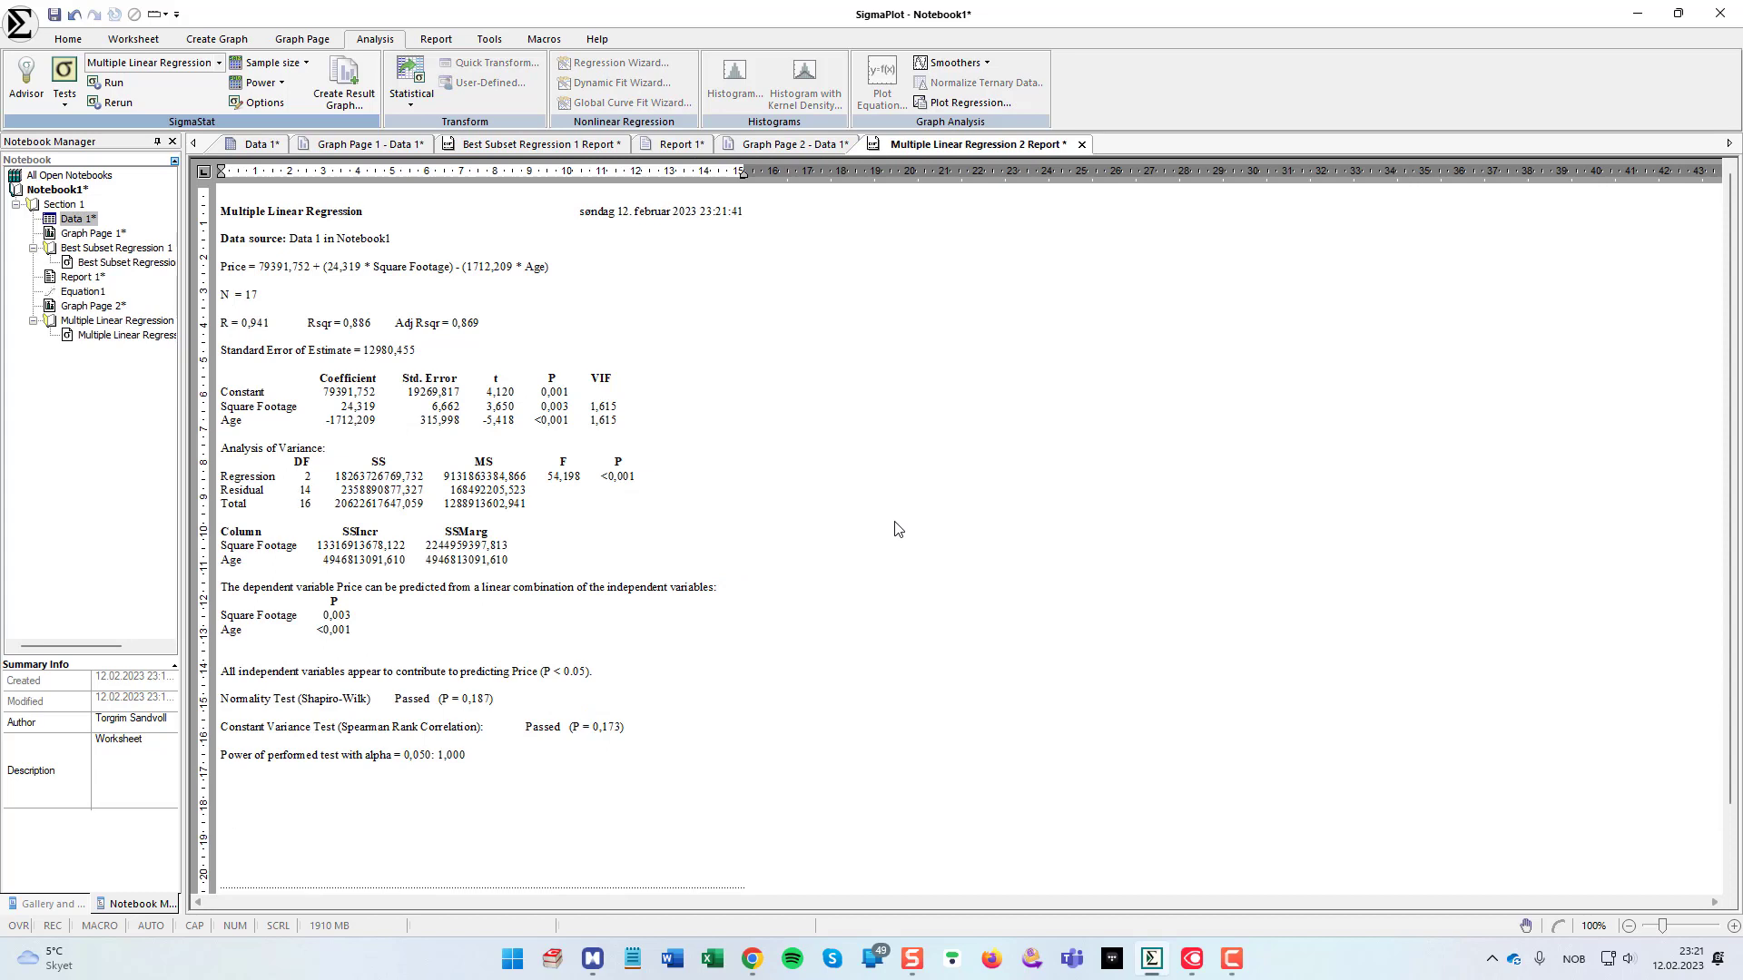
{"action": "mouse_move", "coordinate": [570, 263]}
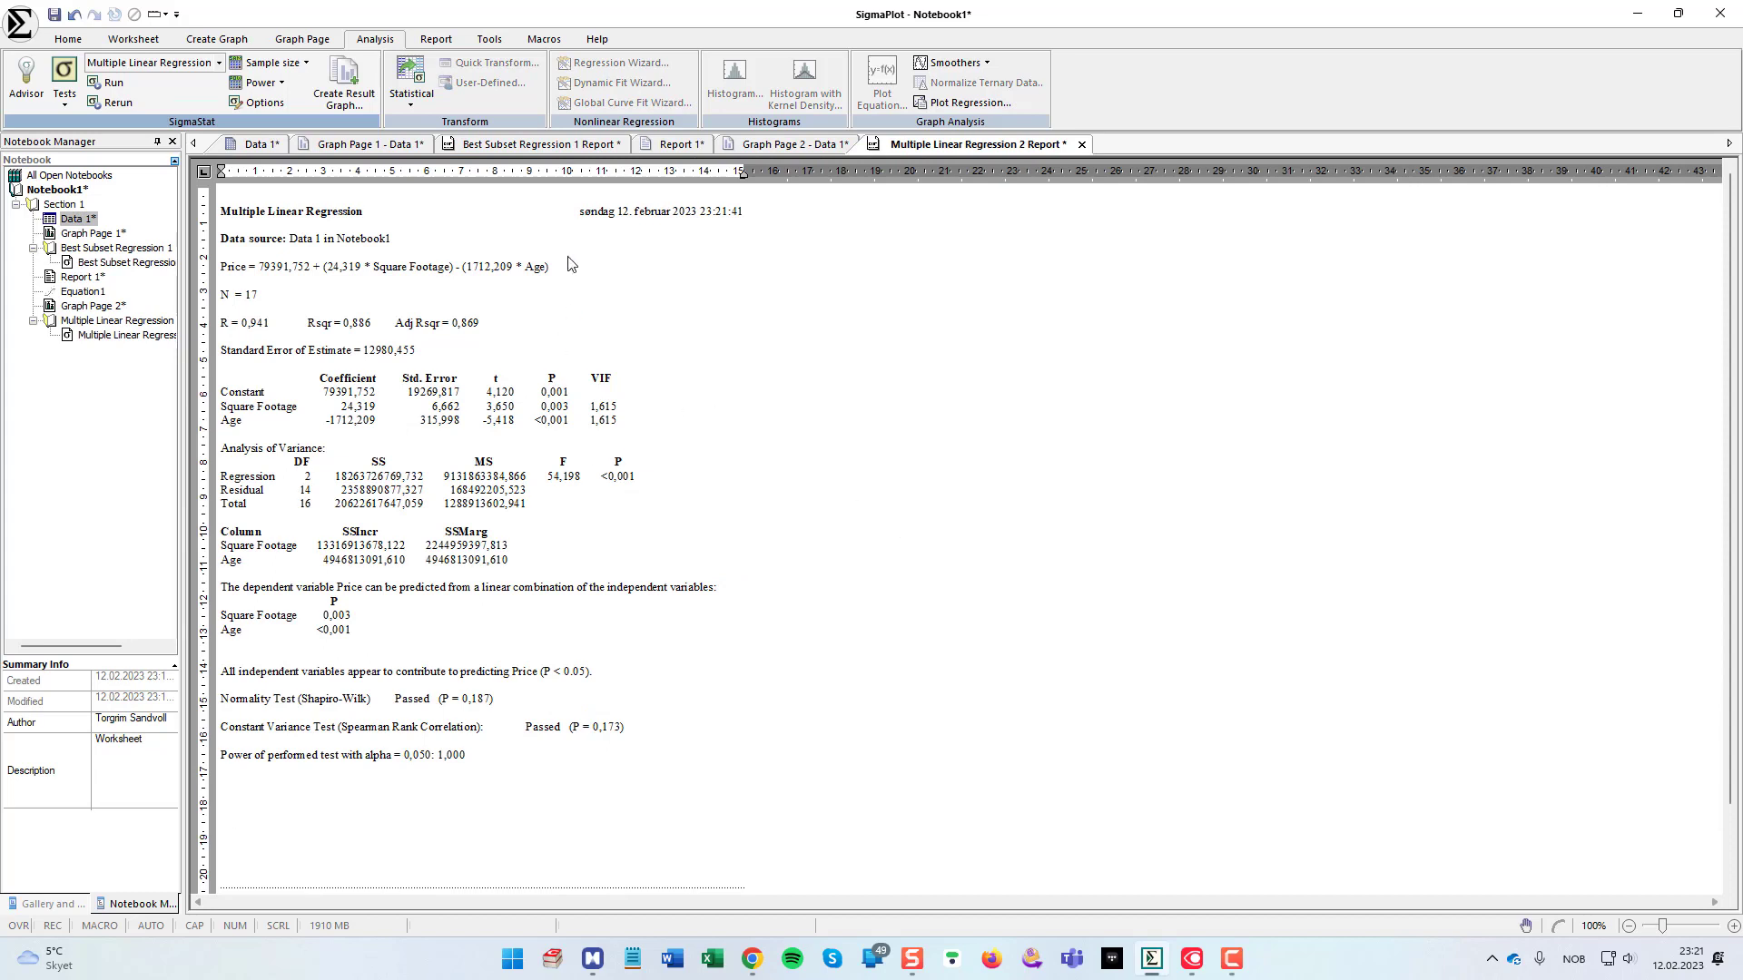
{"action": "triple_click", "coordinate": [383, 267]}
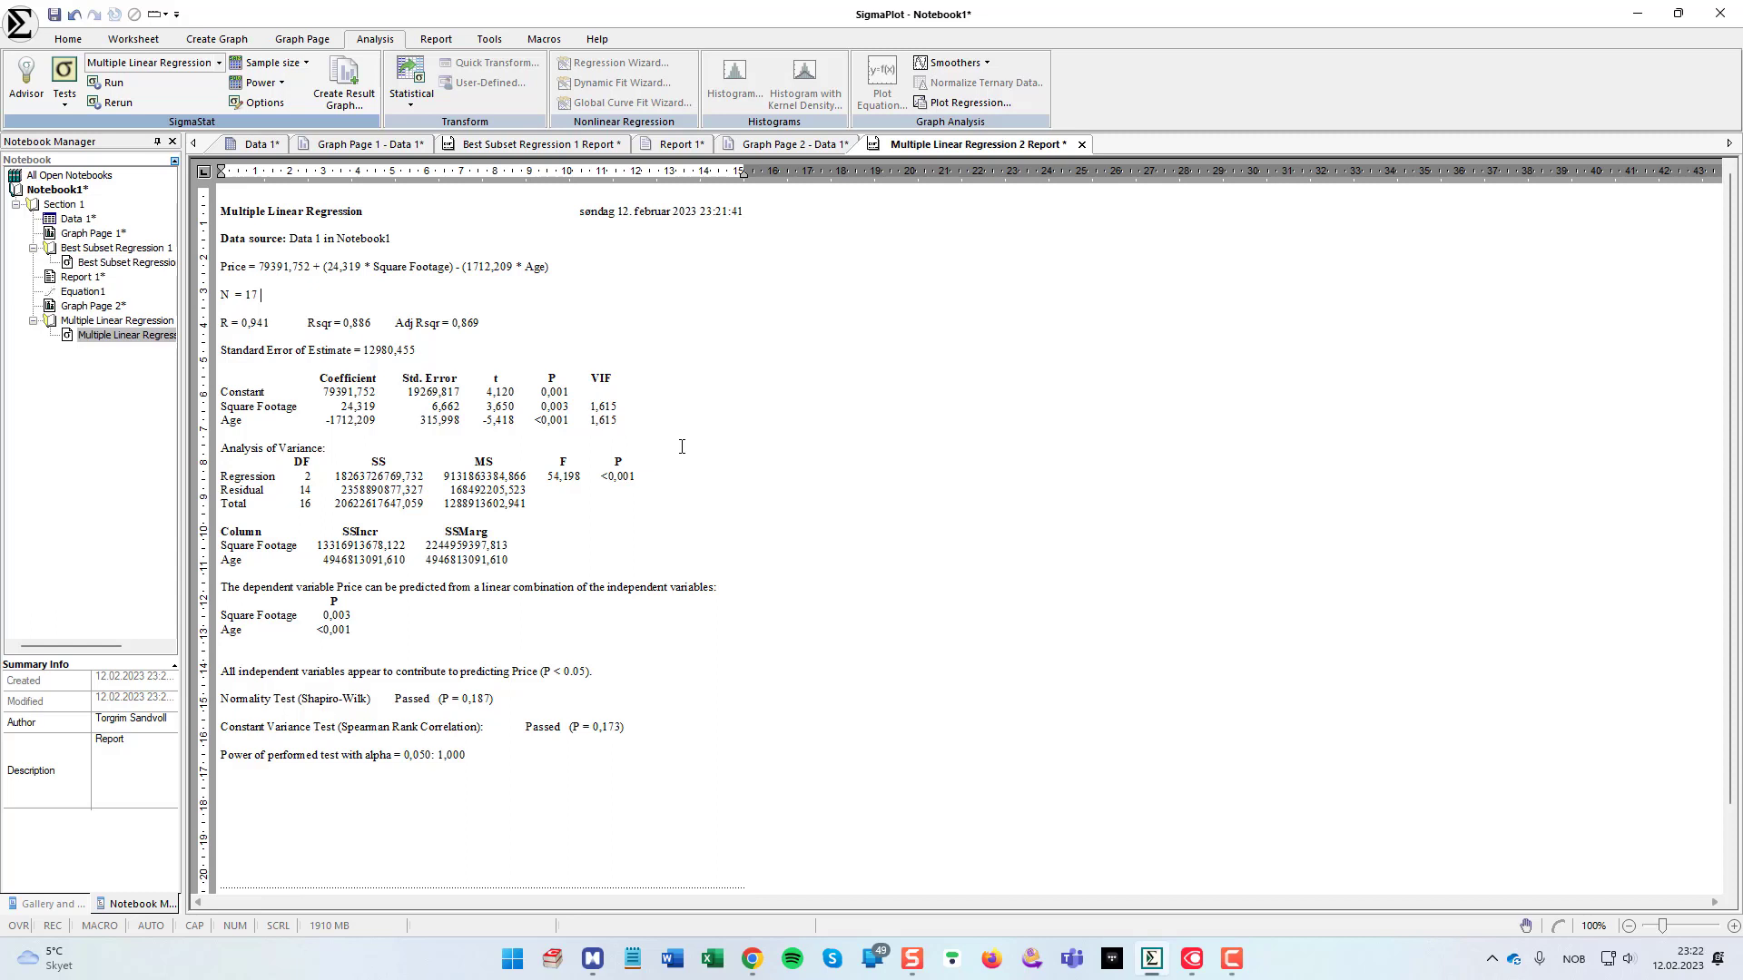
{"action": "mouse_move", "coordinate": [610, 315]}
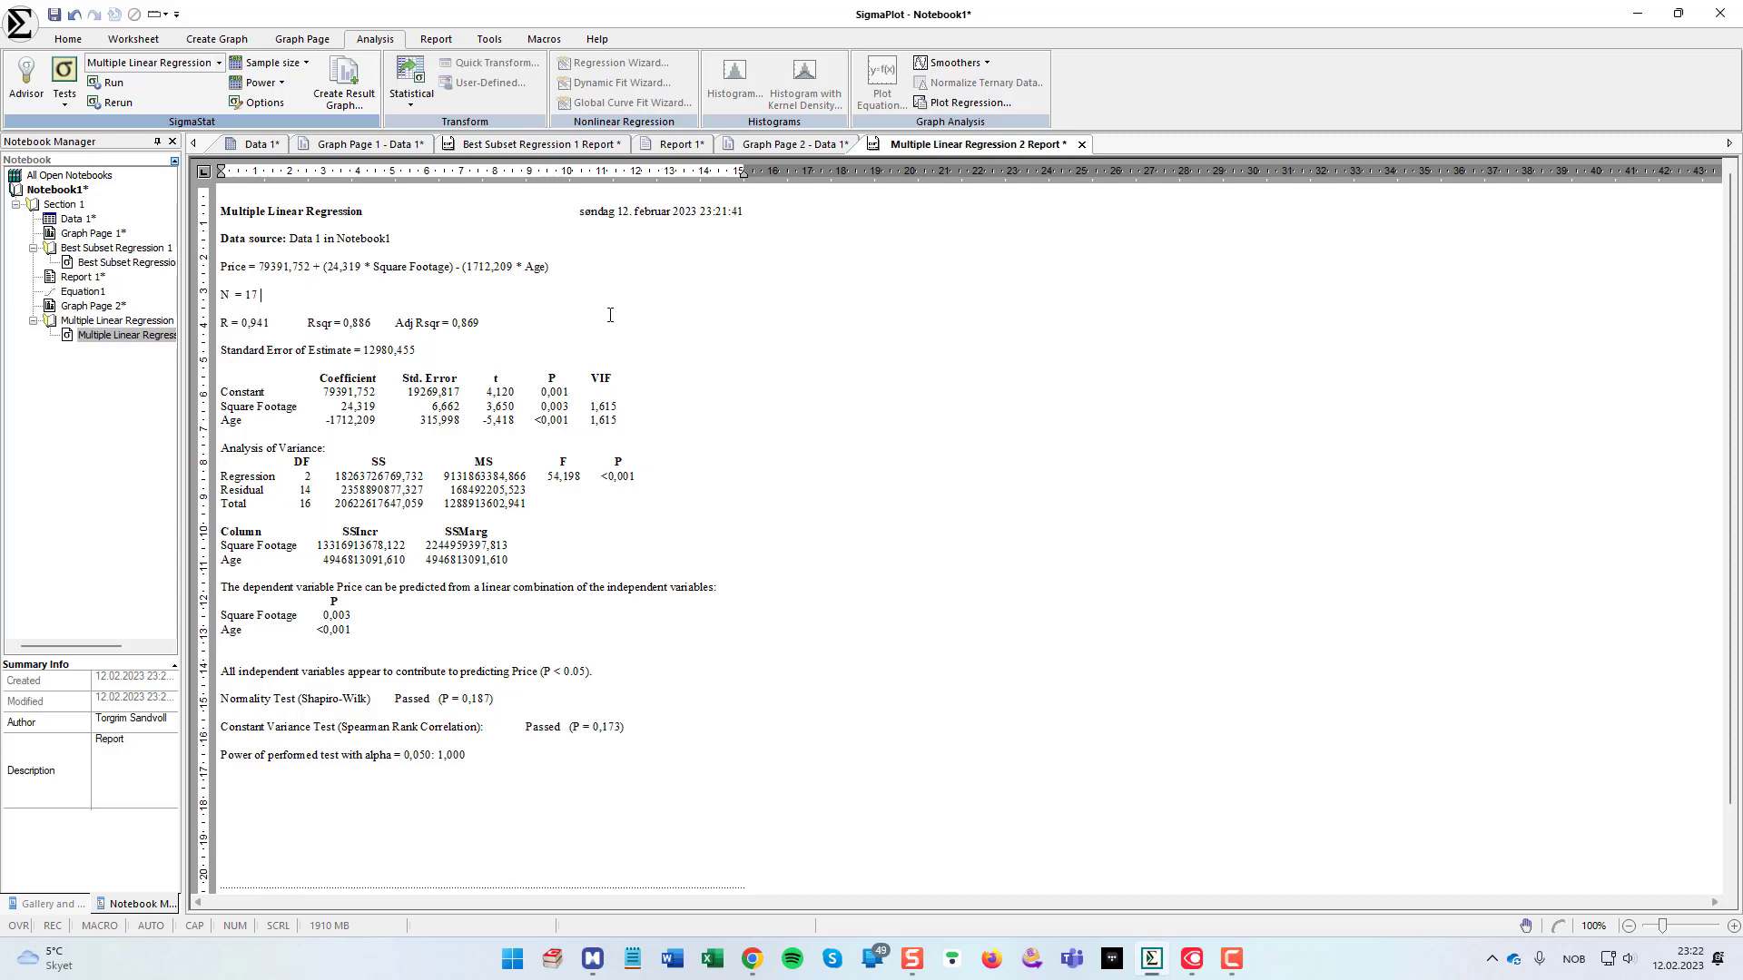
{"action": "mouse_move", "coordinate": [345, 79]}
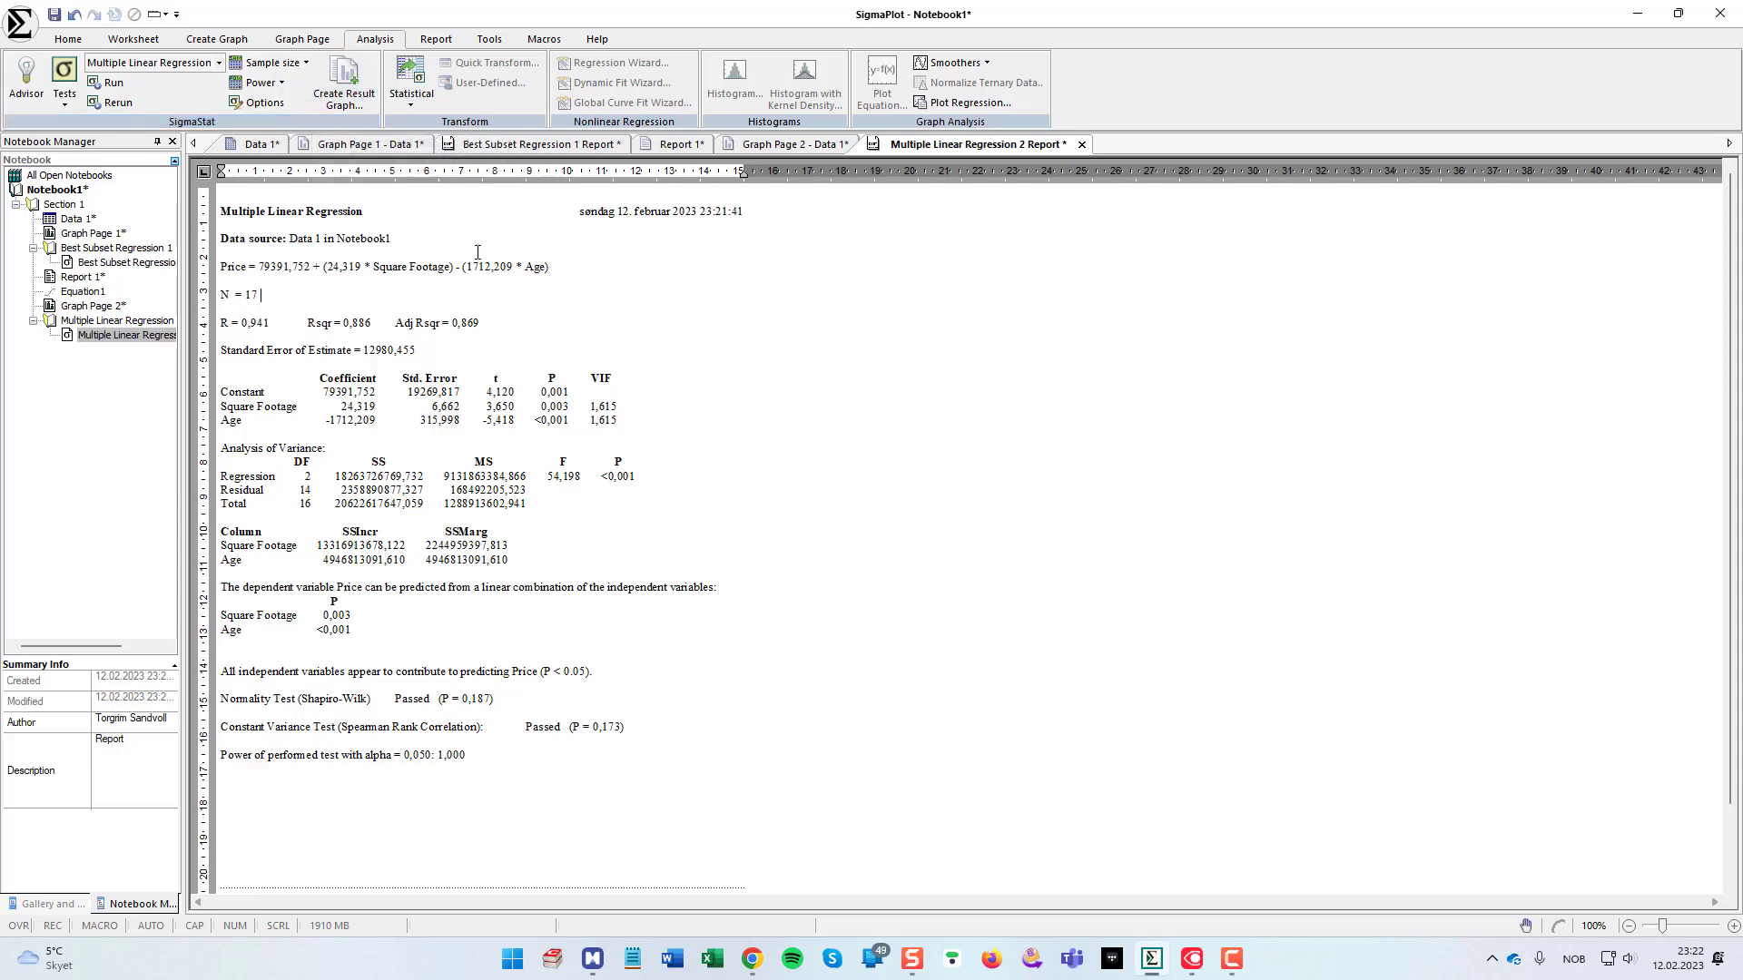
Step: Create a 3D Scatter & Mesh result graph of Price against Square Footage and Age
{"action": "left_click", "coordinate": [343, 82]}
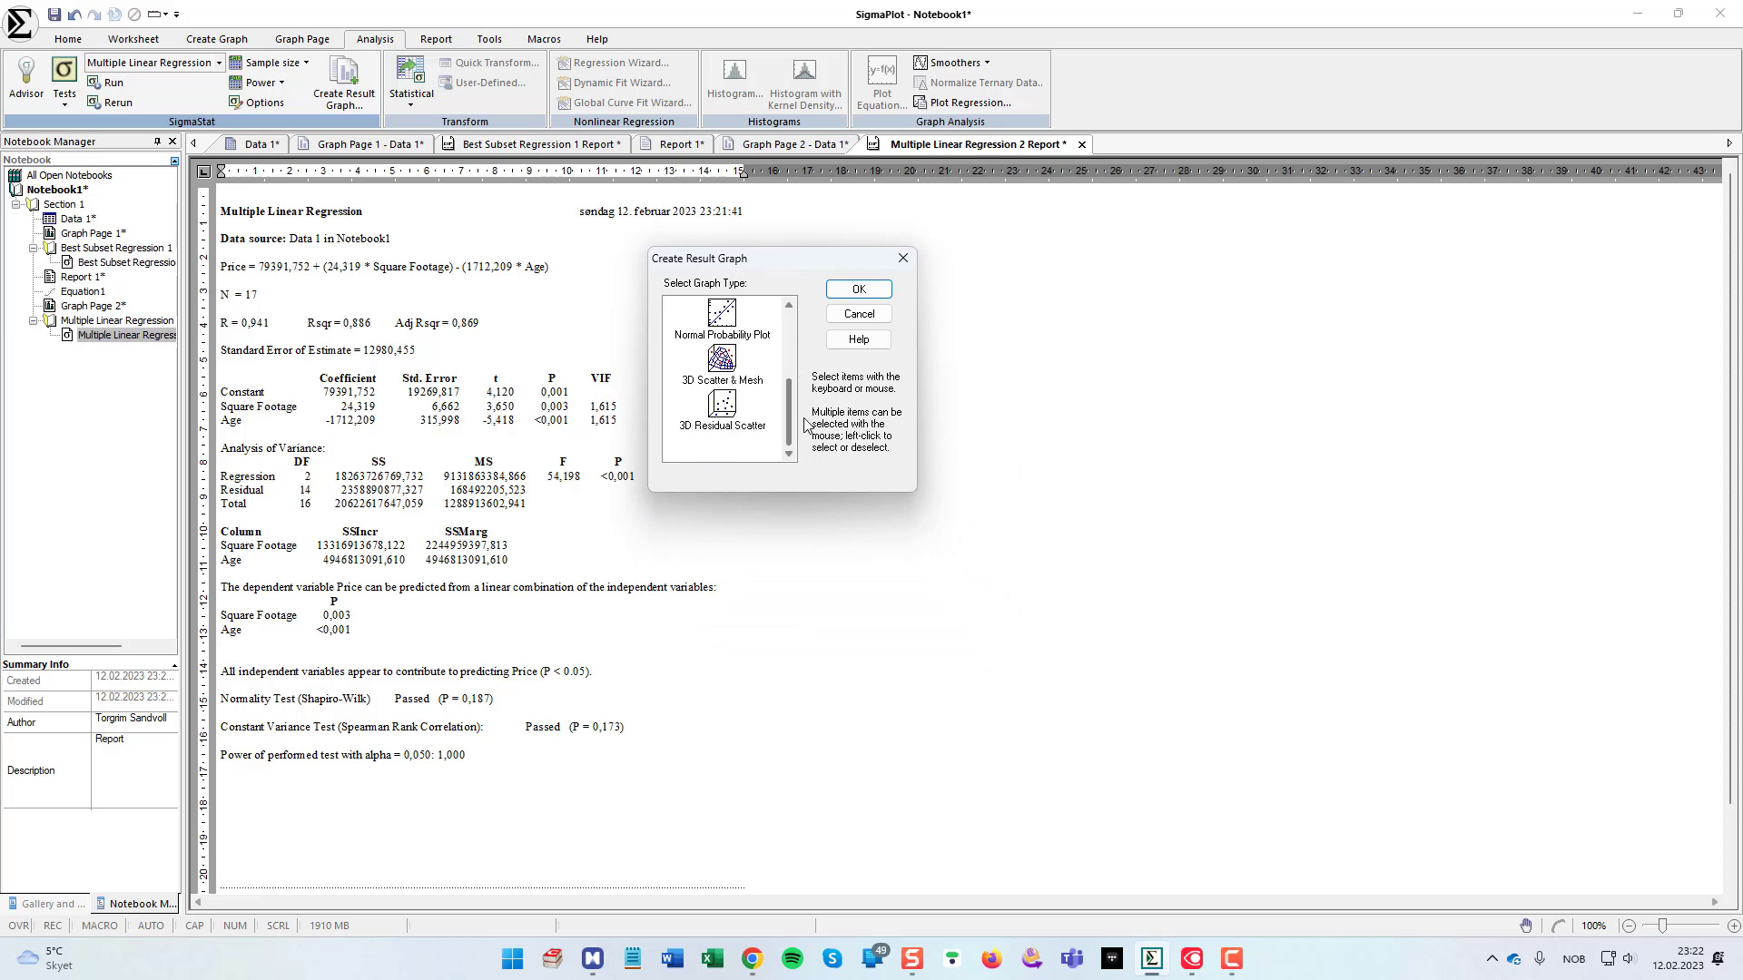
{"action": "left_click", "coordinate": [721, 359]}
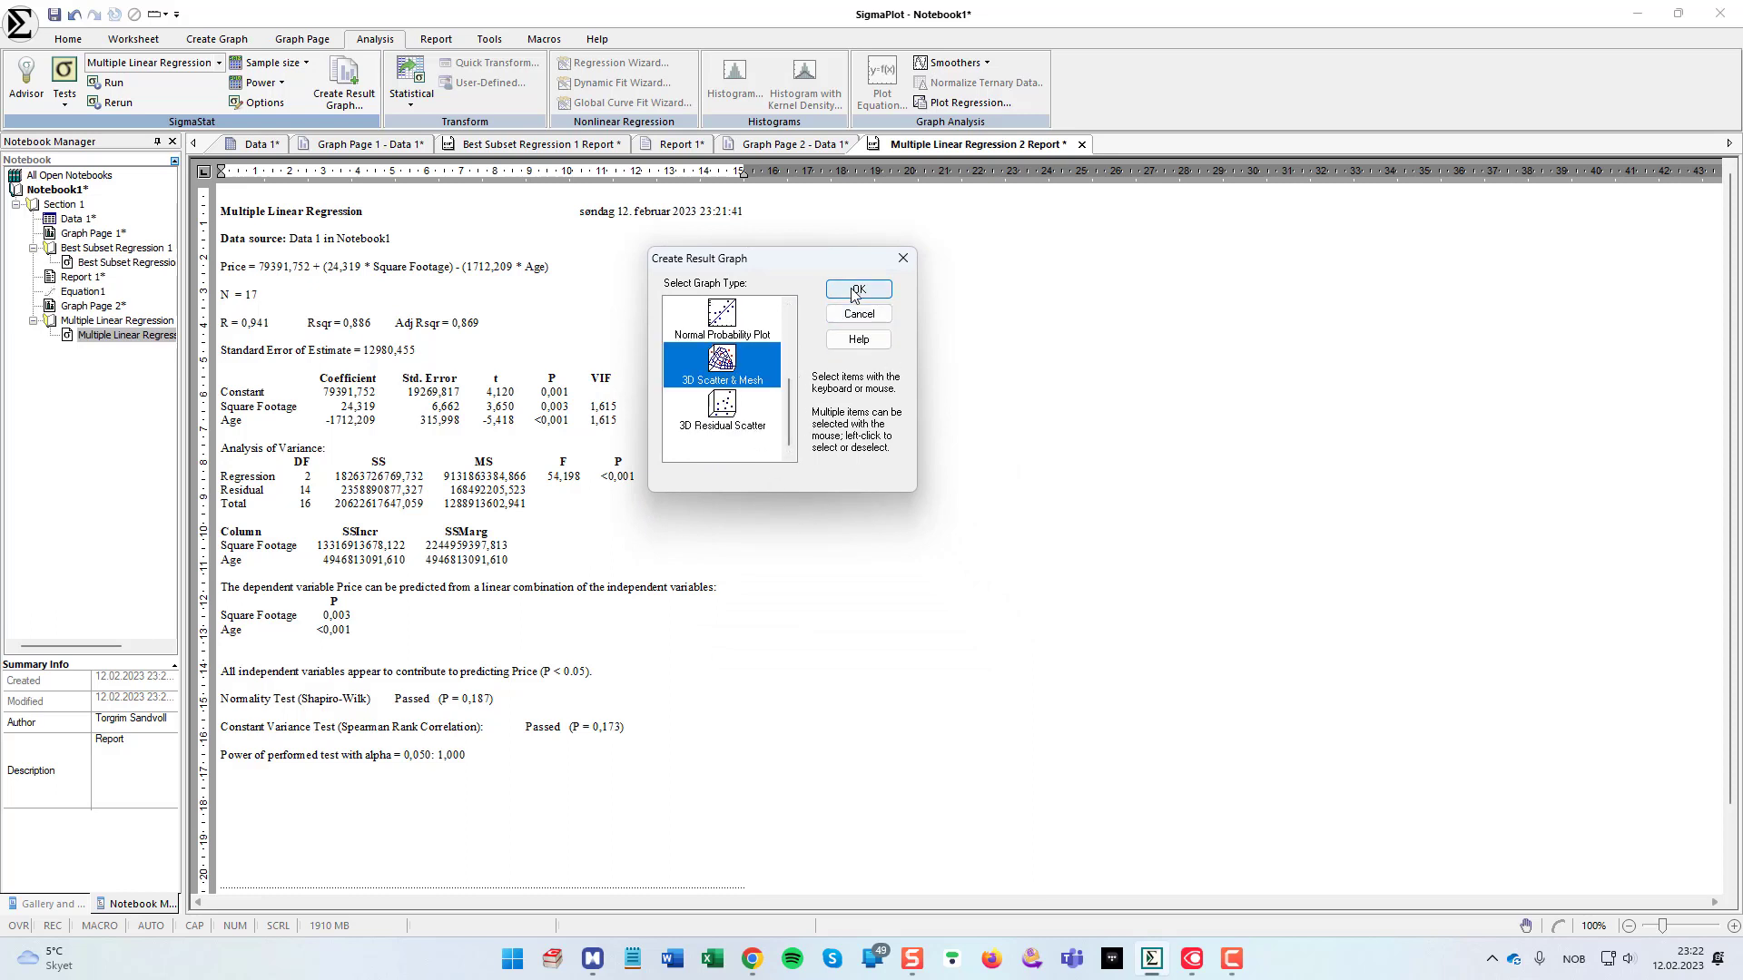
{"action": "left_click", "coordinate": [857, 289]}
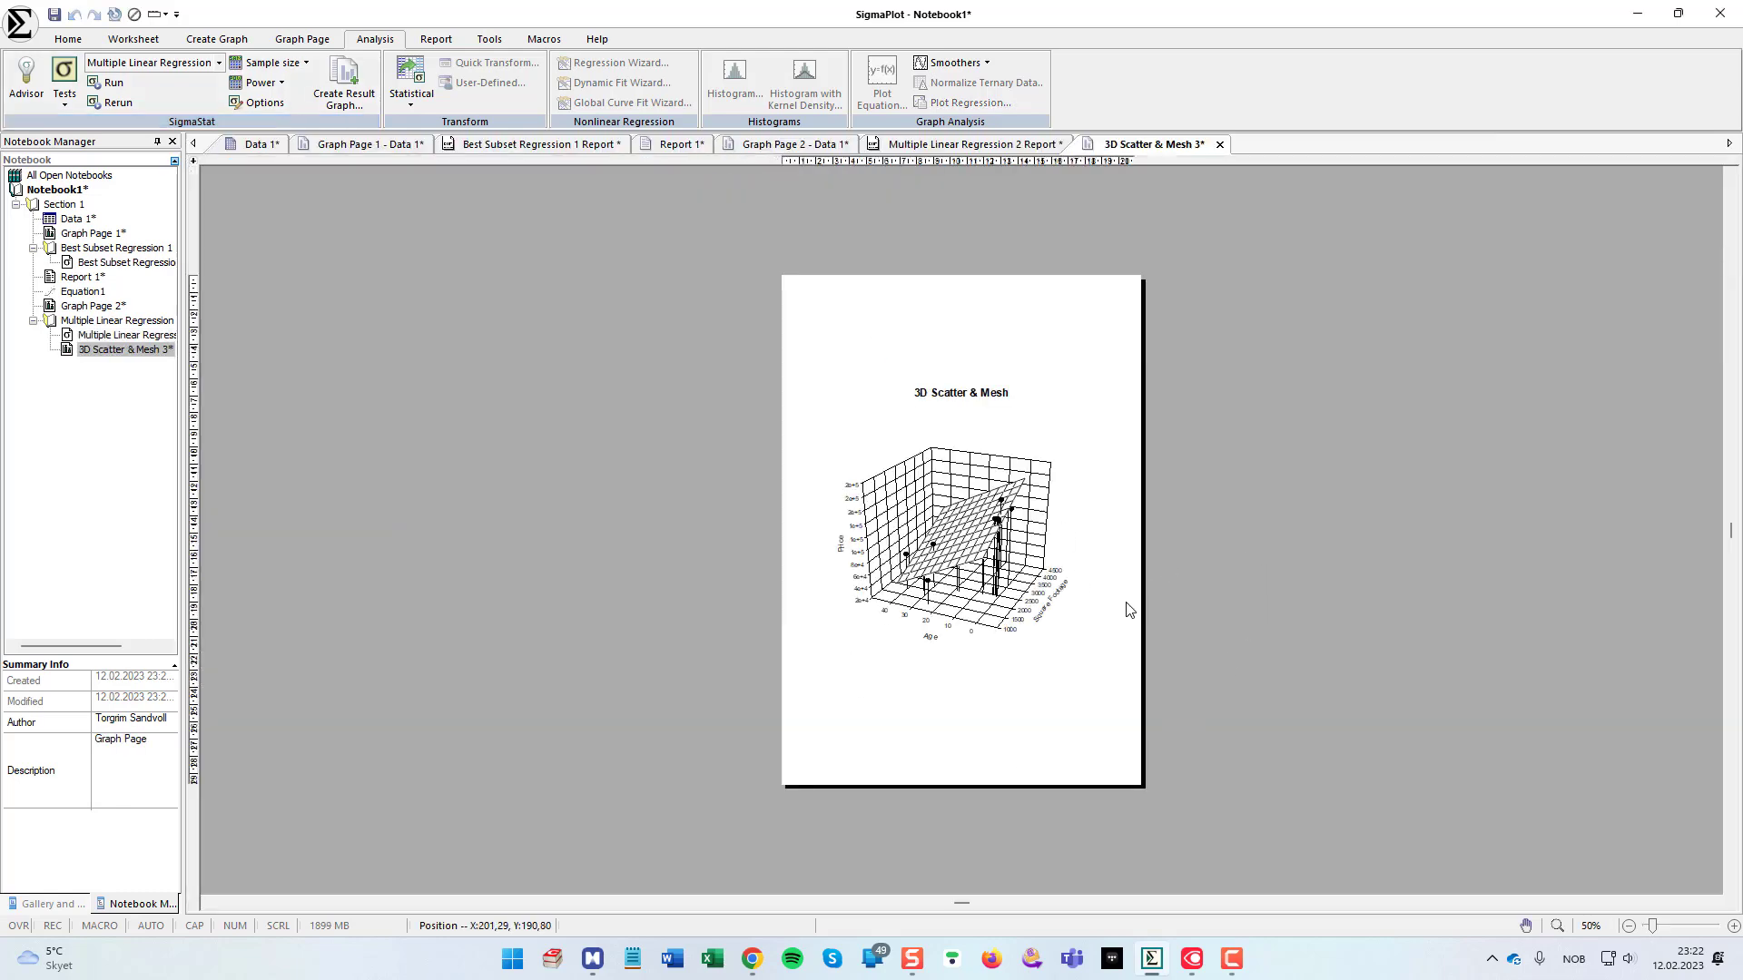
{"action": "mouse_move", "coordinate": [1108, 667]}
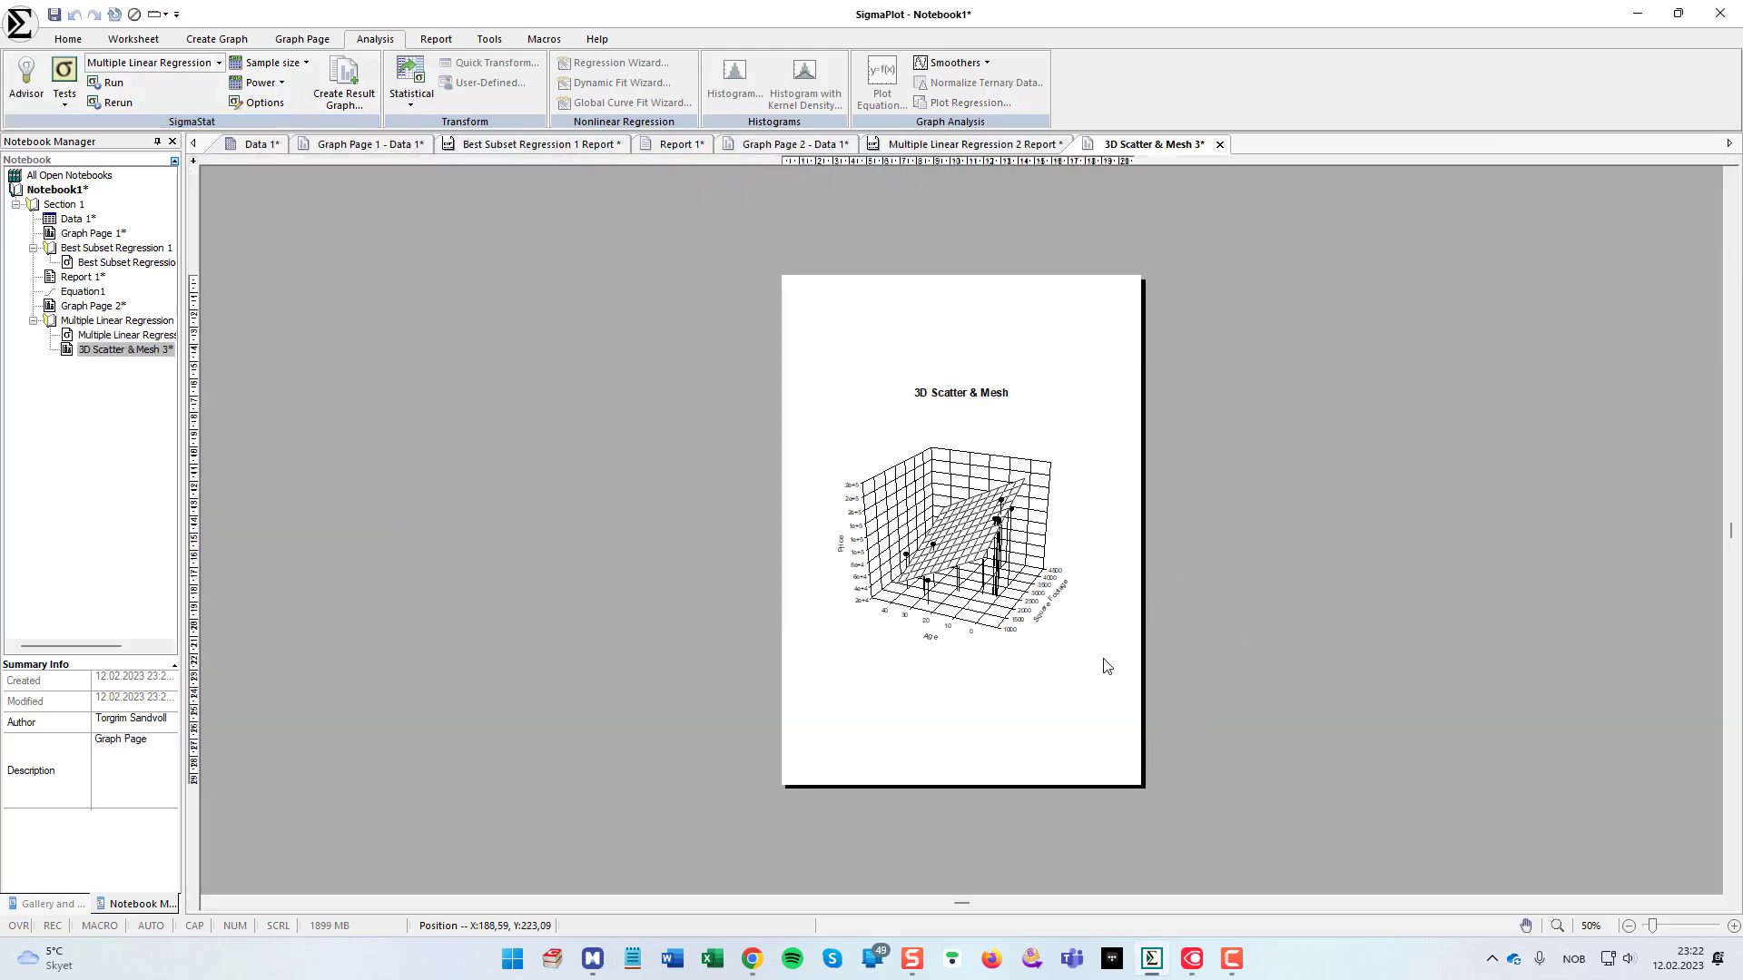
{"action": "mouse_move", "coordinate": [1011, 639]}
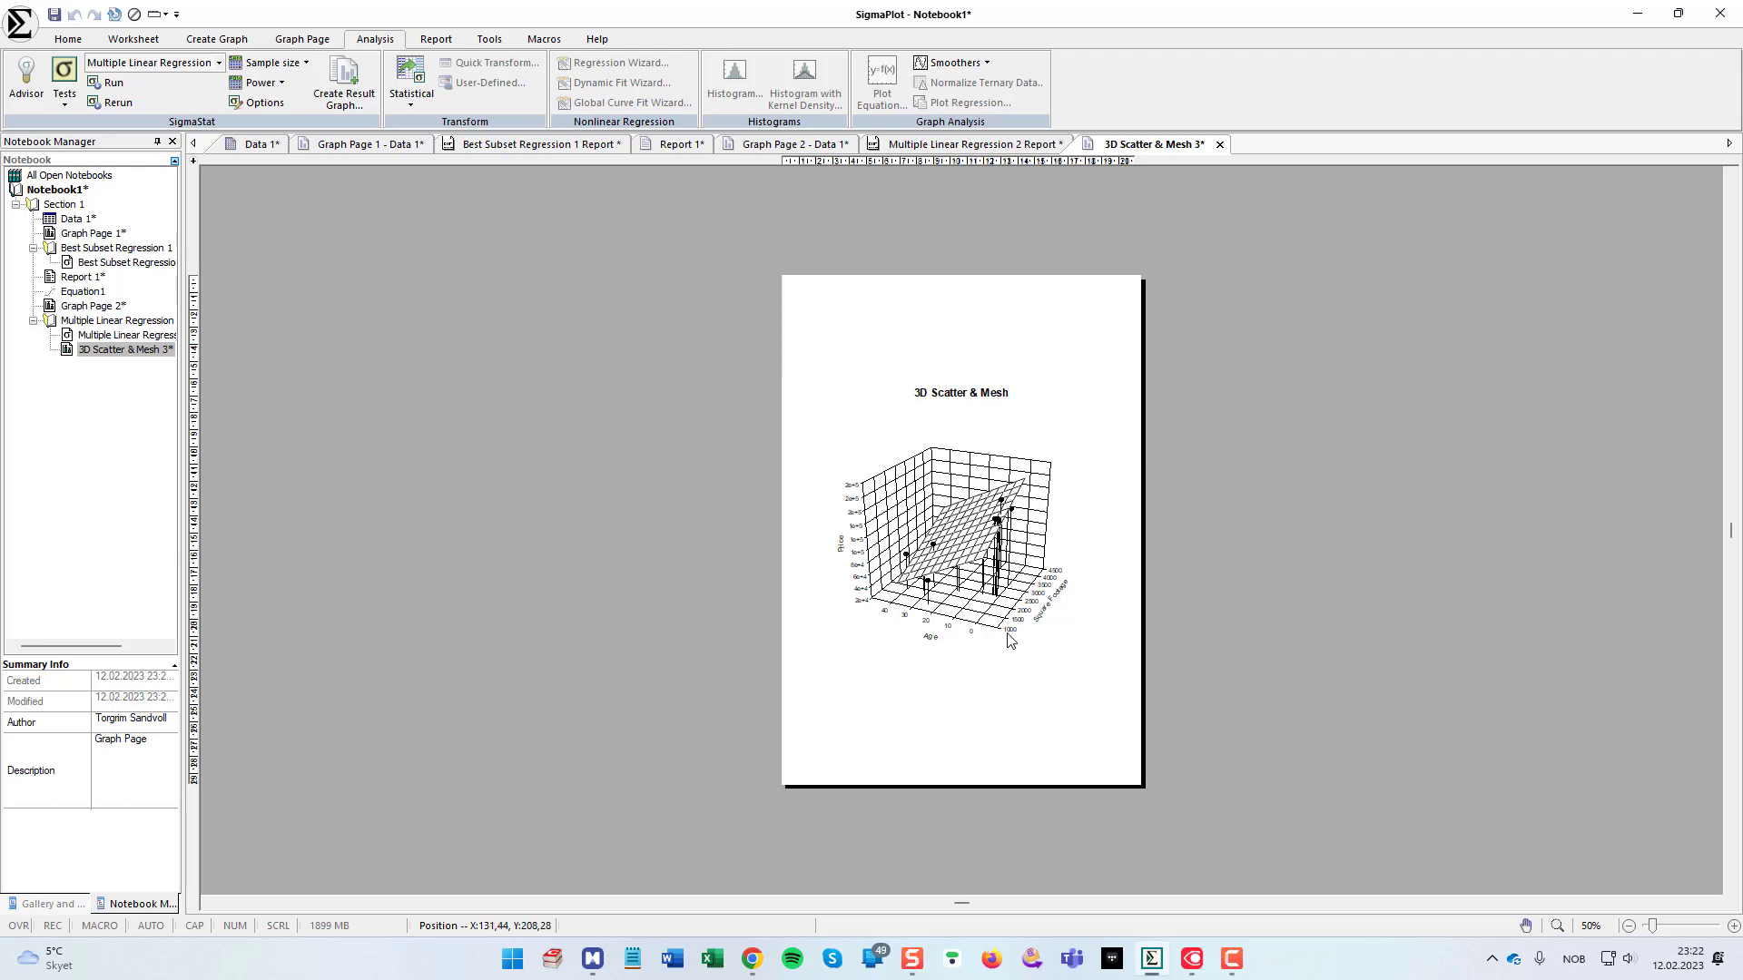
{"action": "mouse_move", "coordinate": [1058, 577]}
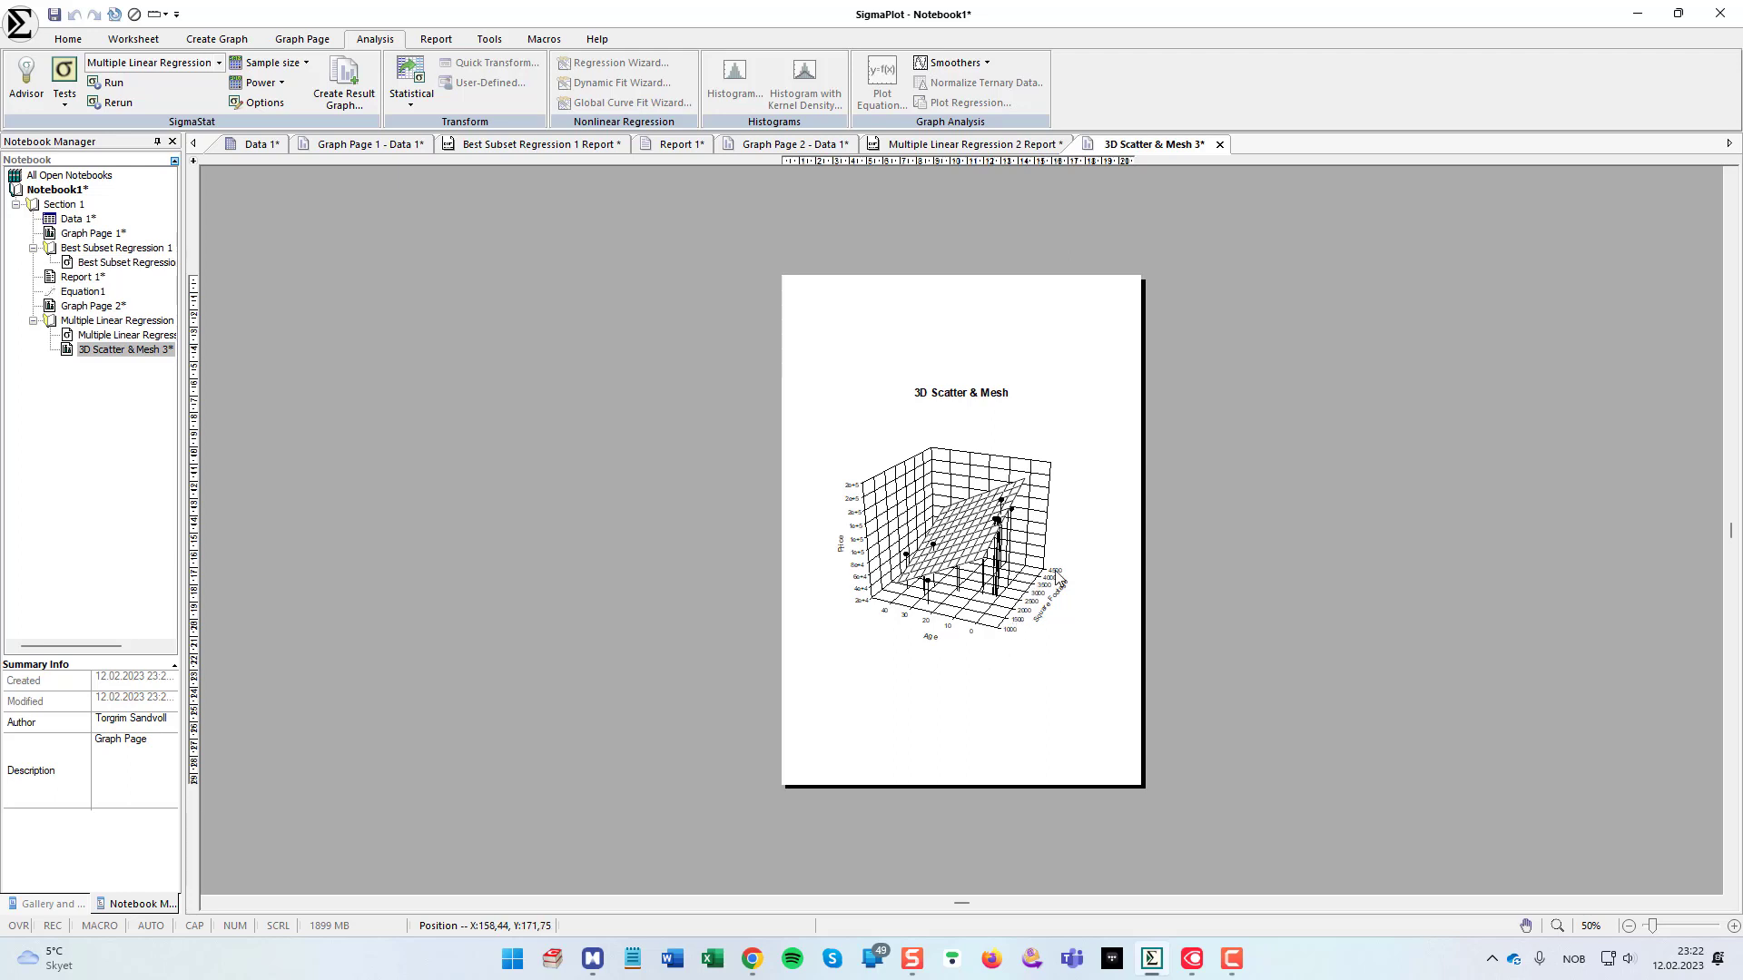
{"action": "mouse_move", "coordinate": [970, 661]}
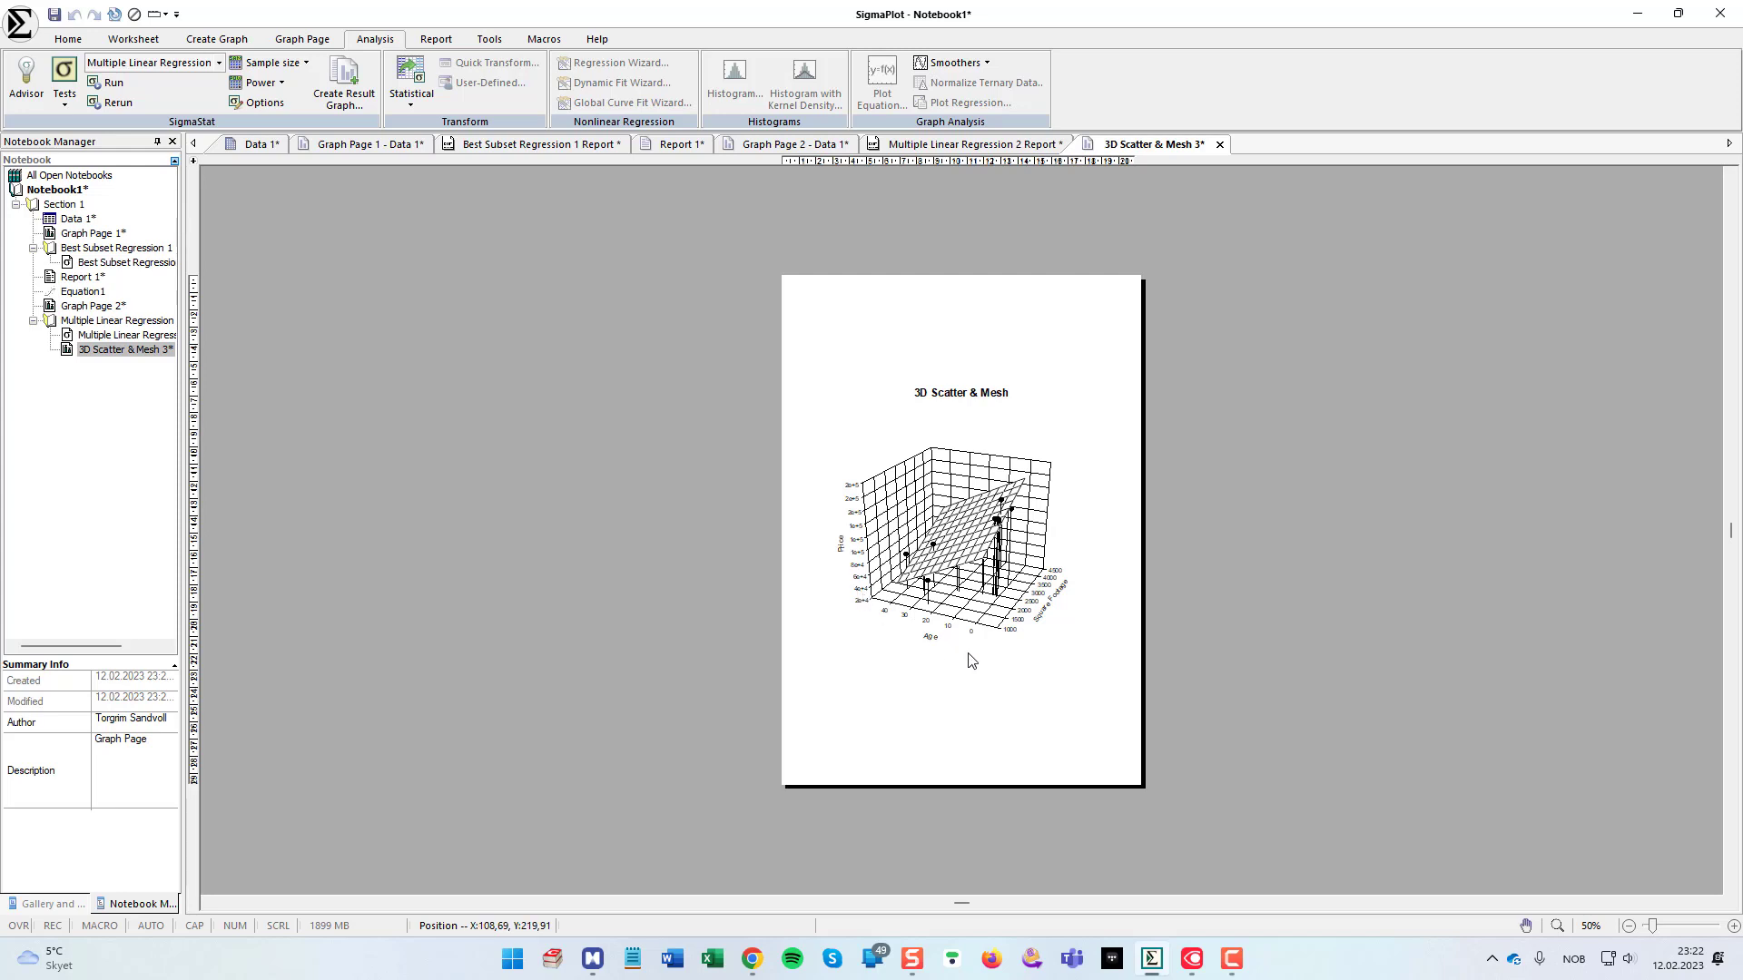
{"action": "mouse_move", "coordinate": [1024, 490]}
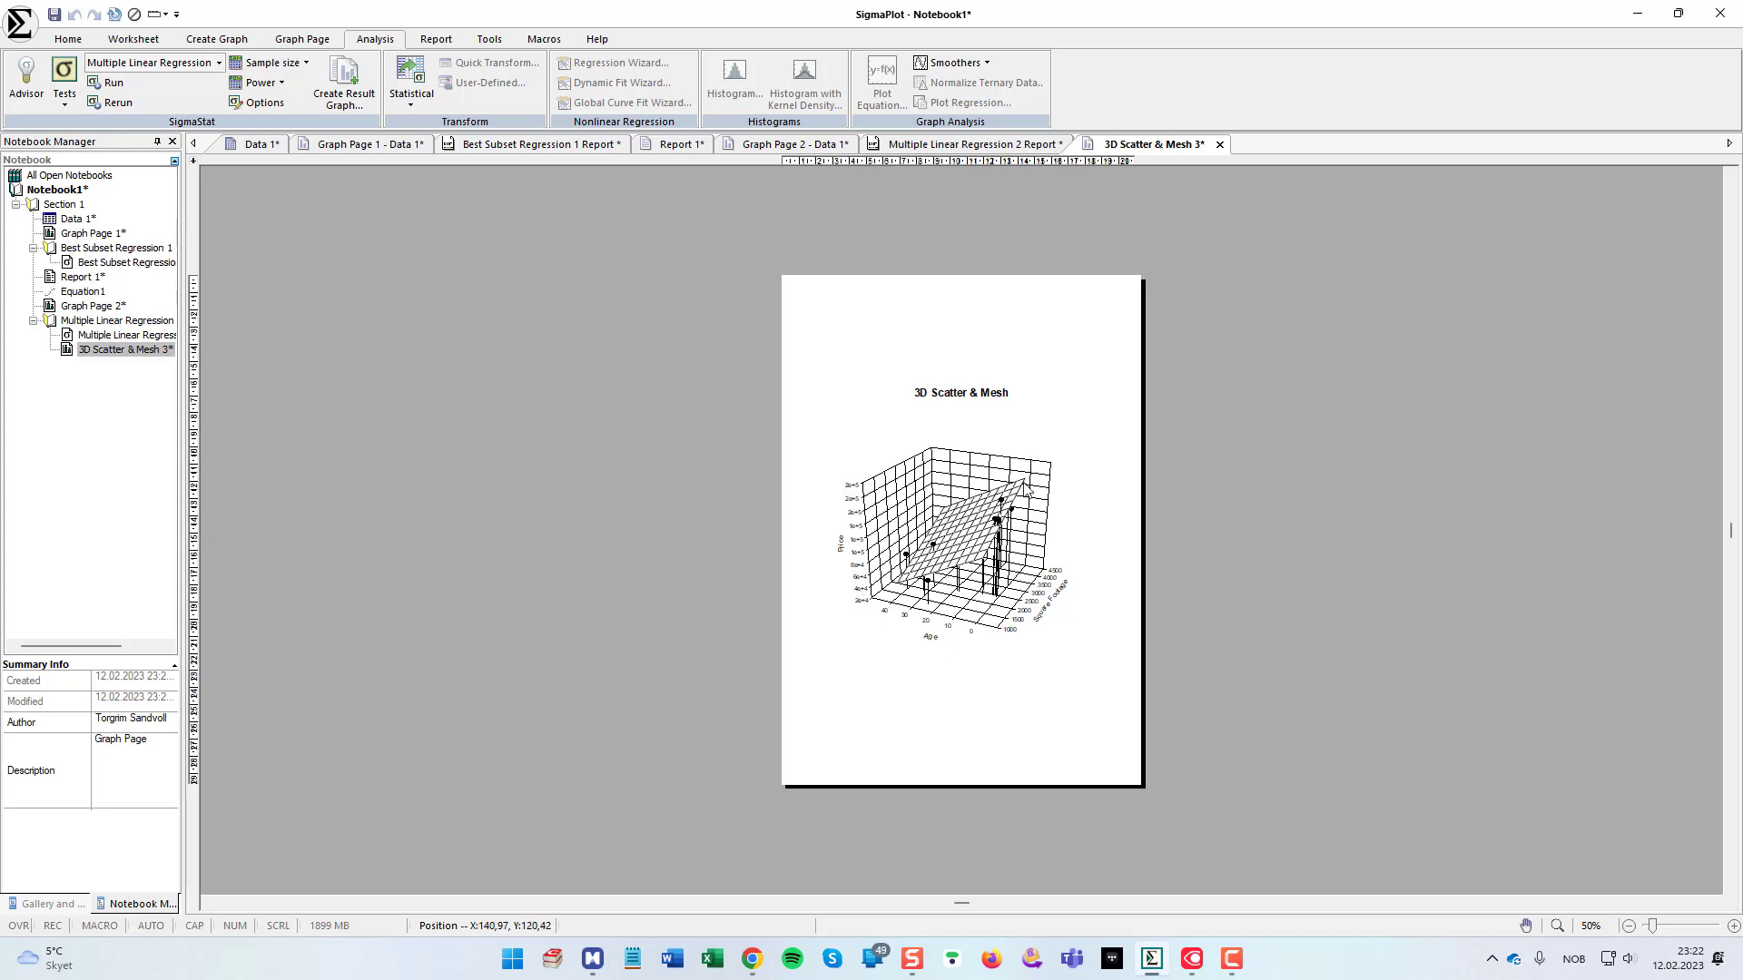
{"action": "mouse_move", "coordinate": [1020, 488]}
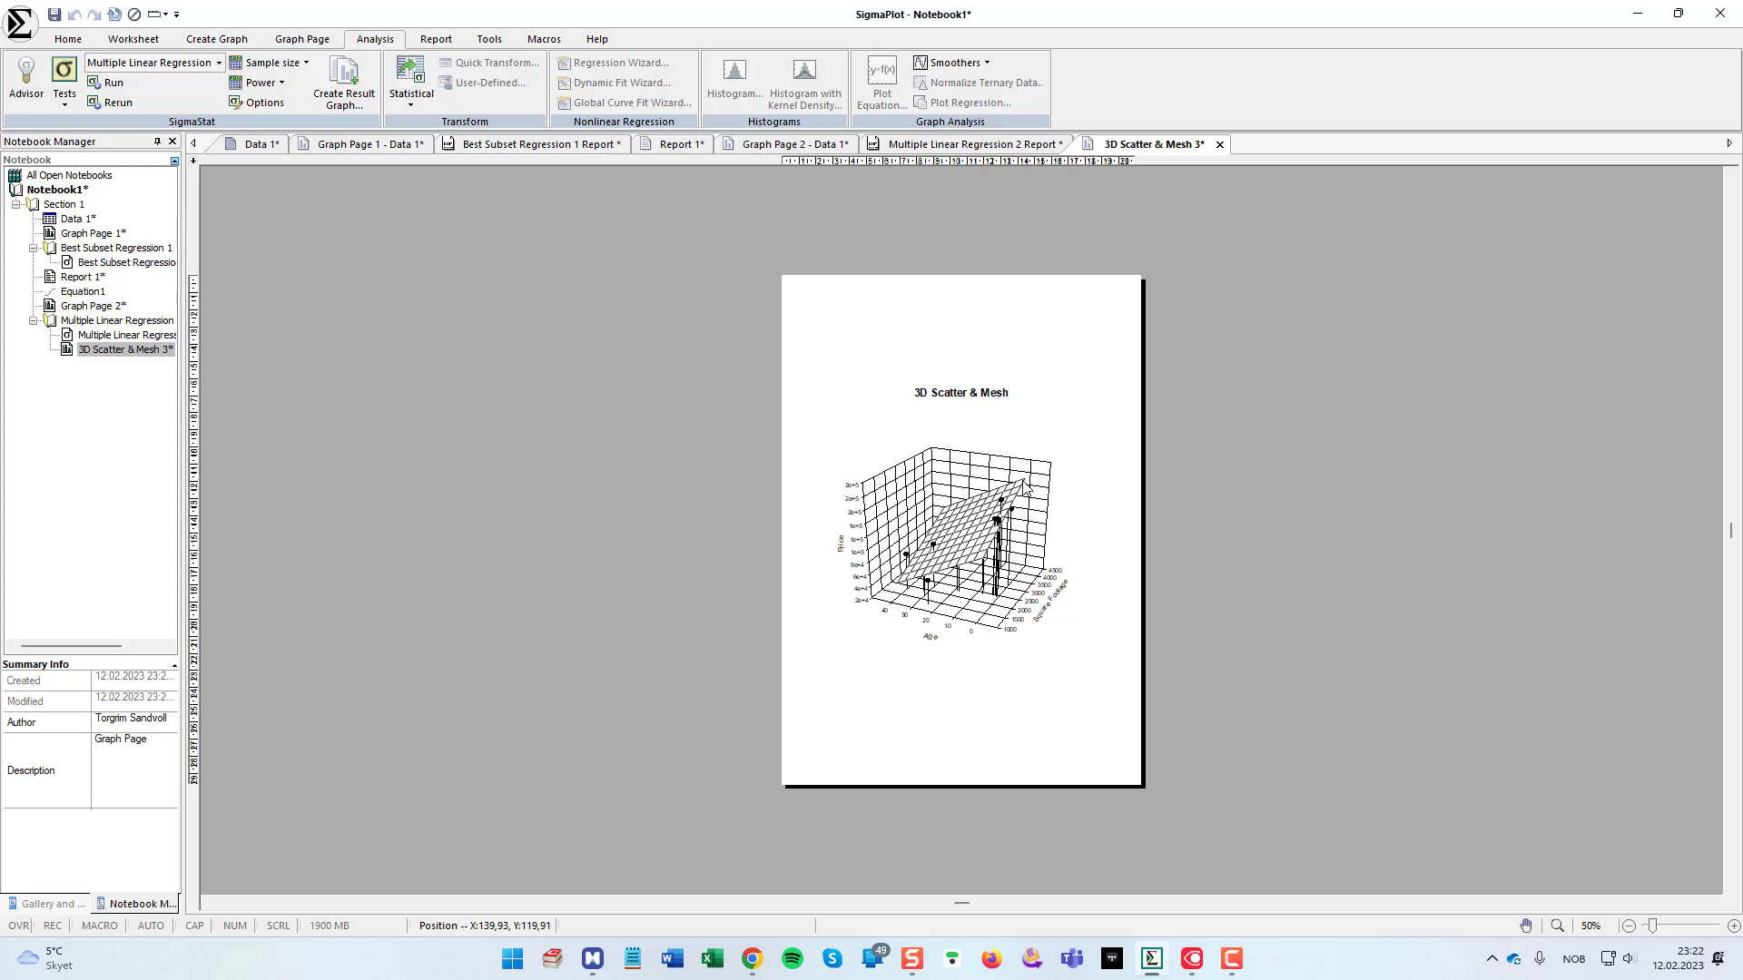
{"action": "mouse_move", "coordinate": [1022, 492]}
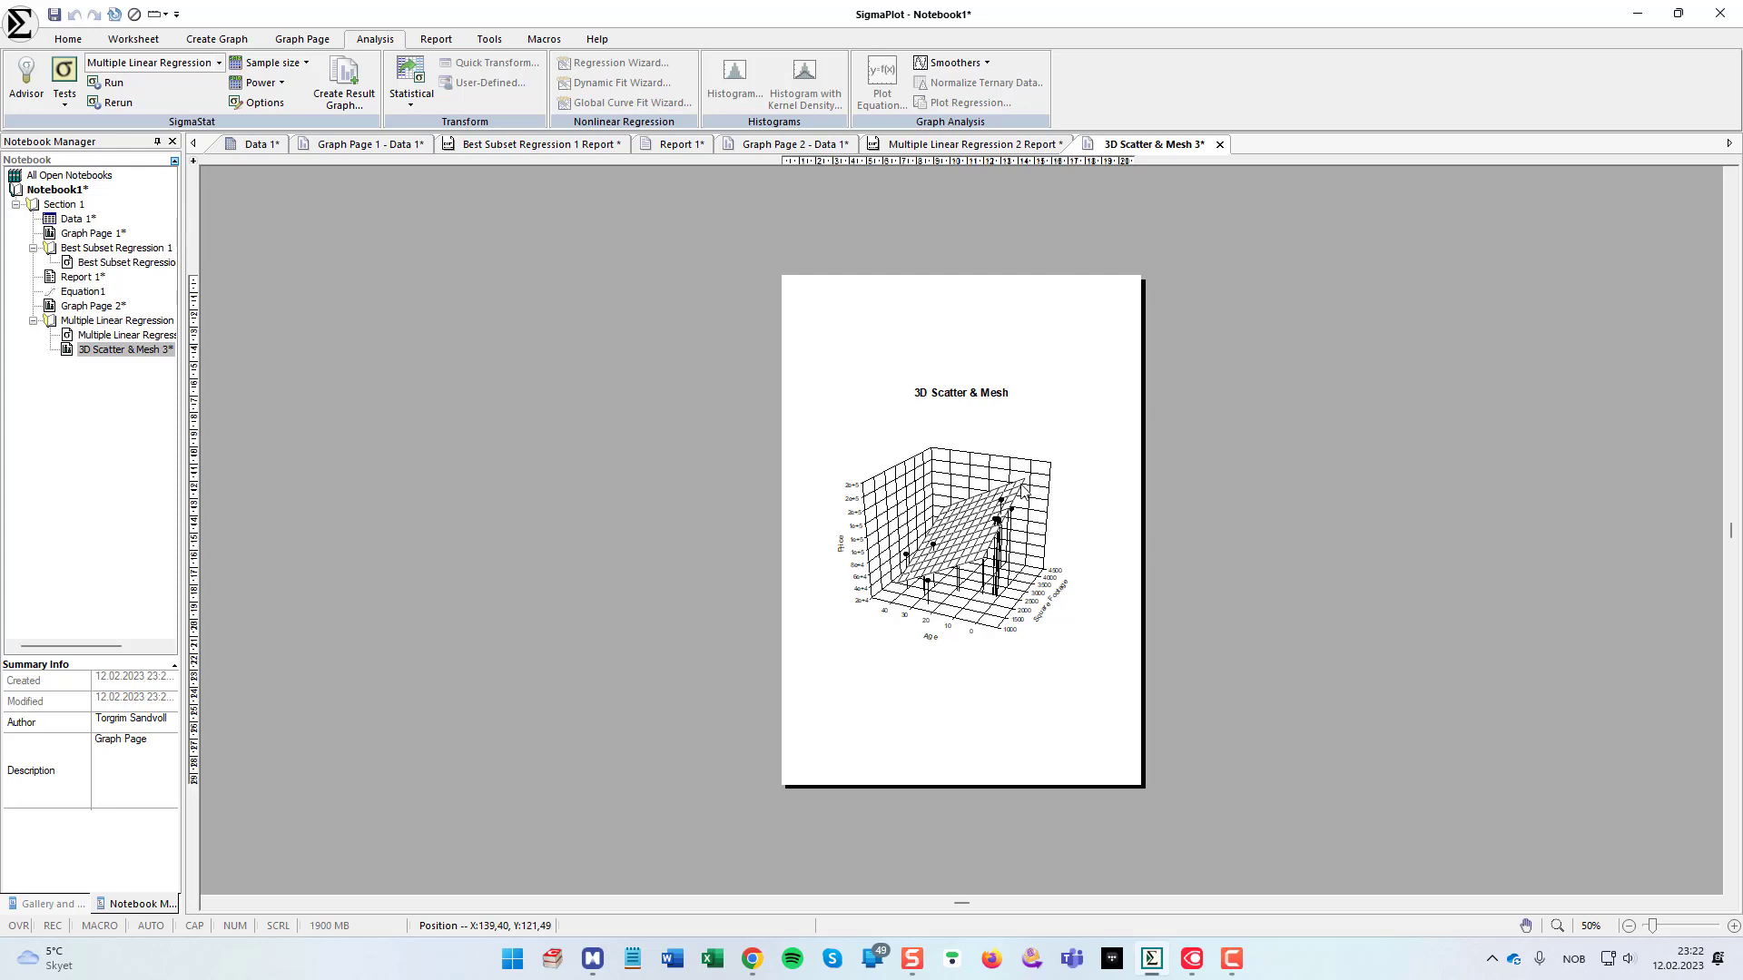
{"action": "mouse_move", "coordinate": [982, 642]}
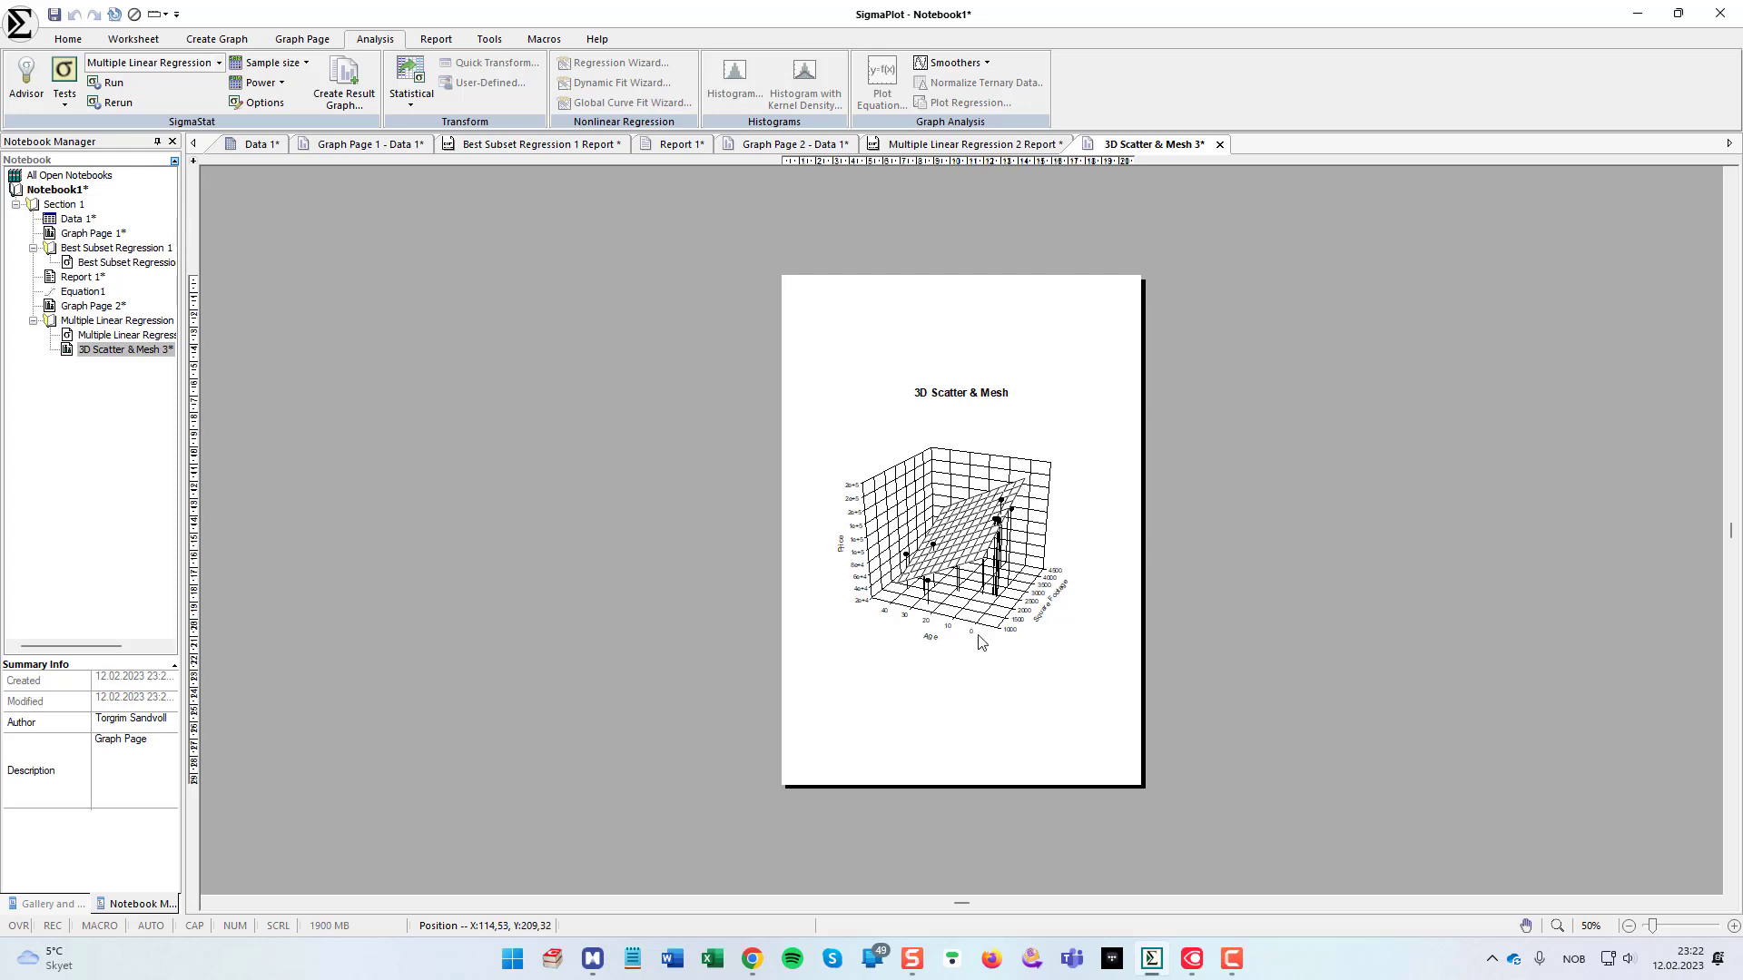
{"action": "mouse_move", "coordinate": [1027, 503]}
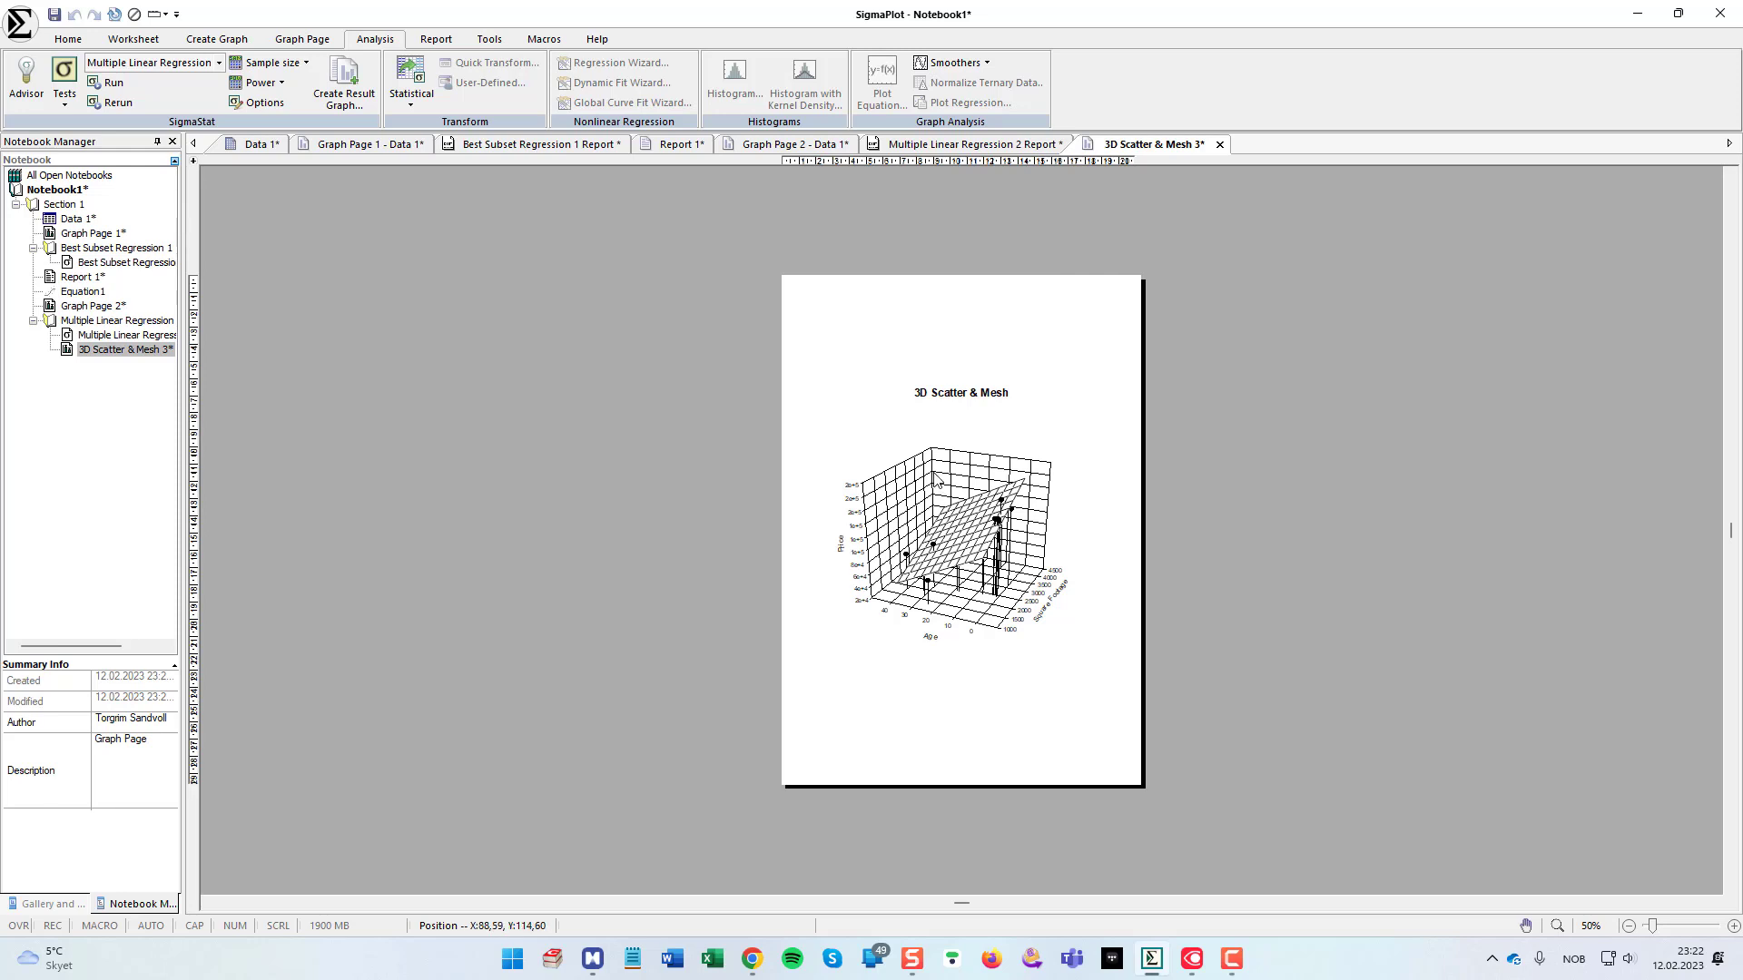
Step: Rotate the 3D graph to a 162° horizontal view with 41.3% perspective via Graph Properties
{"action": "double_click", "coordinate": [959, 523]}
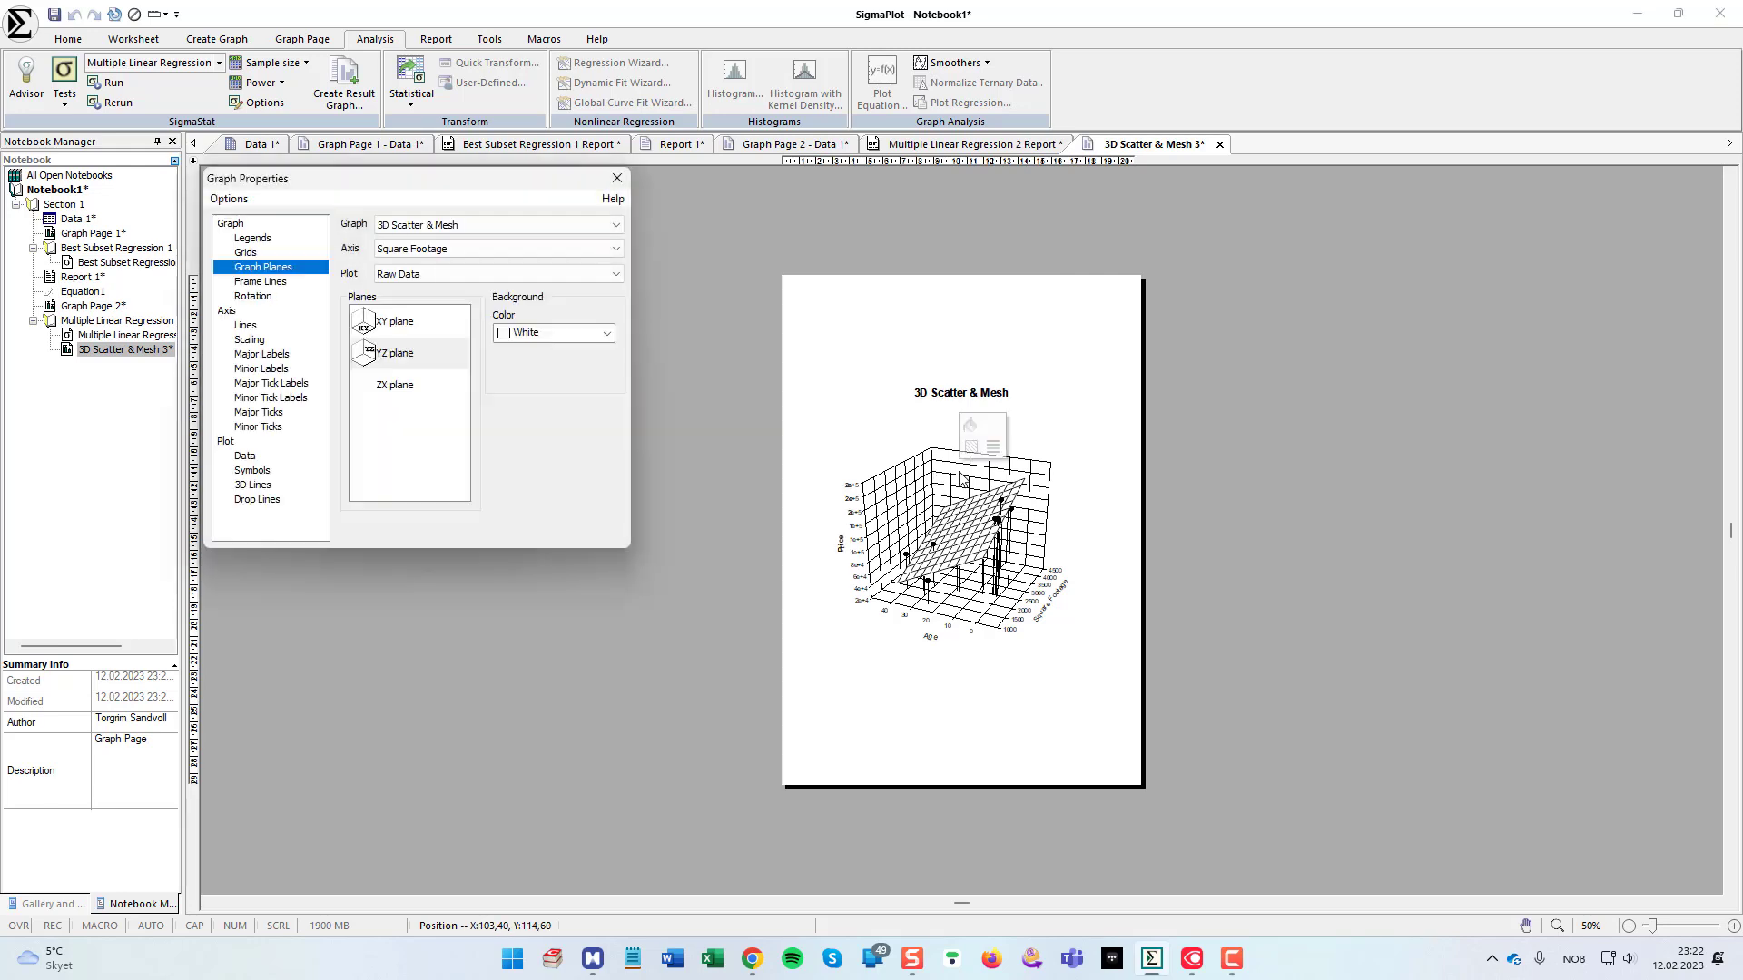
{"action": "left_click", "coordinate": [250, 296]}
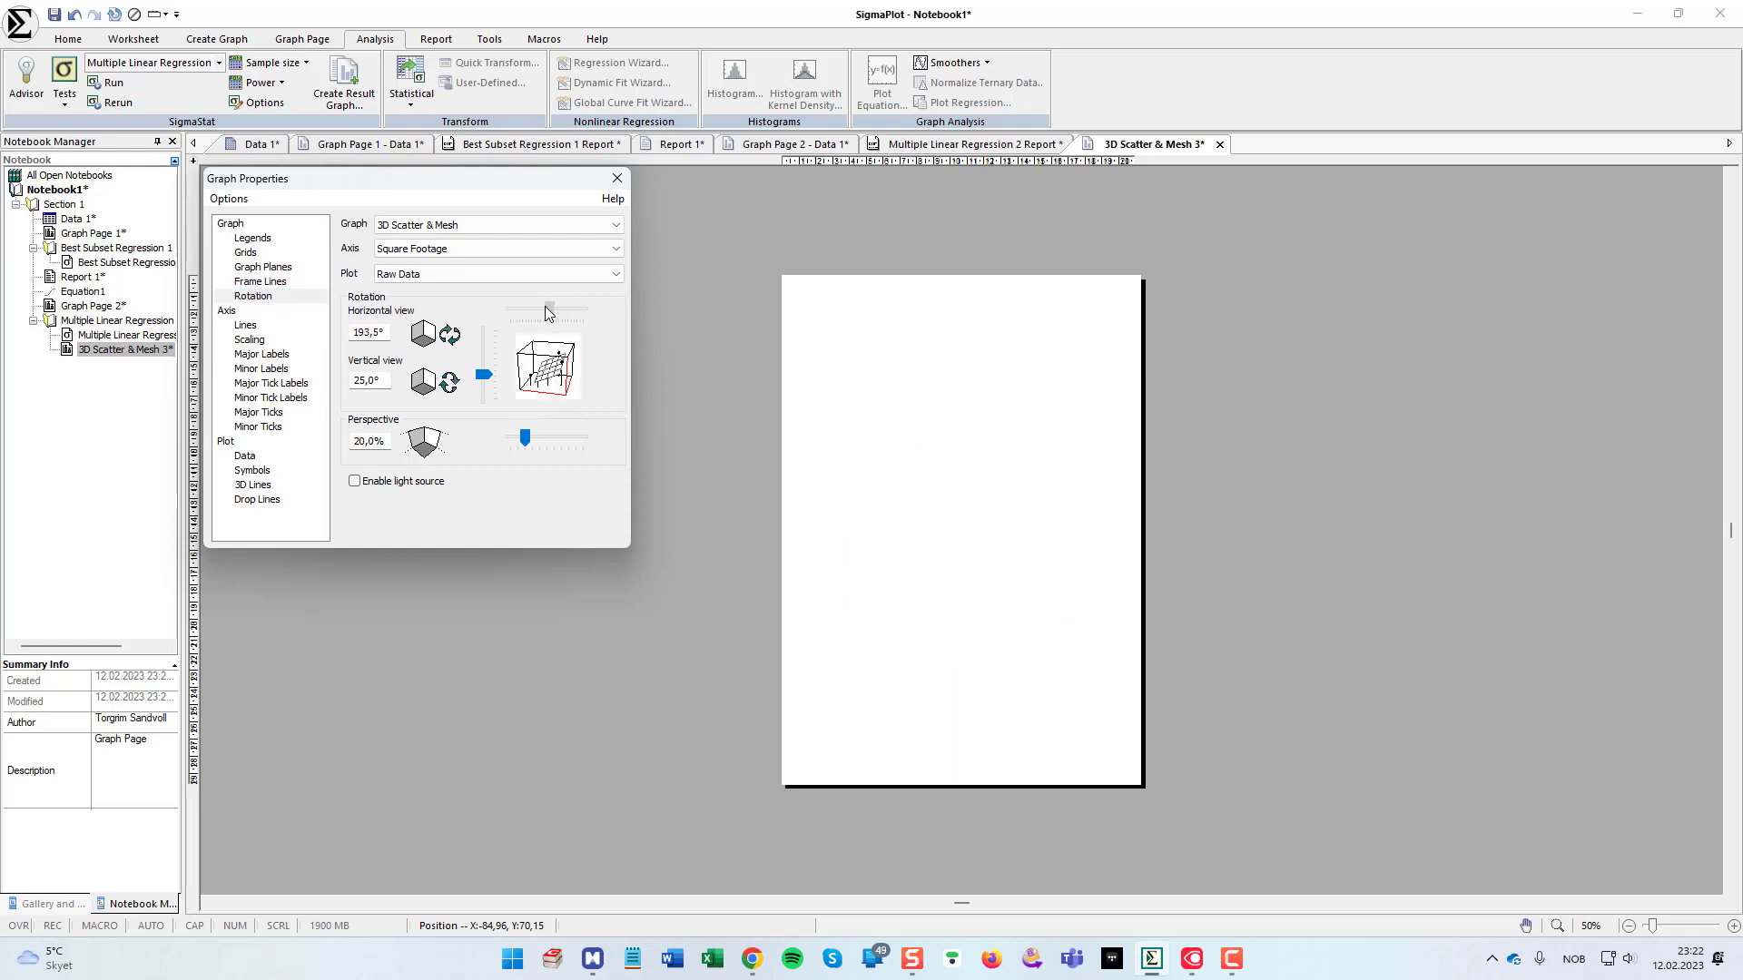
{"action": "left_click_drag", "start_coordinate": [548, 310], "coordinate": [542, 308]}
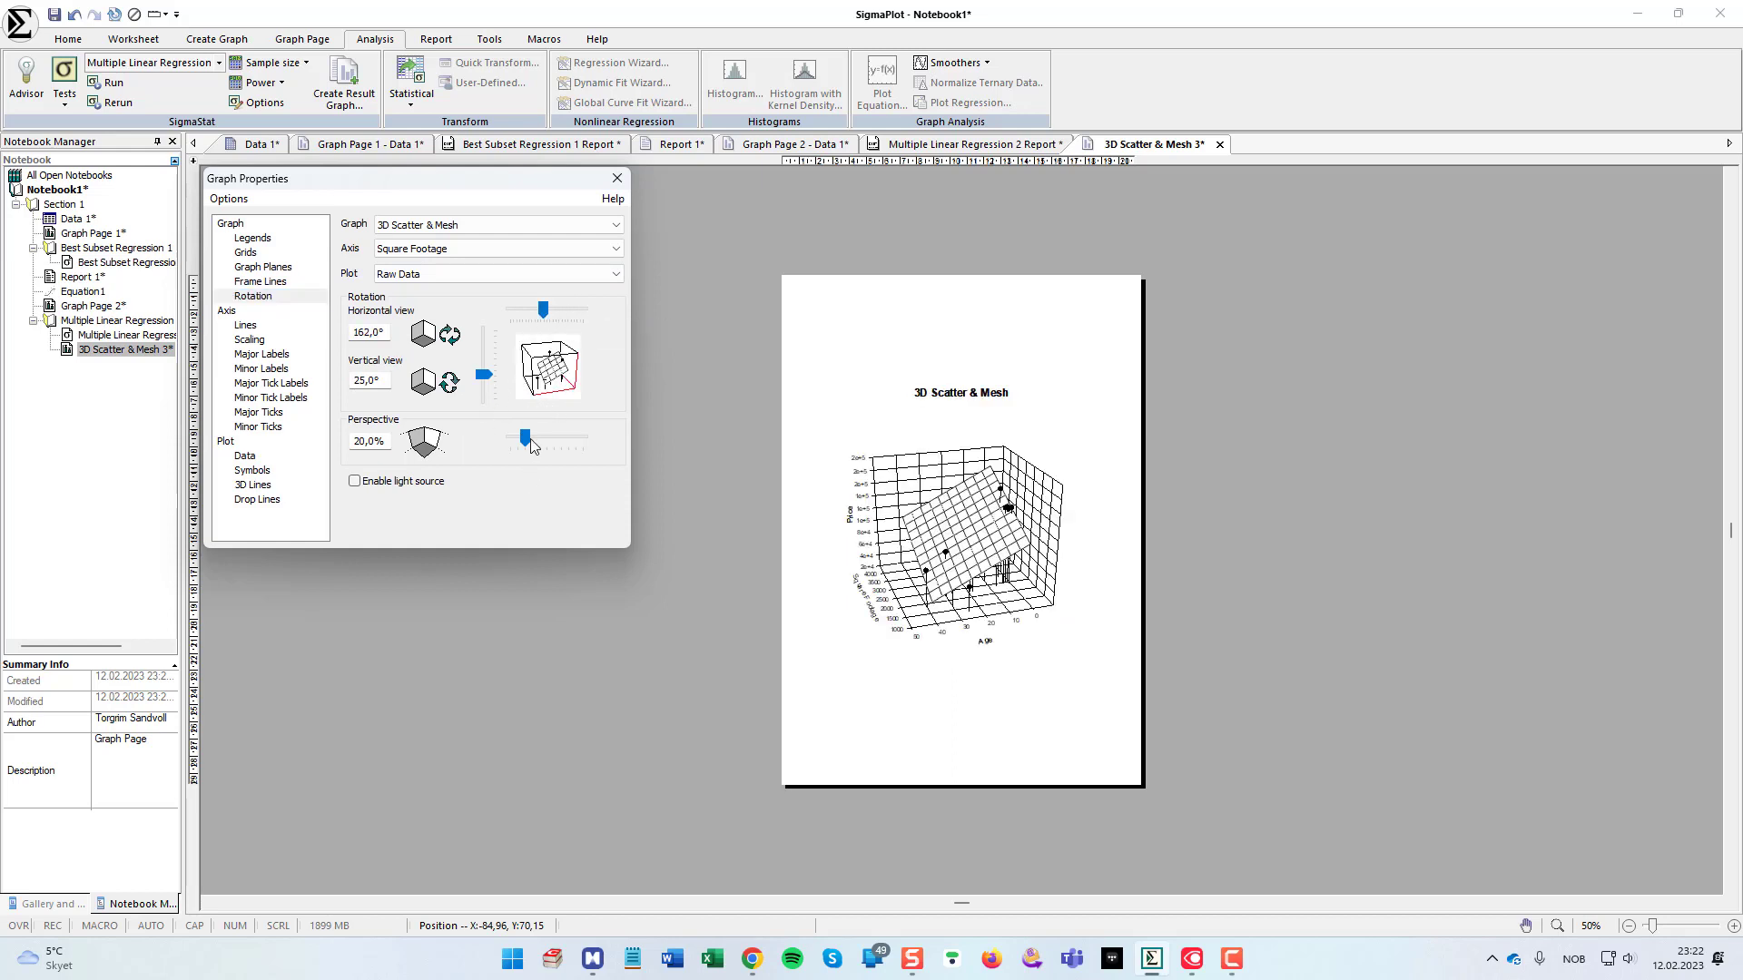
{"action": "left_click_drag", "start_coordinate": [525, 437], "coordinate": [541, 438]}
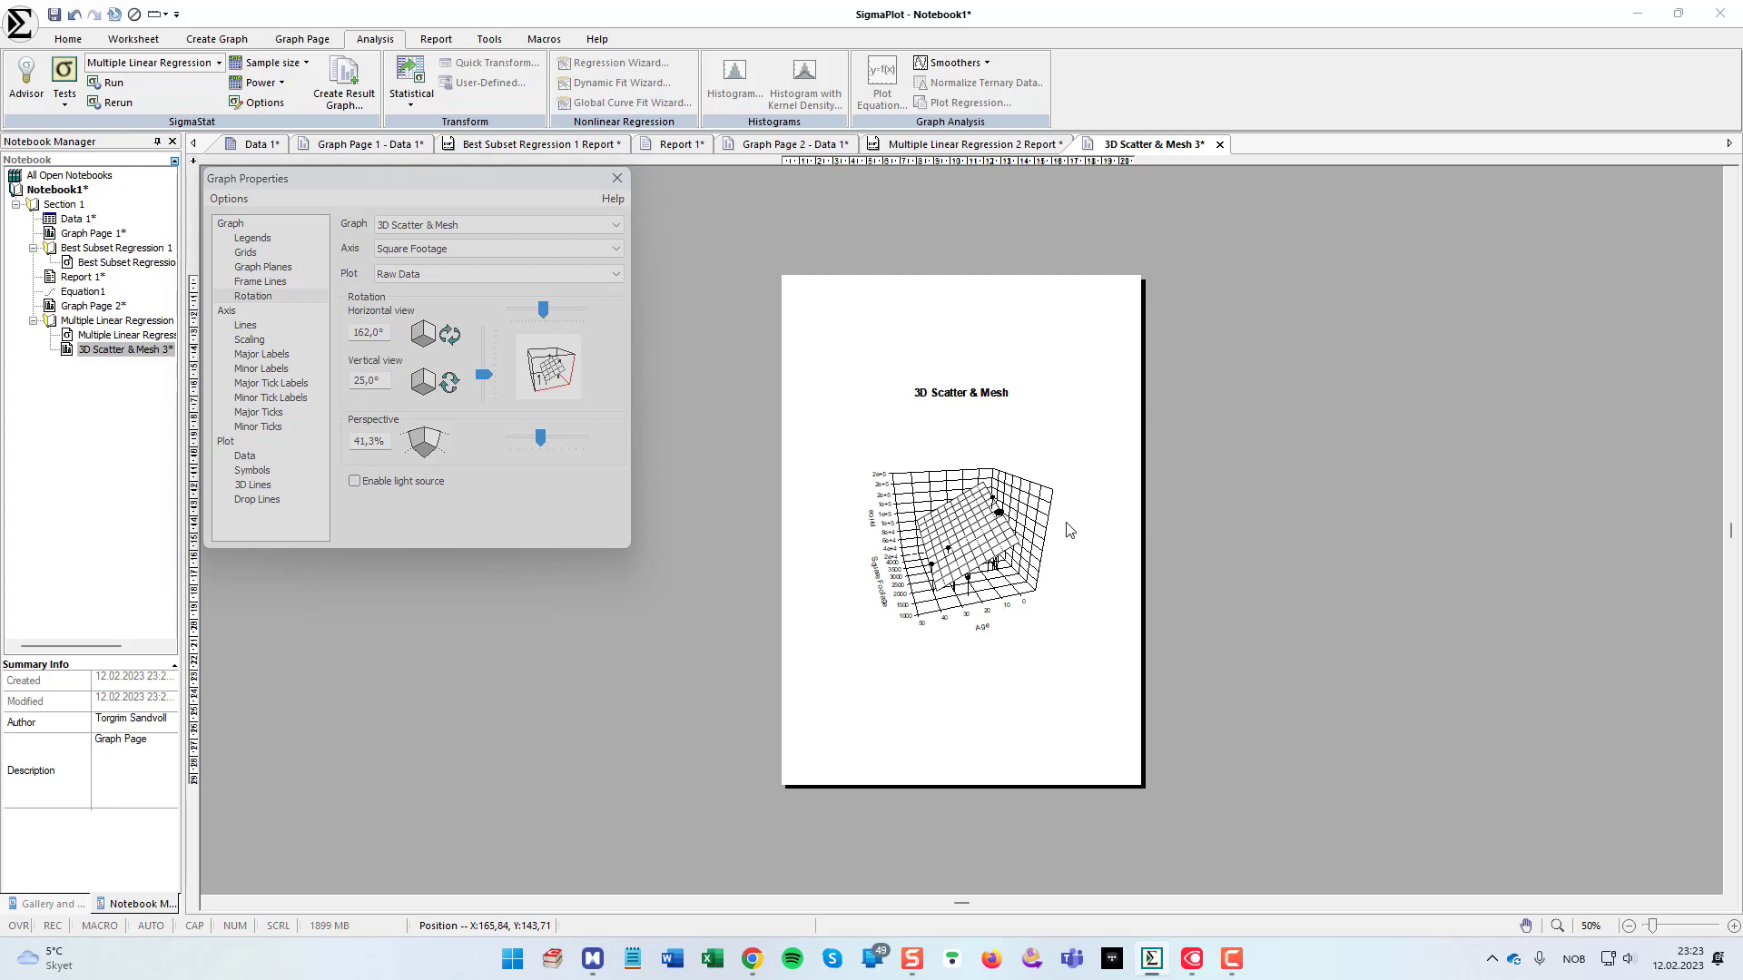
{"action": "mouse_move", "coordinate": [684, 259]}
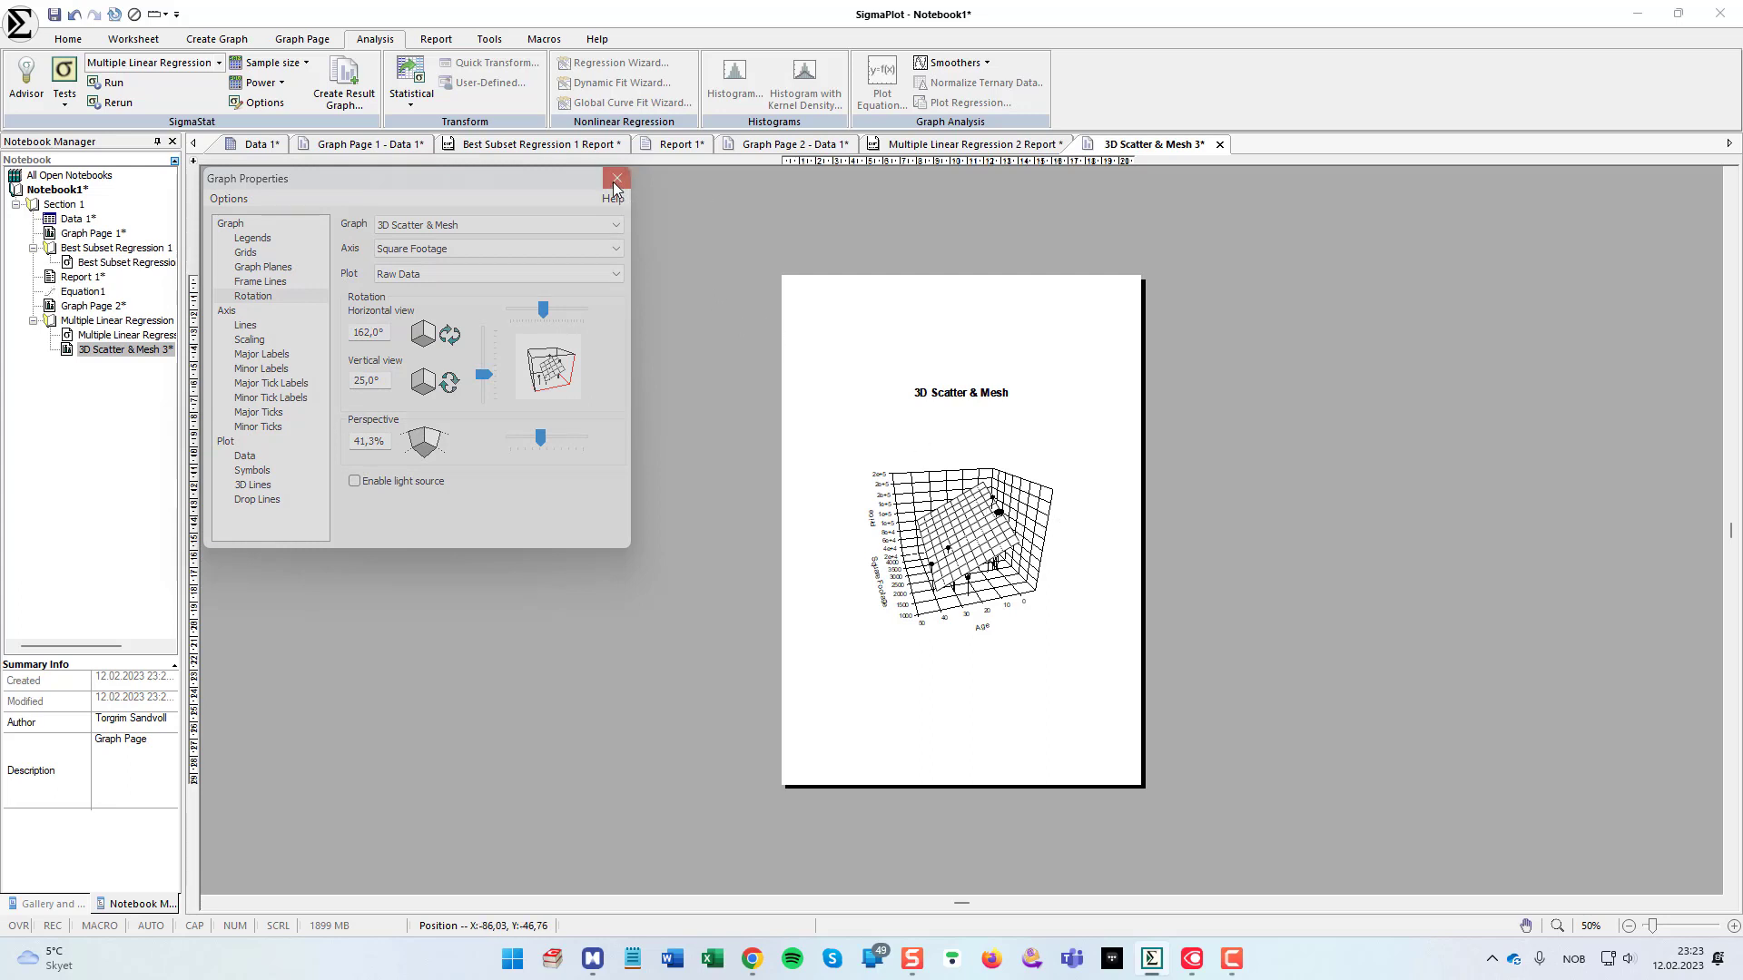
{"action": "left_click", "coordinate": [616, 178]}
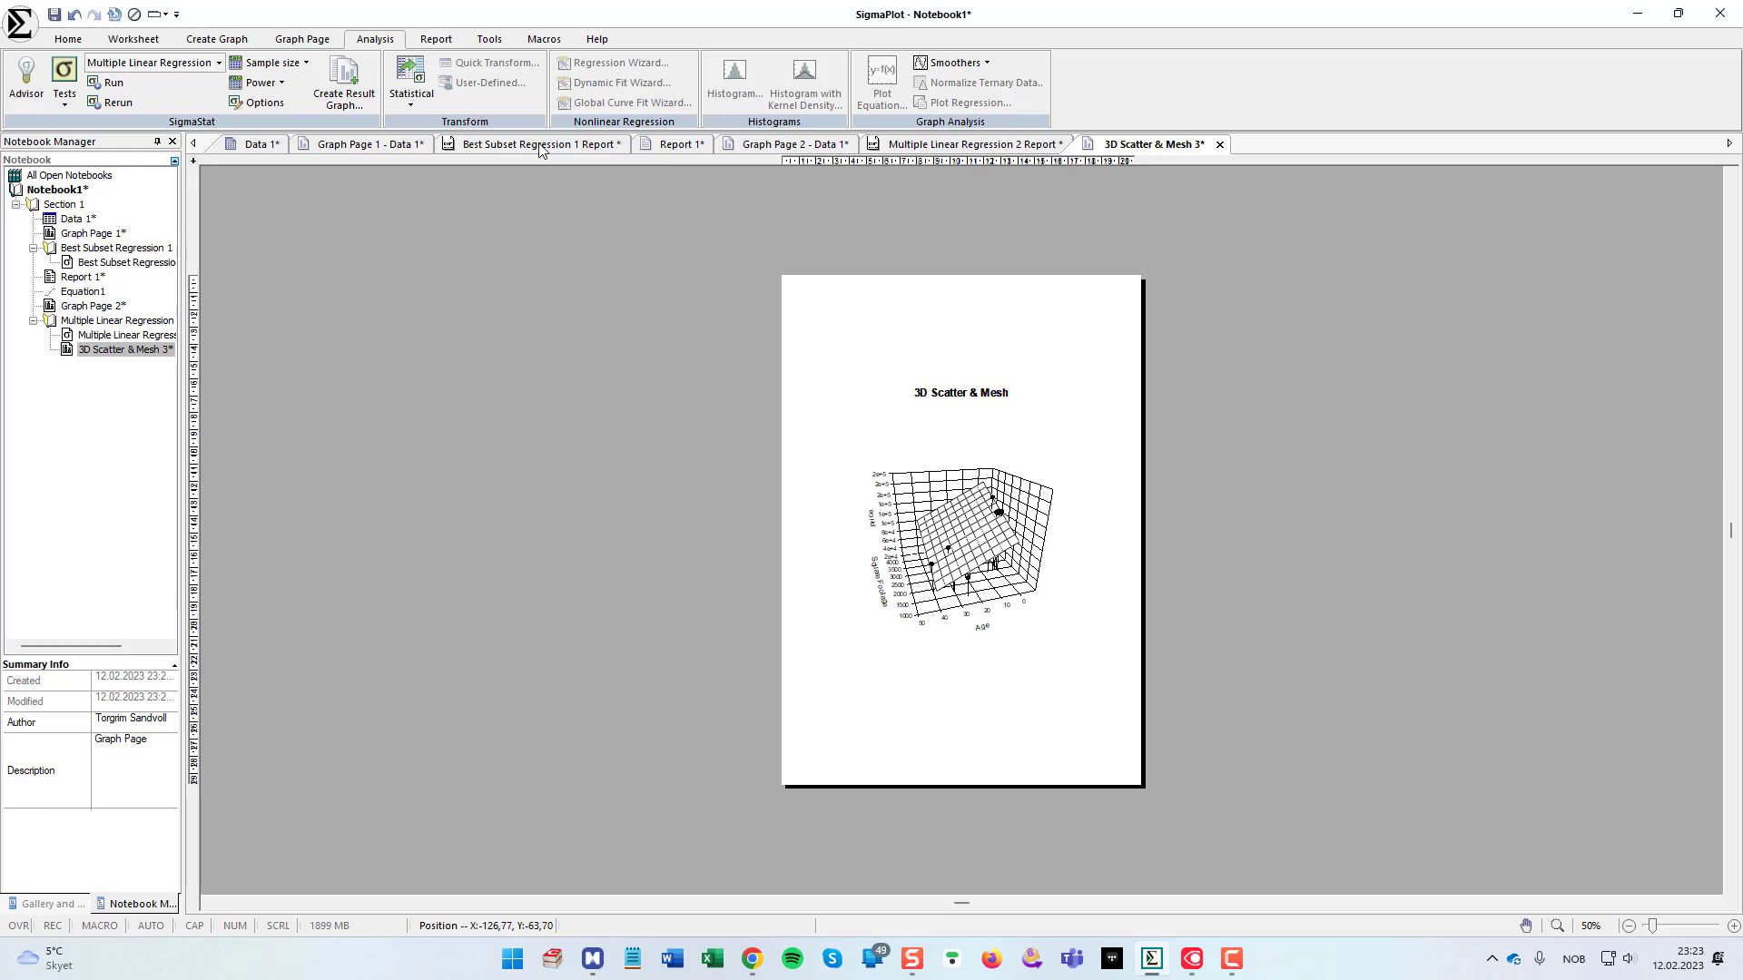
Step: Bring the Multiple Linear Regression 2 report back in front of the graph page
{"action": "left_click", "coordinate": [968, 143]}
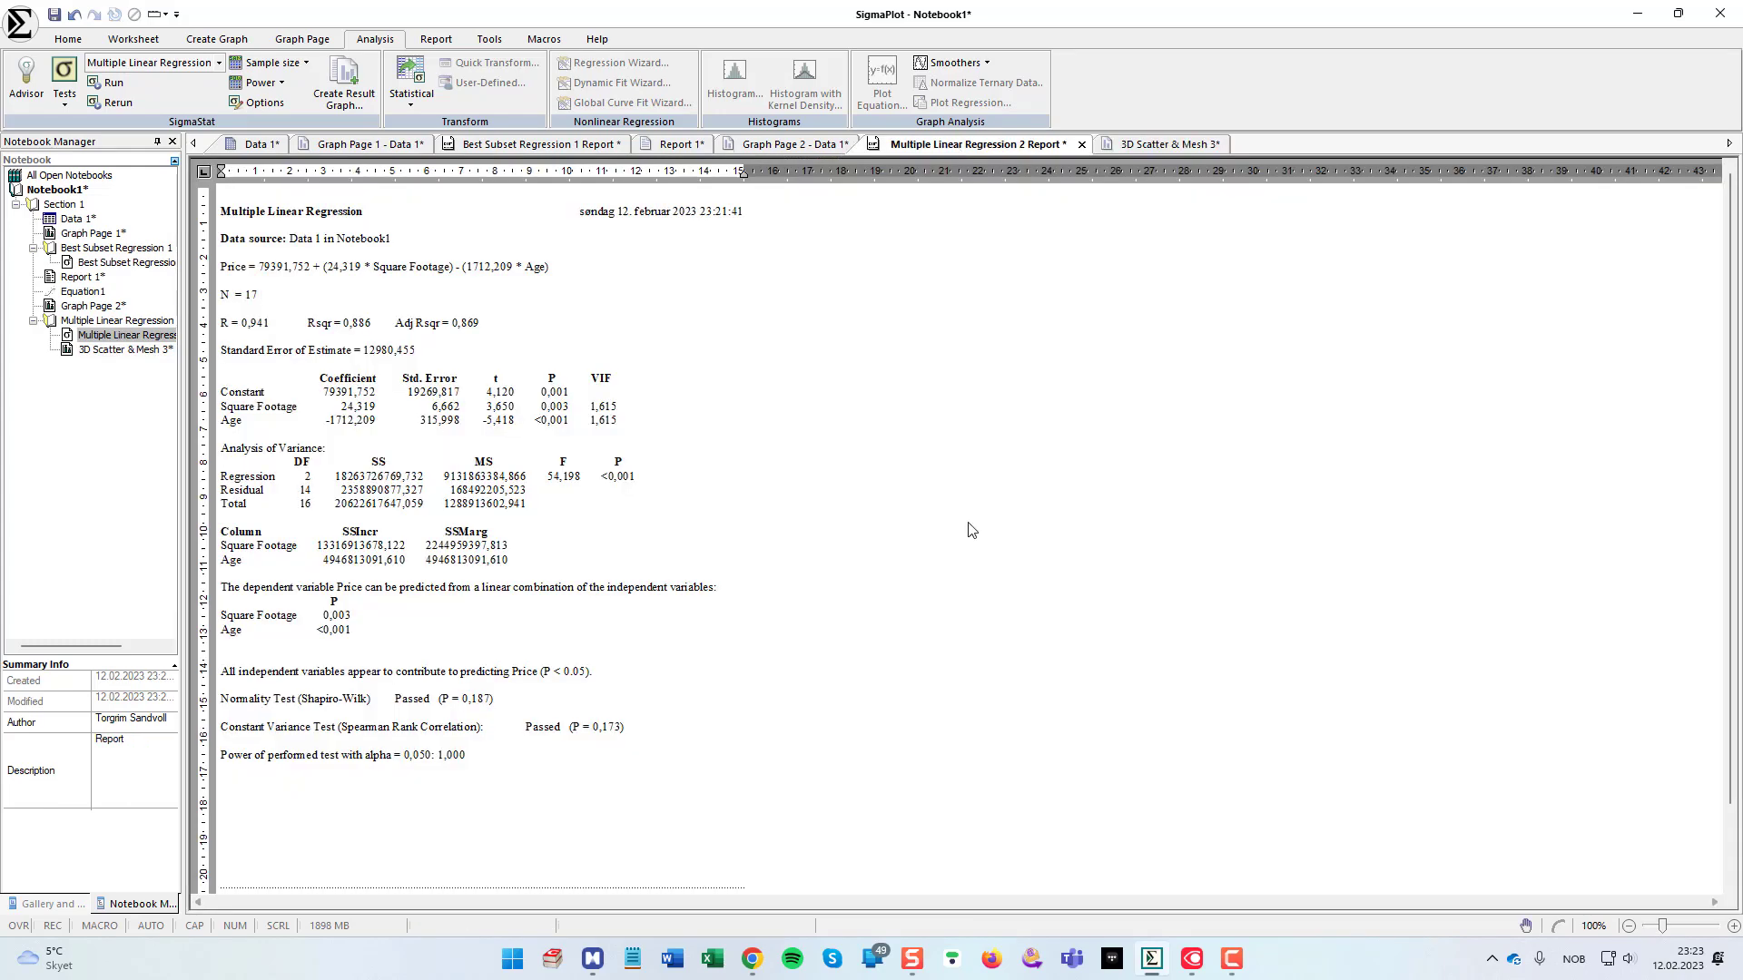
{"action": "mouse_move", "coordinate": [964, 533]}
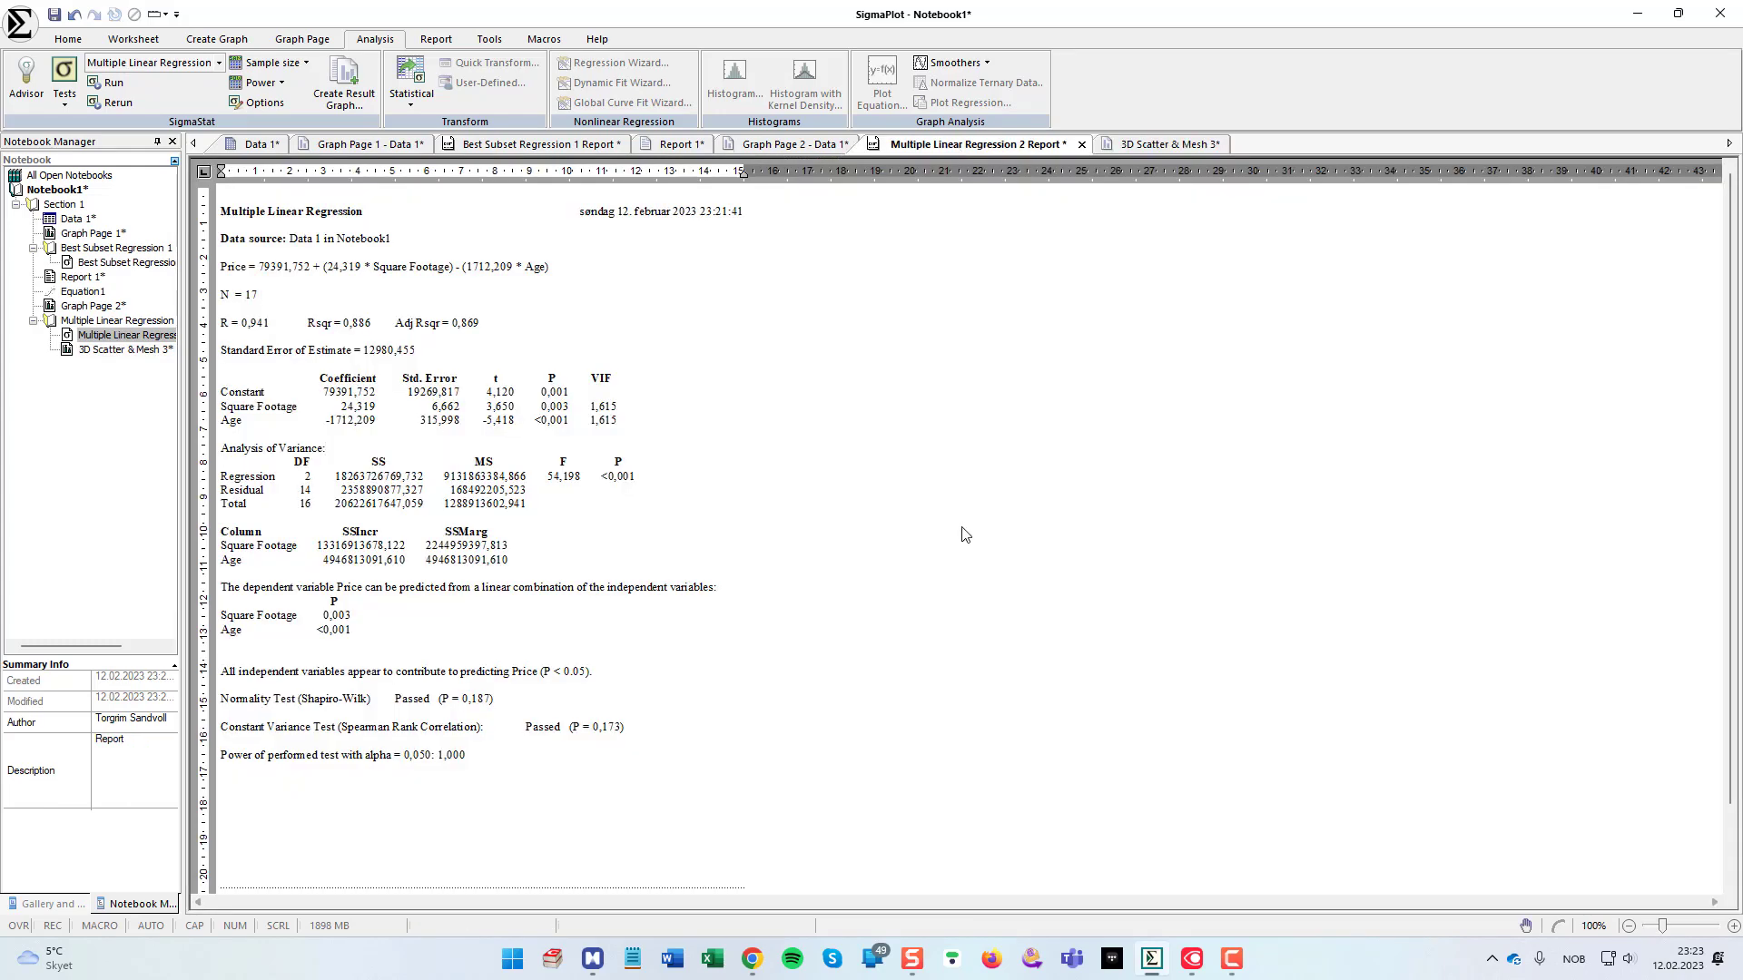